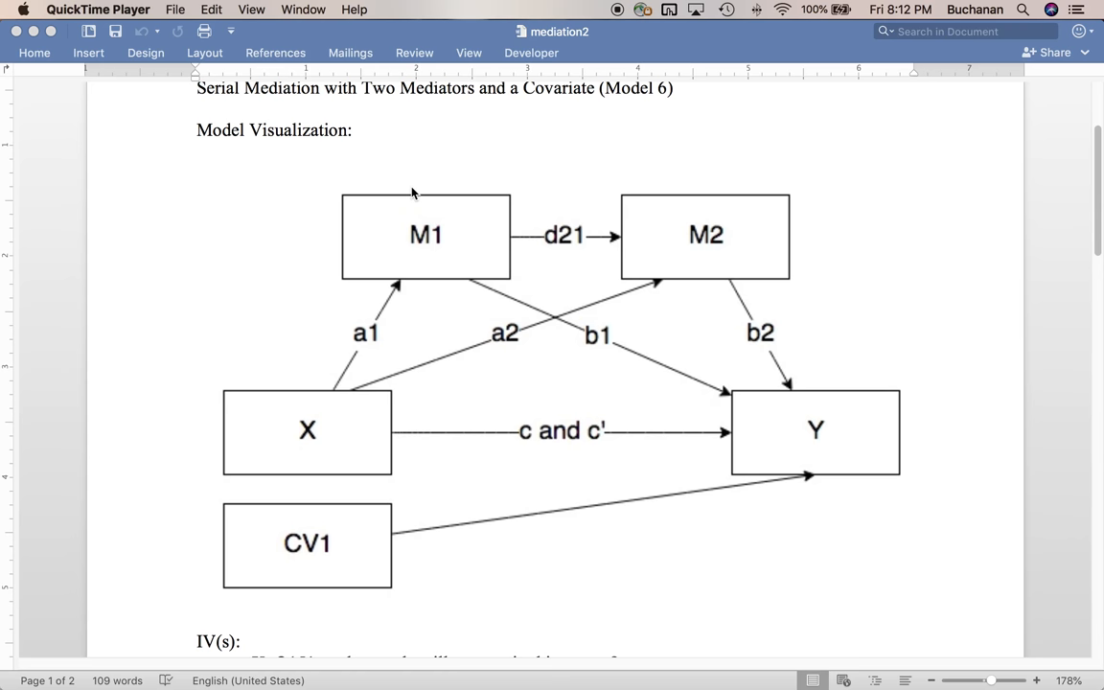
mouse_move(319, 415)
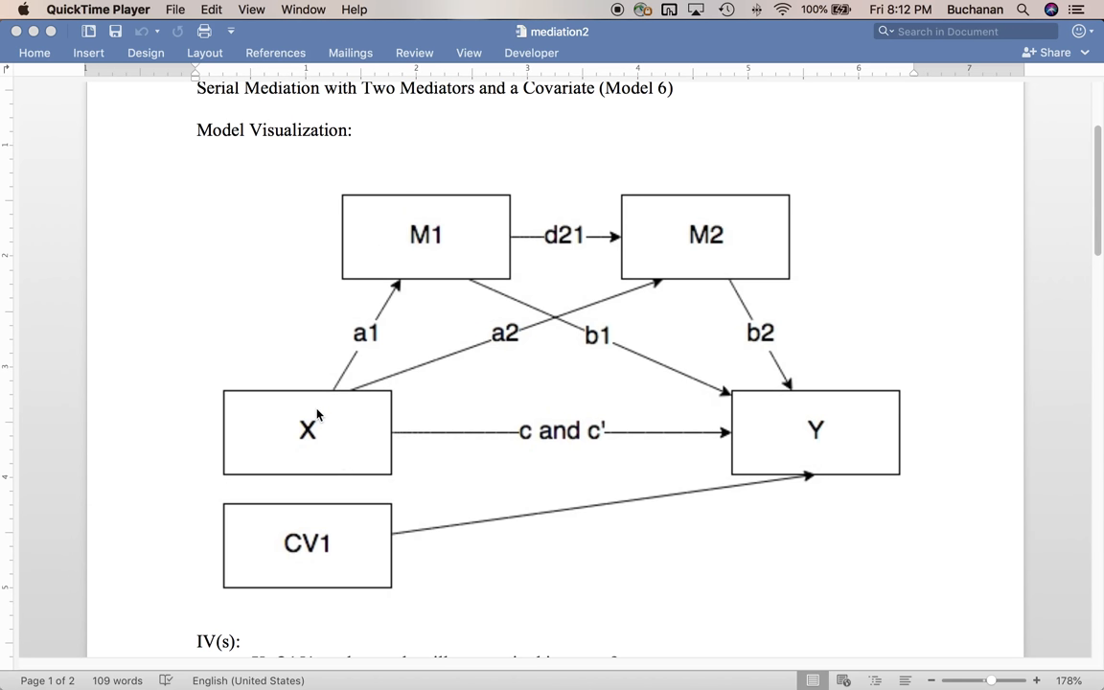
mouse_move(775, 435)
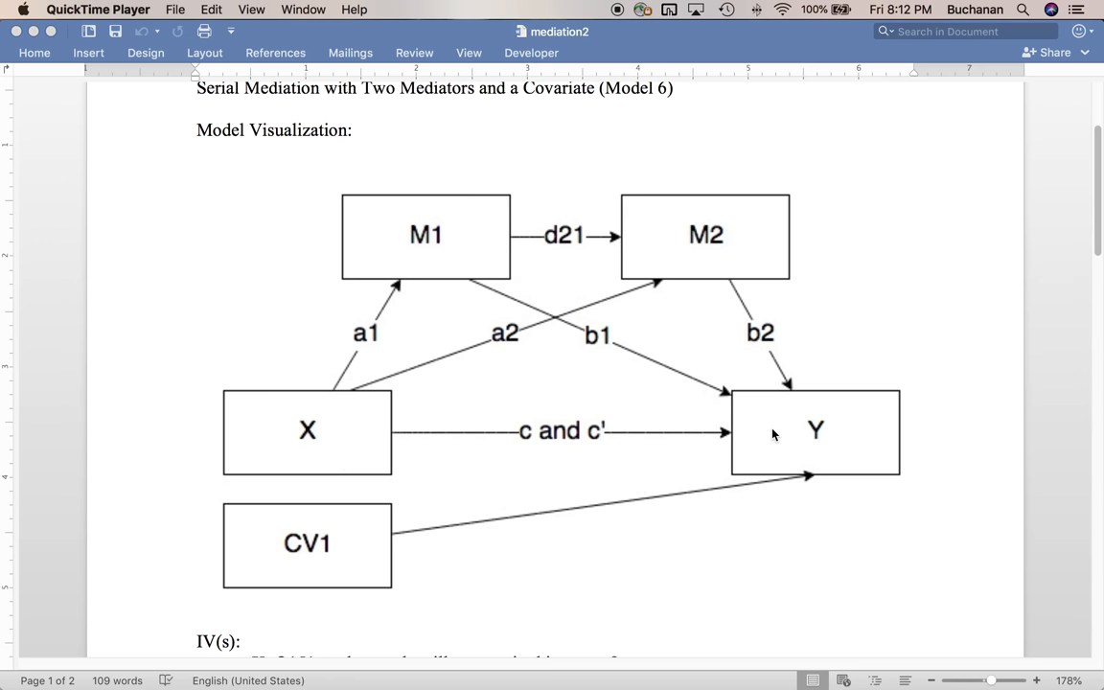
mouse_move(329, 416)
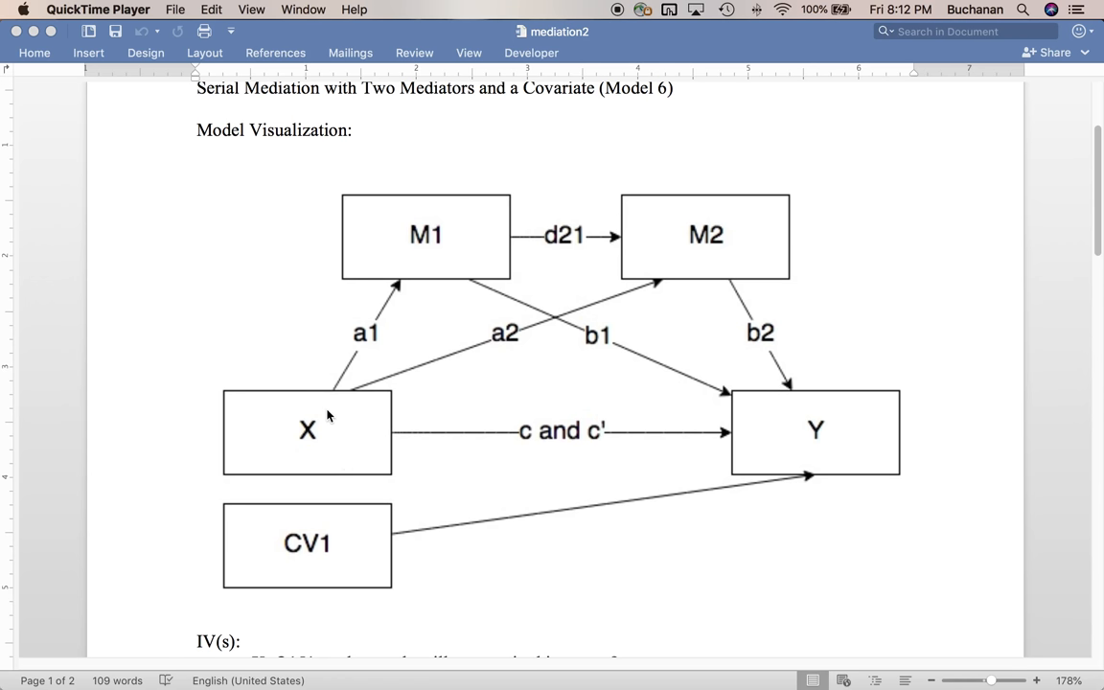
mouse_move(373, 275)
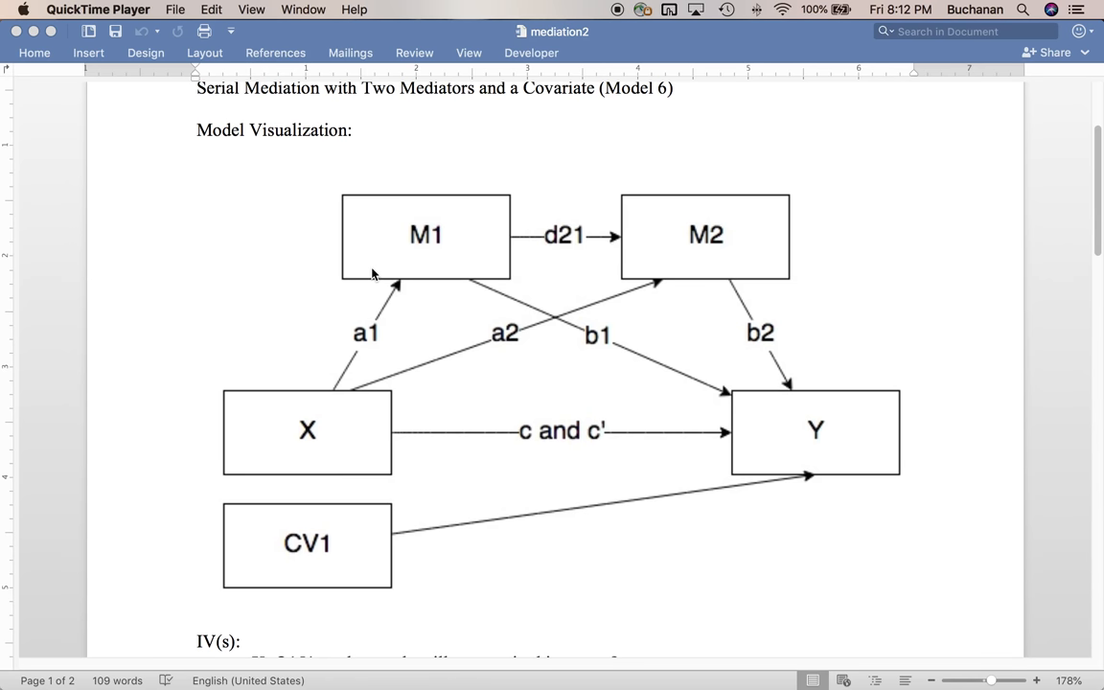
mouse_move(699, 243)
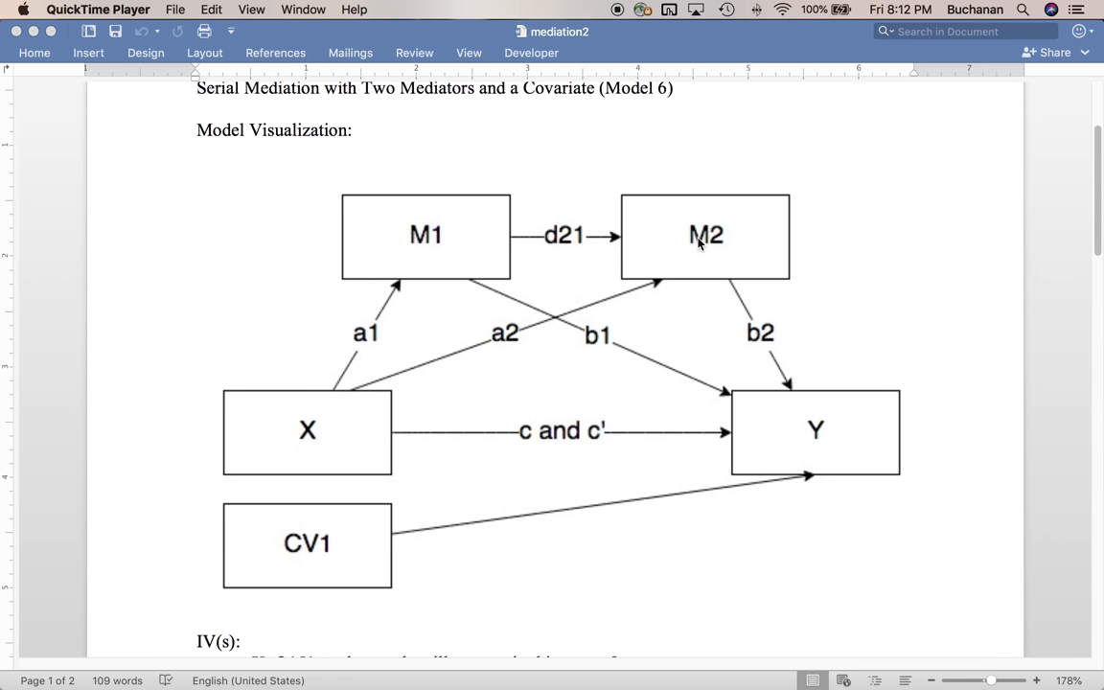
mouse_move(658, 178)
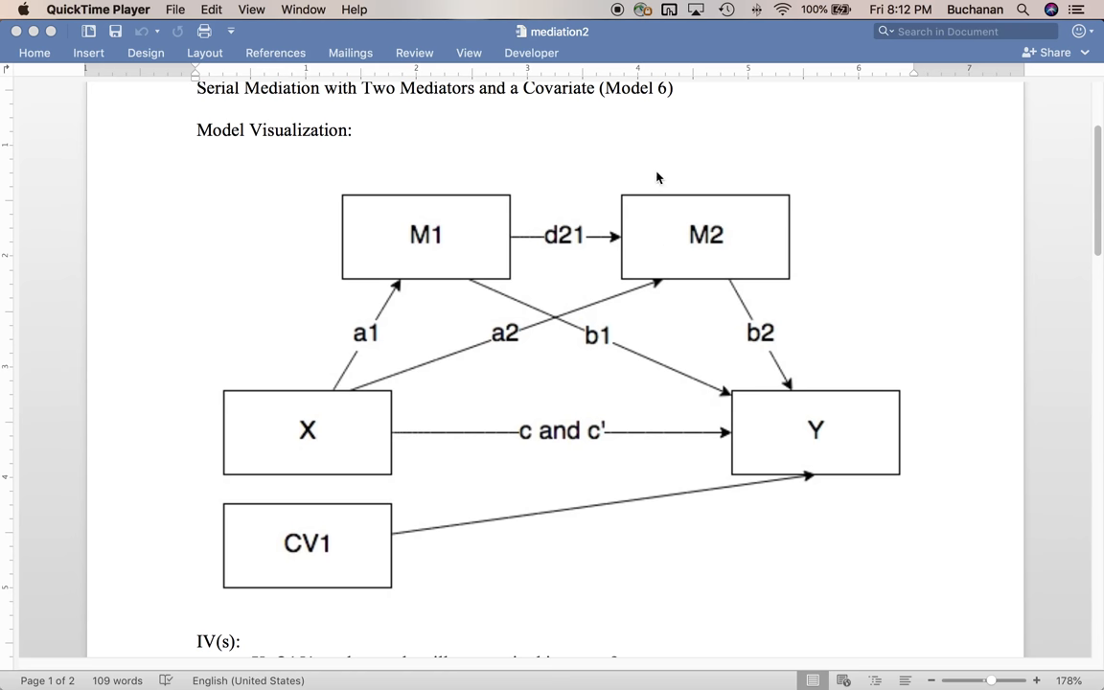
mouse_move(815, 213)
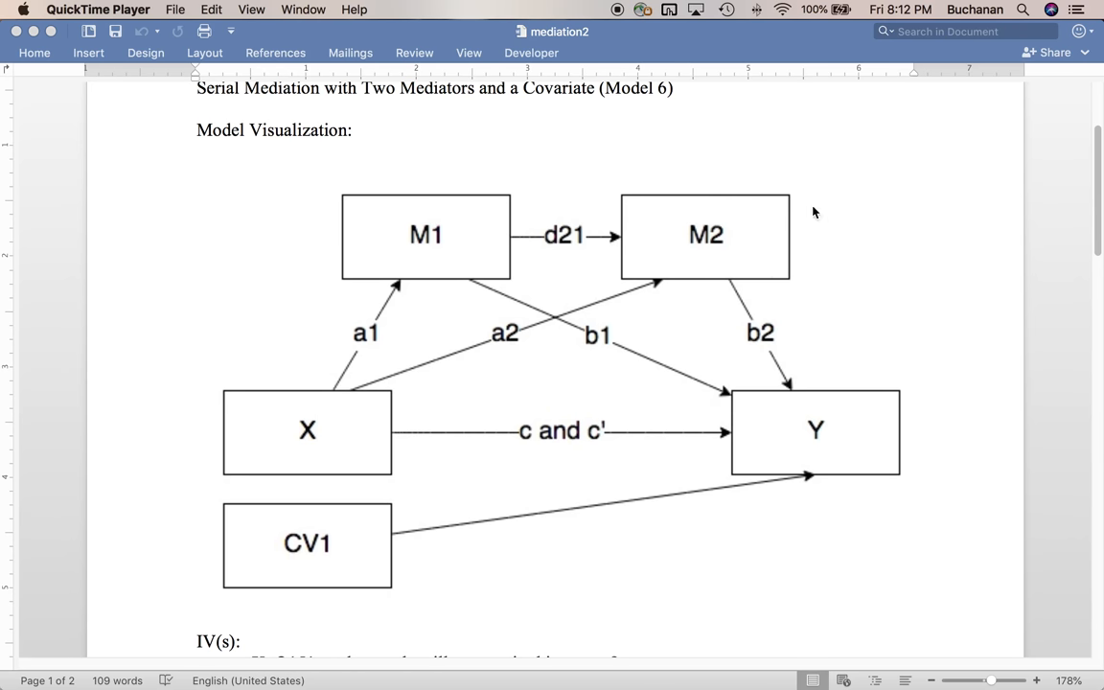
mouse_move(847, 471)
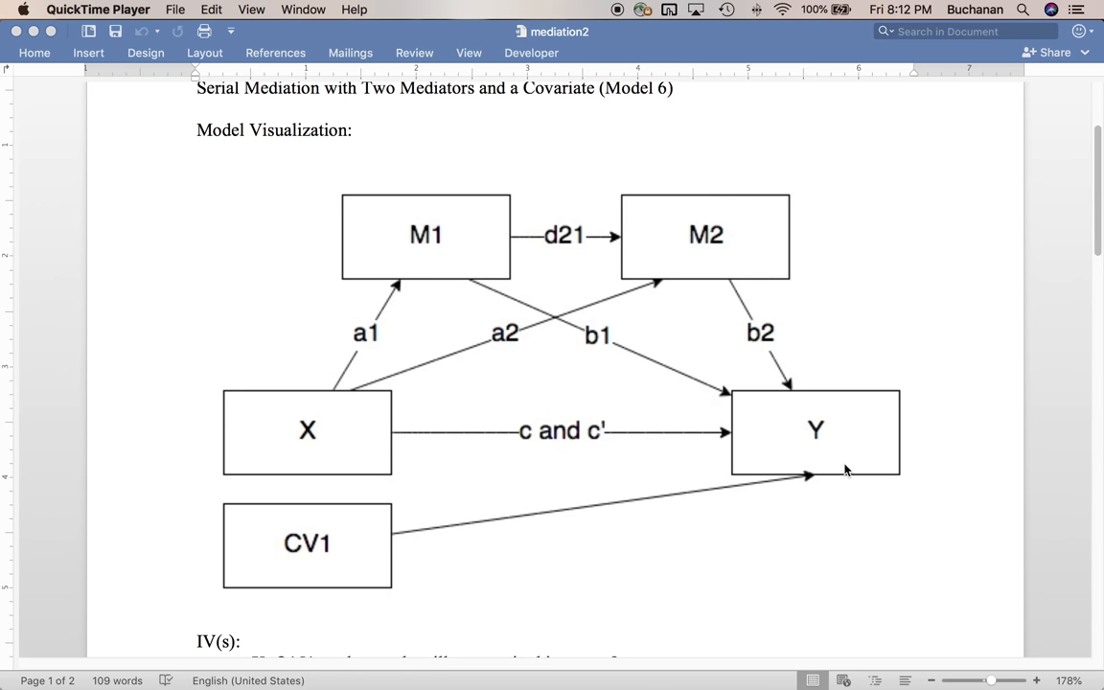
mouse_move(274, 504)
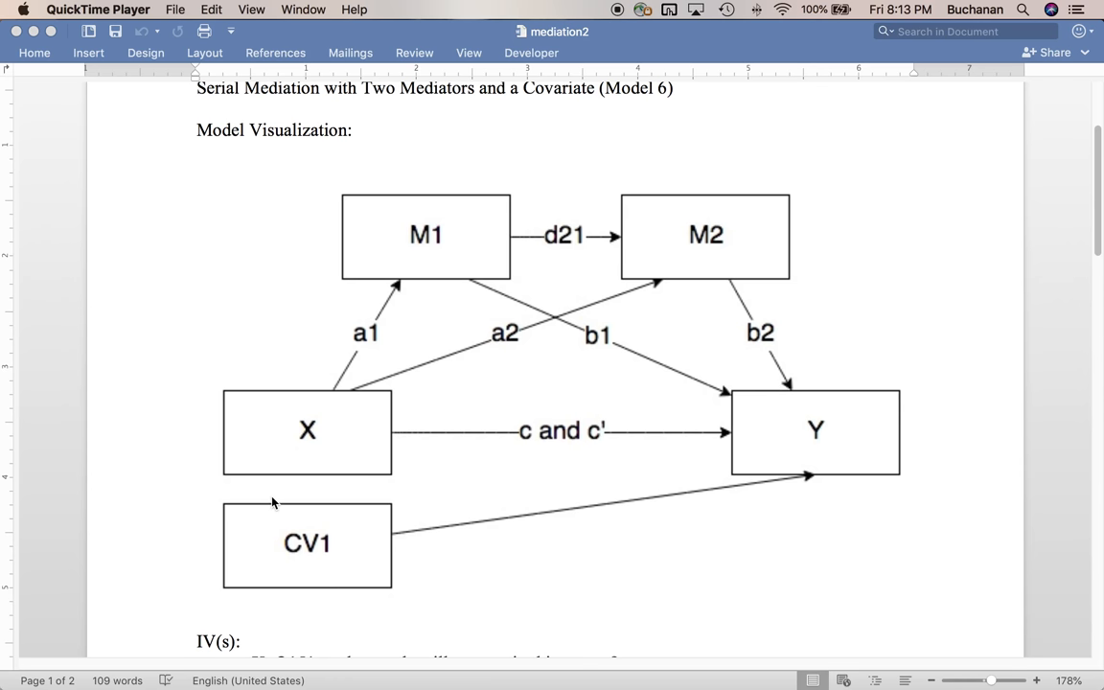
mouse_move(318, 401)
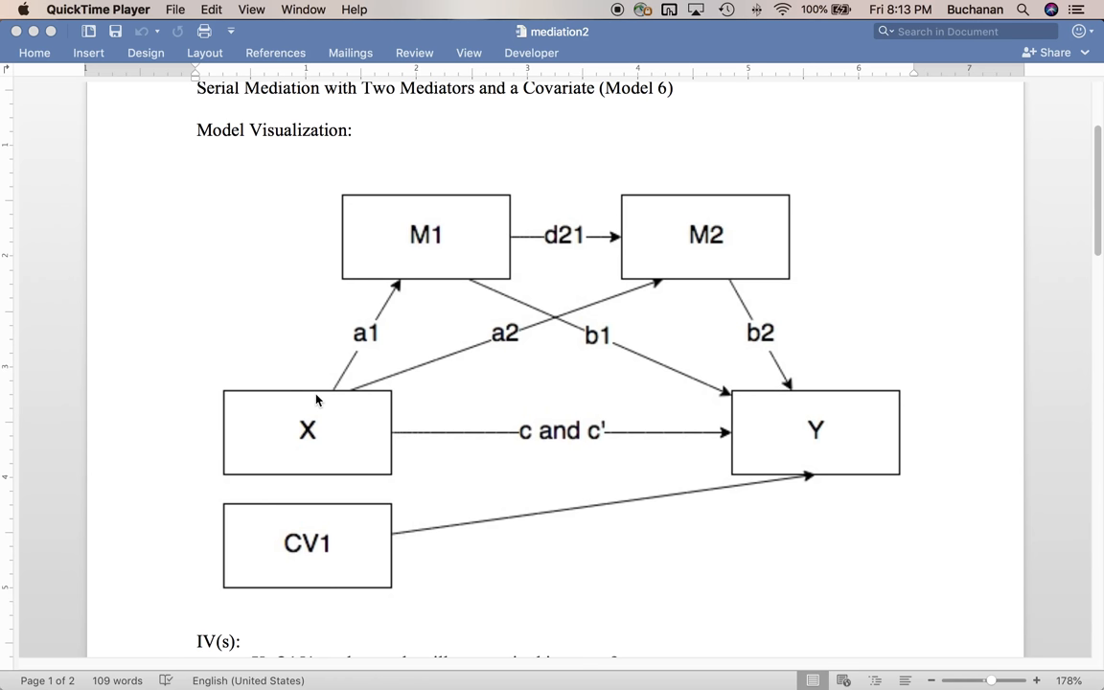
- Scroll down past the diagram and IV/DV list to the empty Power section
scroll(down, 3)
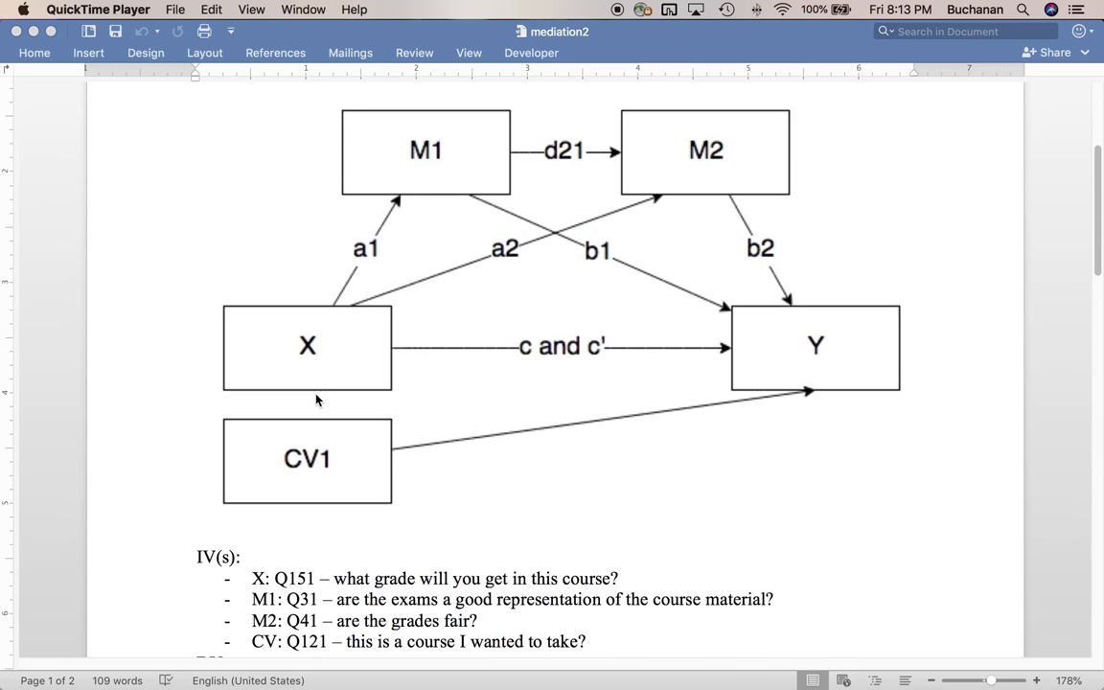
scroll(down, 3)
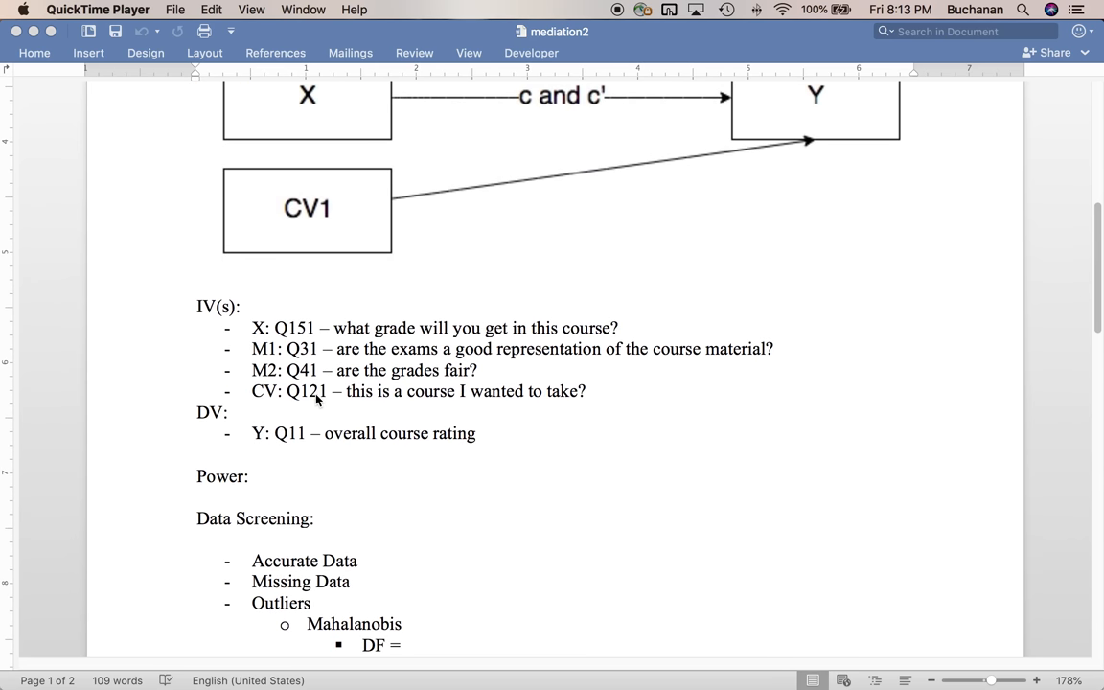
mouse_move(470, 461)
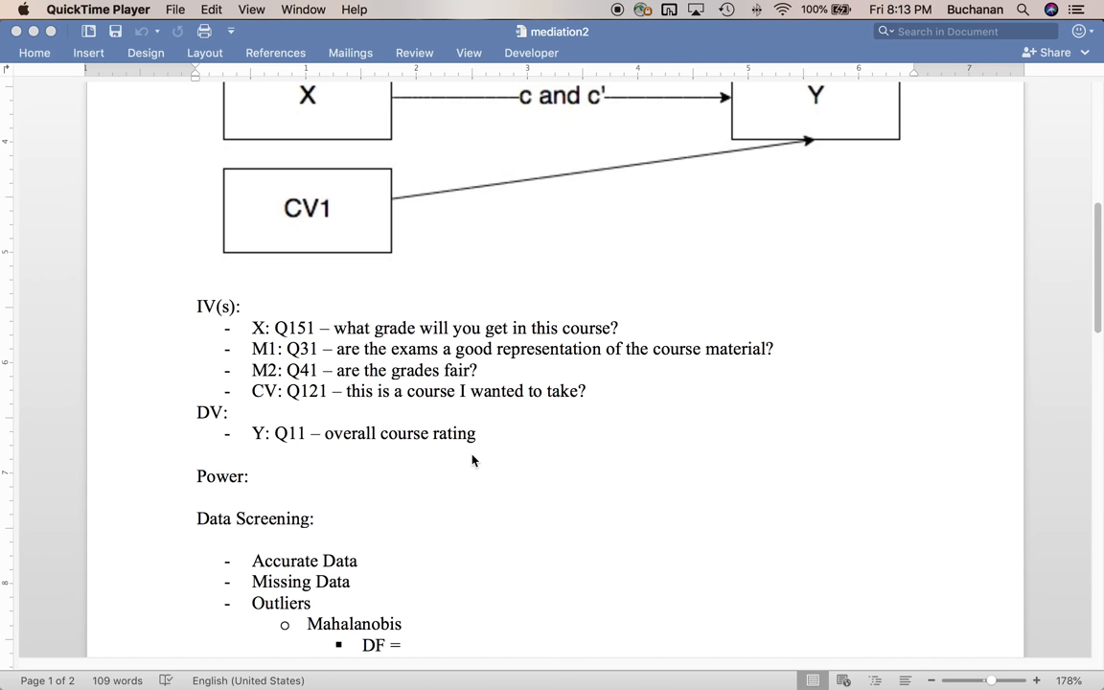
scroll(down, 3)
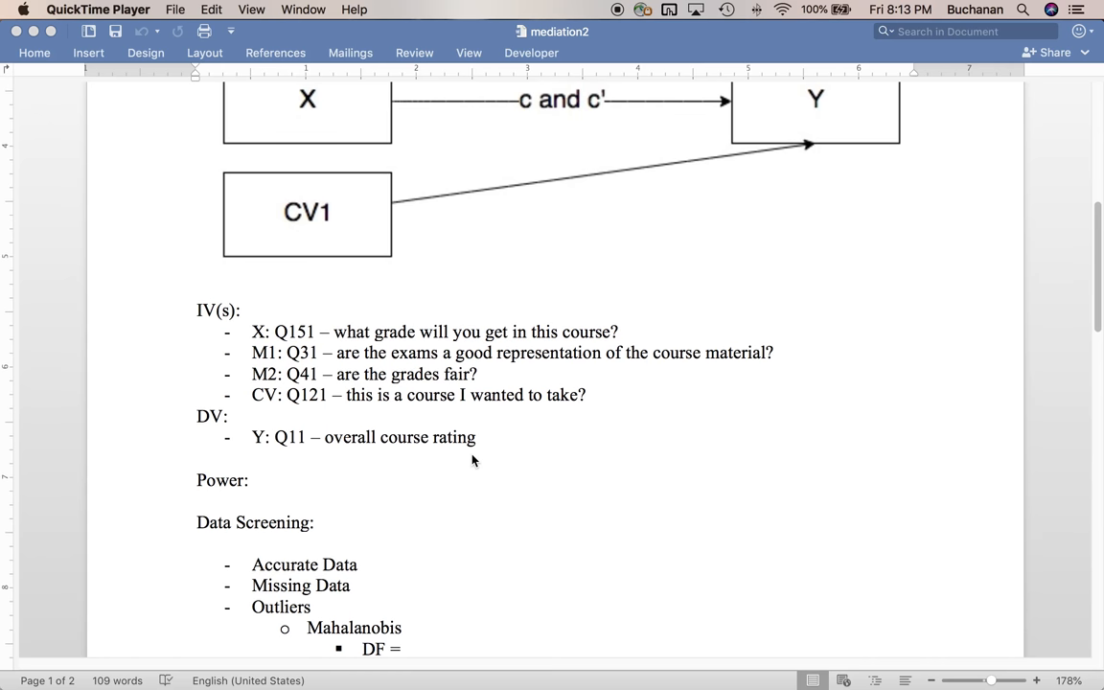
scroll(down, 3)
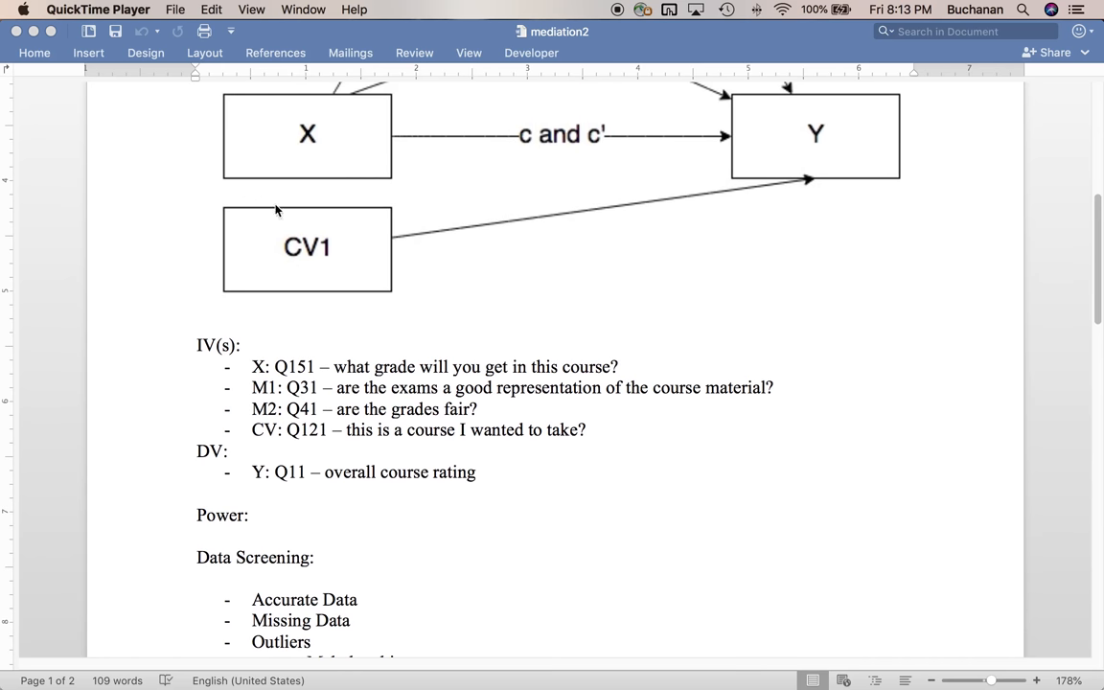
mouse_move(371, 171)
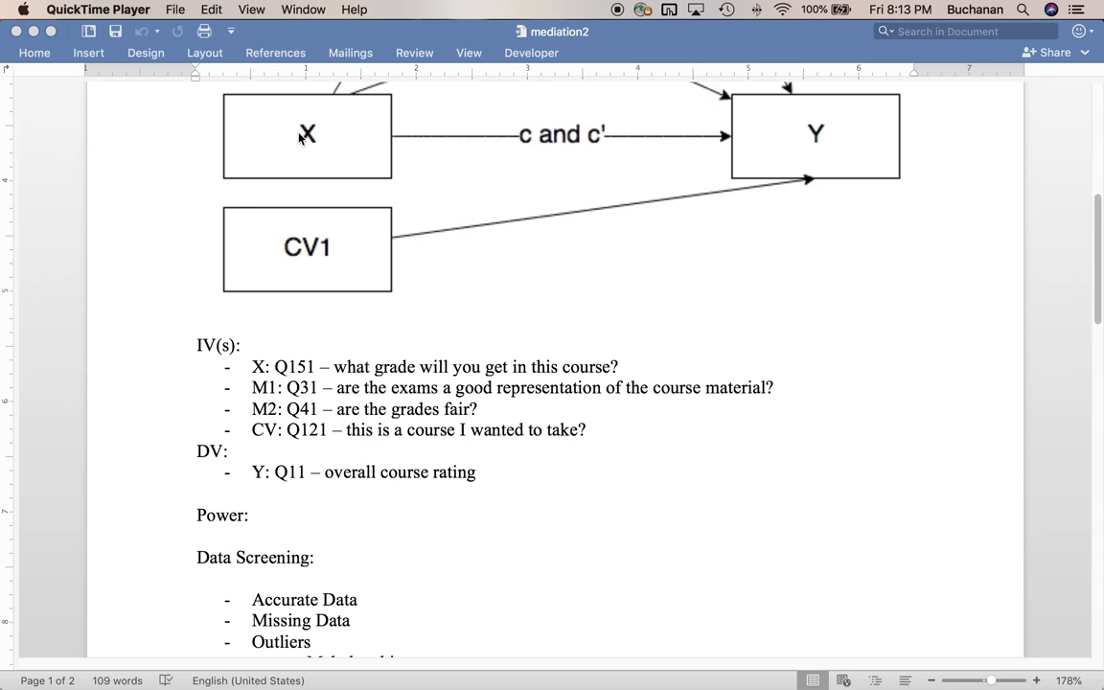
scroll(down, 3)
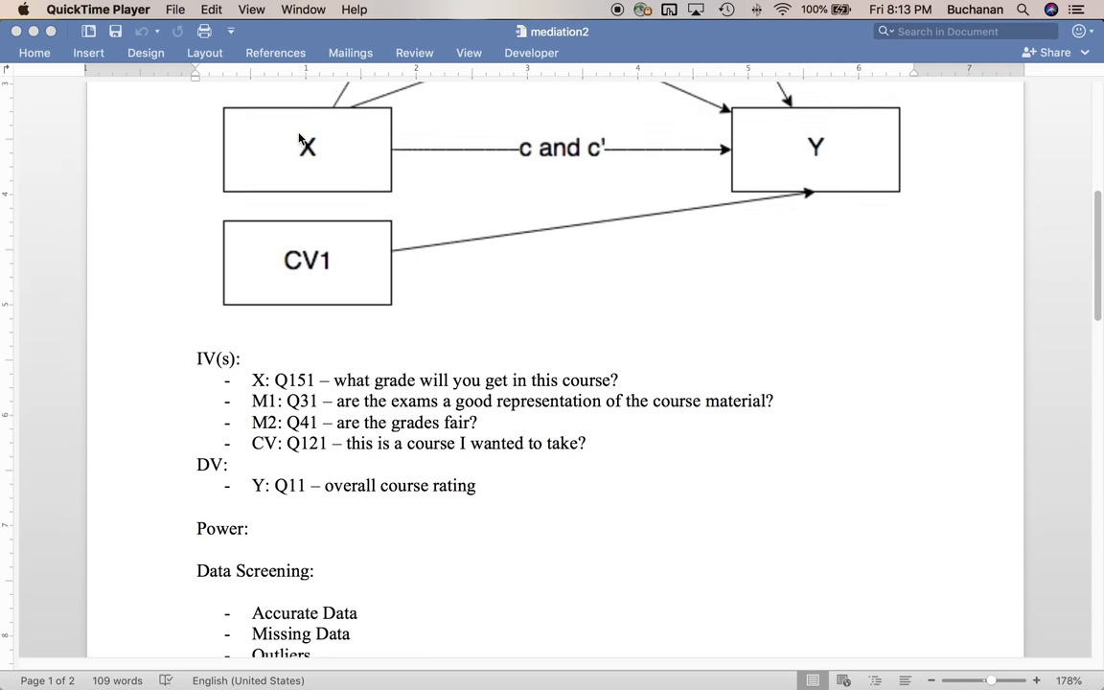
scroll(down, 3)
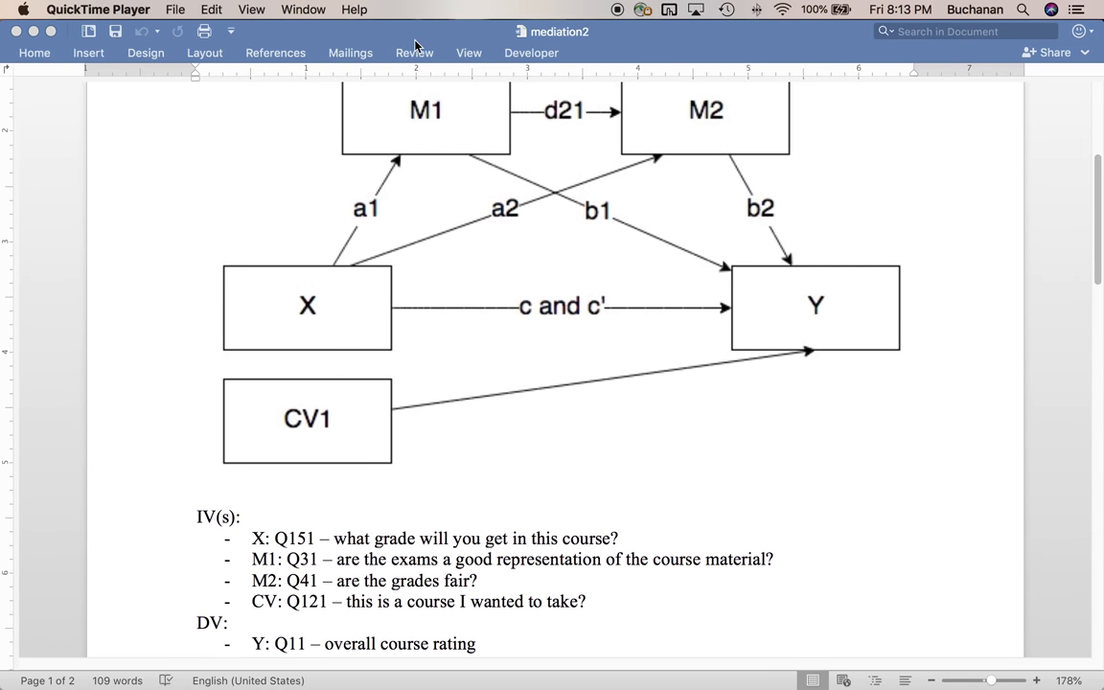
mouse_move(470, 137)
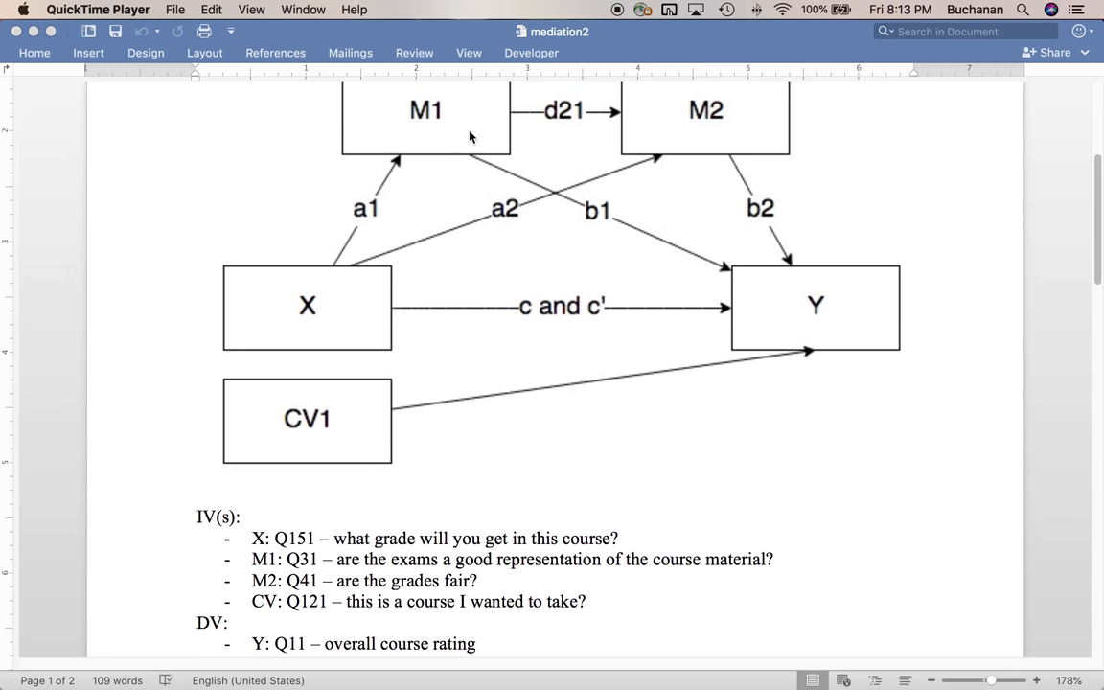
mouse_move(402, 112)
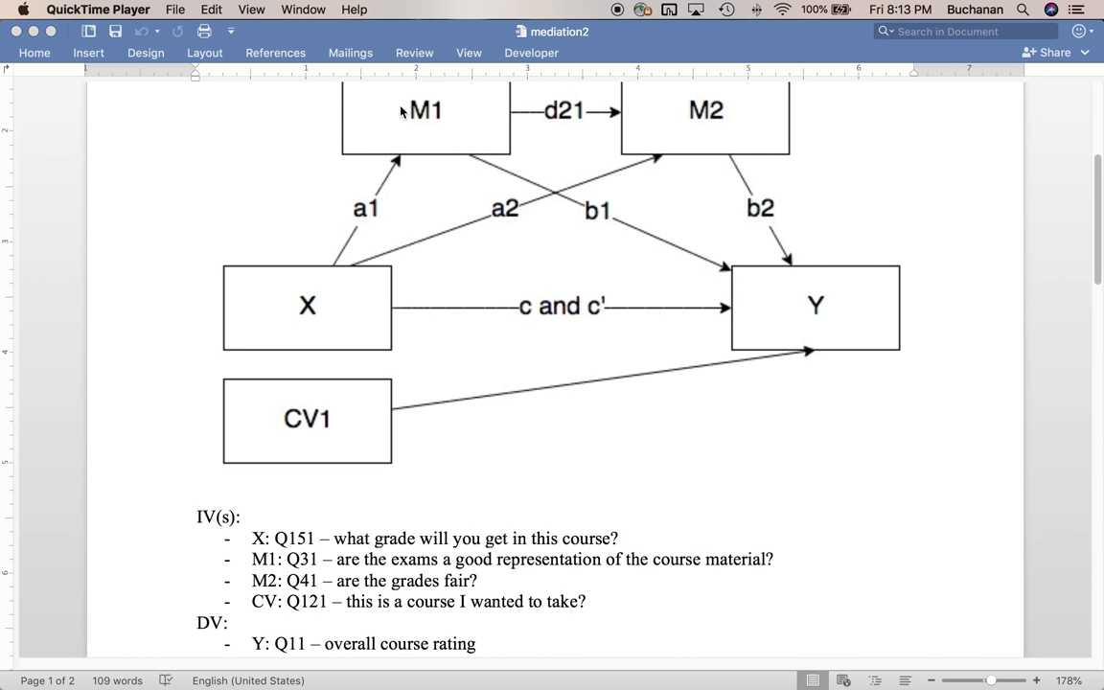
mouse_move(738, 120)
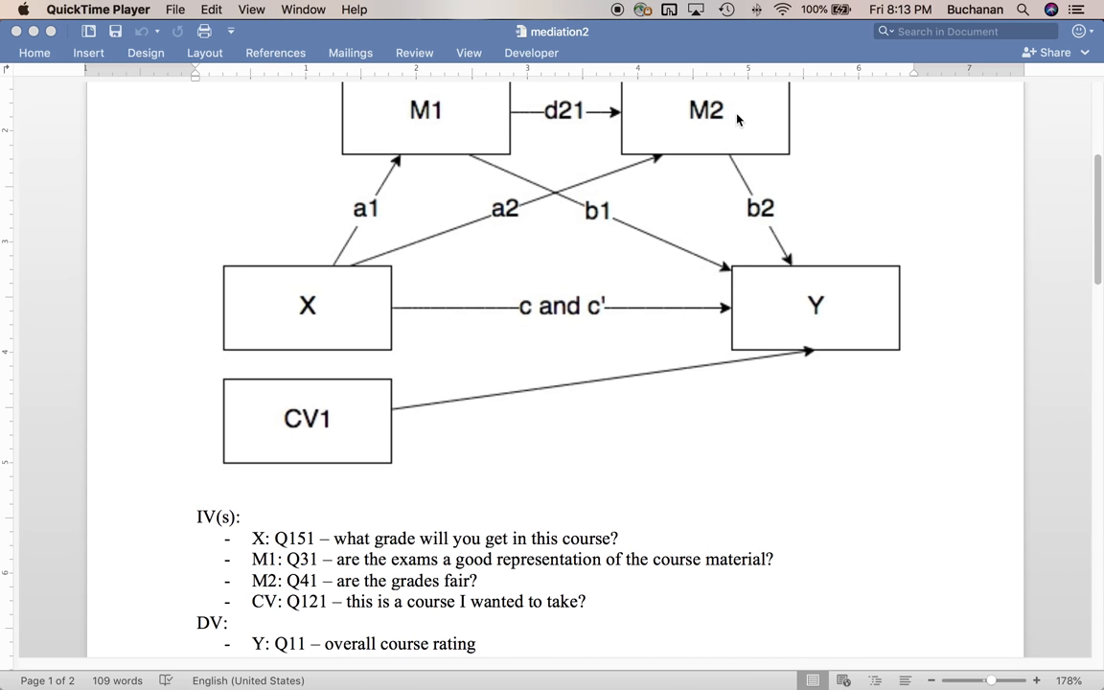
mouse_move(347, 351)
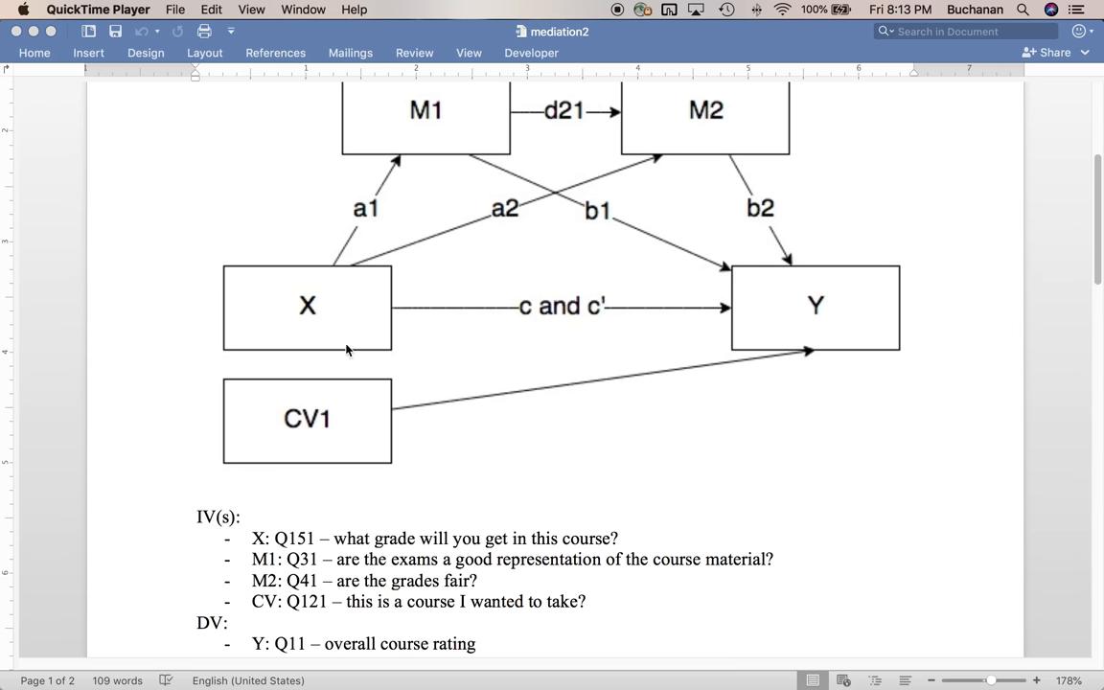
mouse_move(263, 439)
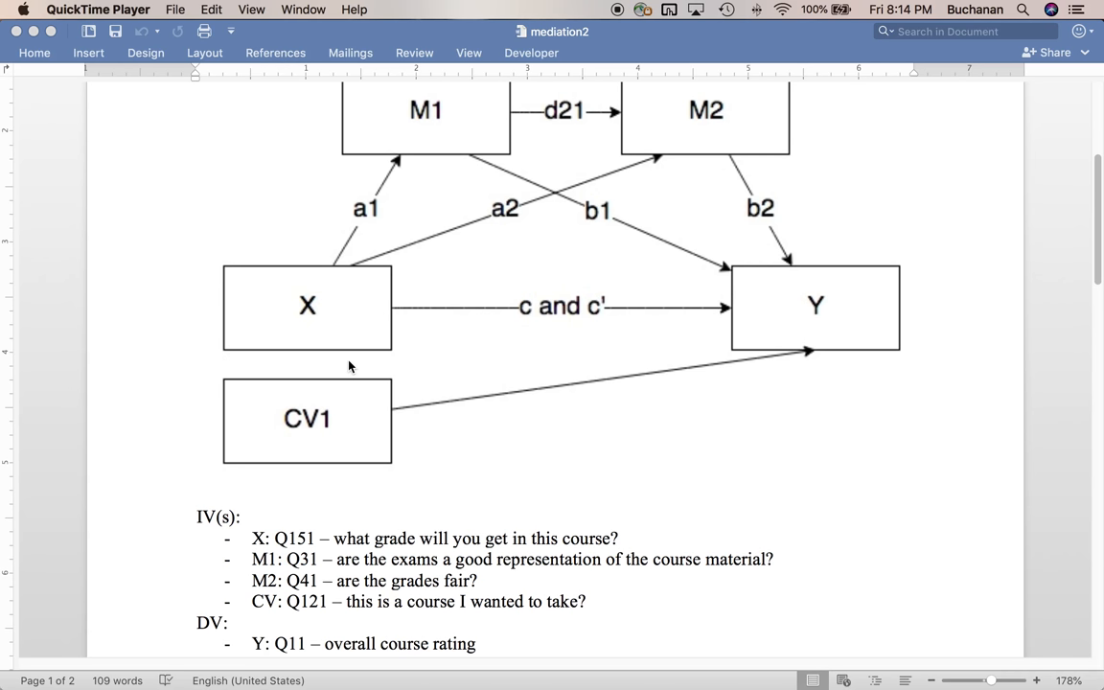
mouse_move(337, 199)
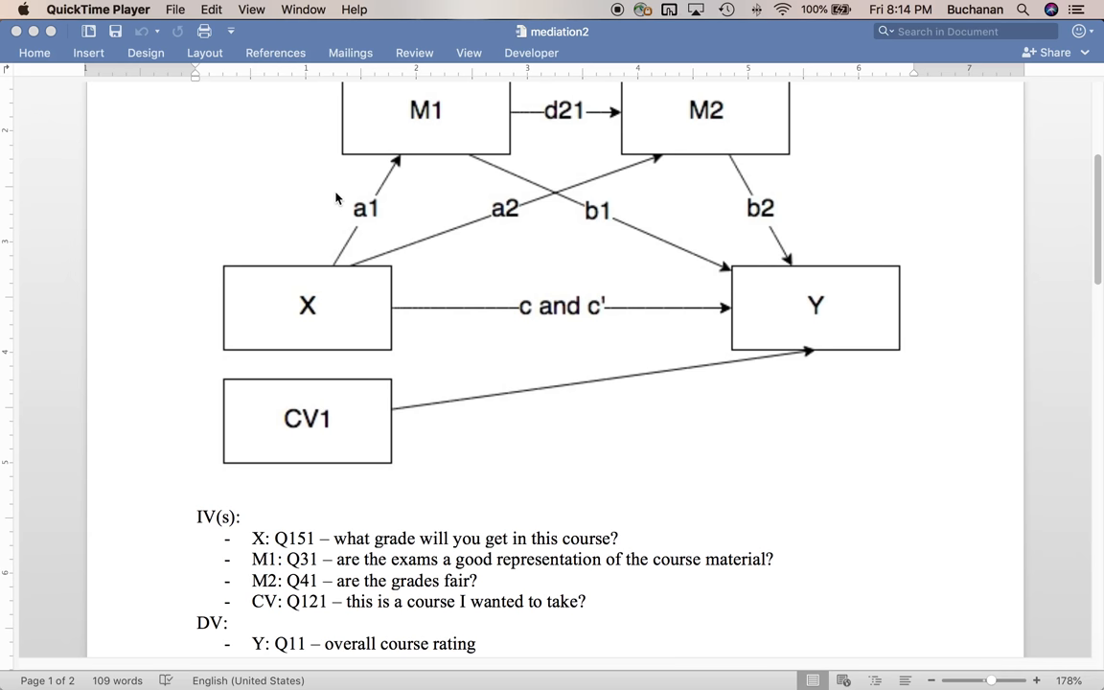
mouse_move(427, 145)
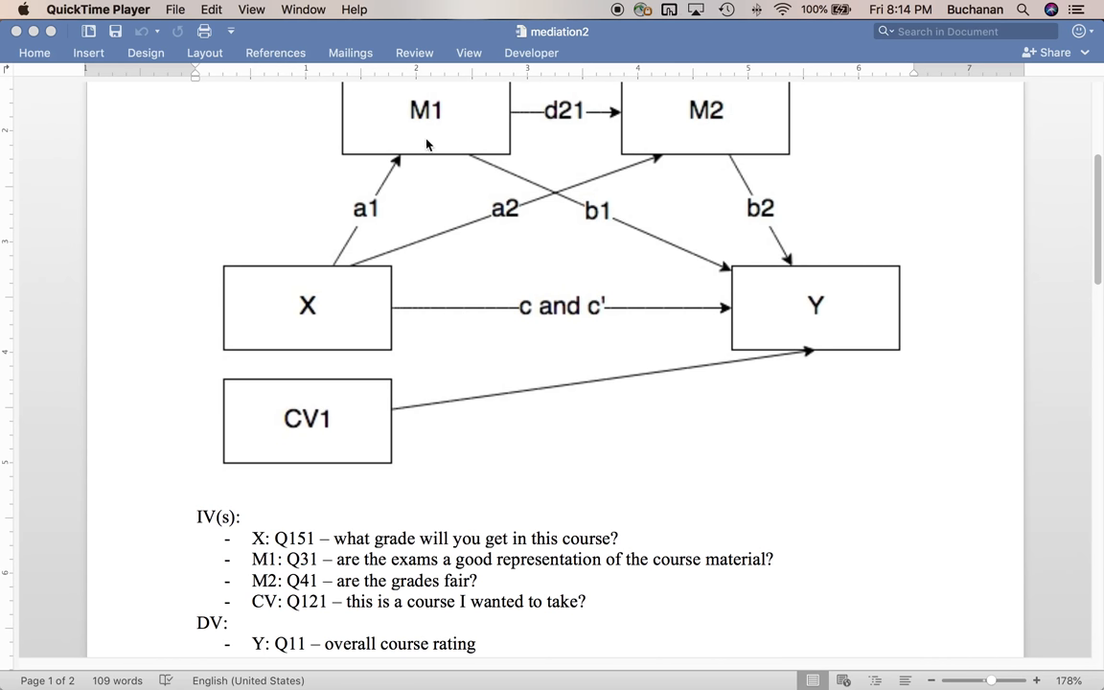
mouse_move(858, 259)
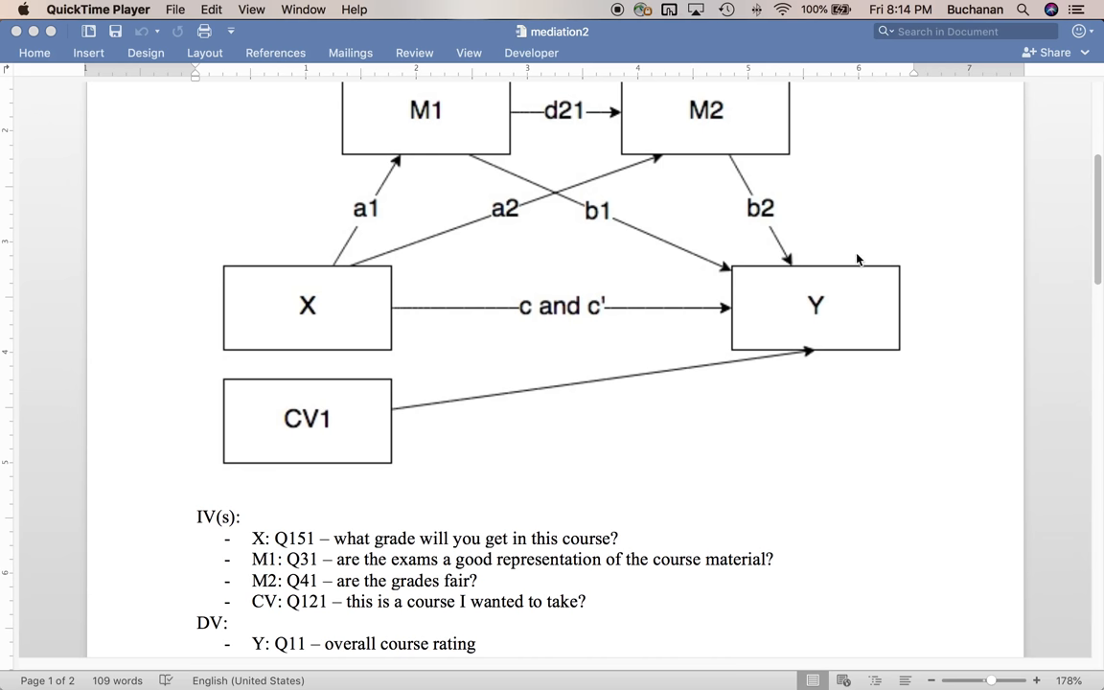
mouse_move(861, 303)
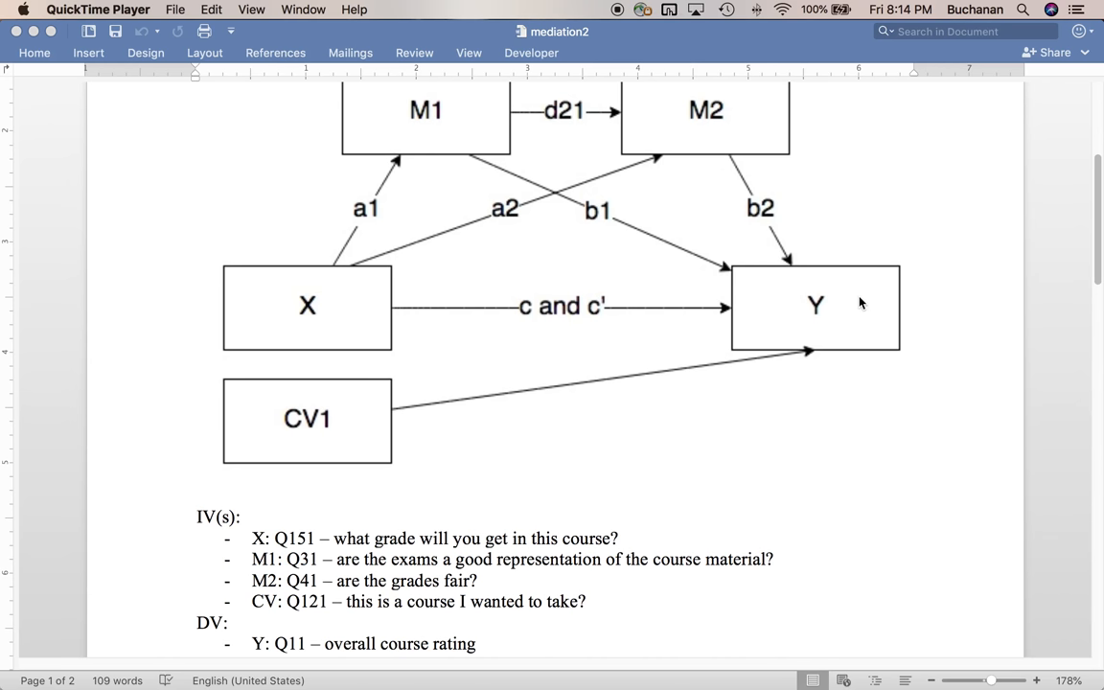
scroll(down, 3)
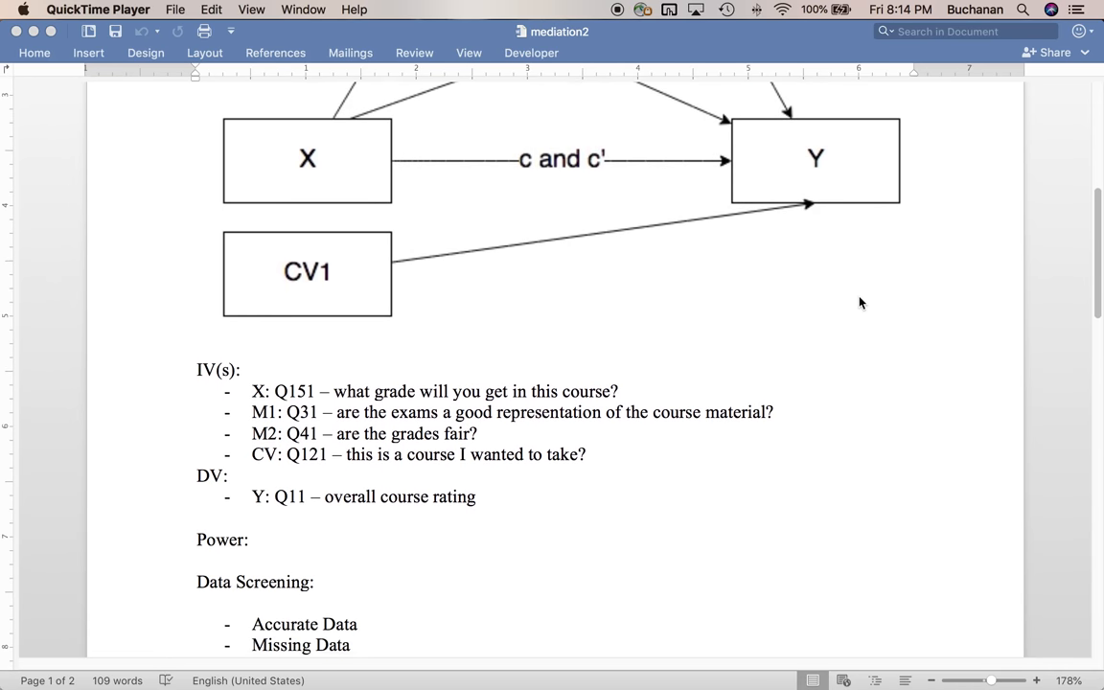
scroll(down, 3)
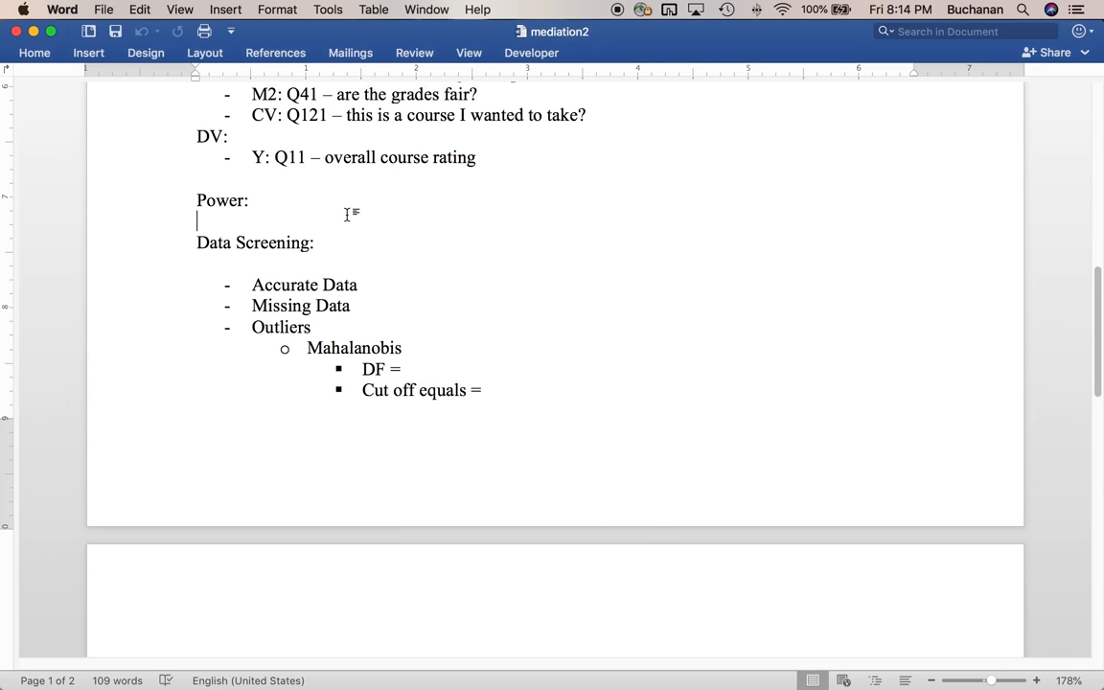
text(F)
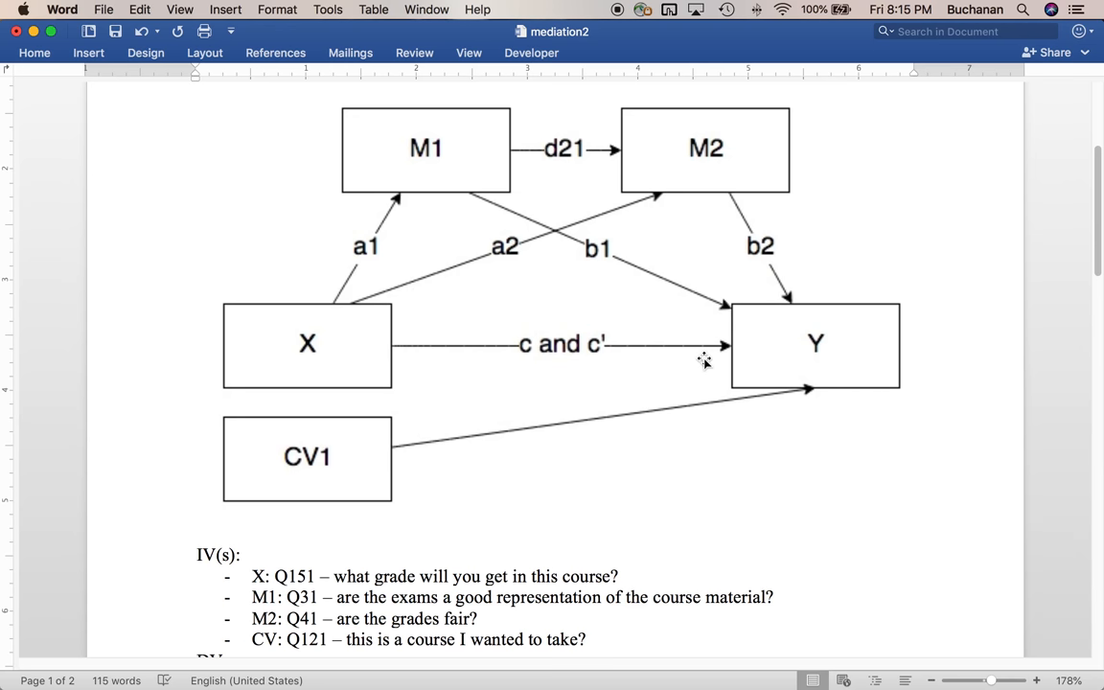
mouse_move(273, 460)
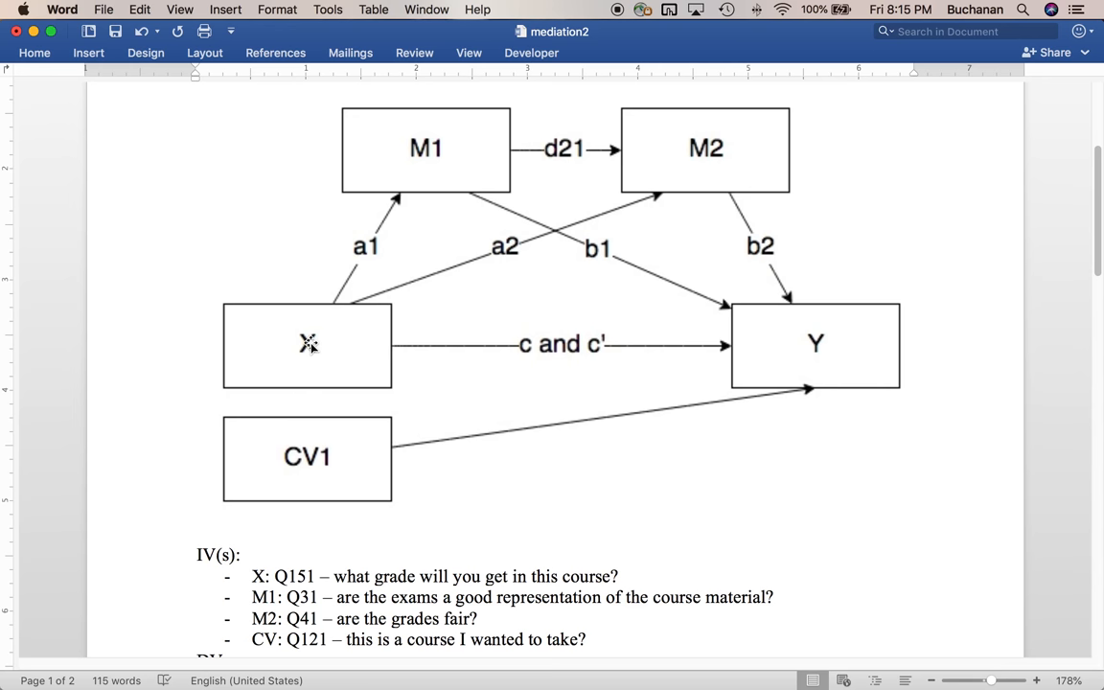
mouse_move(700, 116)
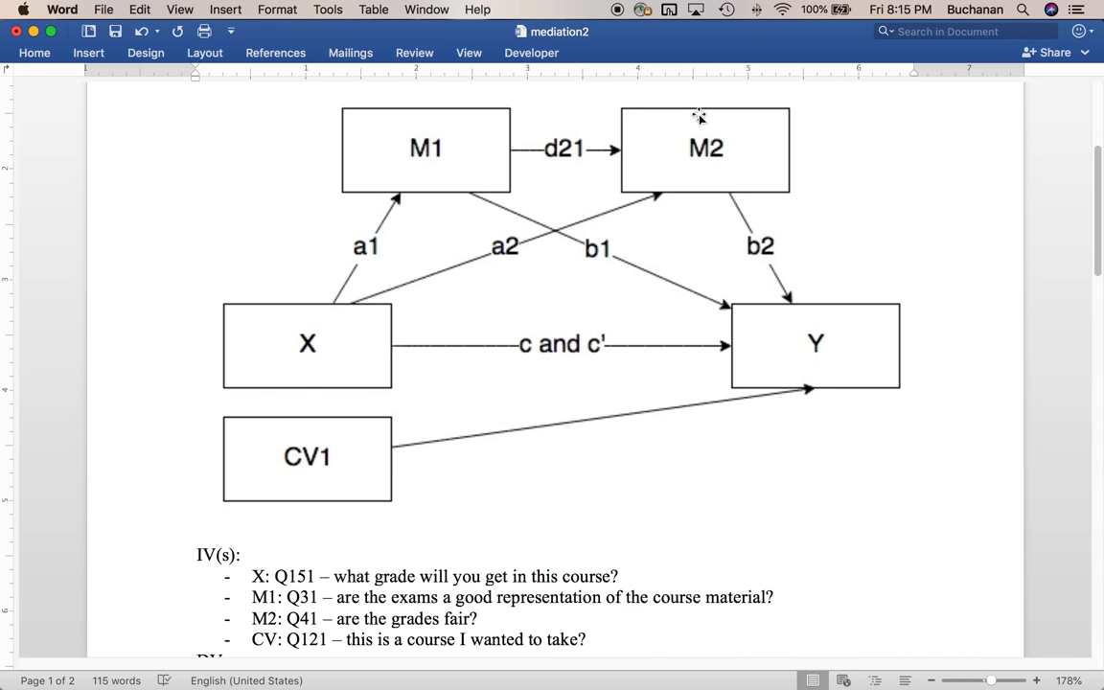
mouse_move(760, 362)
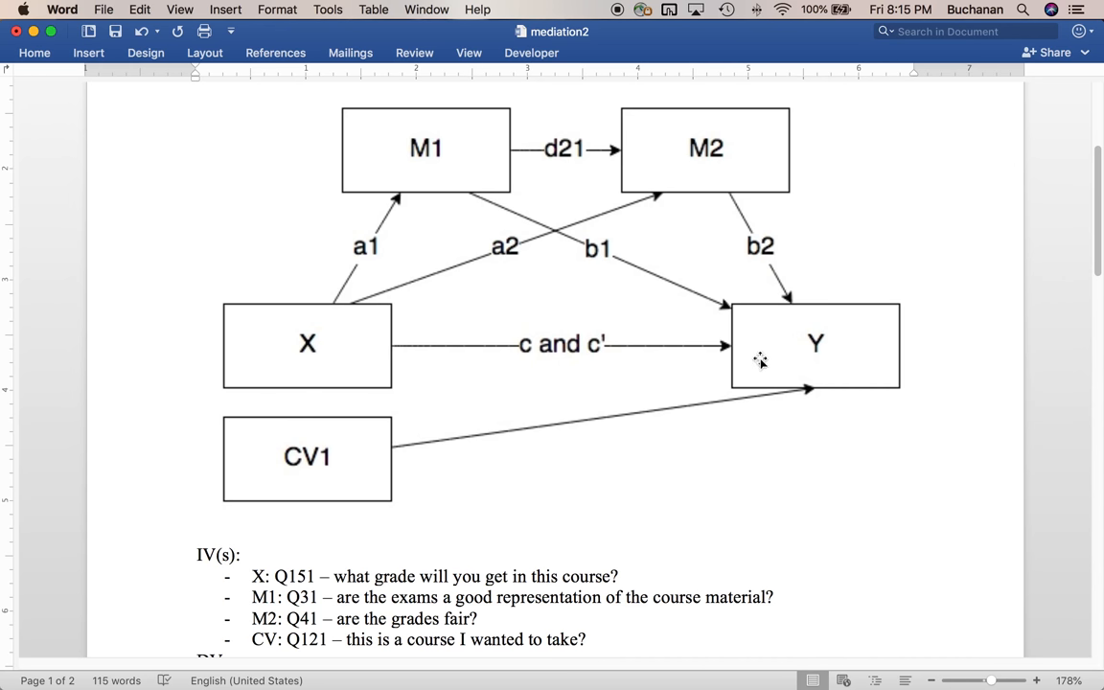
mouse_move(810, 390)
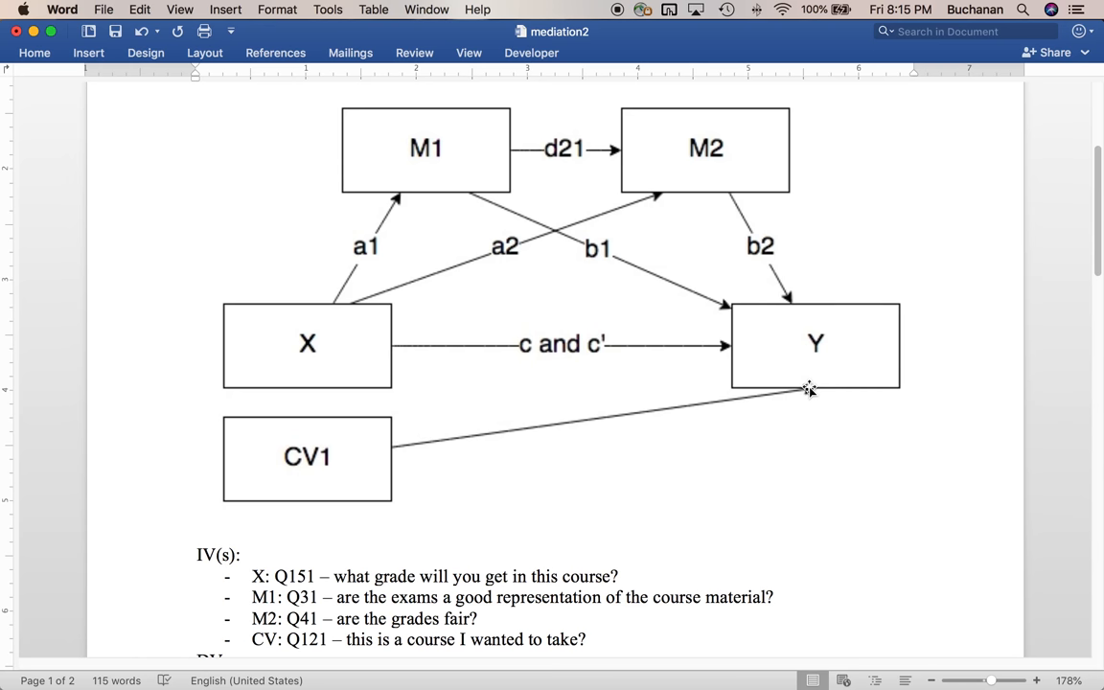
mouse_move(815, 308)
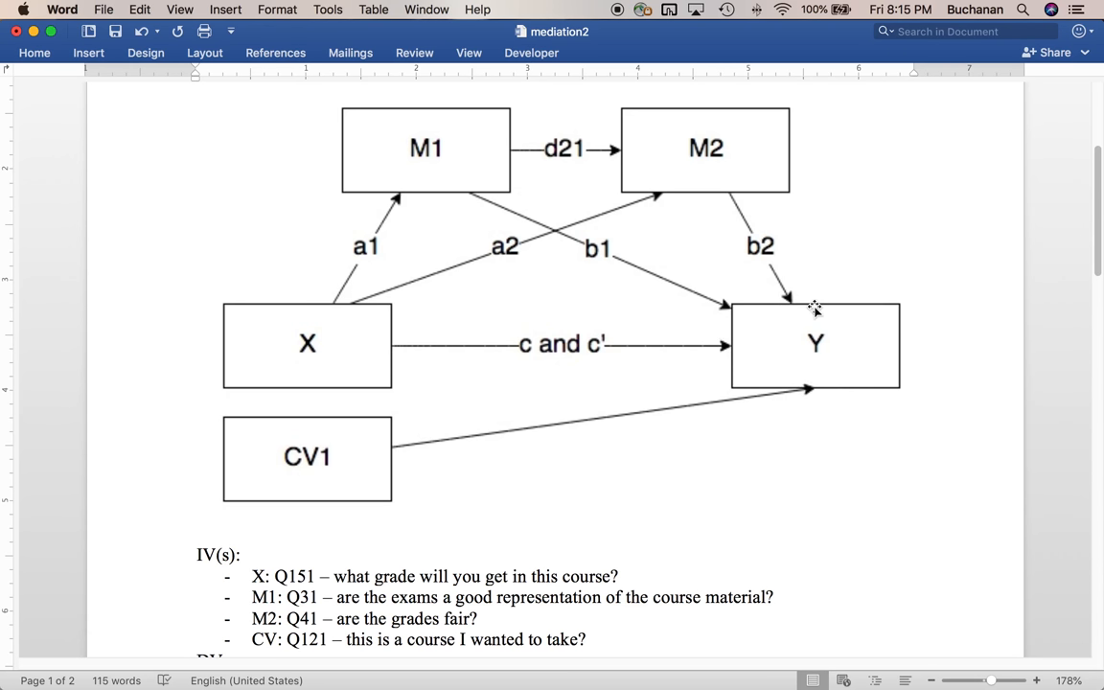
scroll(down, 3)
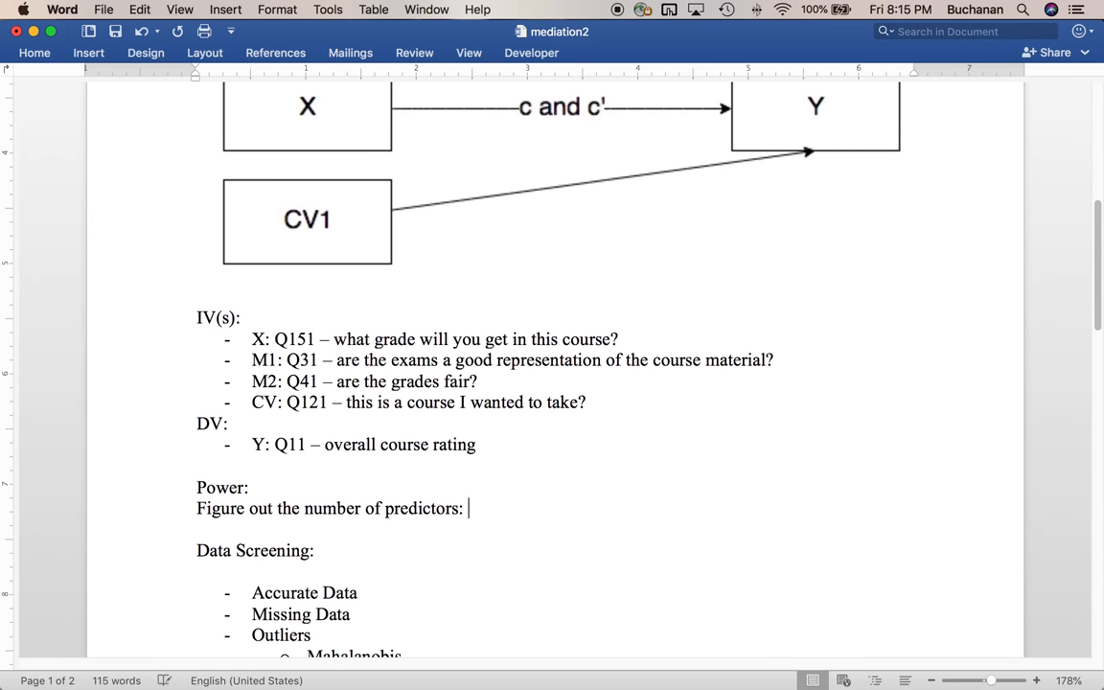
- Note '4 predictors' under Power and add the line 'Also care about R2:'
text(4 predictors)
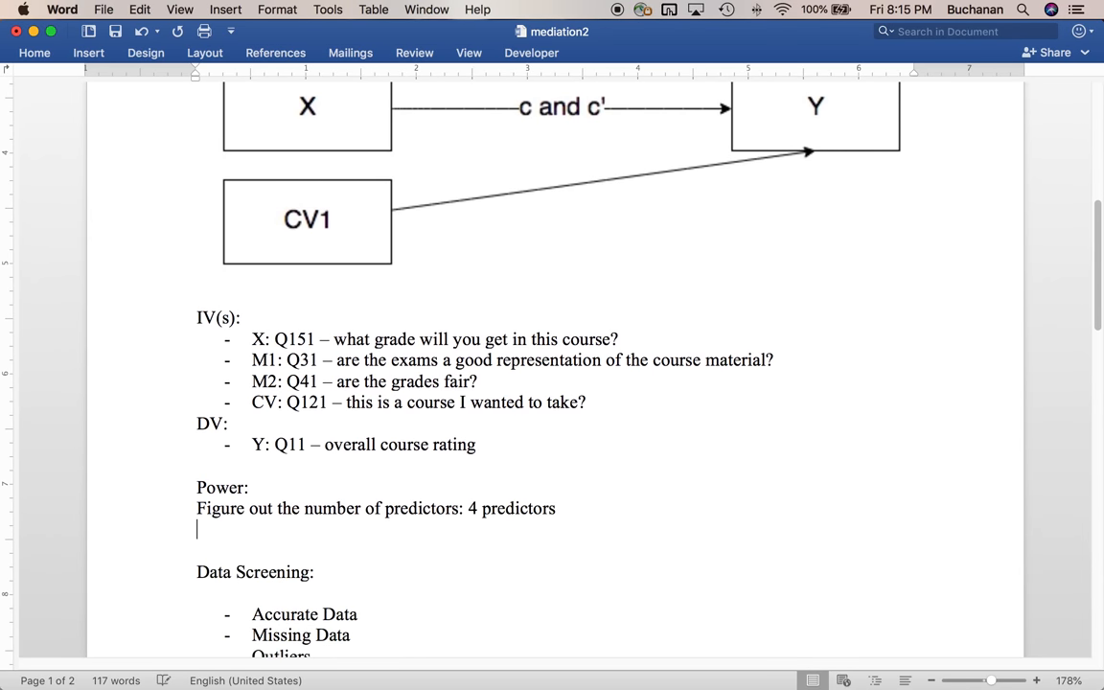
text(Also co)
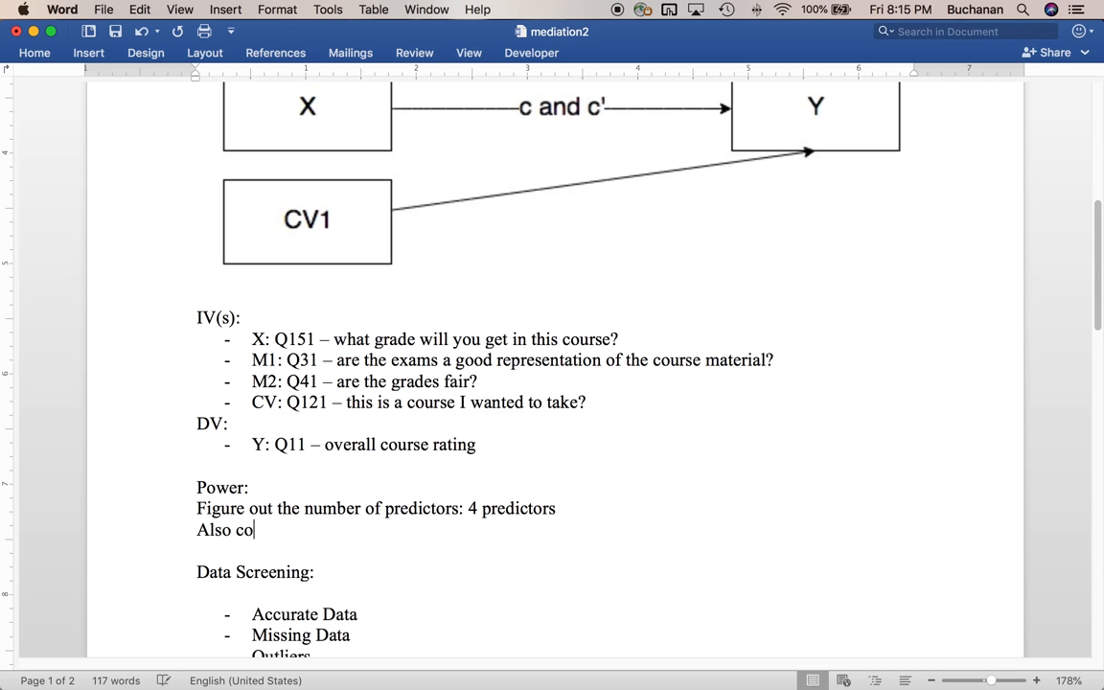
text(re about R2)
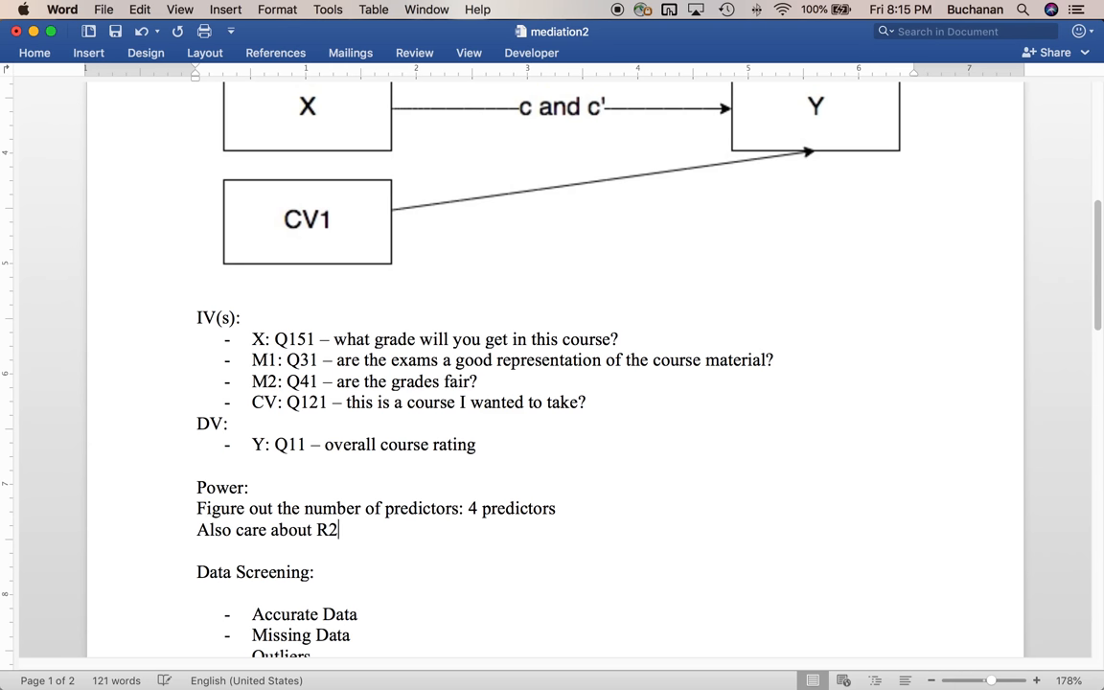
text(:)
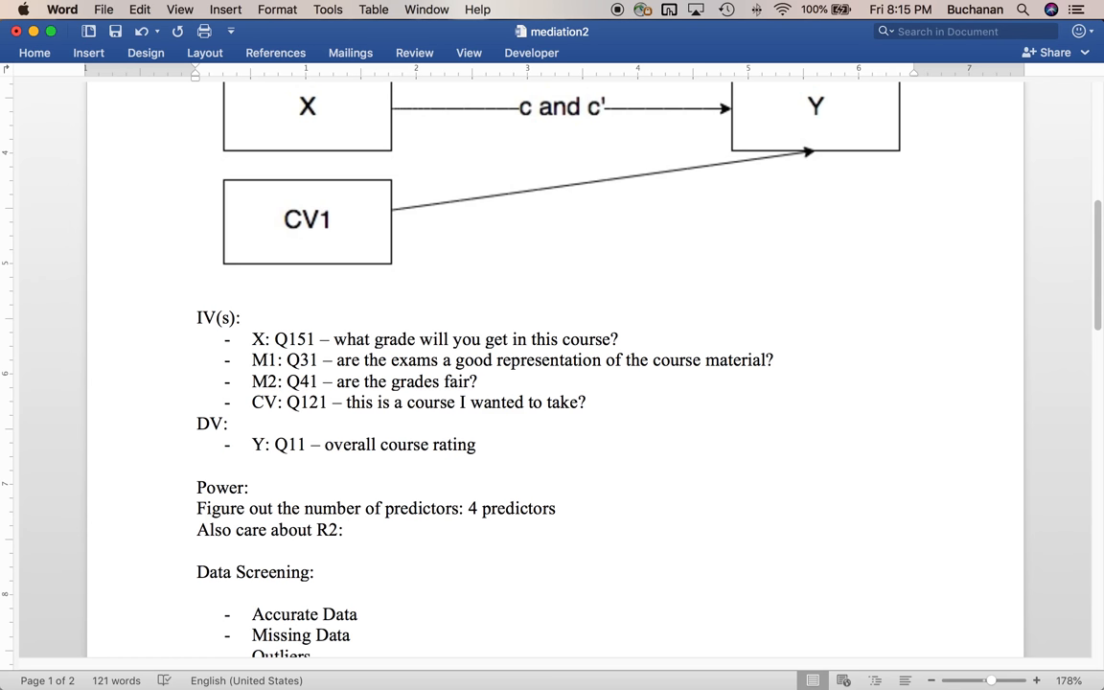
click(349, 529)
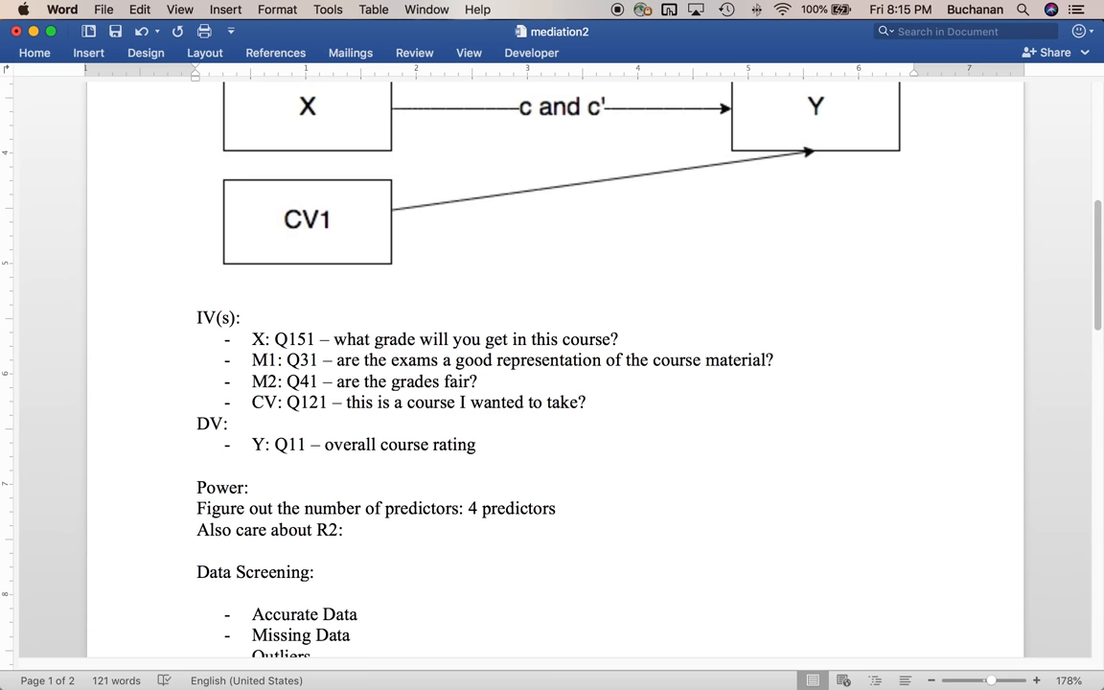
click(348, 530)
text(quick)
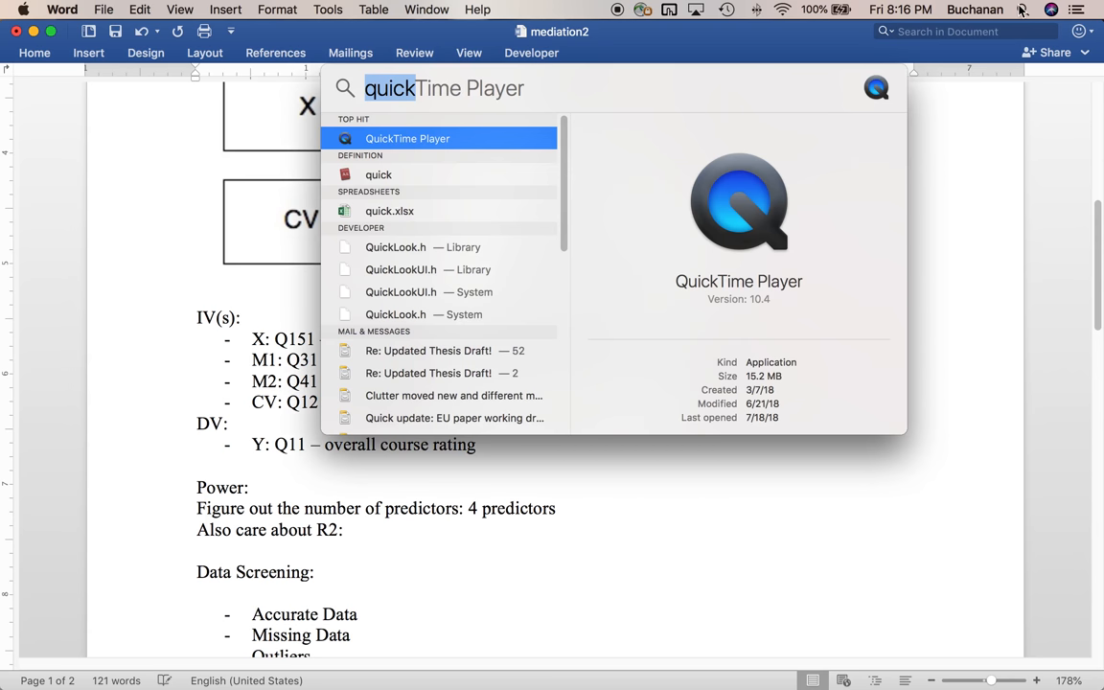
- Launch G*Power with F tests and Linear multiple regression, R² deviation from zero
text(g*power)
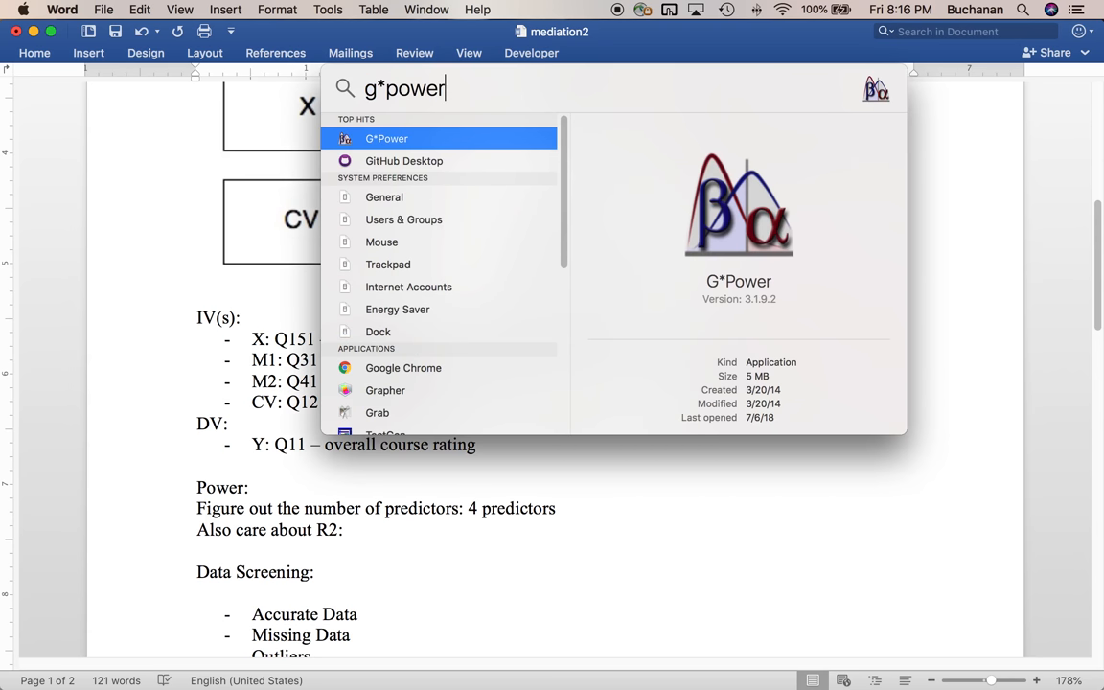
key(escape)
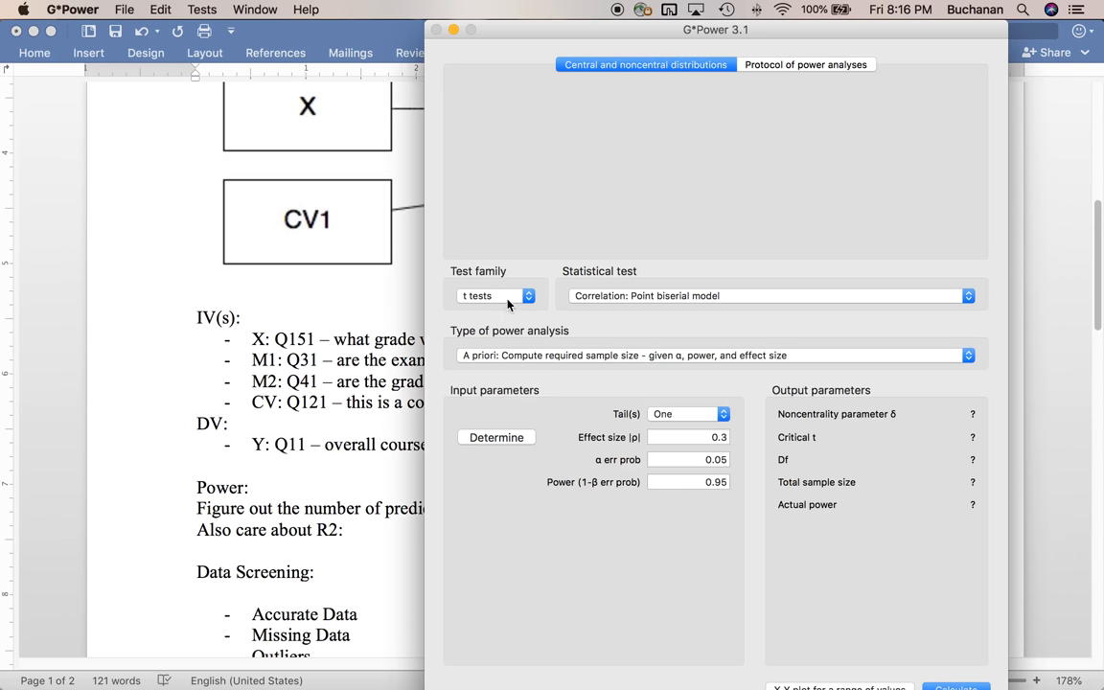
click(496, 296)
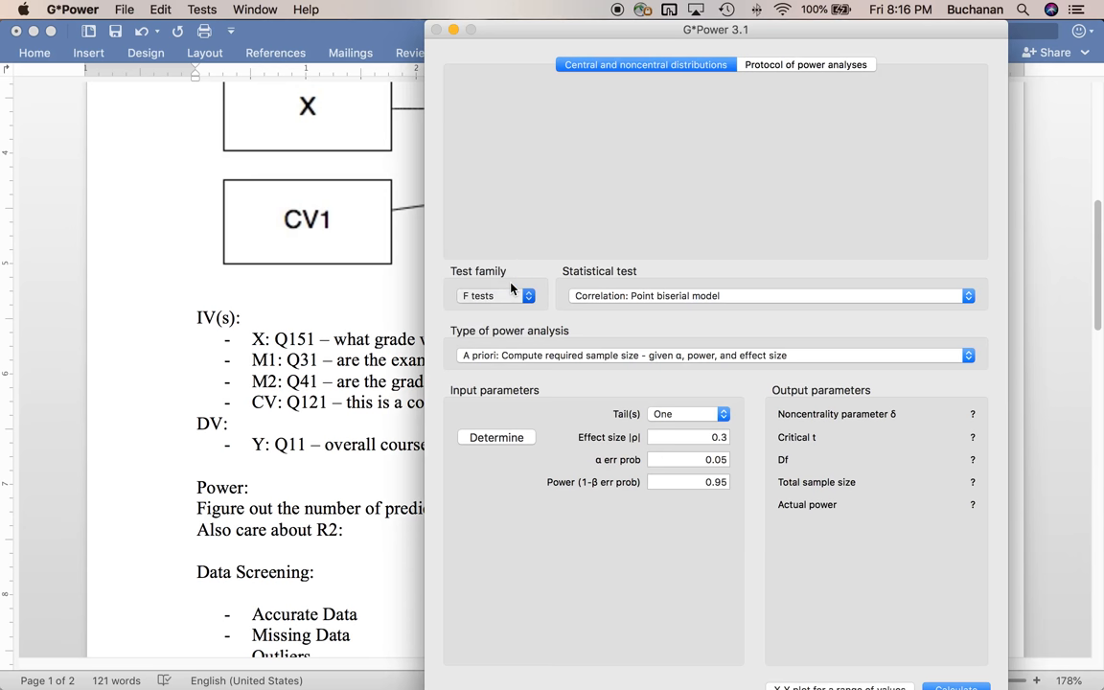
click(767, 296)
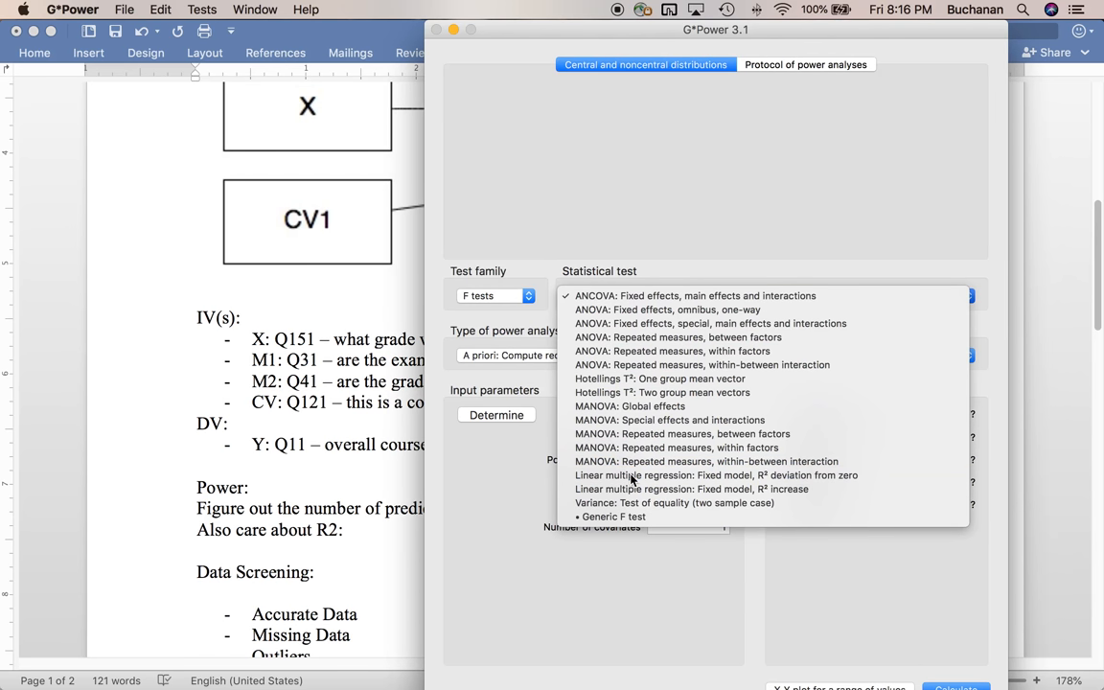
click(716, 476)
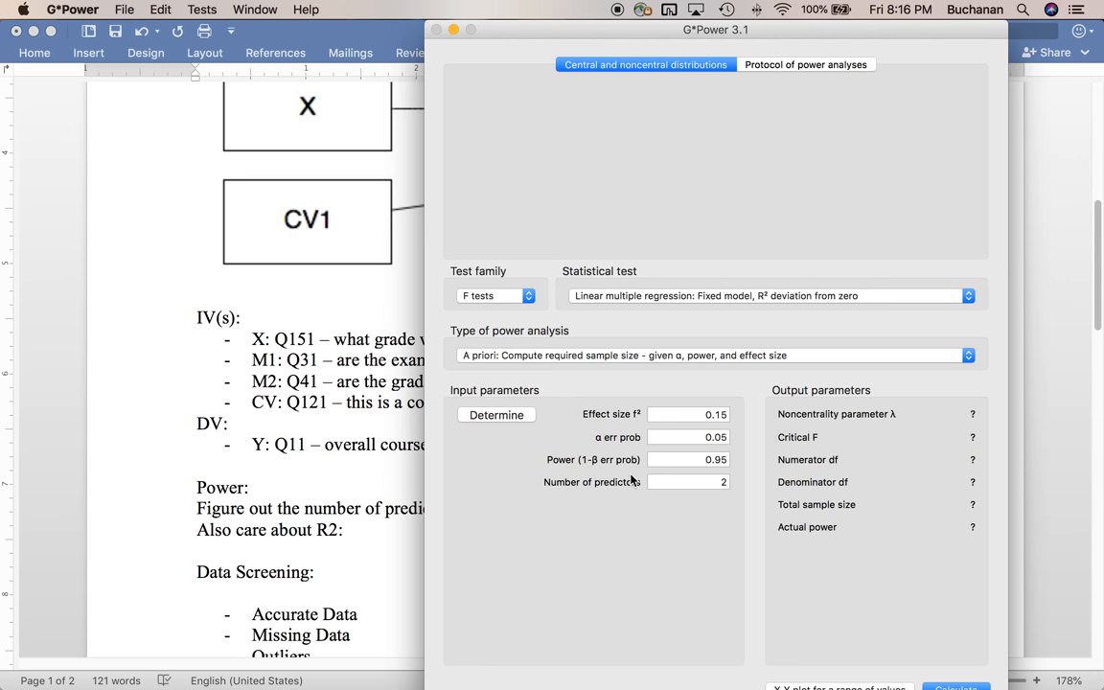
click(495, 415)
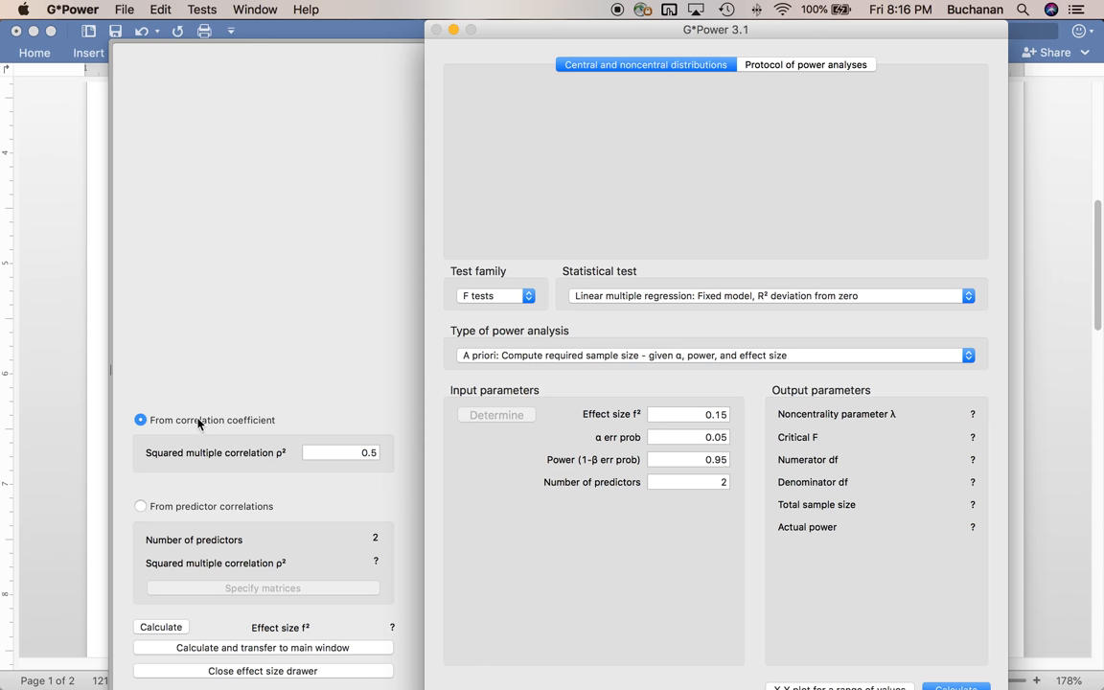
mouse_move(298, 454)
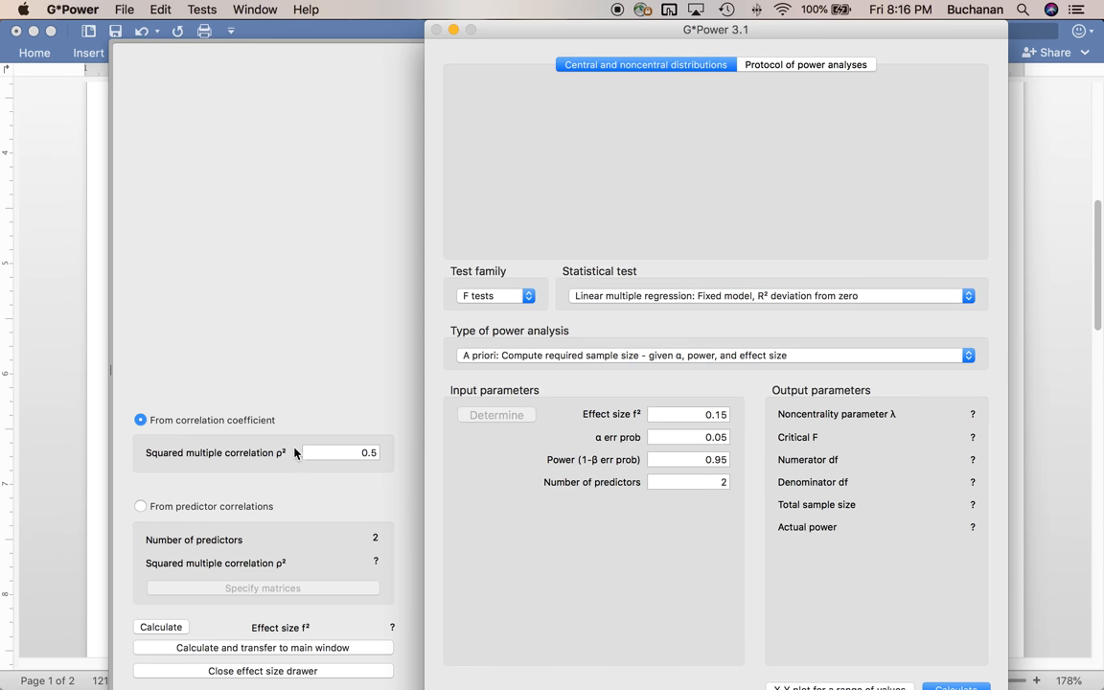
- Convert an R² of .12 into the f² effect size and transfer it
click(340, 452)
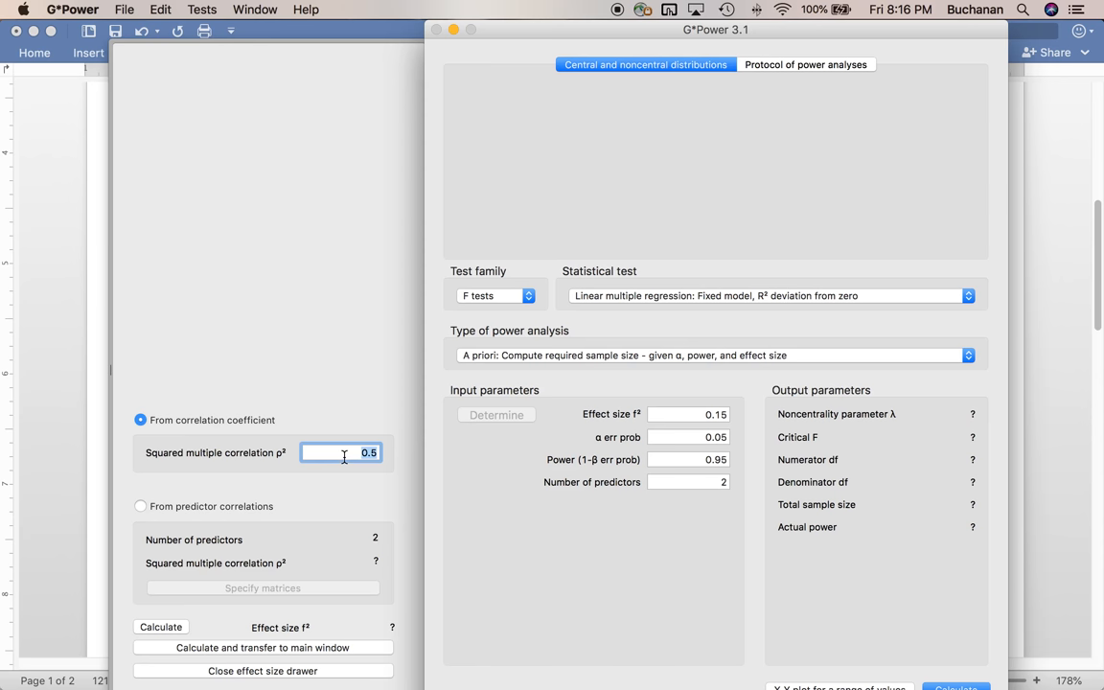
text(.12)
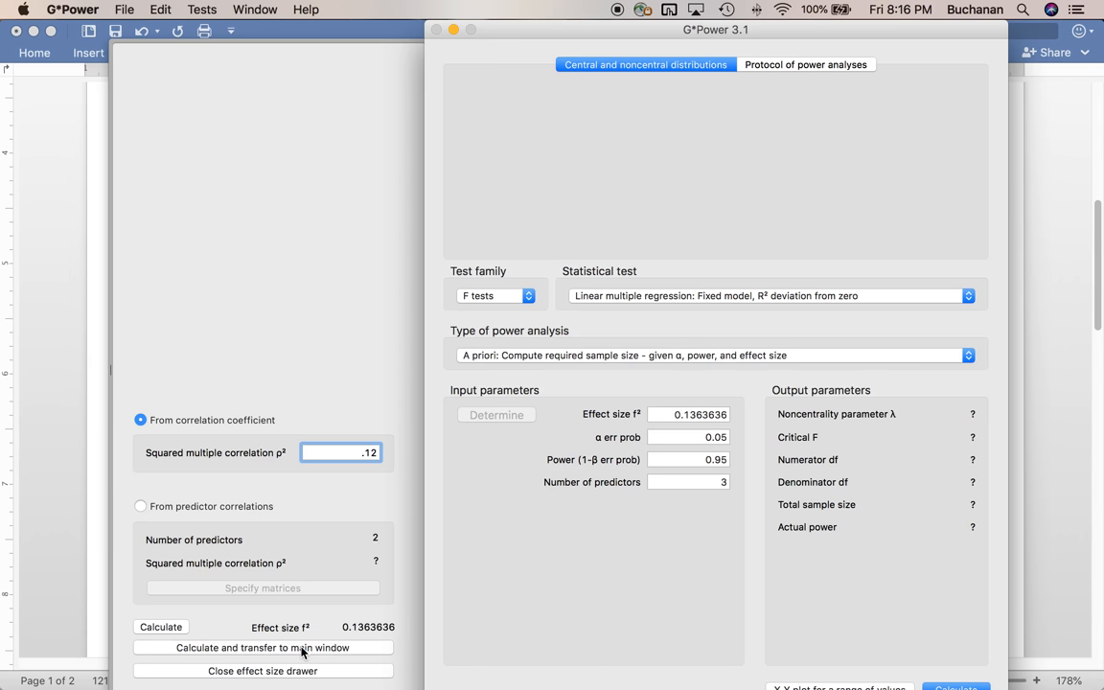
click(687, 414)
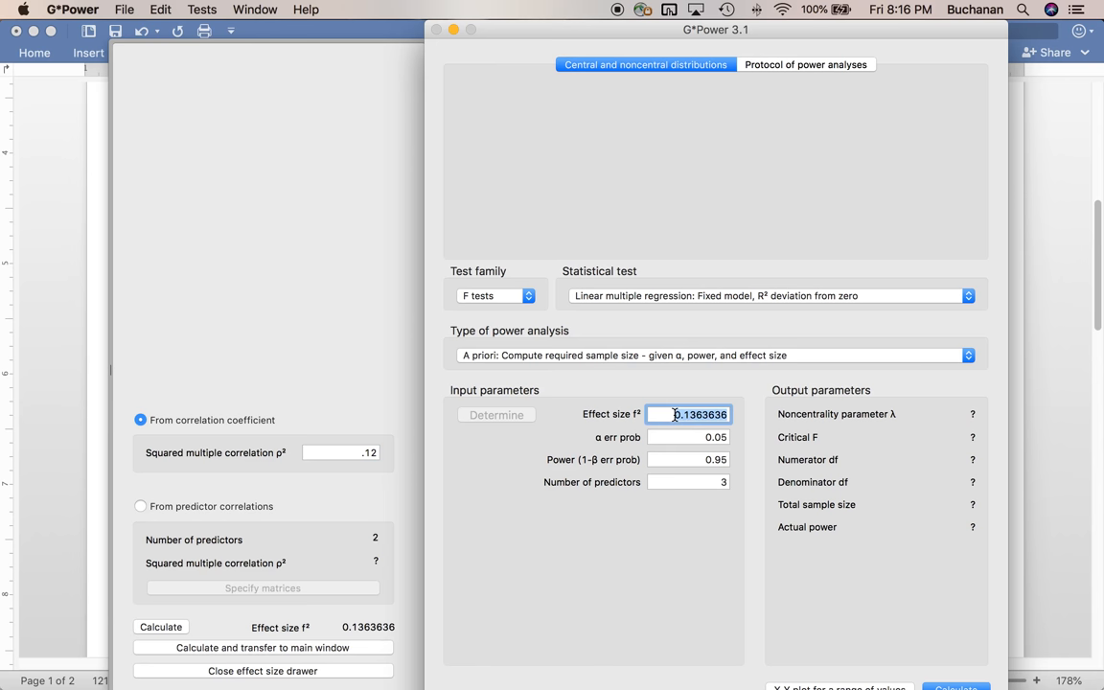
click(688, 438)
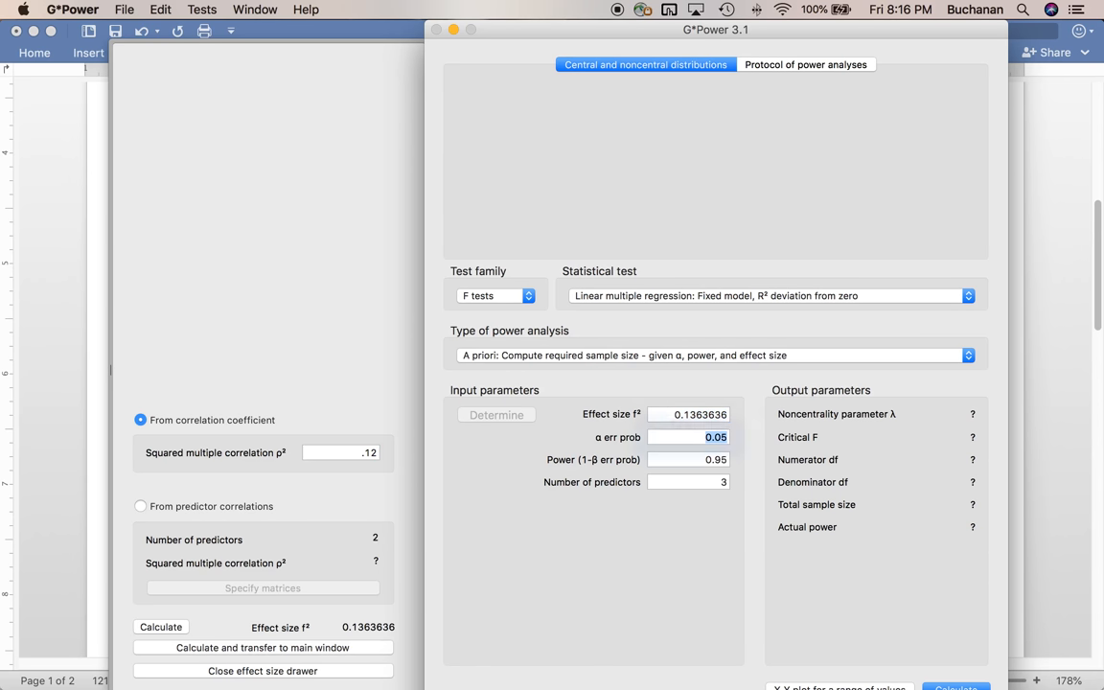
- Set power to .80 and number of predictors to 4
click(689, 437)
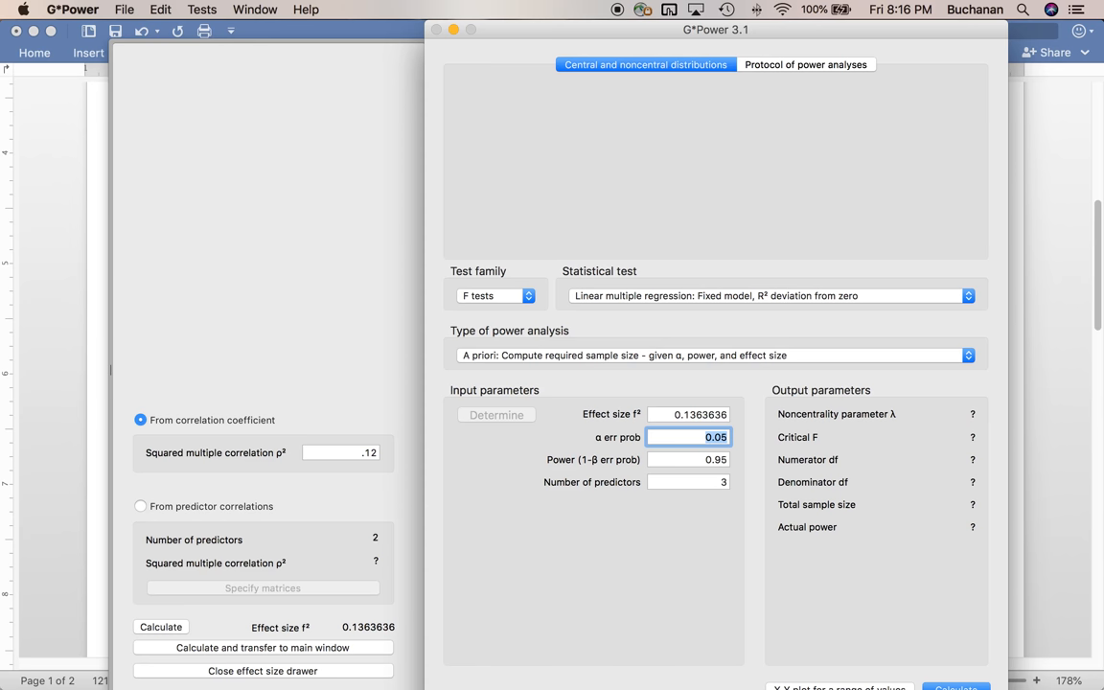
click(689, 459)
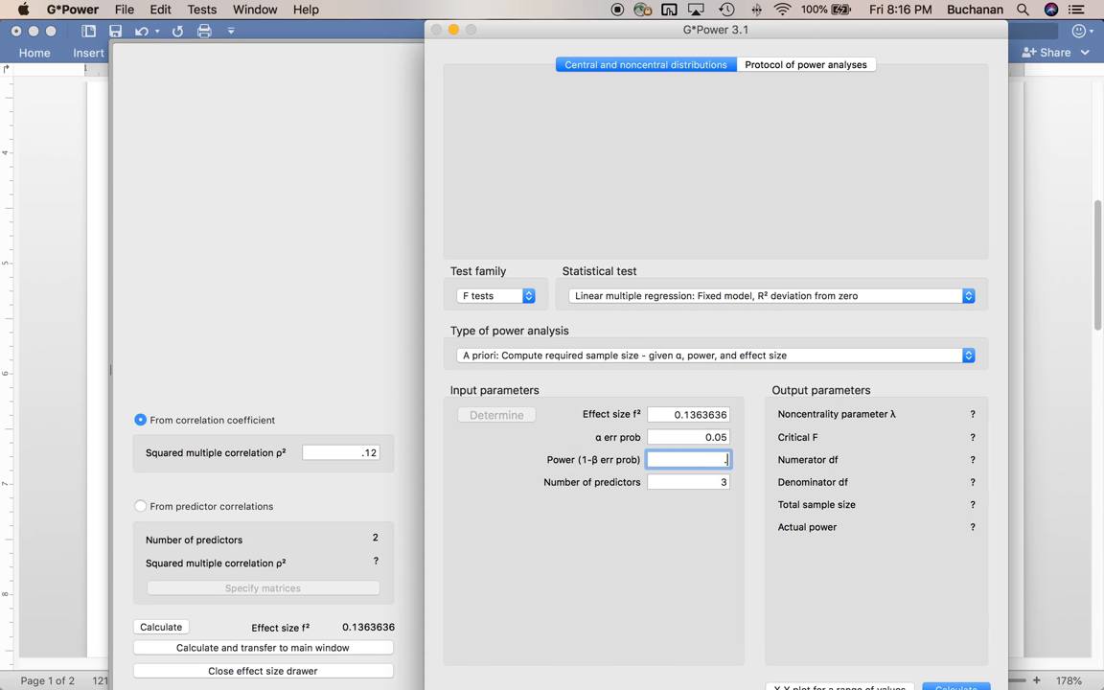
text(.80)
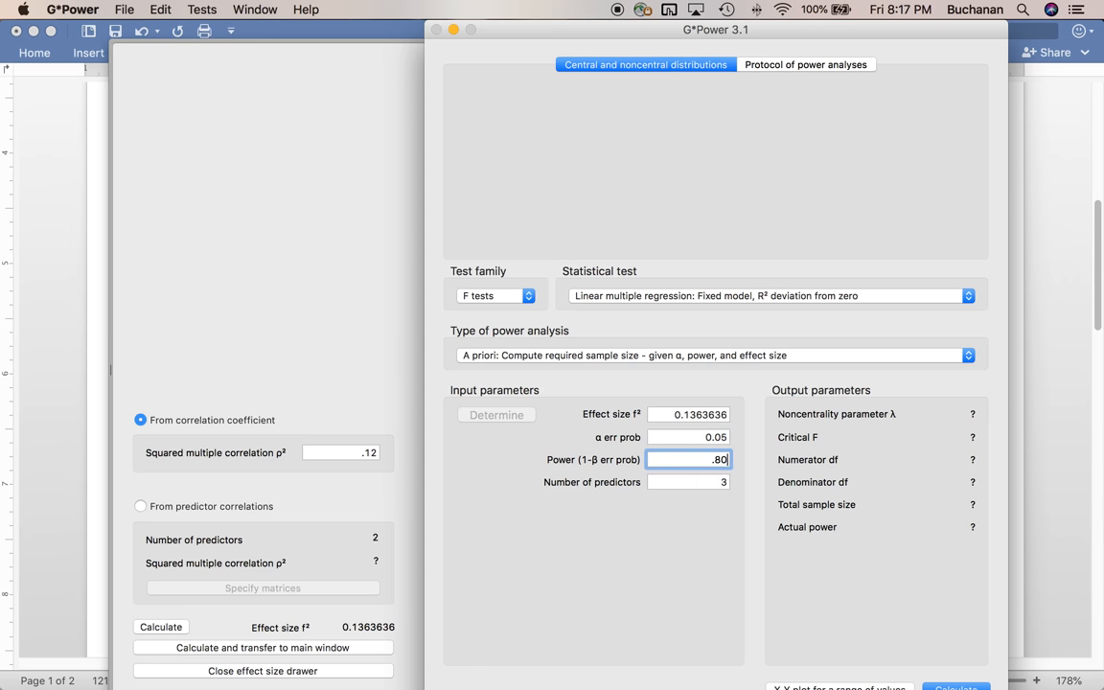
click(688, 483)
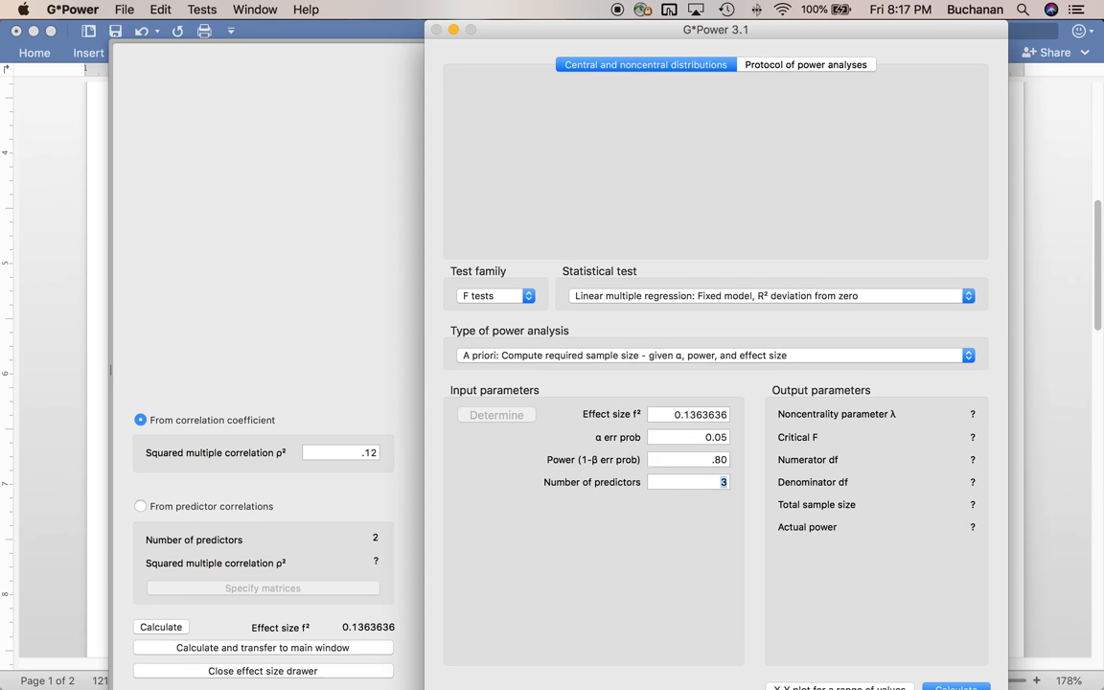
text(4)
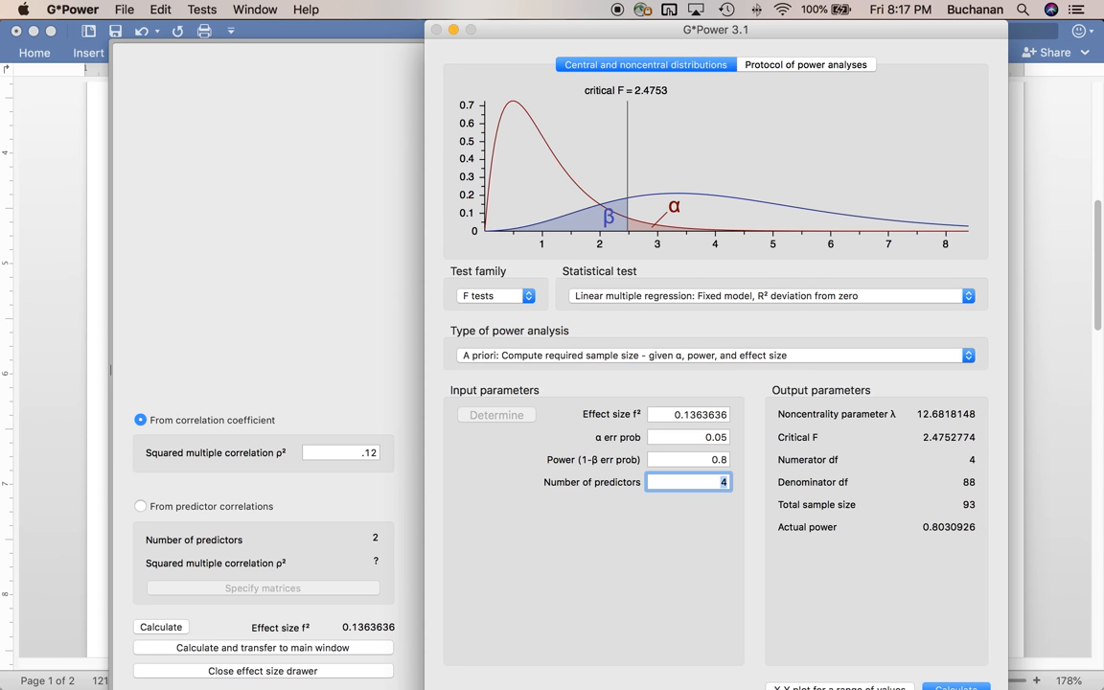
mouse_move(711, 51)
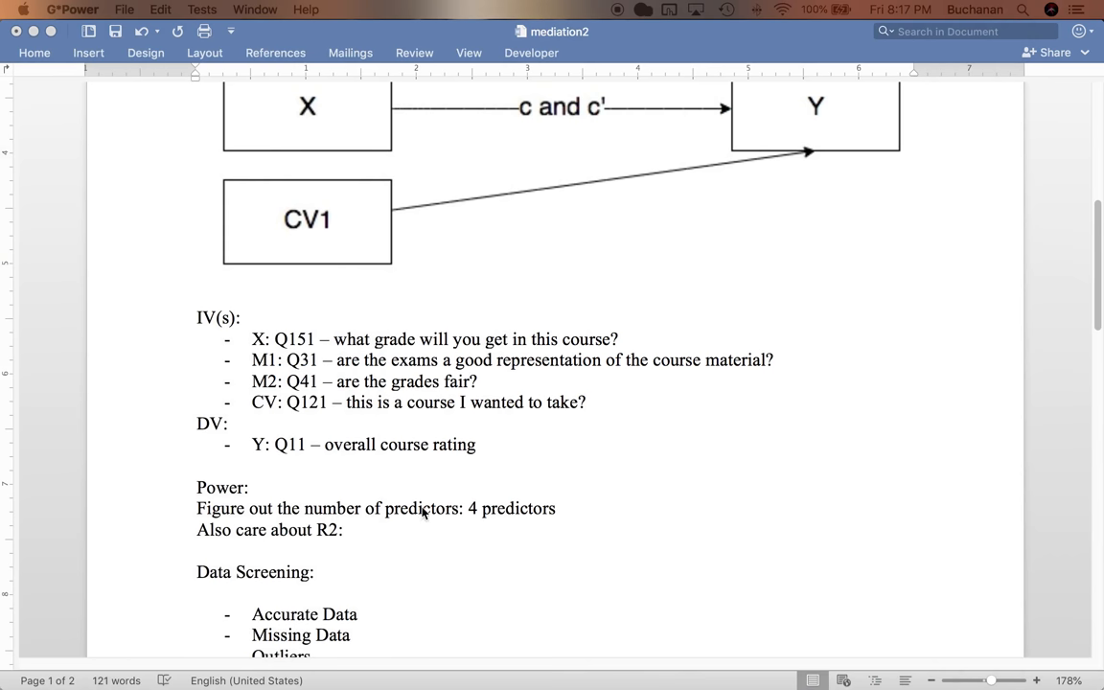
mouse_move(414, 516)
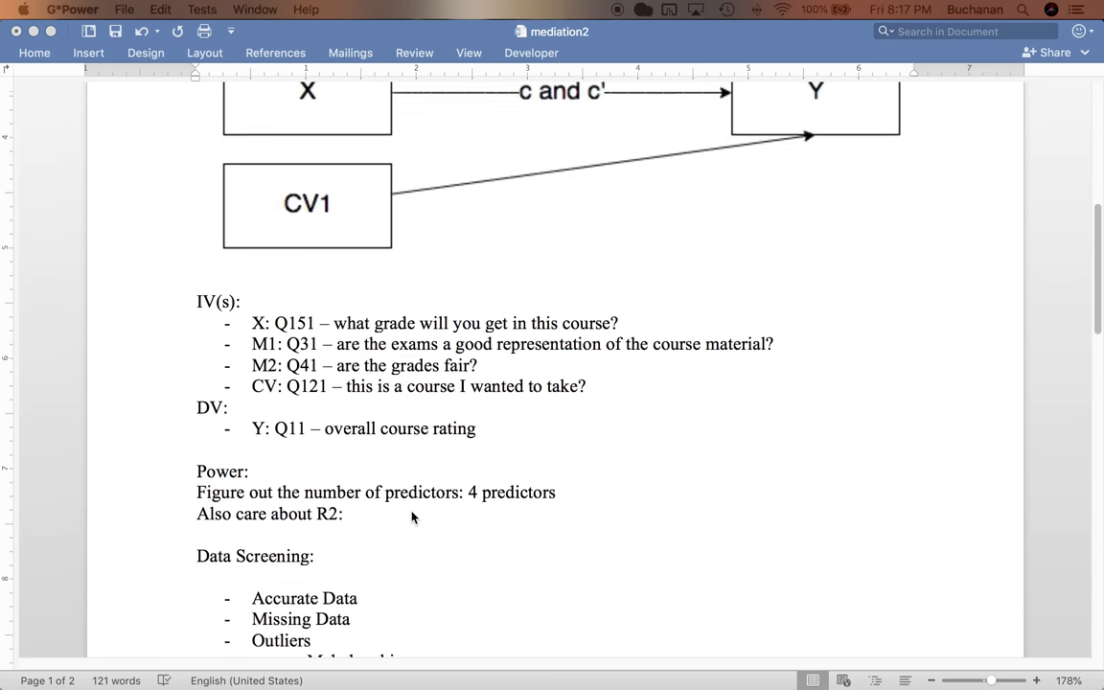
- Scroll the mediation2 notes down to the Data Screening outline
scroll(down, 3)
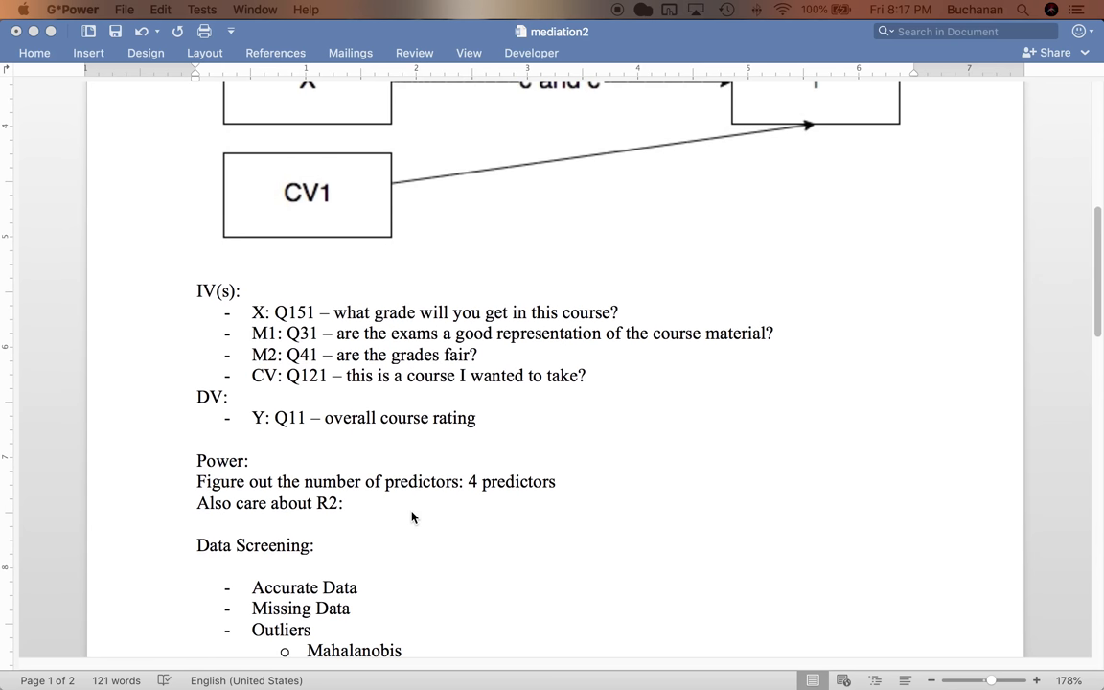
mouse_move(446, 401)
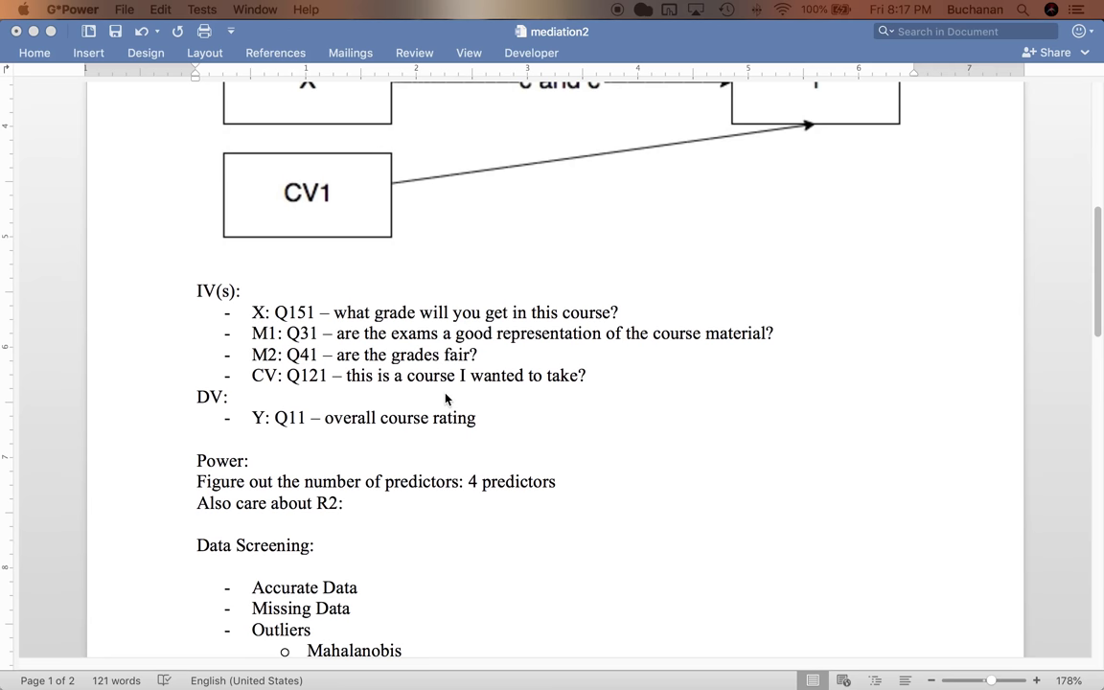
scroll(down, 3)
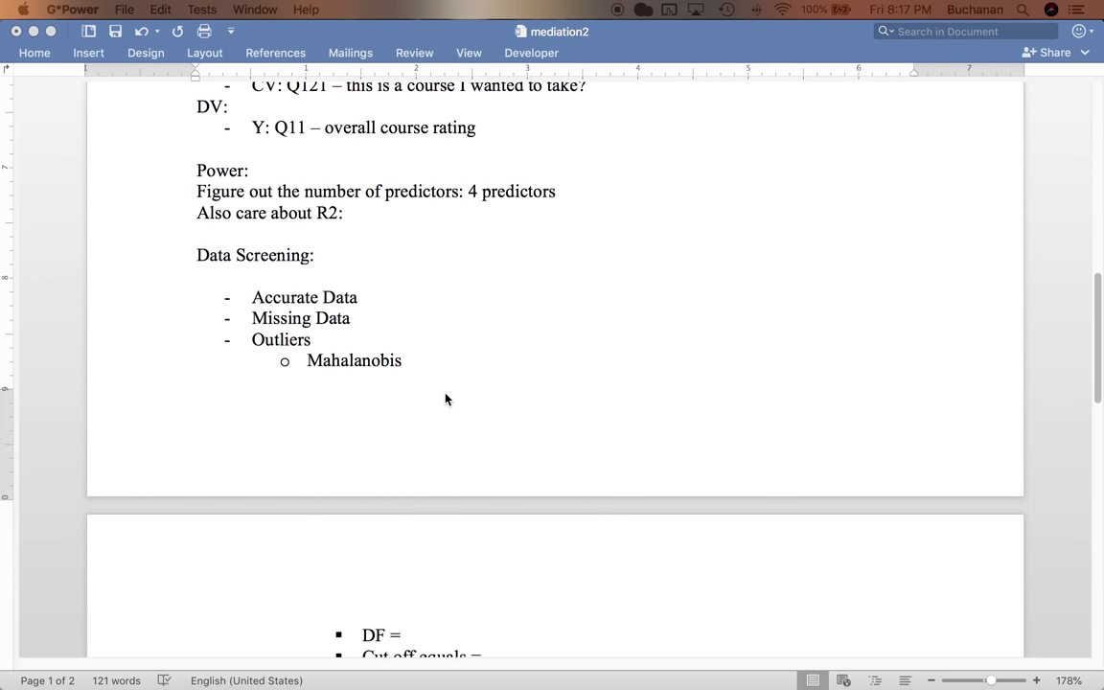
scroll(down, 3)
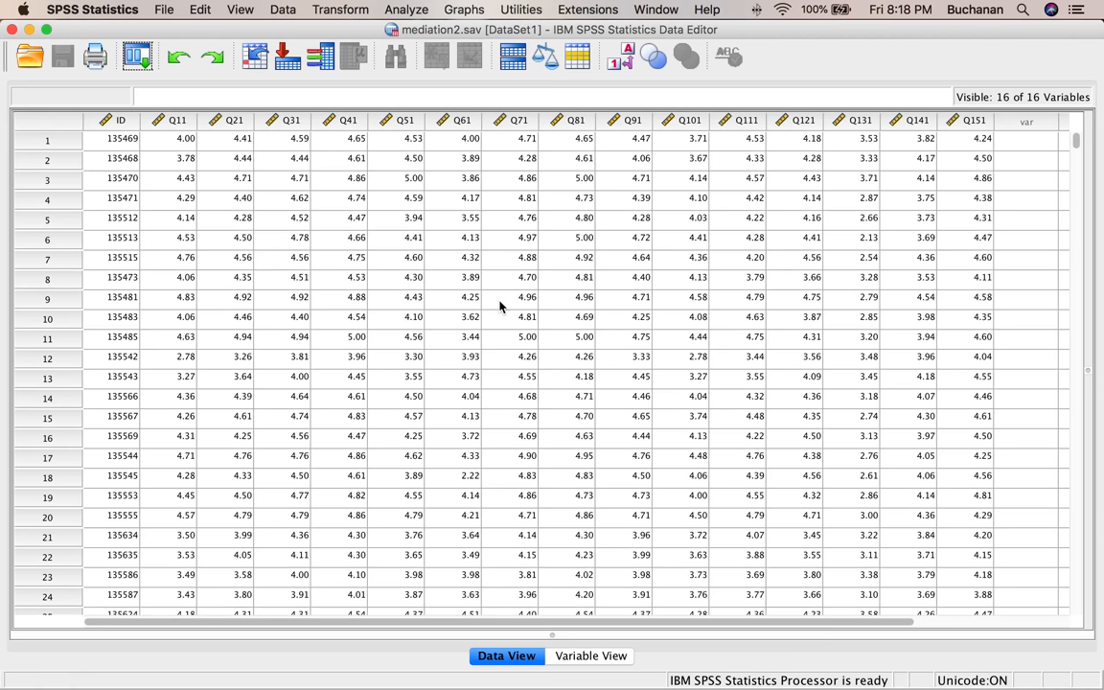
mouse_move(389, 7)
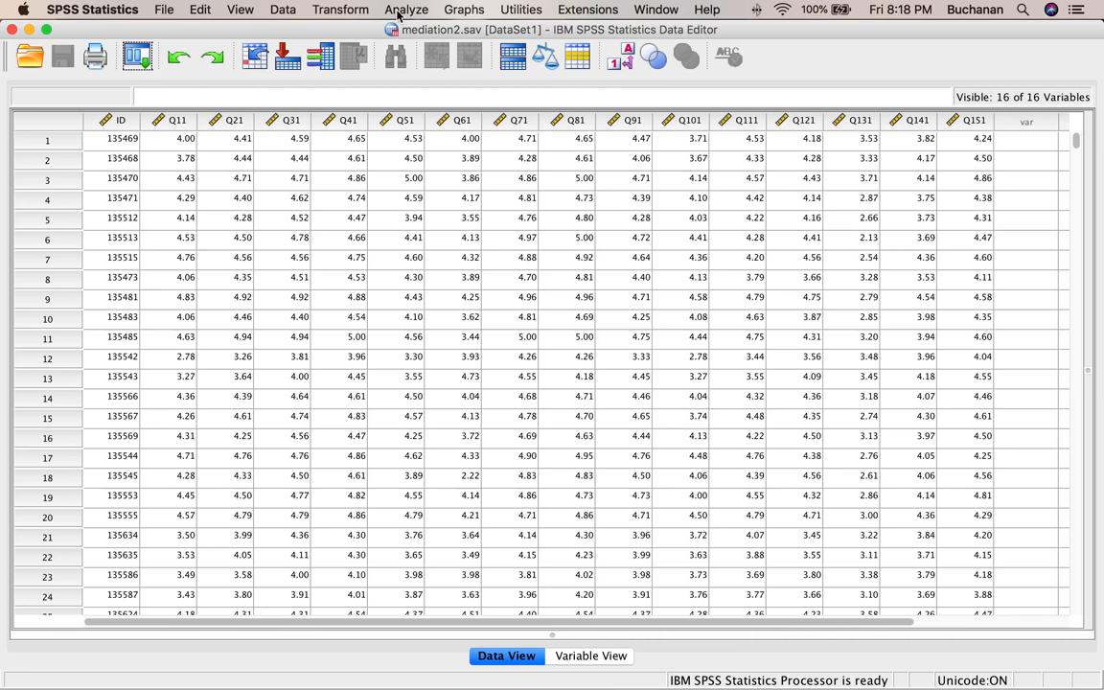
- Open SPSS's Analyze menu to reach Descriptive Statistics
click(407, 9)
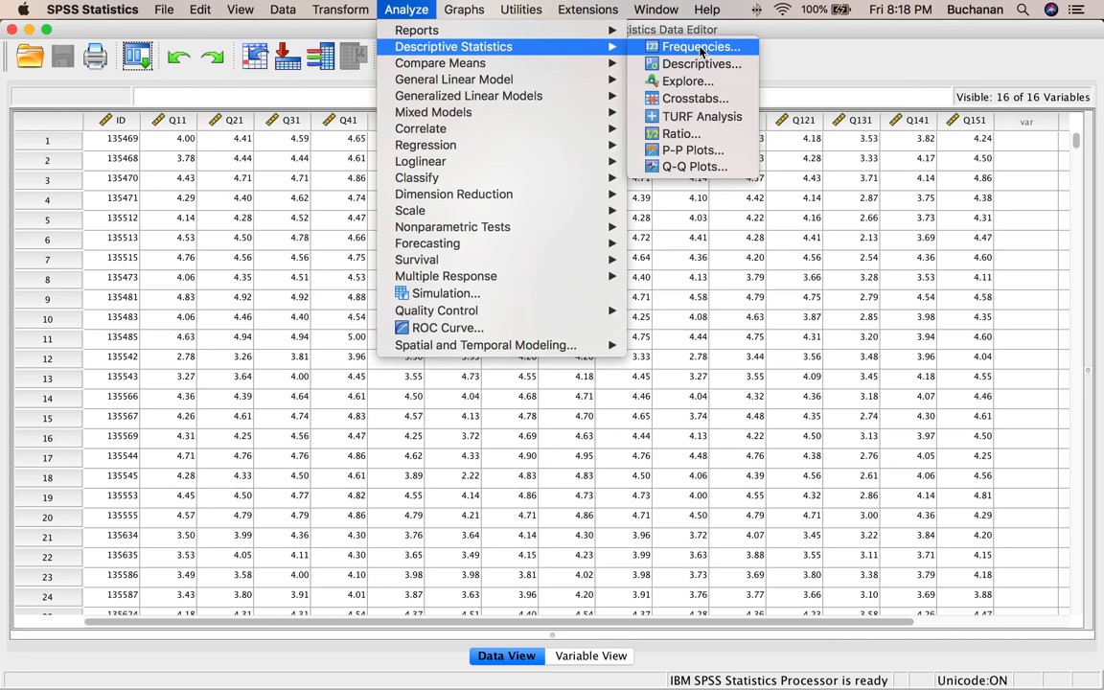
- Start Frequencies with Q11, Q31, Q41, Q121 and Q151 as variables
click(699, 46)
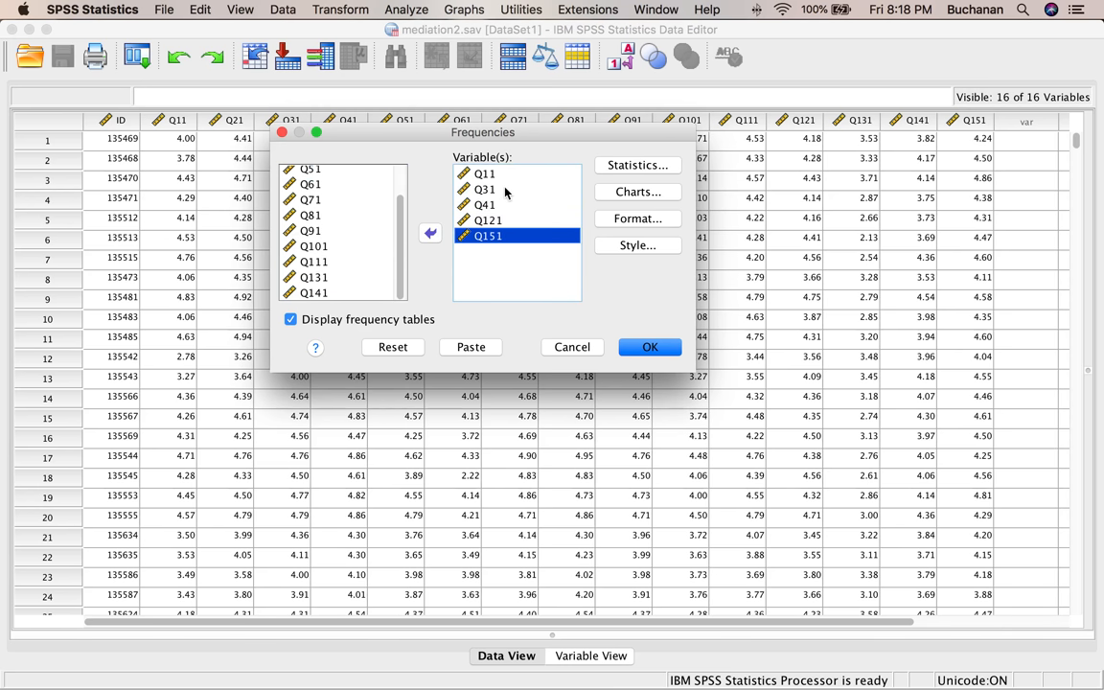
click(485, 173)
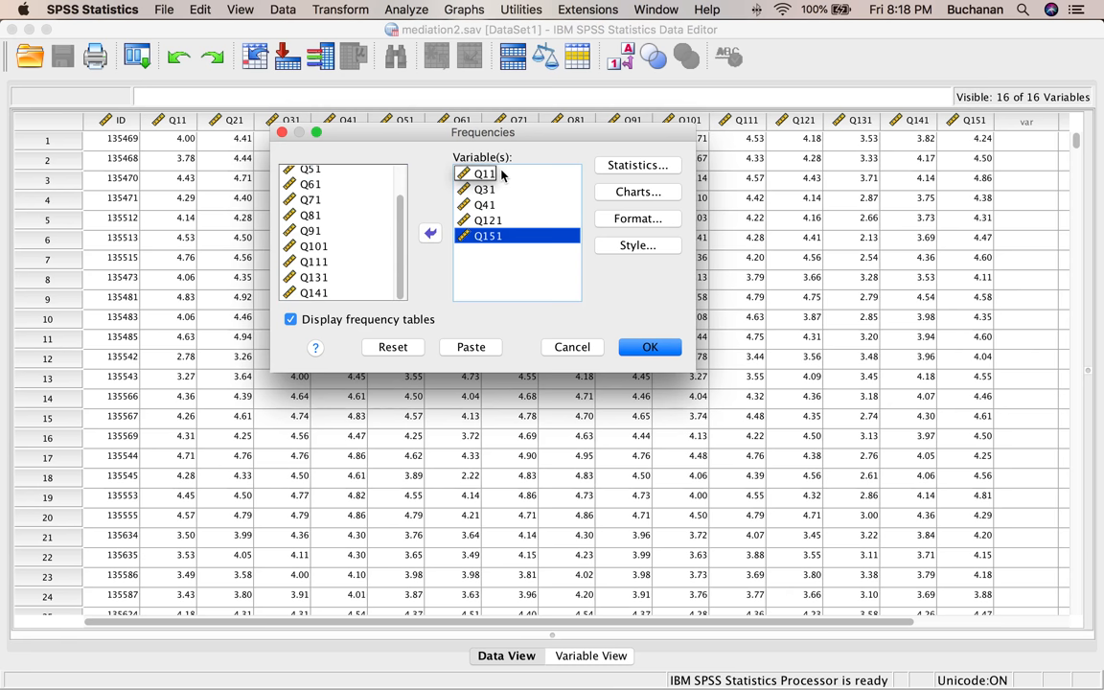
click(485, 188)
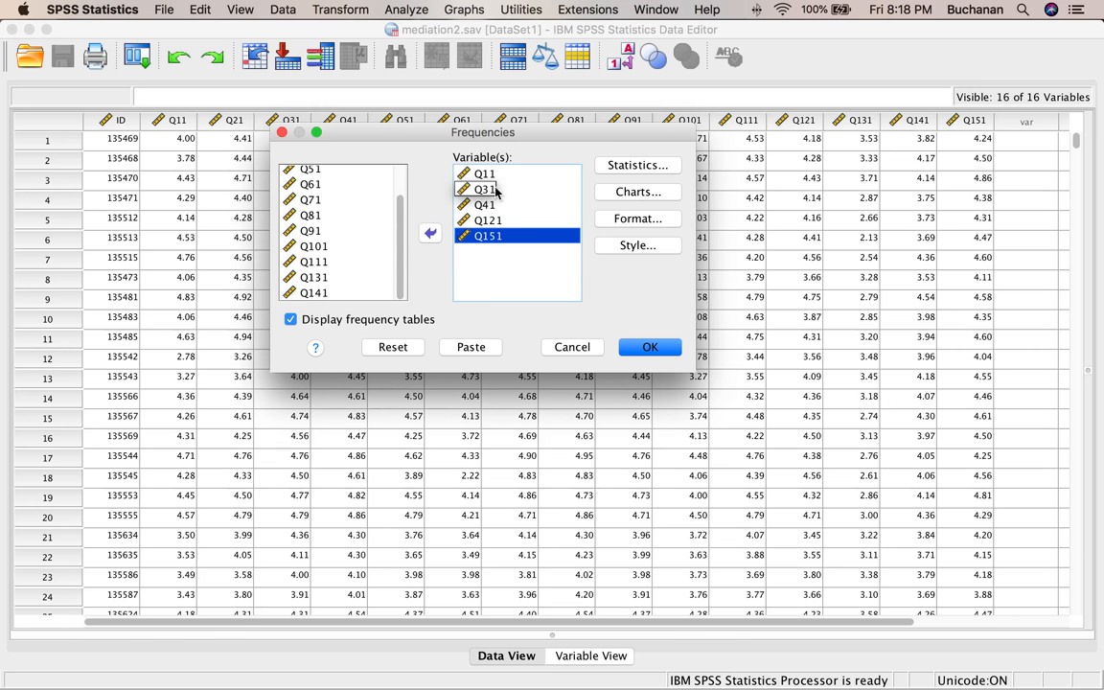
click(484, 219)
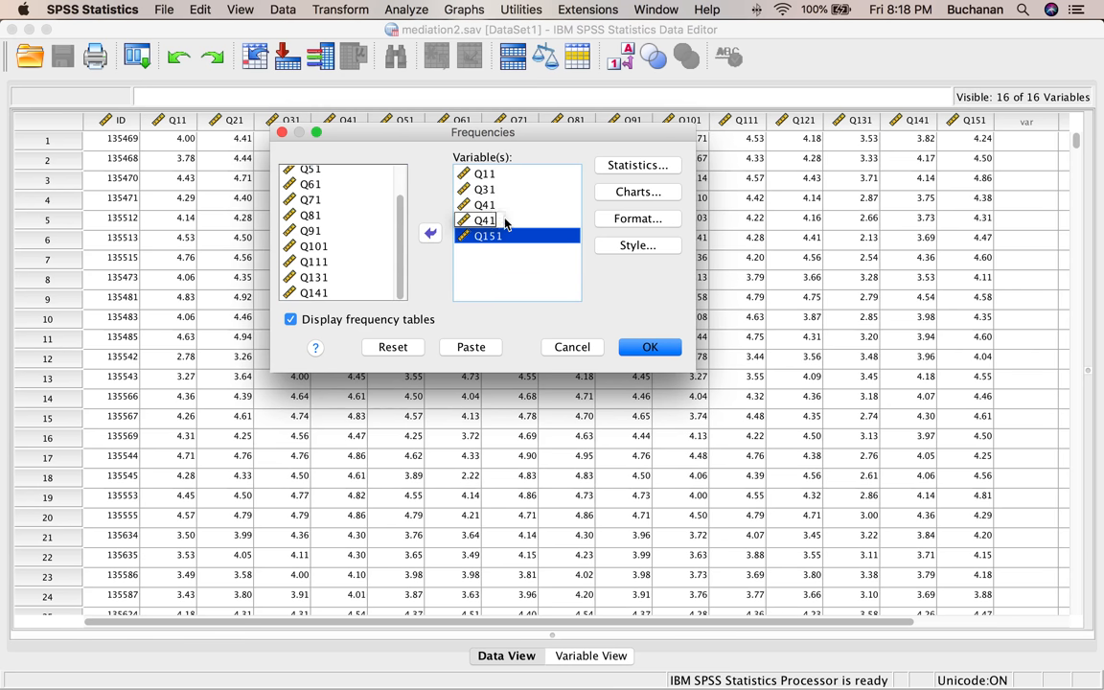
click(489, 236)
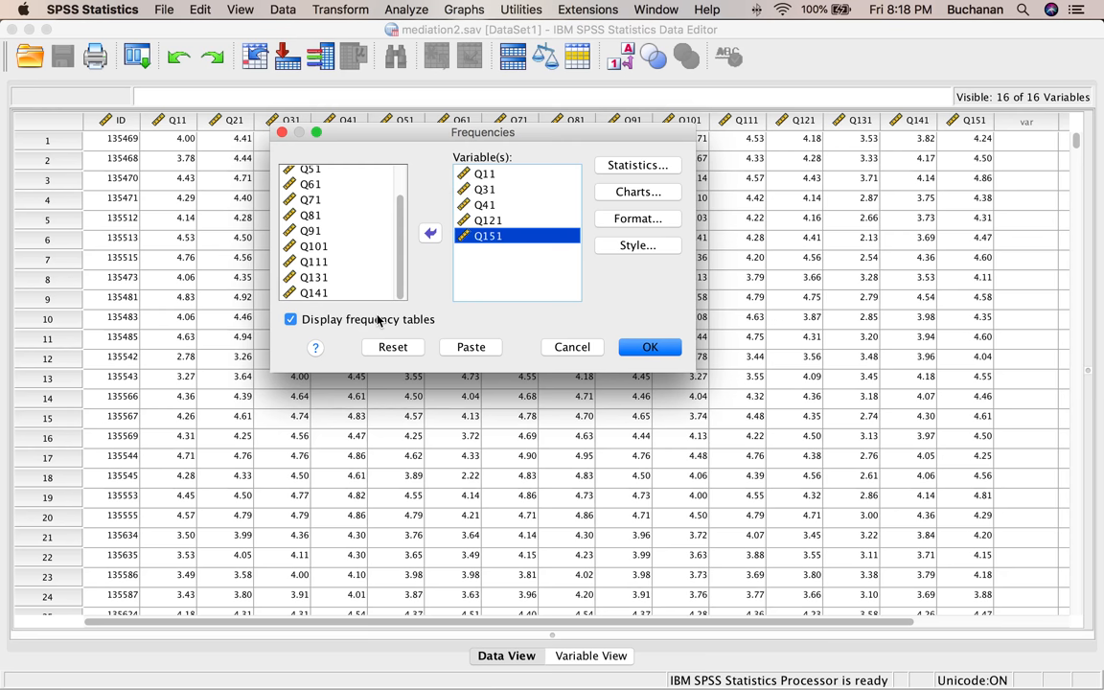
- Hide frequency tables, request mean, SD, minimum and maximum, and run it
click(291, 319)
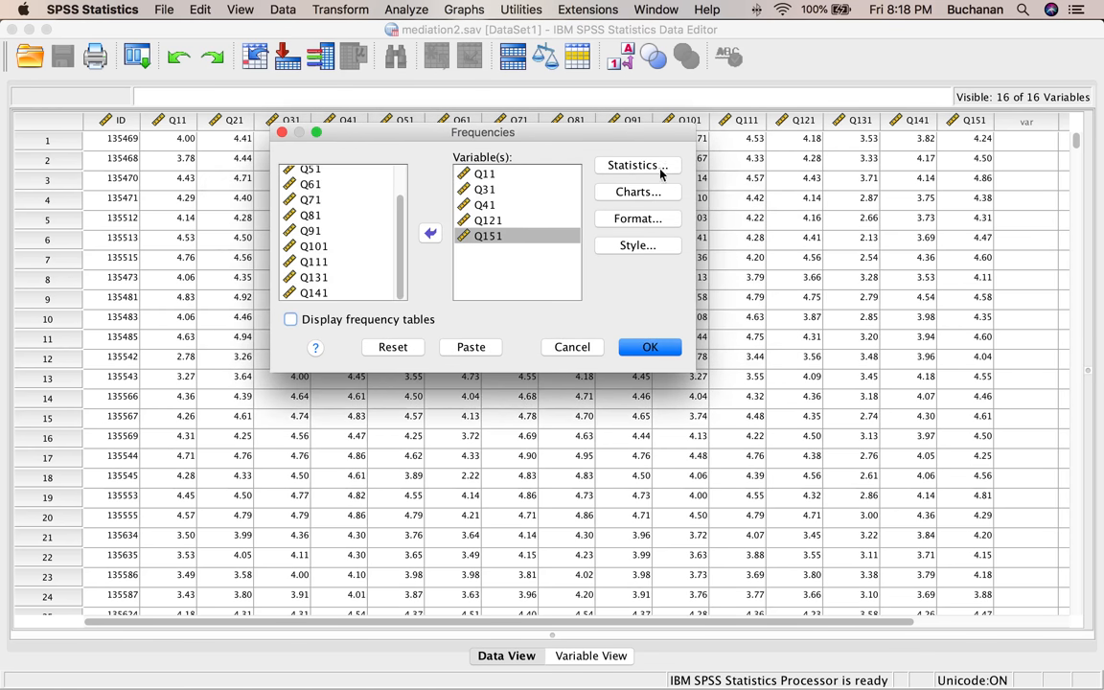
click(633, 165)
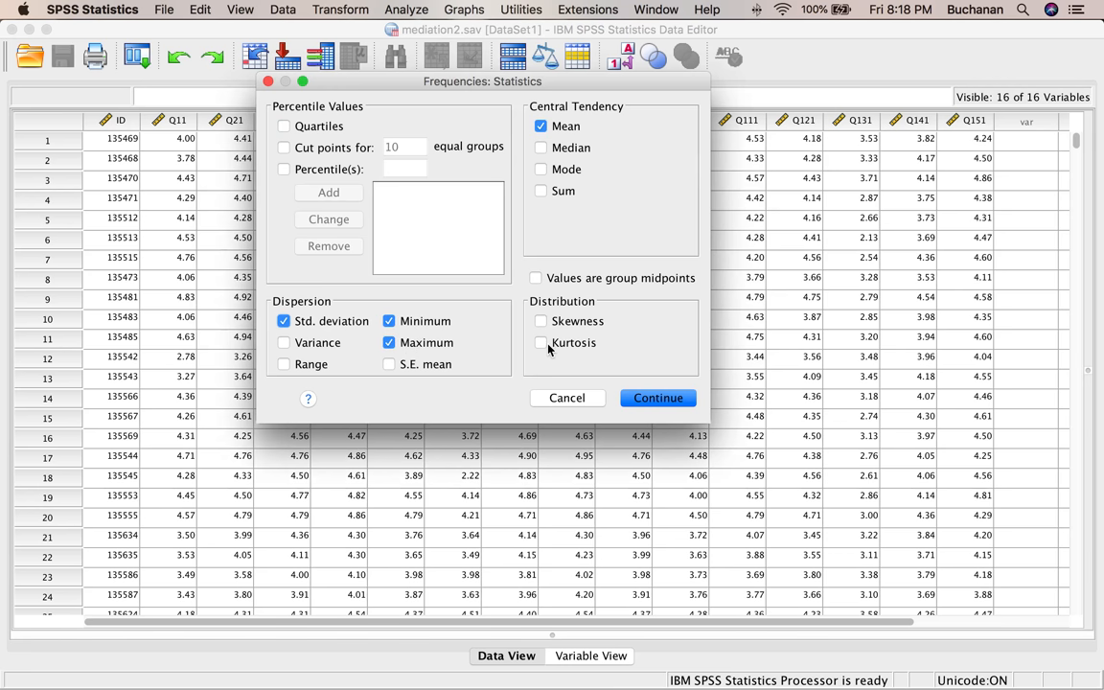
click(659, 398)
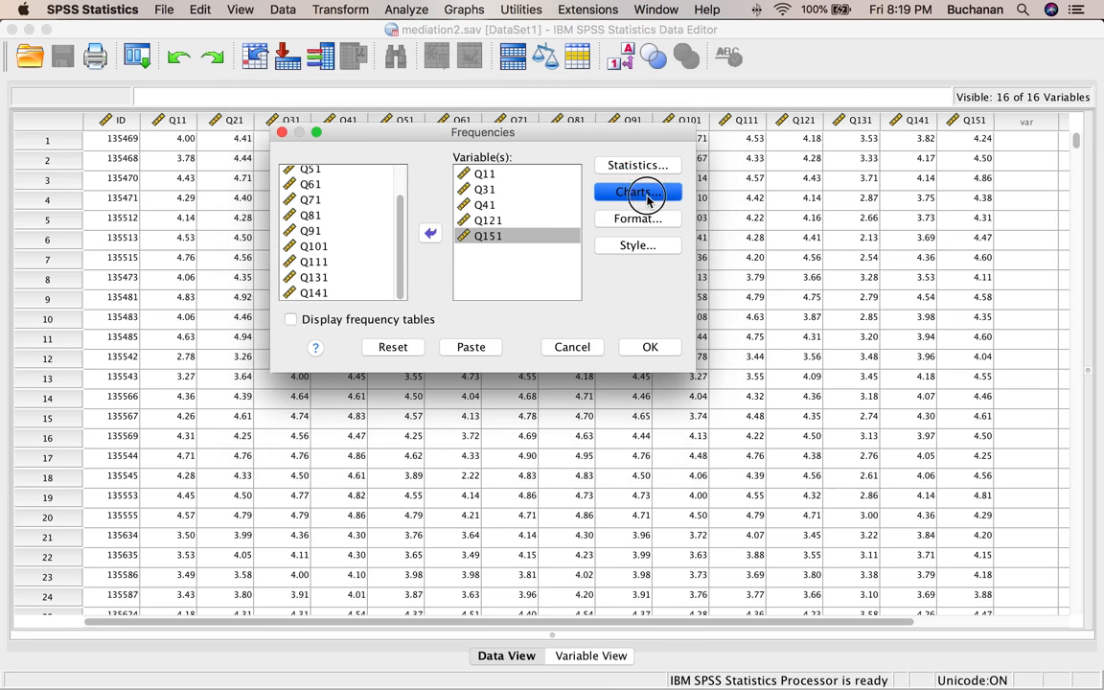
click(637, 192)
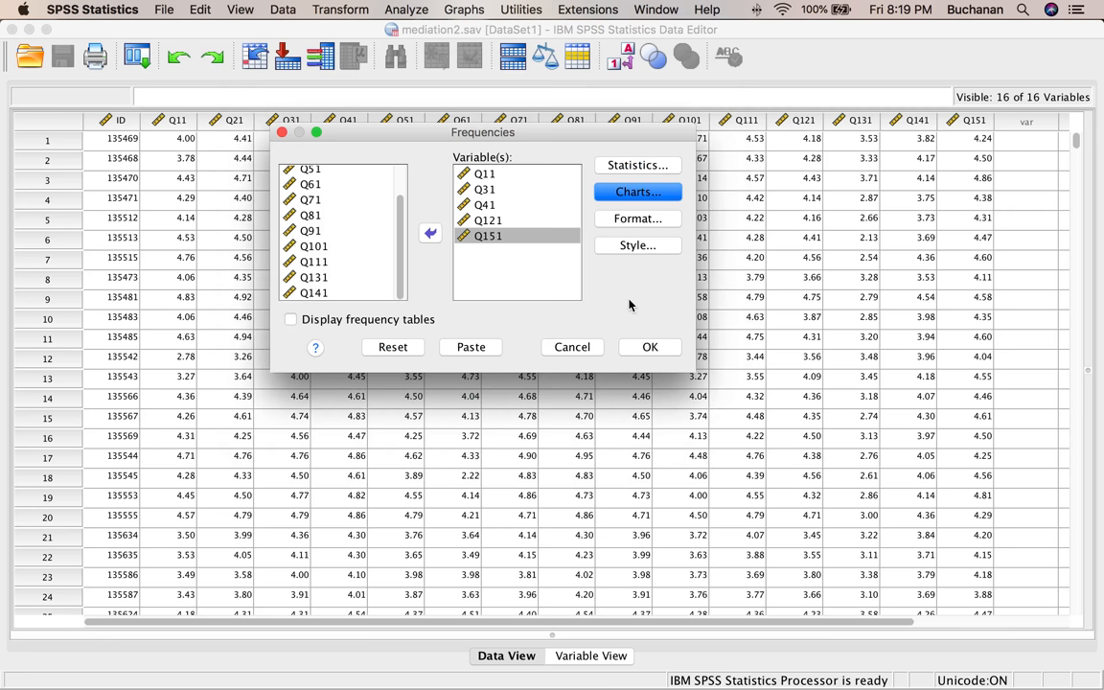
mouse_move(674, 348)
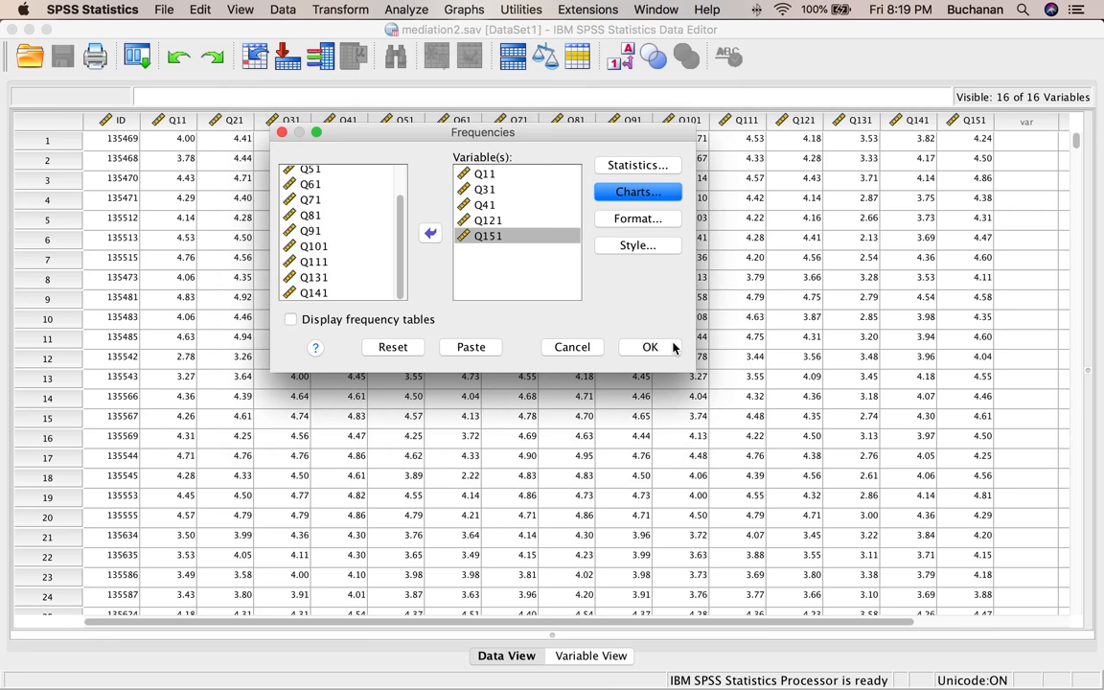
click(650, 347)
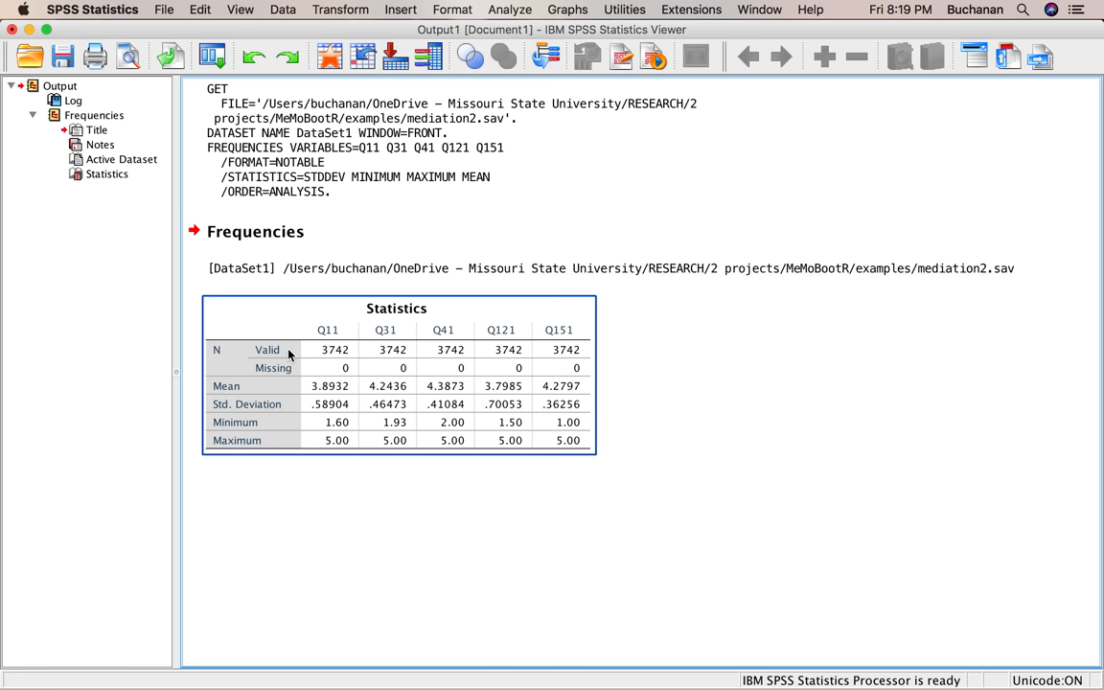
mouse_move(326, 343)
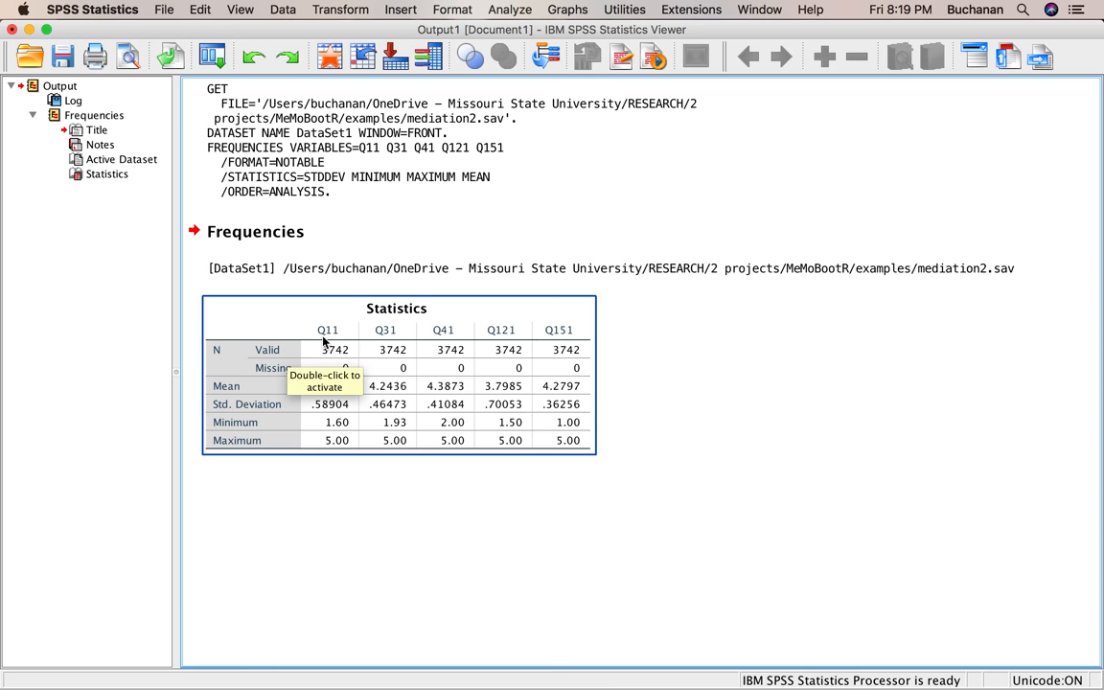
mouse_move(330, 386)
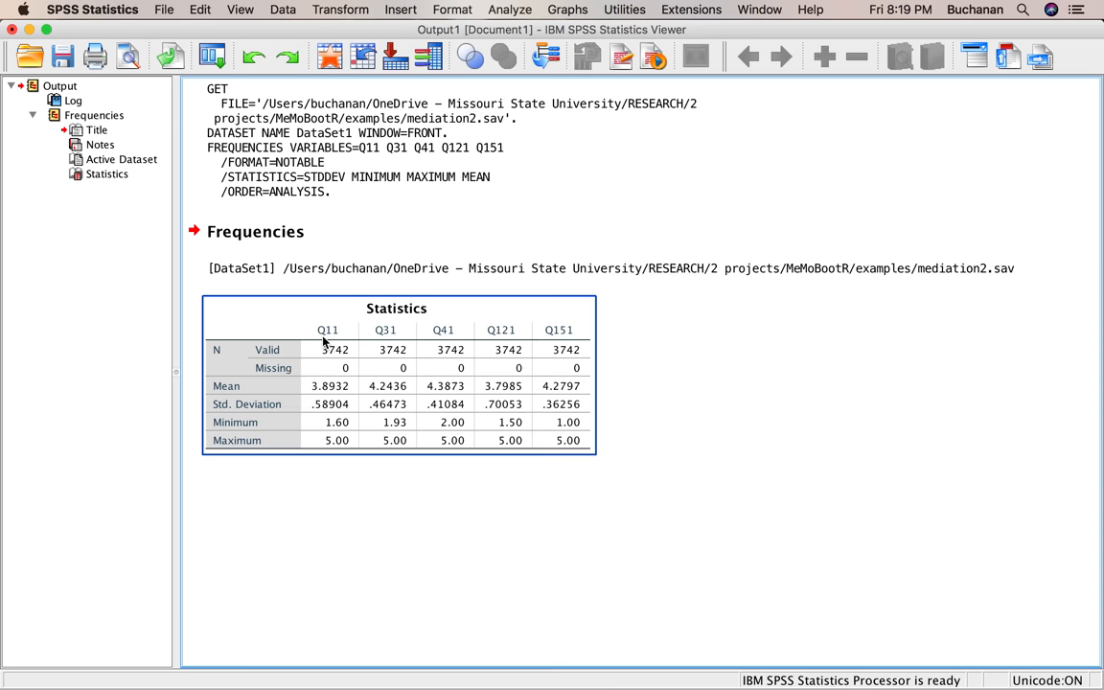
mouse_move(470, 390)
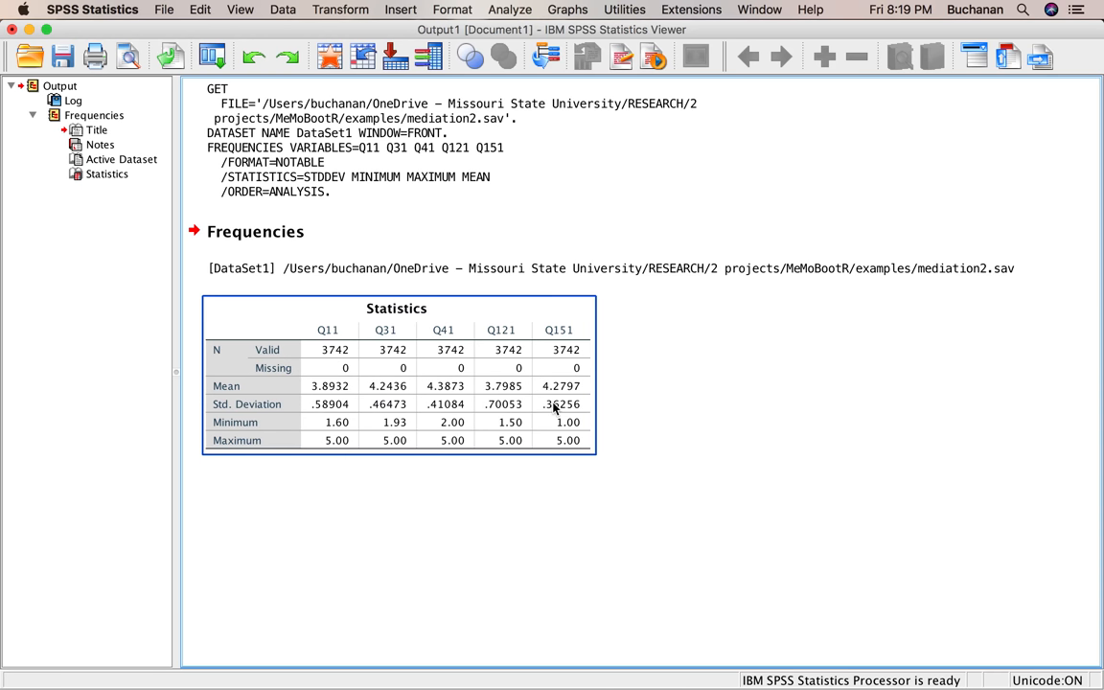
mouse_move(391, 443)
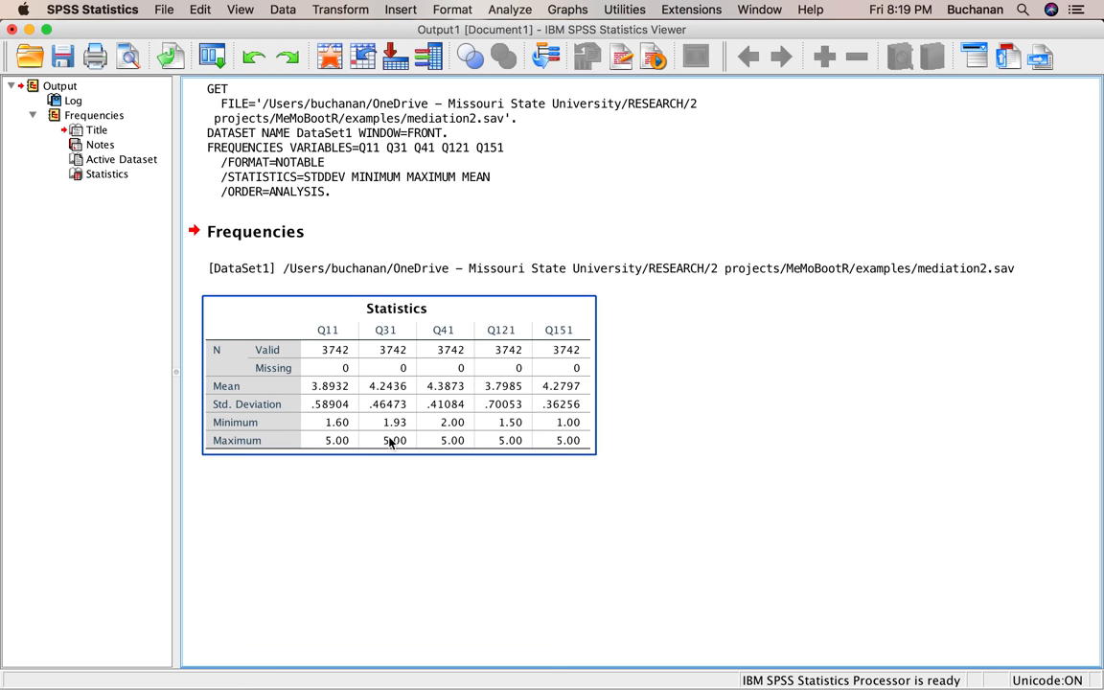
mouse_move(511, 455)
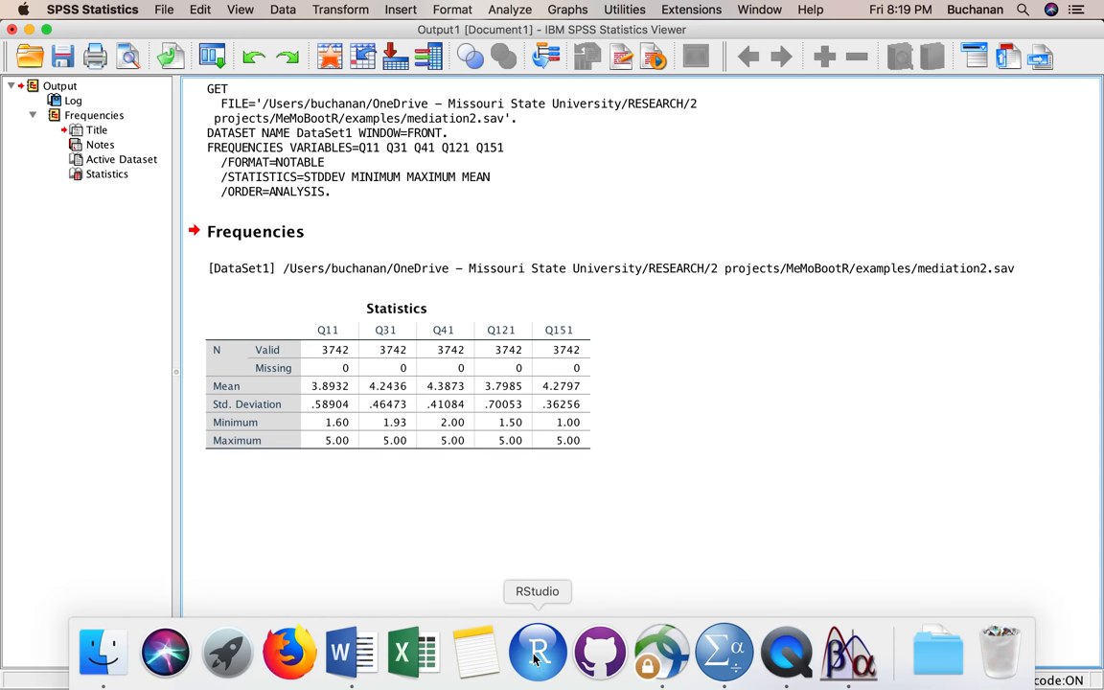
- Switch to the mediation2 notes at the Mahalanobis item and search for 'g*power'
click(338, 652)
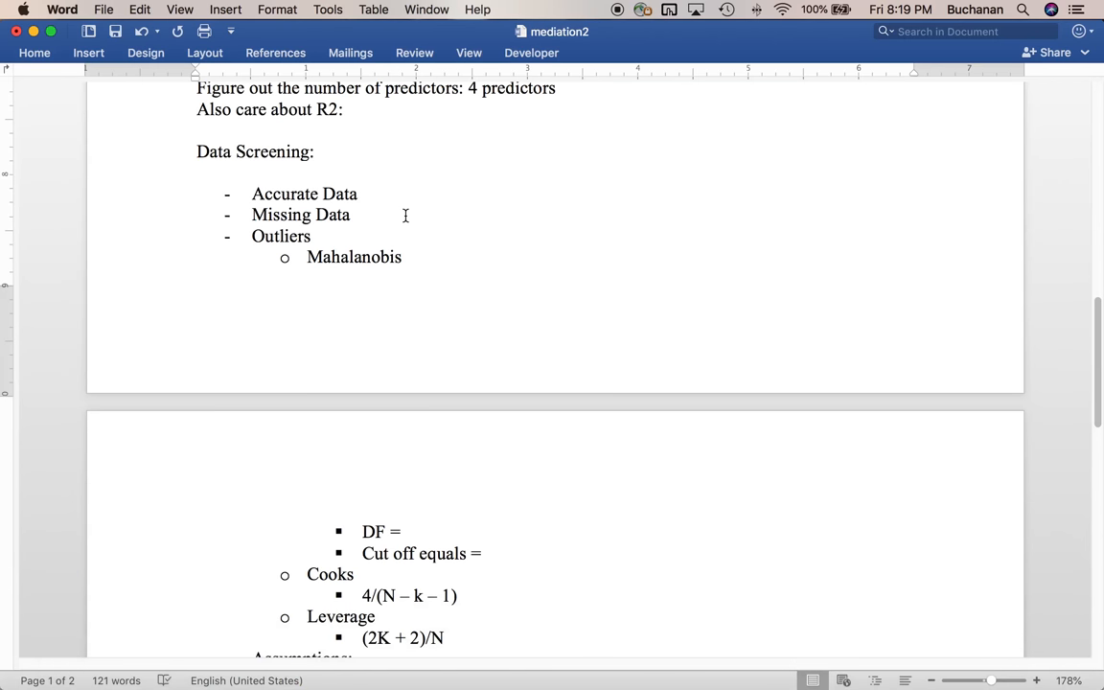
mouse_move(391, 190)
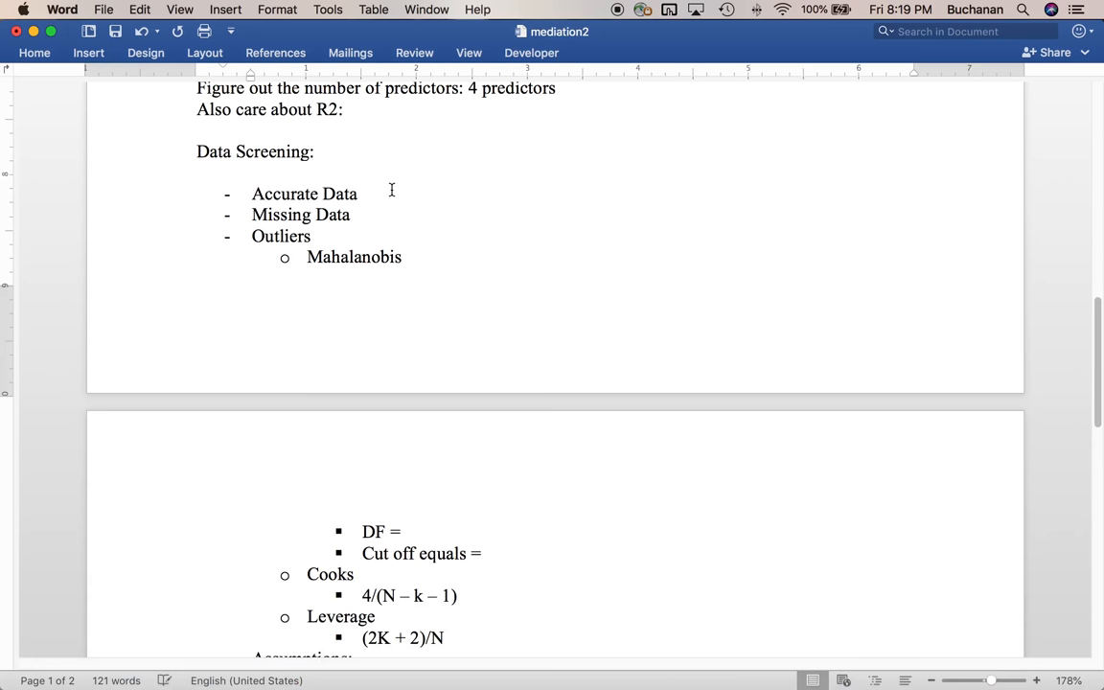
click(361, 194)
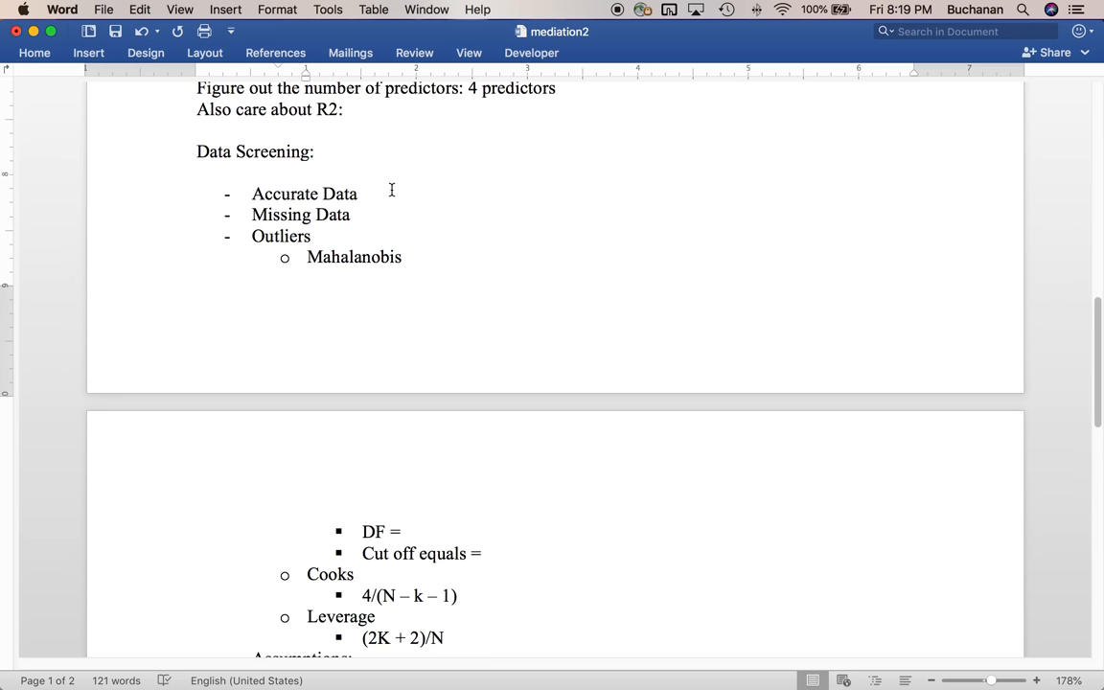
click(355, 256)
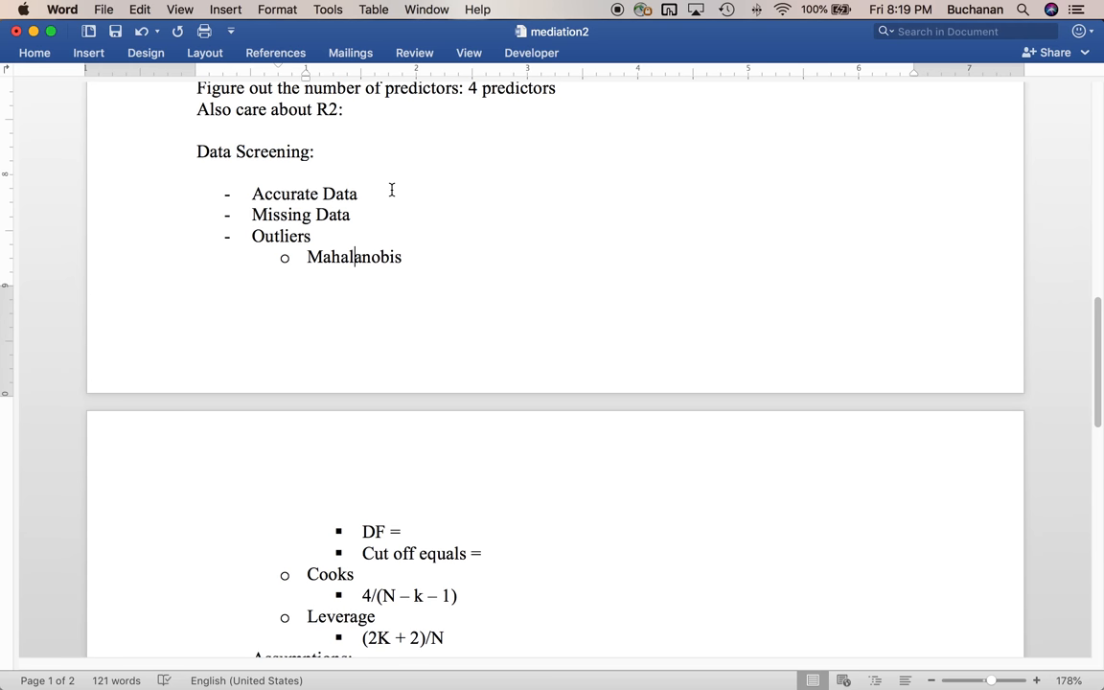
mouse_move(598, 96)
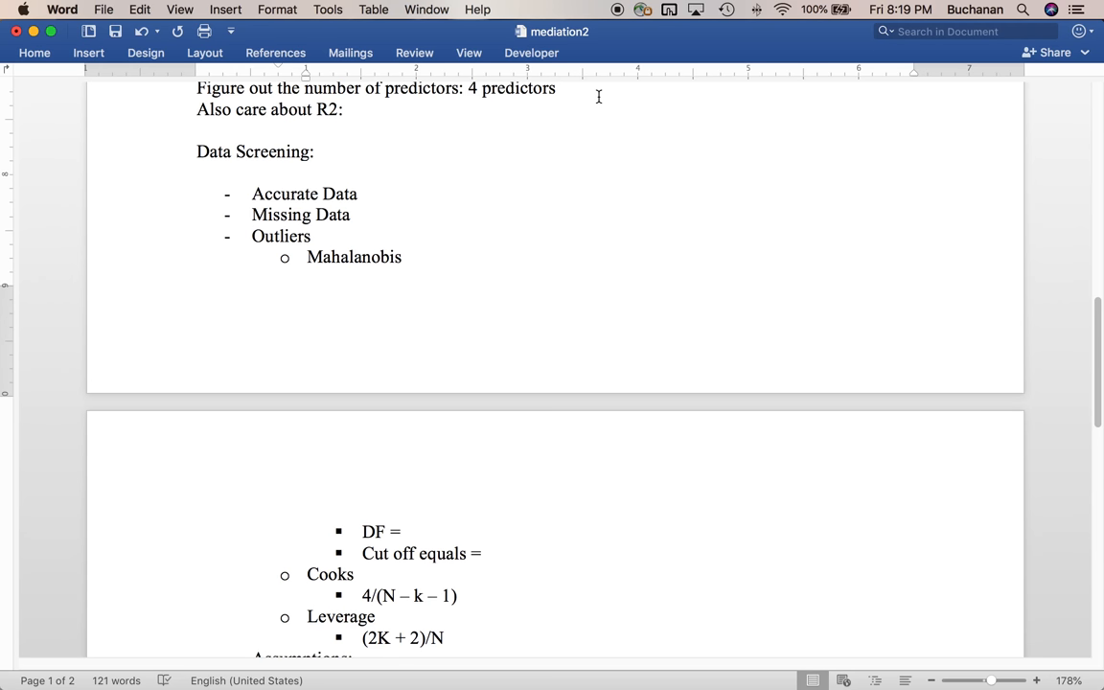
text(g*power)
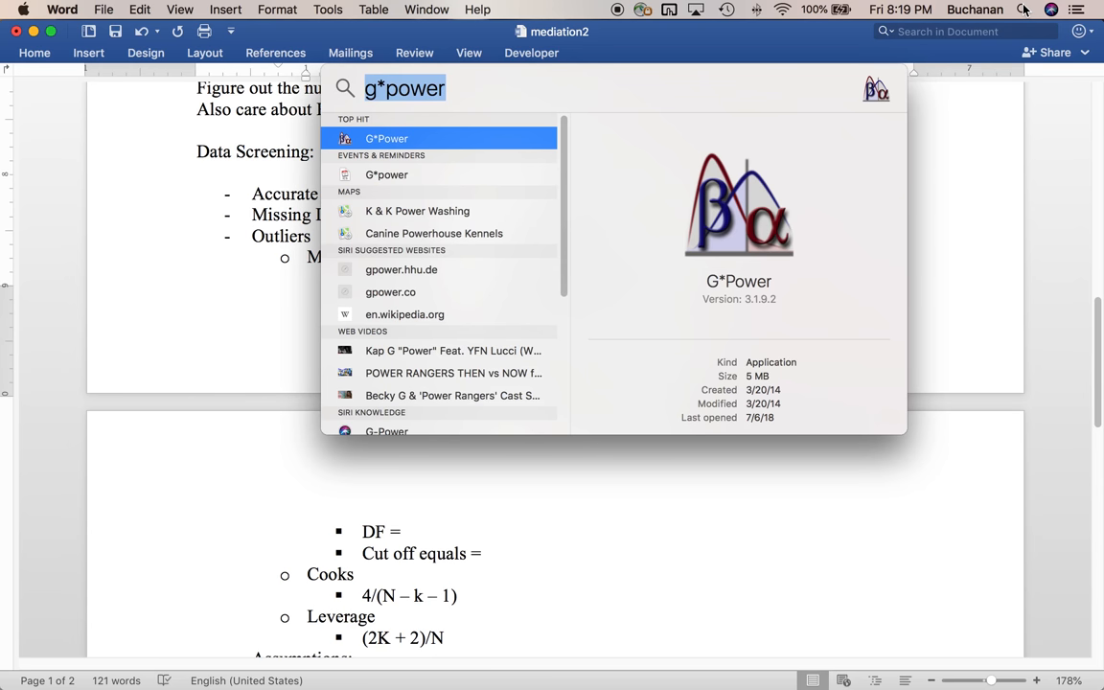
- Search Spotlight for the chi-square table PDF with 'chis'
text(chis)
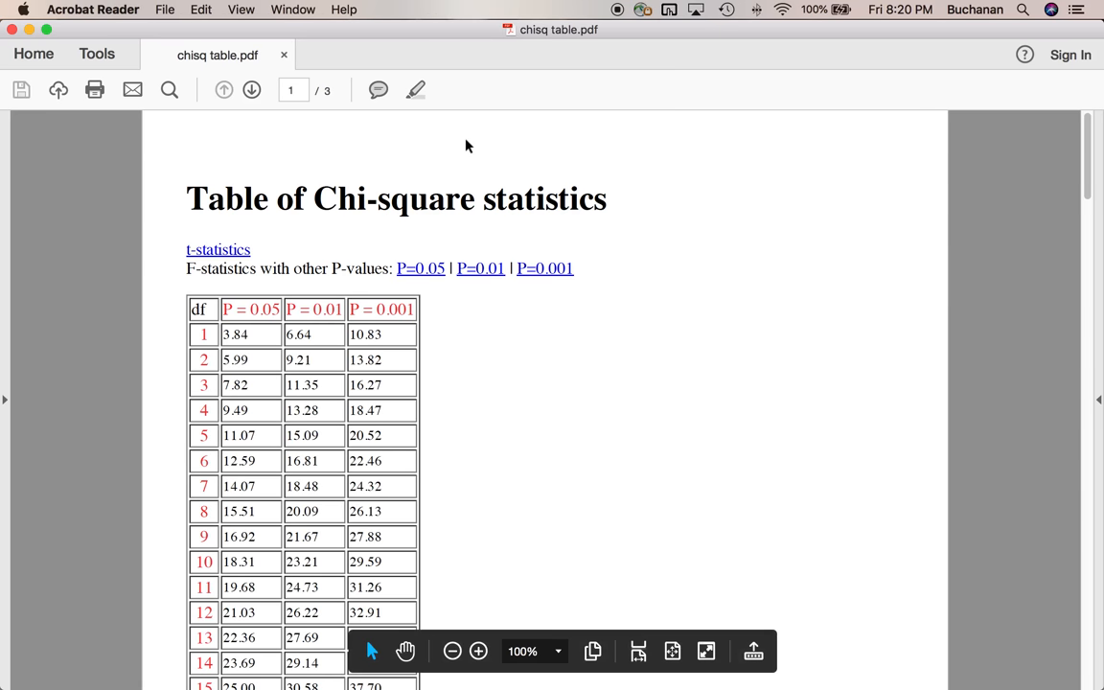
mouse_move(414, 680)
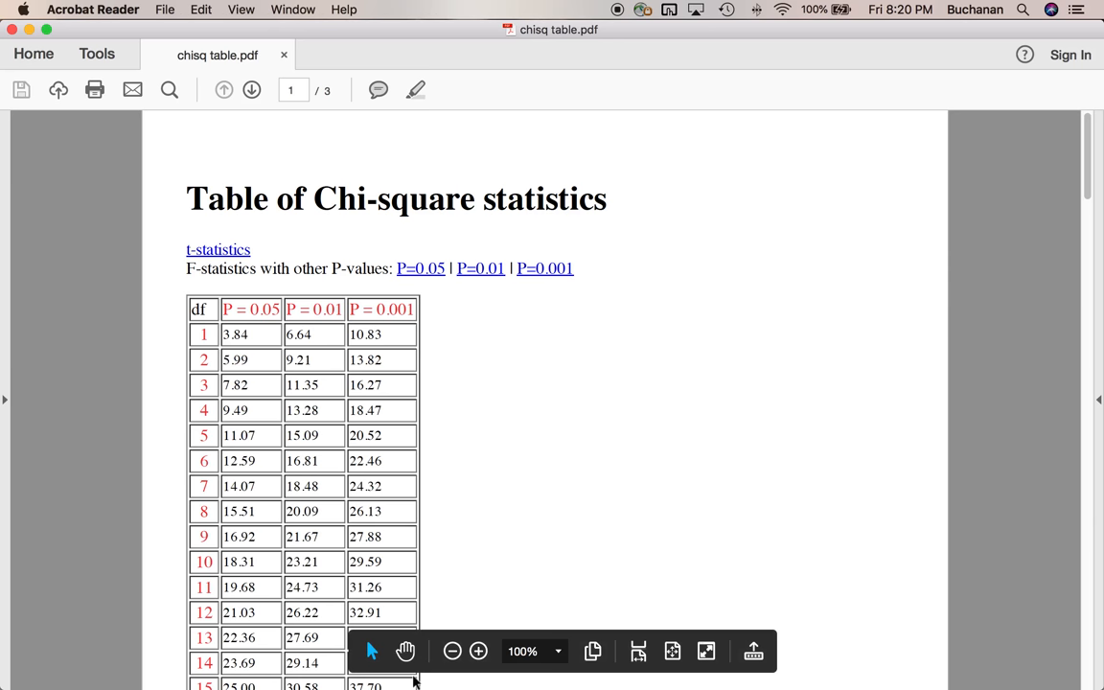
mouse_move(750, 652)
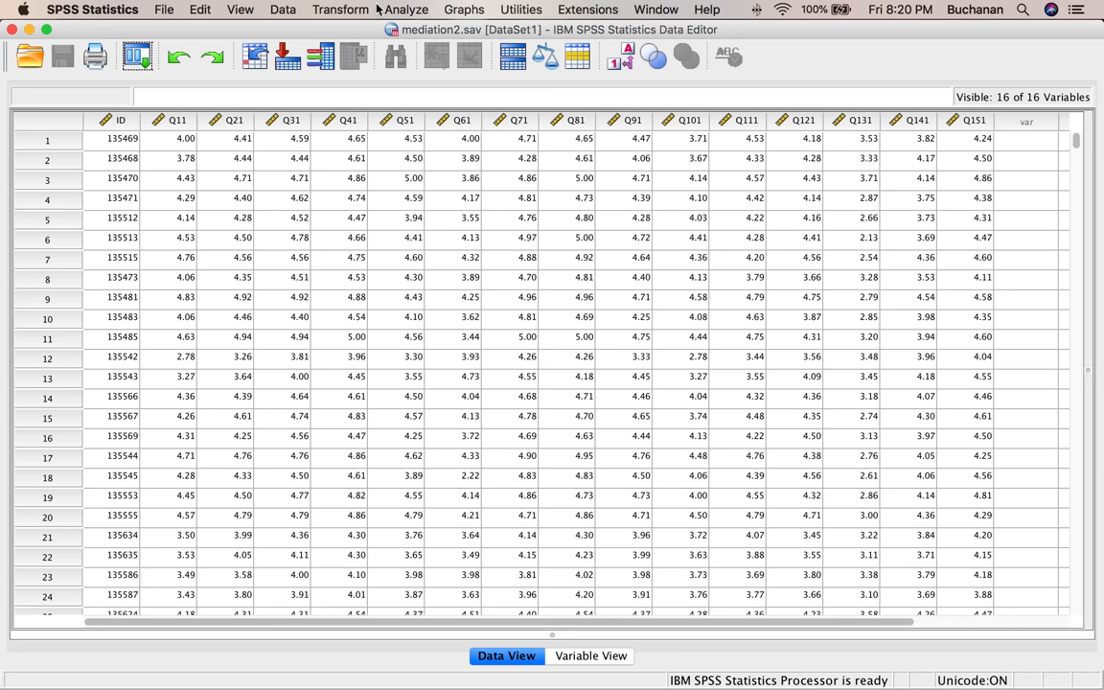
mouse_move(400, 7)
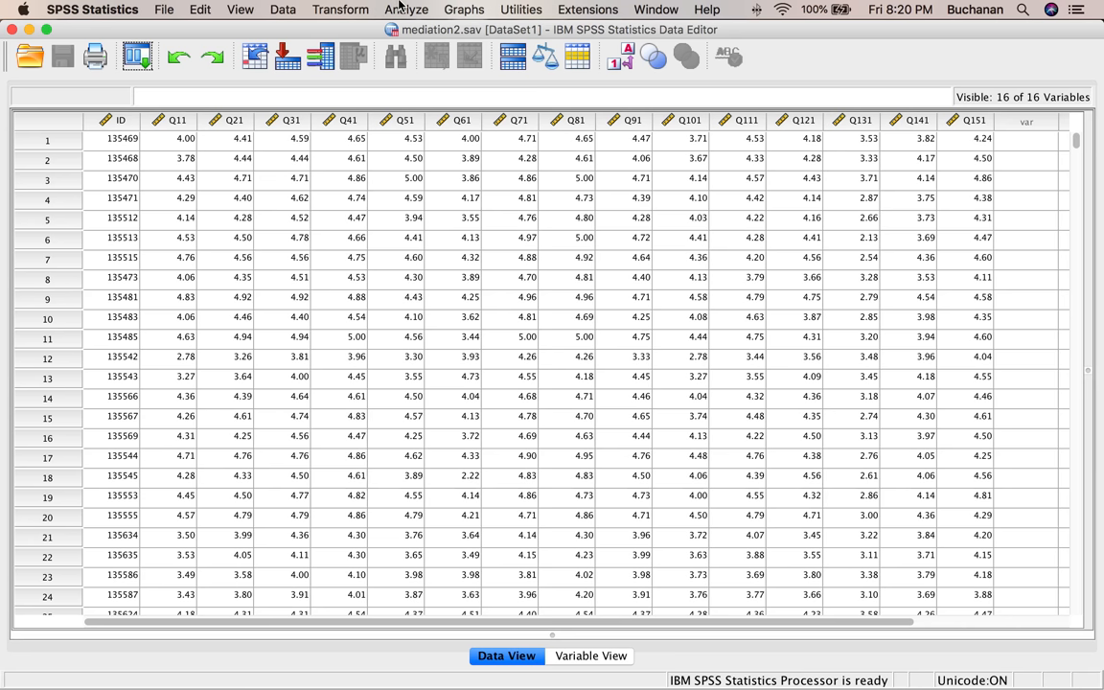
- Open Linear Regression and make Q11 the dependent variable
click(407, 10)
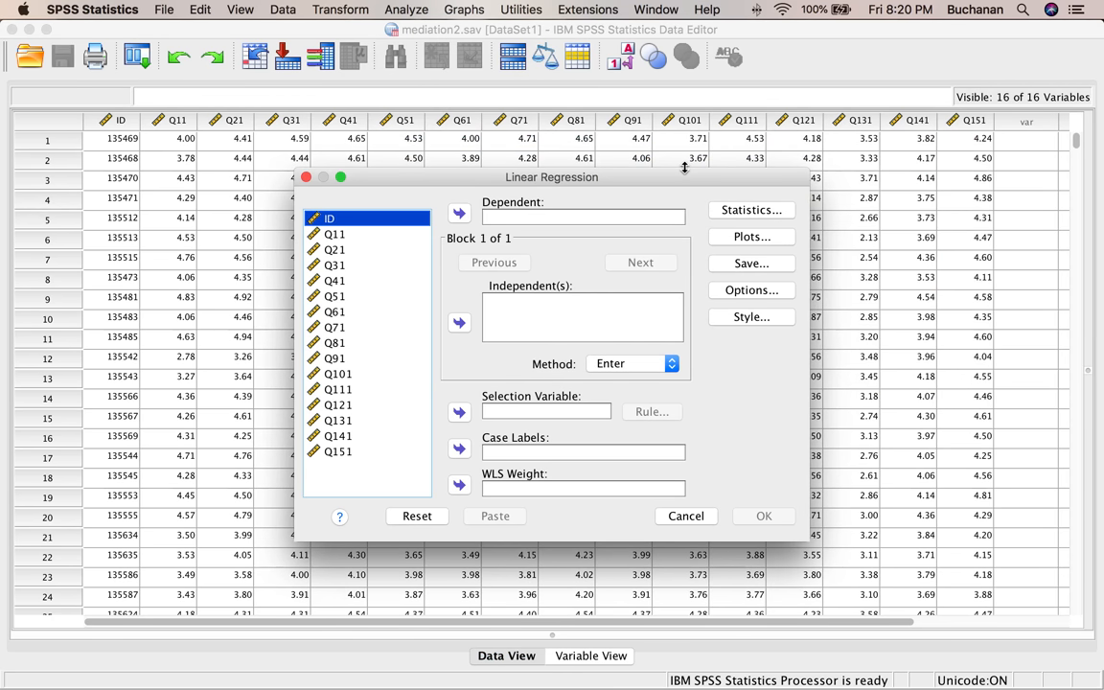
mouse_move(515, 235)
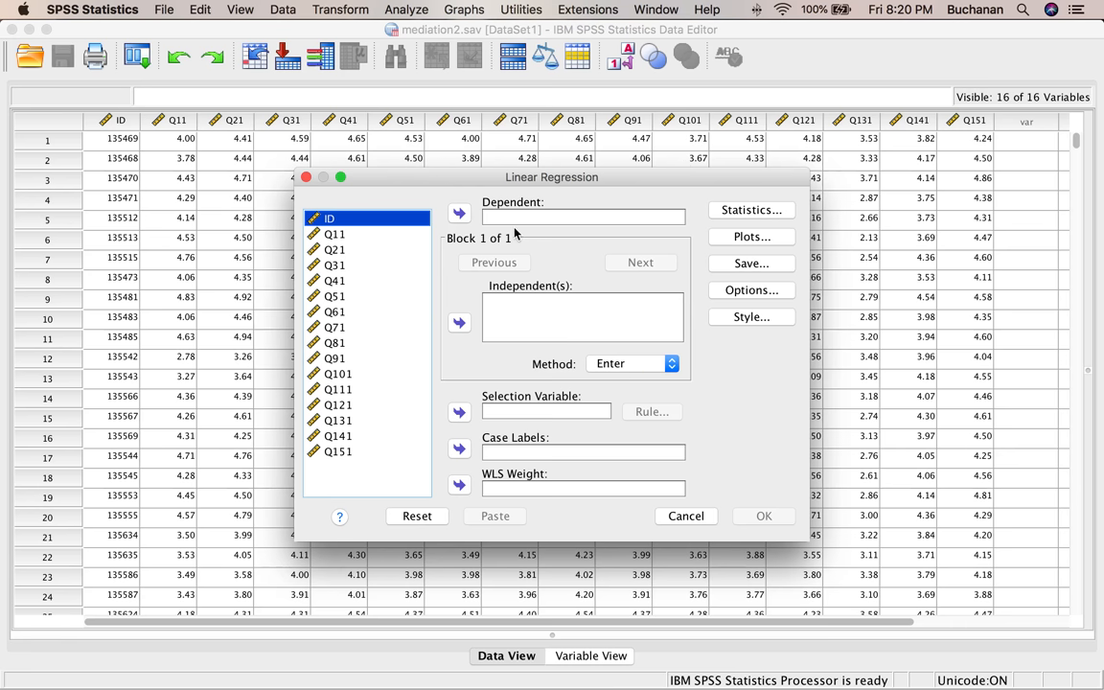
mouse_move(341, 460)
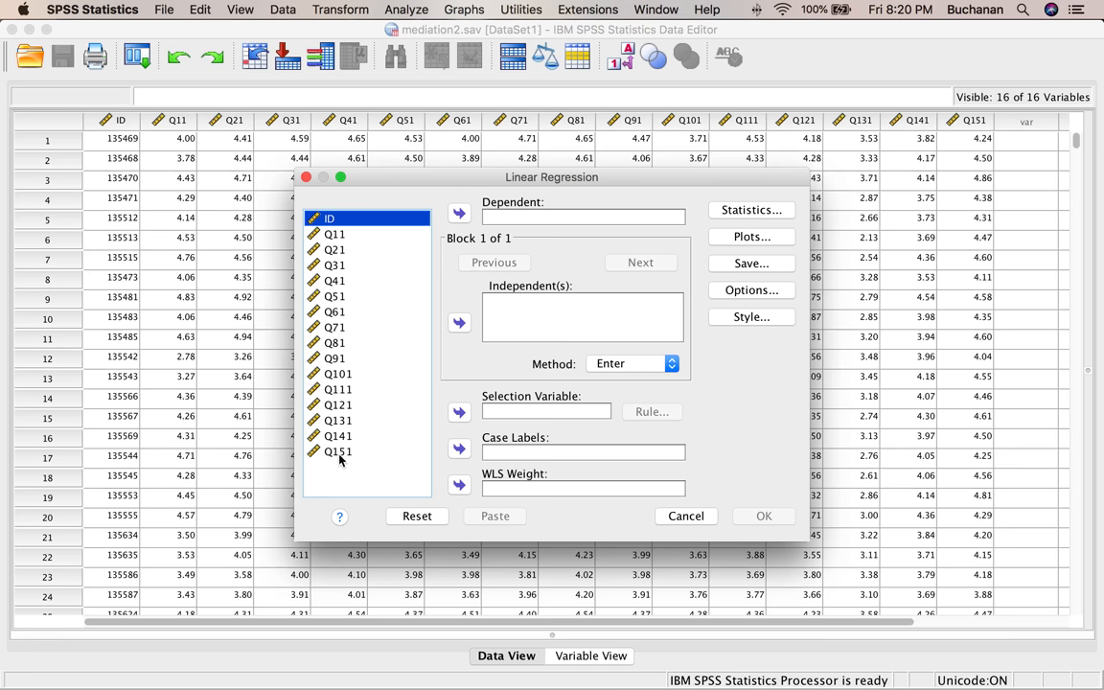
click(336, 358)
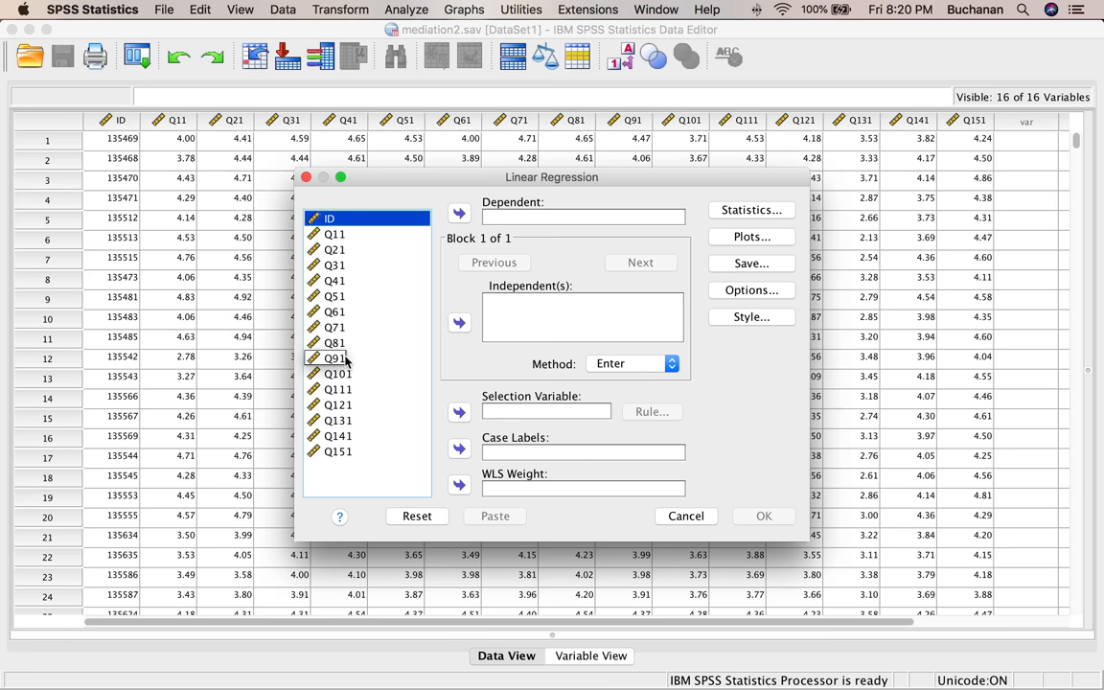
click(336, 234)
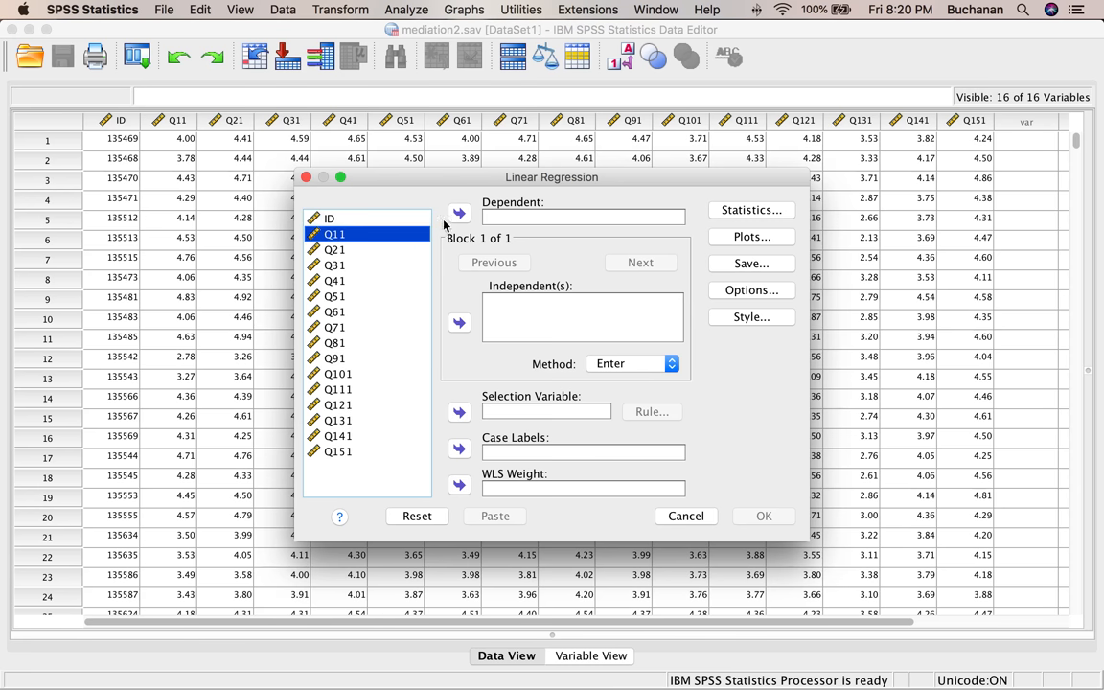
click(458, 213)
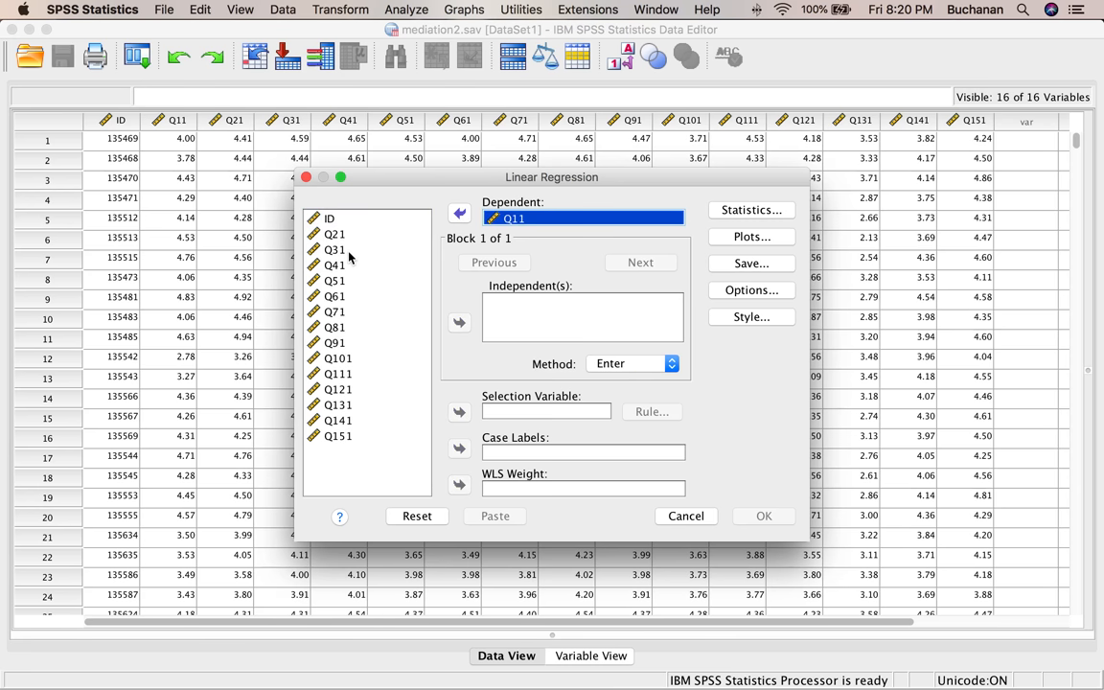
- Add Q31, Q41, Q121 and Q151 as independent variables
click(335, 249)
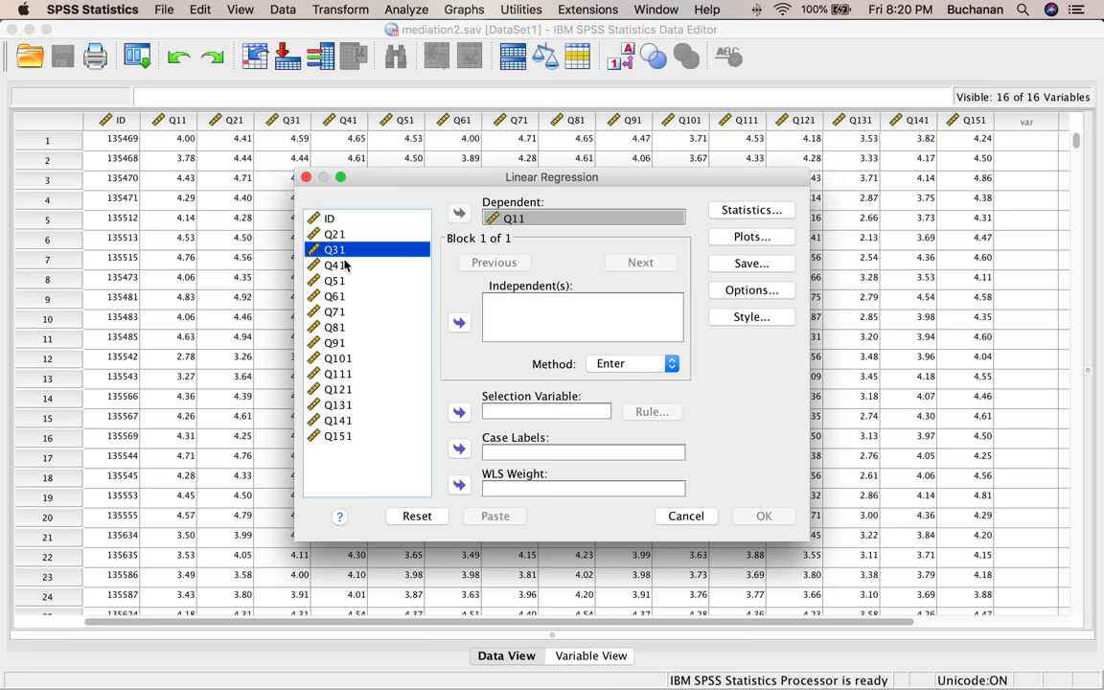
click(335, 264)
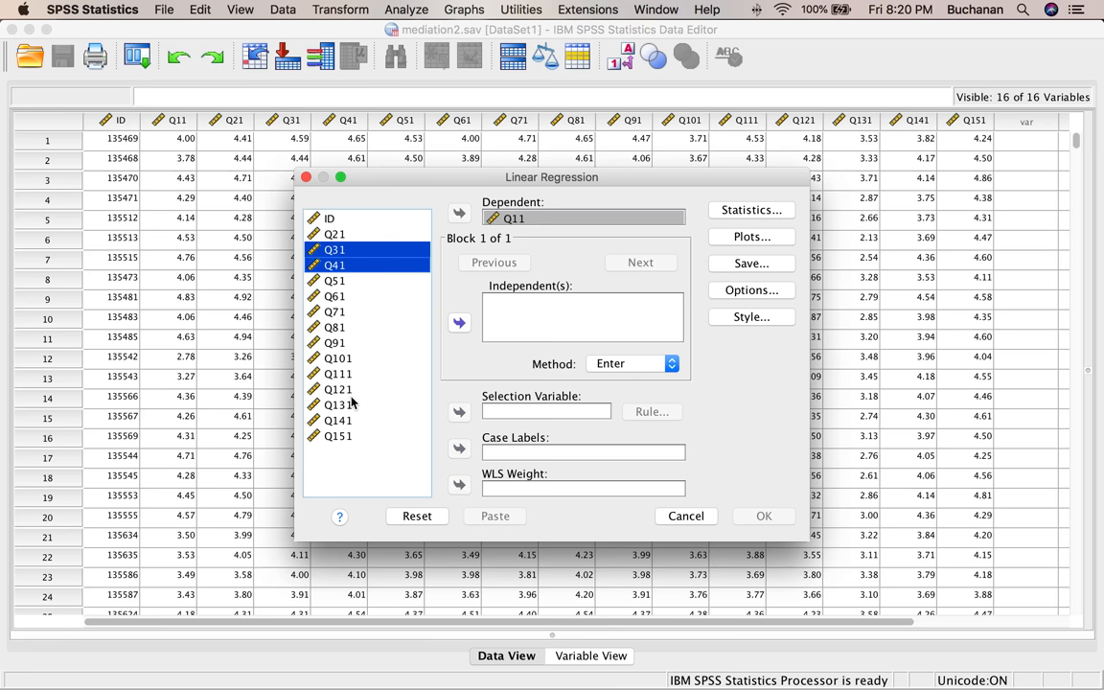
click(334, 250)
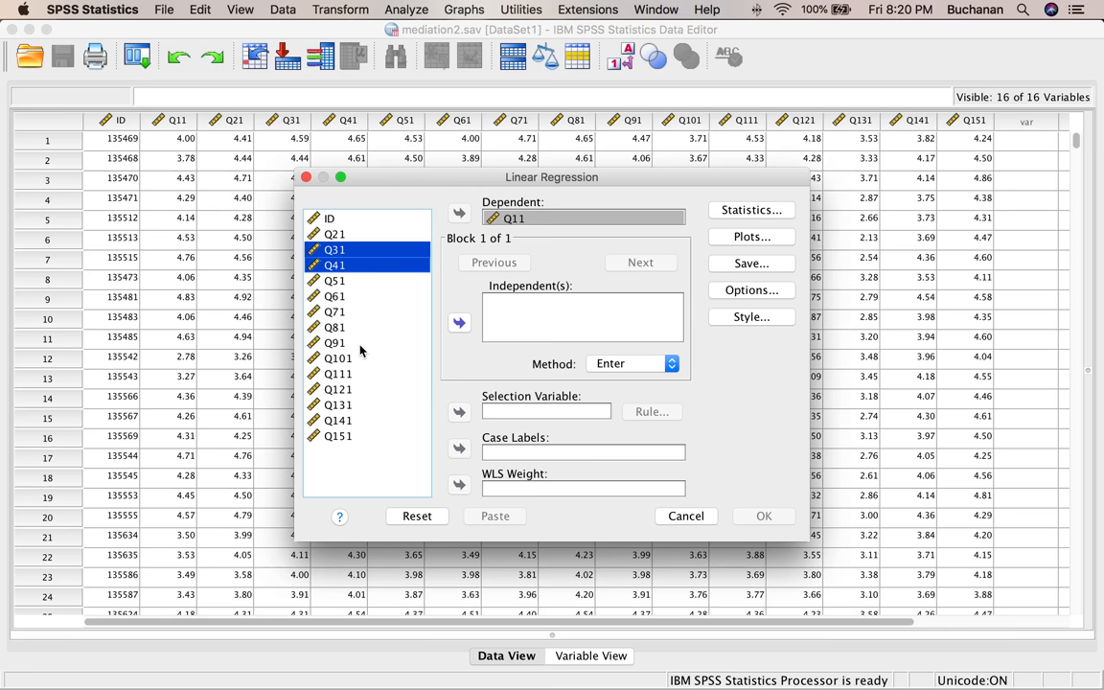
click(338, 388)
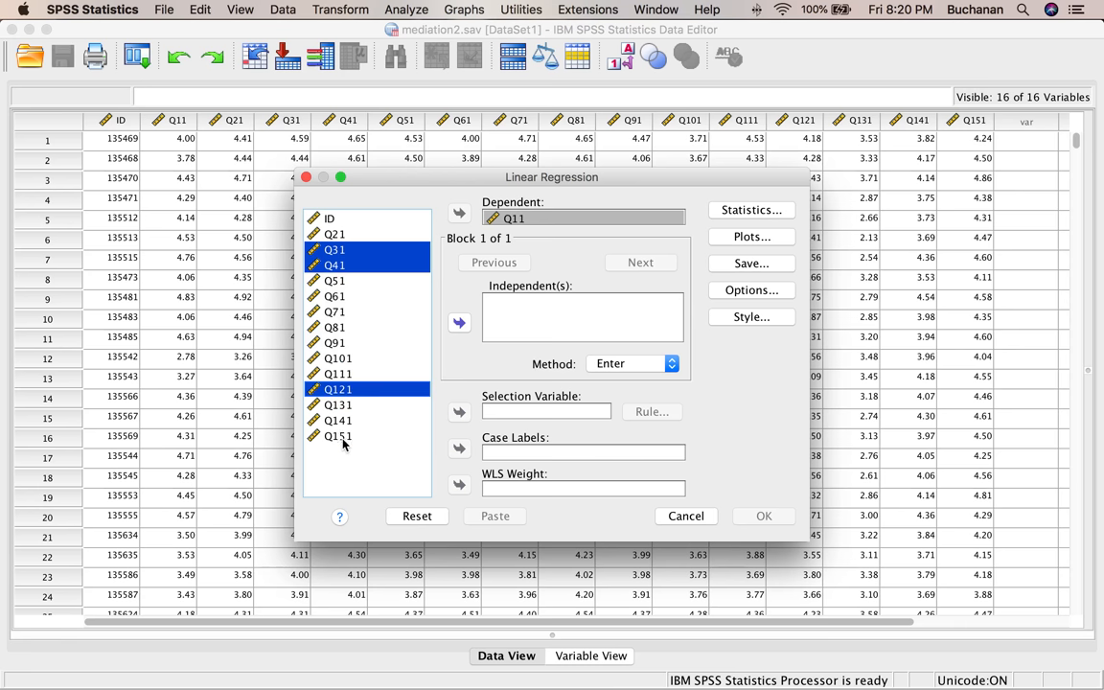
click(459, 321)
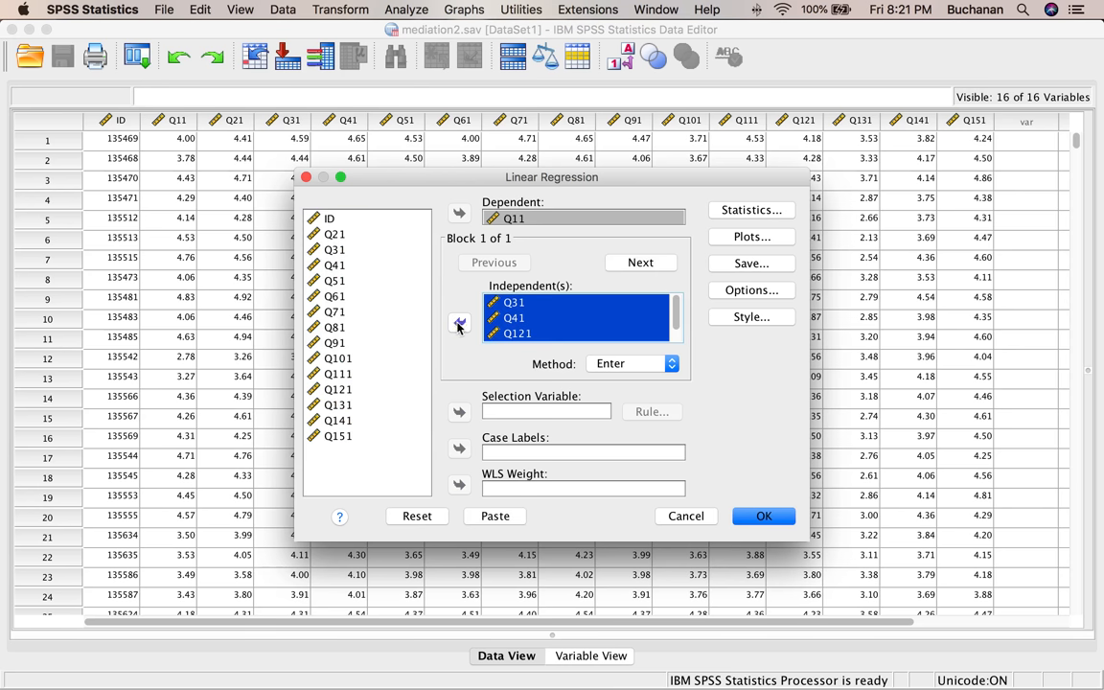
click(337, 373)
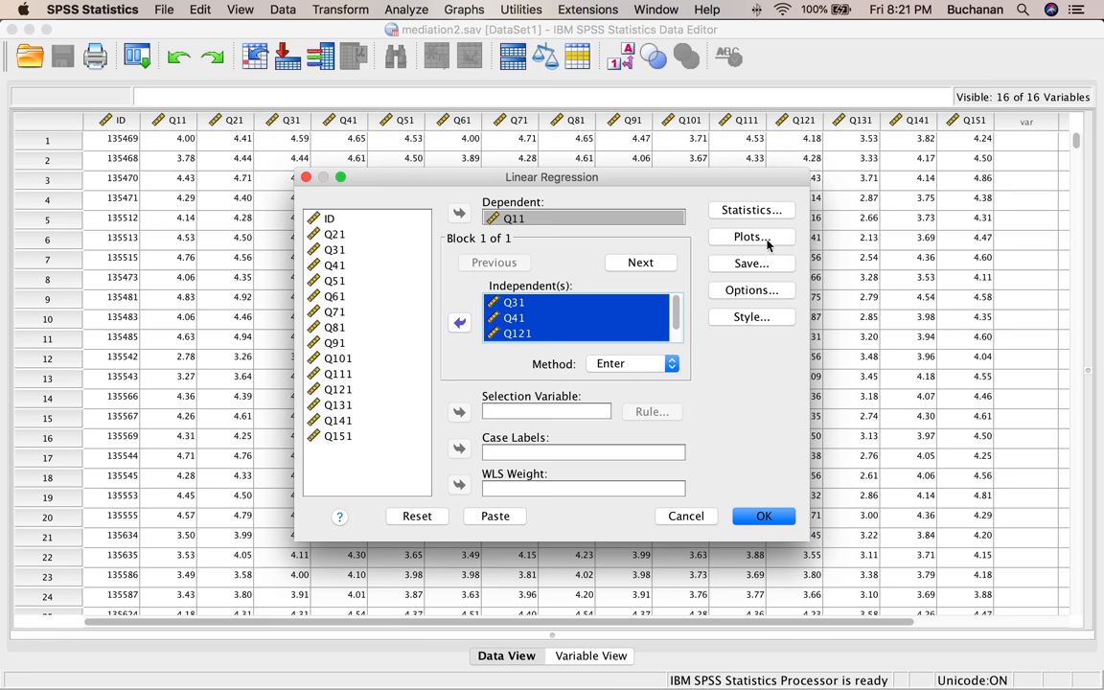
- Set regression plots to ZPRED on Y, ZRESID on X, plus a residual histogram
click(752, 237)
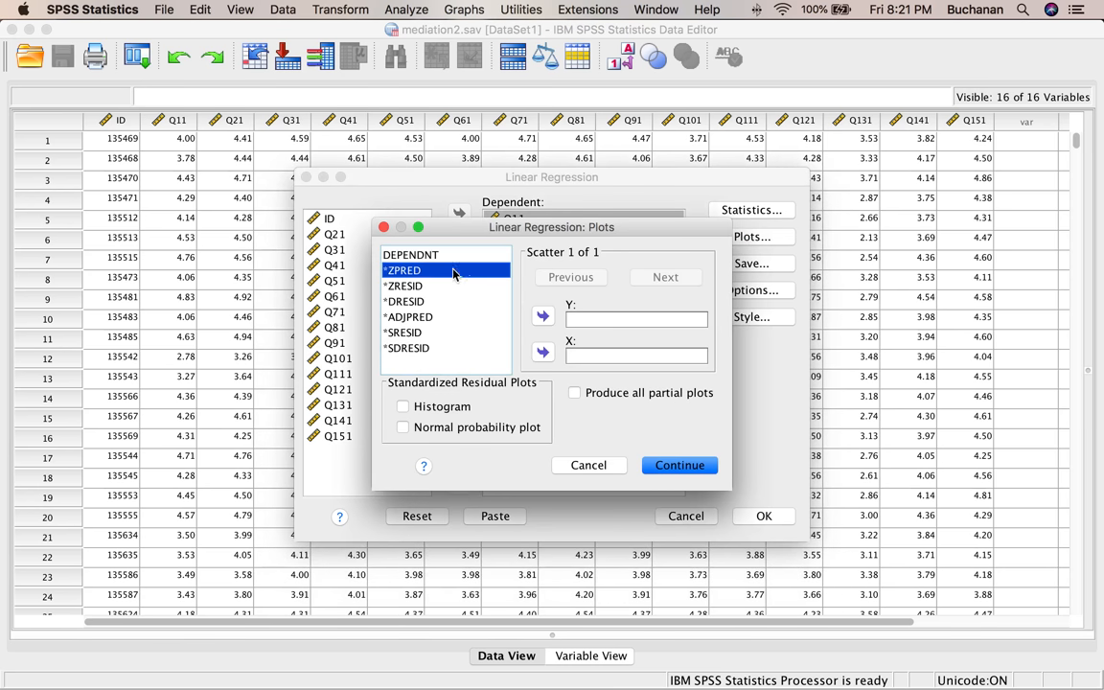
click(542, 316)
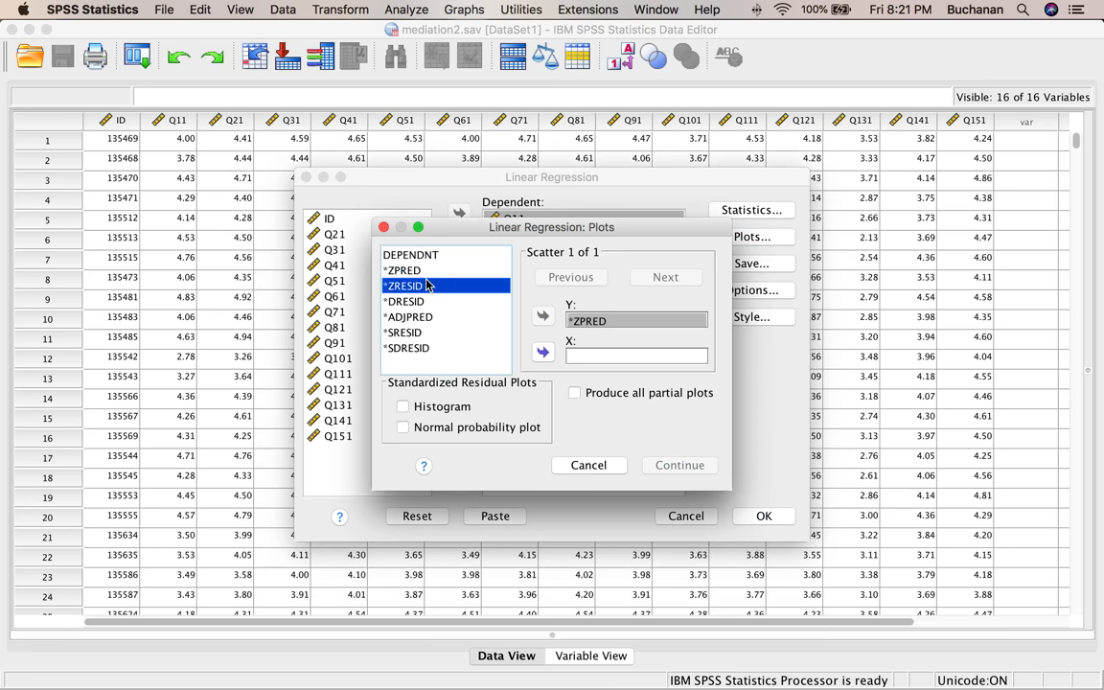
click(542, 352)
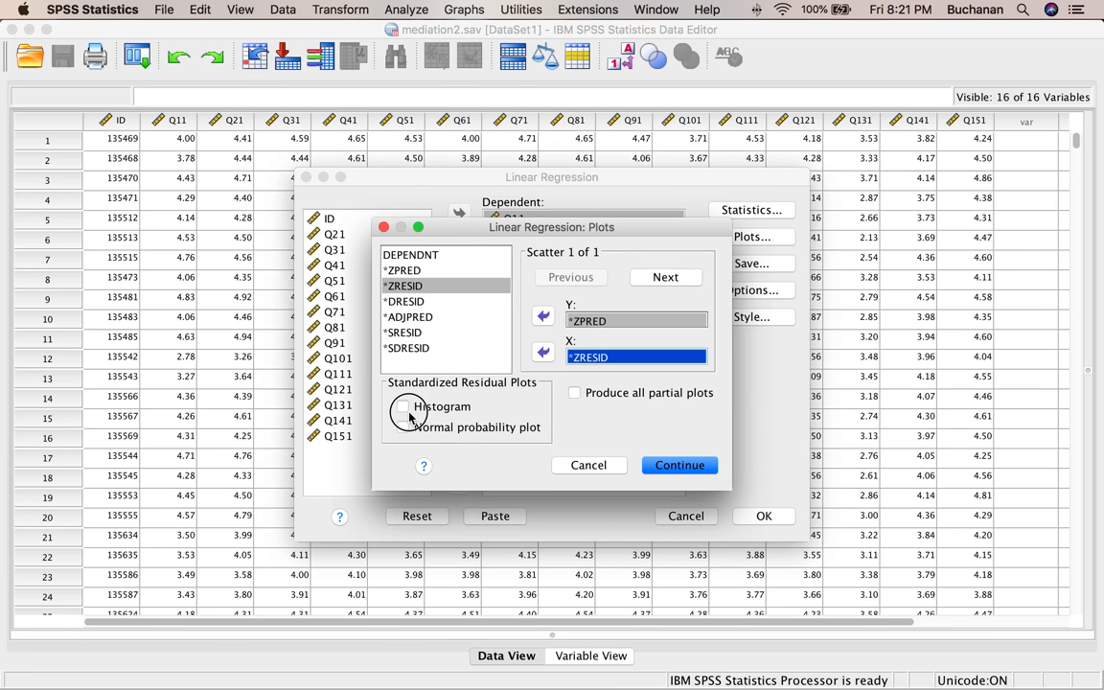
click(402, 427)
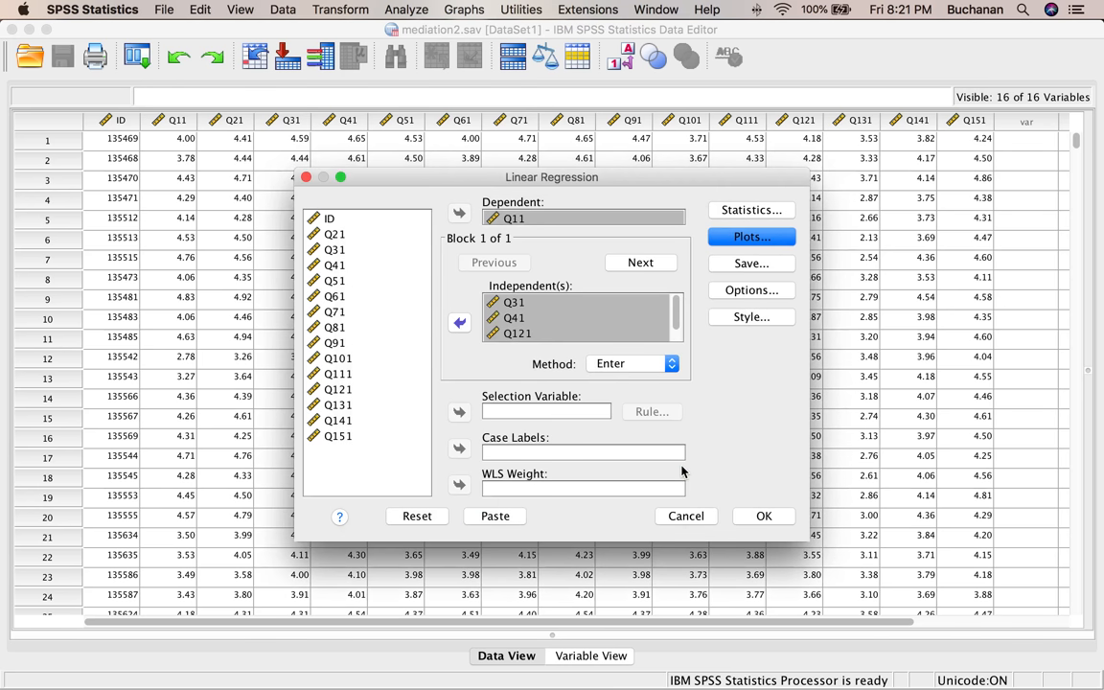
- Save Mahalanobis, Cook's and leverage values, then run the regression
click(752, 263)
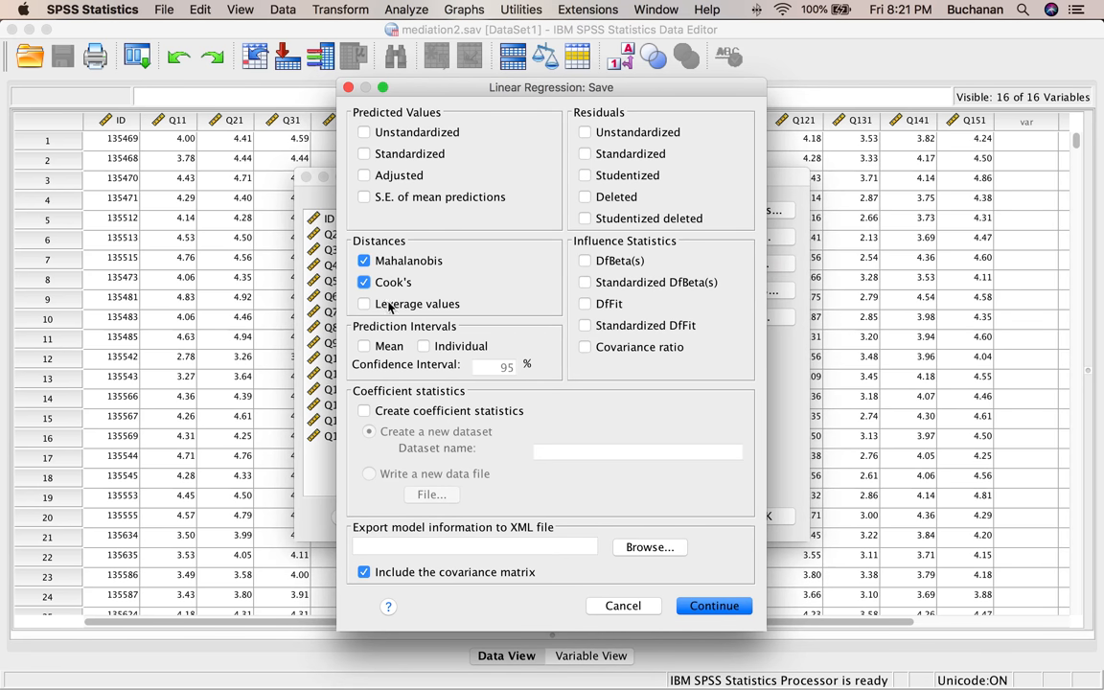
click(364, 304)
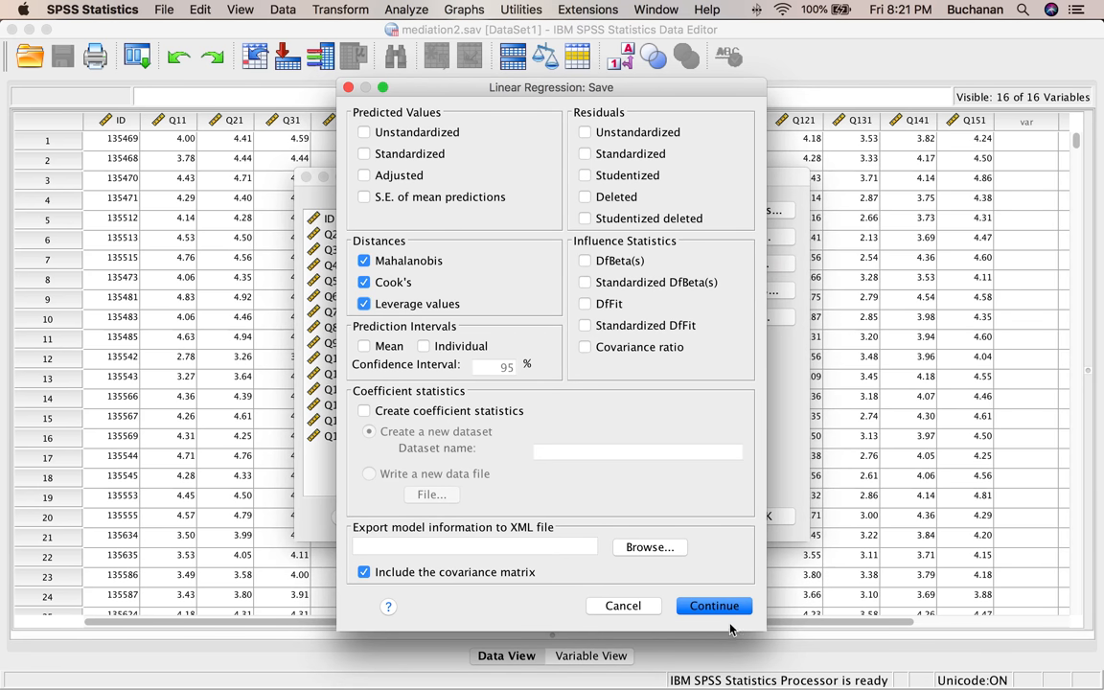
click(713, 605)
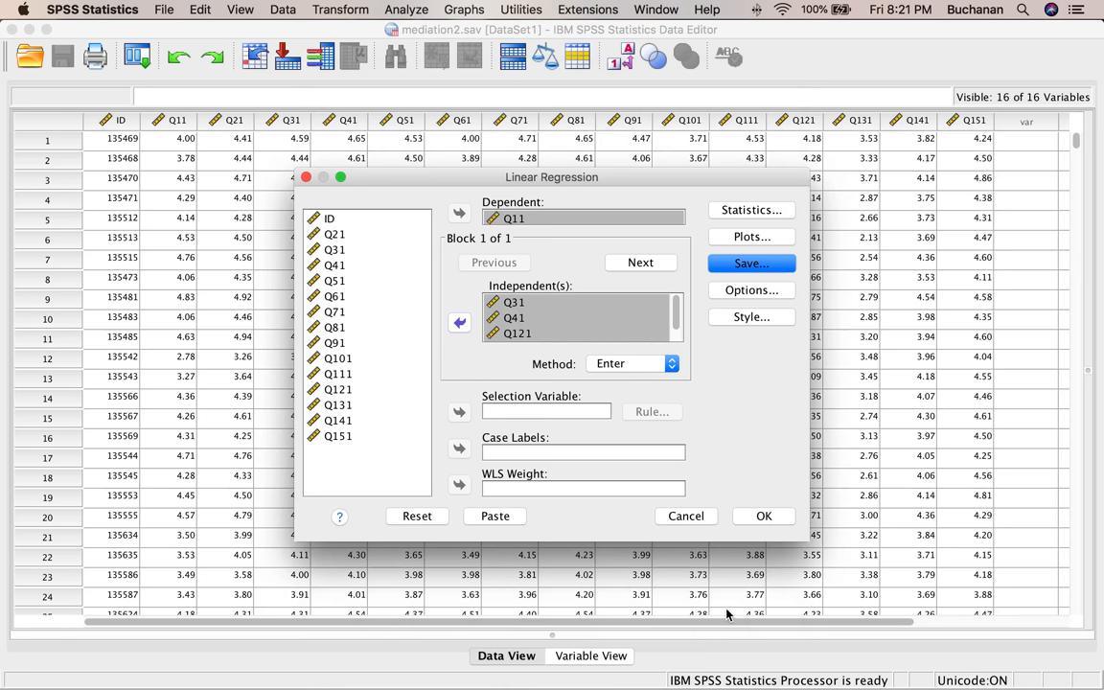
mouse_move(882, 557)
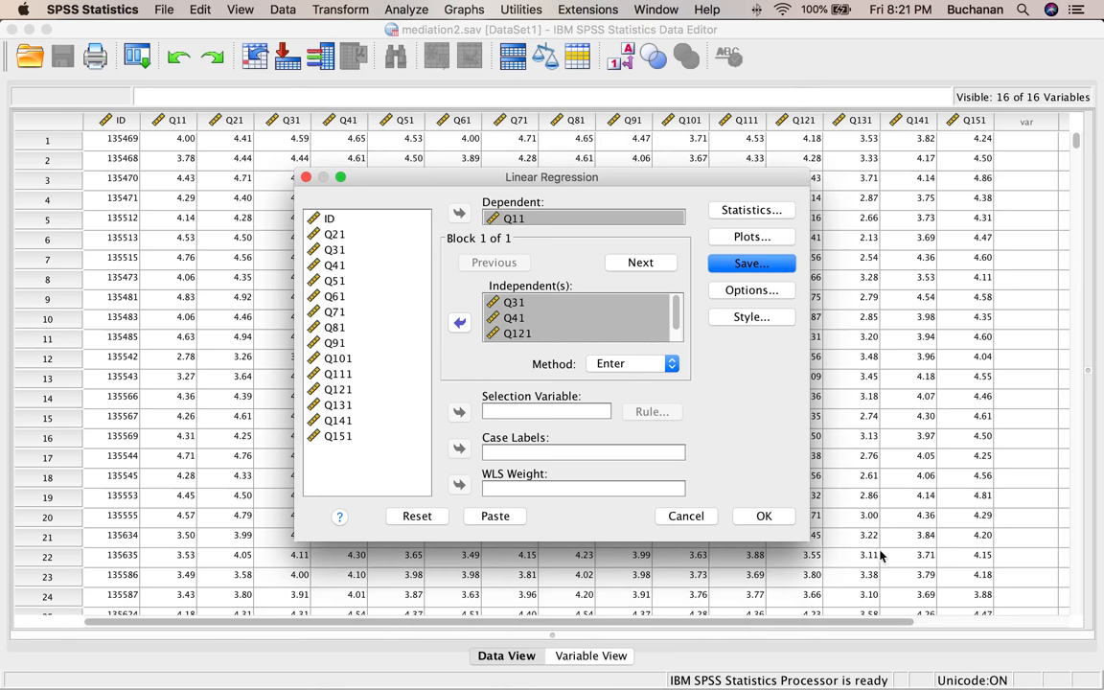
click(765, 516)
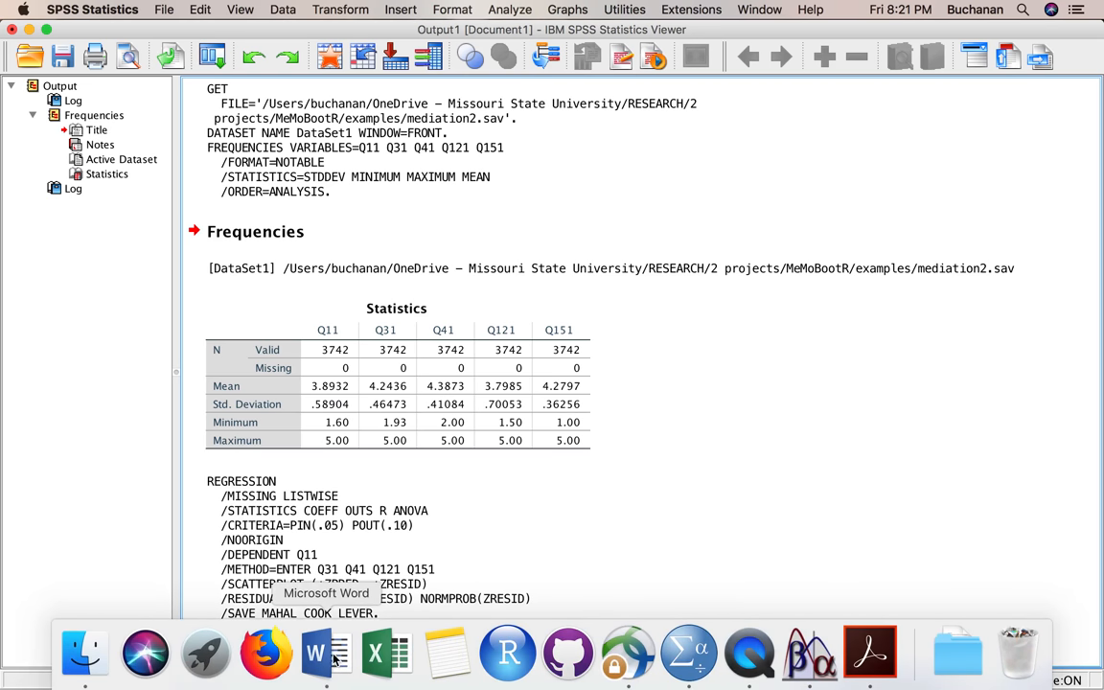
- Find chi-square cutoff 18.47 (df 4, p = .001) in chisq table.pdf, then return to SPSS
click(871, 652)
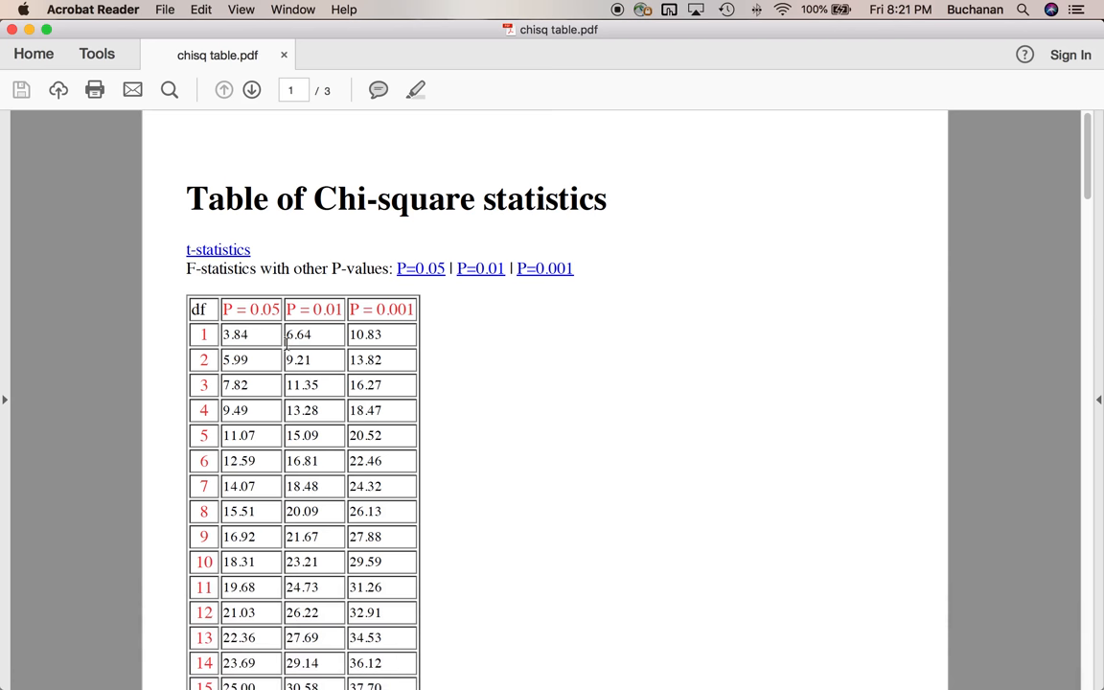
double_click(203, 410)
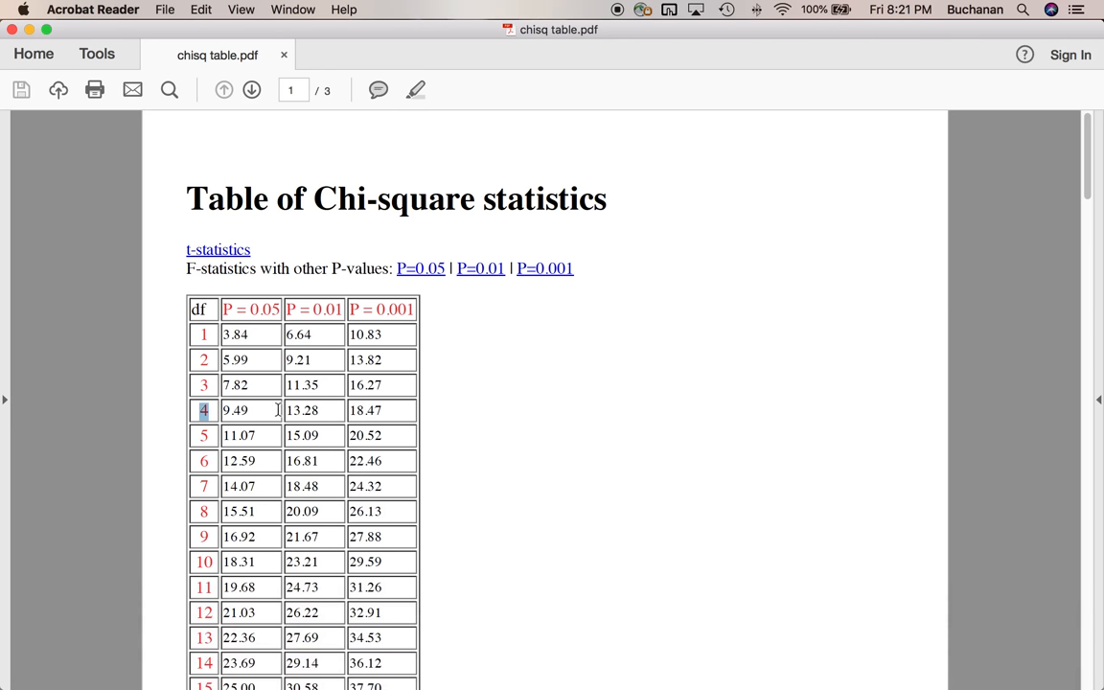
double_click(365, 410)
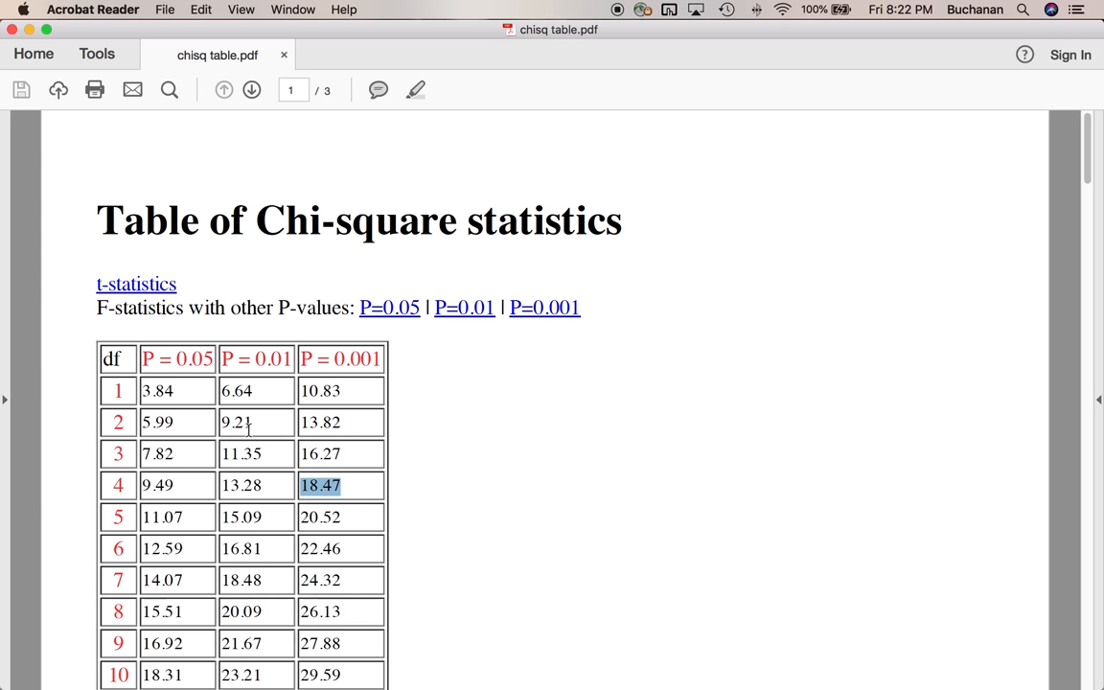
mouse_move(263, 428)
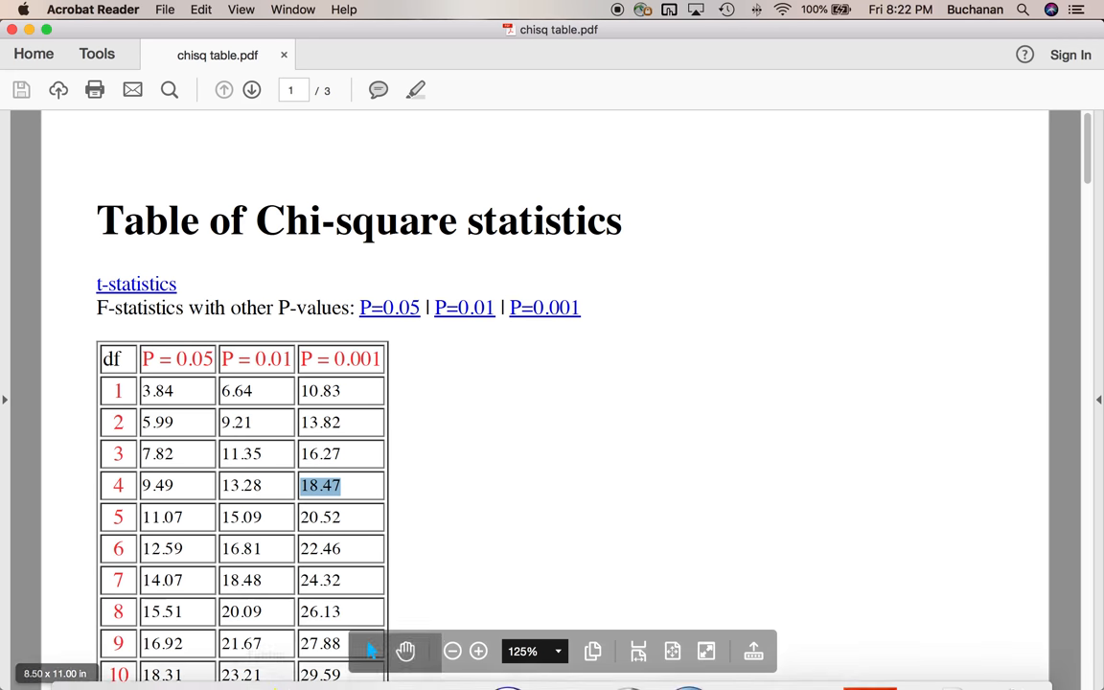
click(689, 654)
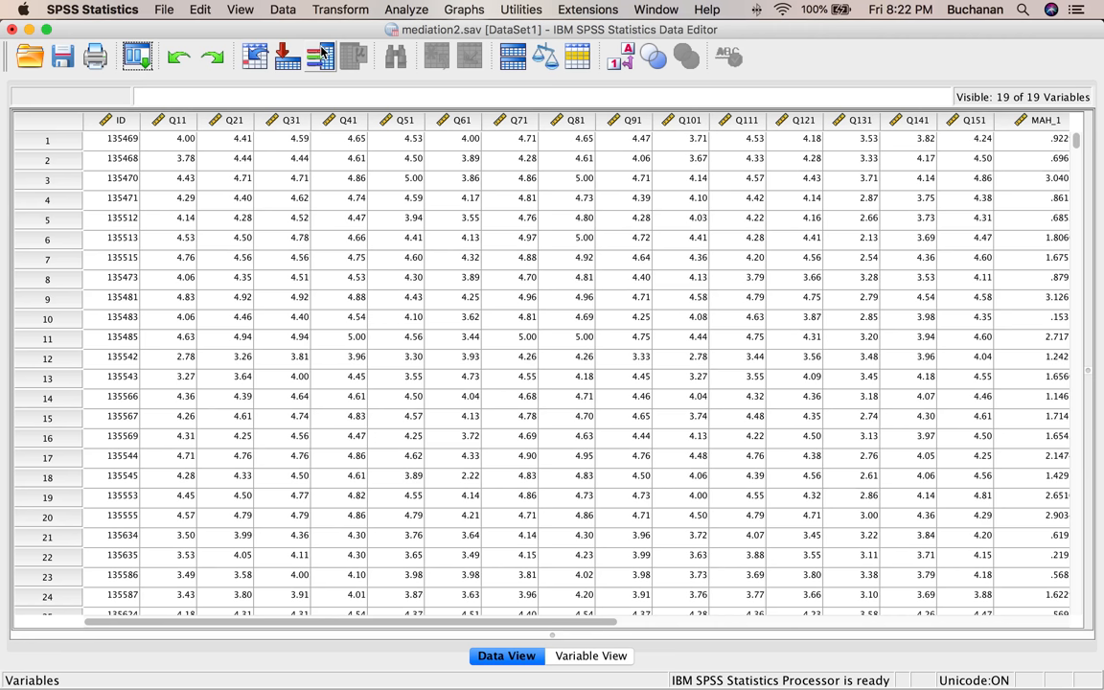
- Compute a new variable bad_mahal with the expression MAH_1 > 18.47
click(340, 9)
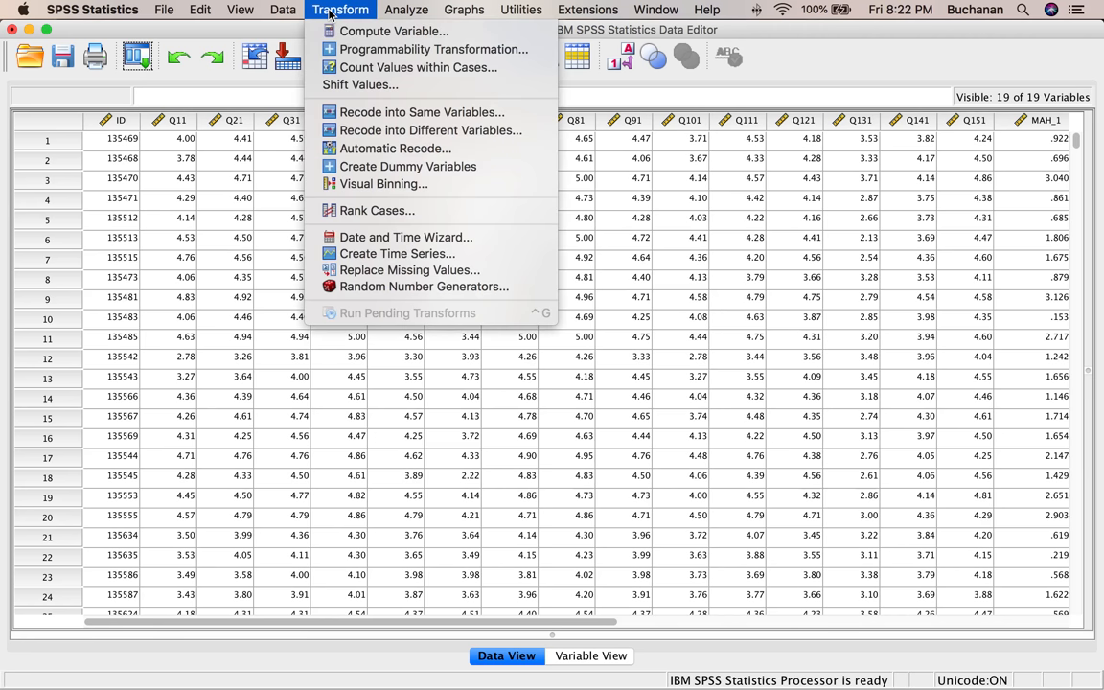
click(340, 10)
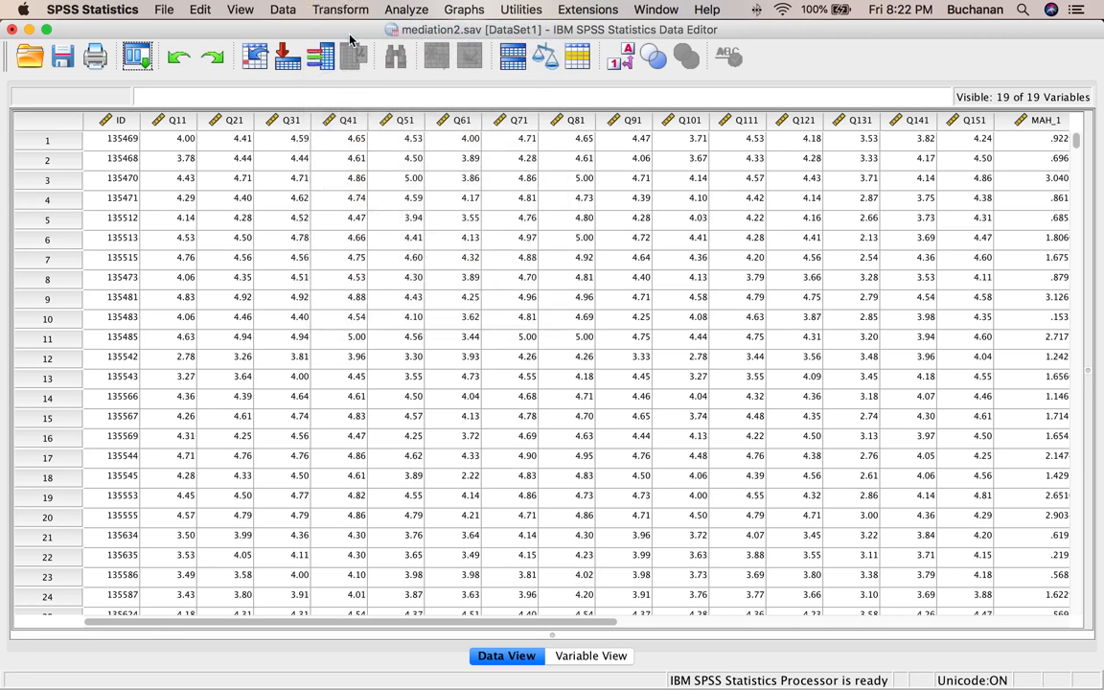
click(340, 9)
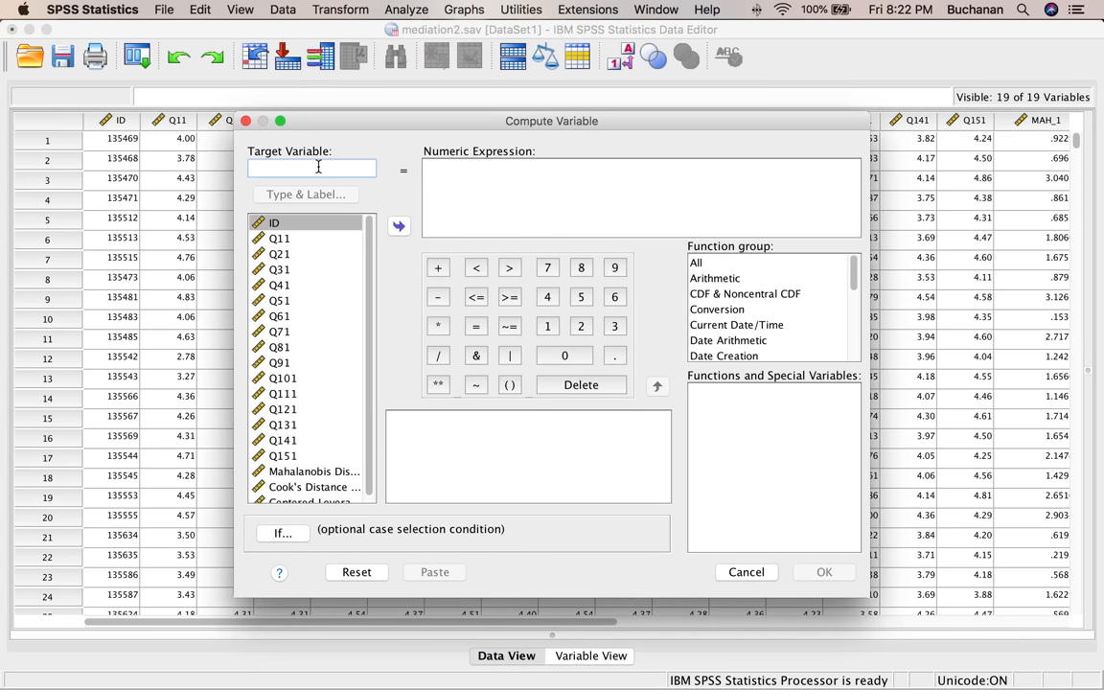
text(bad_mahal)
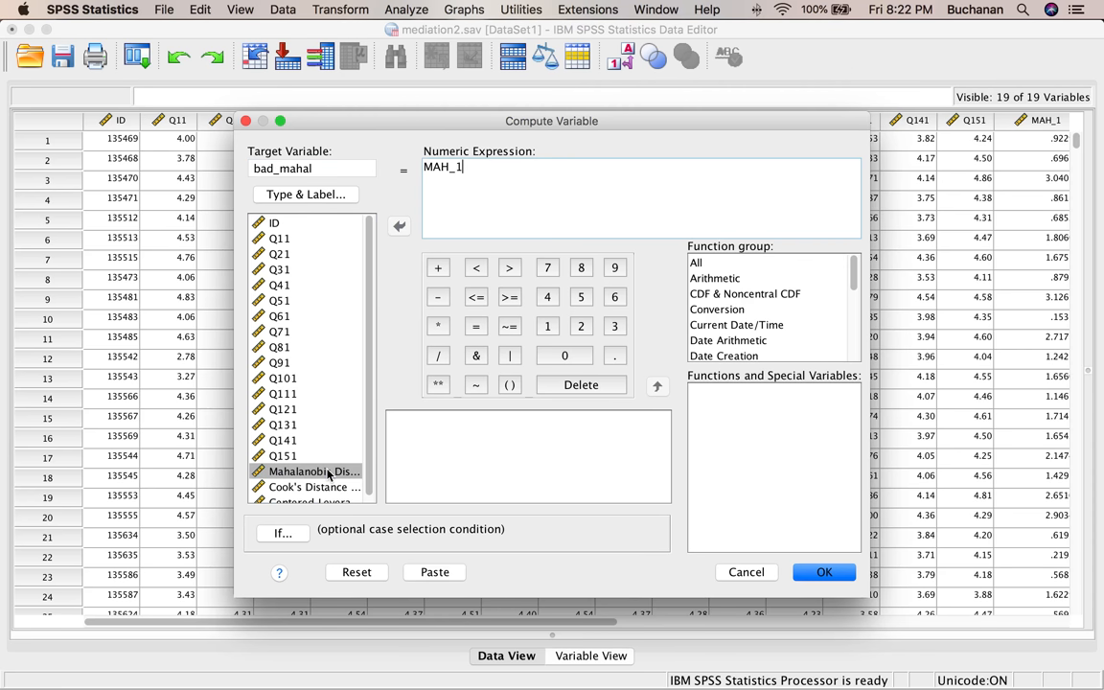
click(283, 455)
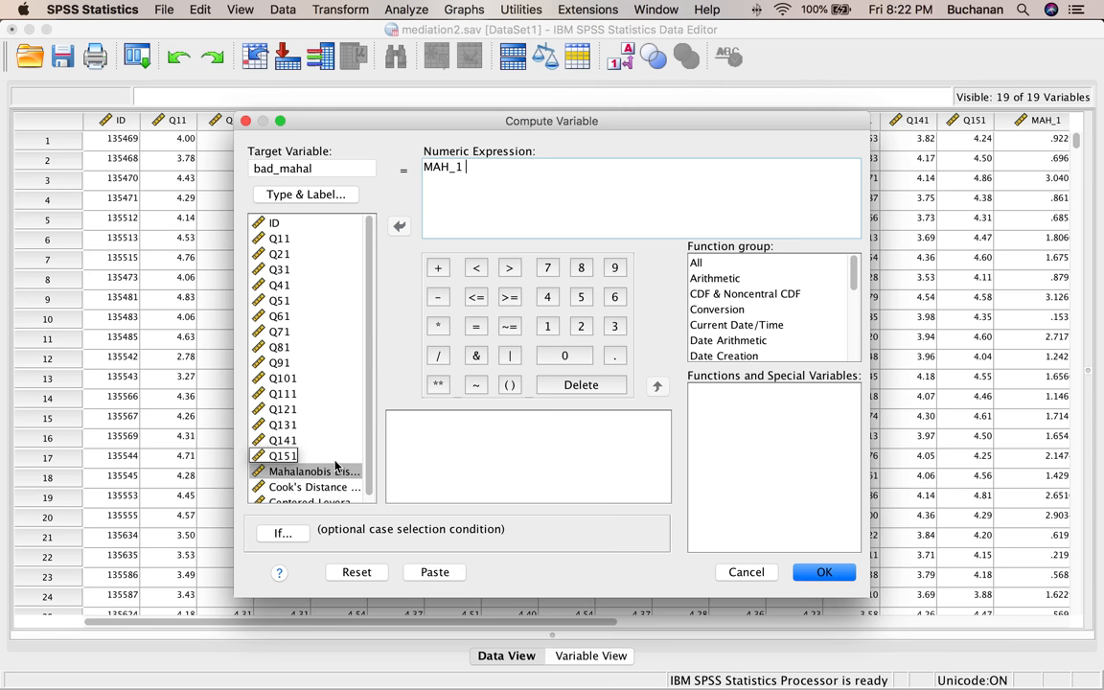
text(> 18.47)
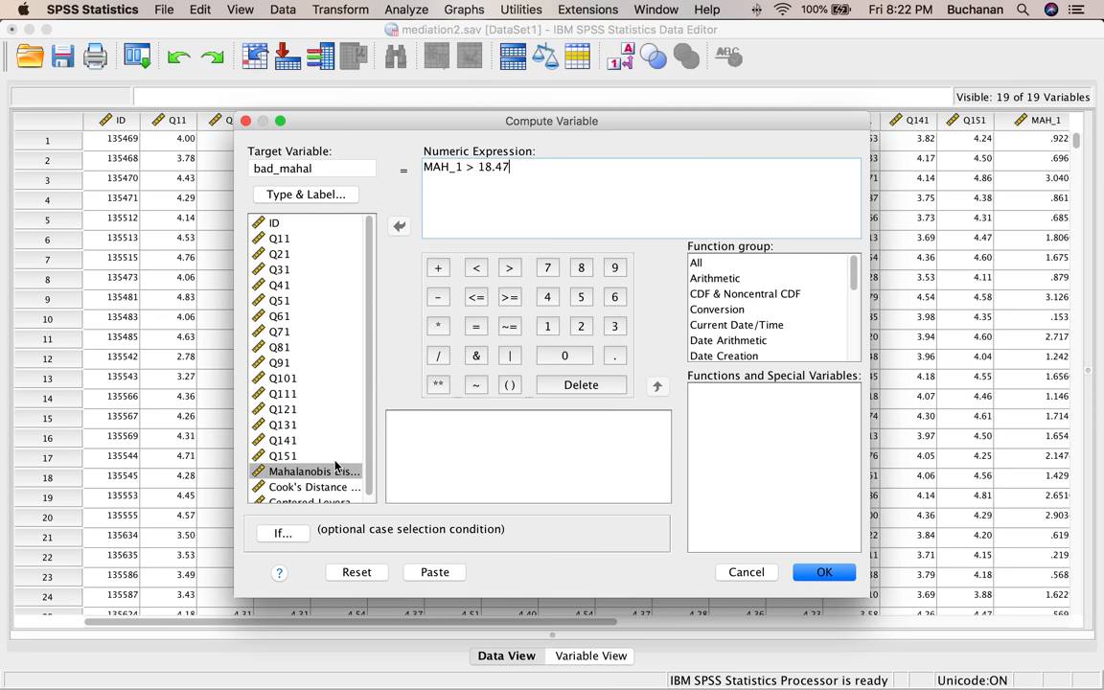
mouse_move(836, 595)
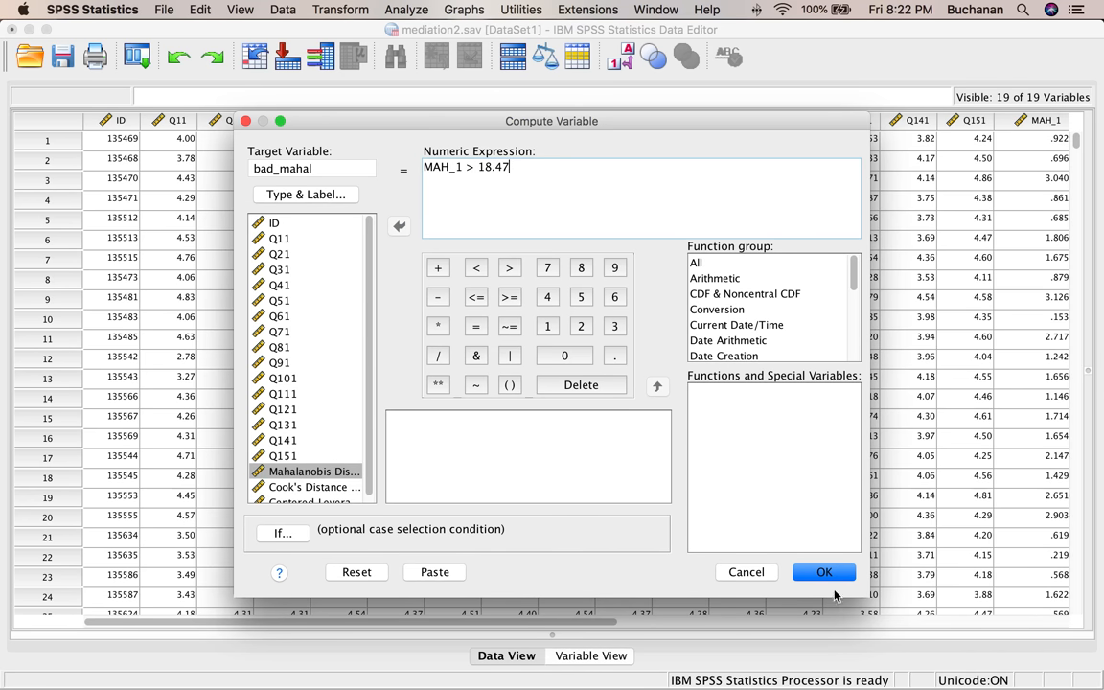
click(823, 573)
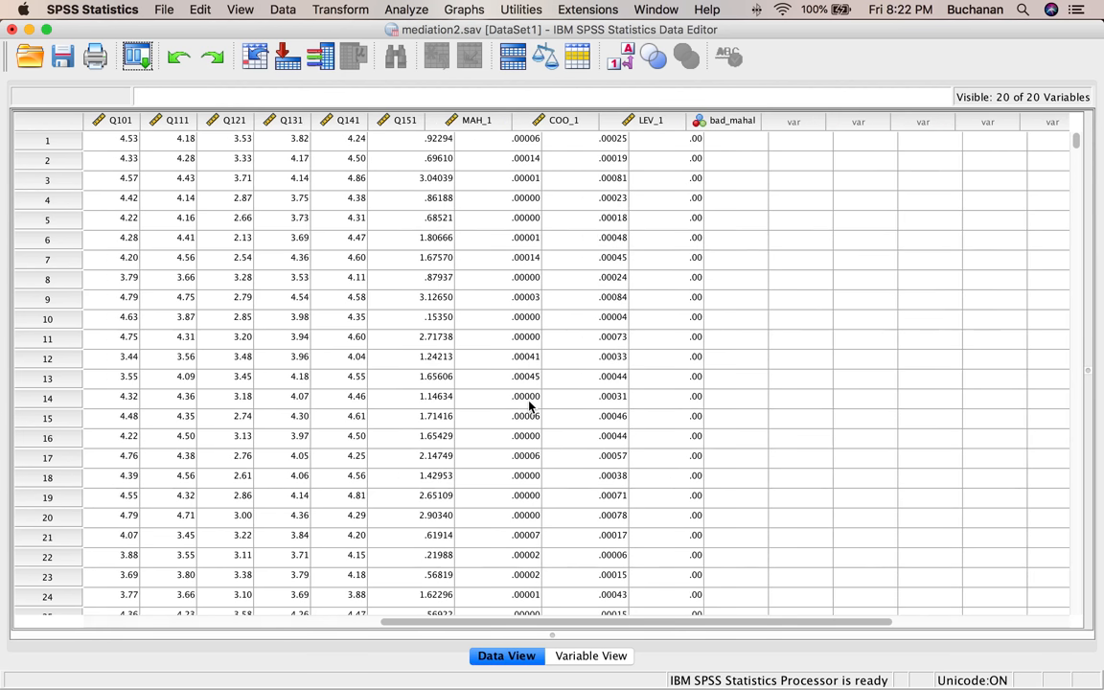
- Sort the Data View descending on the MAH_1 column
scroll(right, 3)
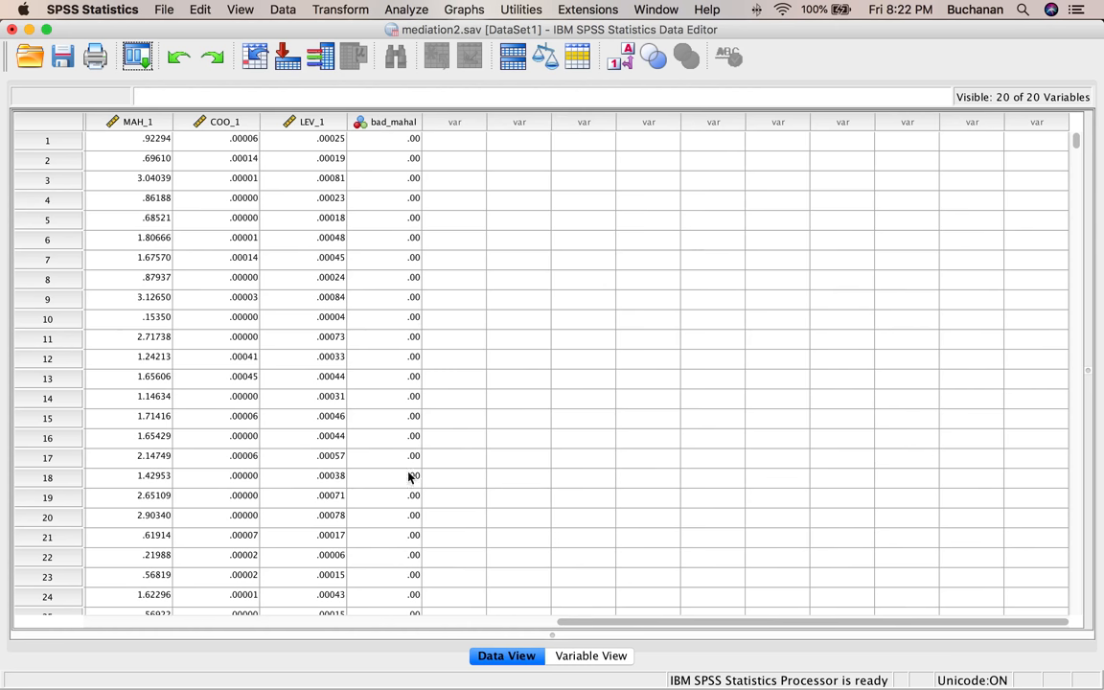
mouse_move(392, 213)
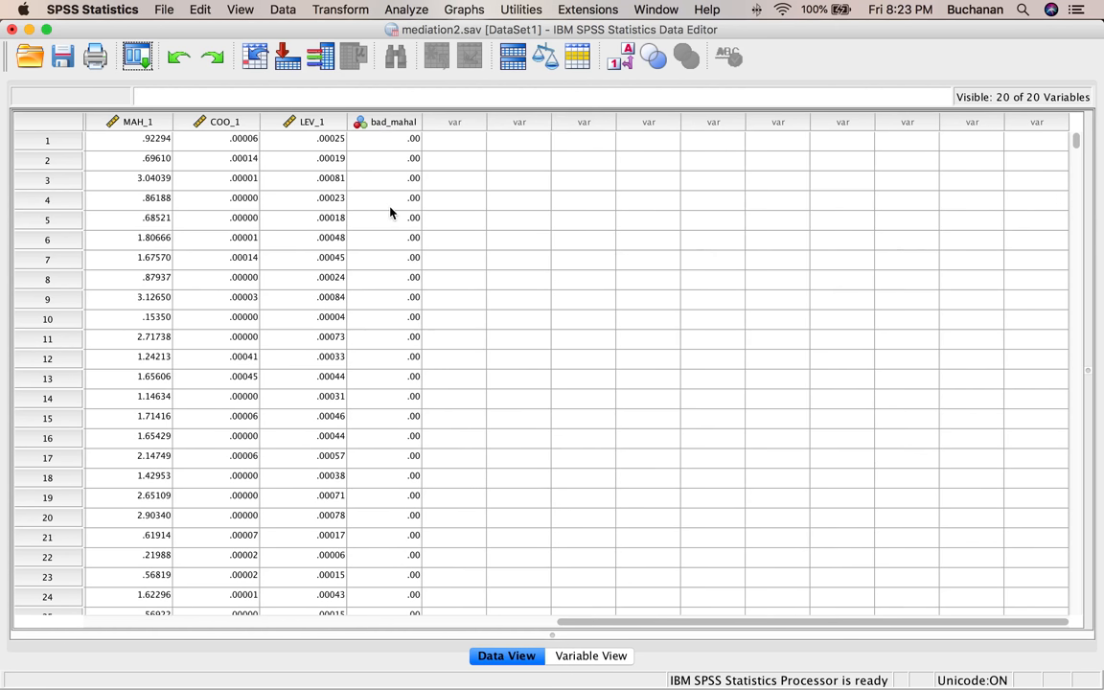
mouse_move(364, 151)
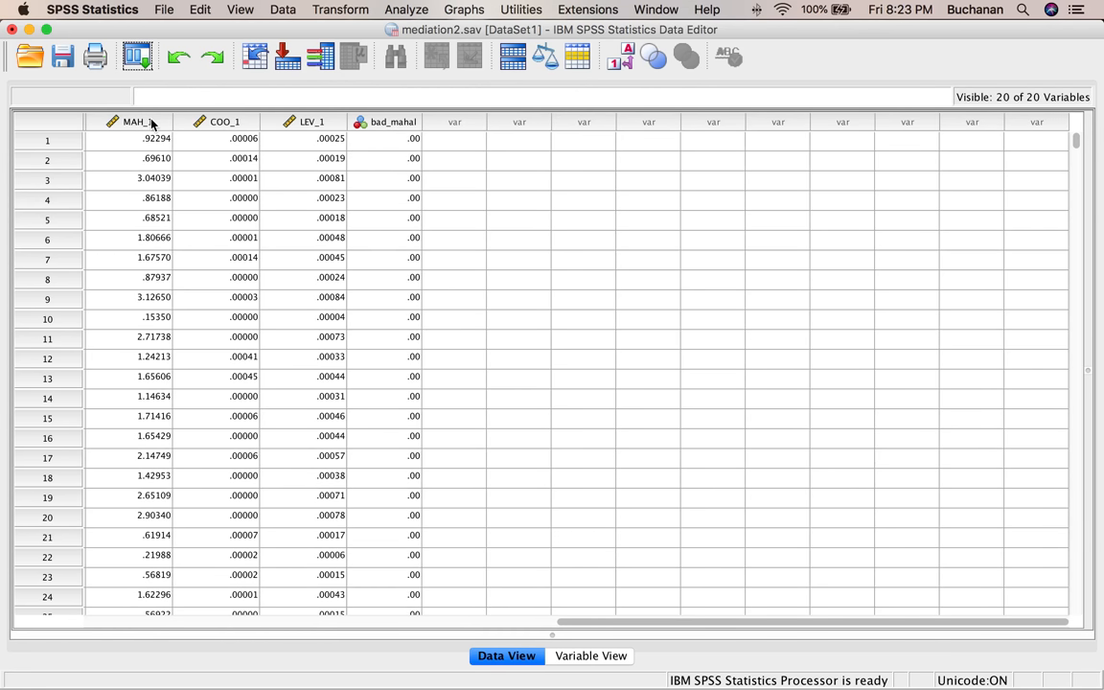
right_click(138, 121)
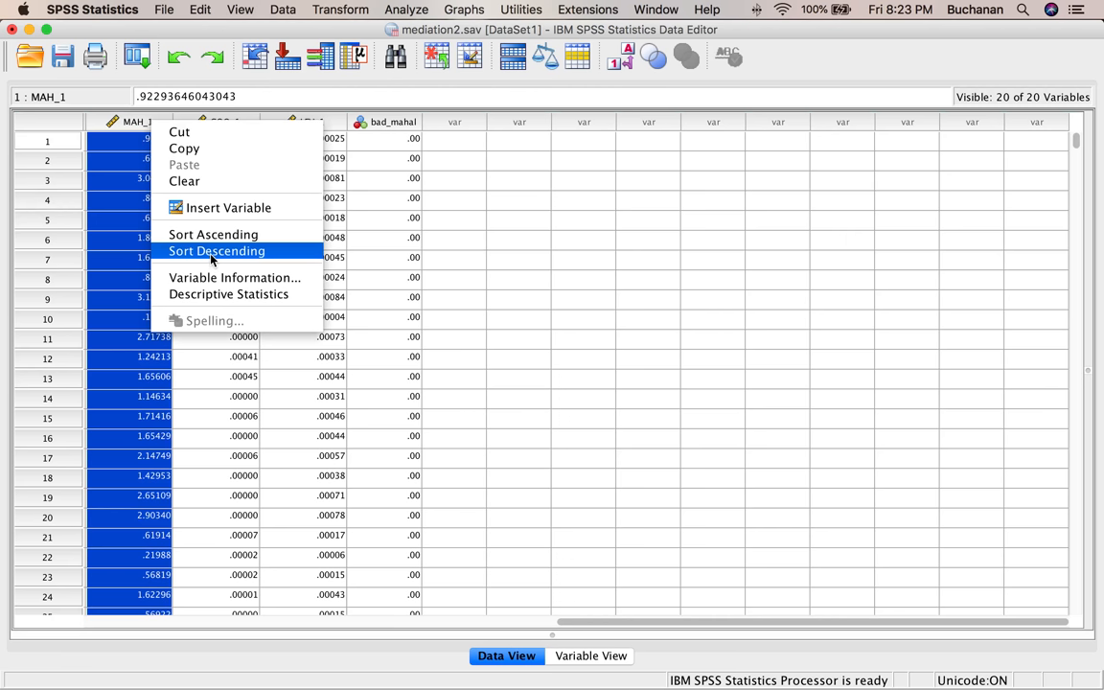
click(215, 250)
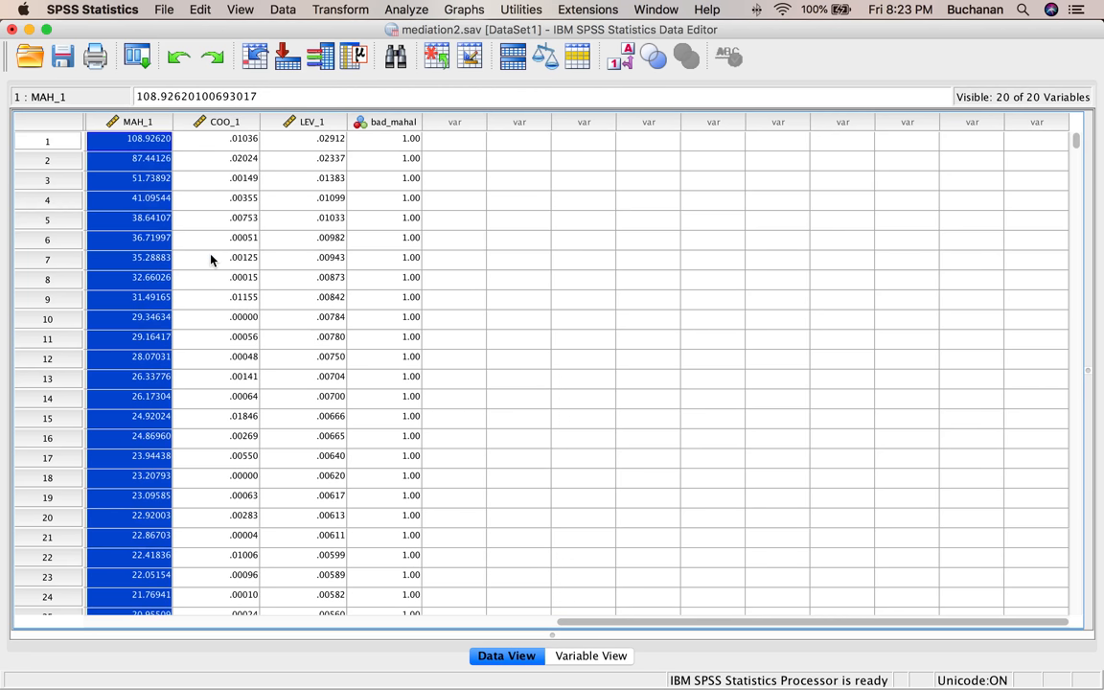
mouse_move(342, 160)
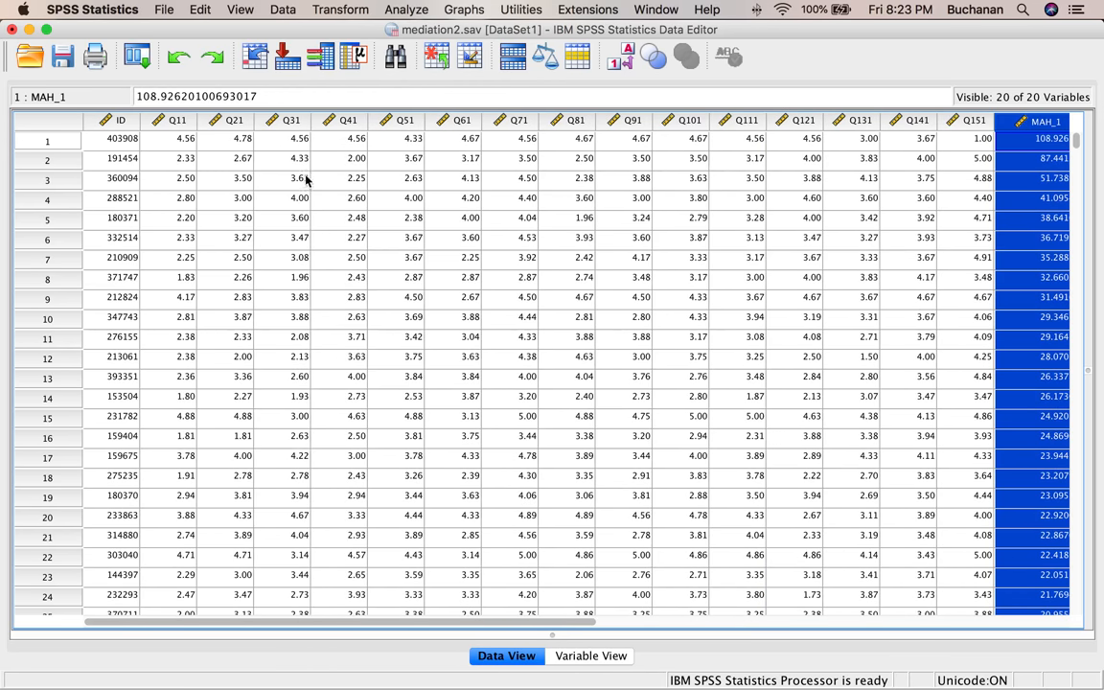
mouse_move(774, 117)
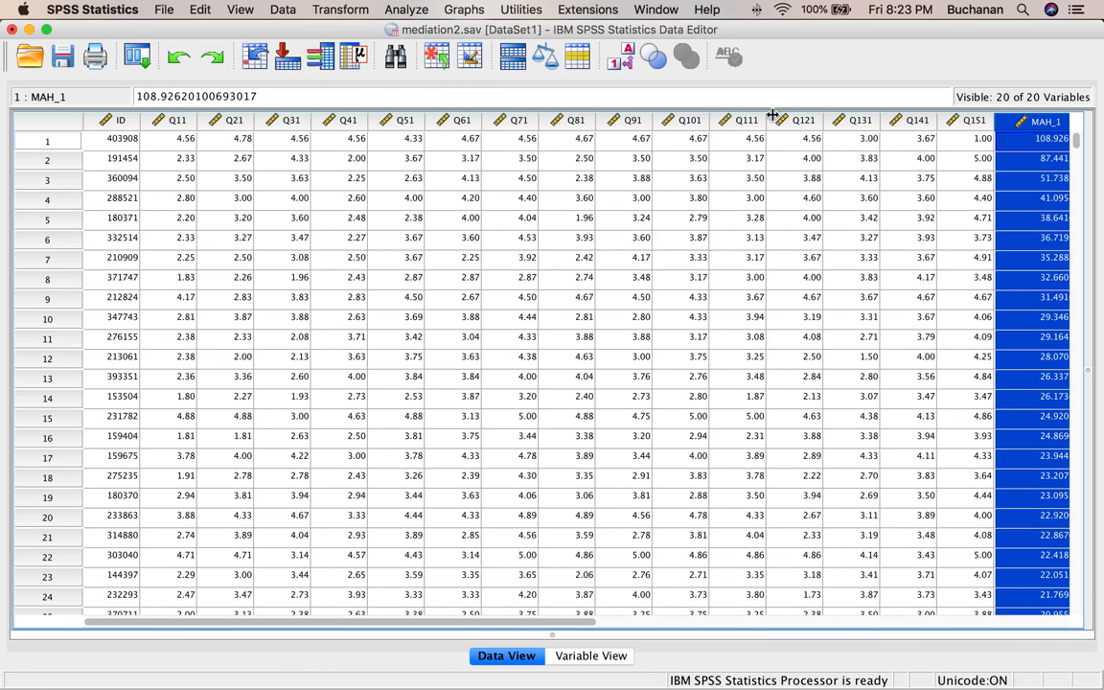
mouse_move(987, 139)
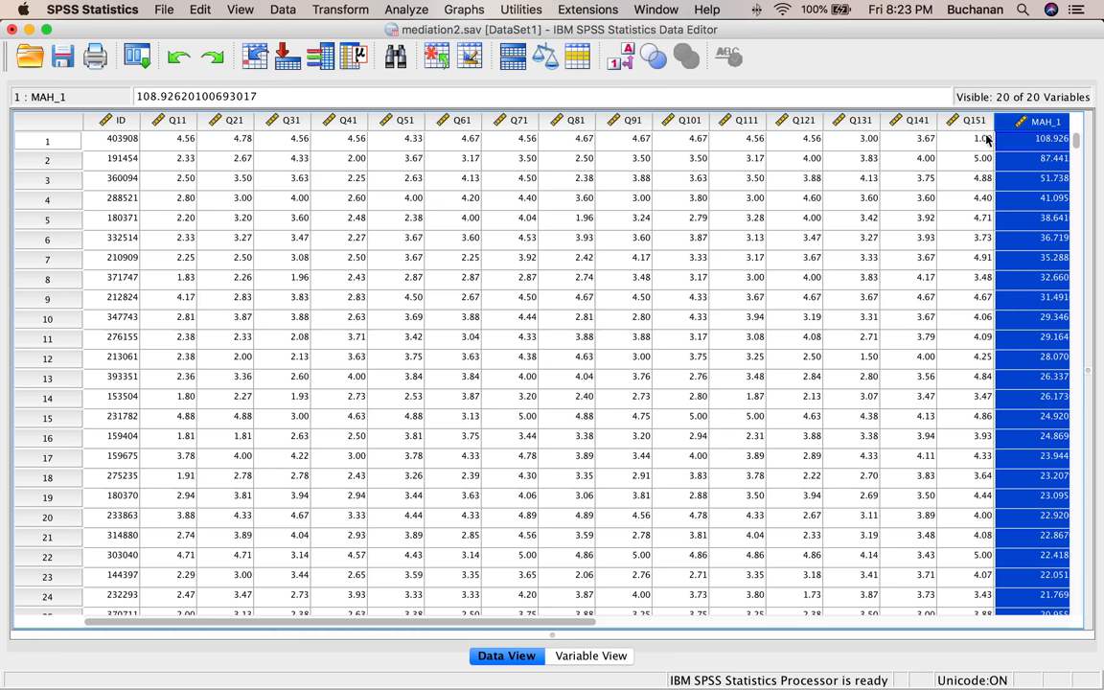
mouse_move(973, 157)
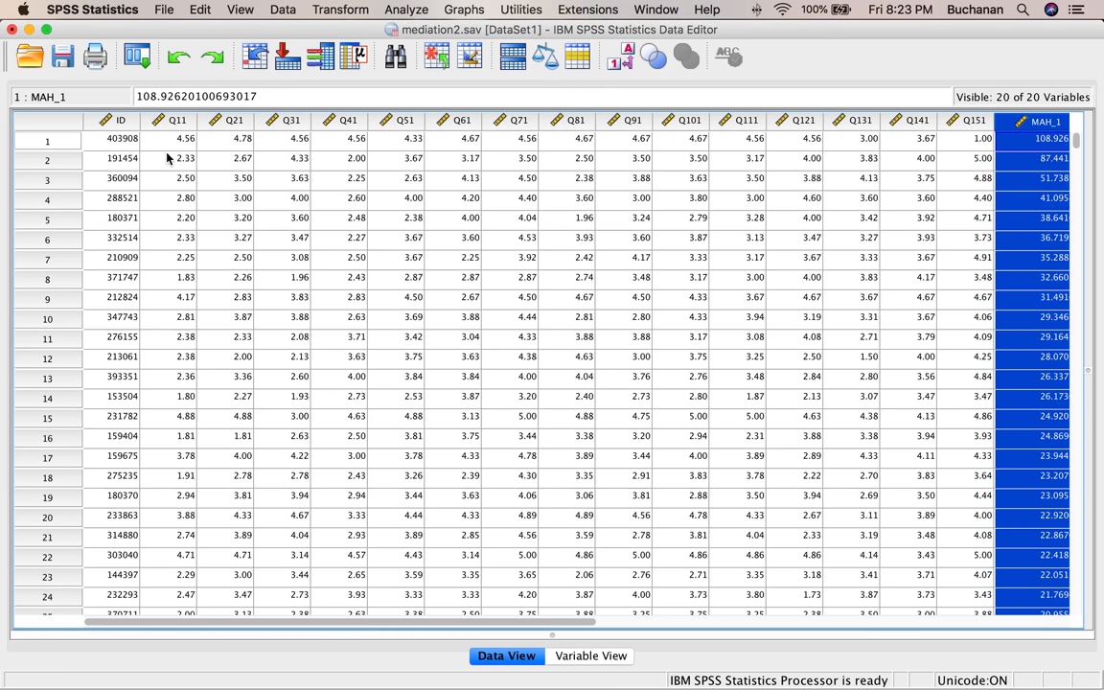
mouse_move(294, 163)
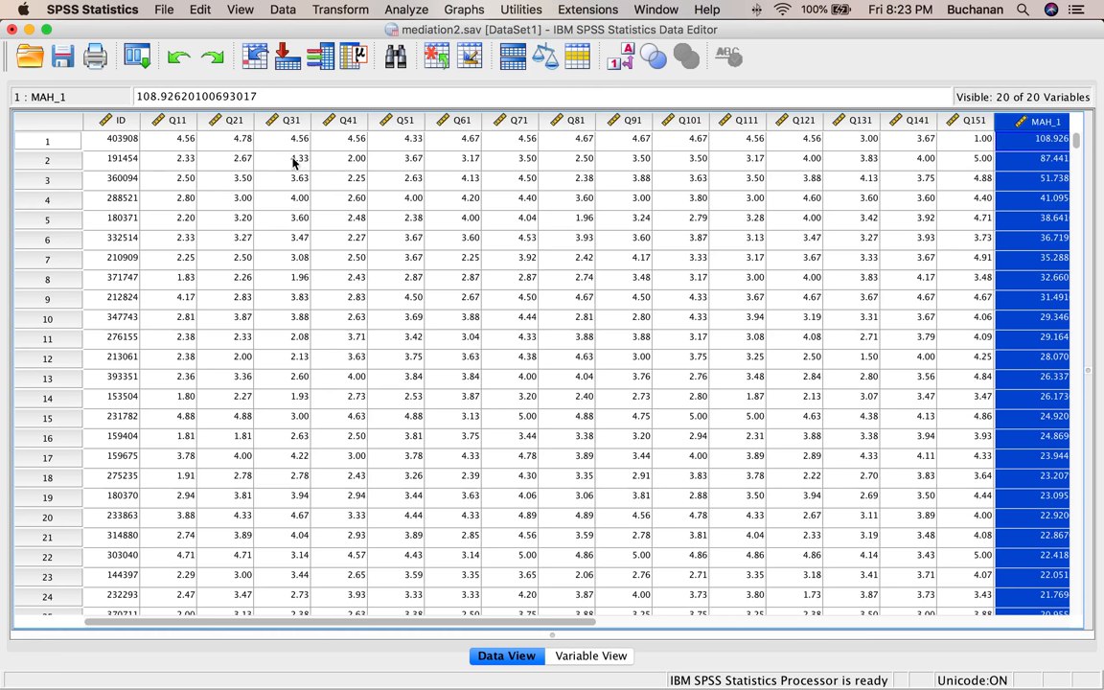
mouse_move(288, 160)
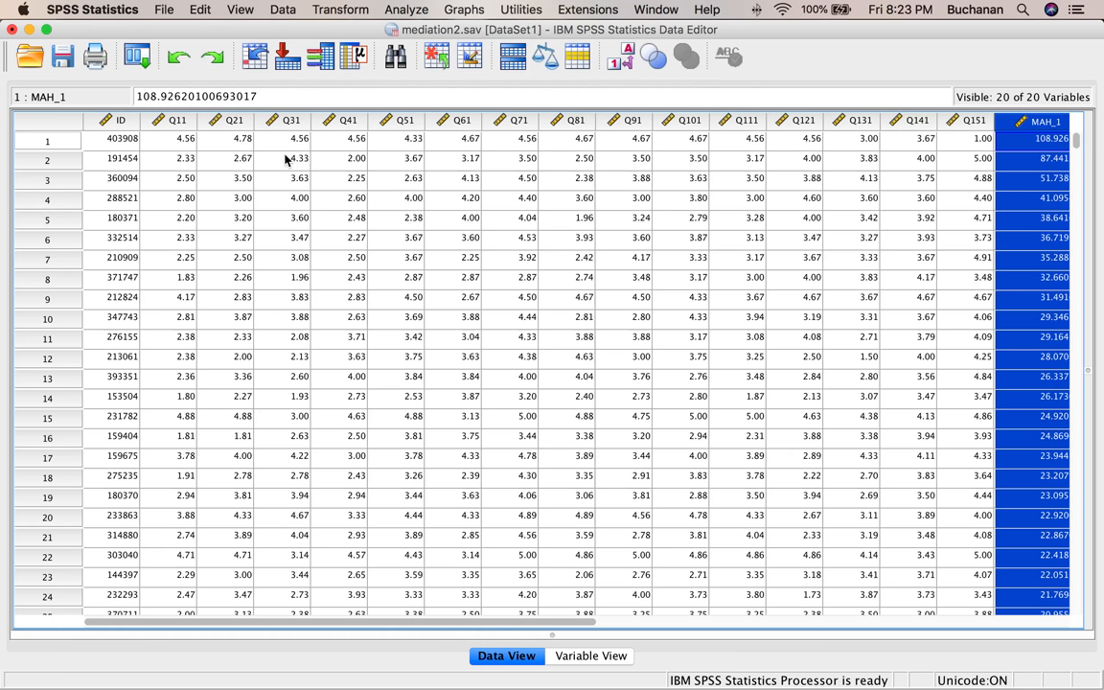
mouse_move(383, 668)
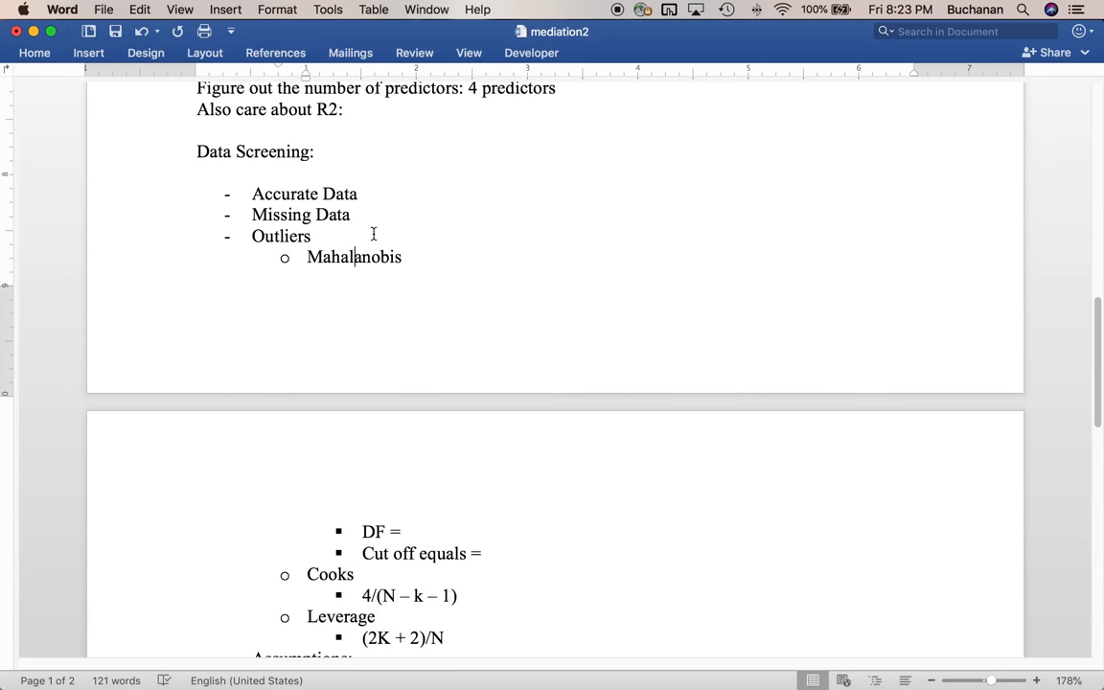
- Record DF = 4 and a Mahalanobis cut-off of 18.47 in the notes
text(4)
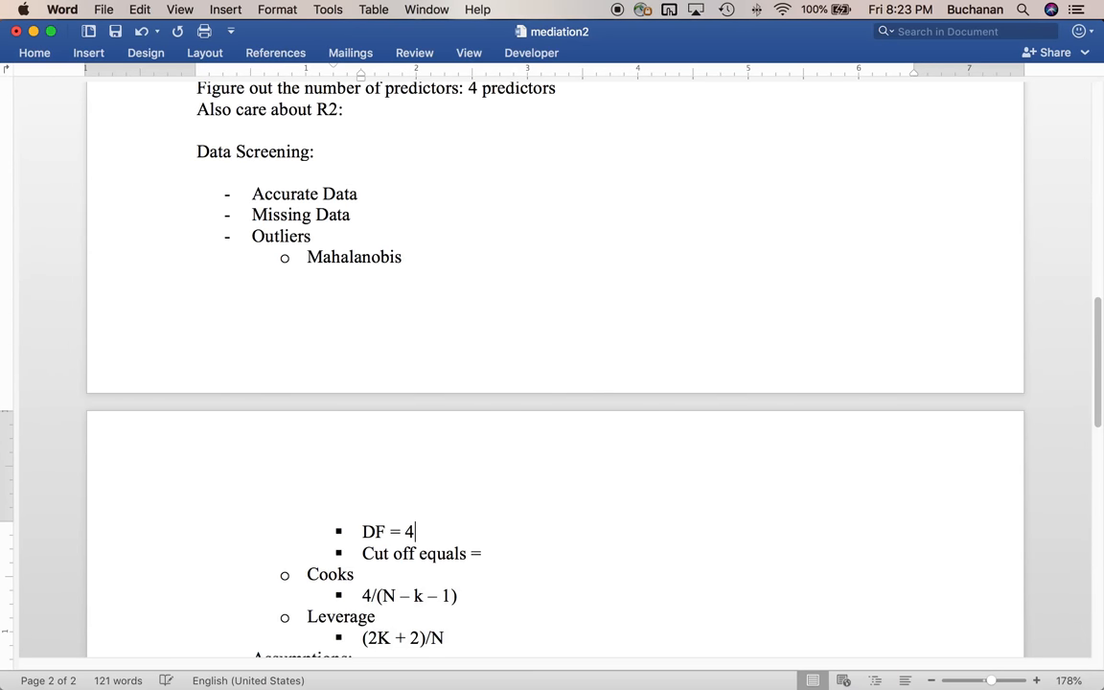
text(18)
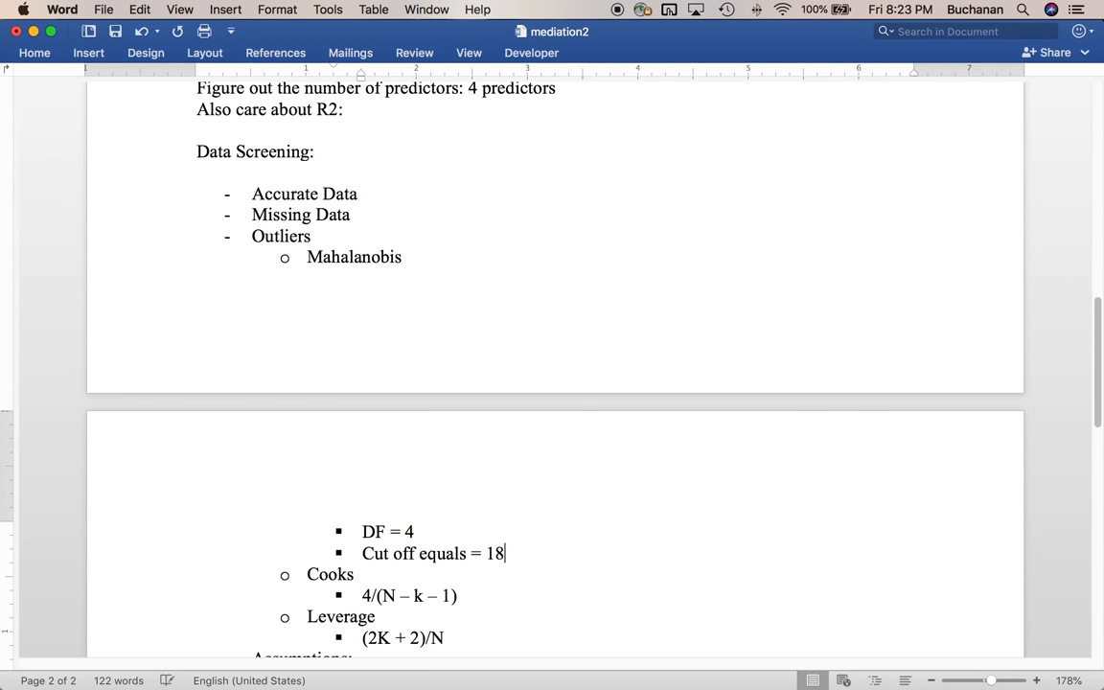
text(.47)
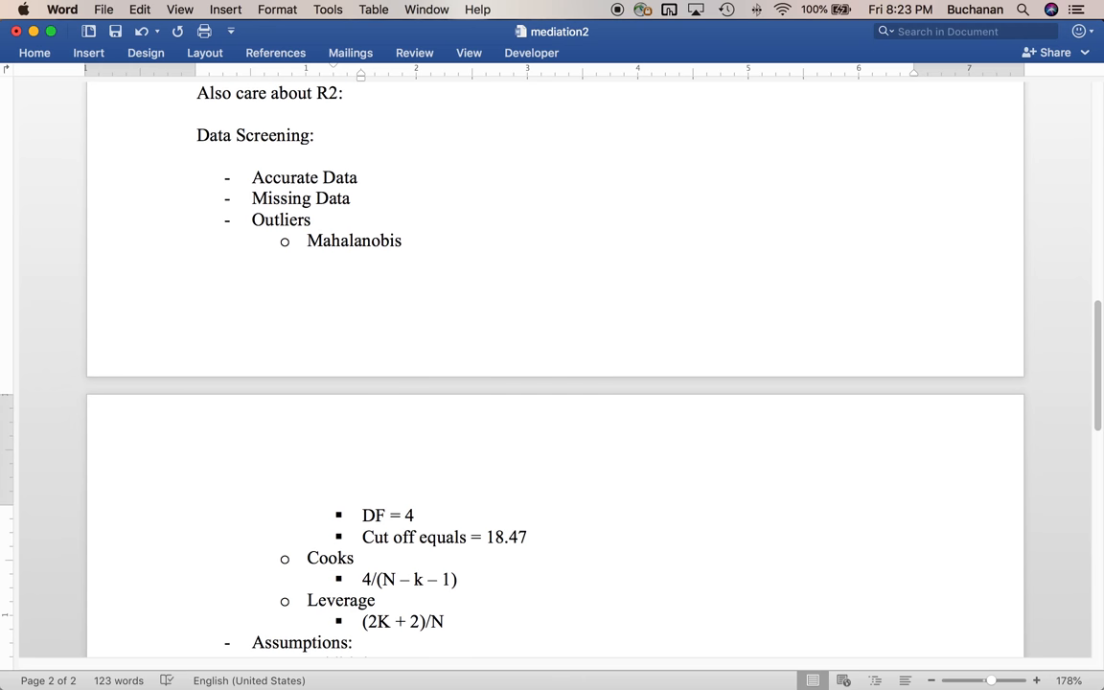
scroll(down, 3)
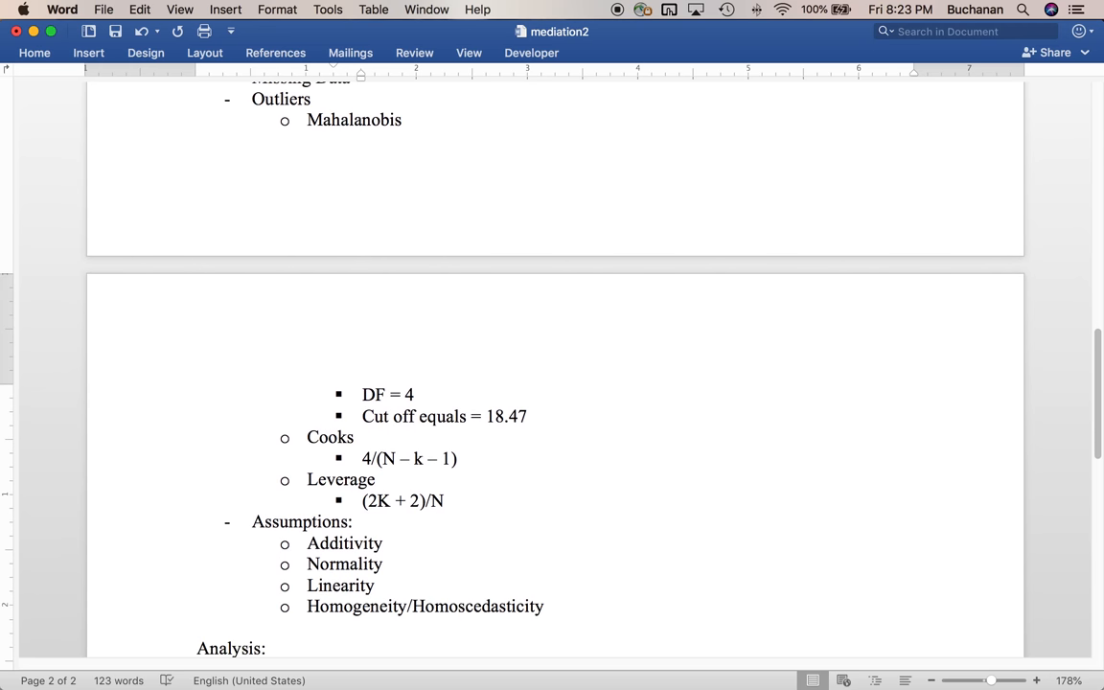
- Start the Cook's cut-off calculation line with '4/('
click(528, 416)
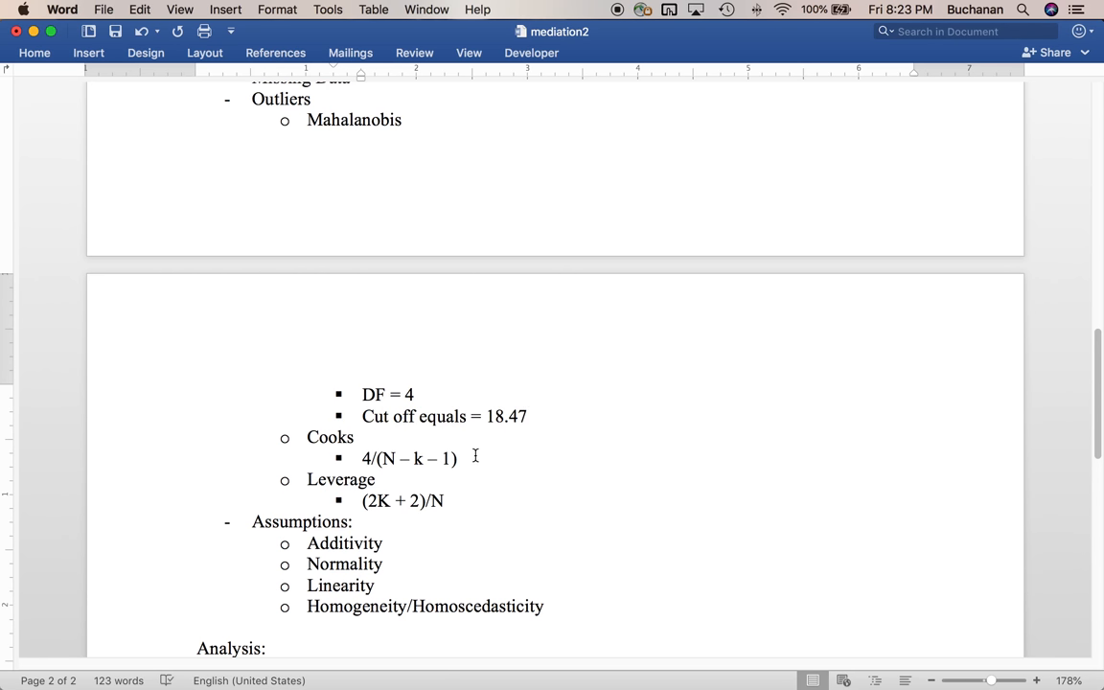
text(4)
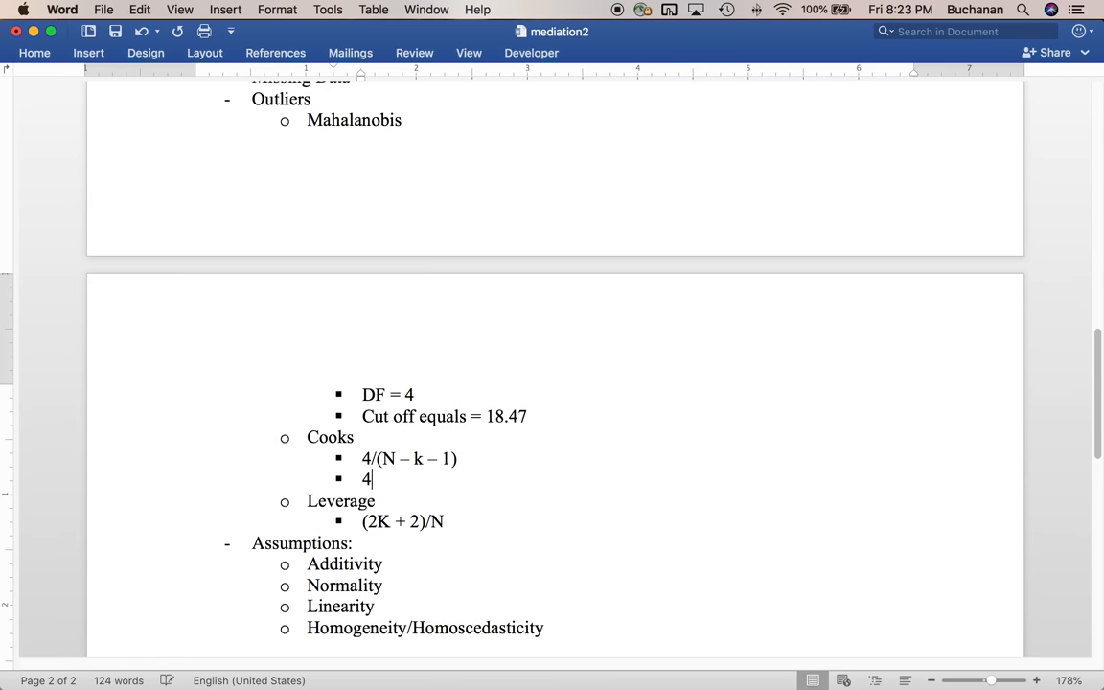
text(/()
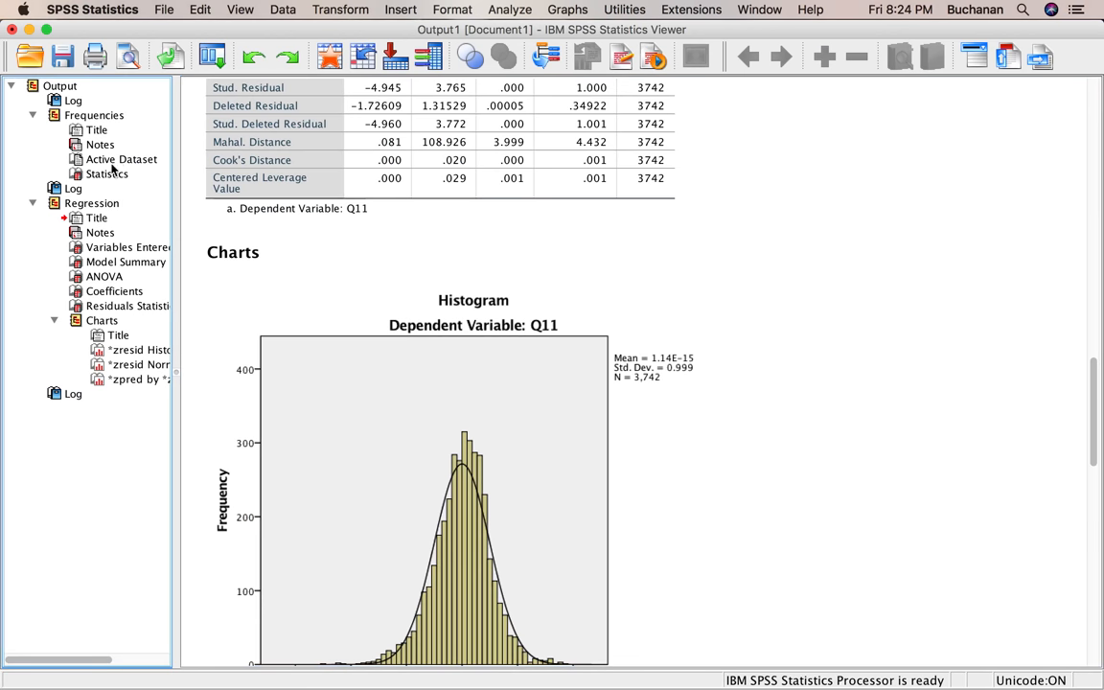
click(121, 159)
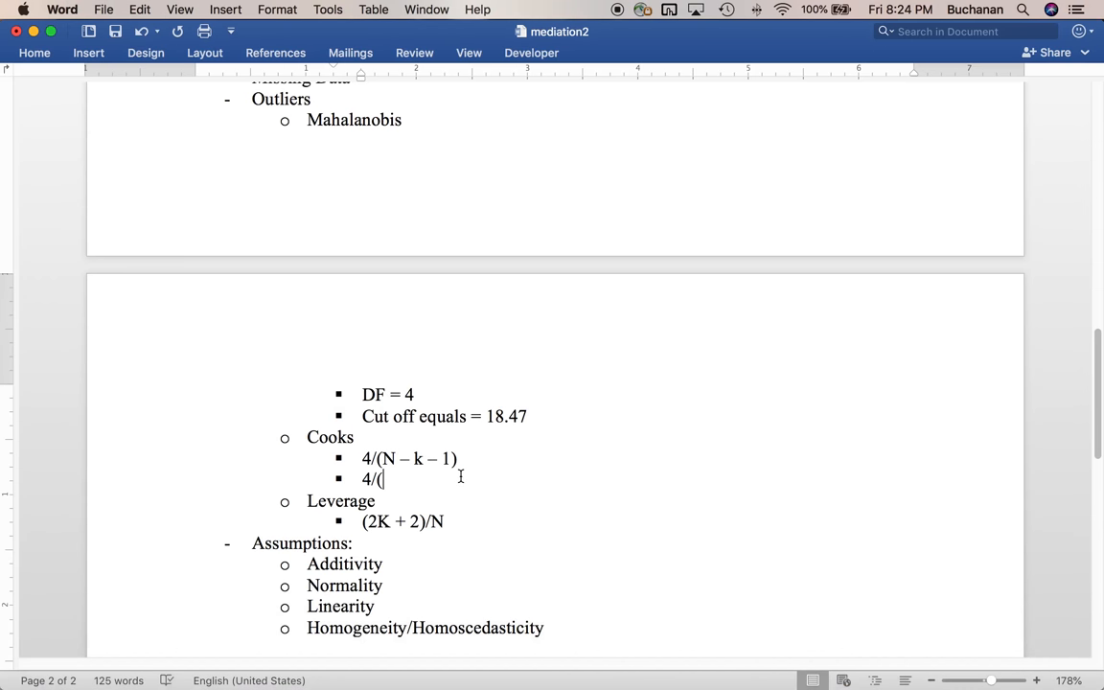
- Complete the Cook's cutoff as 4/(3742 – 4 – 1) = .0011
text(3742)
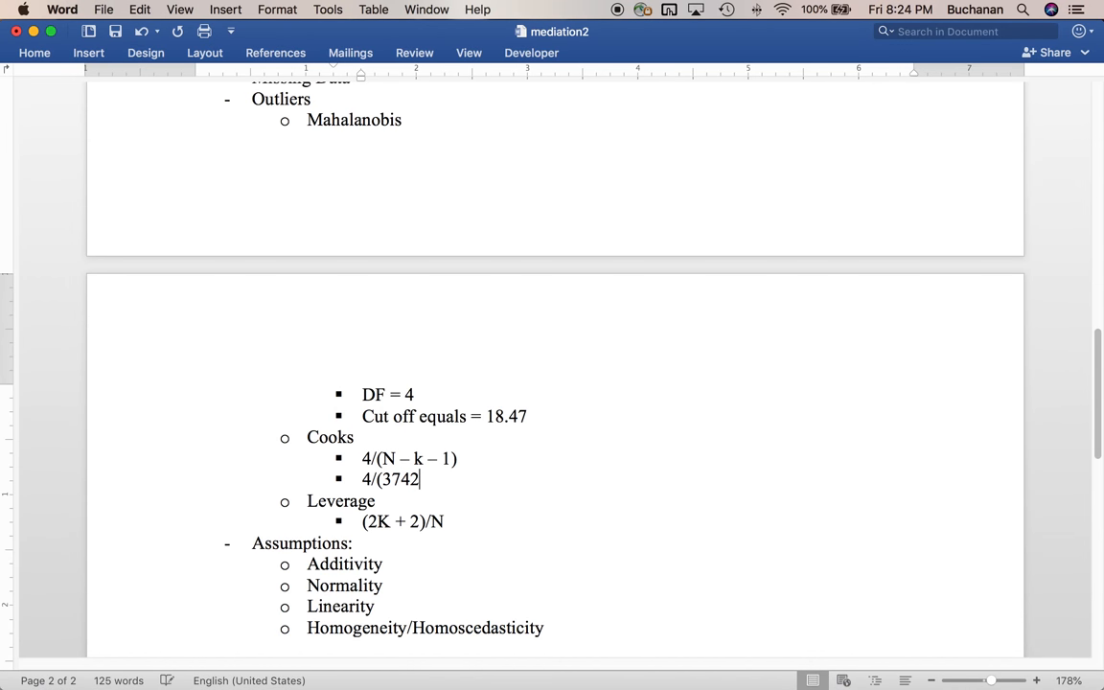
text(-)
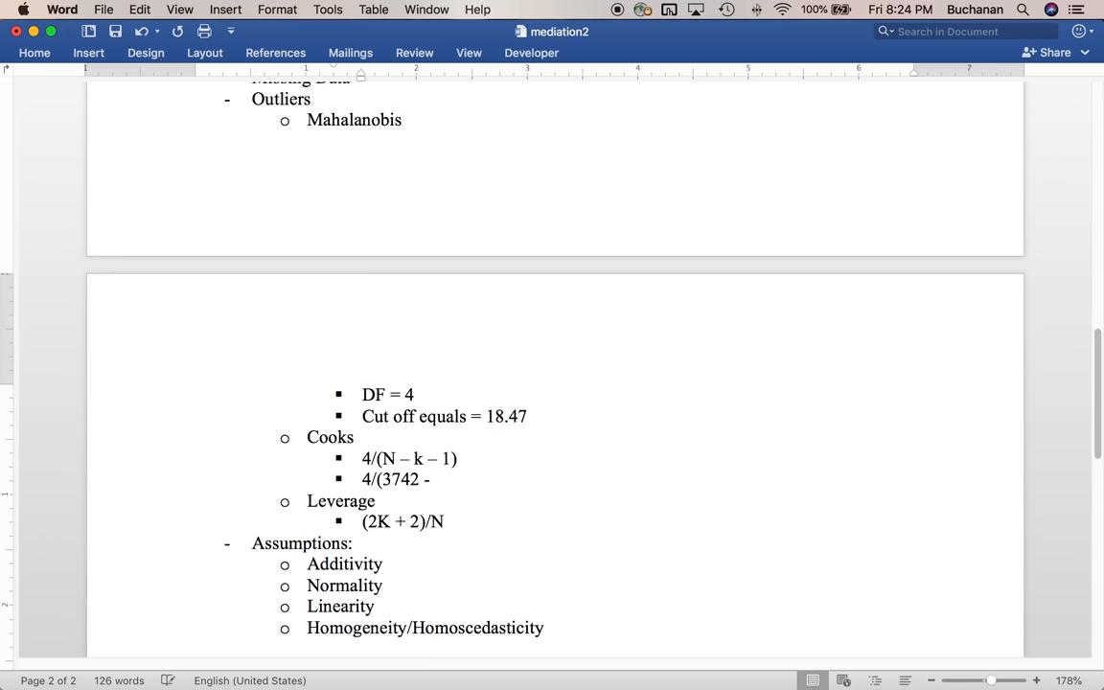
text(– 4 – 1))
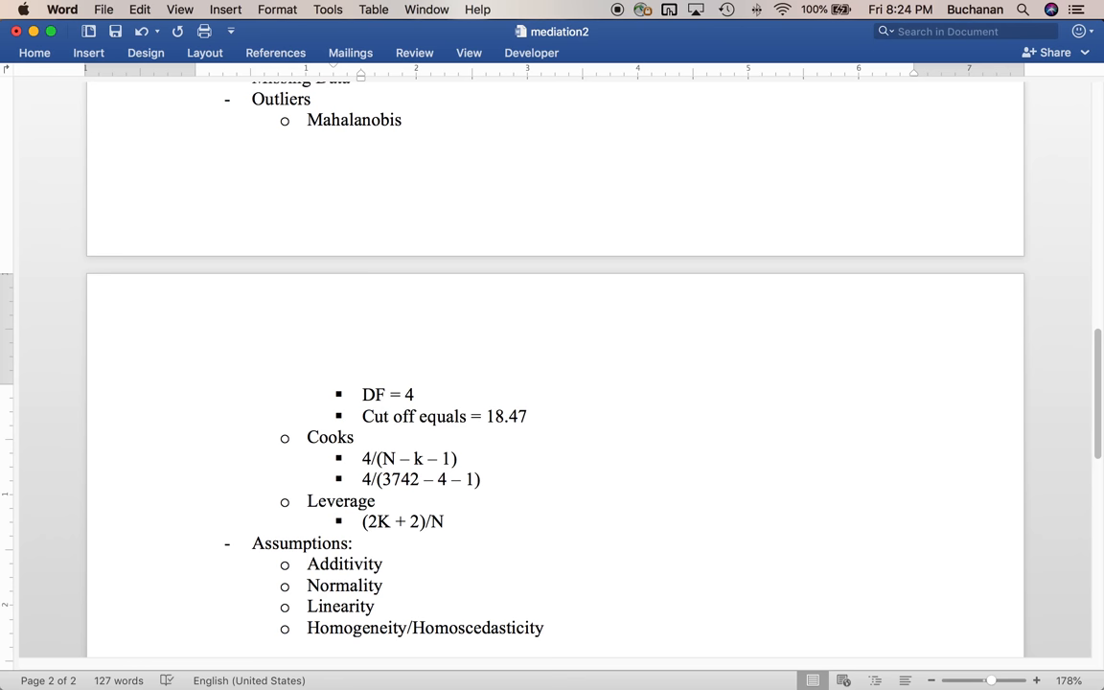
click(484, 479)
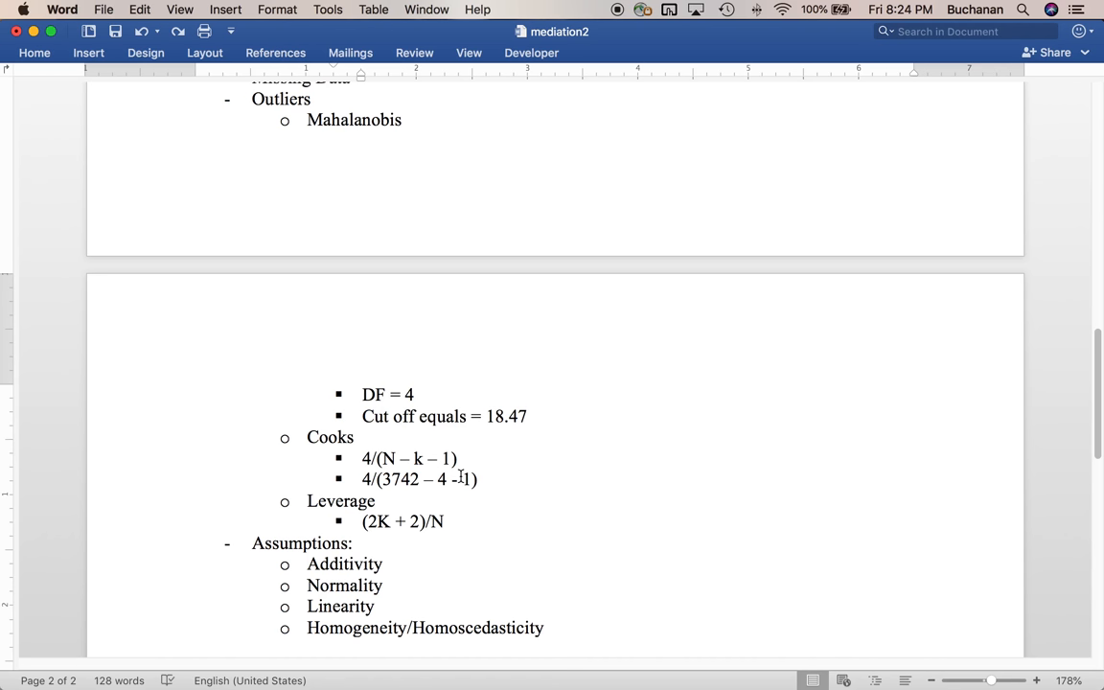
click(478, 480)
text( =)
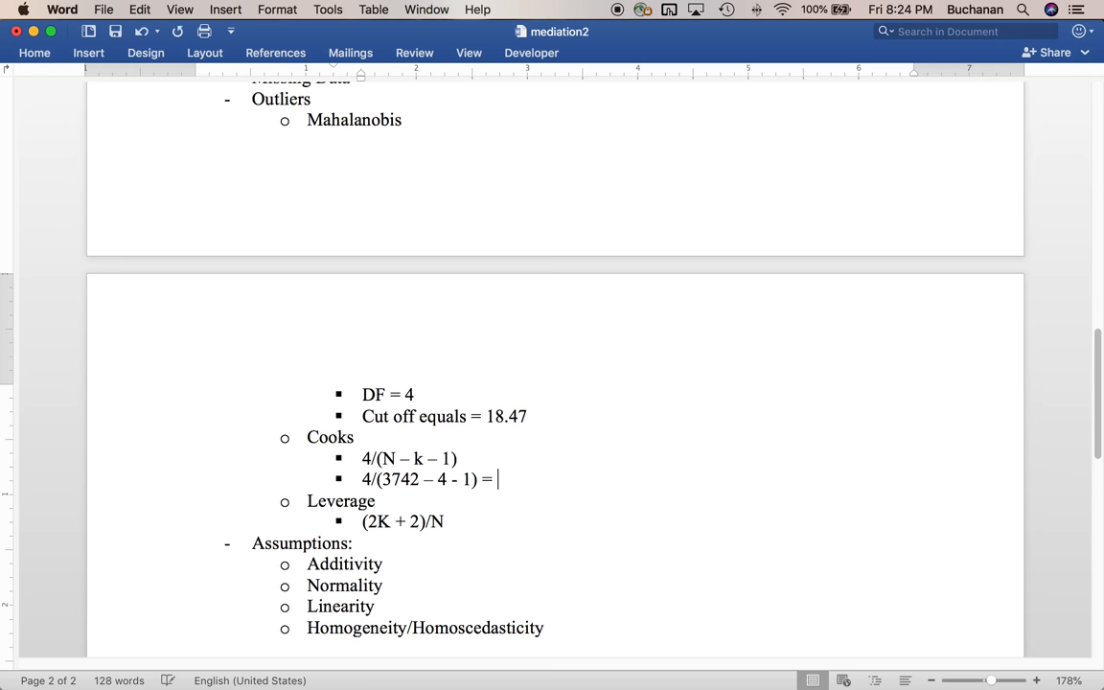
text(.0010)
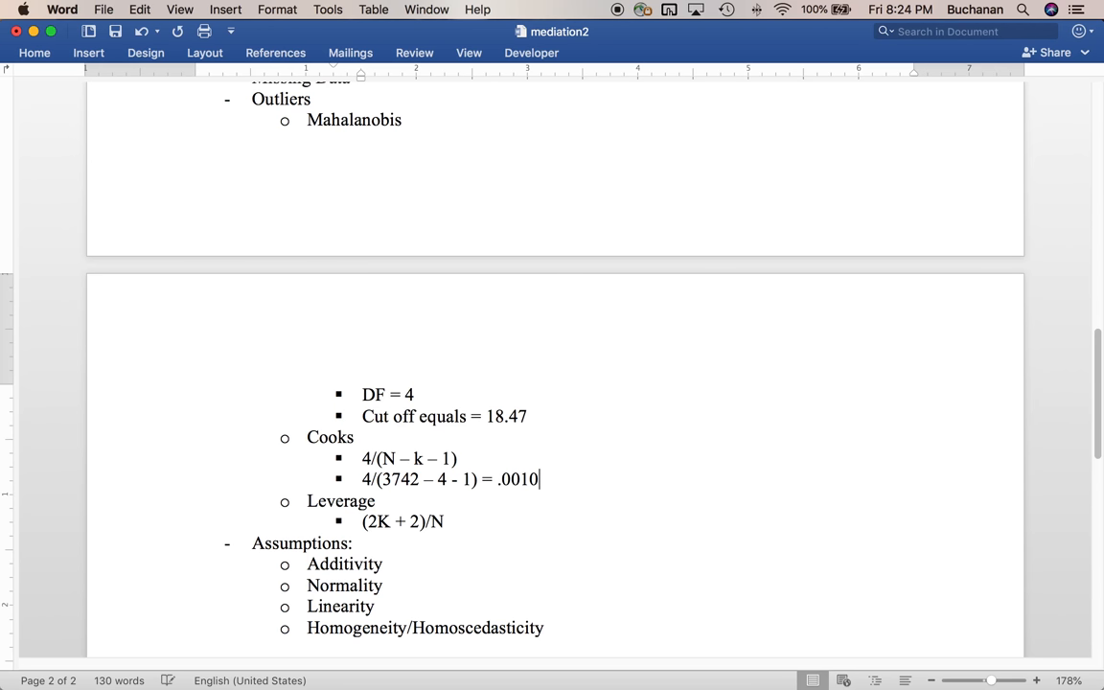
text(1)
text(()
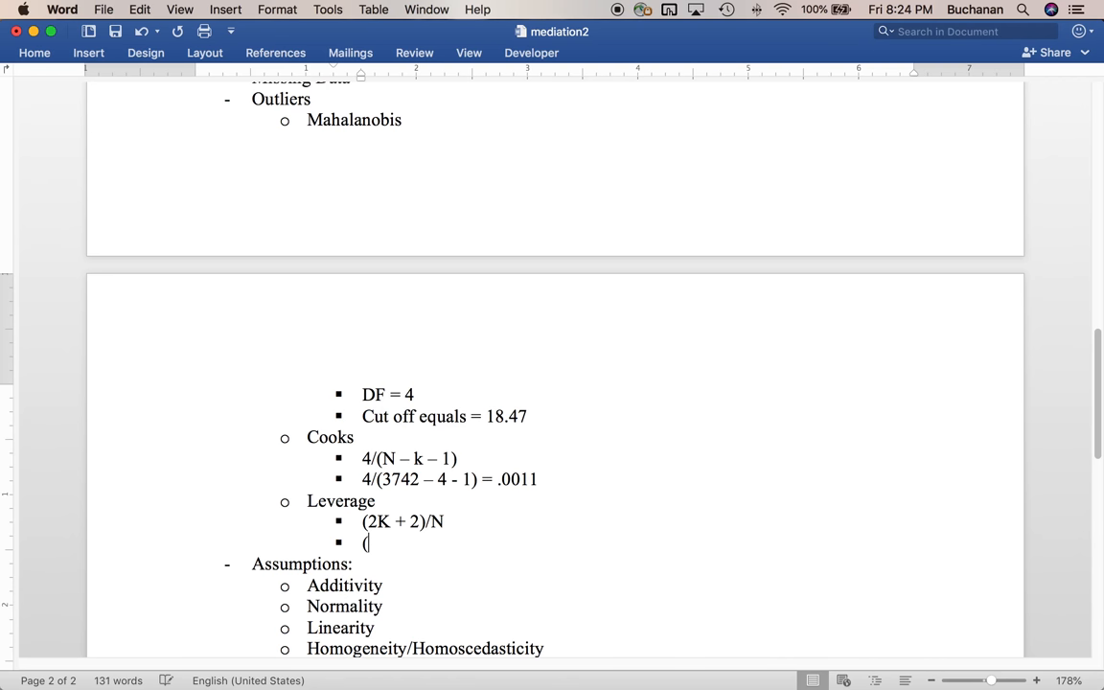
- Type the leverage cutoff (2*4 + 2)/3742 = .0027
text(2*4)
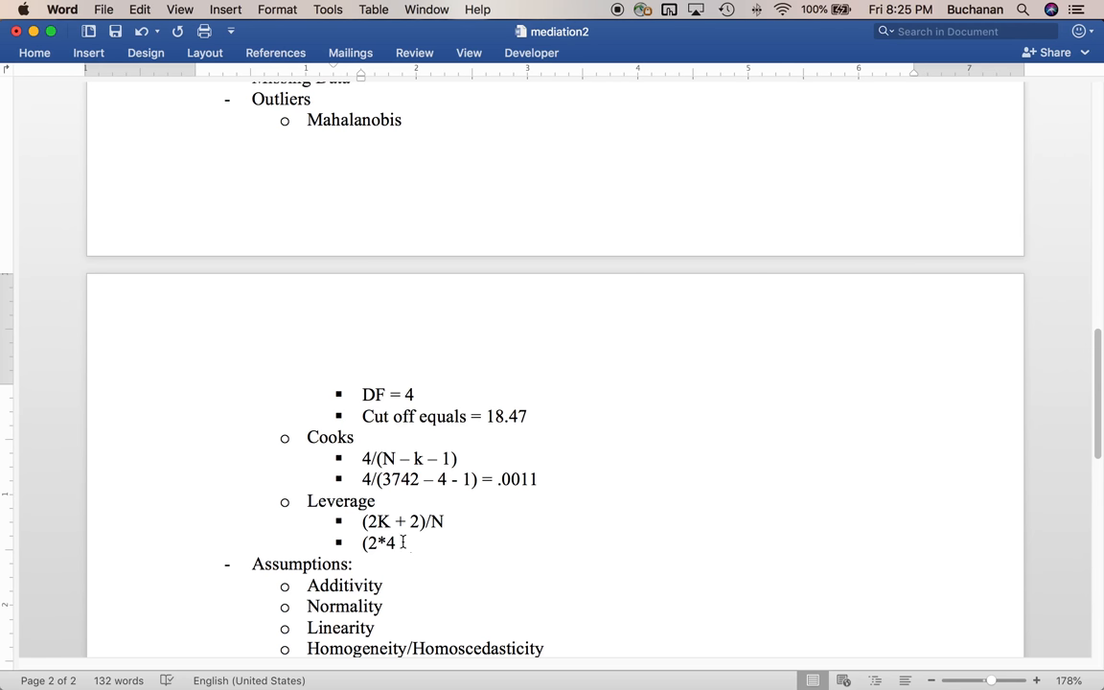
text(+ 2) /)
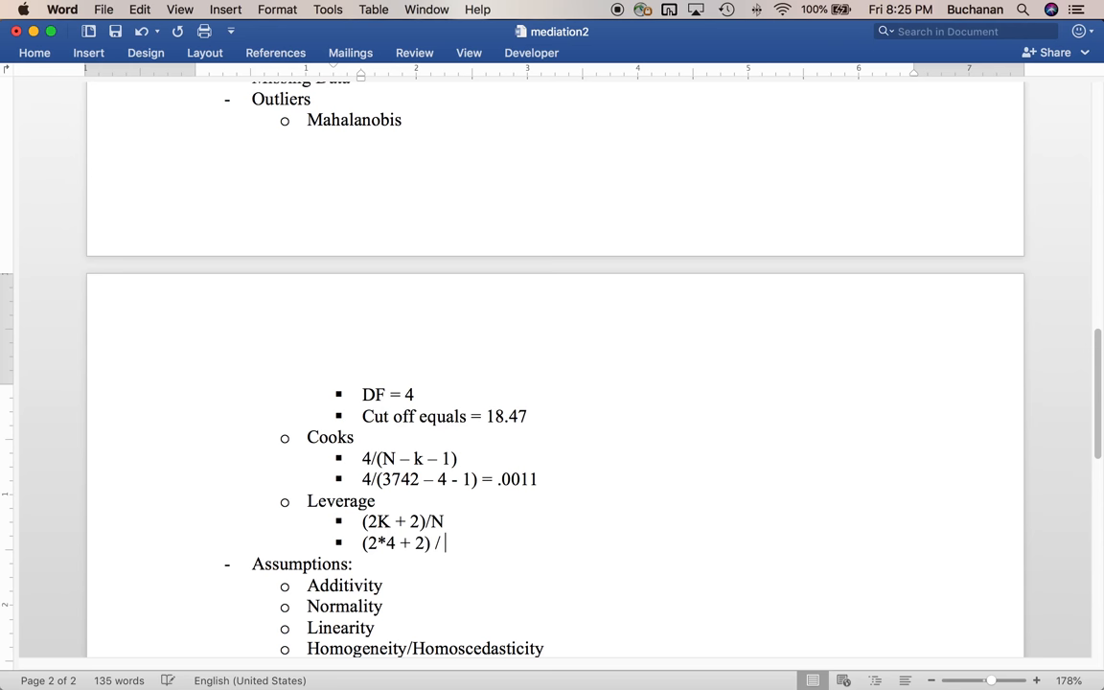
text(3)
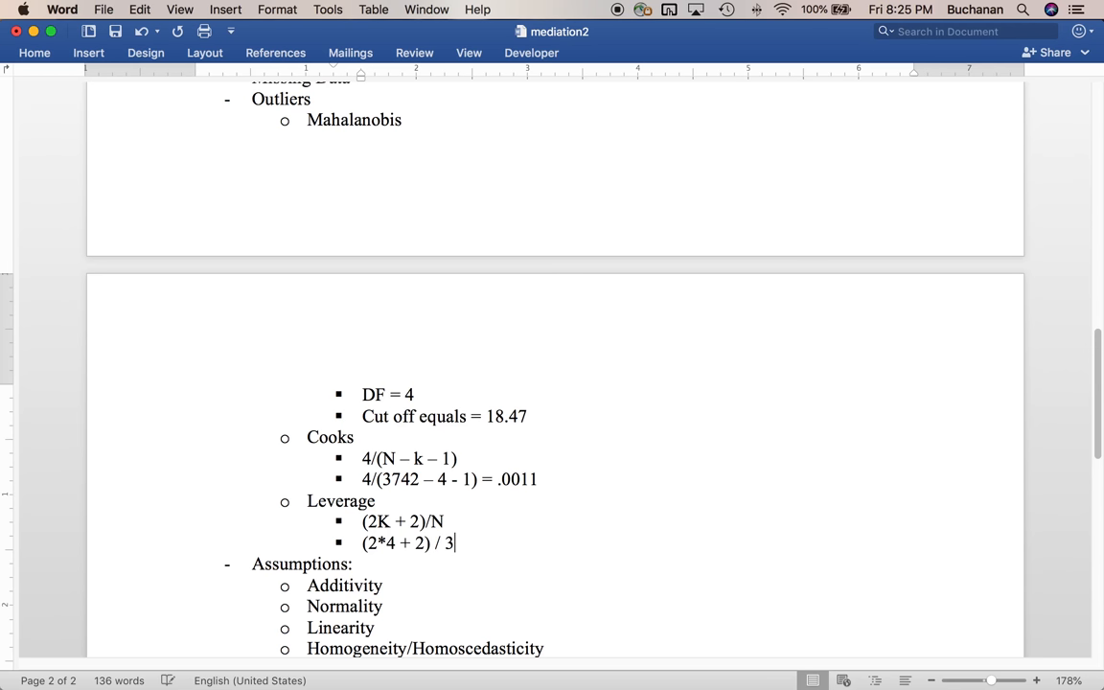
text(742 = .)
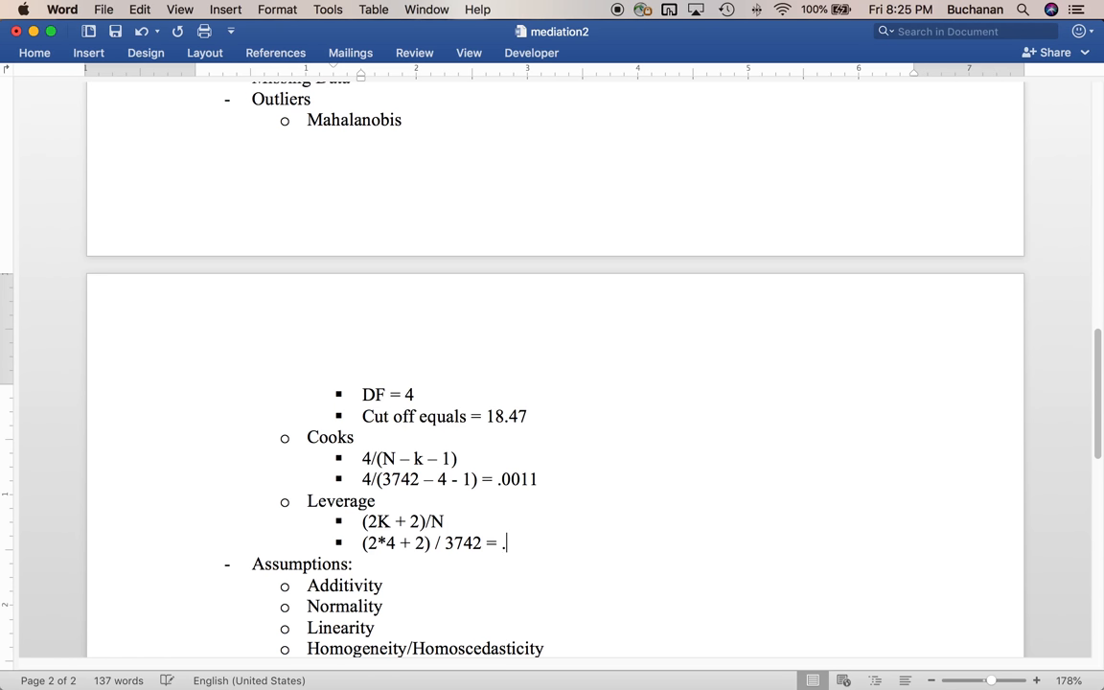
text(002)
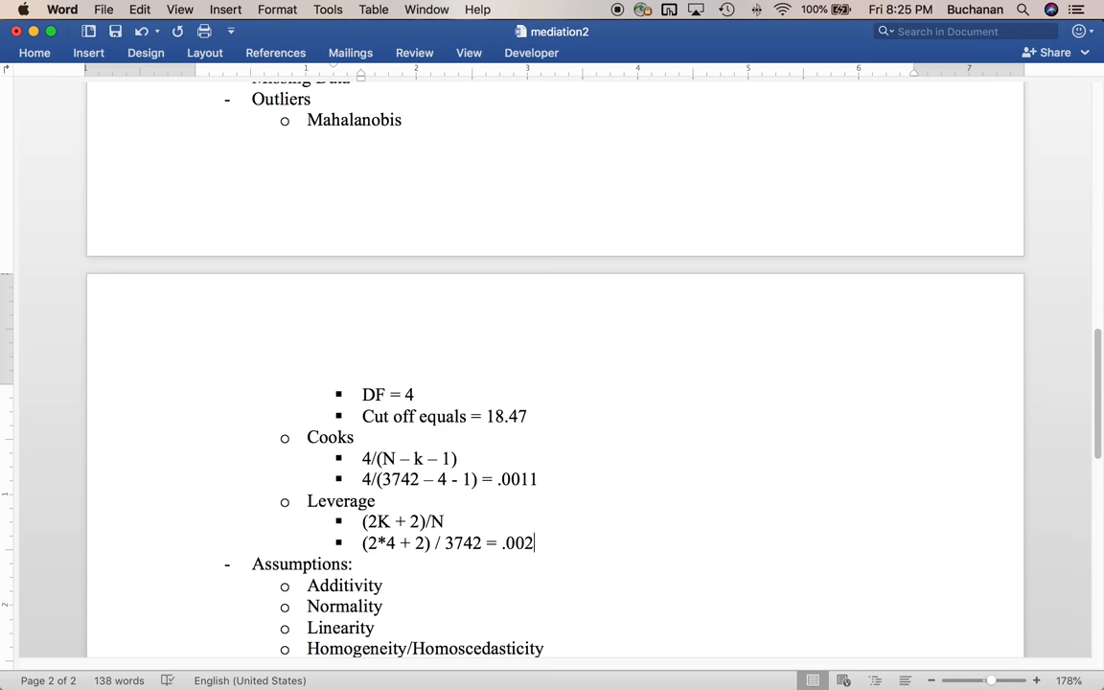
text(7)
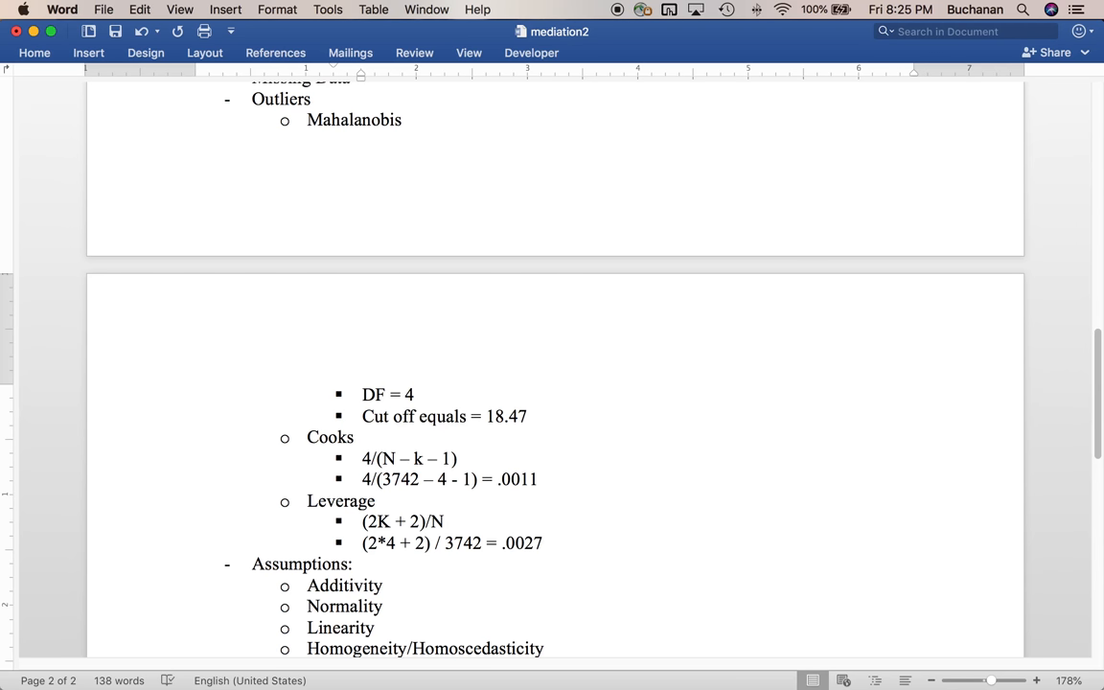
click(545, 542)
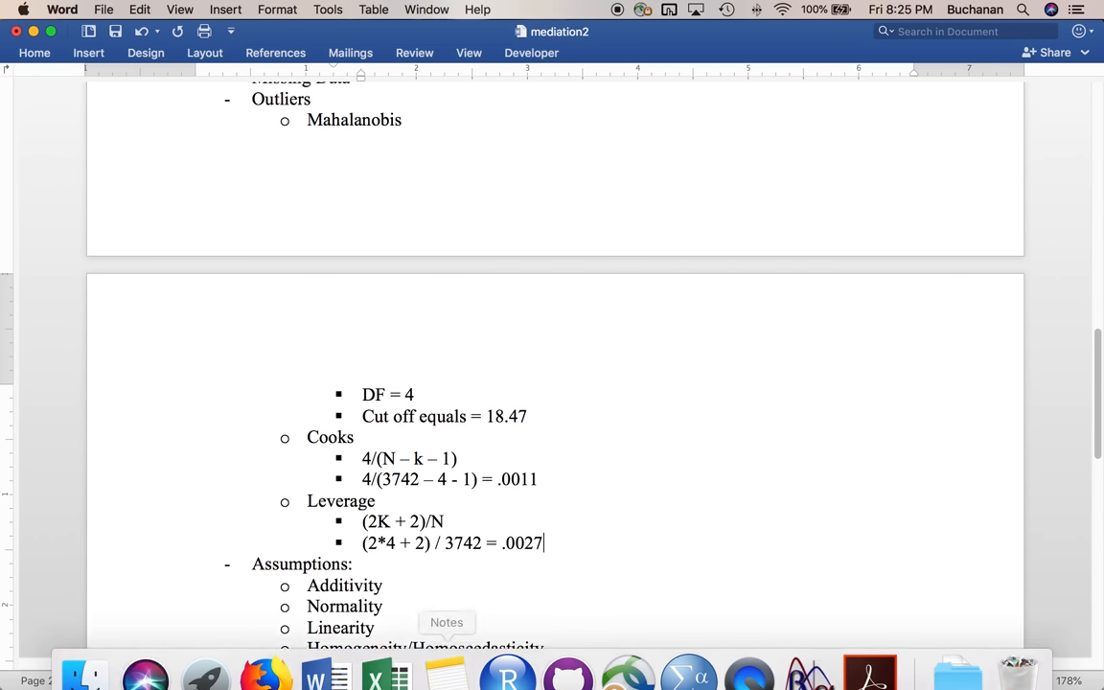
mouse_move(568, 654)
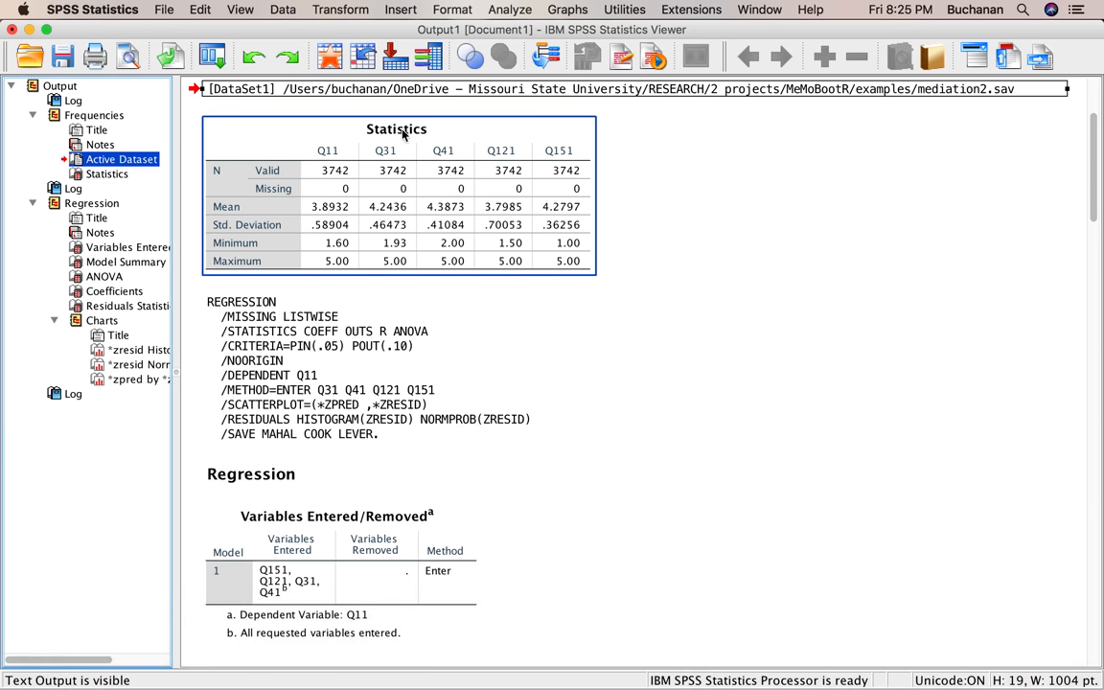
- Compute a new variable bad_cook with the expression COO_1 > .0011
click(341, 10)
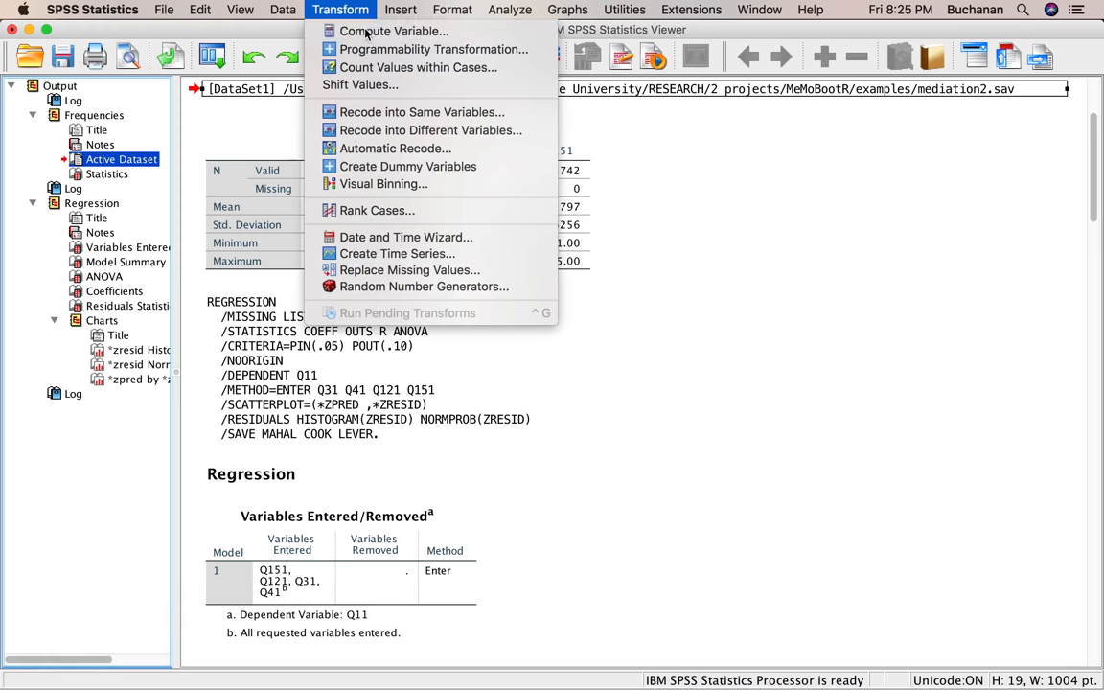
click(393, 31)
text(bad_c)
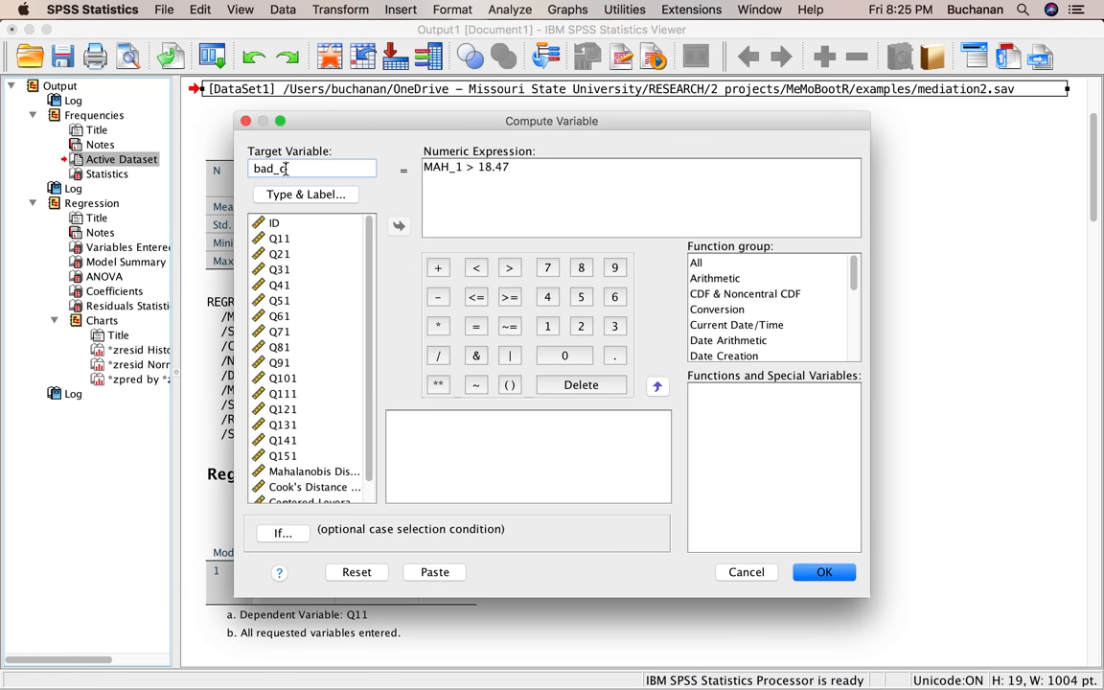
text(ook)
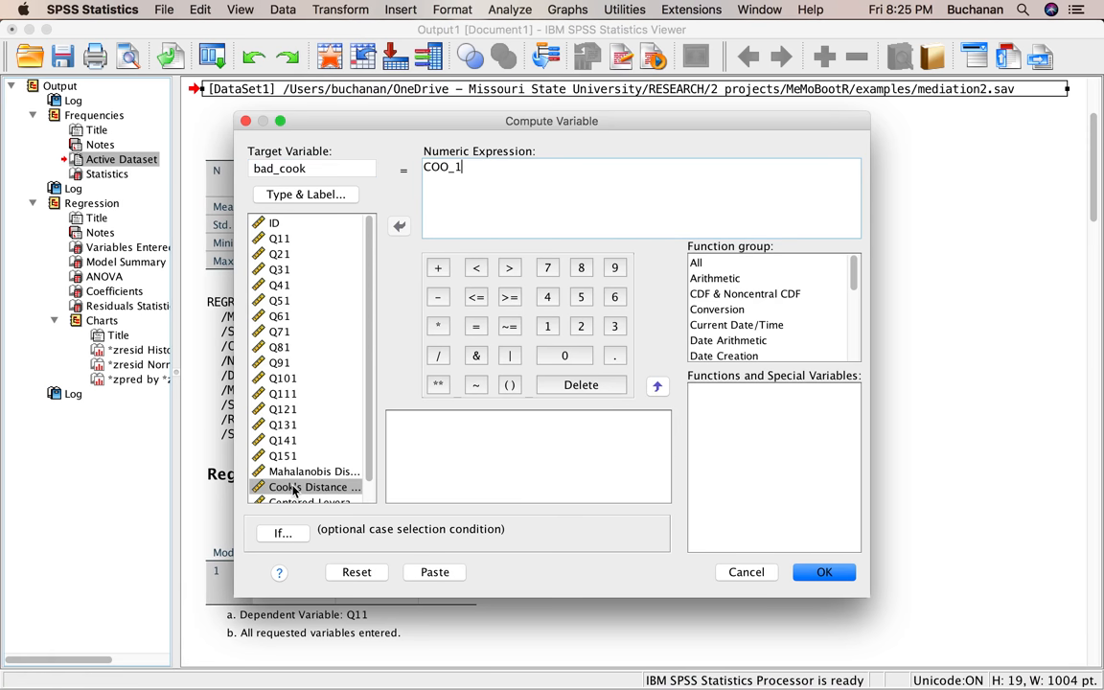
click(509, 267)
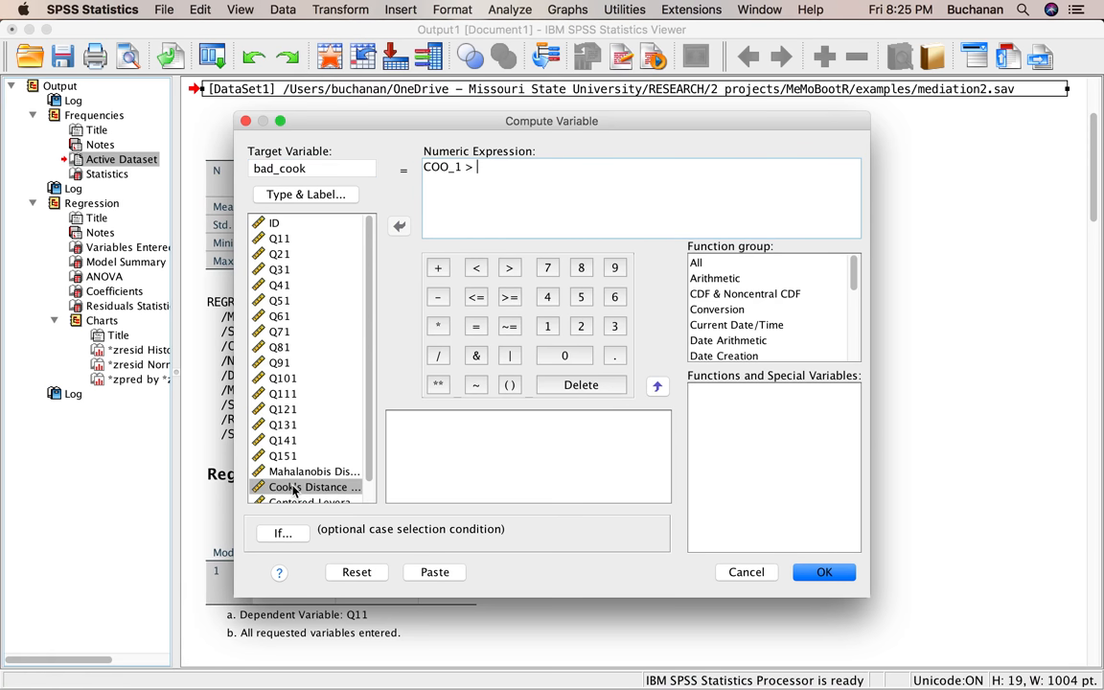
text(.0011)
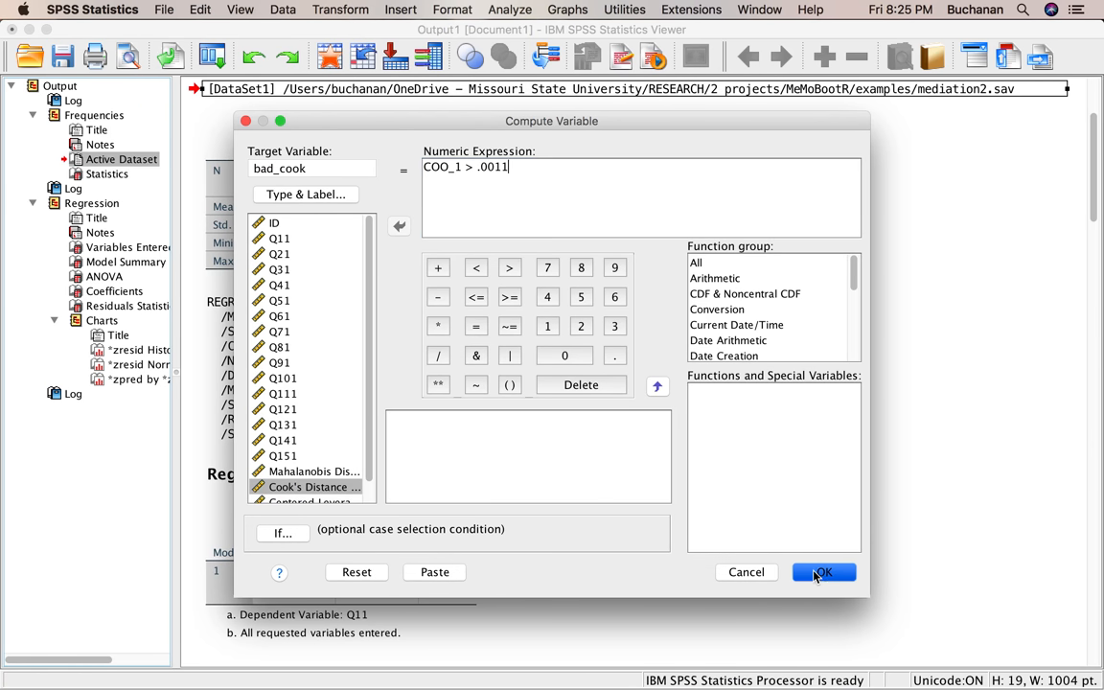
click(822, 572)
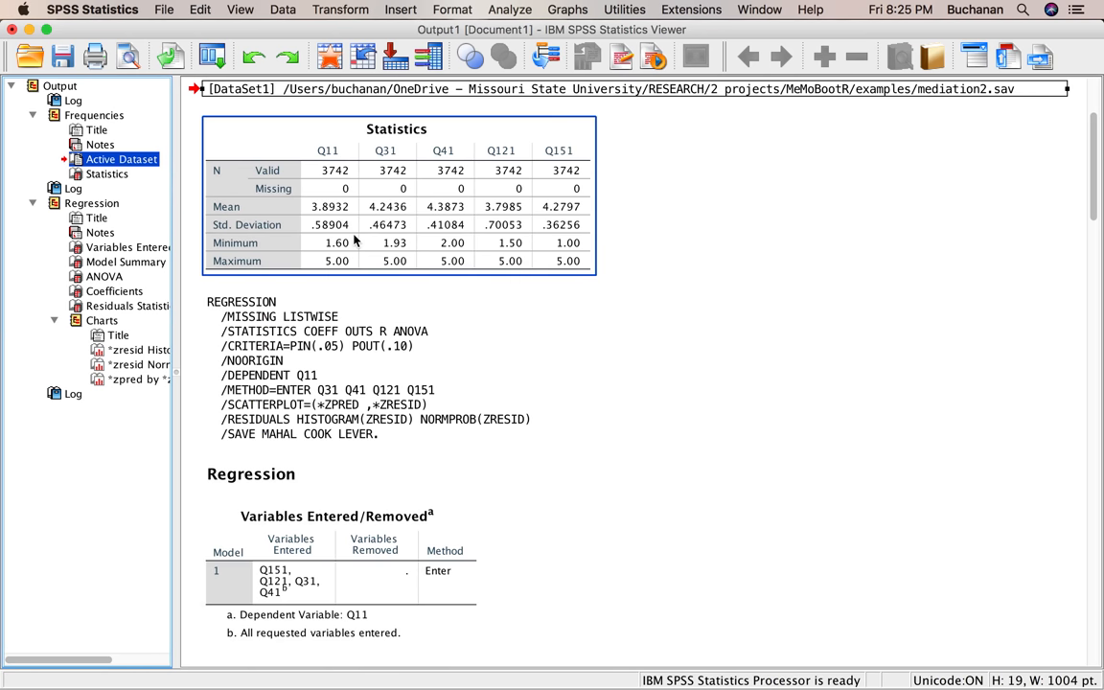
- Compute a new variable bad_leverage with the expression LEV_1 > .0027
click(341, 9)
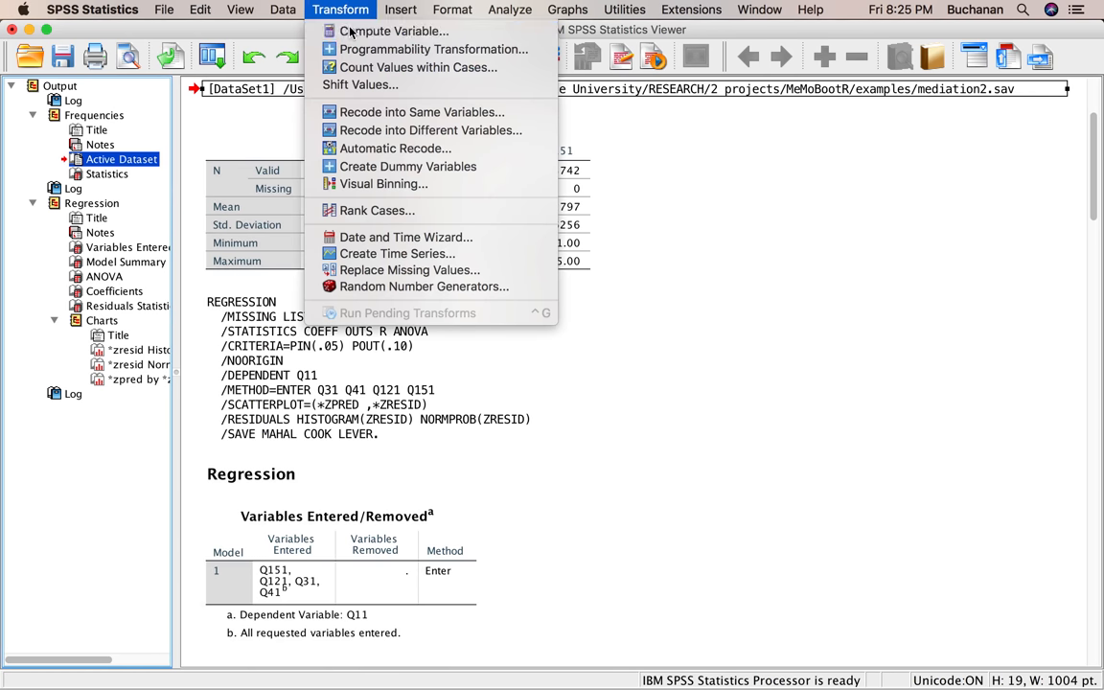
click(394, 31)
text(bad_leverage)
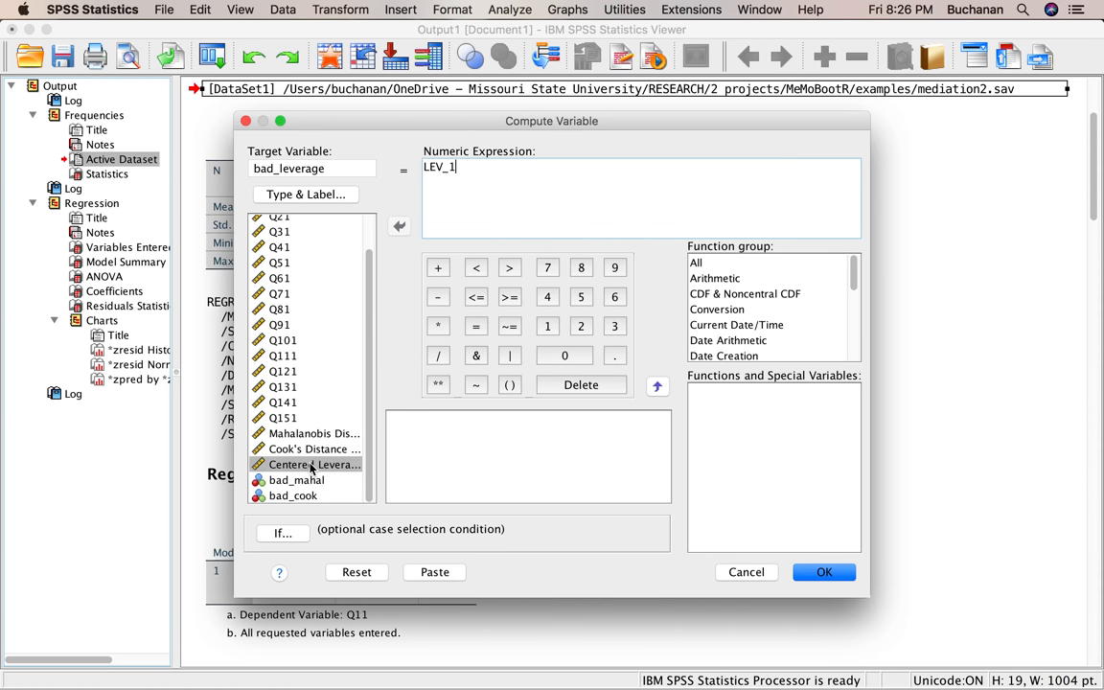
text(> .0027)
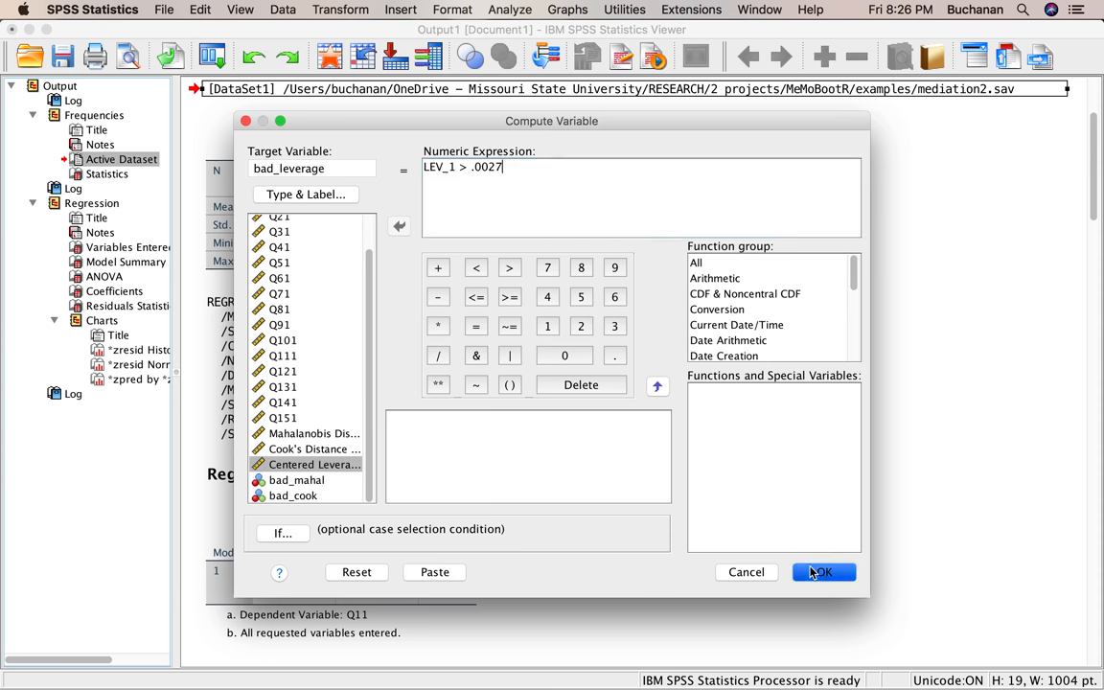
click(822, 572)
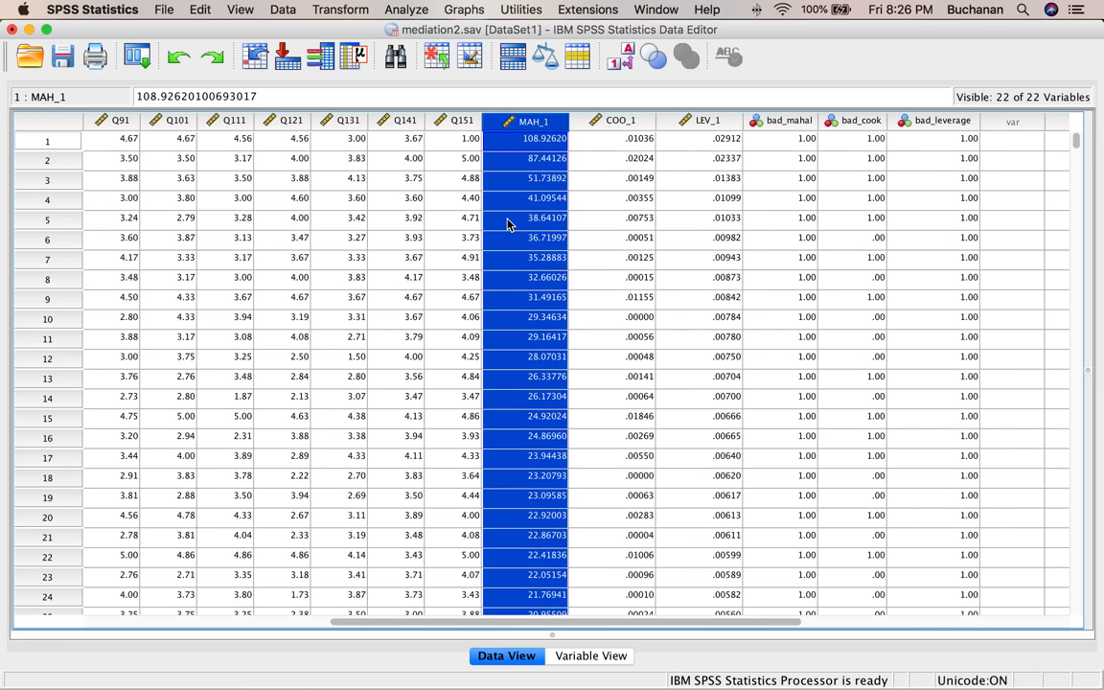
scroll(right, 3)
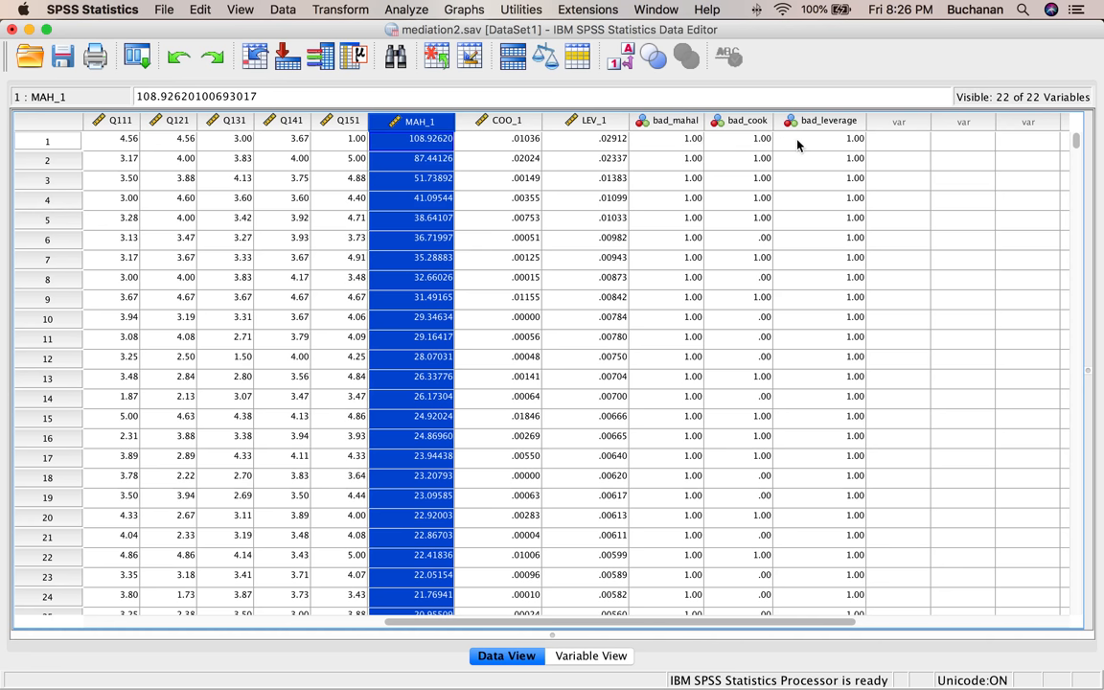
mouse_move(792, 144)
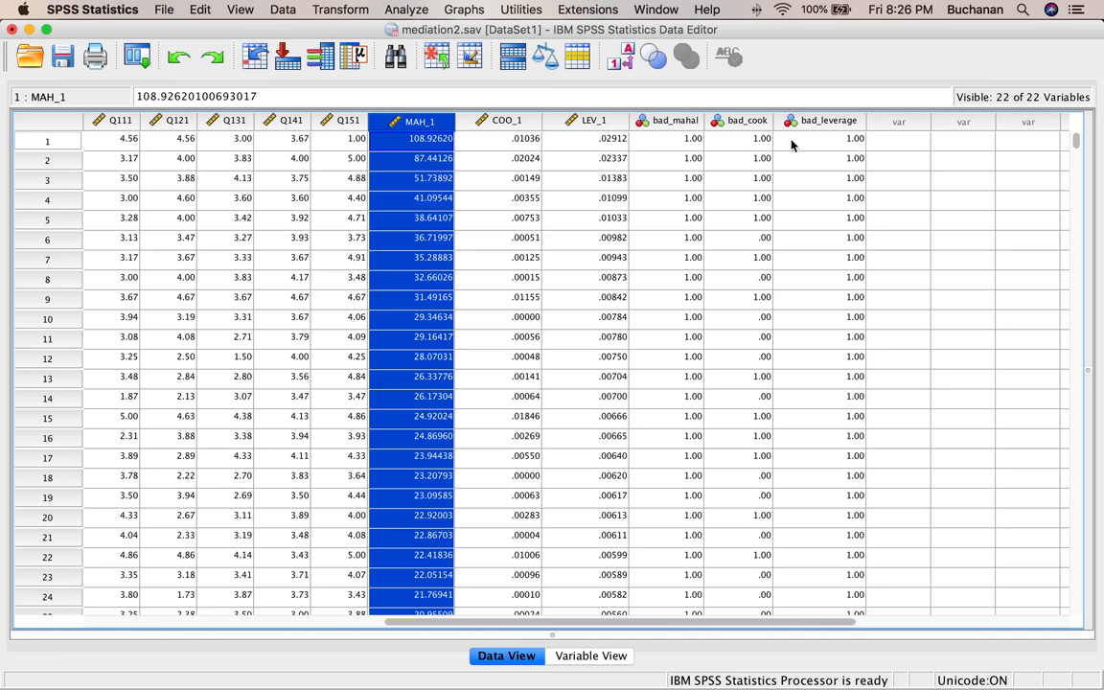
mouse_move(616, 134)
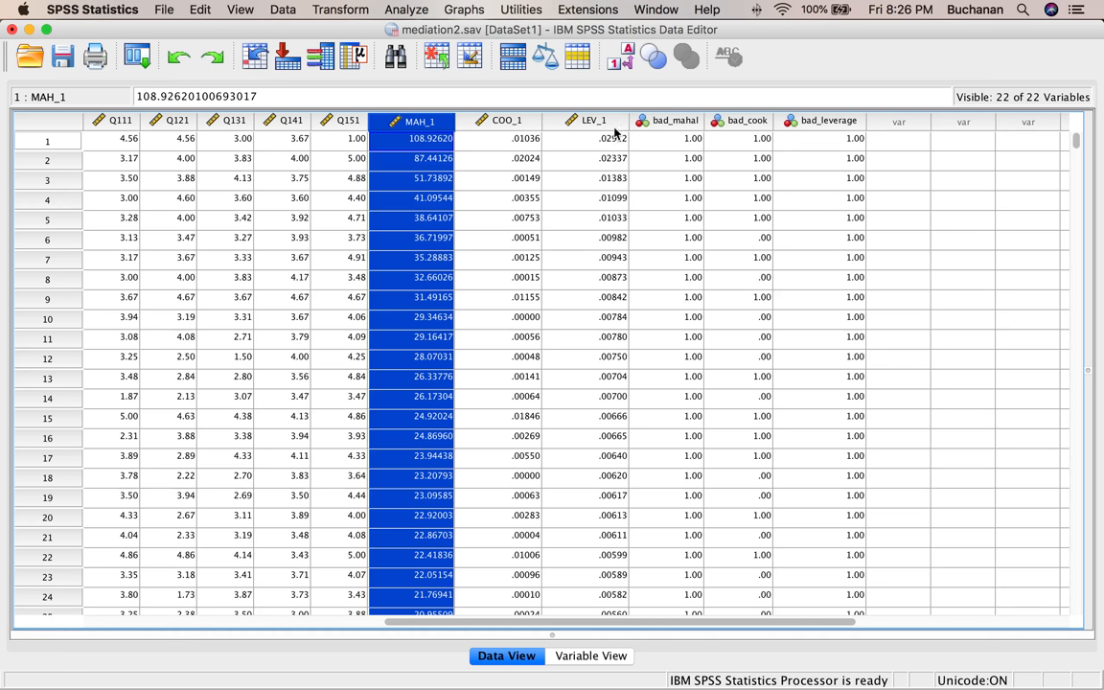
- Compute bad_total with the expression bad_mahal + bad_cook + bad_leverage
click(340, 9)
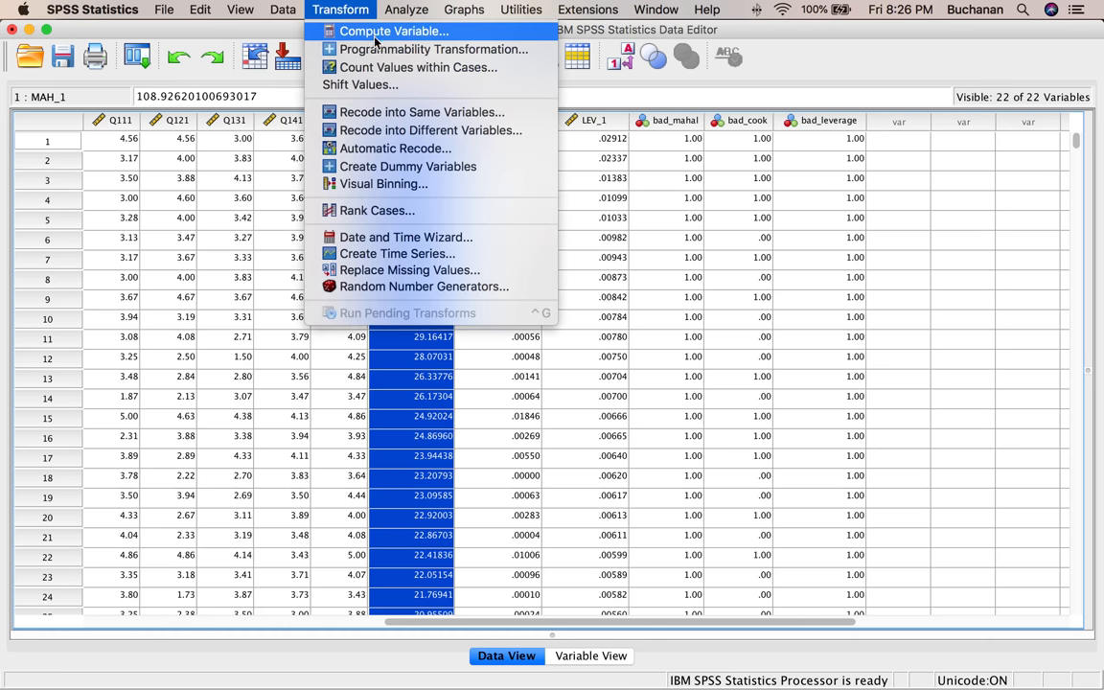
click(393, 31)
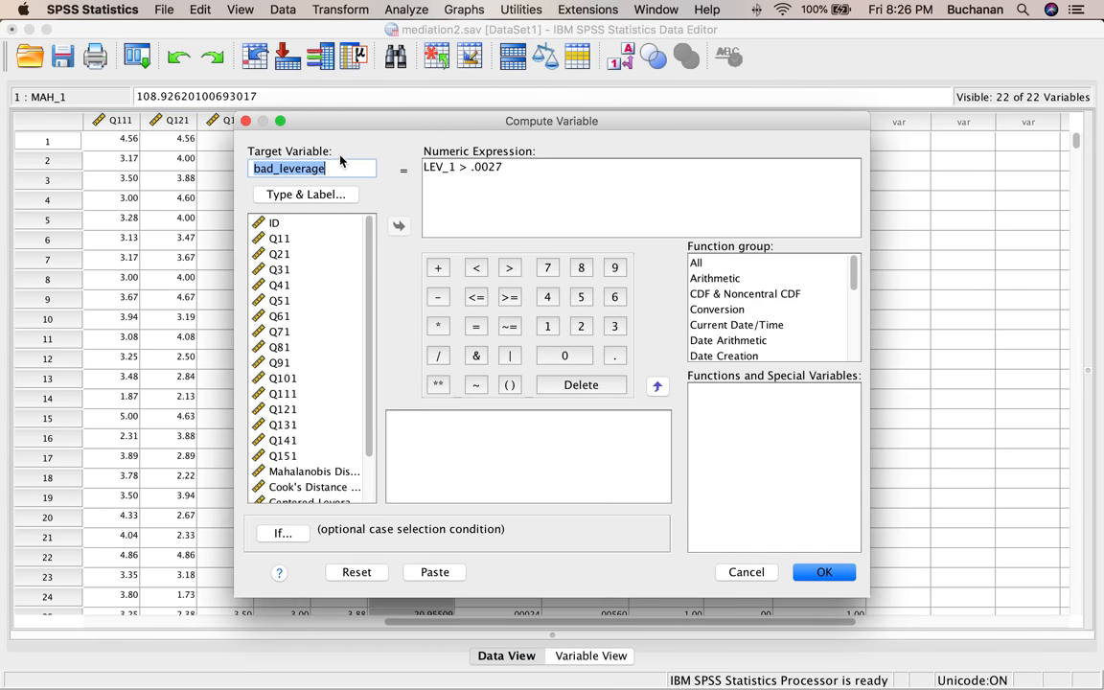
text(bad_total)
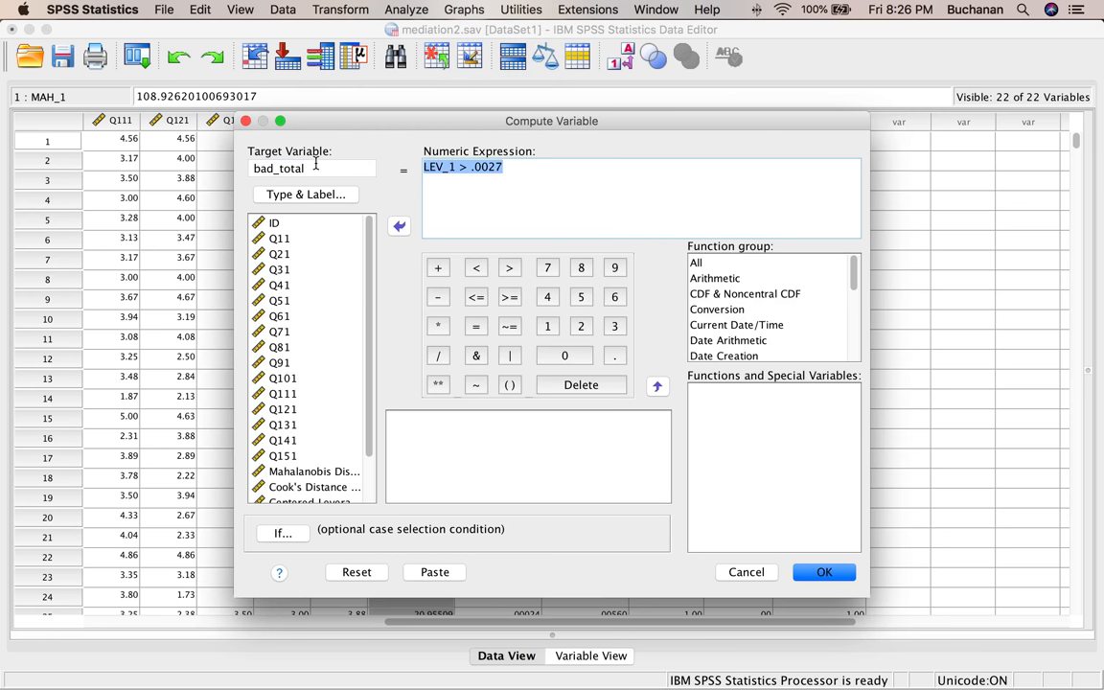
click(356, 571)
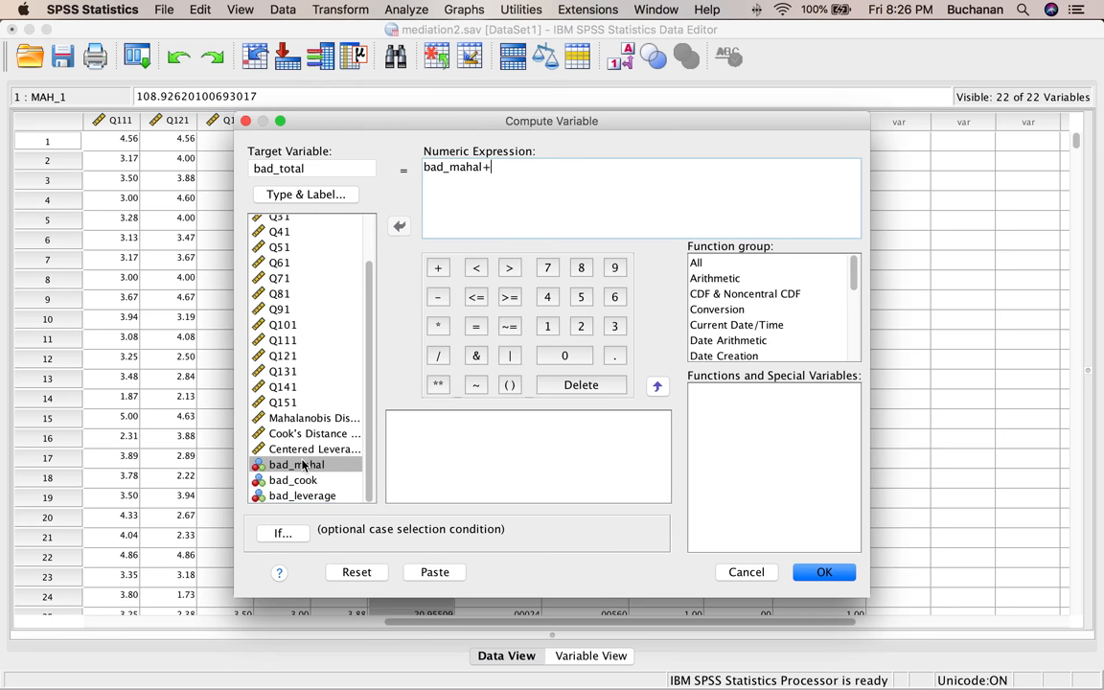
double_click(292, 480)
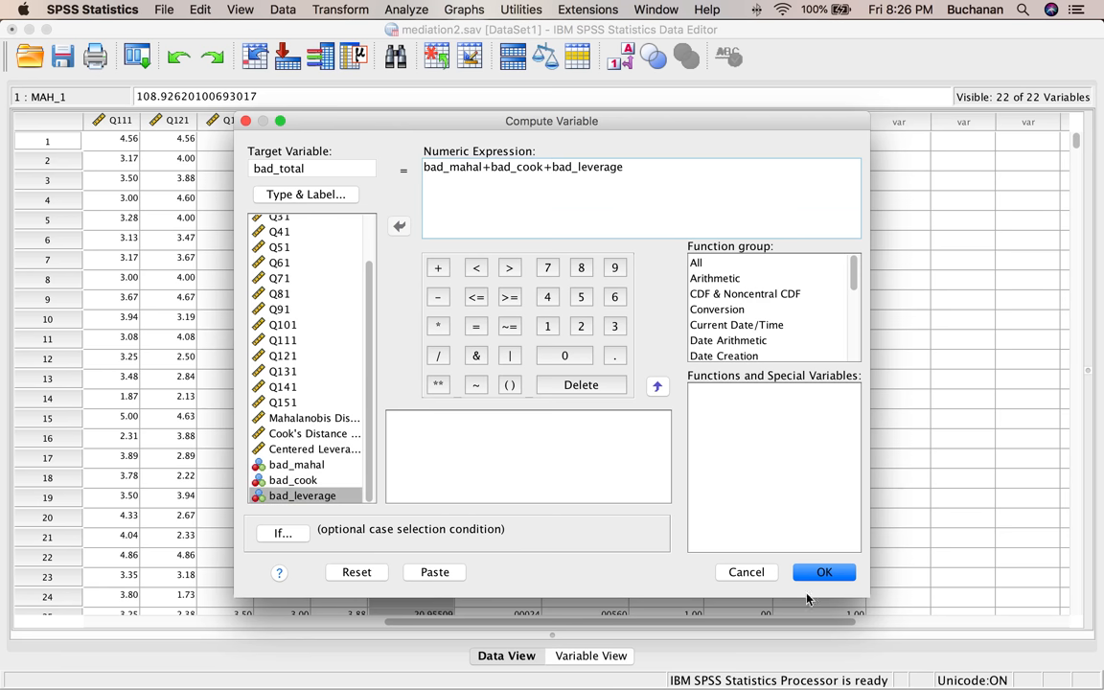
click(823, 572)
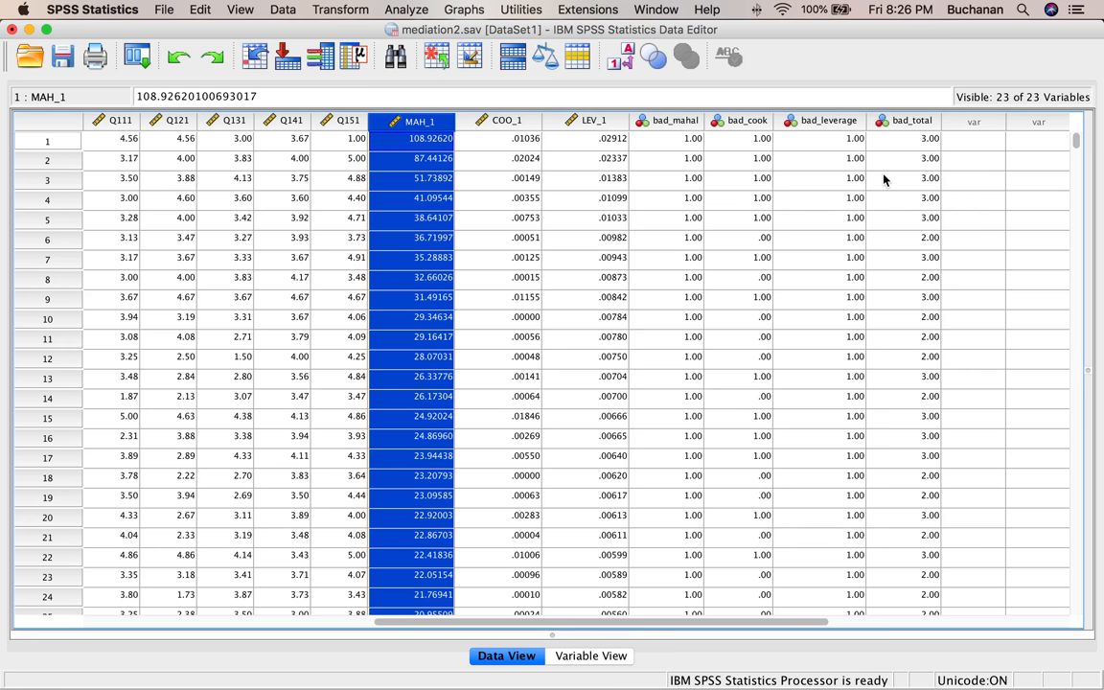
- Sort cases descending by bad_total and scroll through the 3.00 and 2.00 cases
click(912, 122)
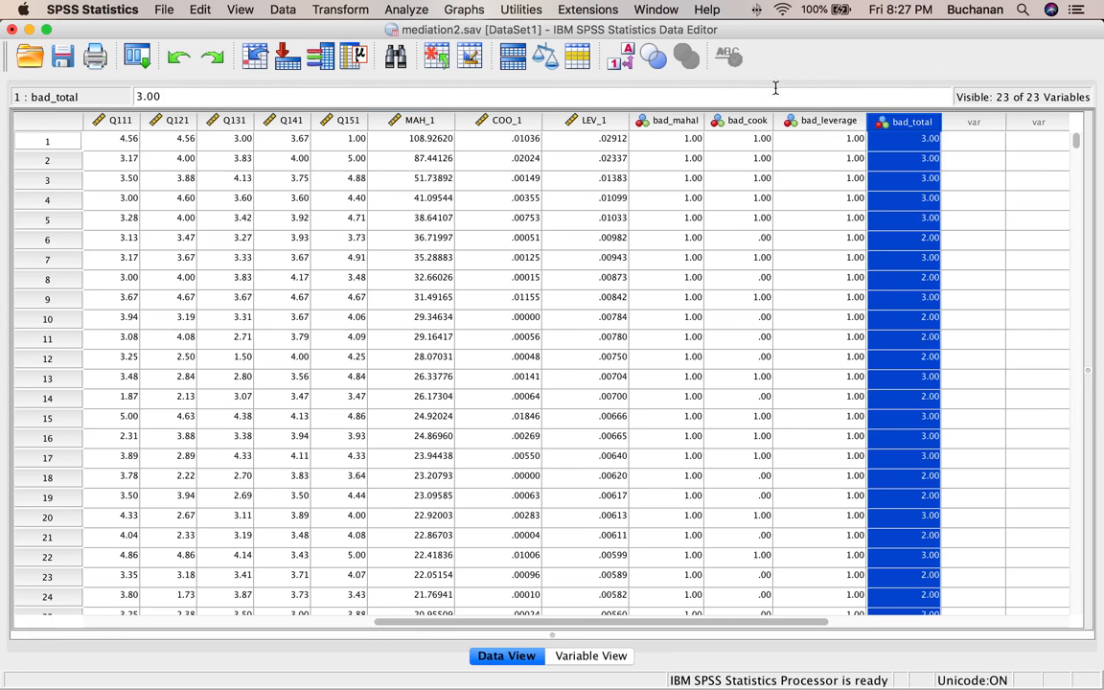
right_click(903, 120)
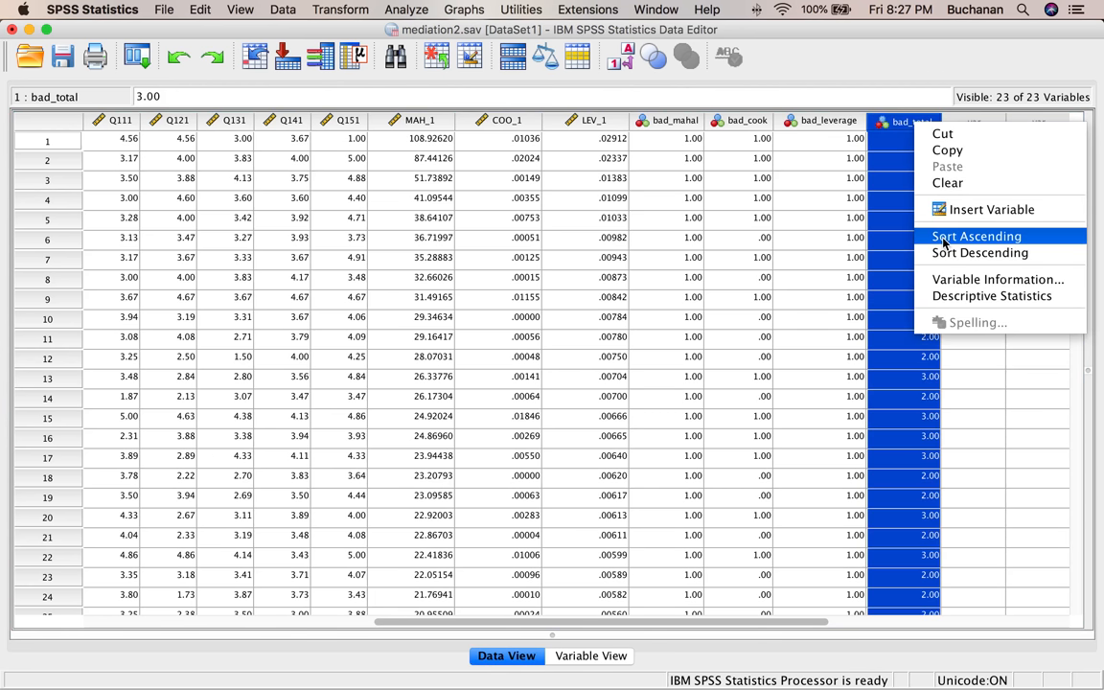
click(977, 236)
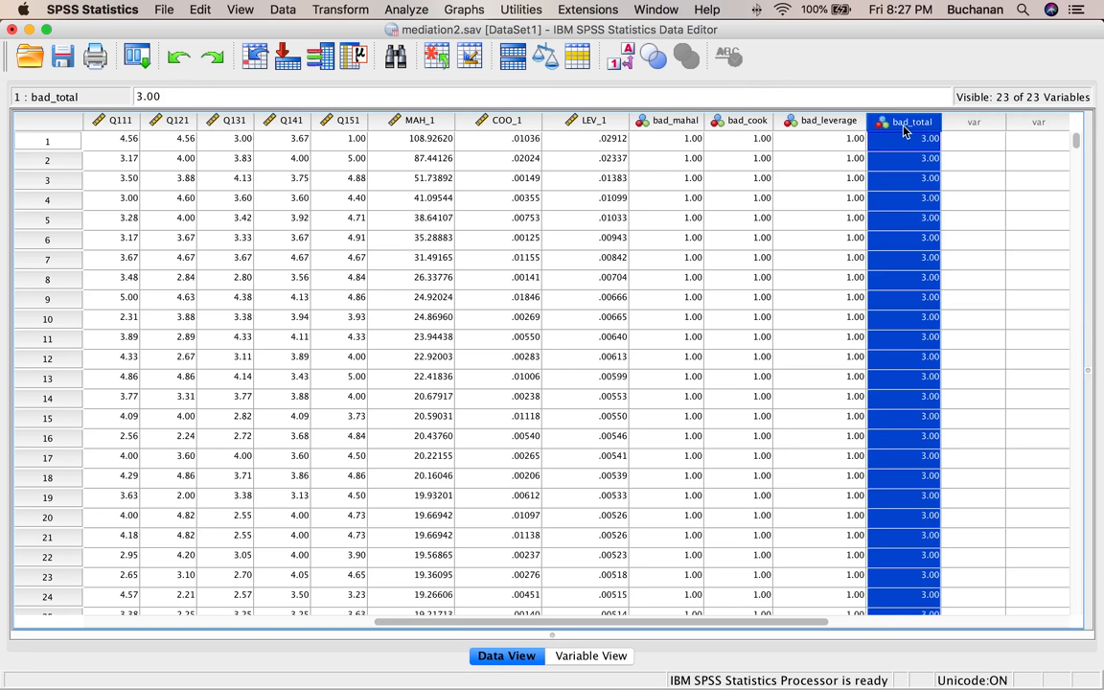
right_click(909, 121)
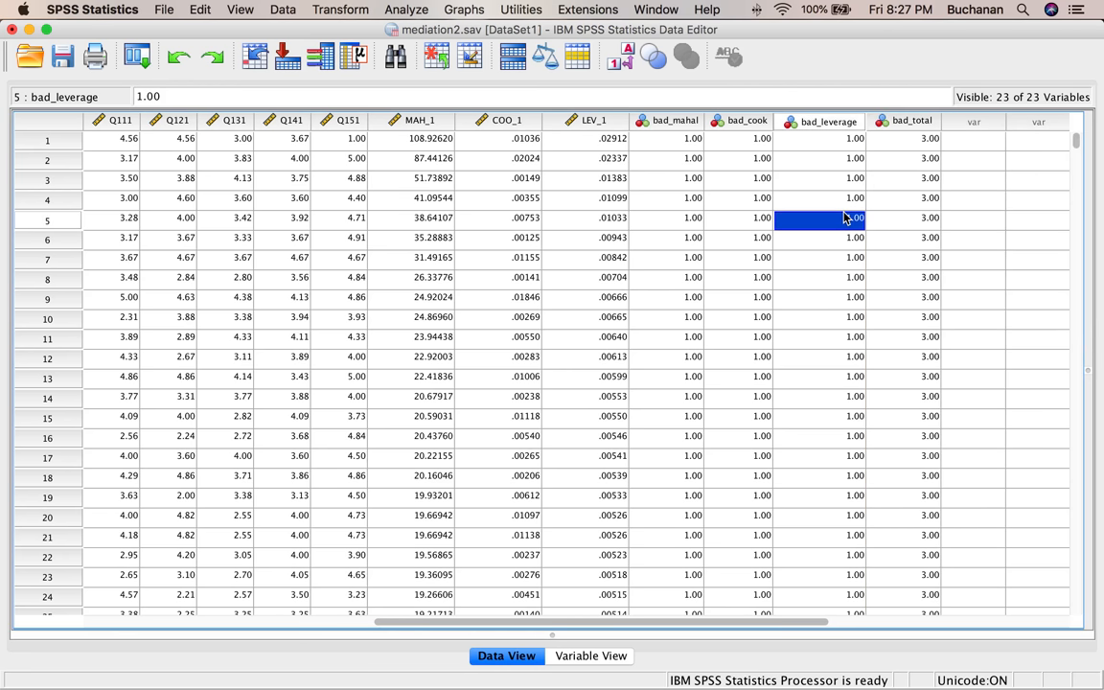
scroll(down, 3)
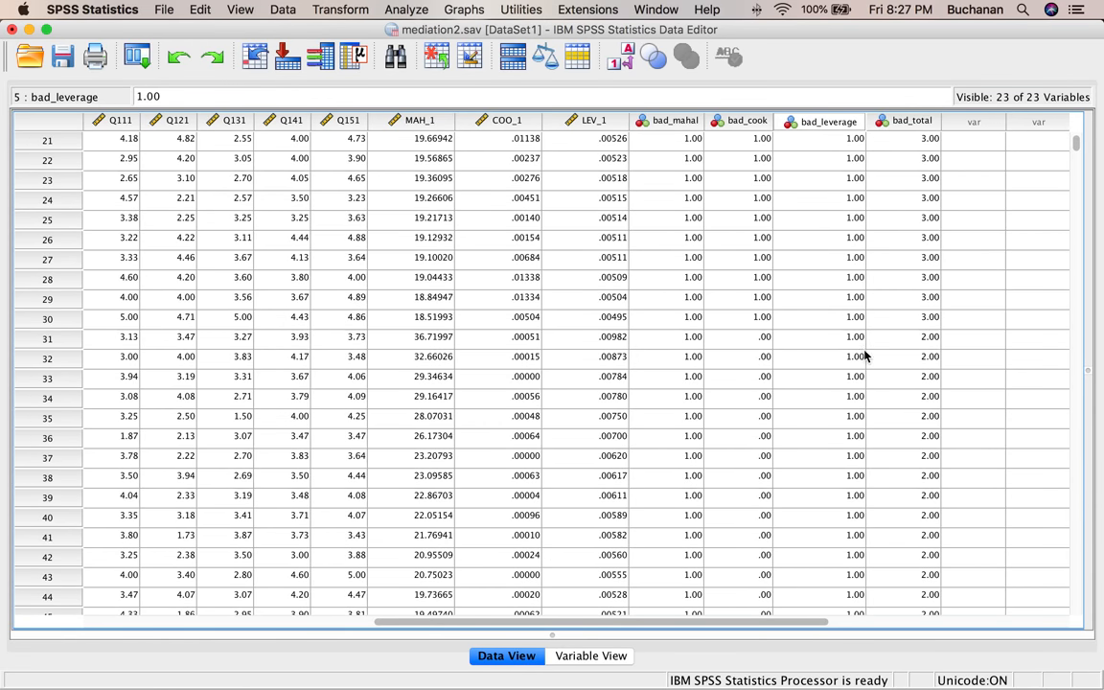
mouse_move(889, 333)
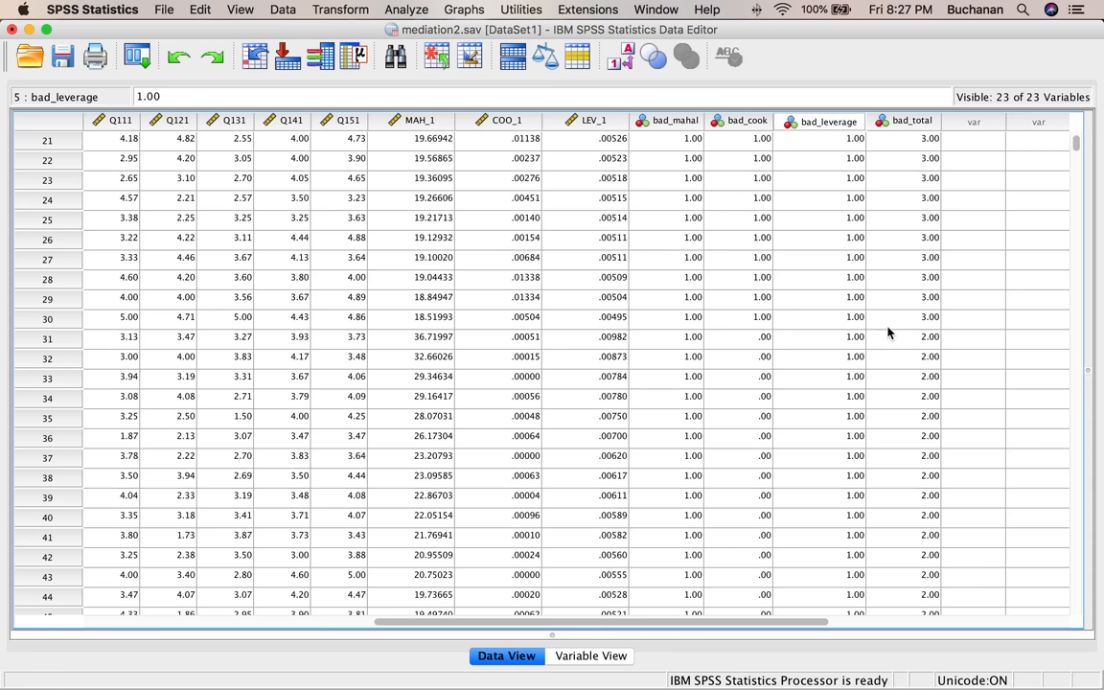
scroll(down, 3)
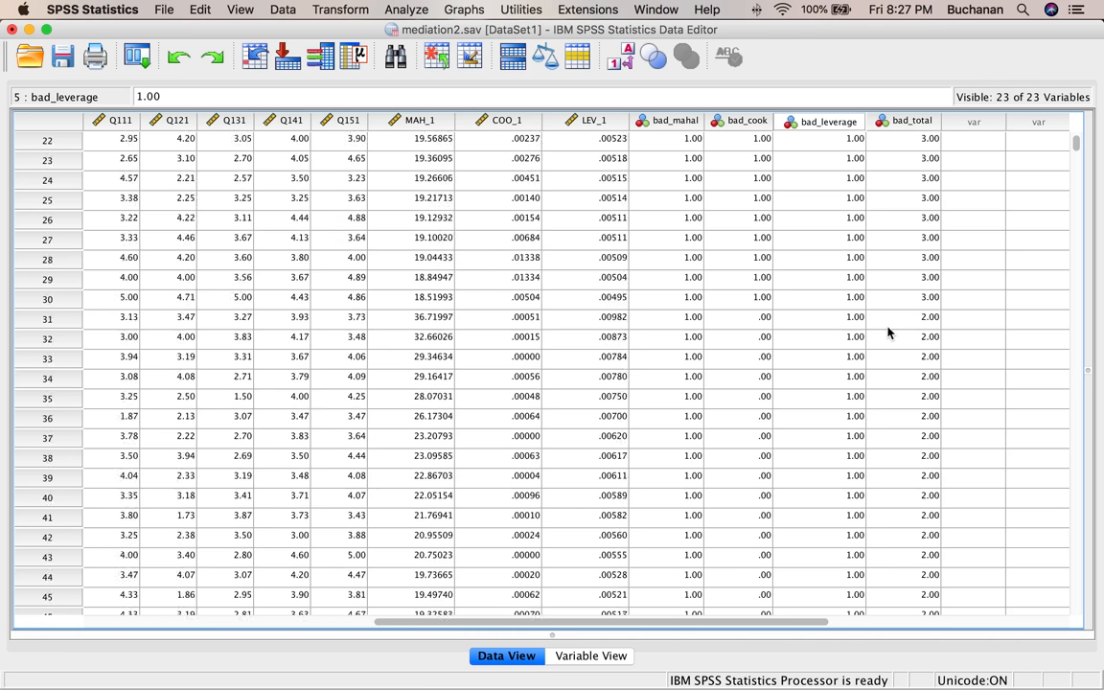
scroll(down, 3)
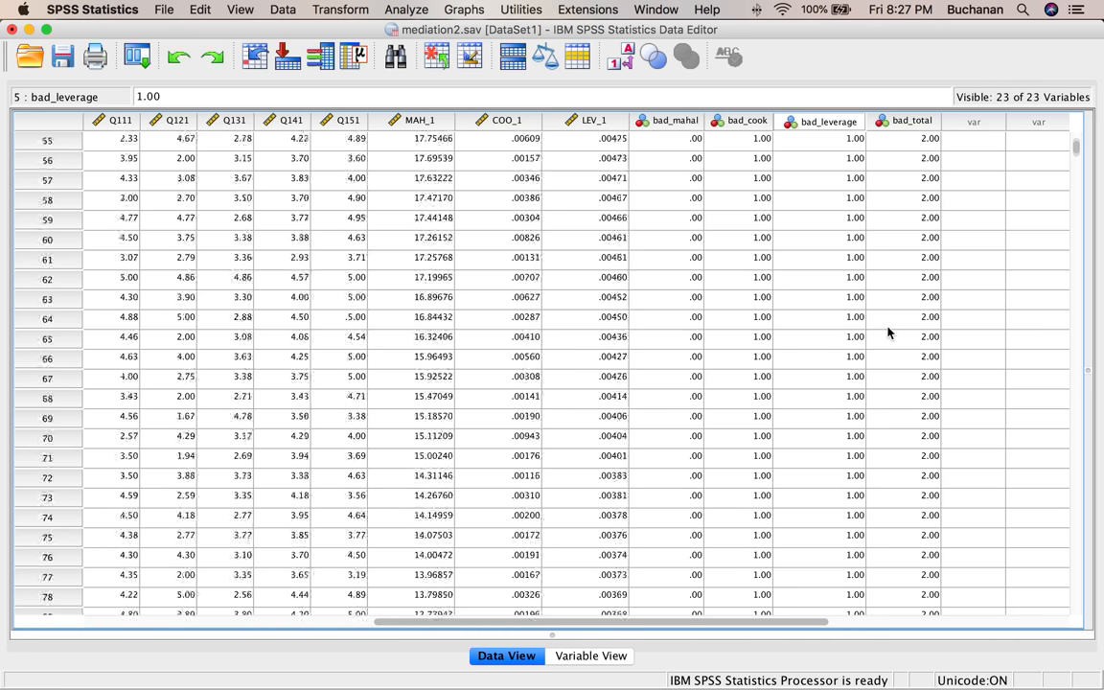
scroll(down, 3)
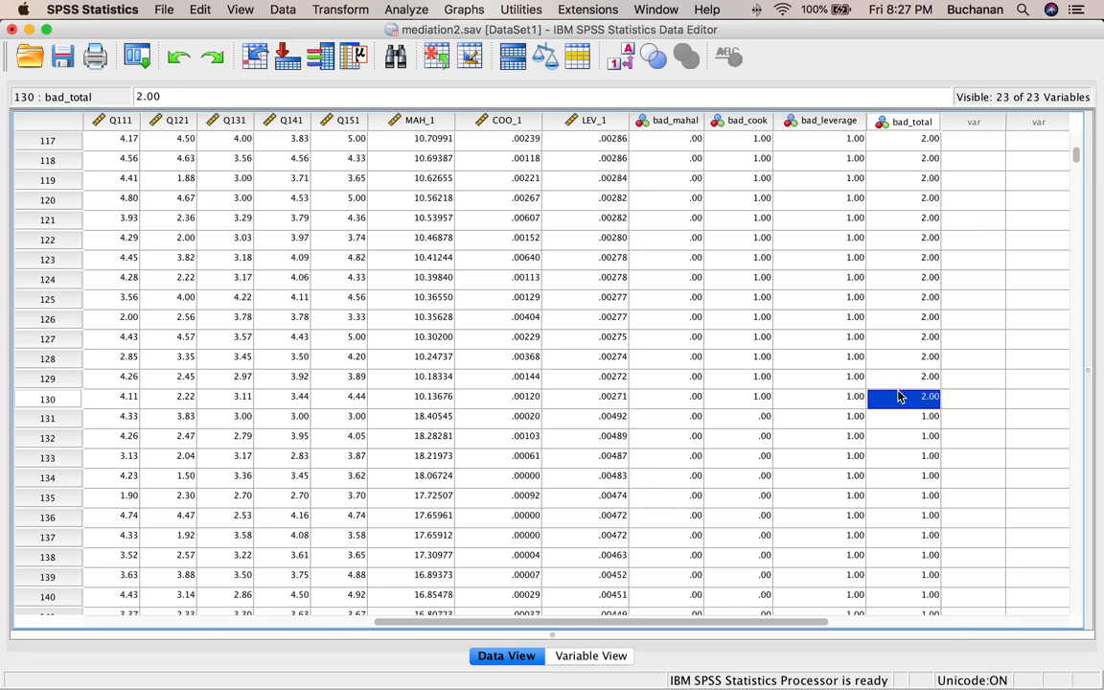
mouse_move(867, 398)
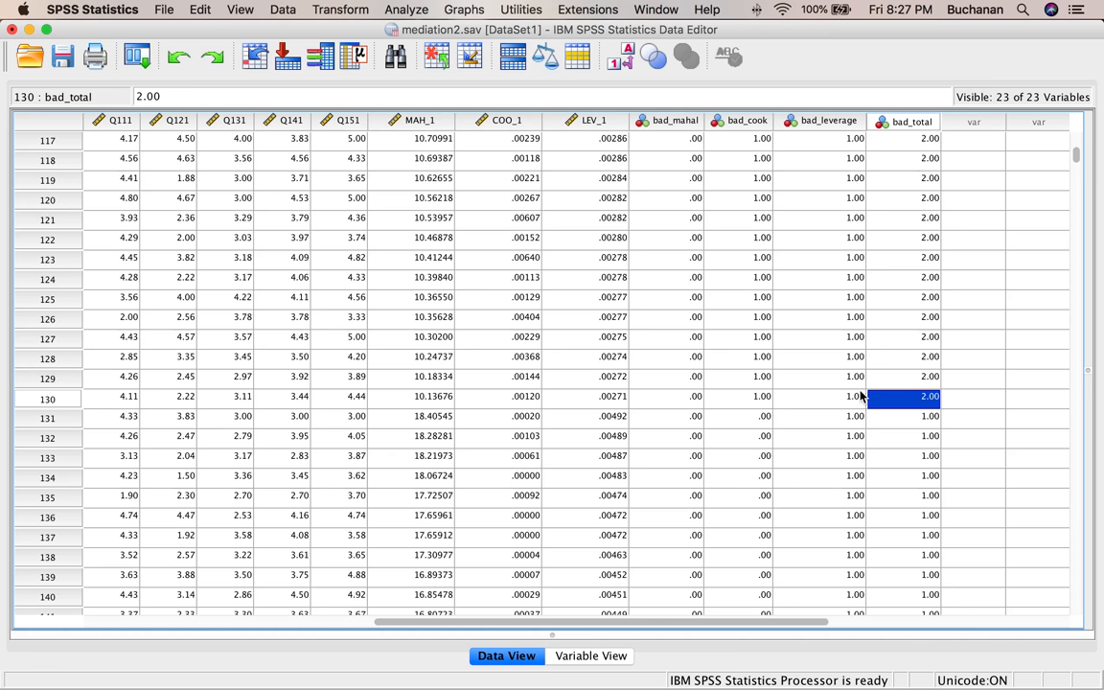
mouse_move(856, 396)
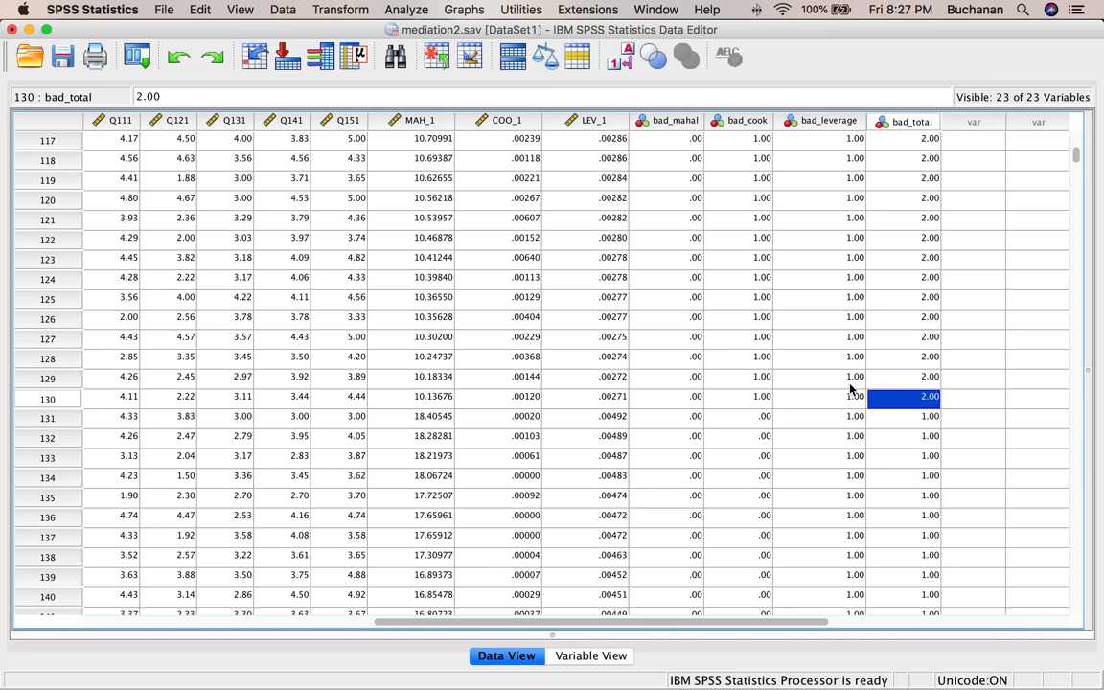
mouse_move(817, 379)
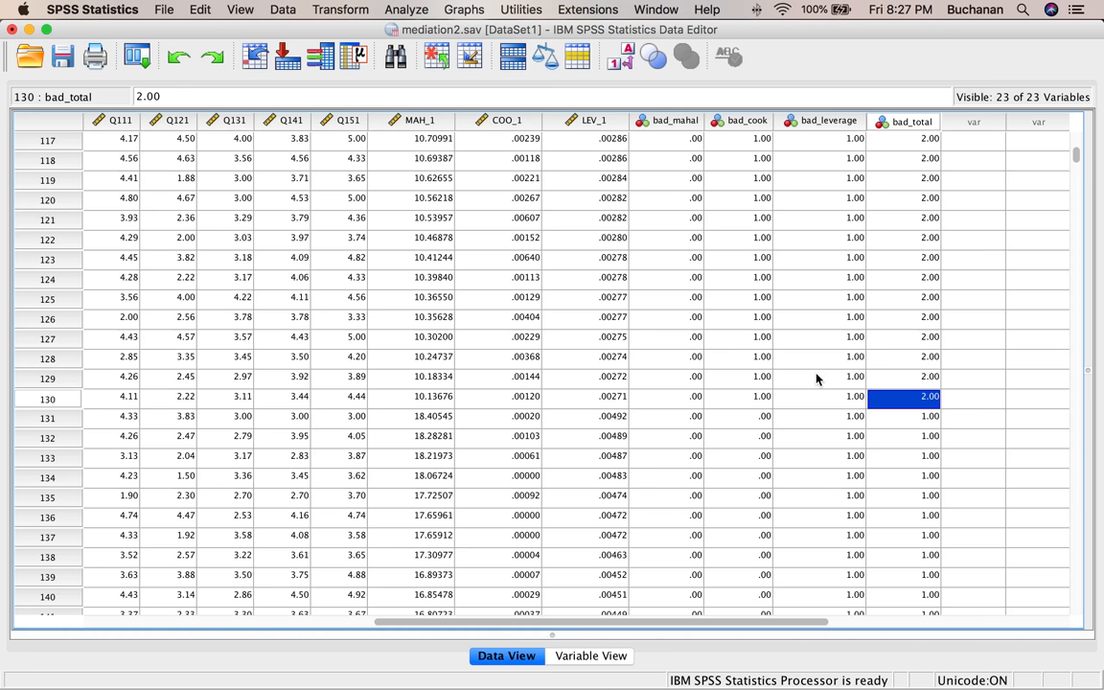
mouse_move(798, 376)
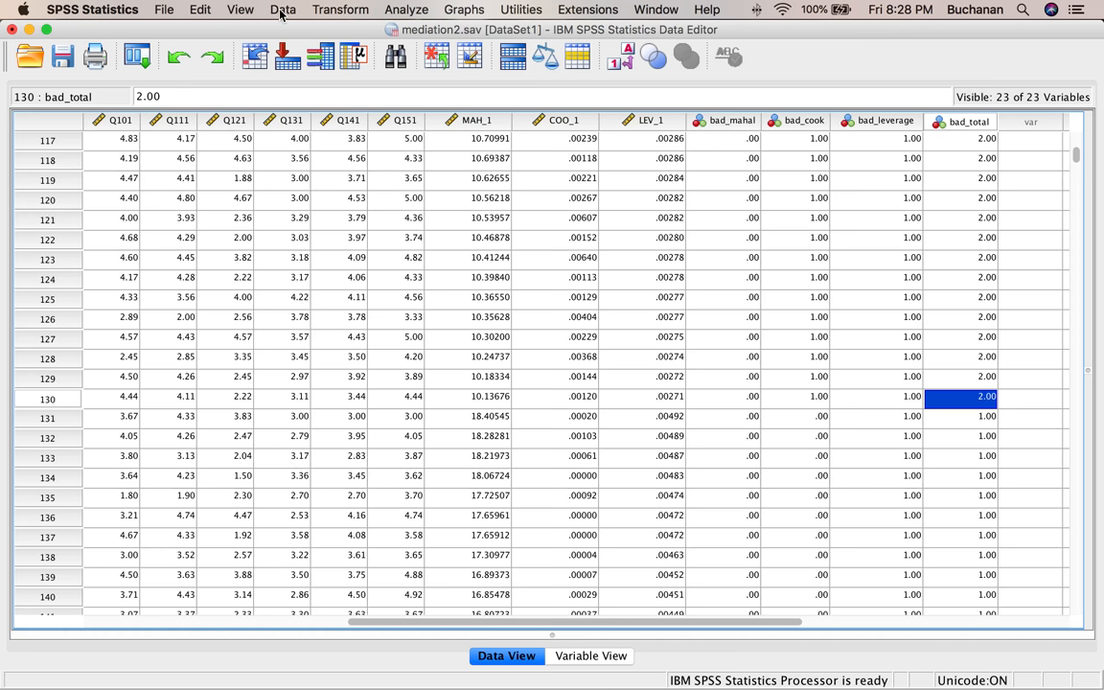
- Use Select Cases with the condition bad_total < 2 to filter the dataset
click(283, 9)
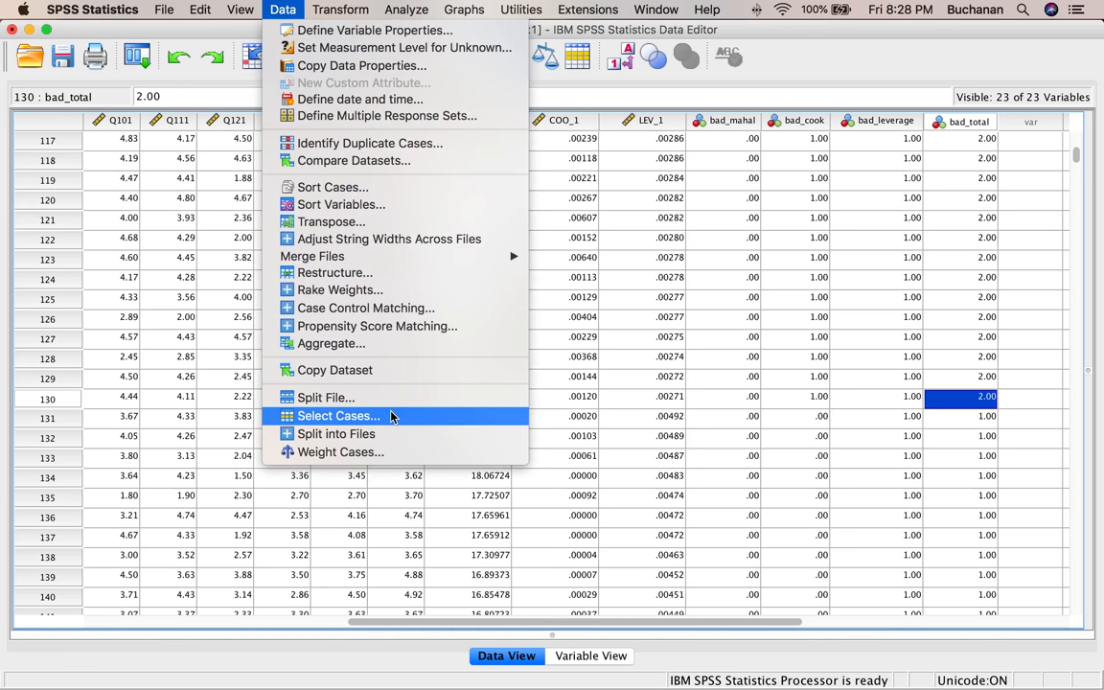
click(337, 415)
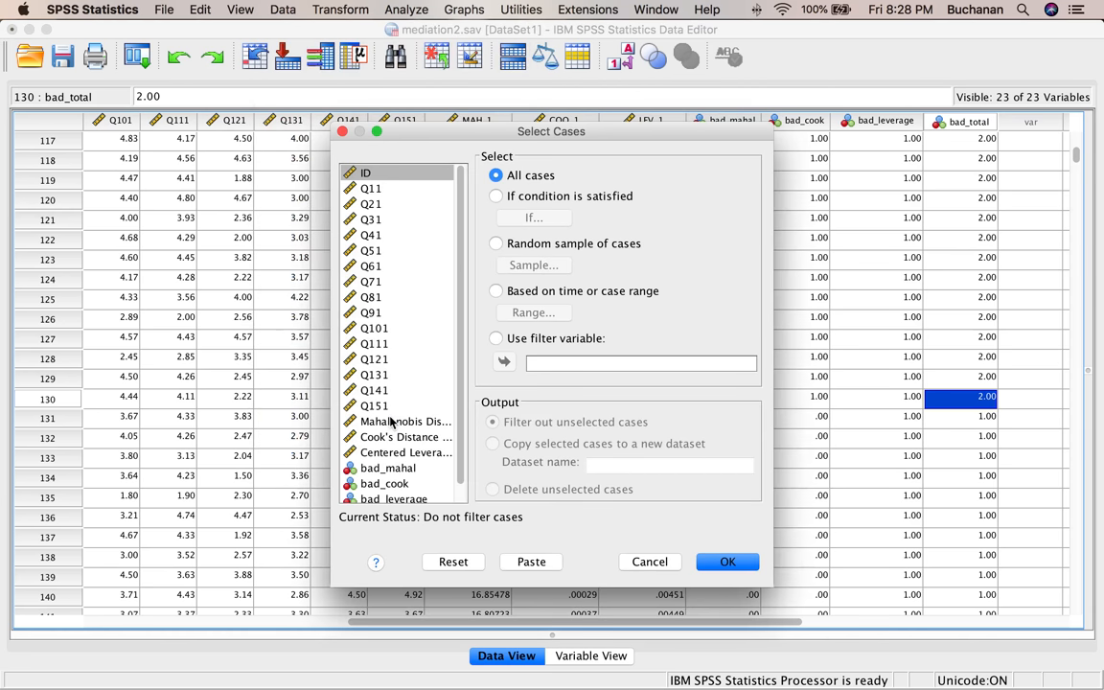
click(497, 195)
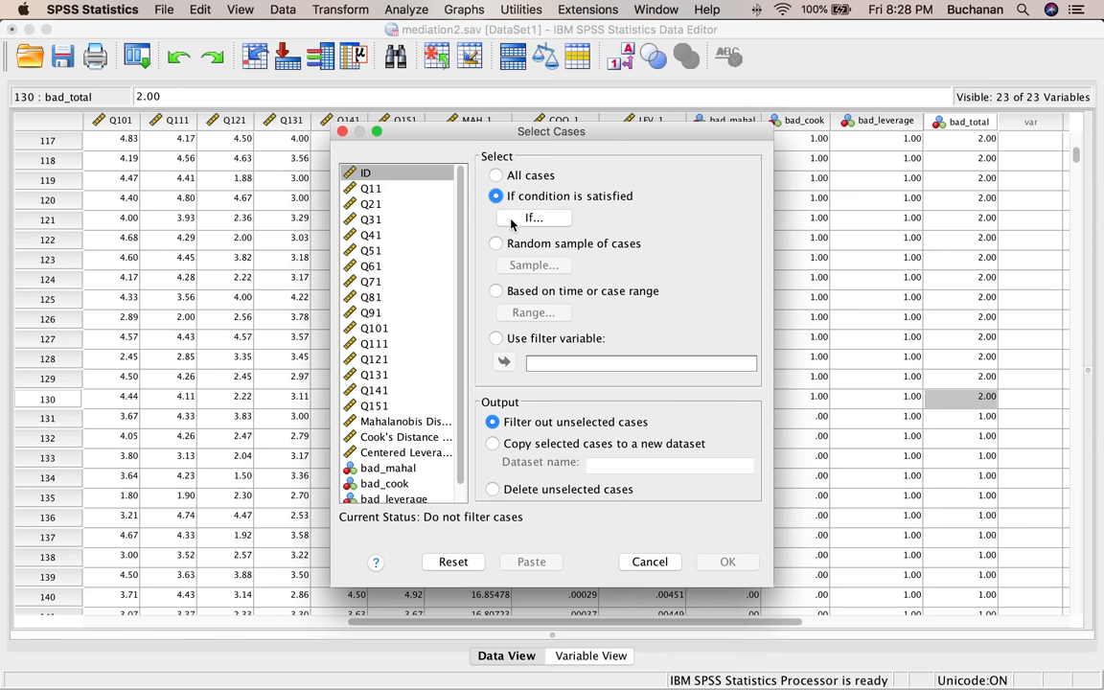
click(534, 218)
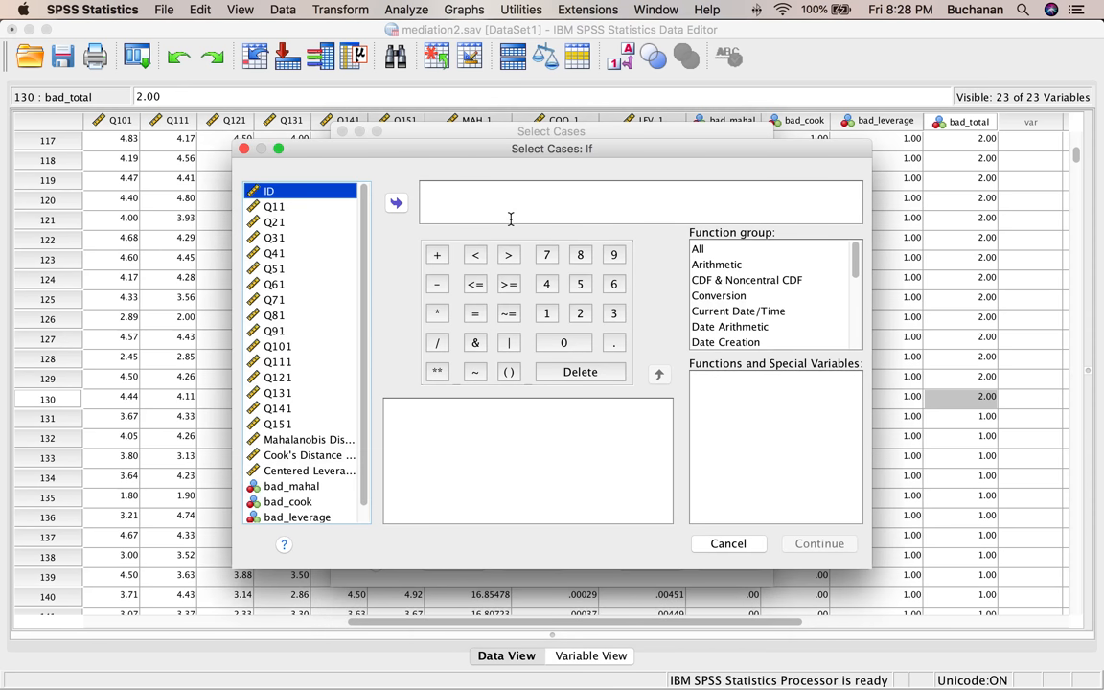
scroll(down, 3)
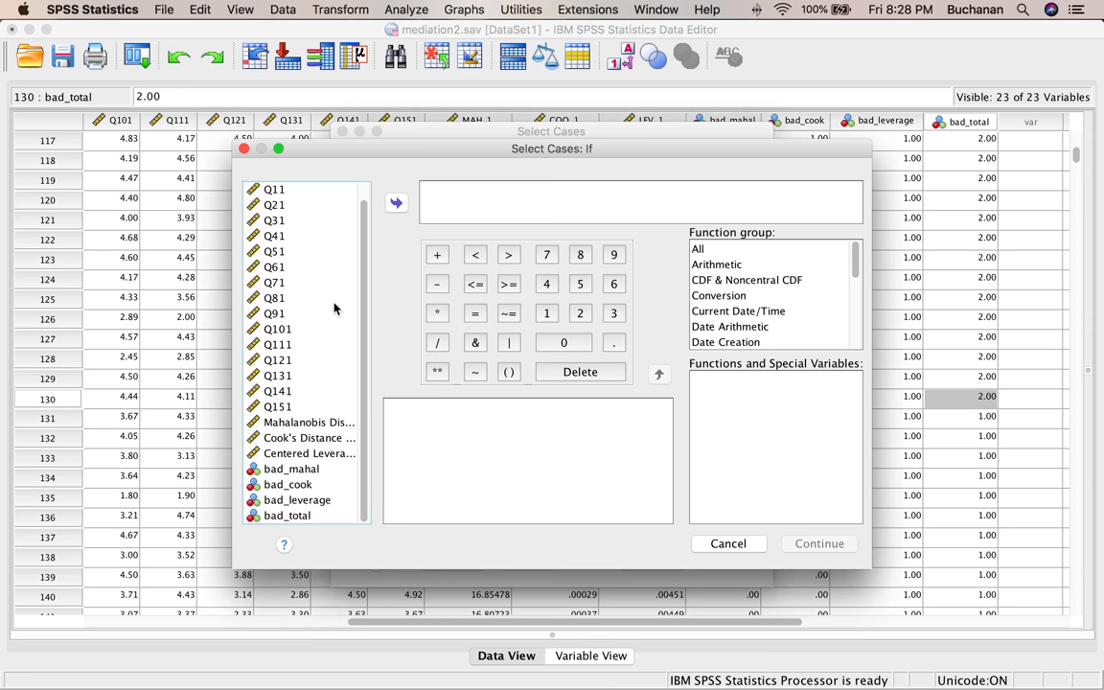
click(396, 203)
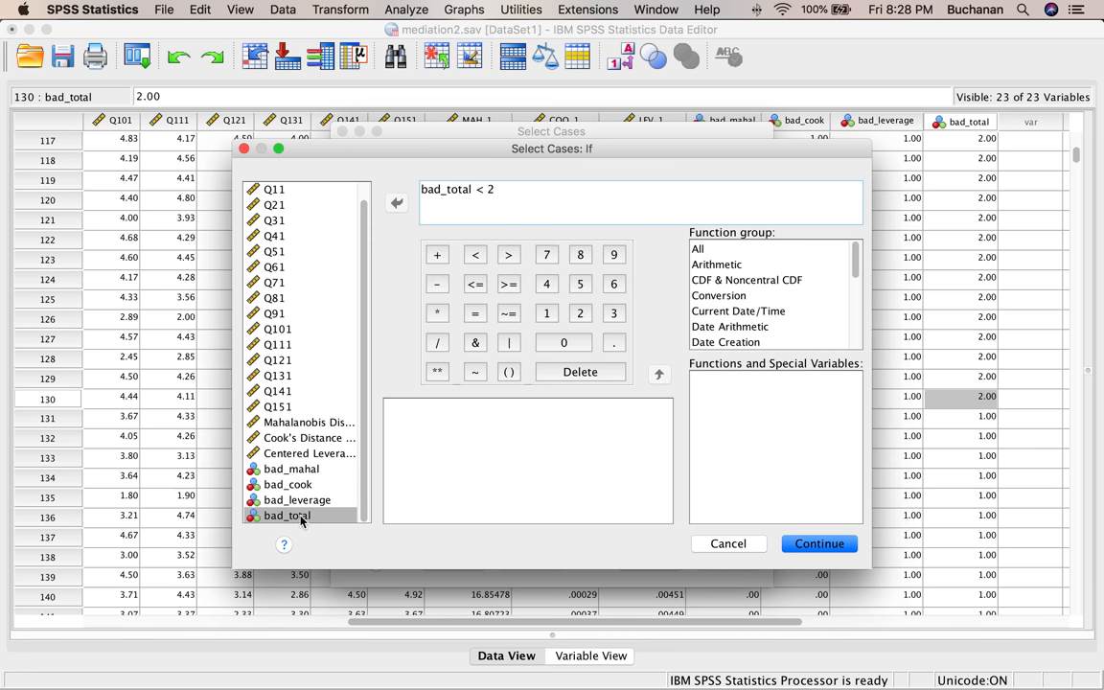
mouse_move(812, 580)
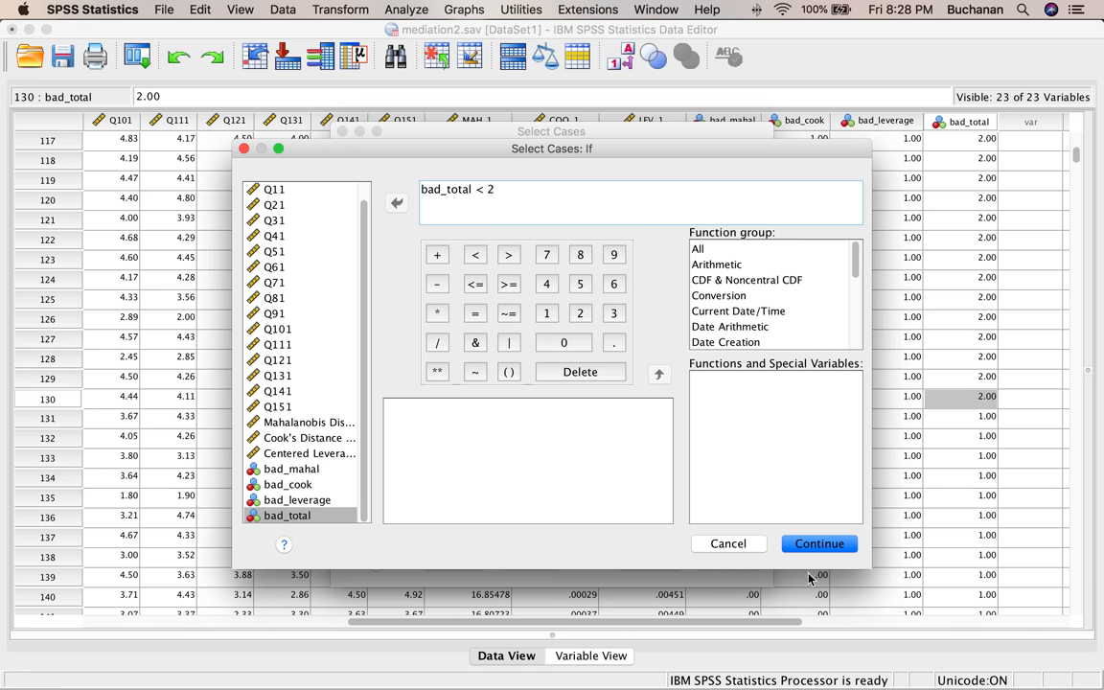
click(819, 544)
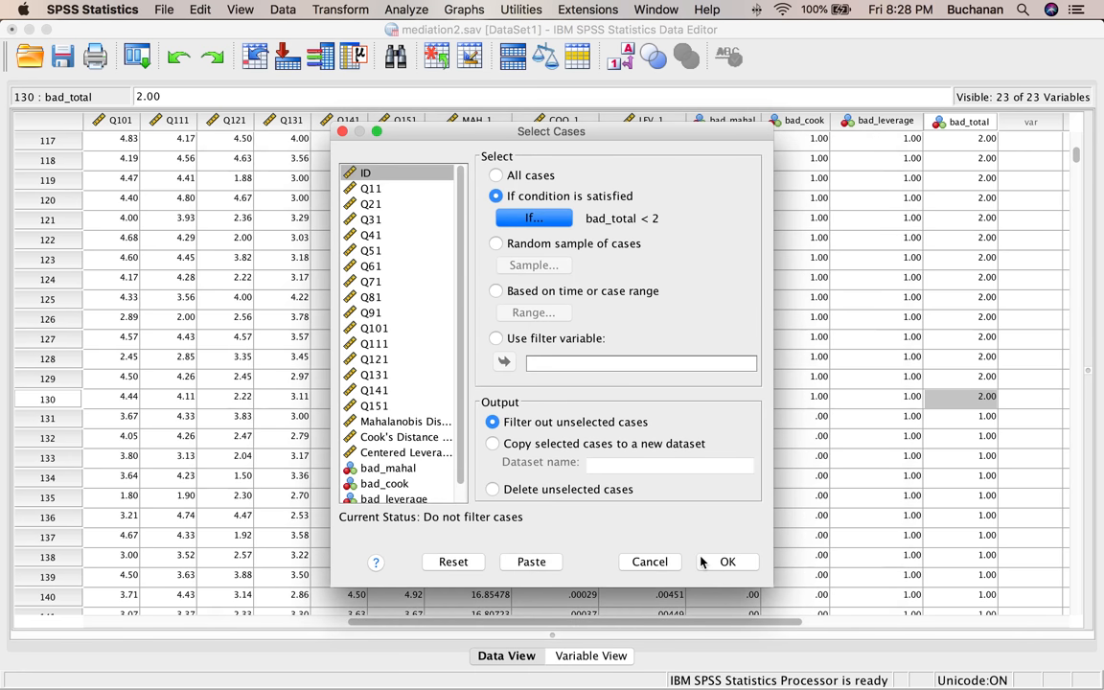
click(728, 561)
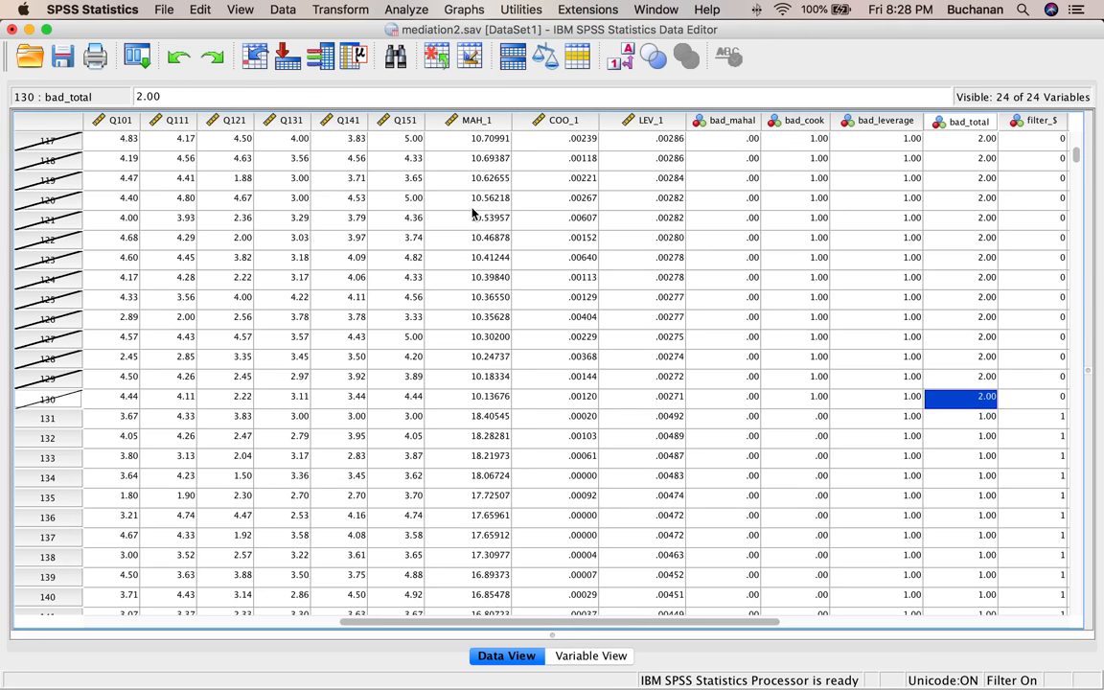
- Scroll right in the data view to inspect the new filter_$ column
scroll(right, 3)
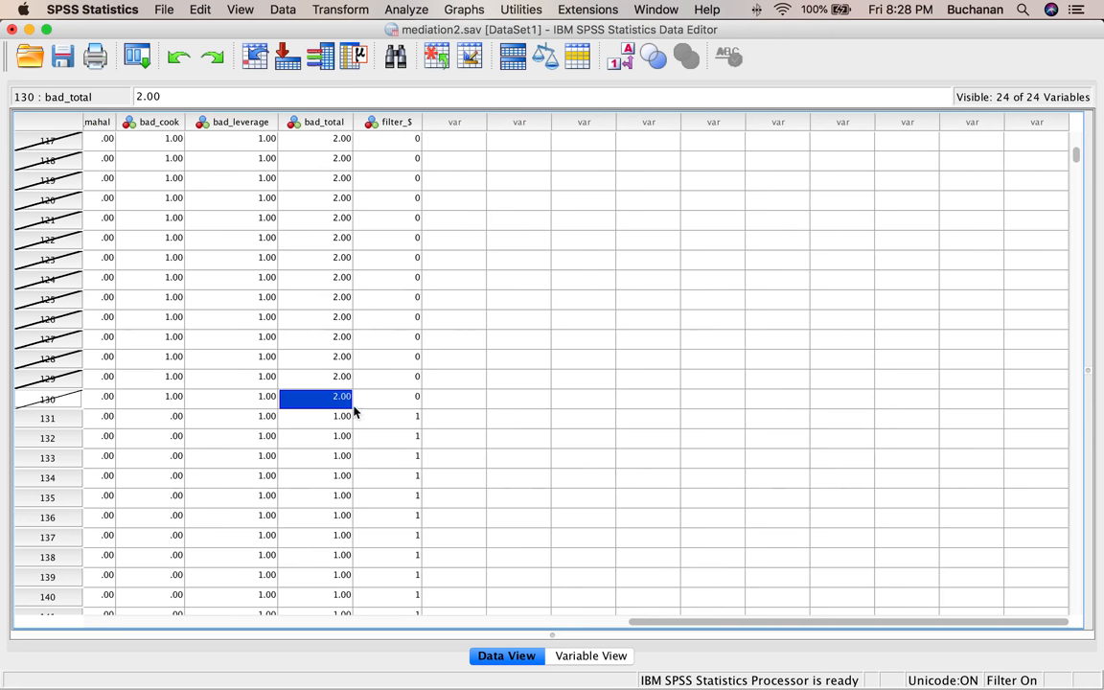
mouse_move(366, 396)
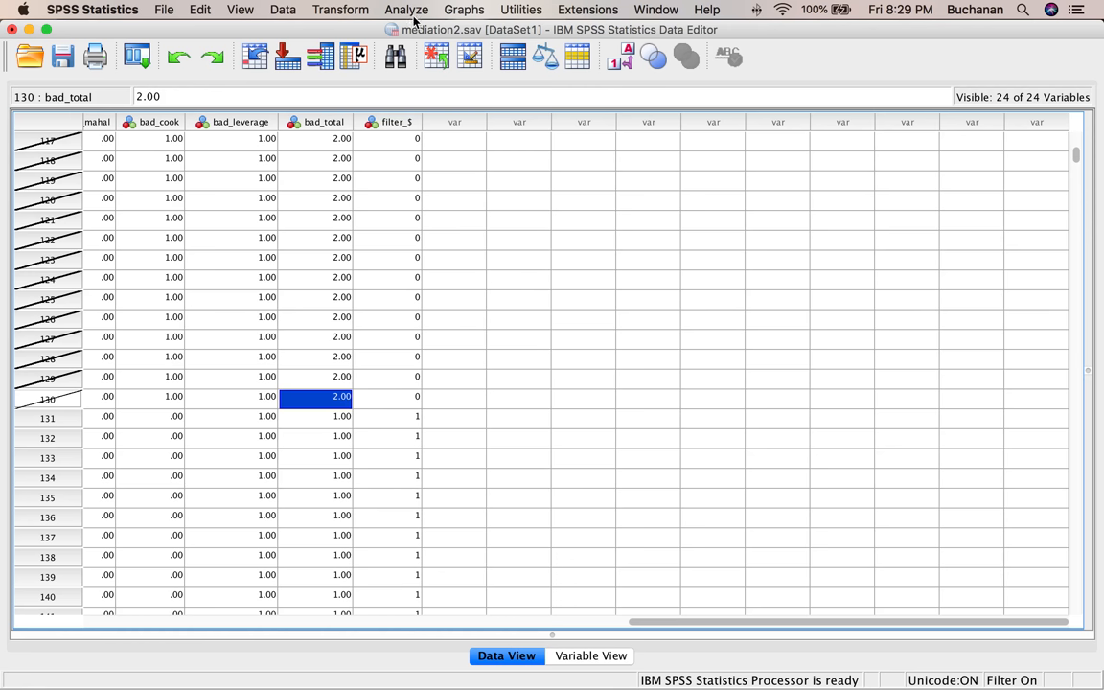
mouse_move(333, 155)
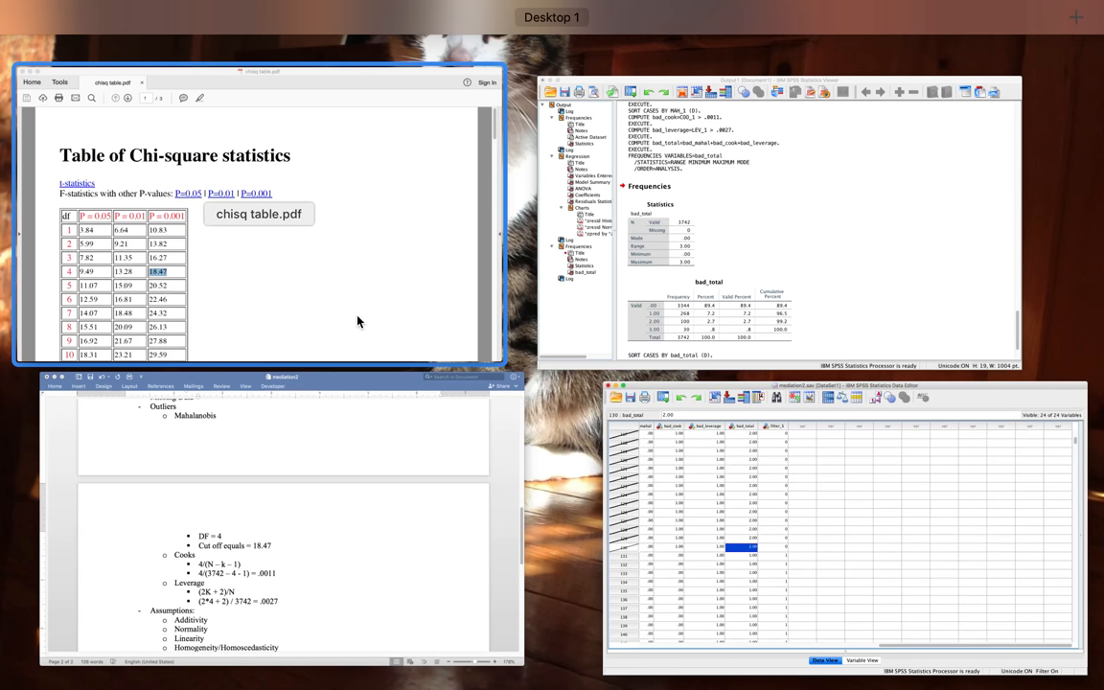
- Show the earlier regression's standardized residual histogram for Q11 in the output viewer
click(777, 87)
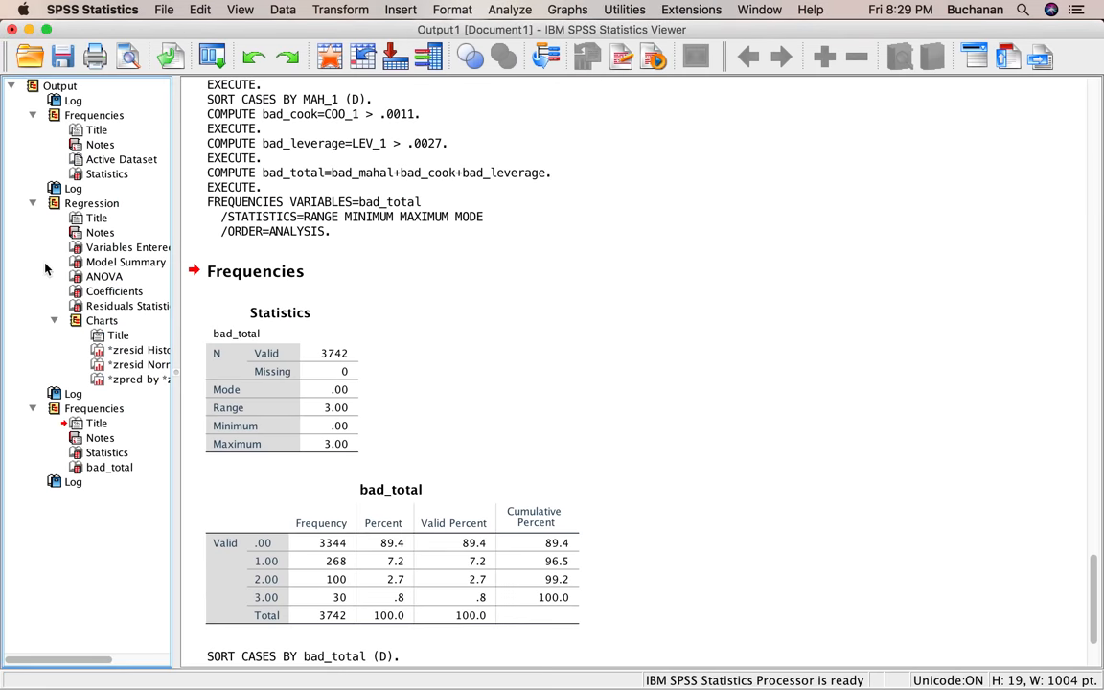
click(119, 335)
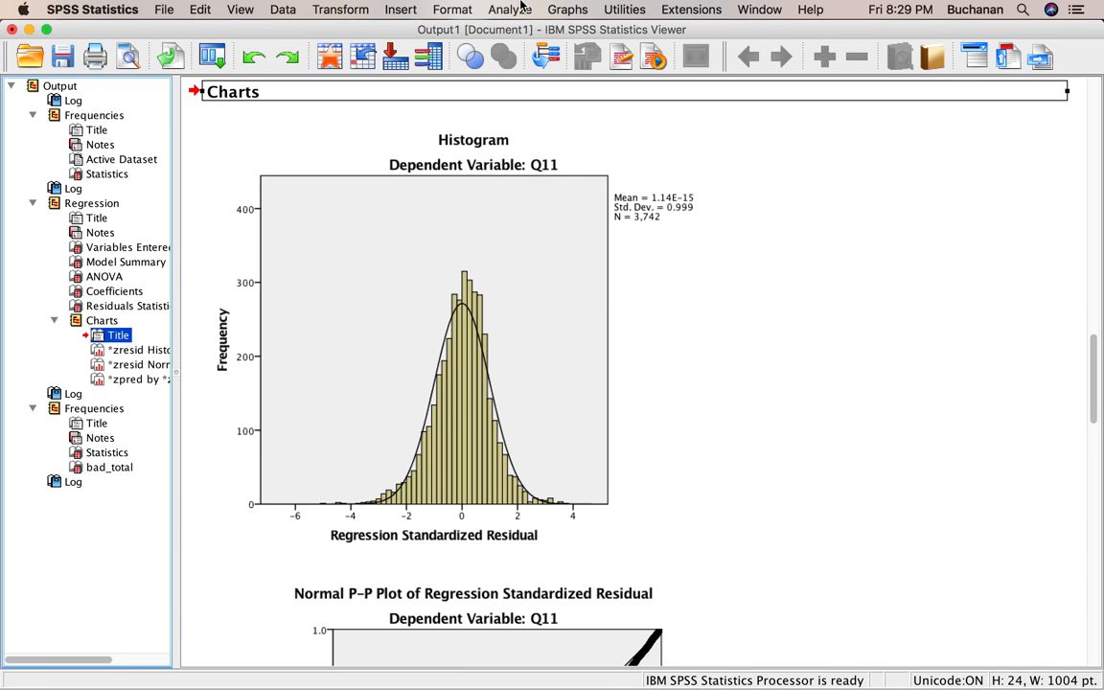
mouse_move(520, 9)
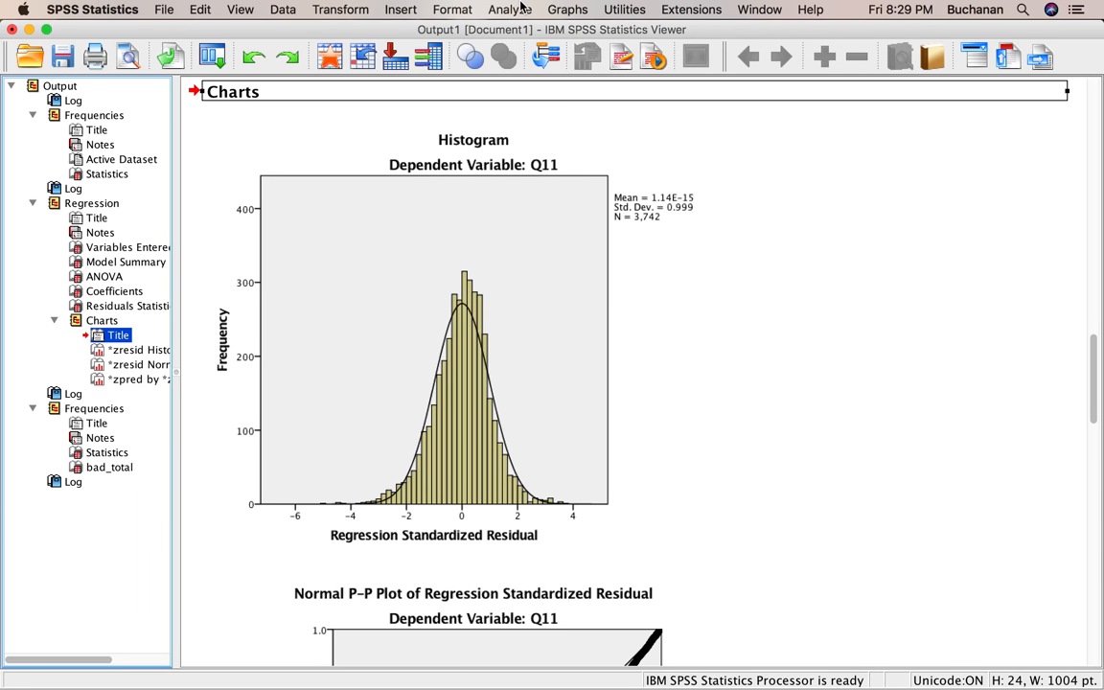
- Rerun the Q11 linear regression on the filtered cases, leaving saved distances unchecked
click(509, 9)
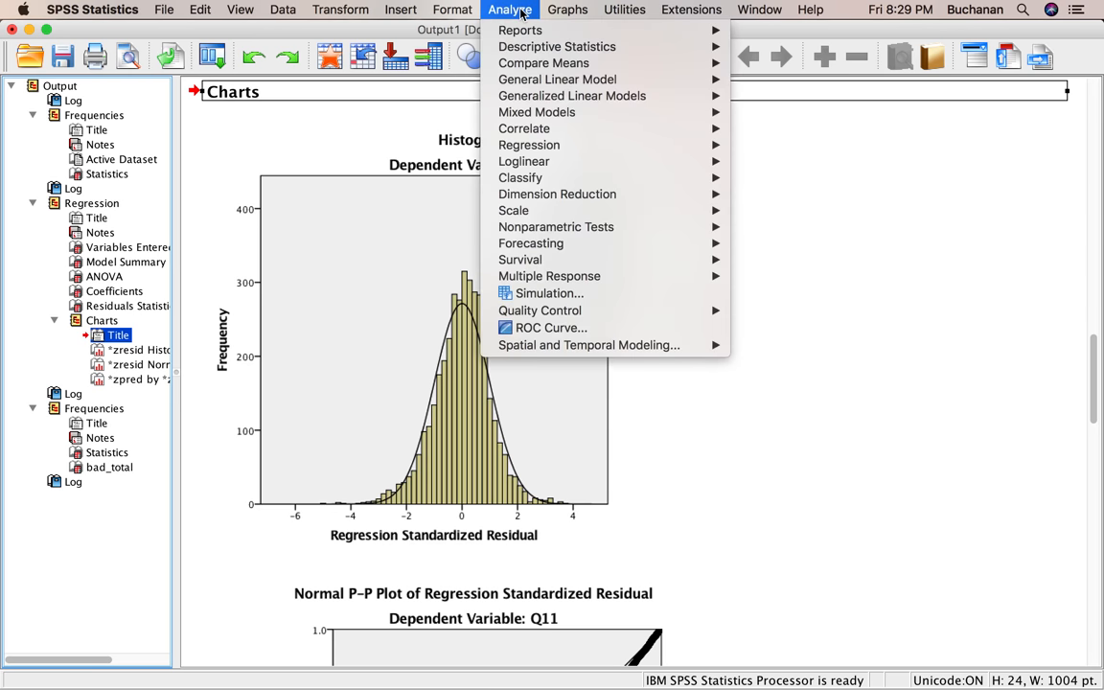
mouse_move(529, 145)
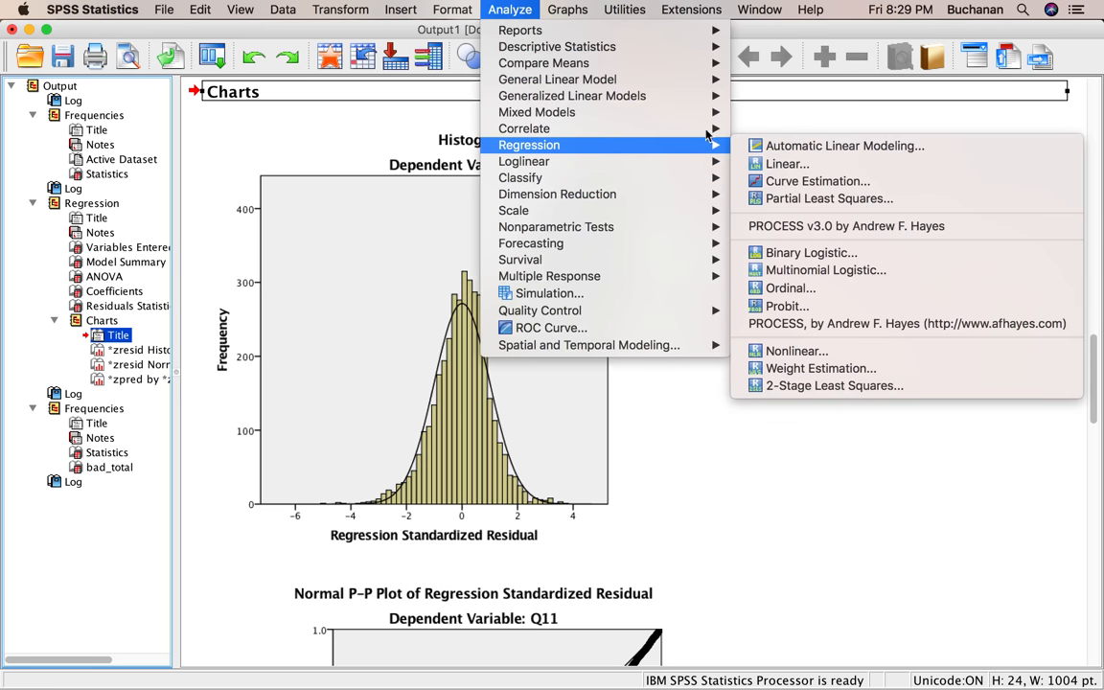
click(787, 163)
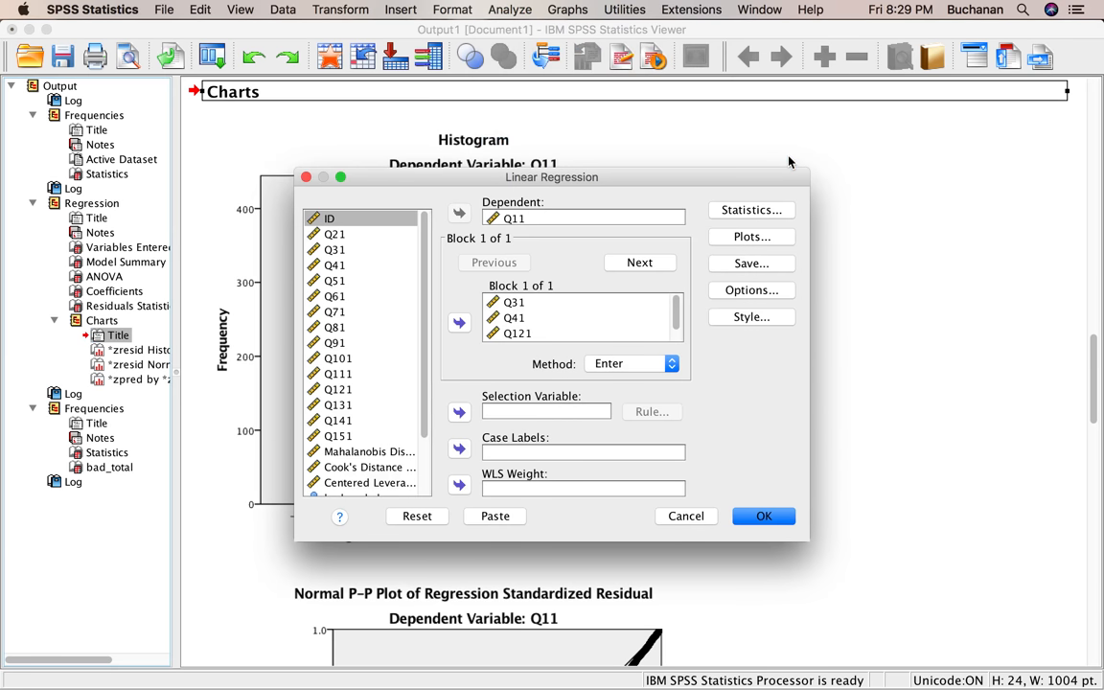
click(752, 263)
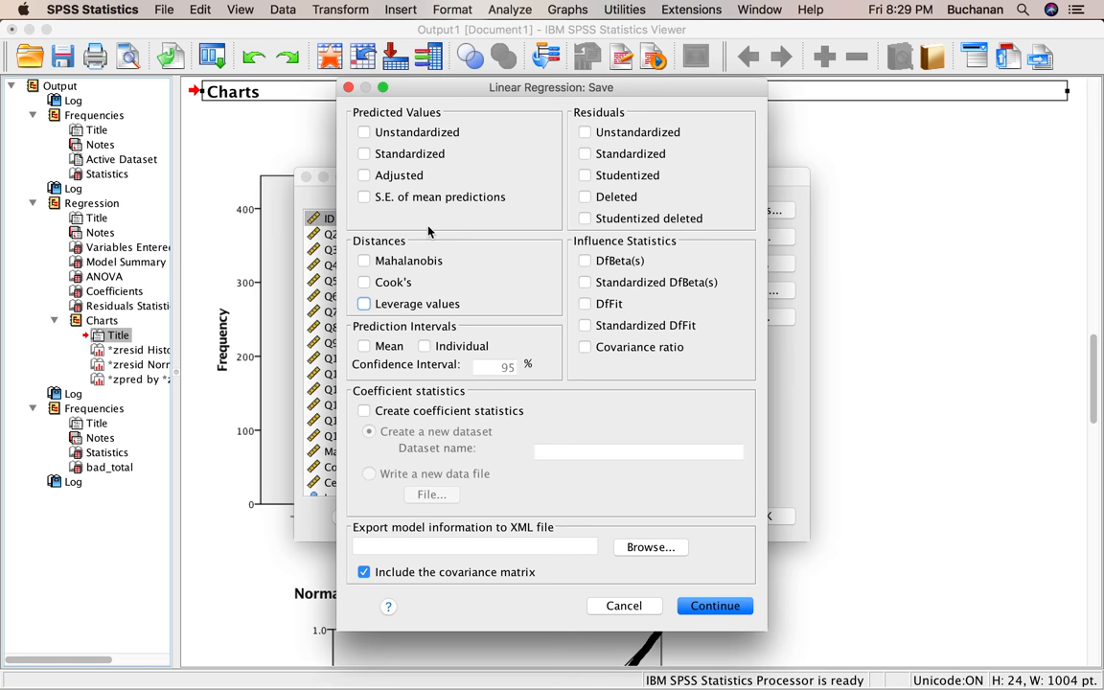
mouse_move(694, 587)
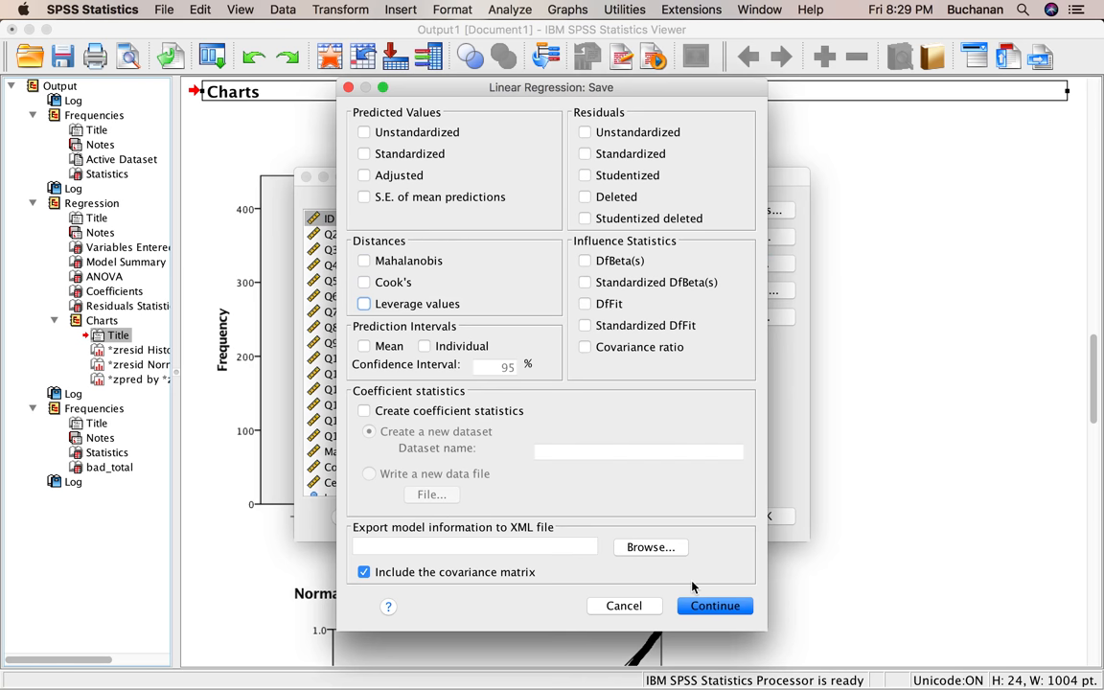
click(715, 605)
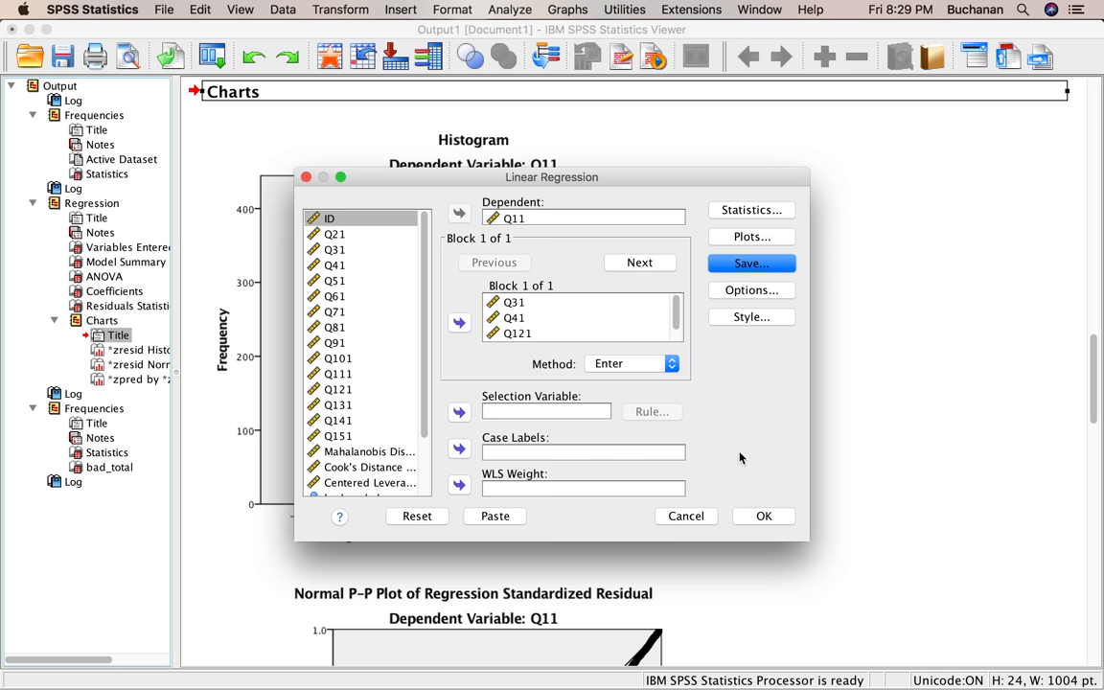
click(764, 516)
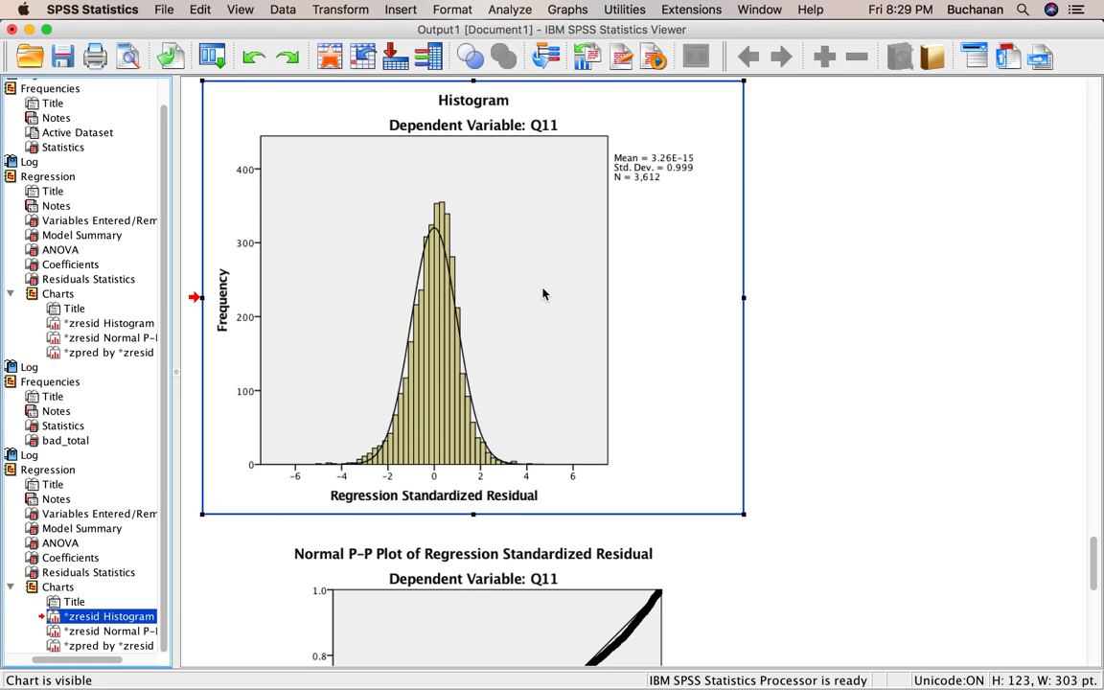
mouse_move(753, 387)
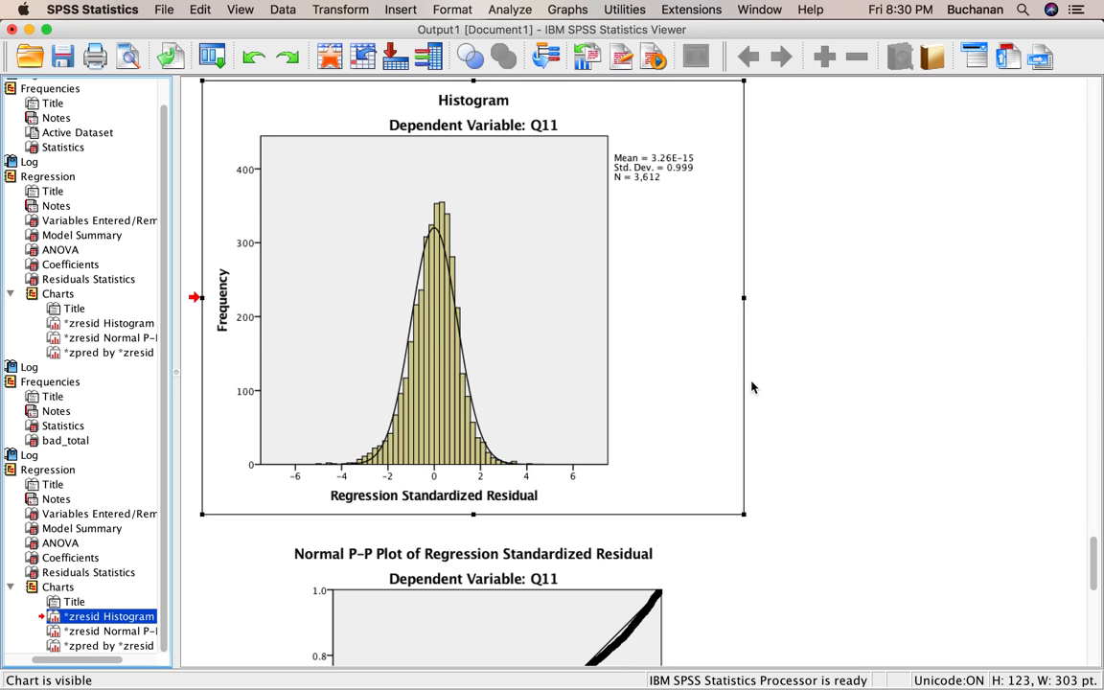
click(367, 458)
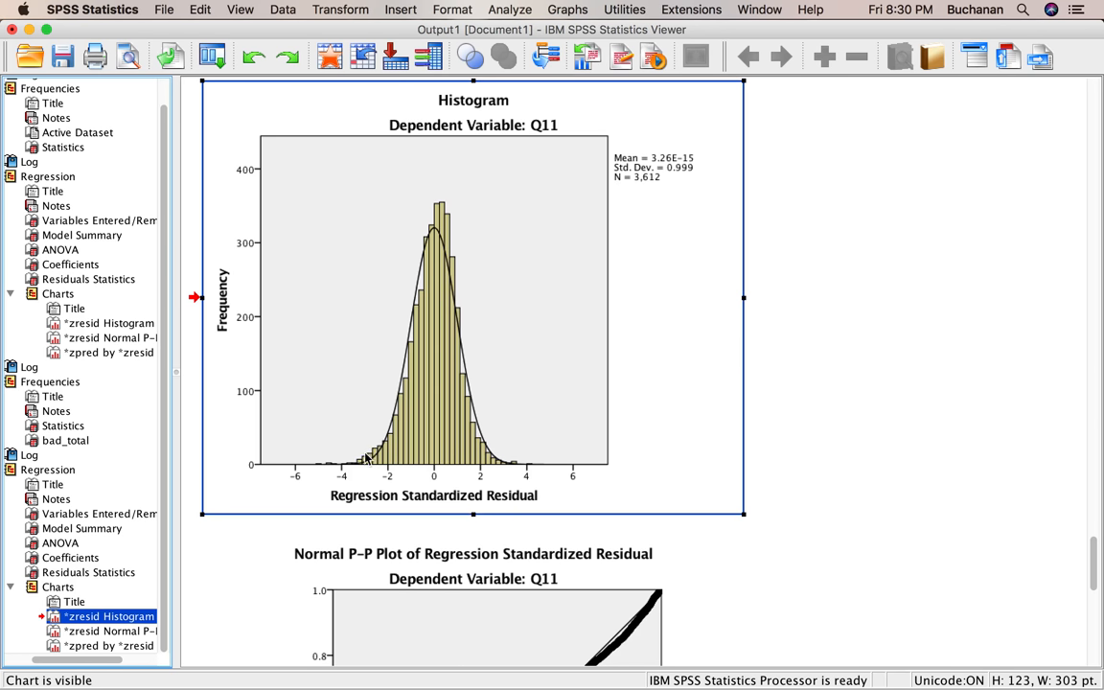
mouse_move(527, 441)
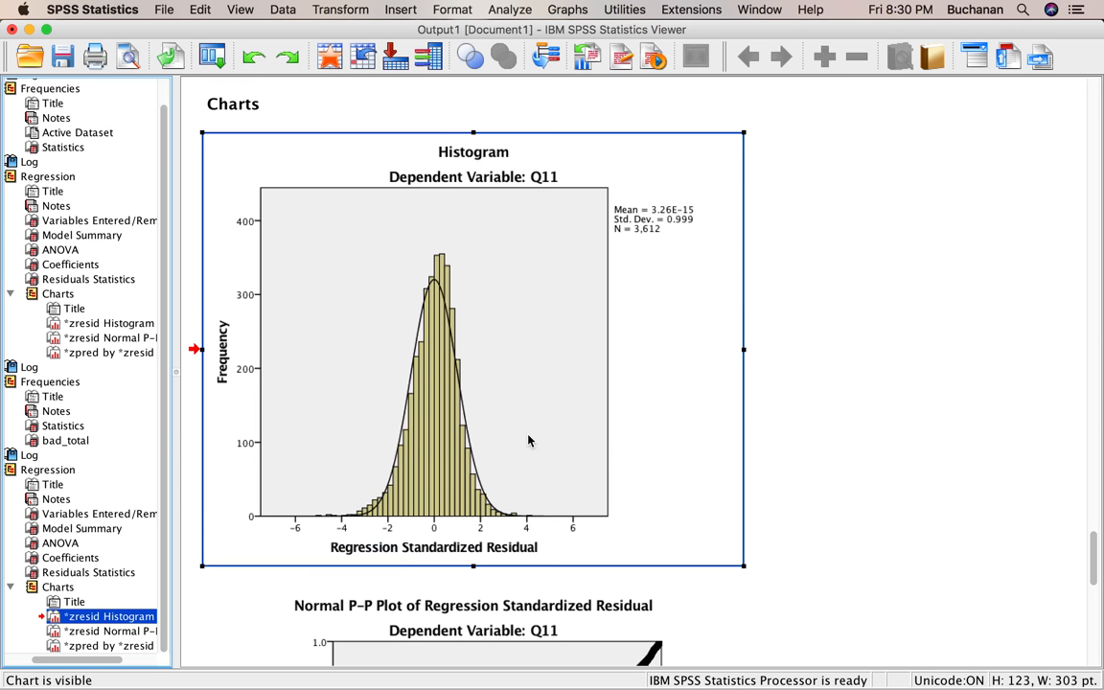
scroll(down, 3)
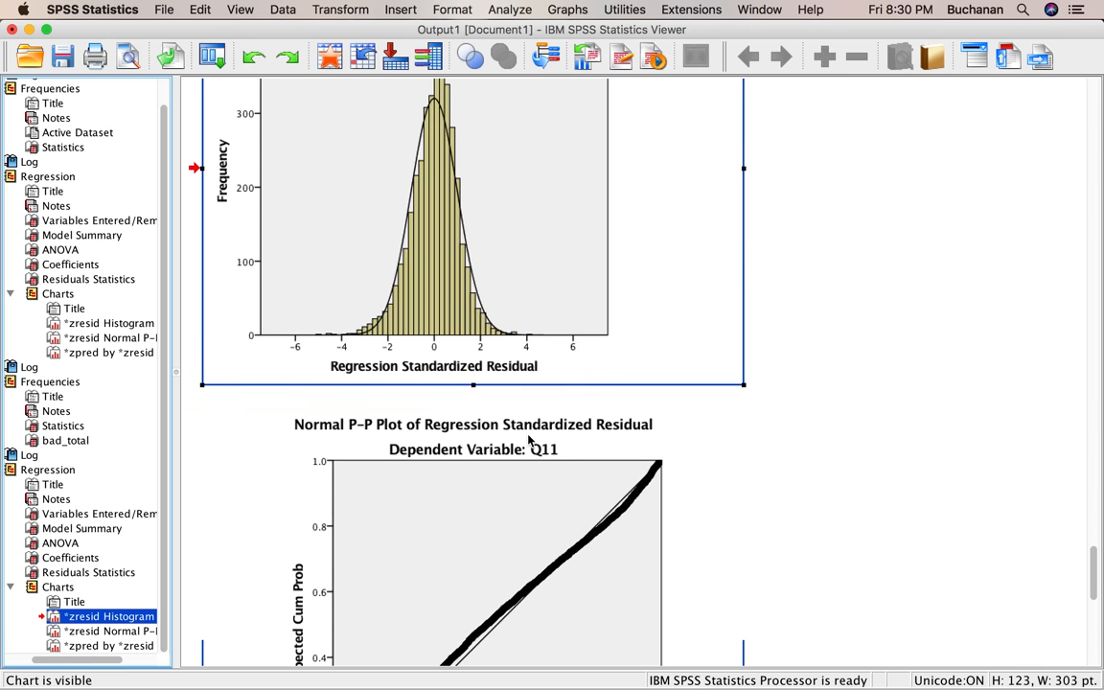
scroll(down, 3)
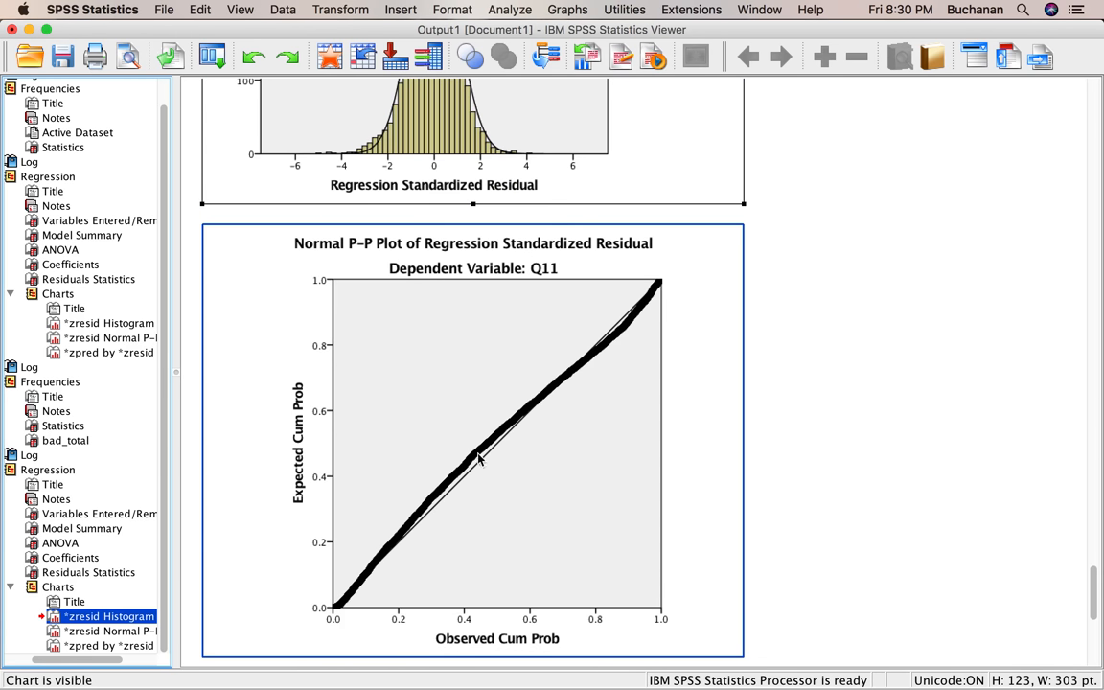
mouse_move(602, 259)
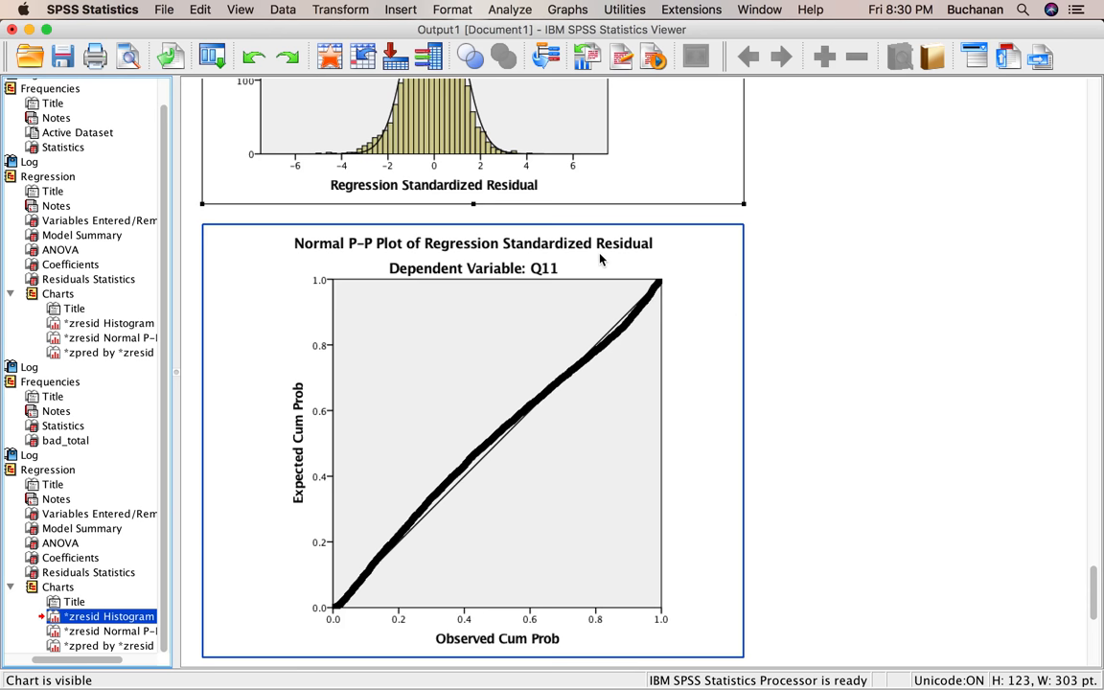
scroll(down, 3)
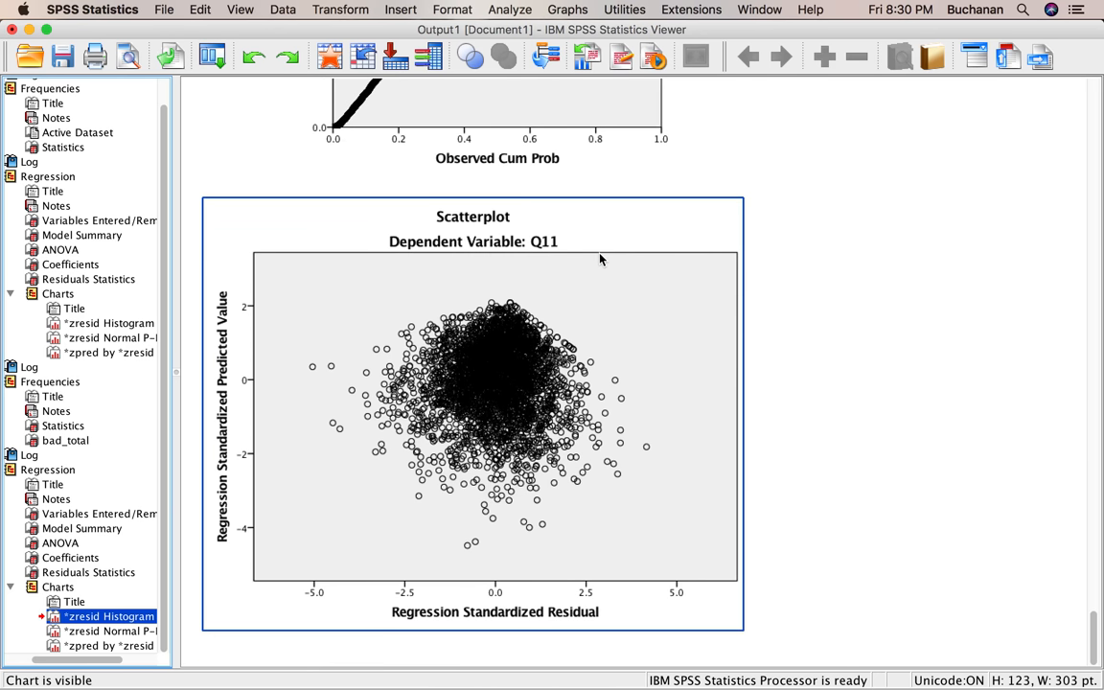
mouse_move(340, 374)
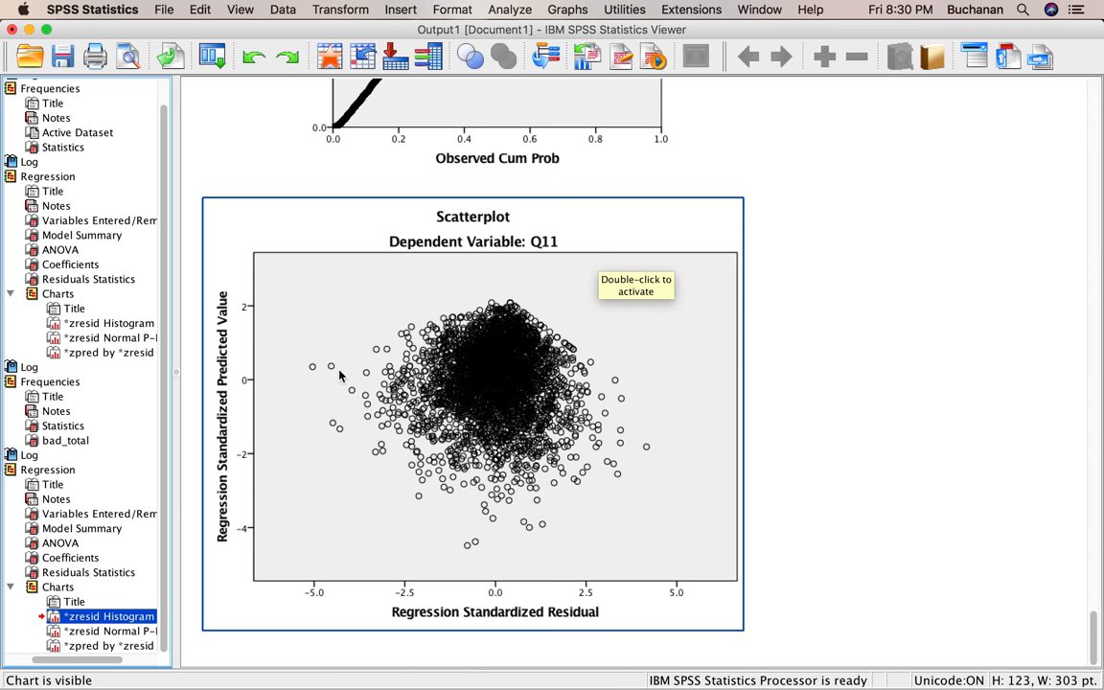
mouse_move(489, 564)
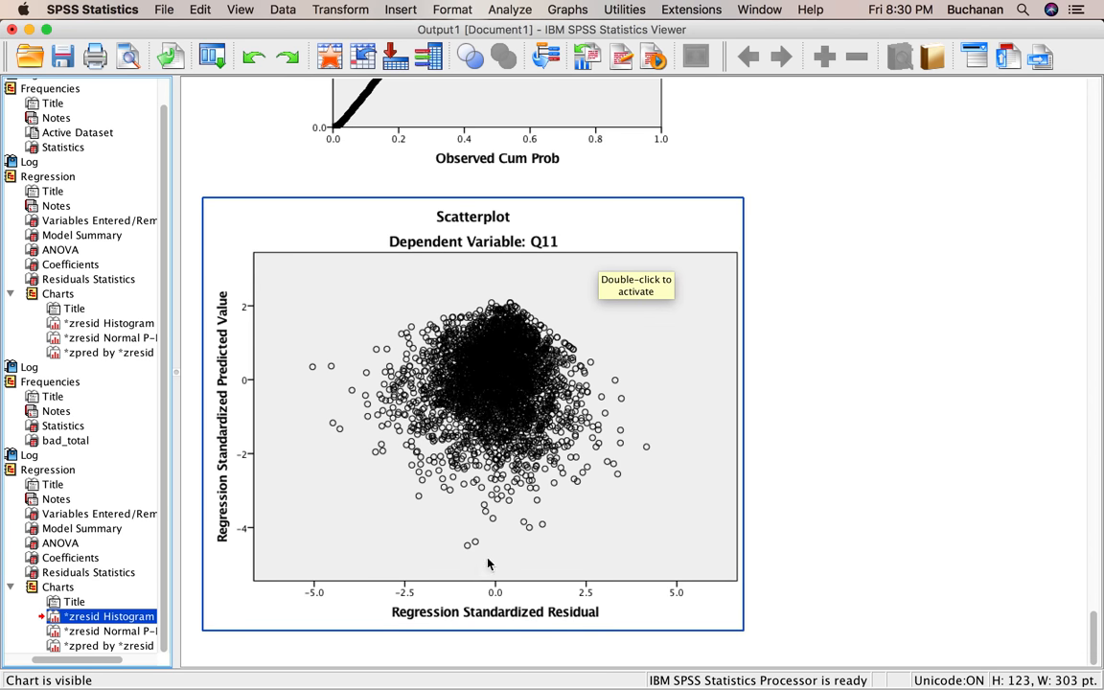
mouse_move(276, 367)
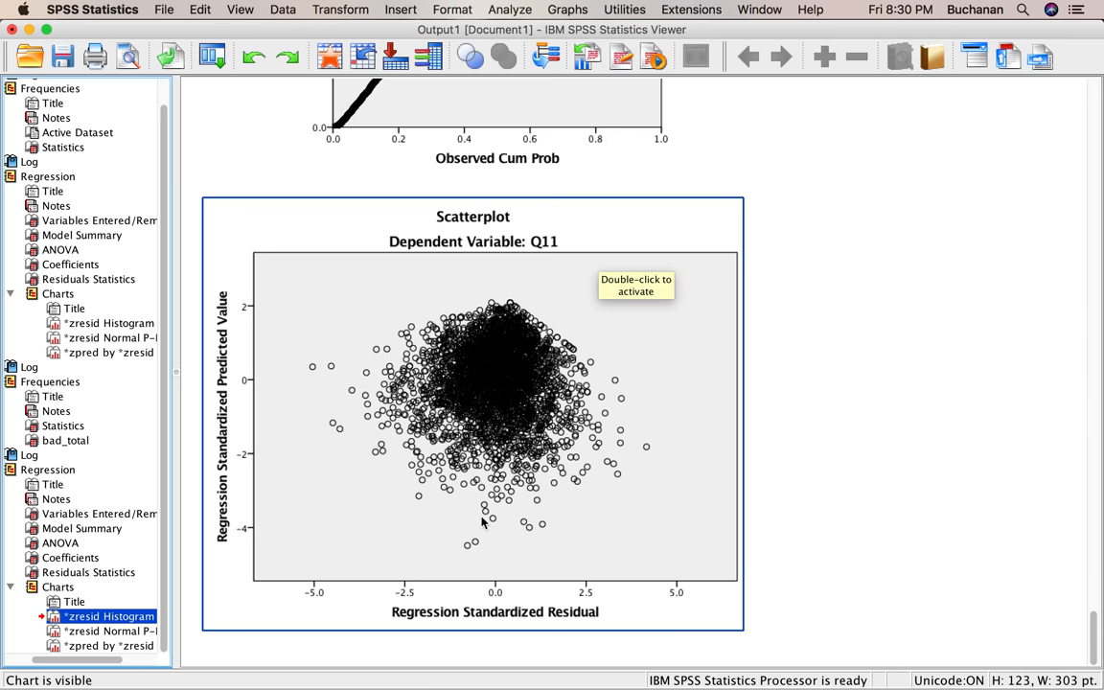
mouse_move(247, 449)
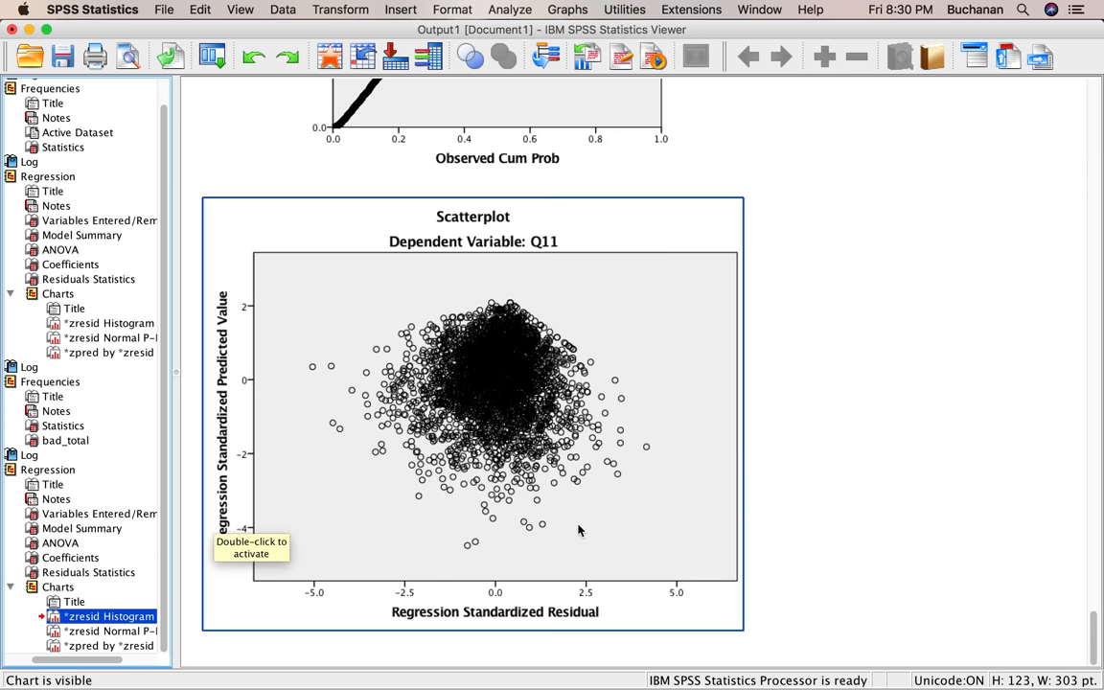
mouse_move(570, 497)
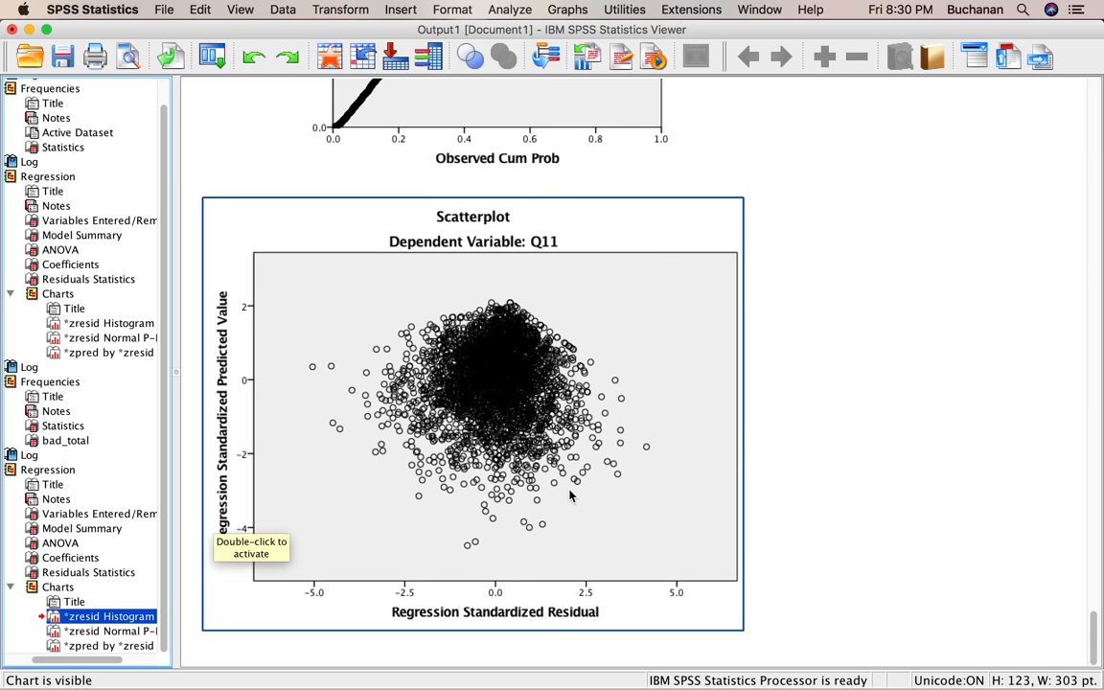
mouse_move(366, 441)
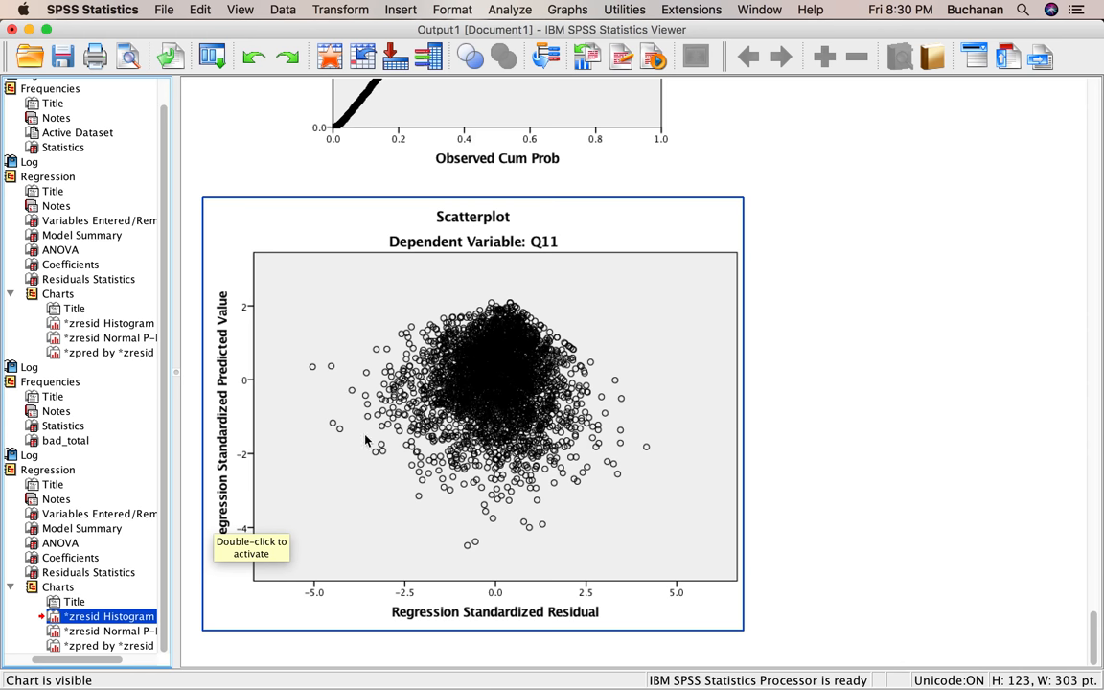
mouse_move(437, 271)
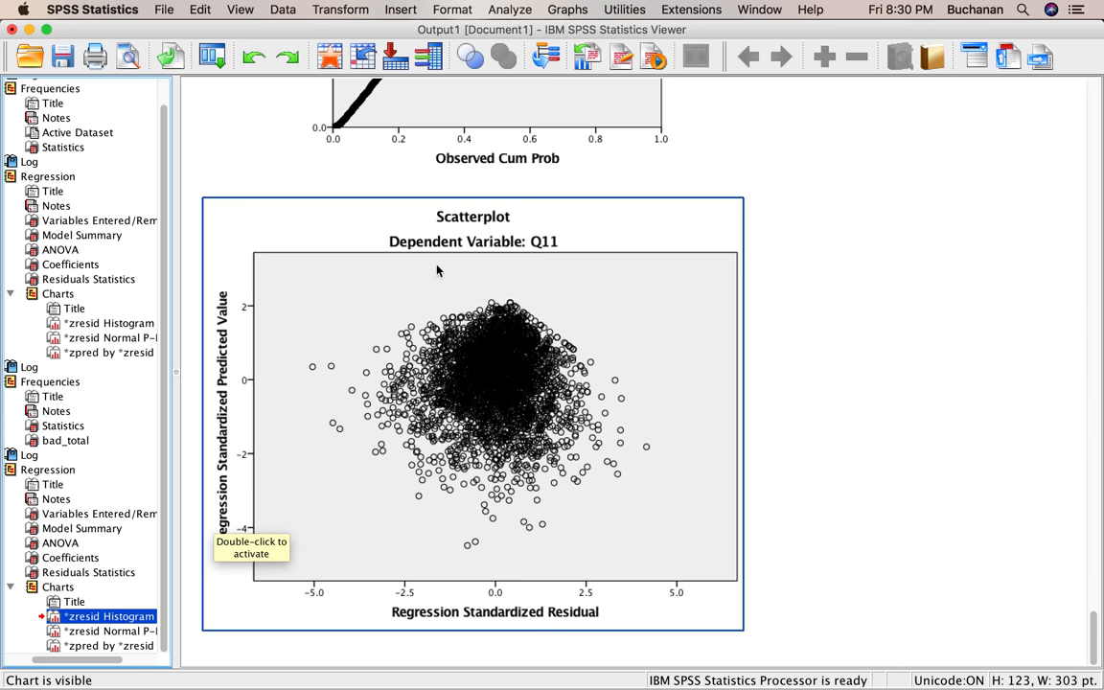
mouse_move(384, 441)
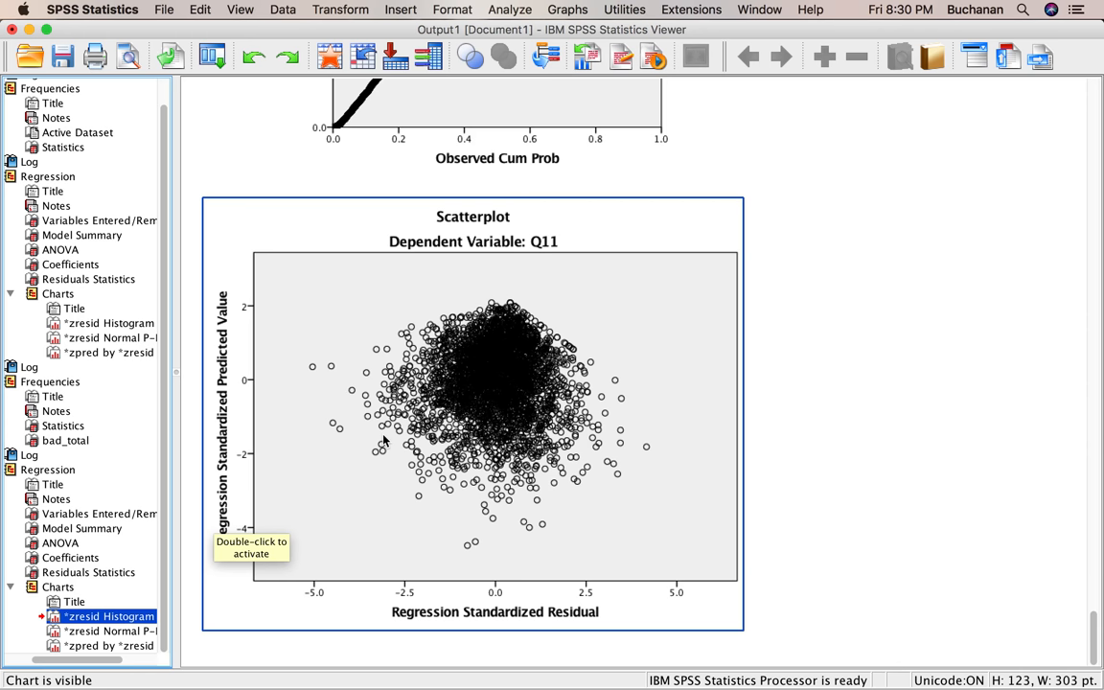
mouse_move(504, 372)
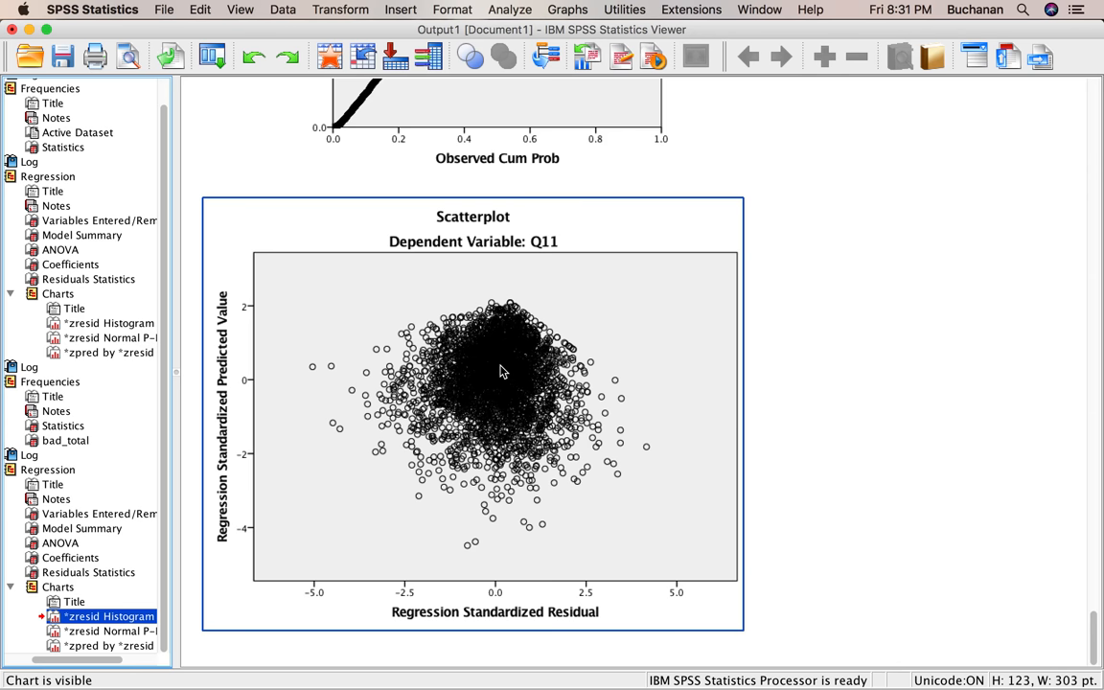
mouse_move(503, 470)
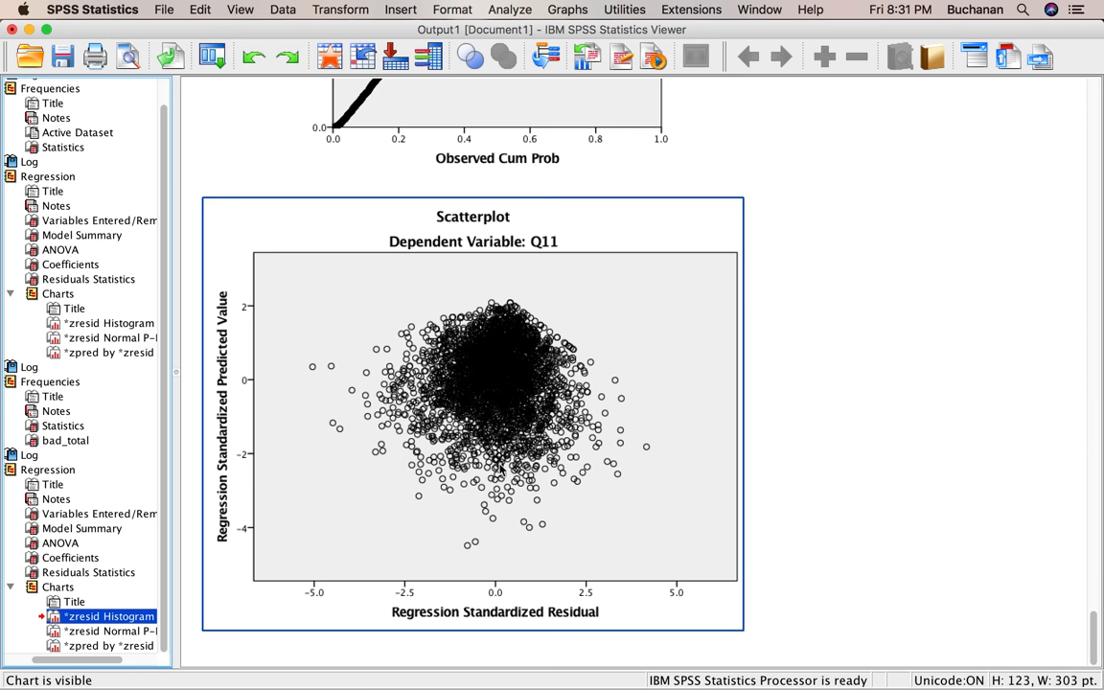
mouse_move(316, 653)
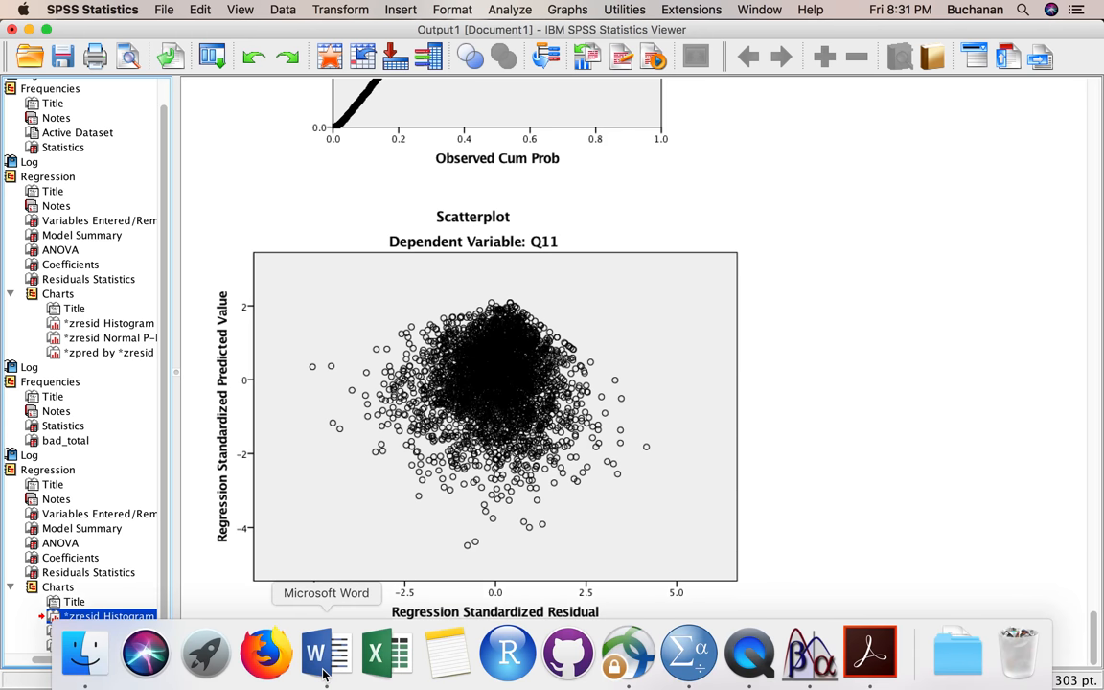
click(472, 412)
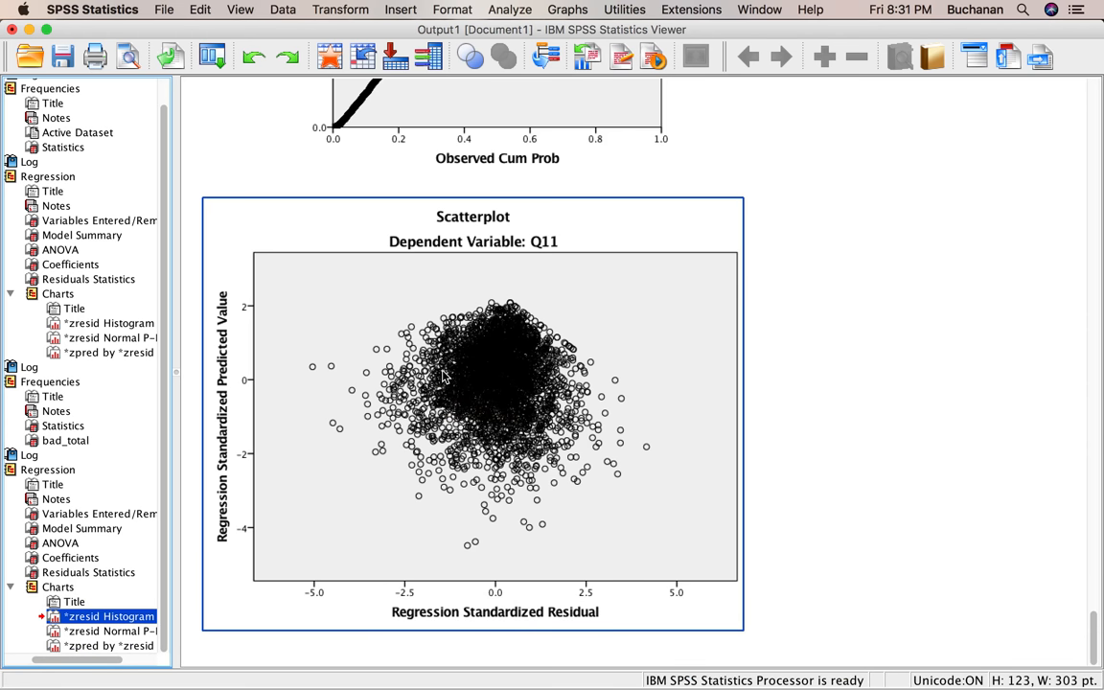
click(391, 167)
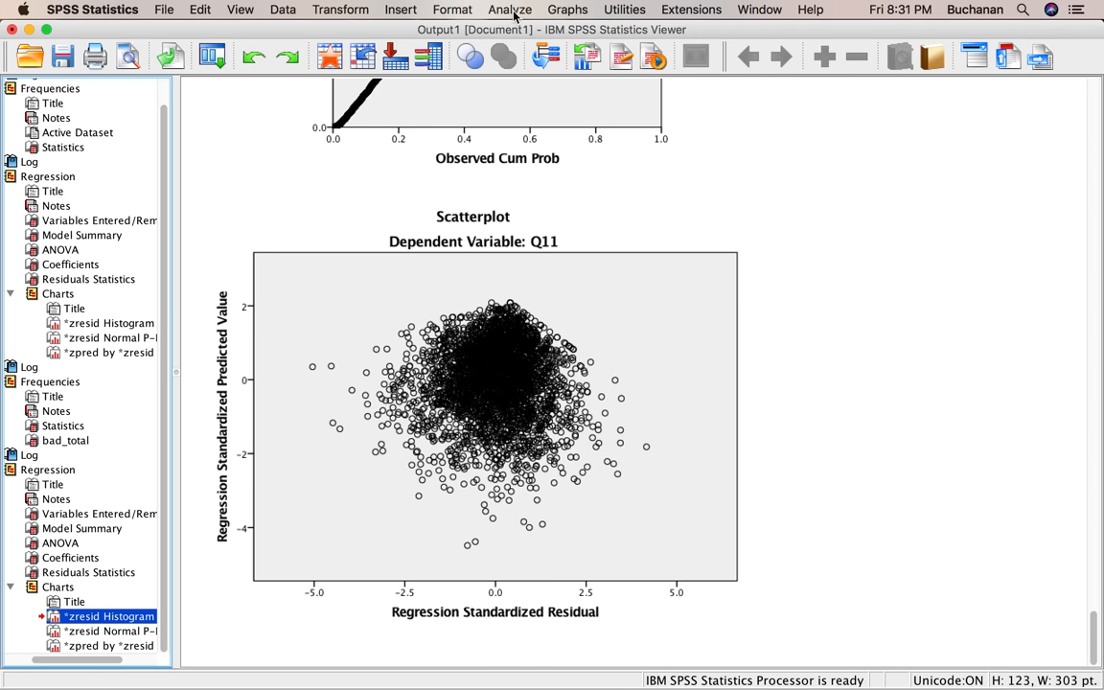
- Start a PROCESS analysis with model number 6, checking variable roles in mediation2
click(509, 10)
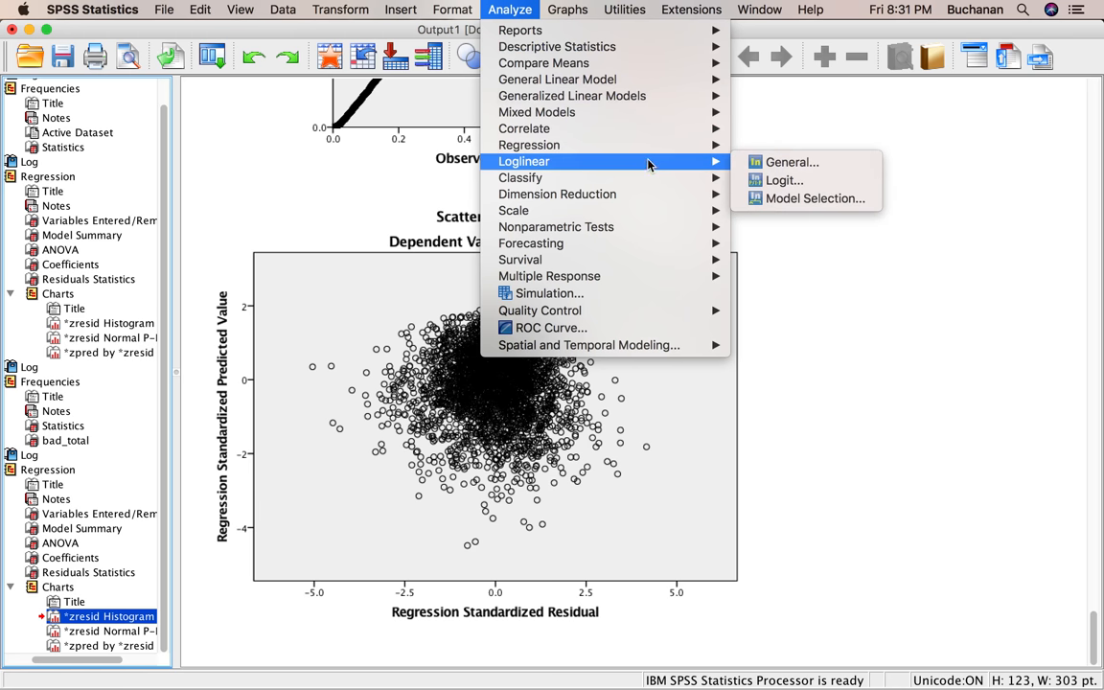
mouse_move(529, 145)
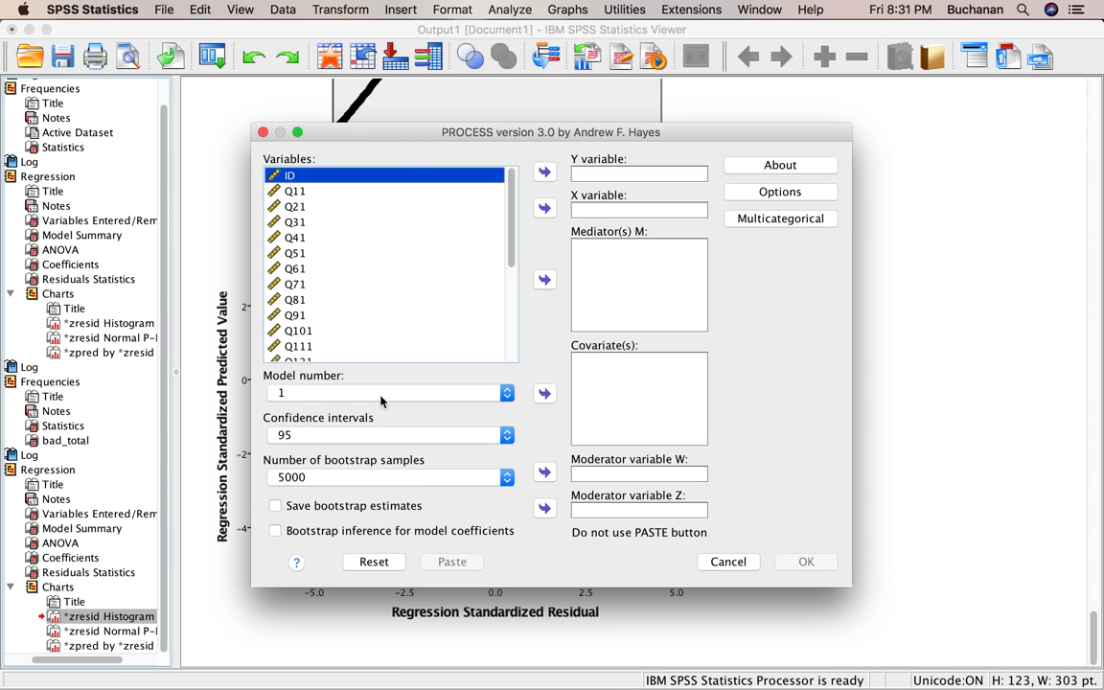
click(507, 393)
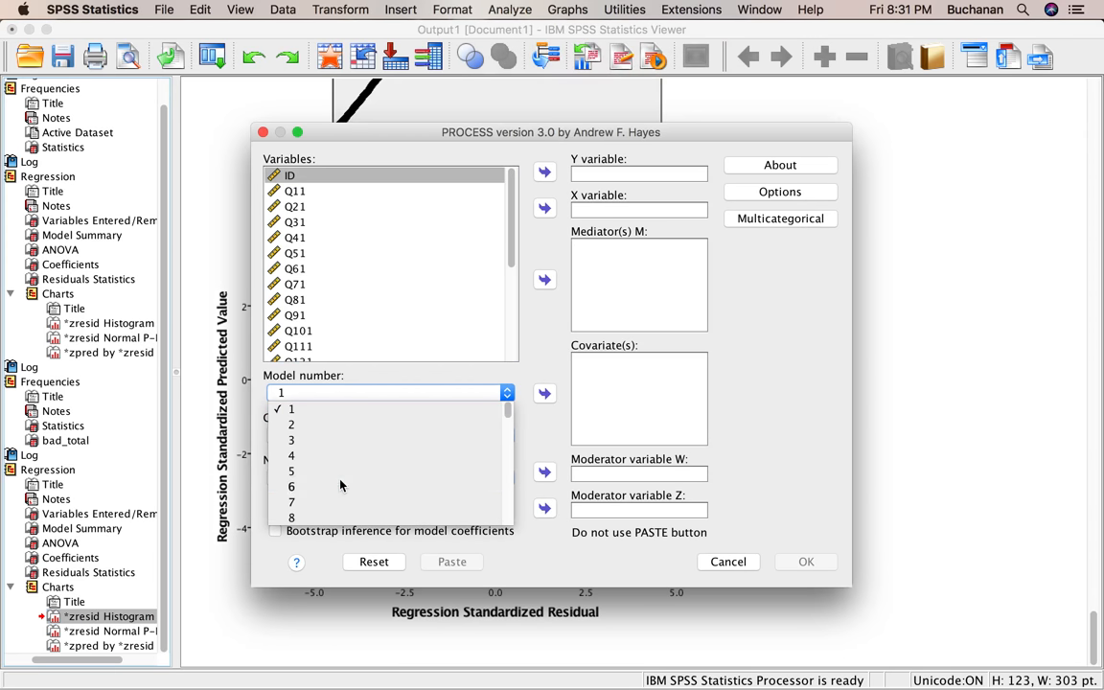
click(291, 486)
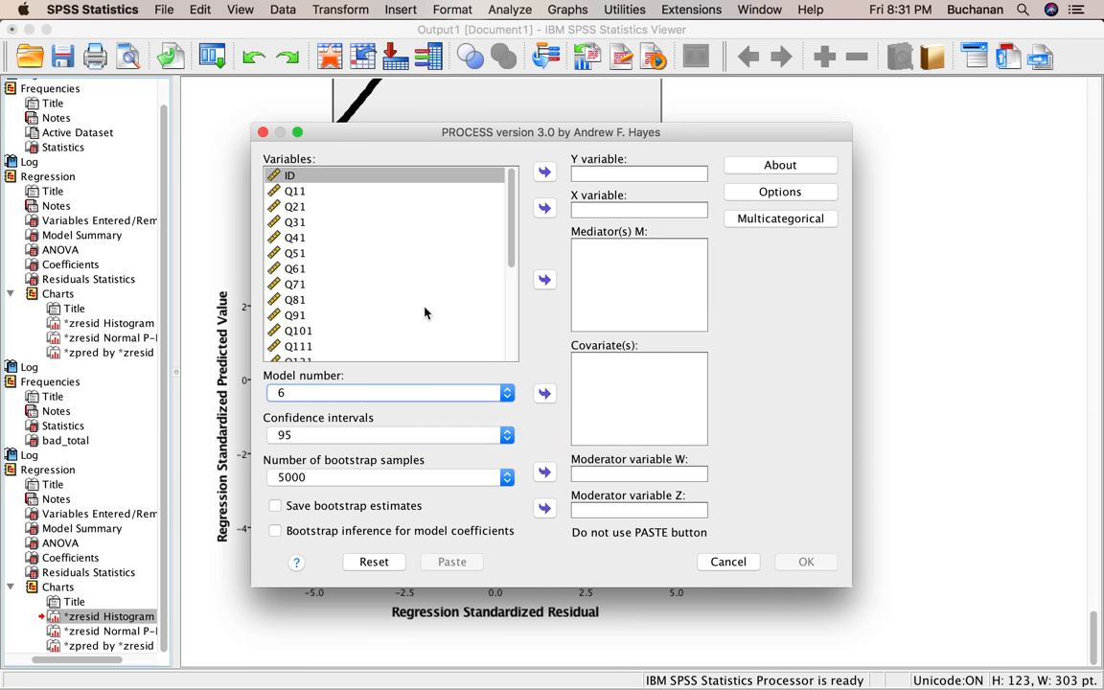
click(295, 191)
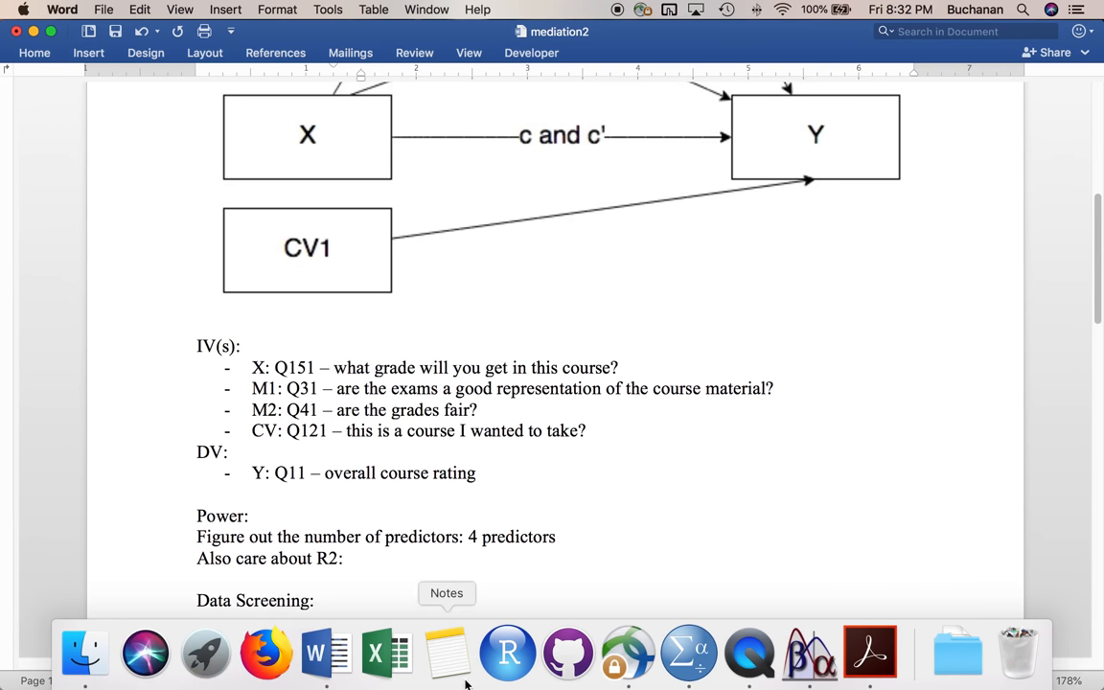
click(688, 653)
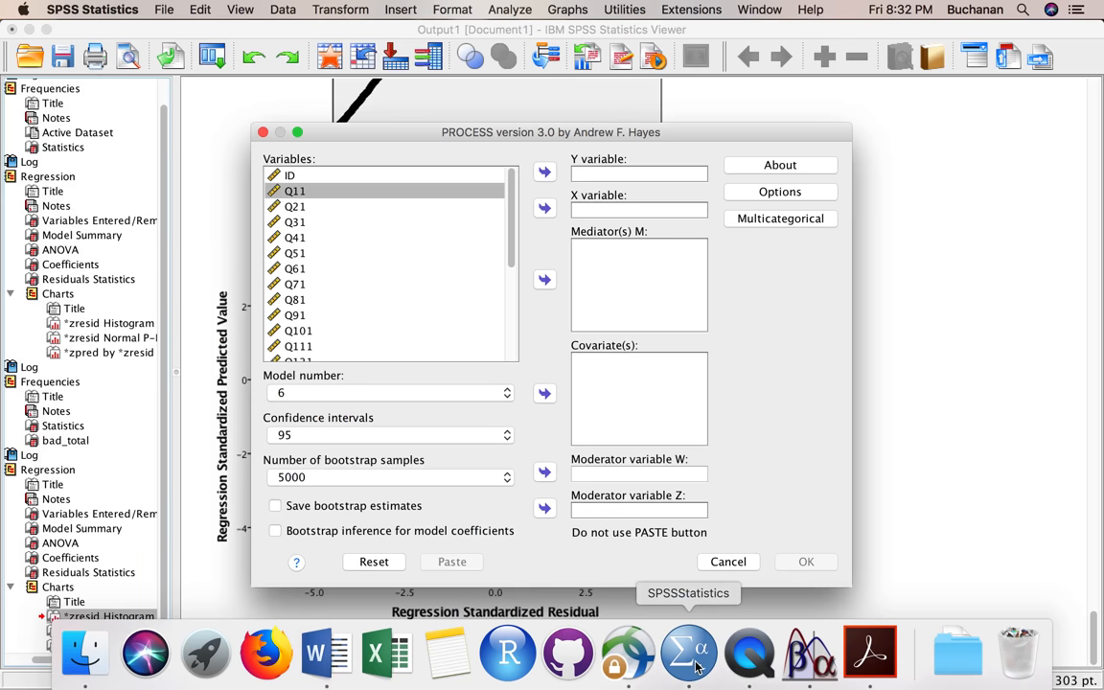
- Assign Q11 as Y, Q151 as X, Q31 and Q41 as mediators, Q121 as covariate
click(545, 172)
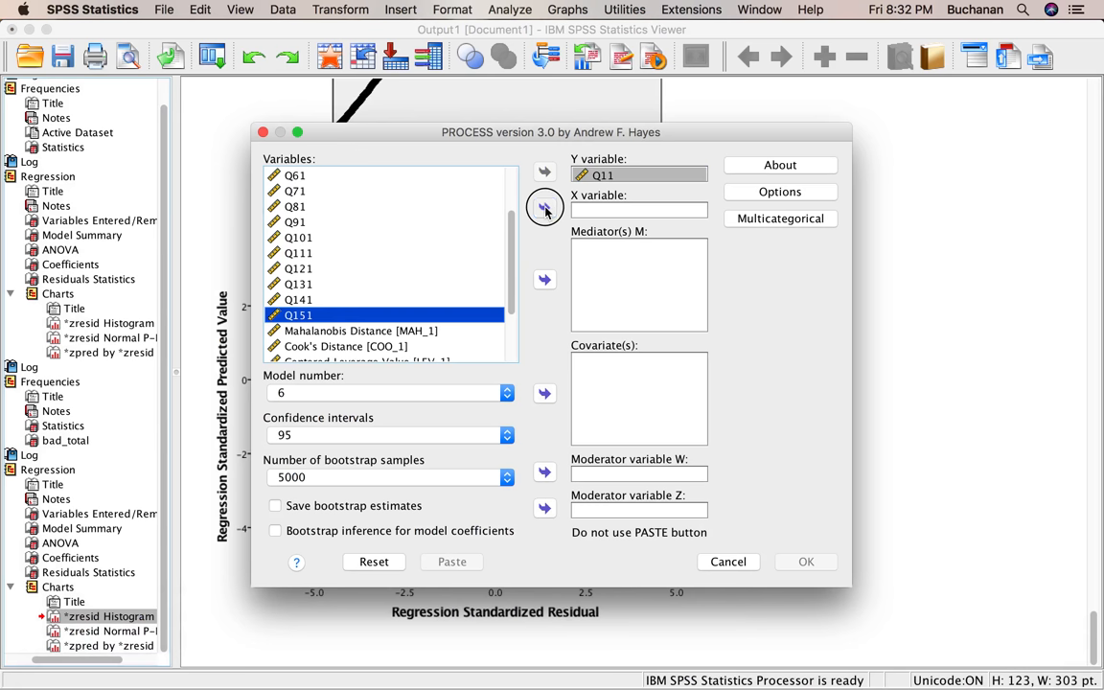
click(545, 208)
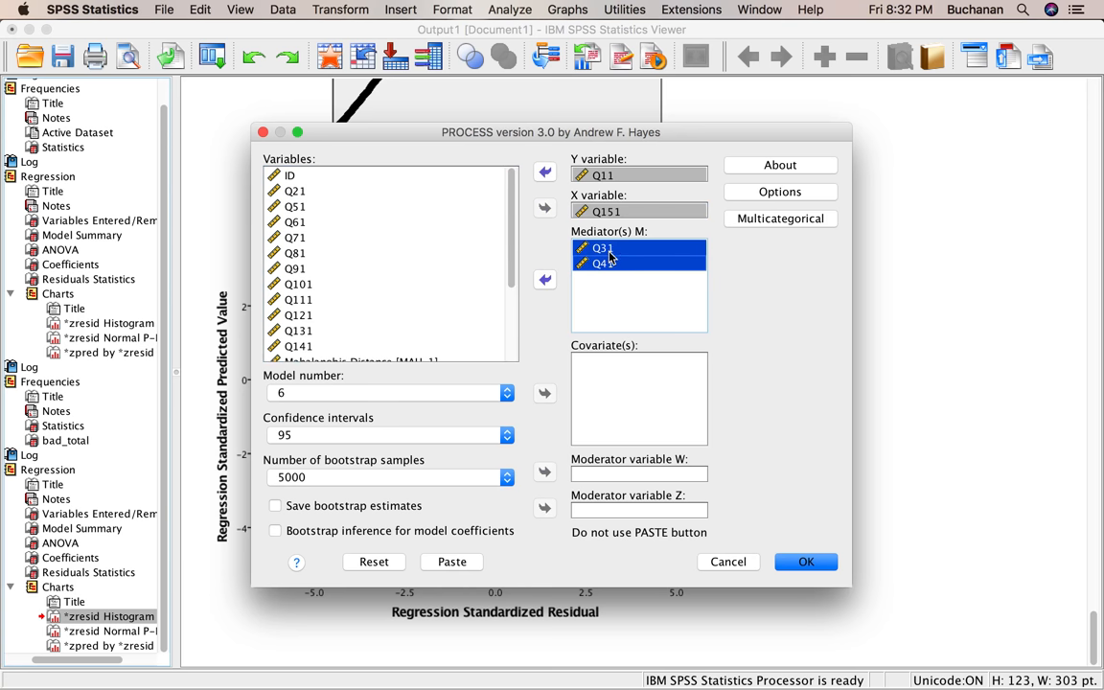
mouse_move(621, 240)
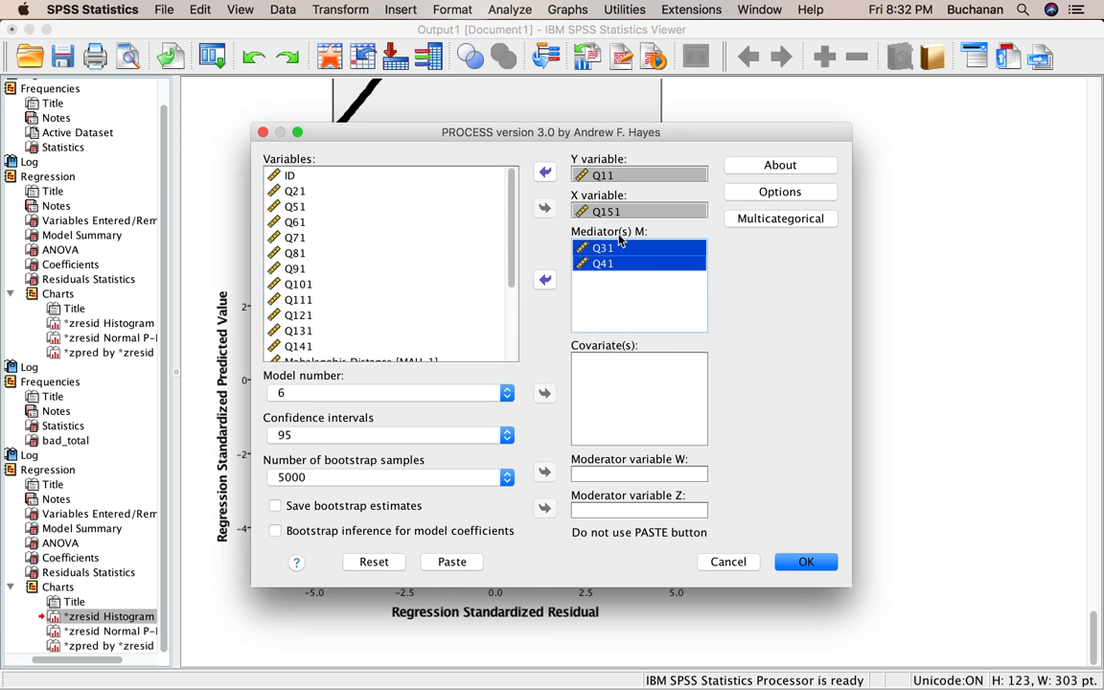
click(603, 263)
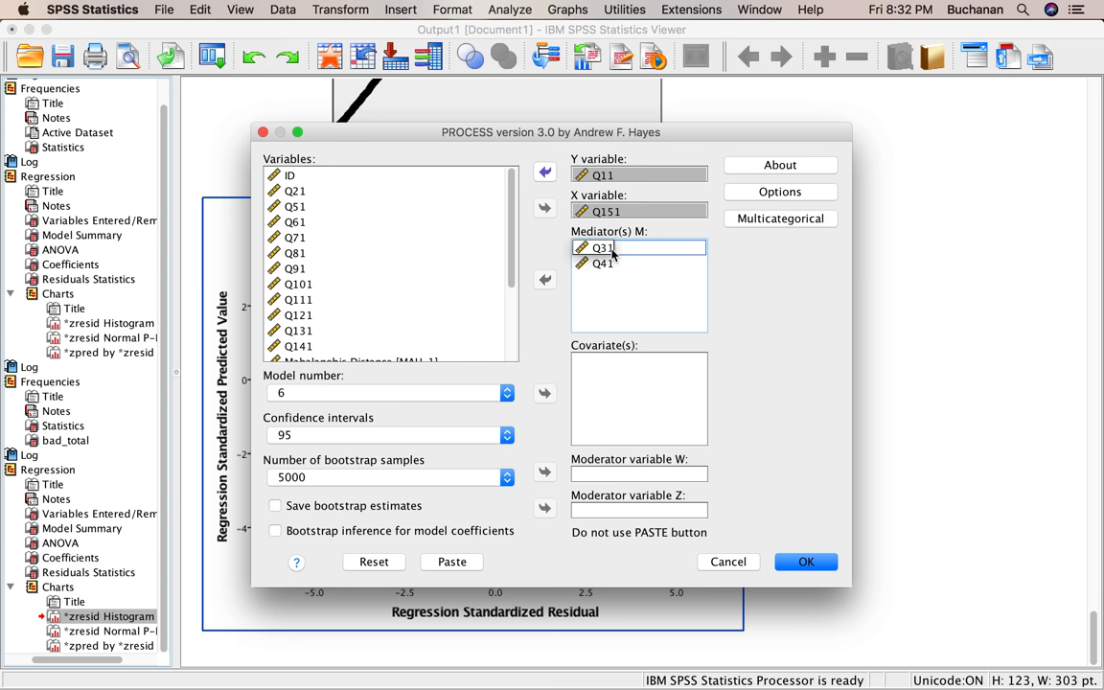
click(603, 248)
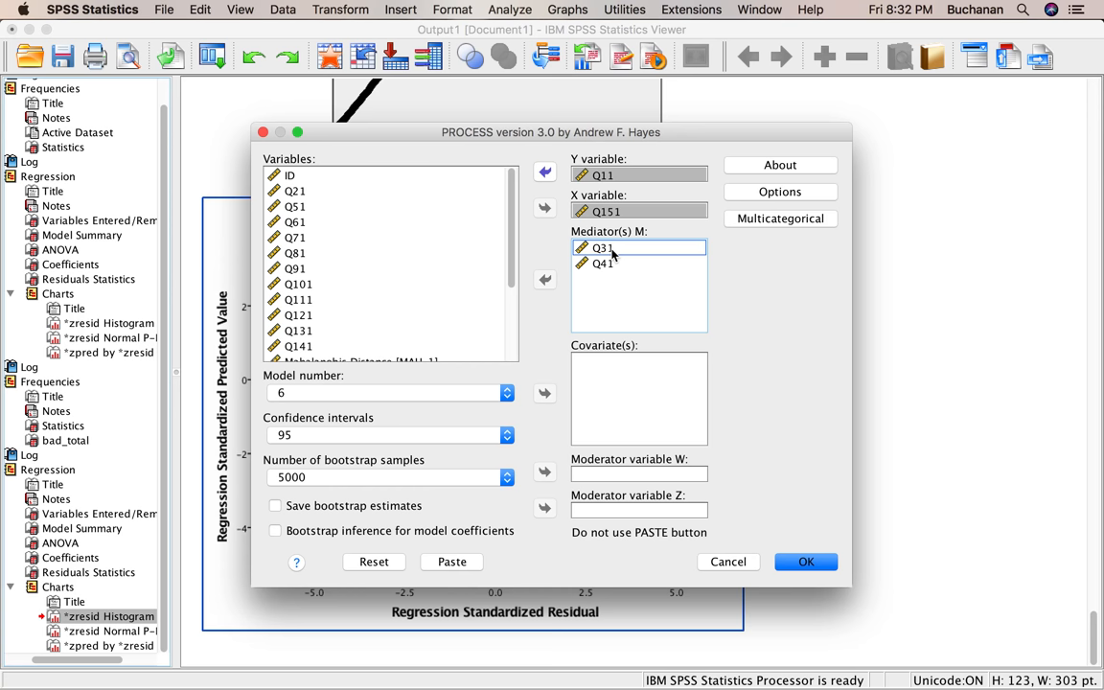
mouse_move(598, 245)
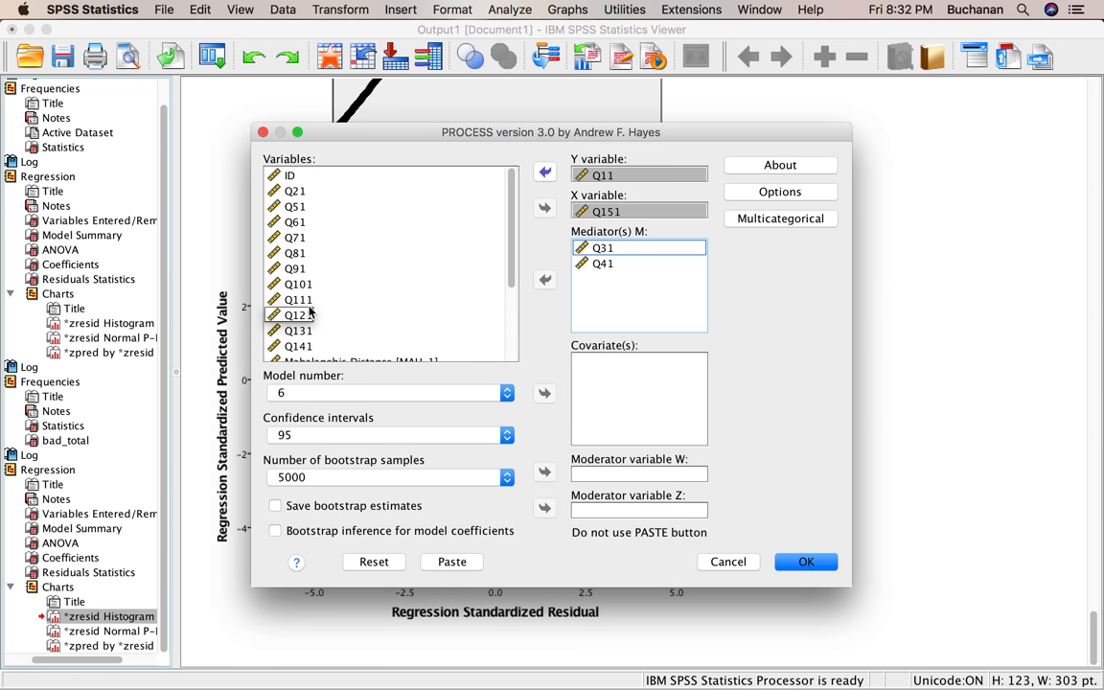
click(298, 315)
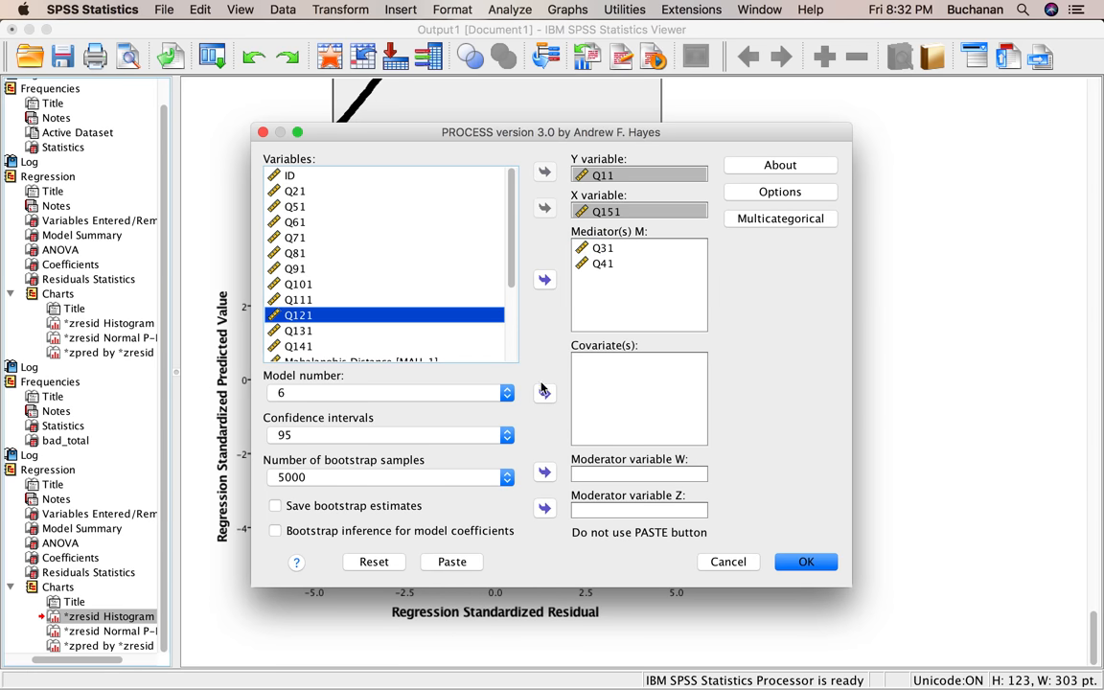
mouse_move(548, 395)
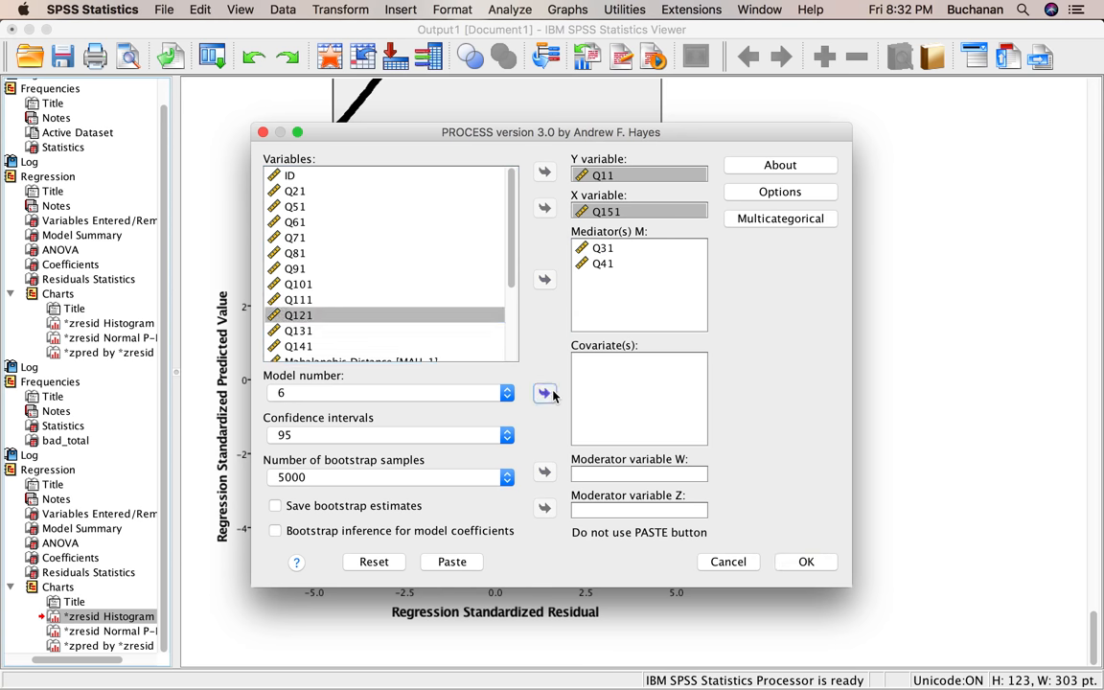
click(544, 393)
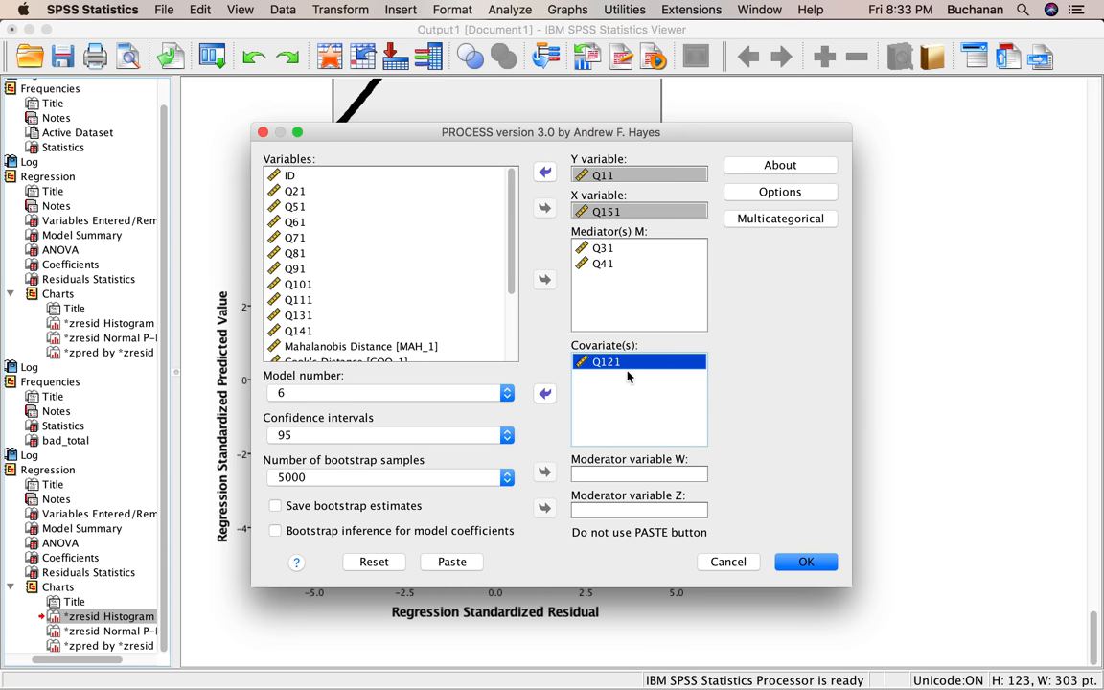
click(780, 191)
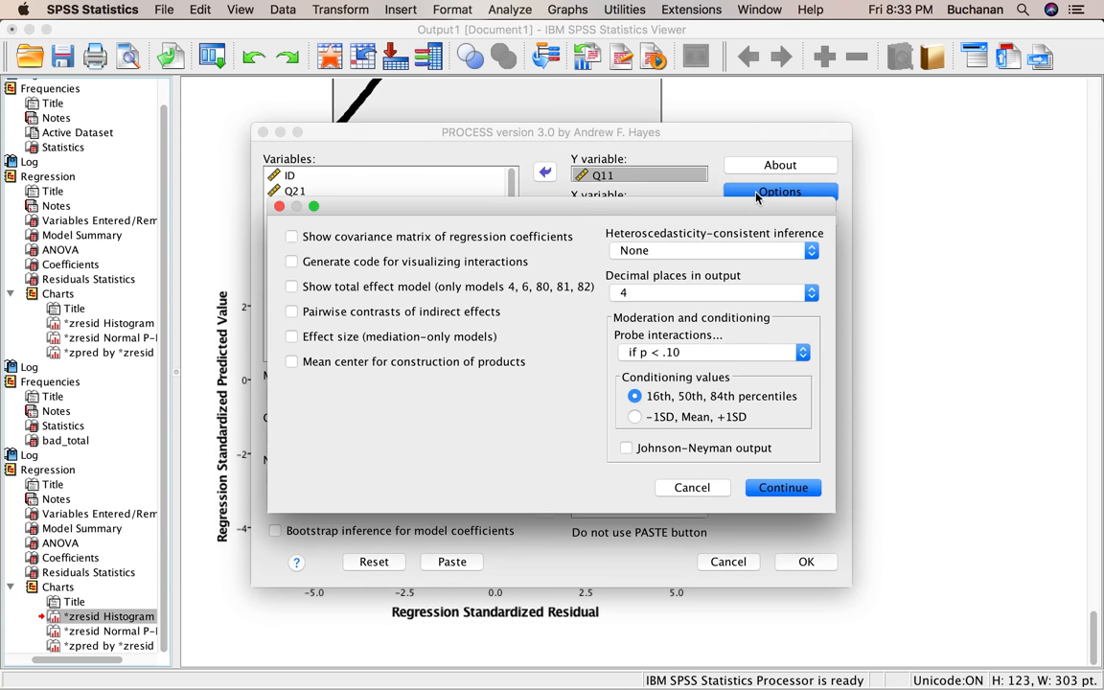
- Request the total effect model and HC0 robust standard errors in PROCESS options
click(291, 287)
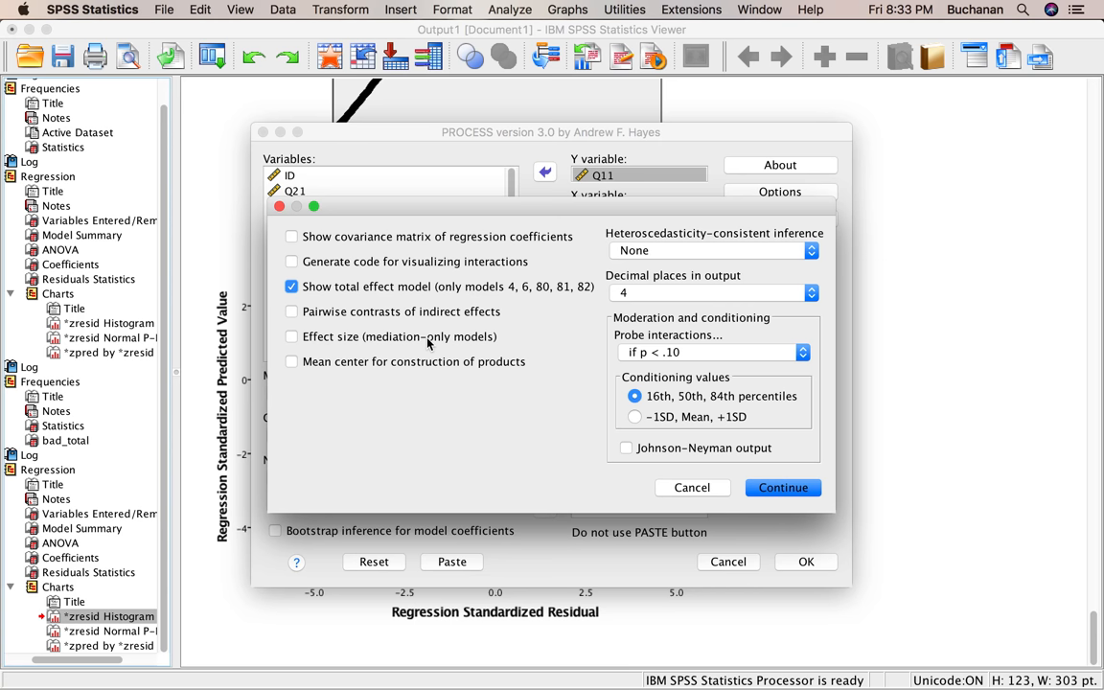
click(713, 250)
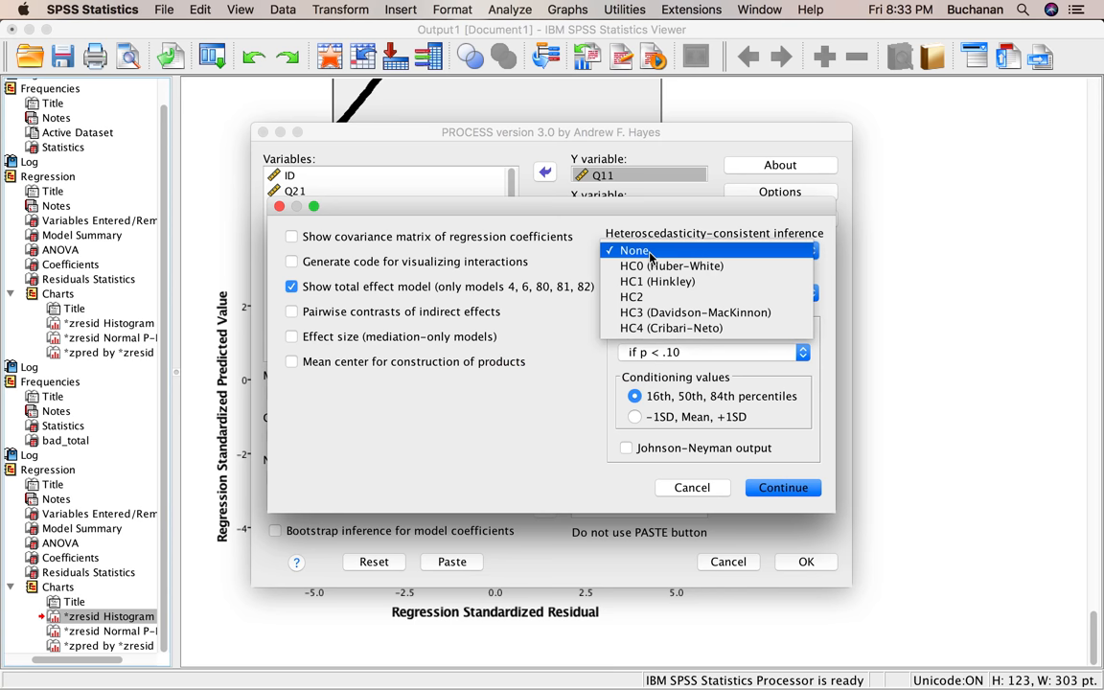
mouse_move(656, 265)
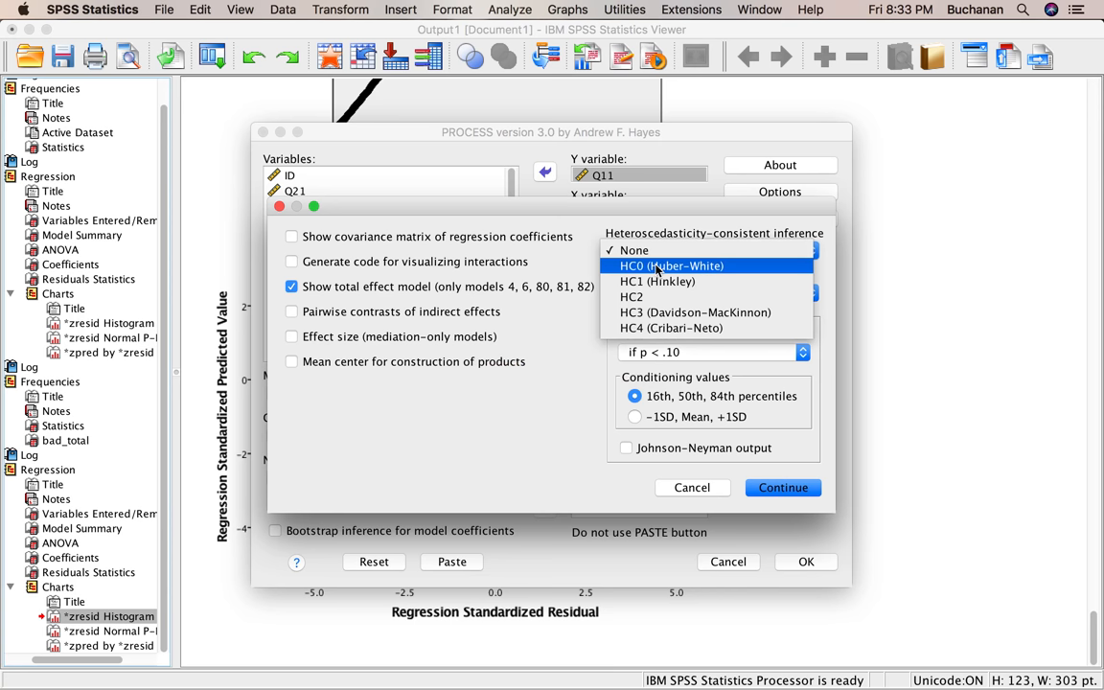
click(672, 265)
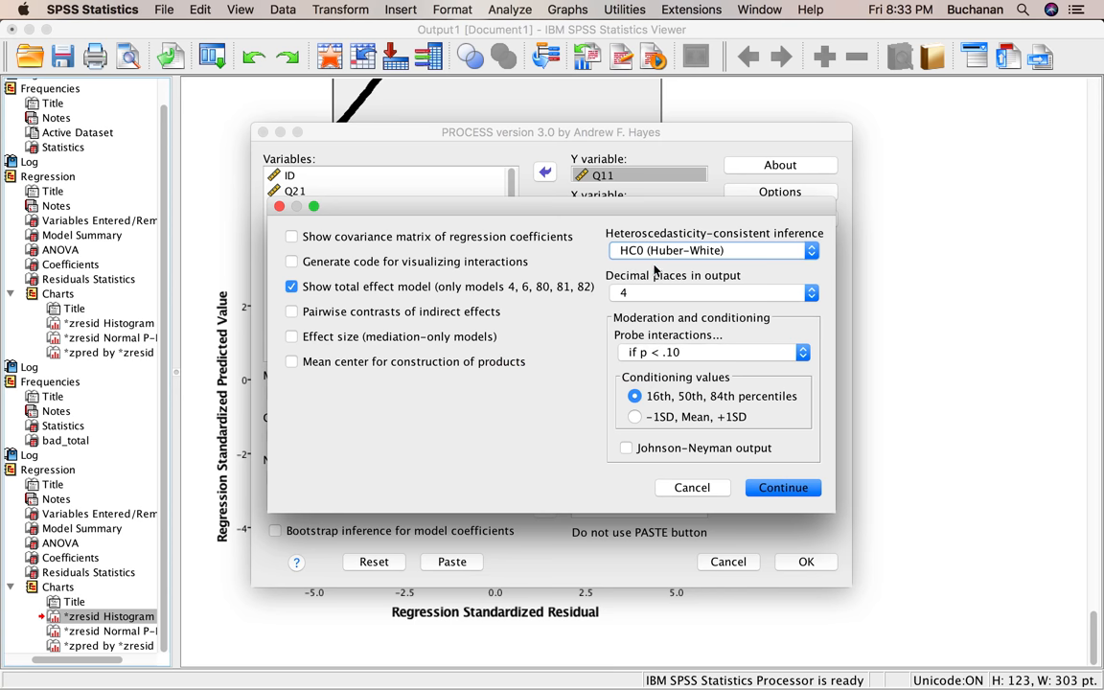
mouse_move(606, 343)
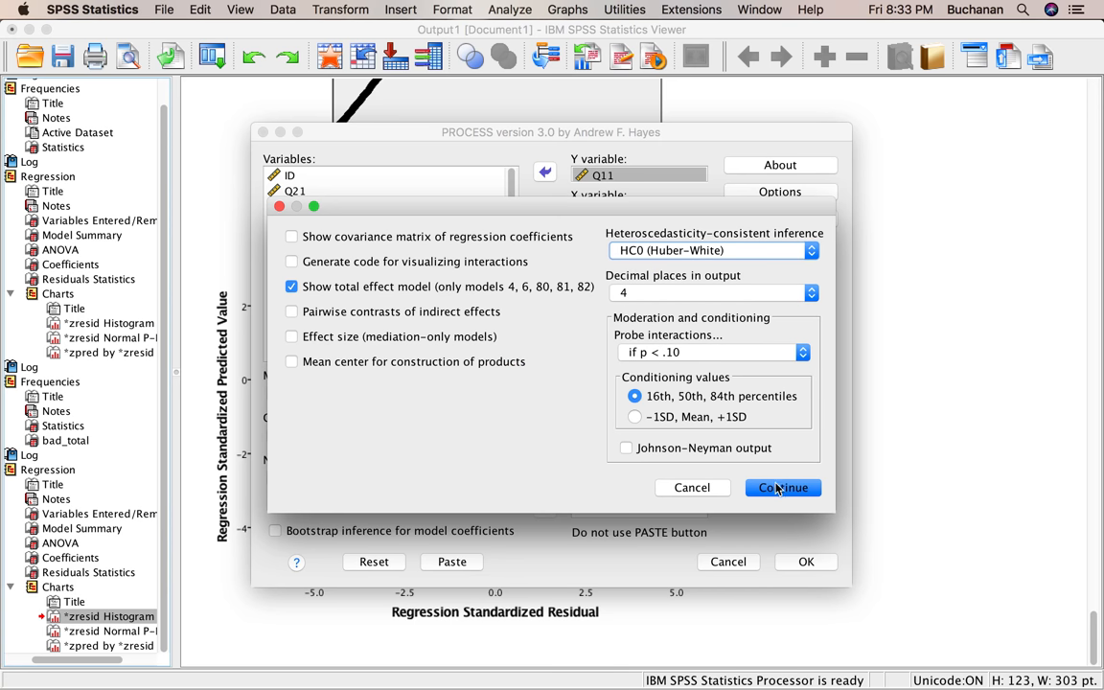
click(783, 488)
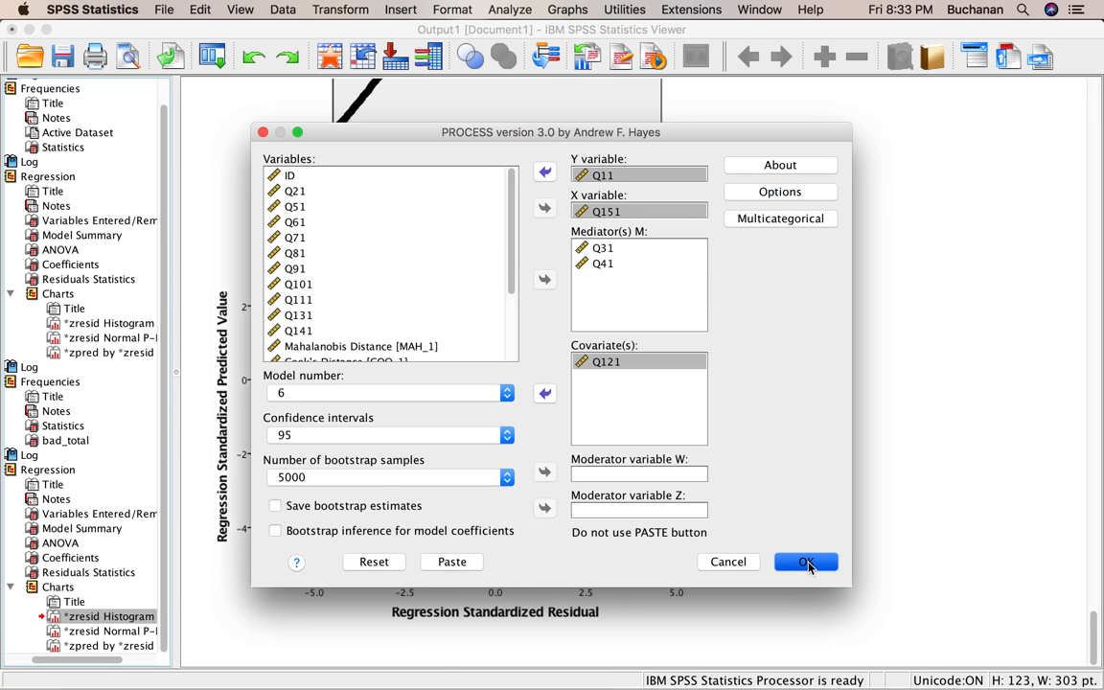
- Run PROCESS model 6 and select its text output block in the Viewer
click(805, 561)
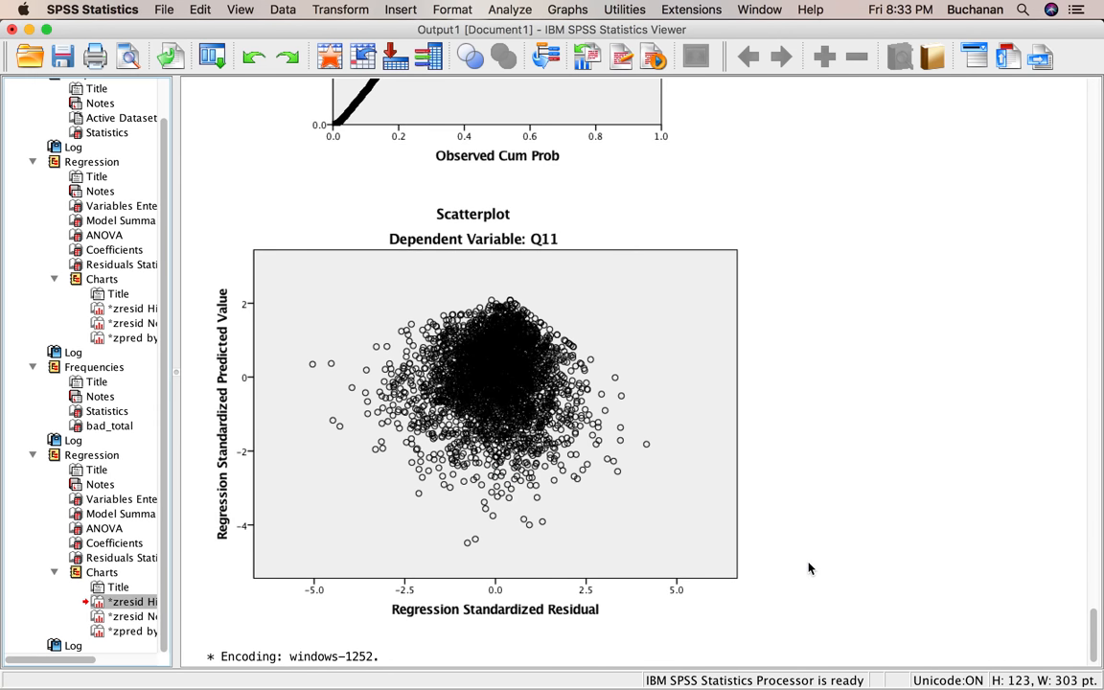
click(134, 602)
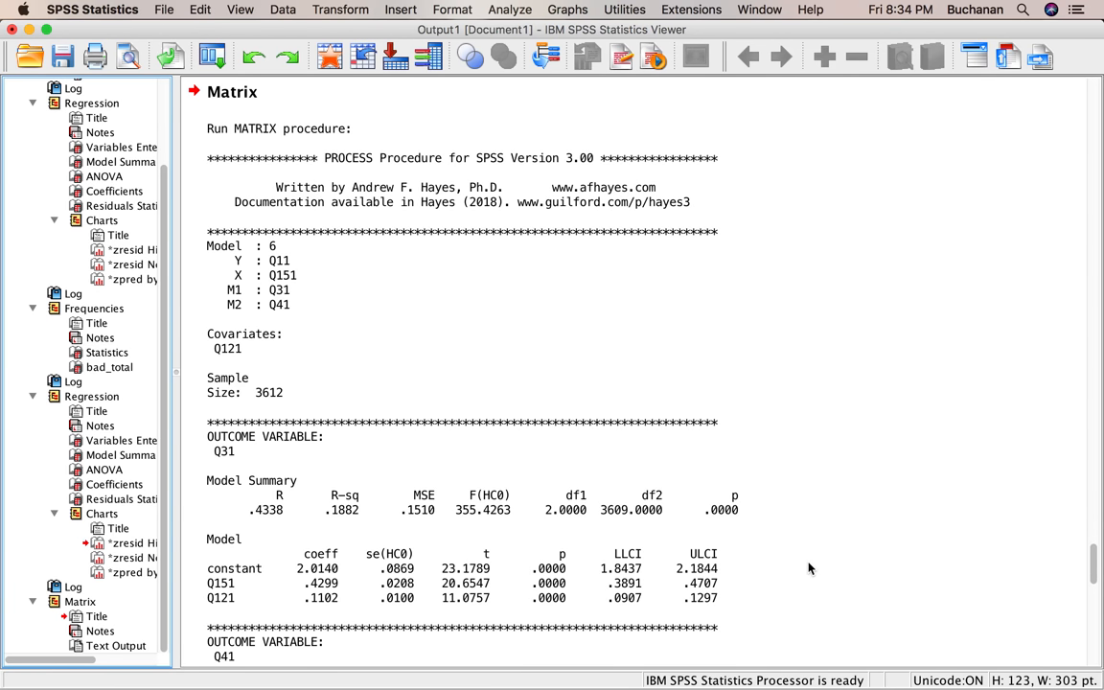
click(578, 380)
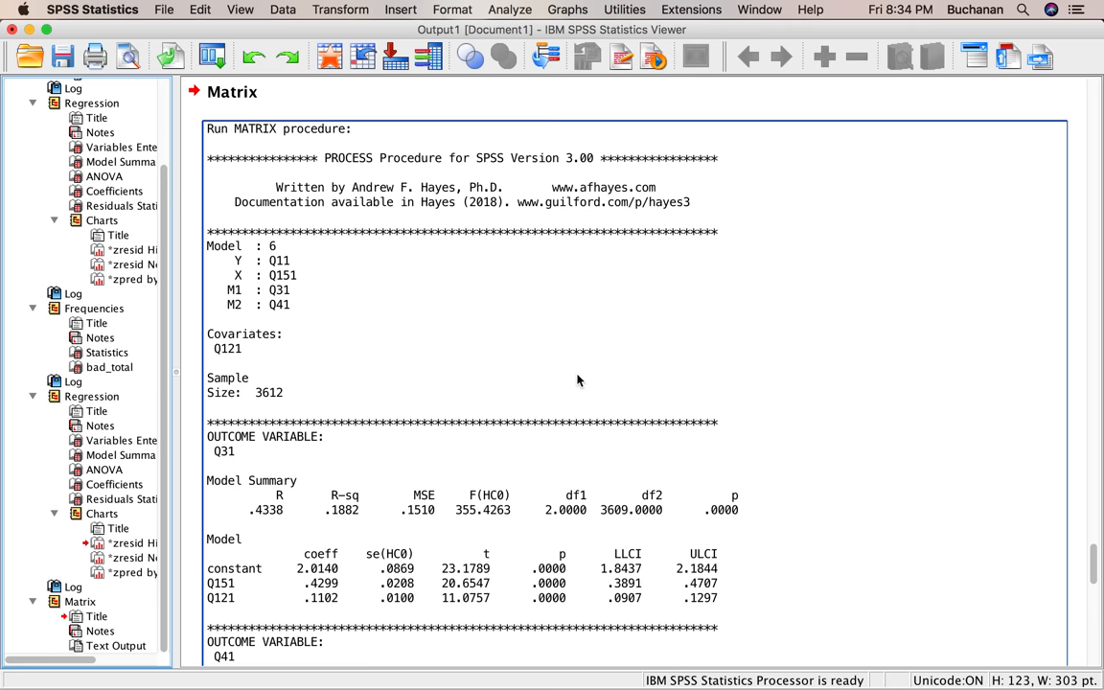
scroll(down, 3)
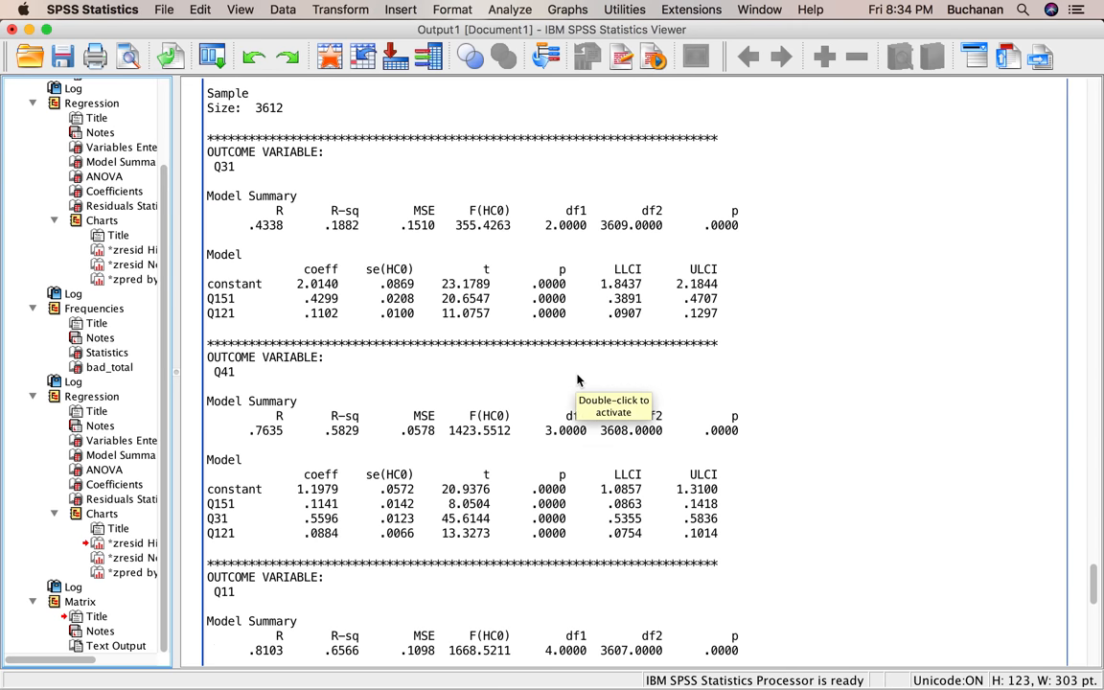
scroll(down, 3)
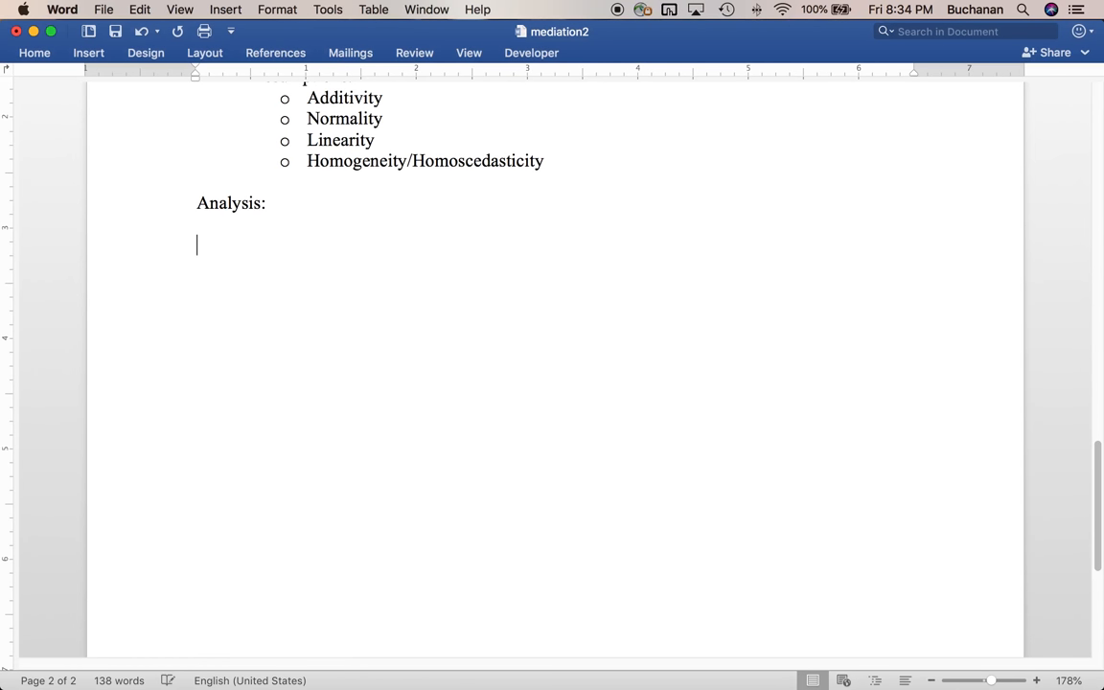
- Paste the PROCESS model 6 output under 'Analysis:' in mediation2 and scroll through it
click(139, 8)
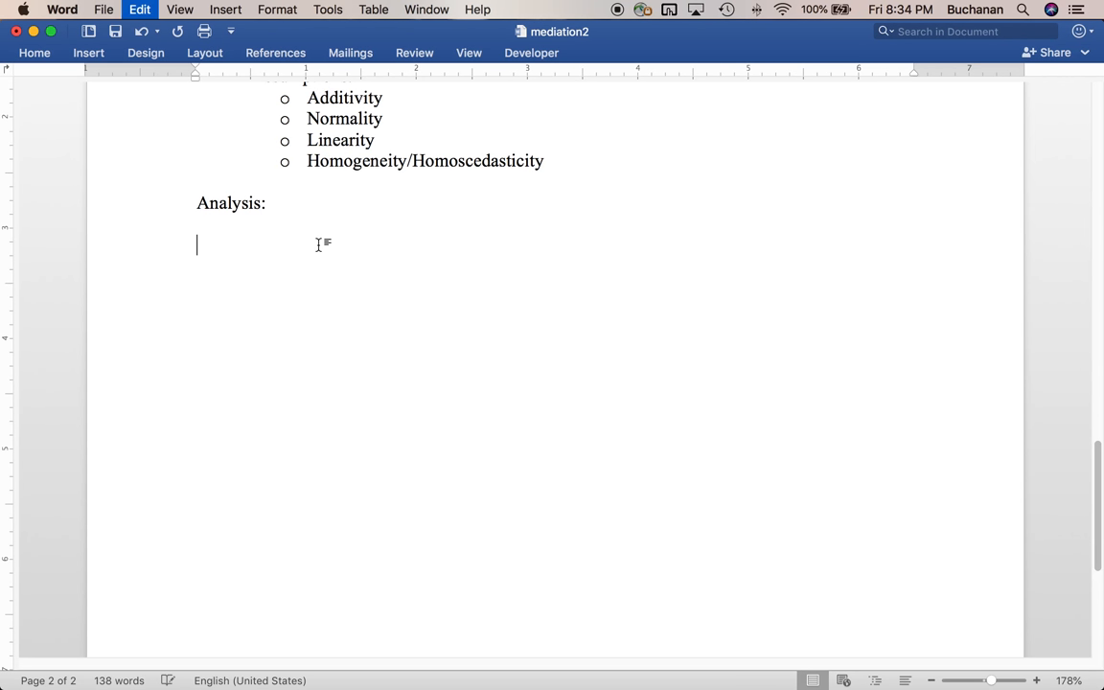
scroll(down, 3)
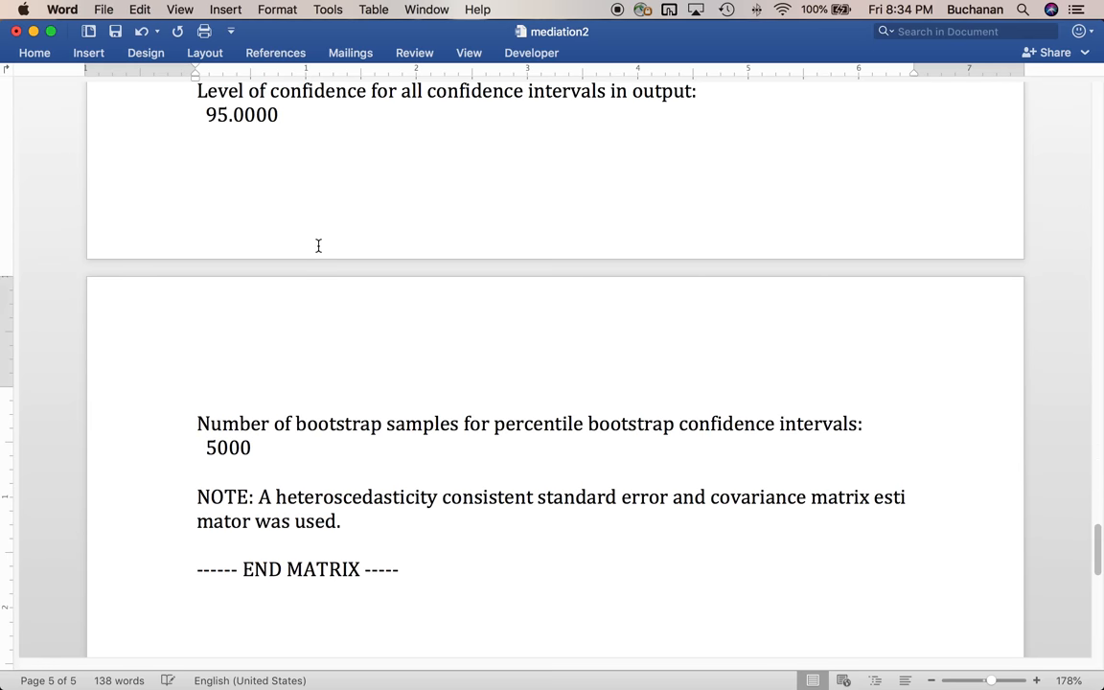
scroll(down, 3)
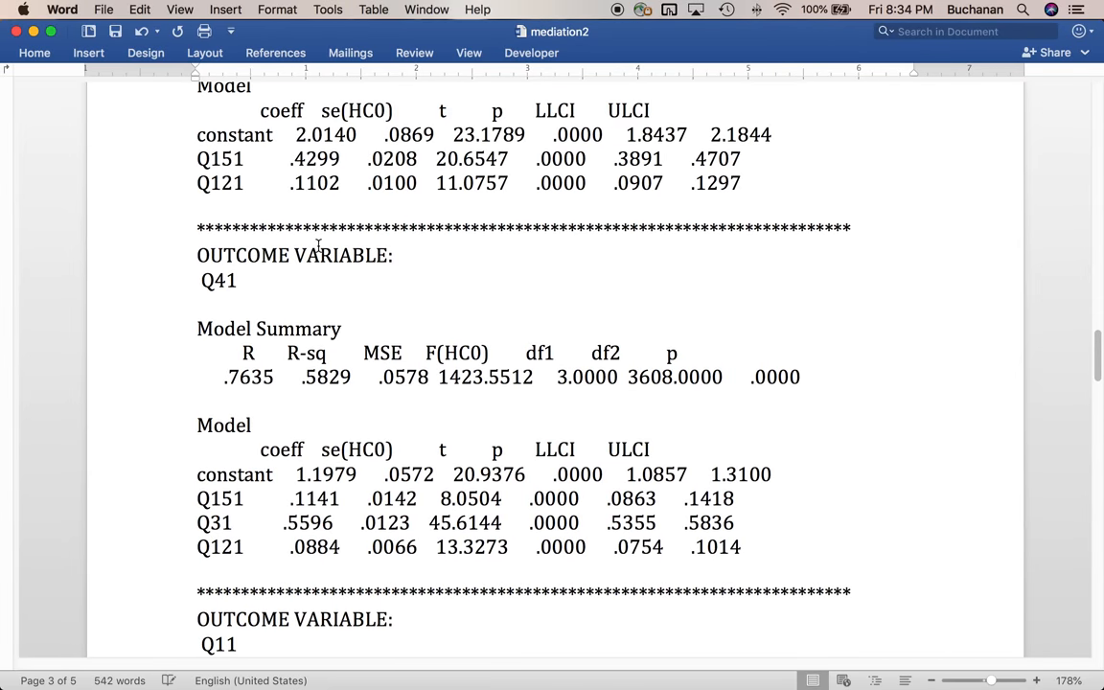
scroll(down, 3)
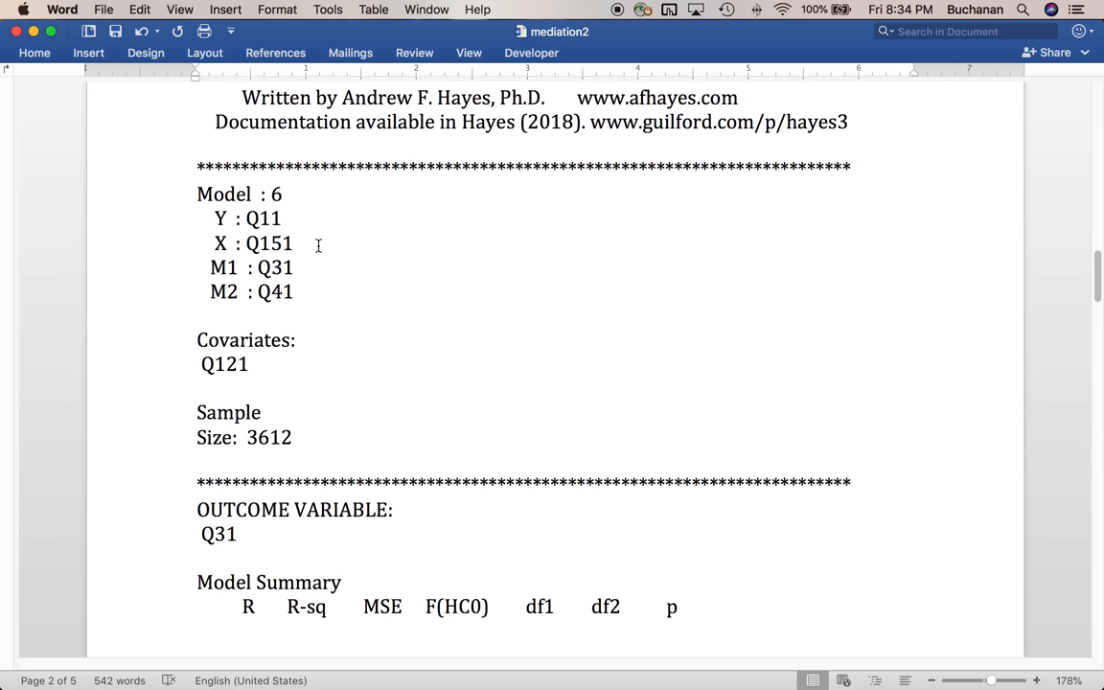
mouse_move(504, 303)
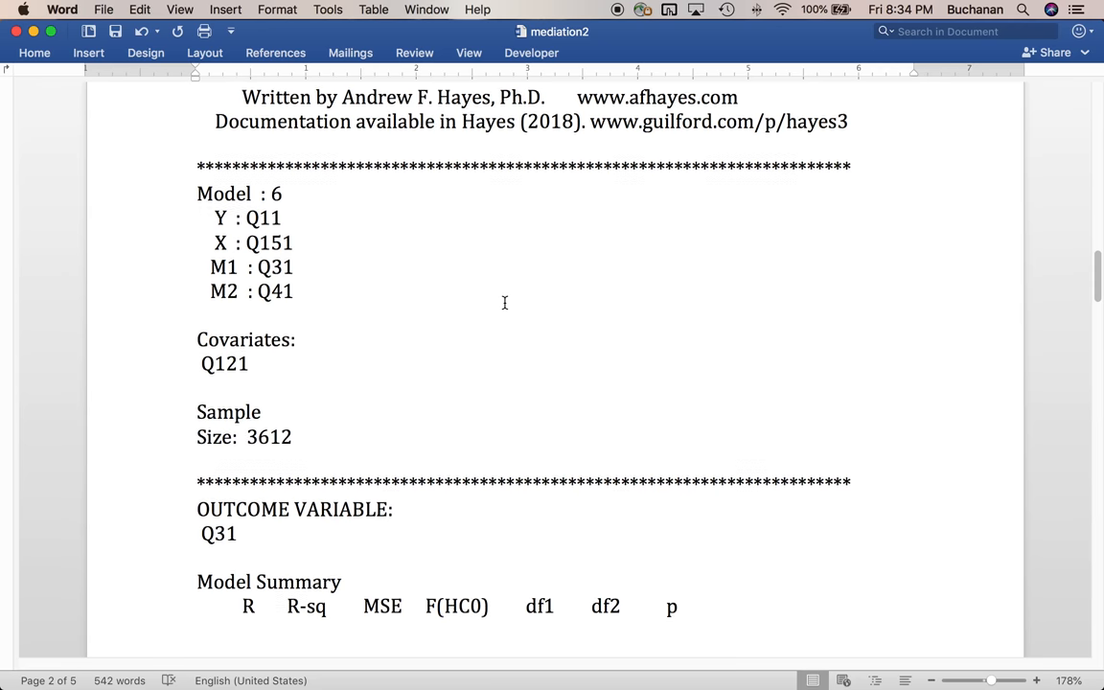
scroll(down, 3)
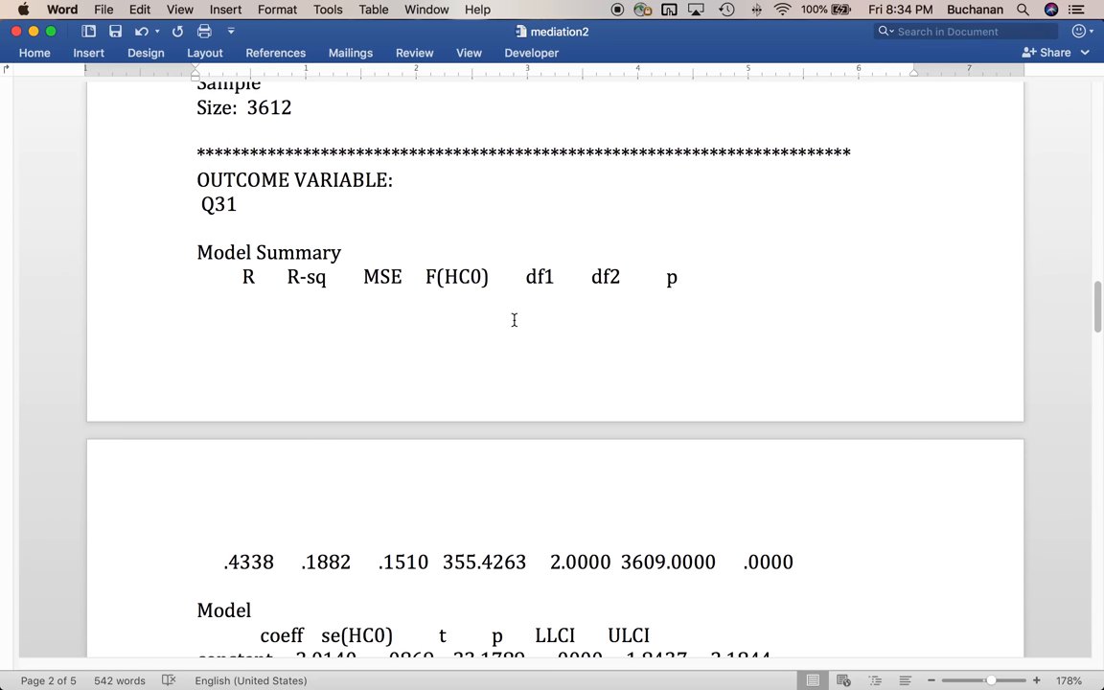
scroll(down, 3)
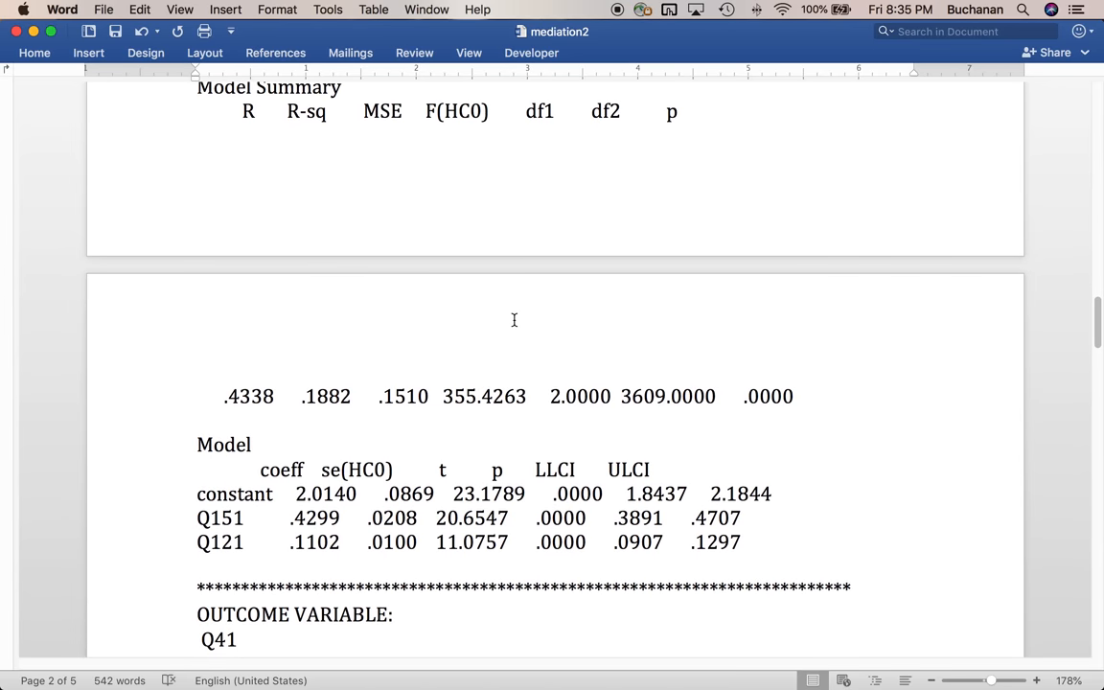
scroll(down, 3)
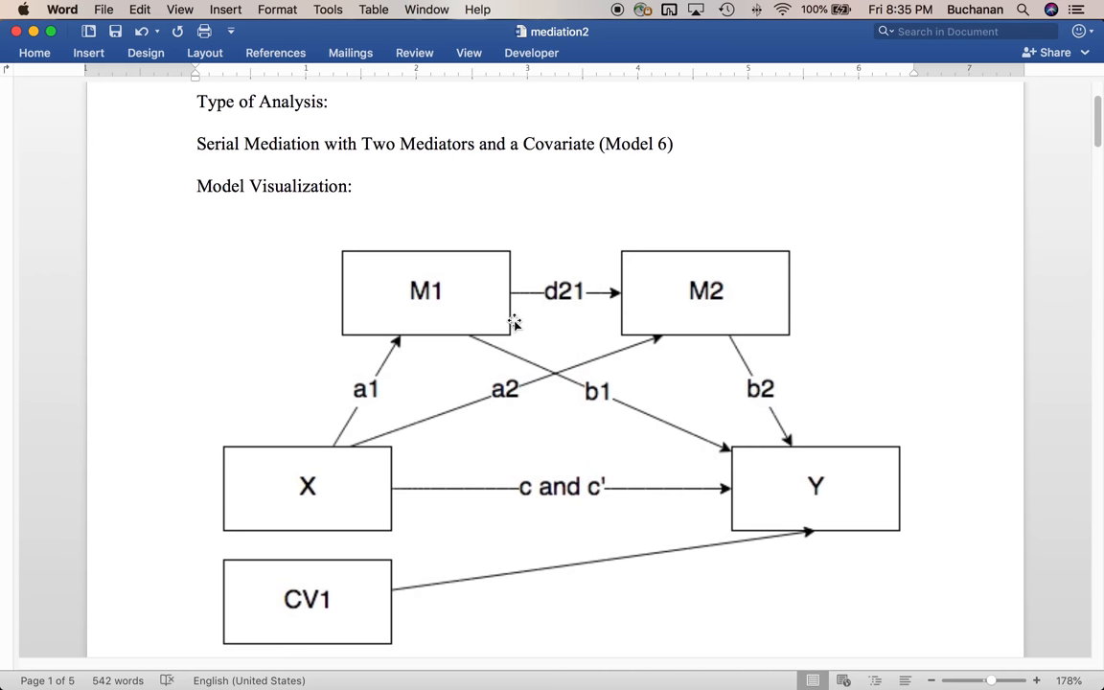
mouse_move(384, 468)
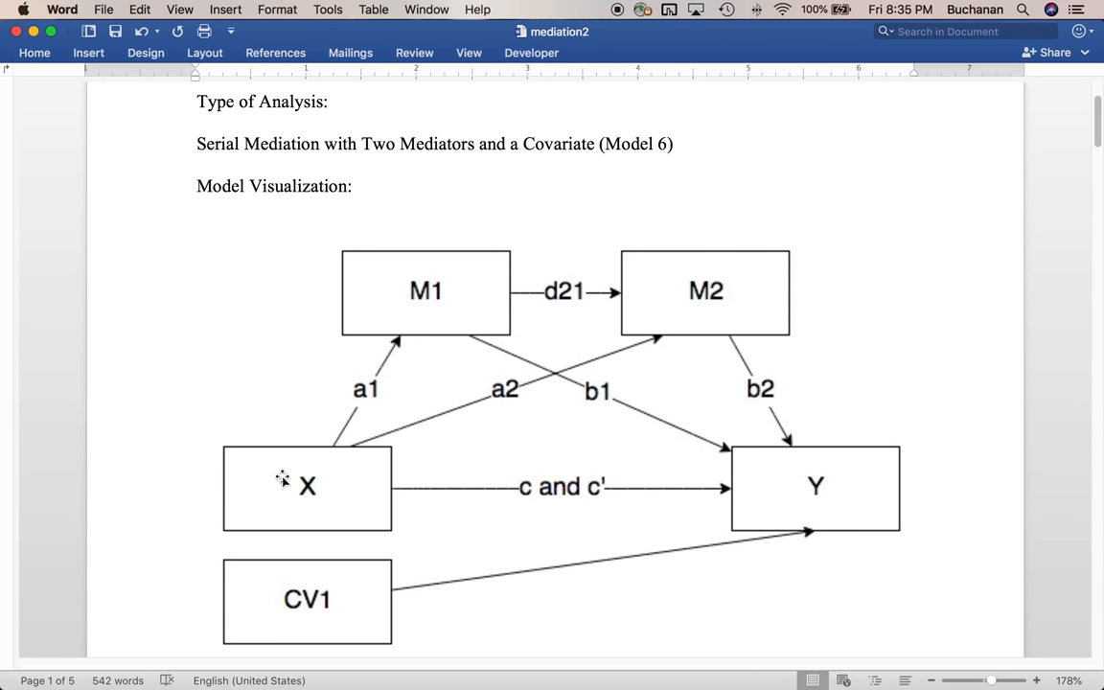
- Scroll through the pasted output to the Q31 model coefficients table
scroll(down, 3)
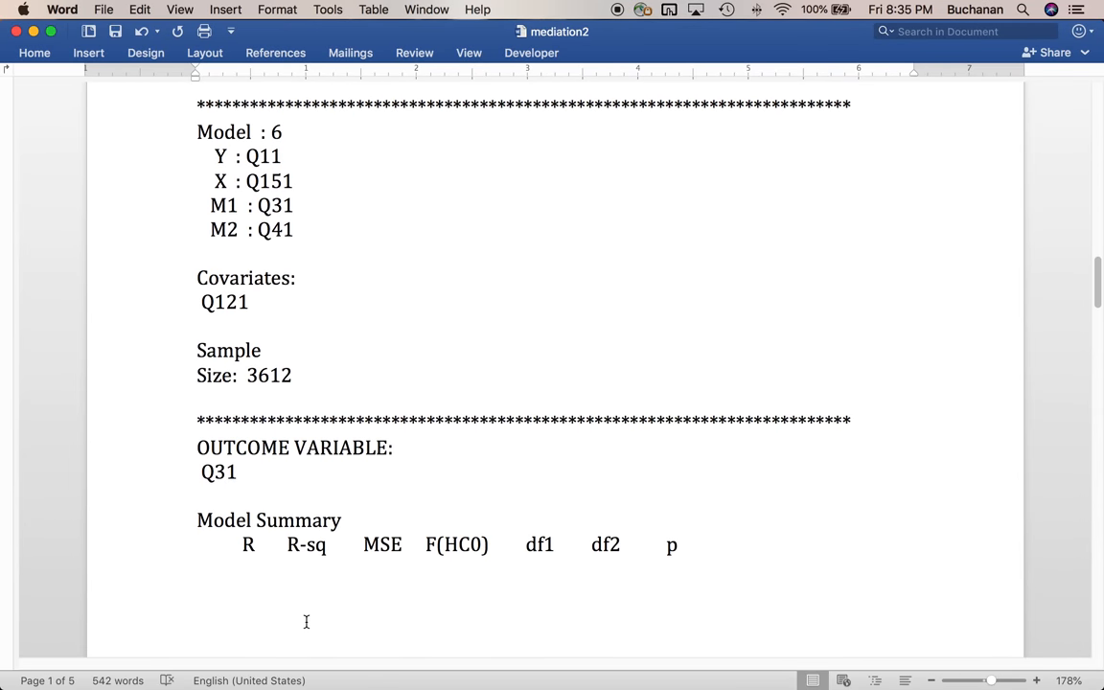
scroll(down, 3)
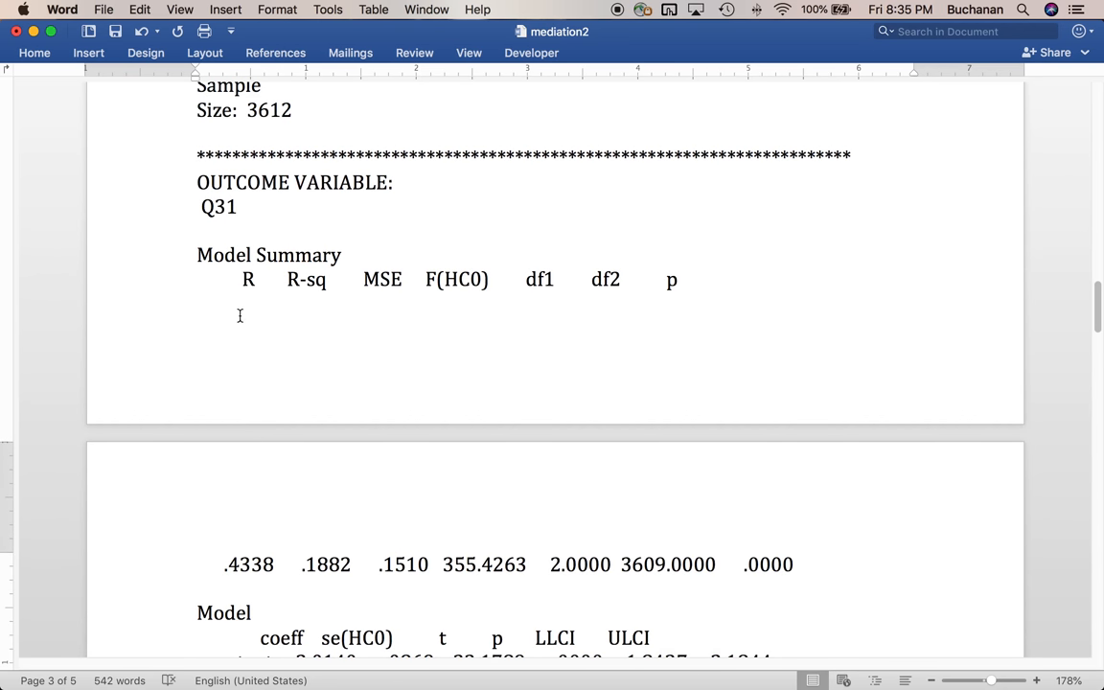
scroll(down, 3)
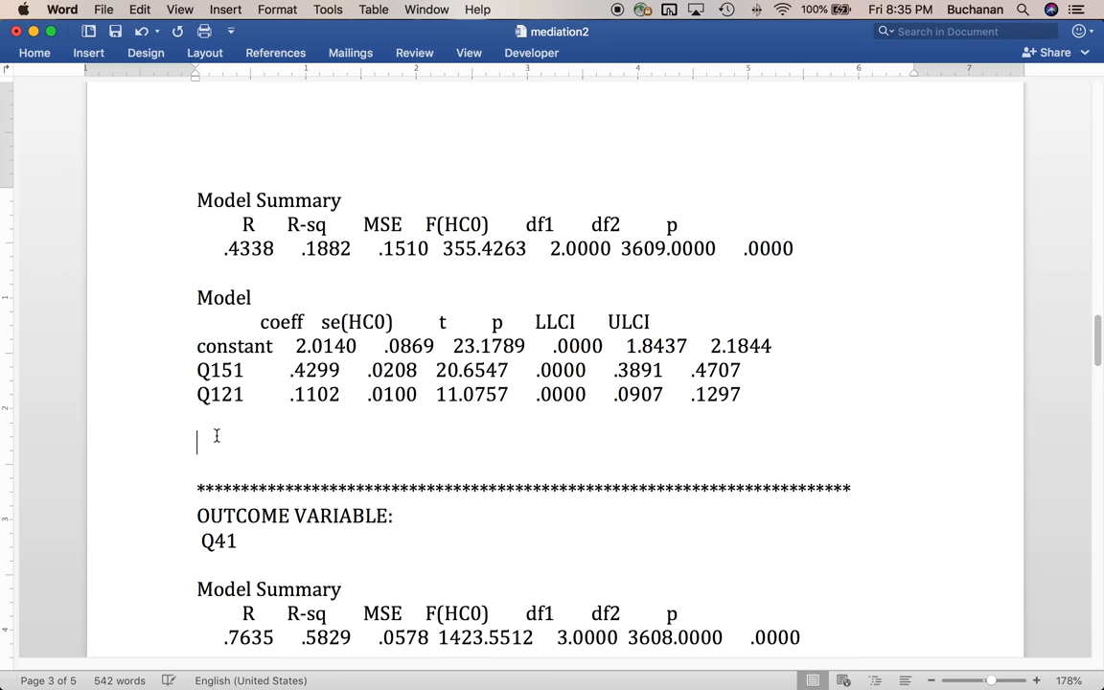
- Begin the write-up line 'Overall model F(2, 3609) =' below the Q31 coefficients
text(Overall m)
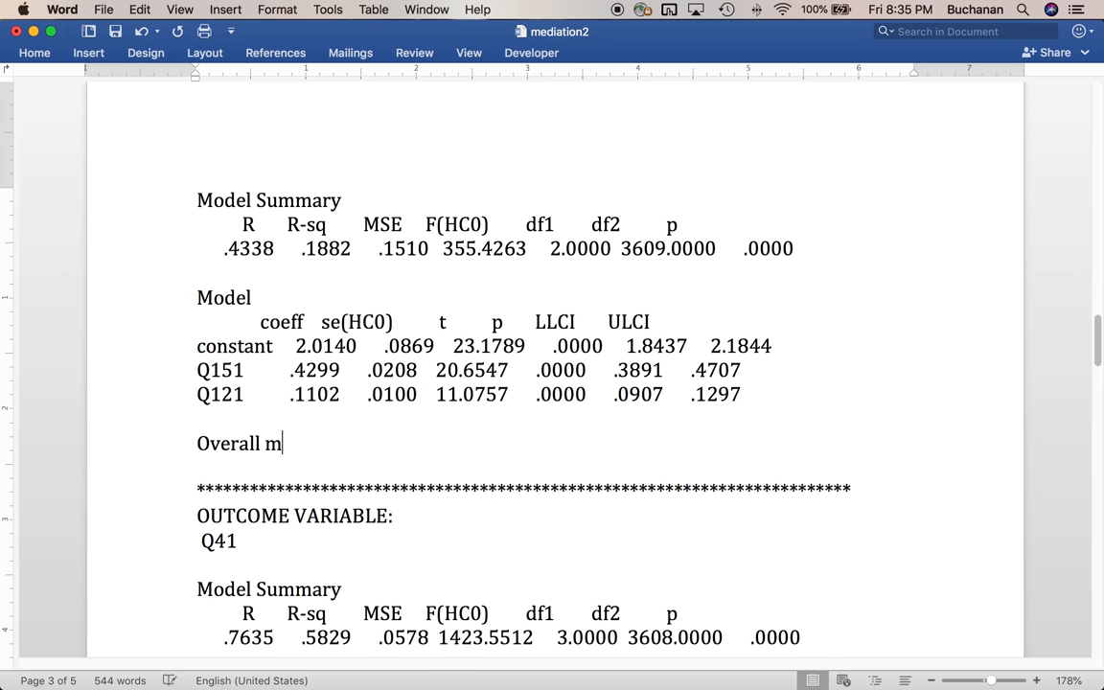
text(odel)
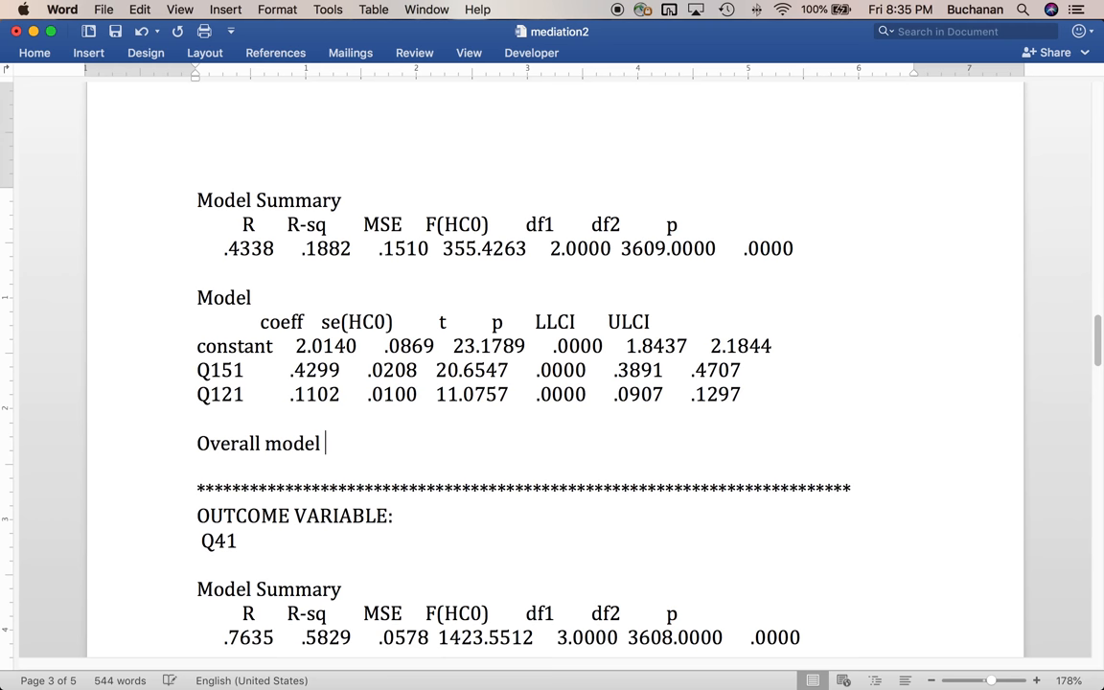
text(F)
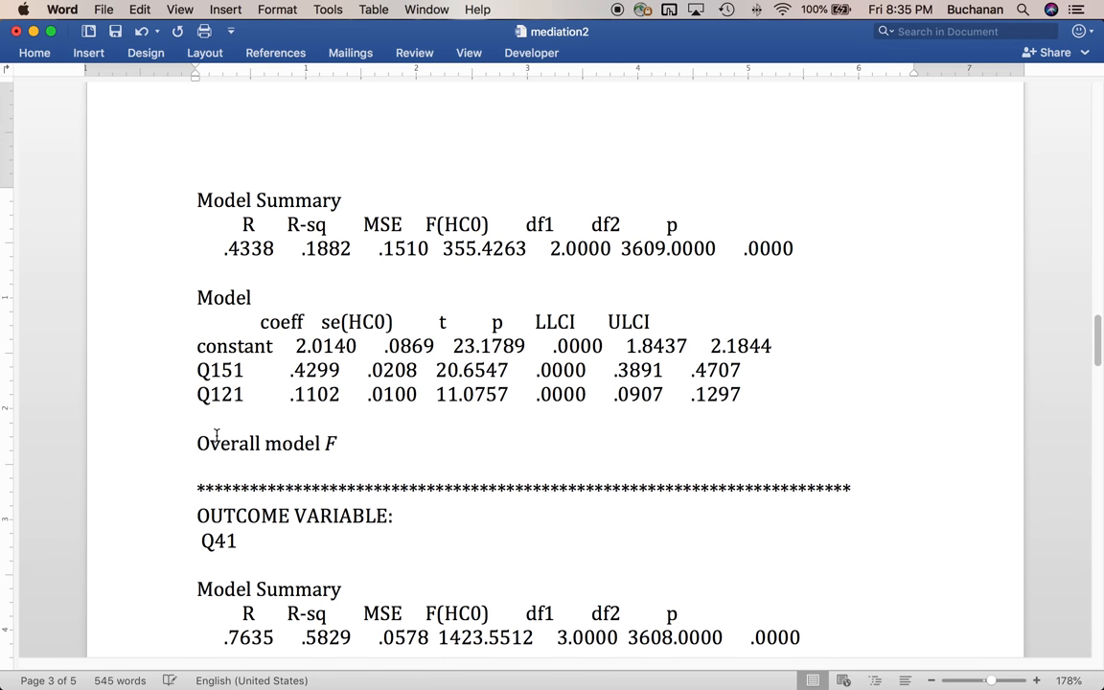
click(335, 443)
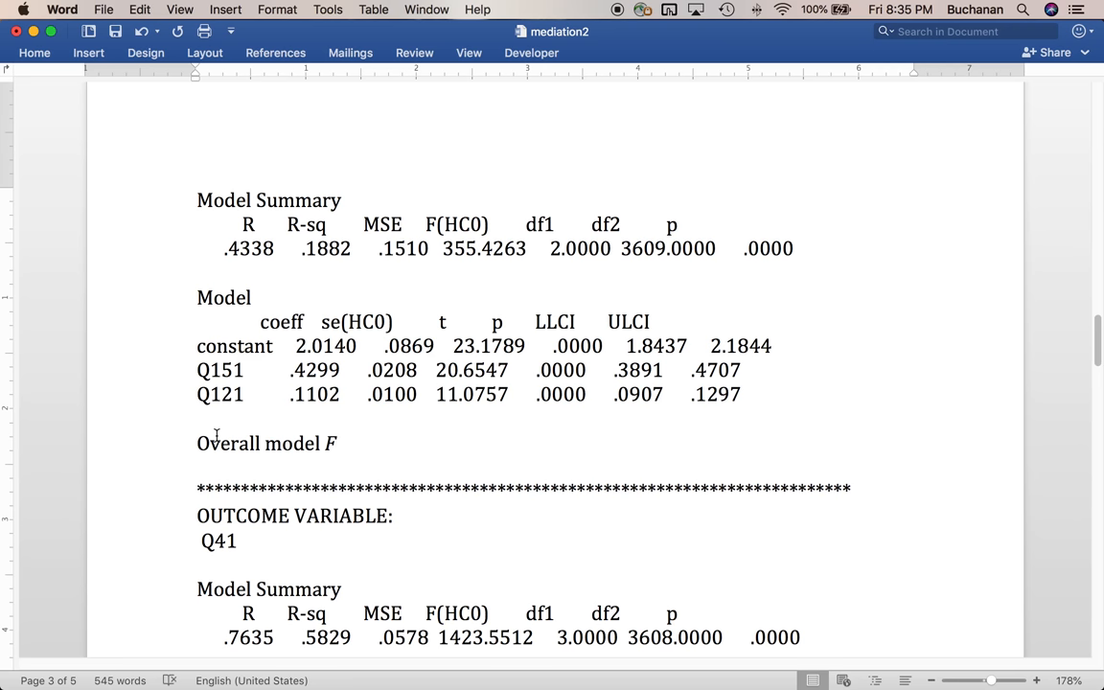
click(336, 443)
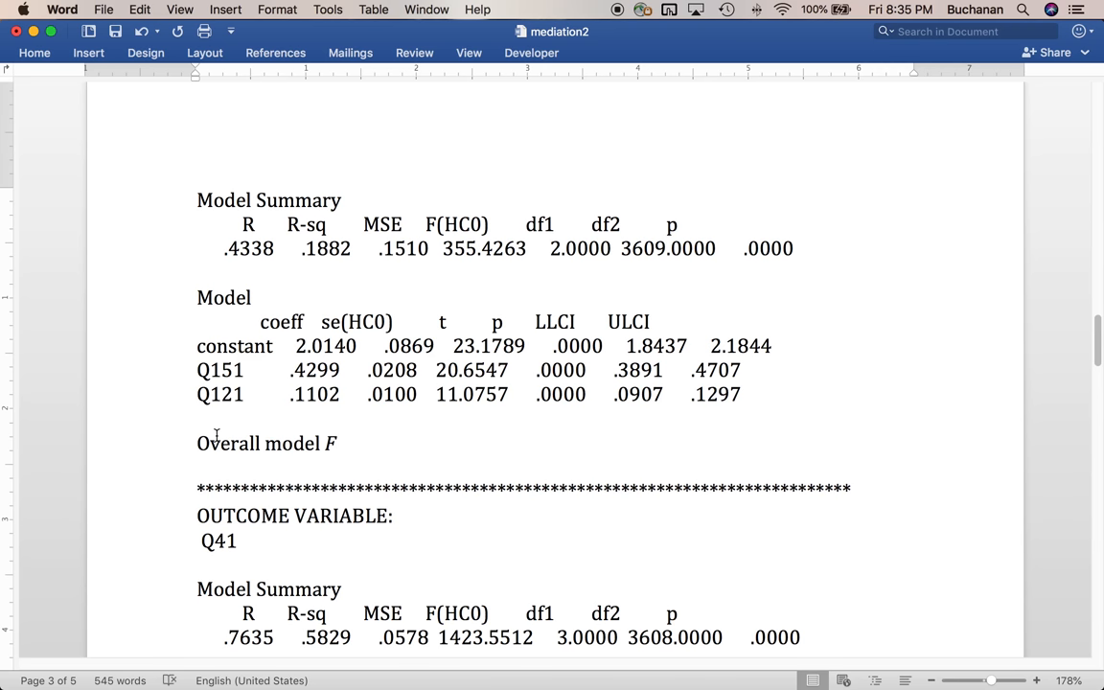
text(()
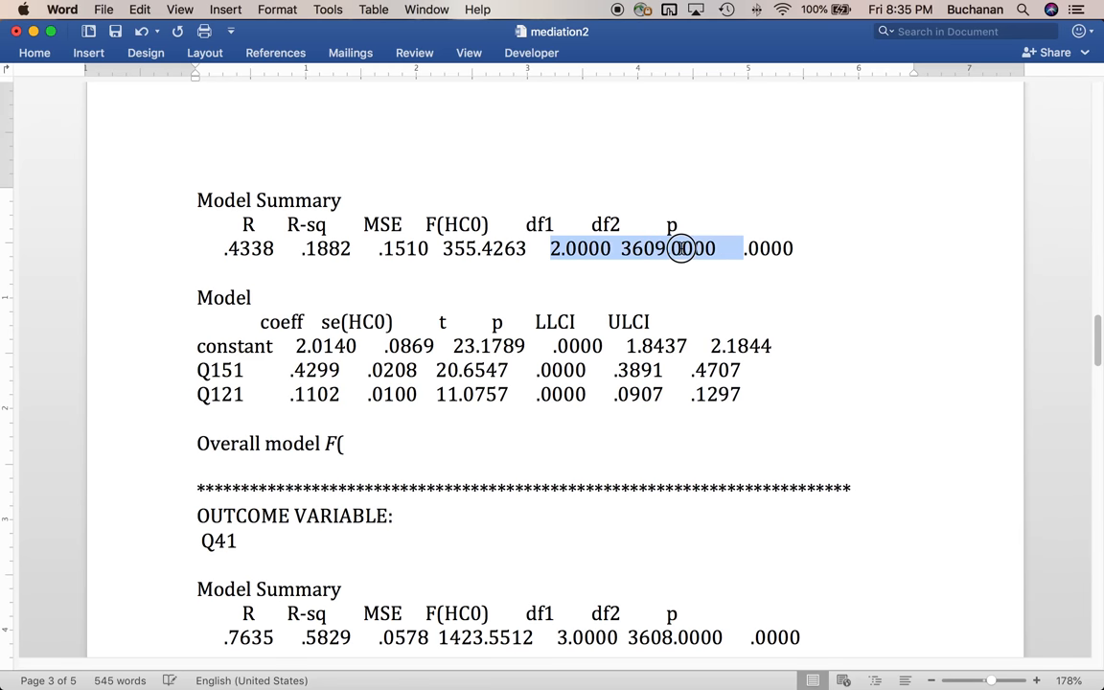
click(358, 443)
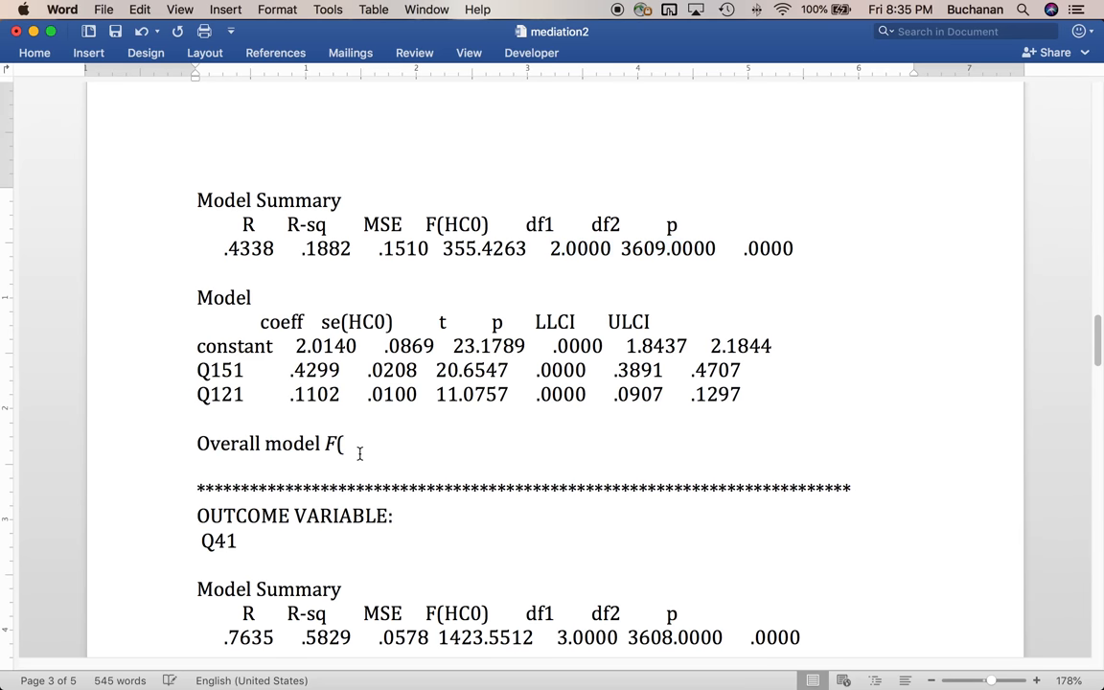
text(2,)
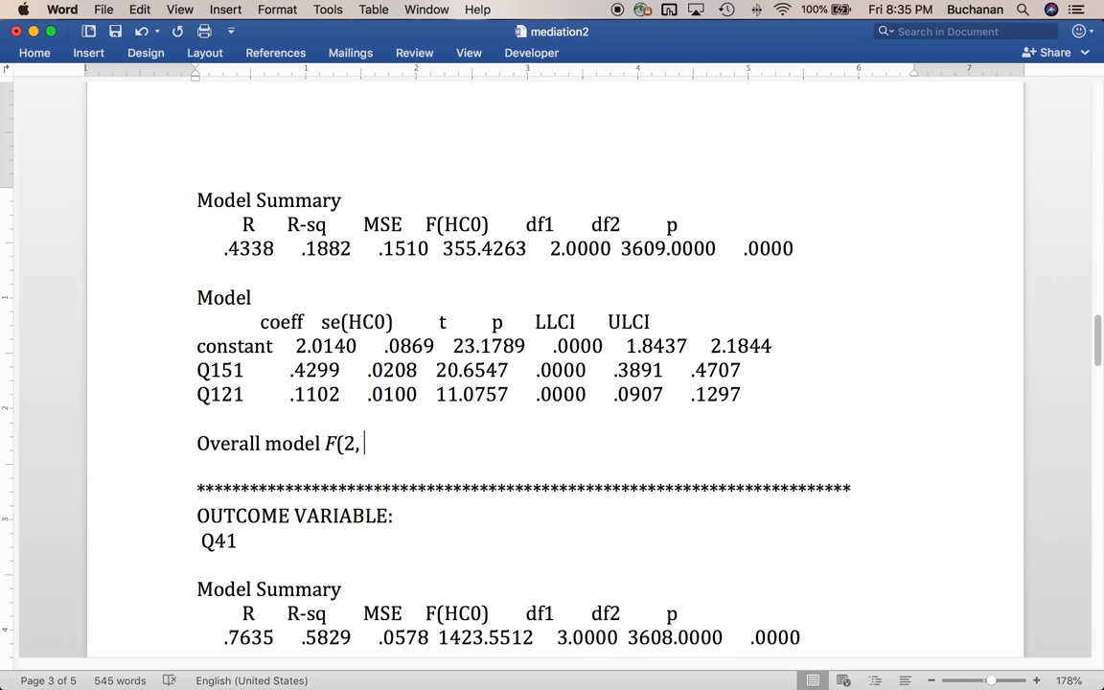
text(3609))
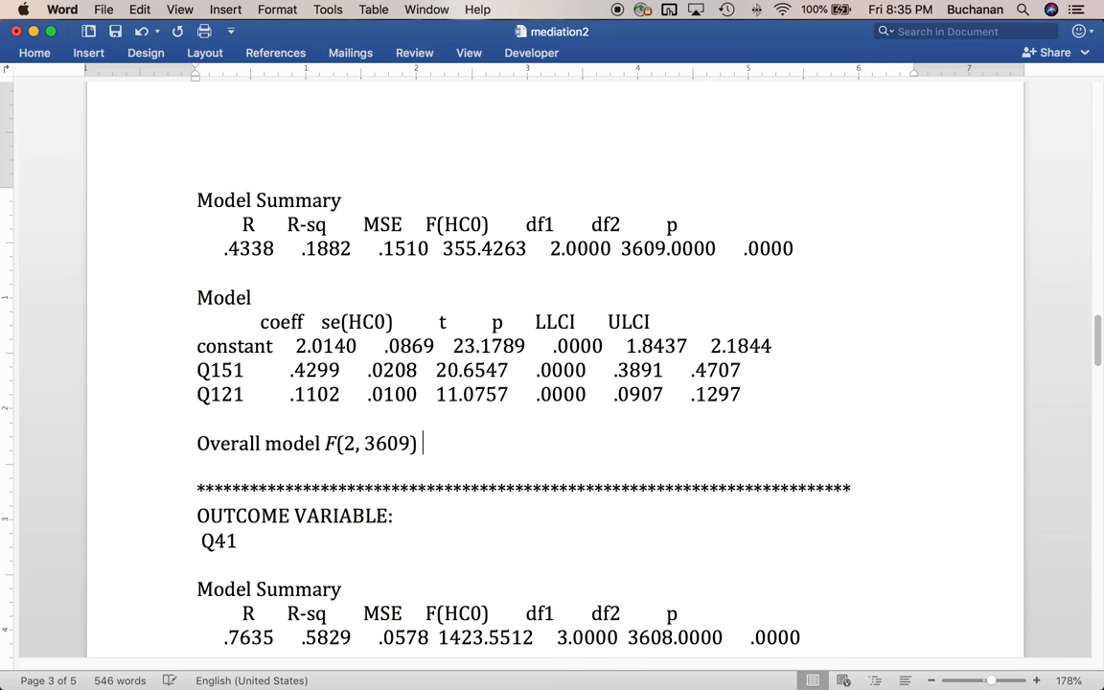
text(=)
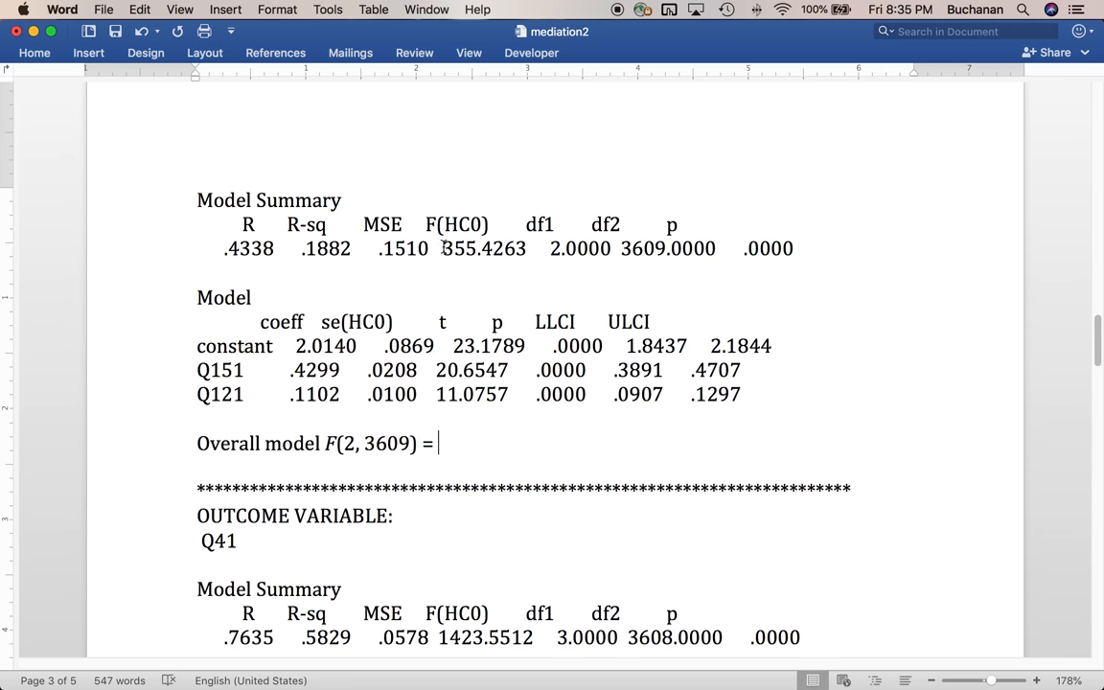
- Finish the line with '355.43, p < .001, R2 = .19 – significant'
double_click(474, 249)
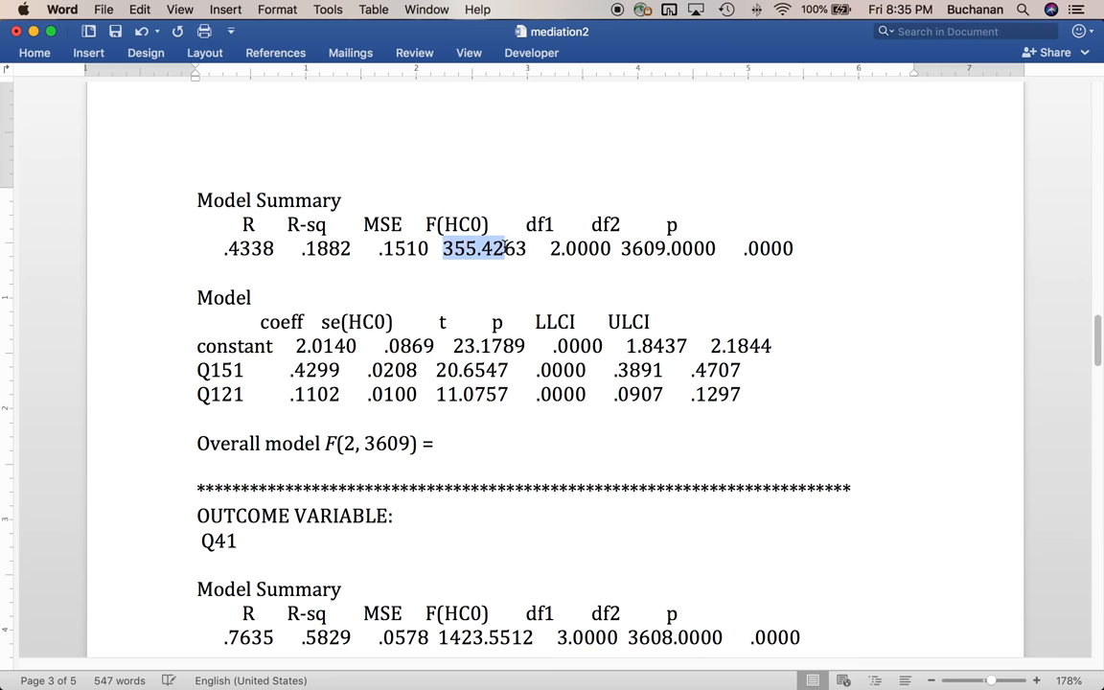
text(355.43)
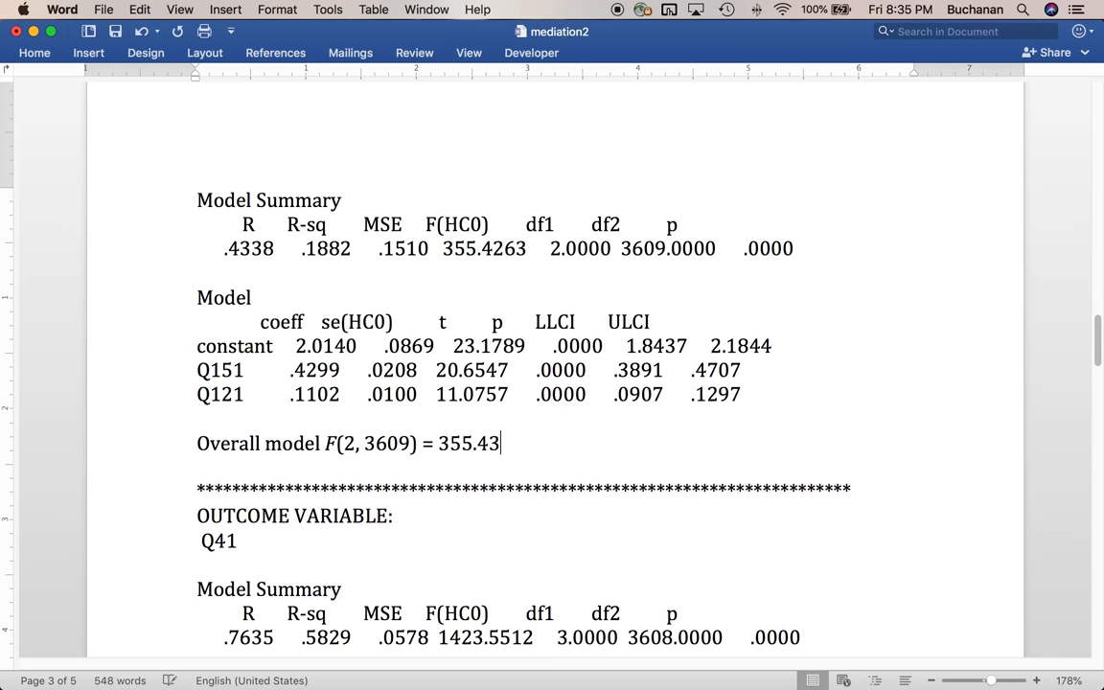
text(, p < .)
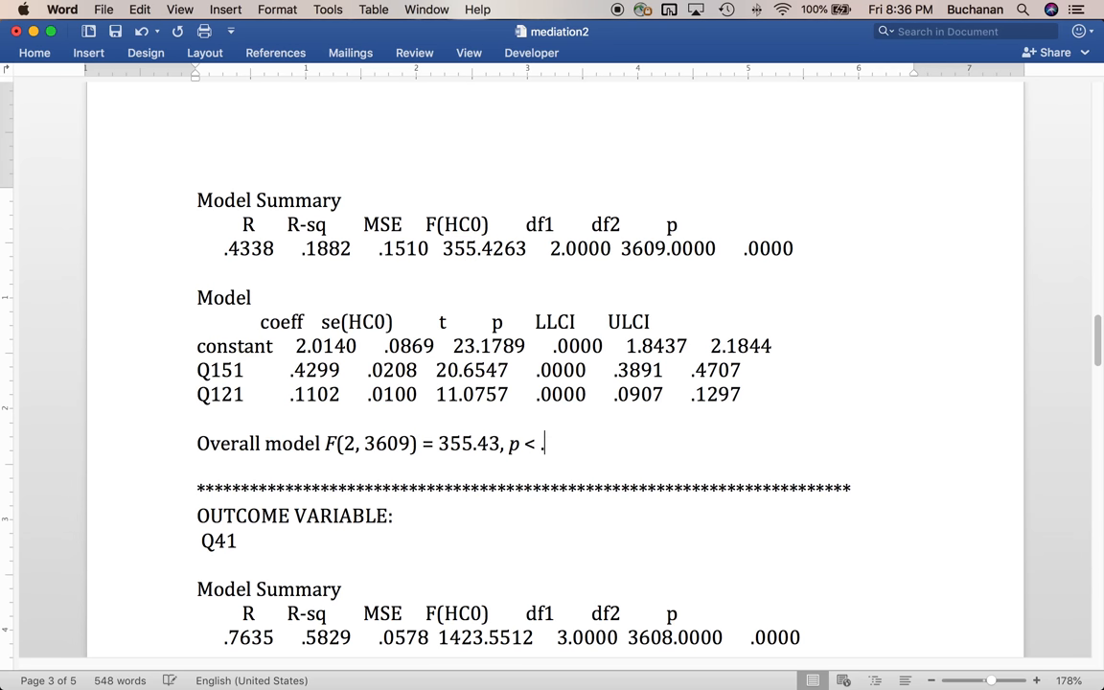
text(001, /)
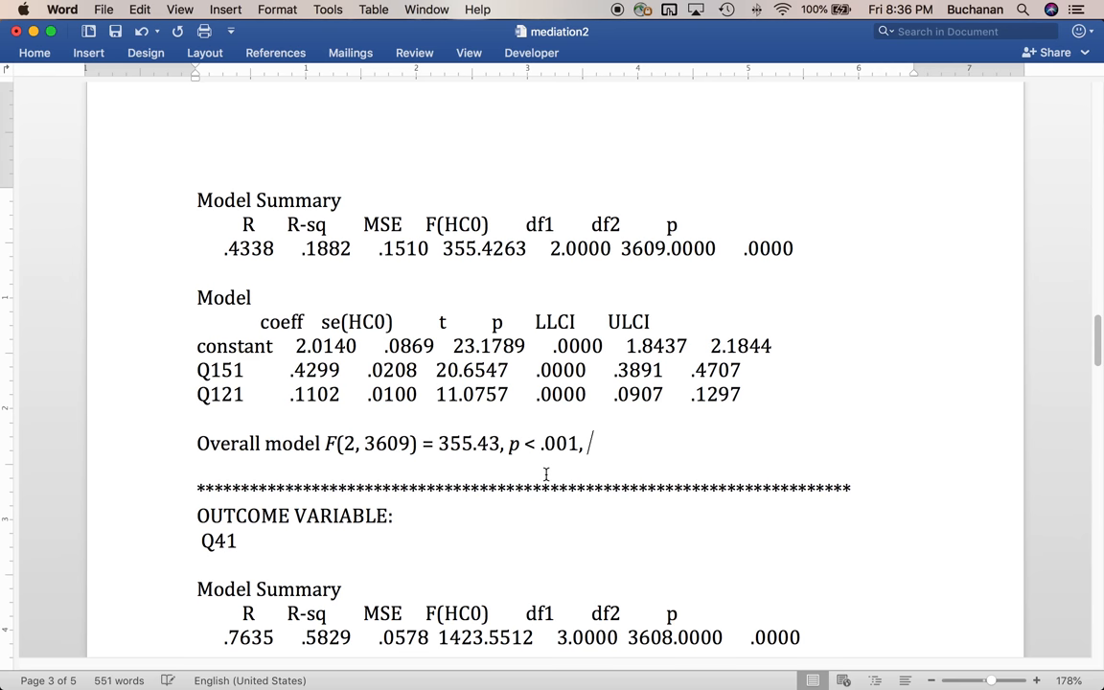
text(R2)
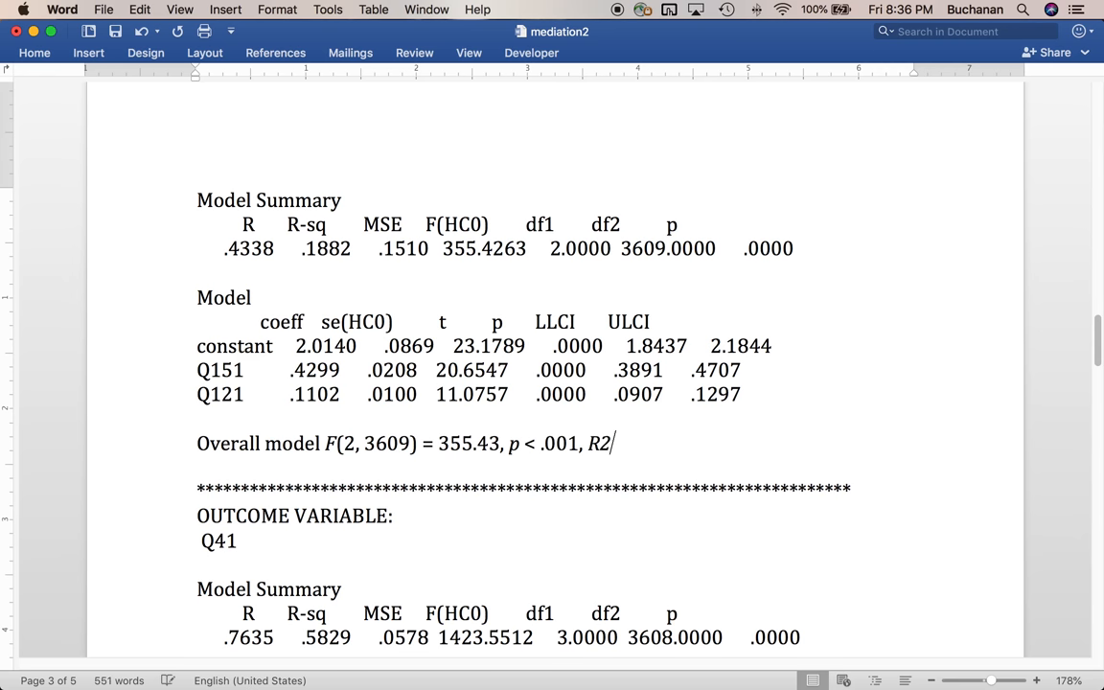
text(= .)
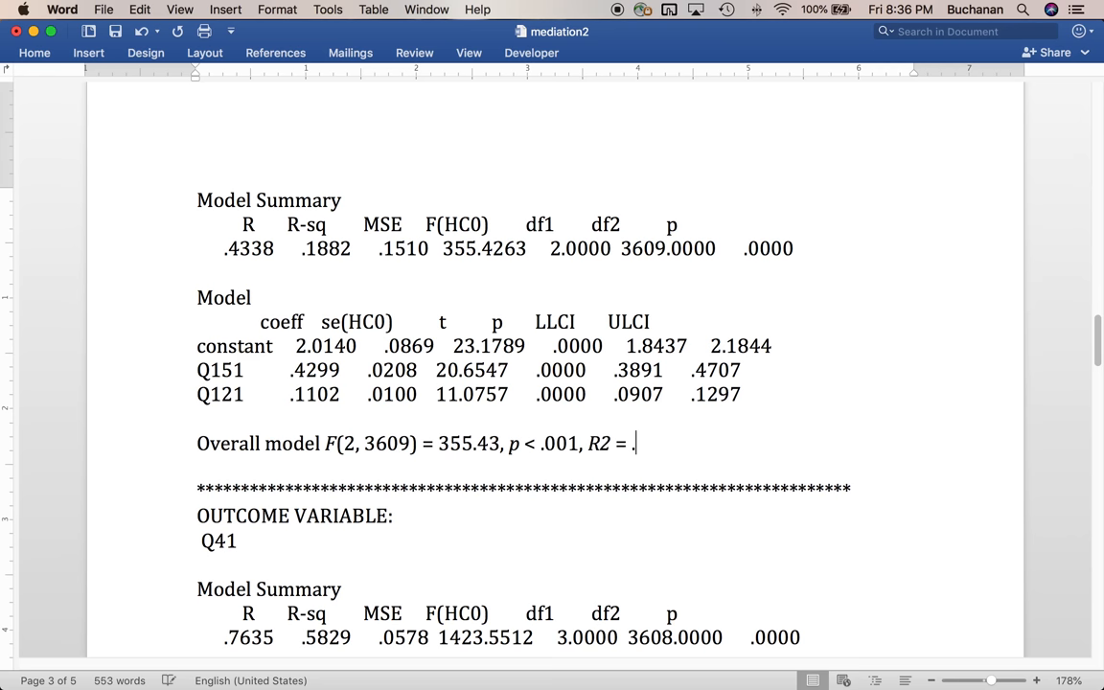
text(19)
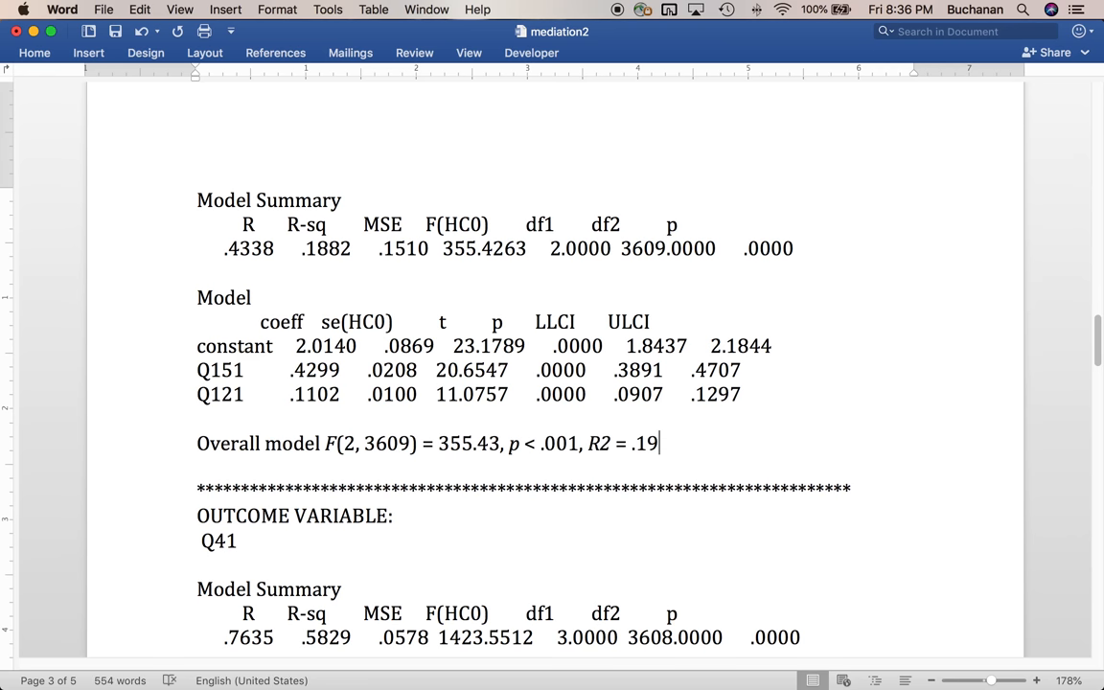
text(- sign)
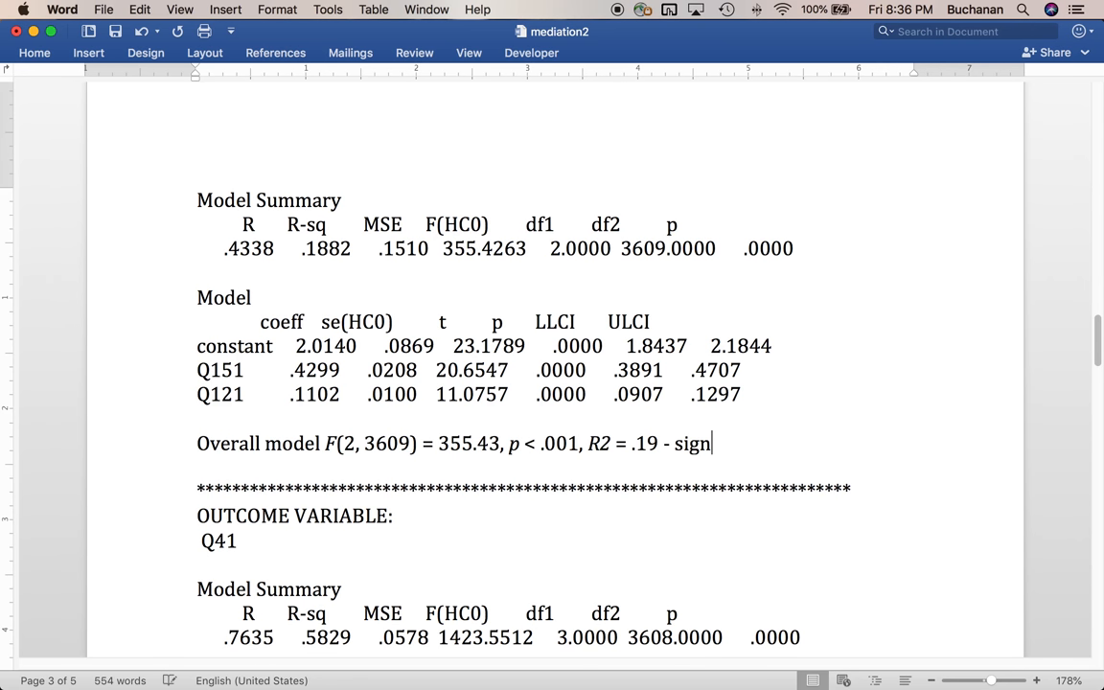
text(ificant)
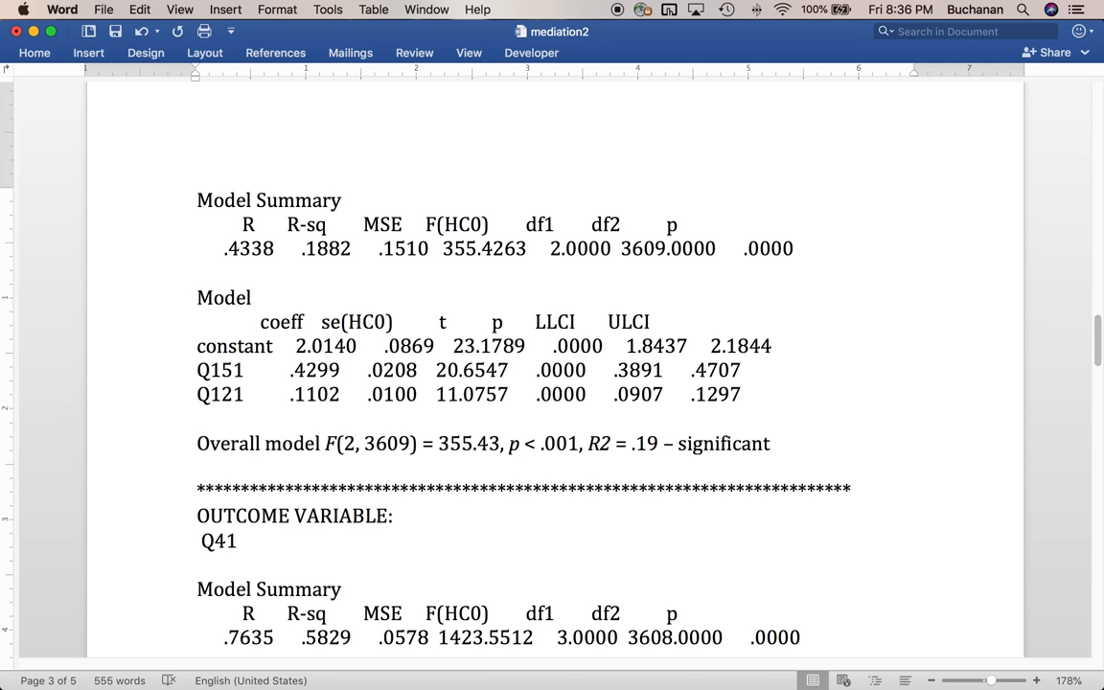
click(774, 443)
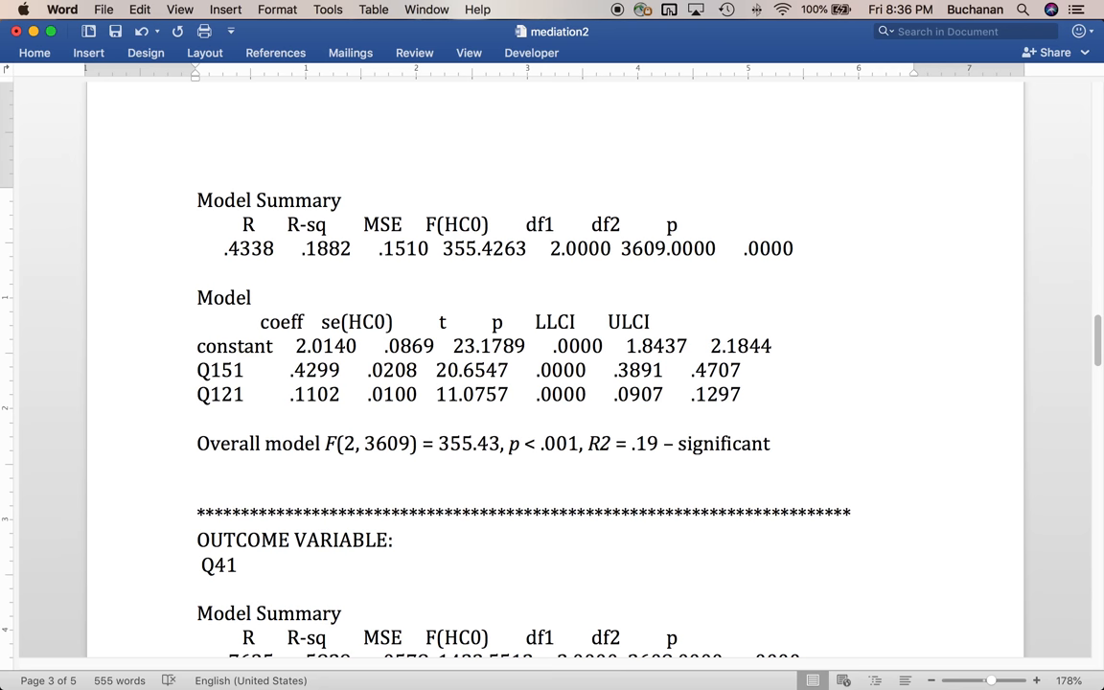
- Write 'Grade in course predicts exams fairness' below the overall model line
text(Grade in co)
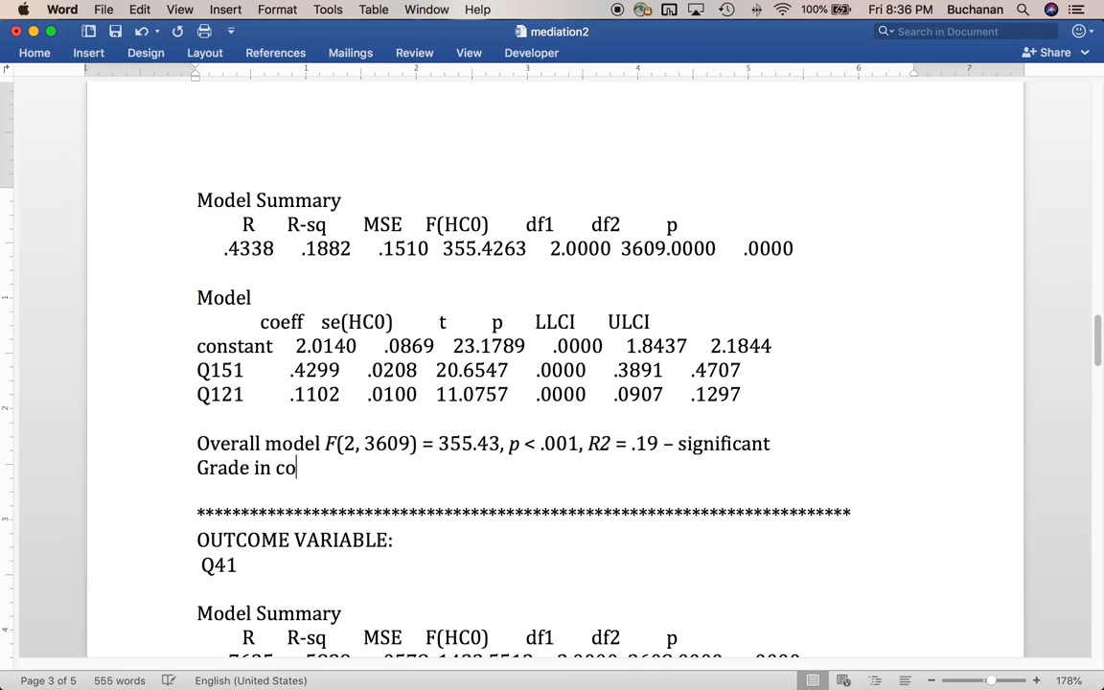
text(urse predicts)
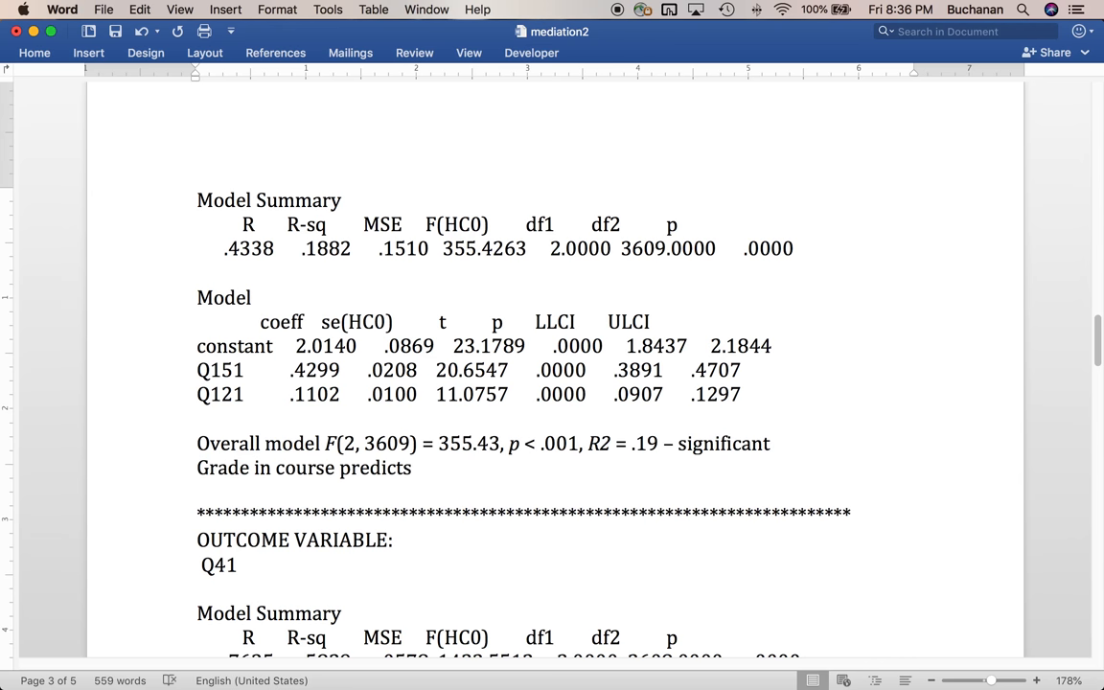
text(ex)
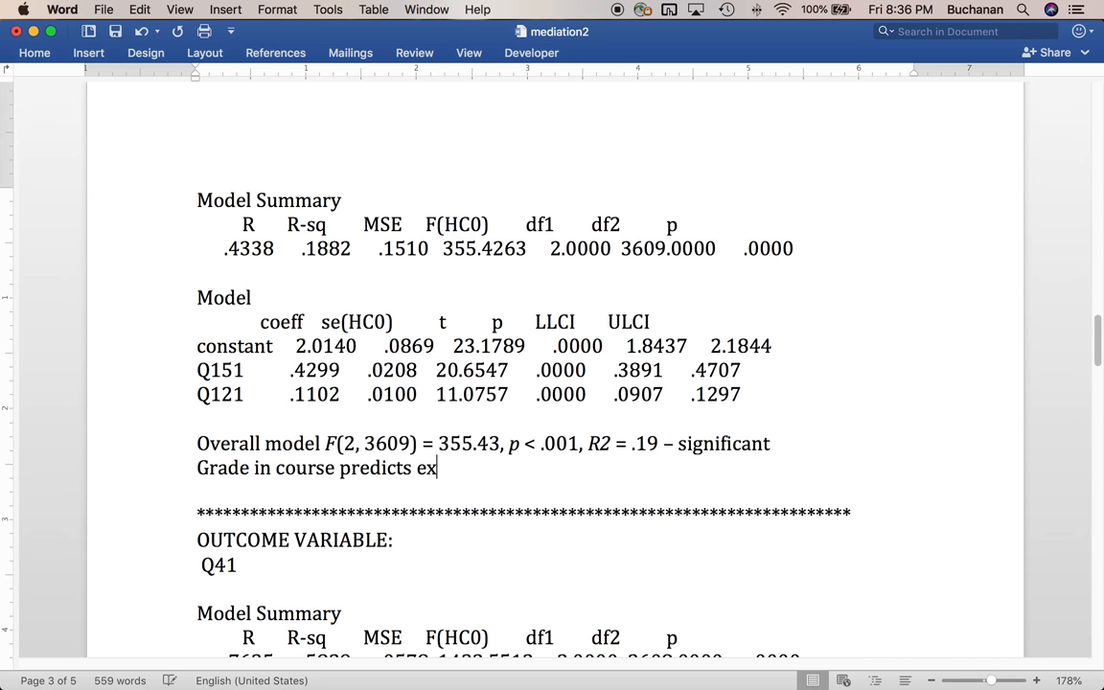
text(ams fairness)
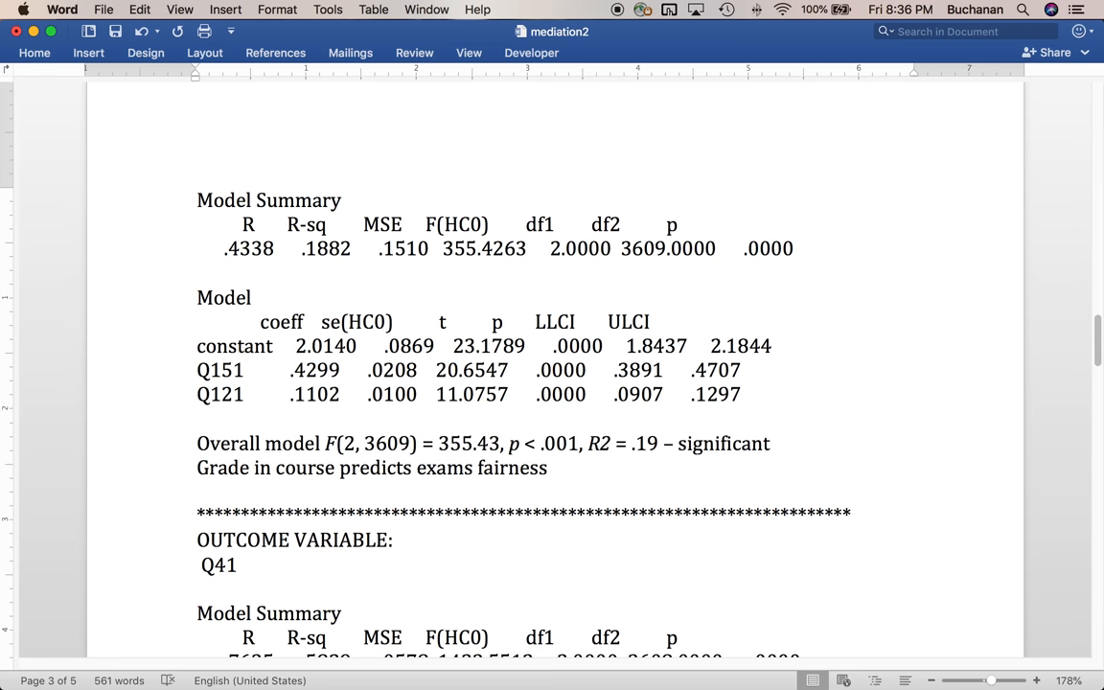
click(552, 468)
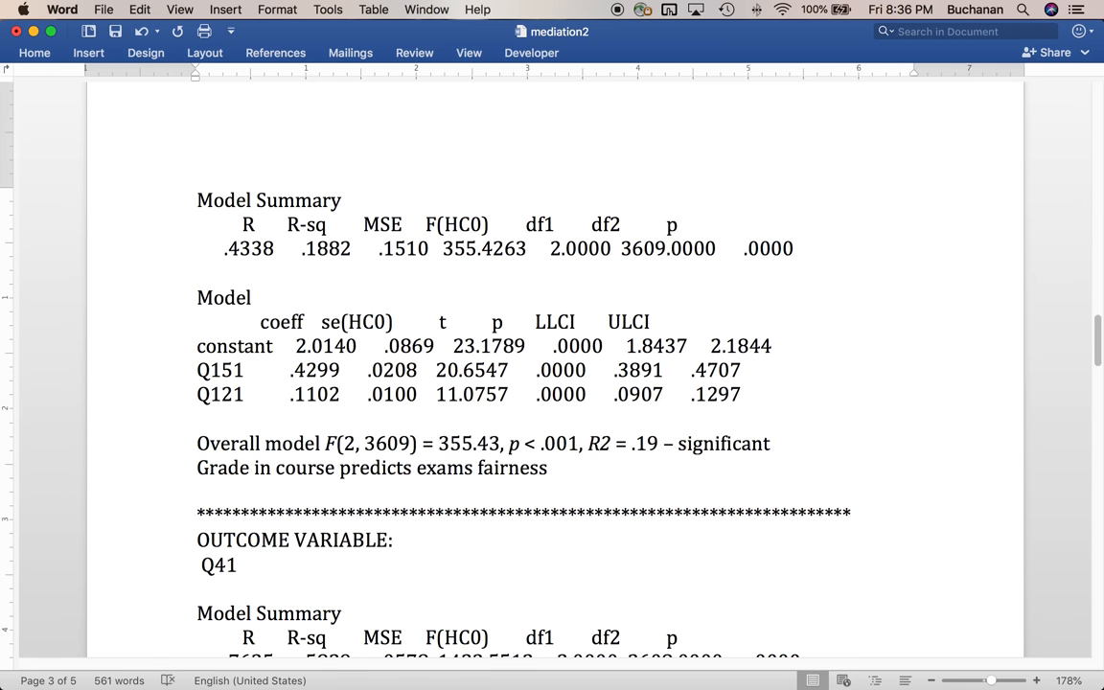
text(g)
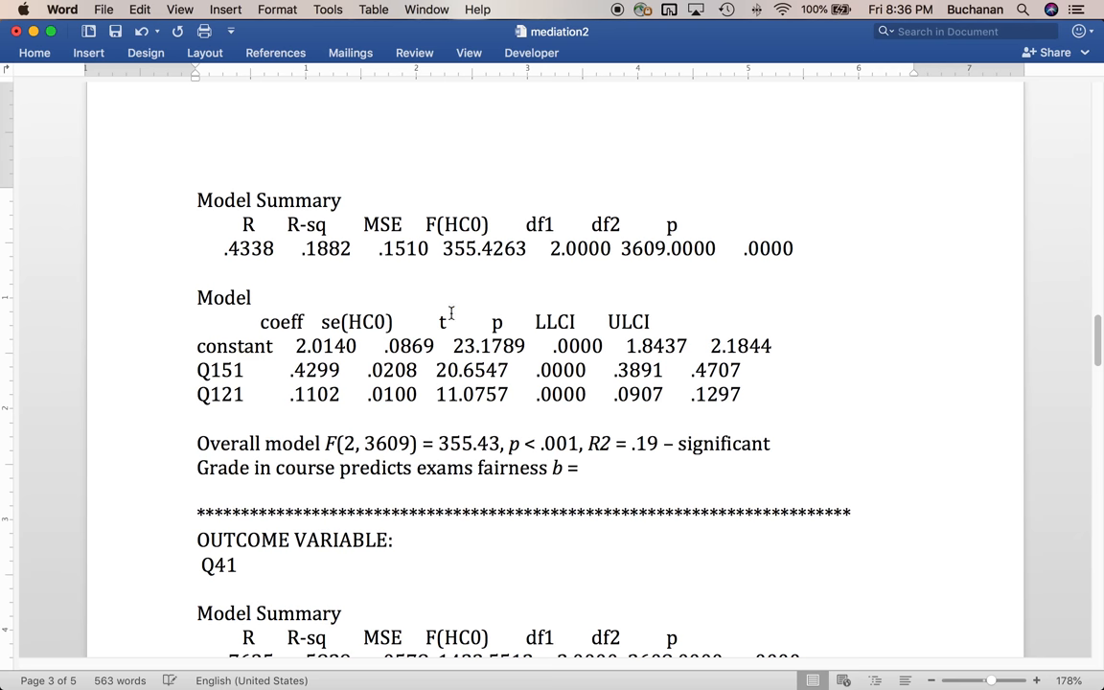
double_click(326, 370)
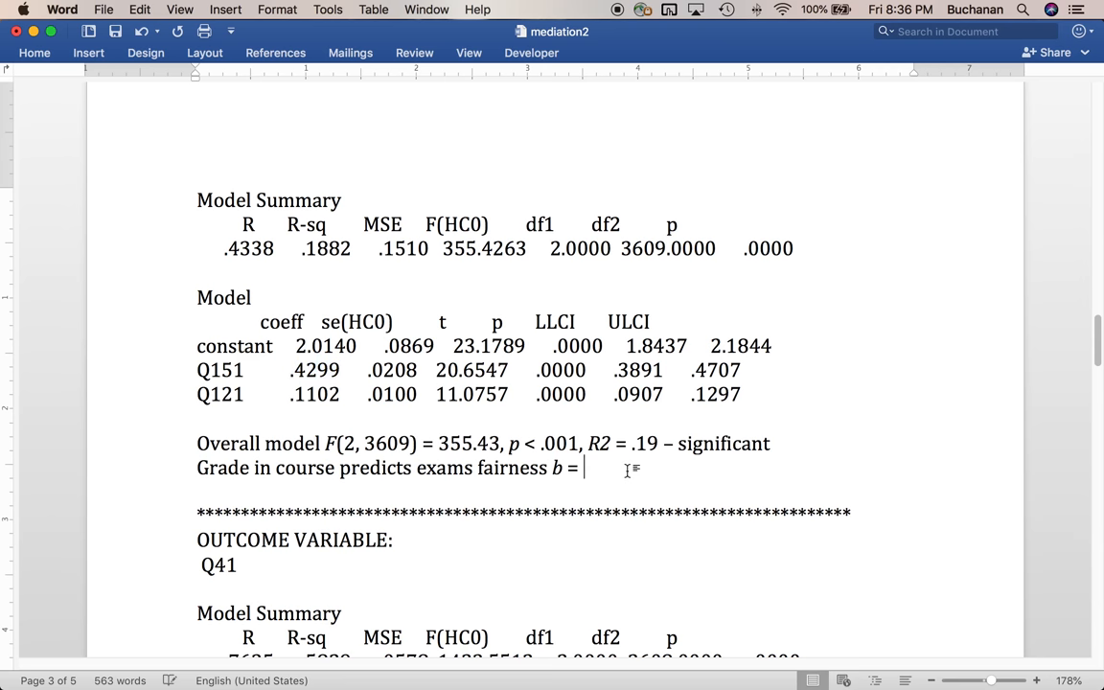
- Complete the statistics: b = 0.43, t(3609) = 20.65, p < .001
text(0.)
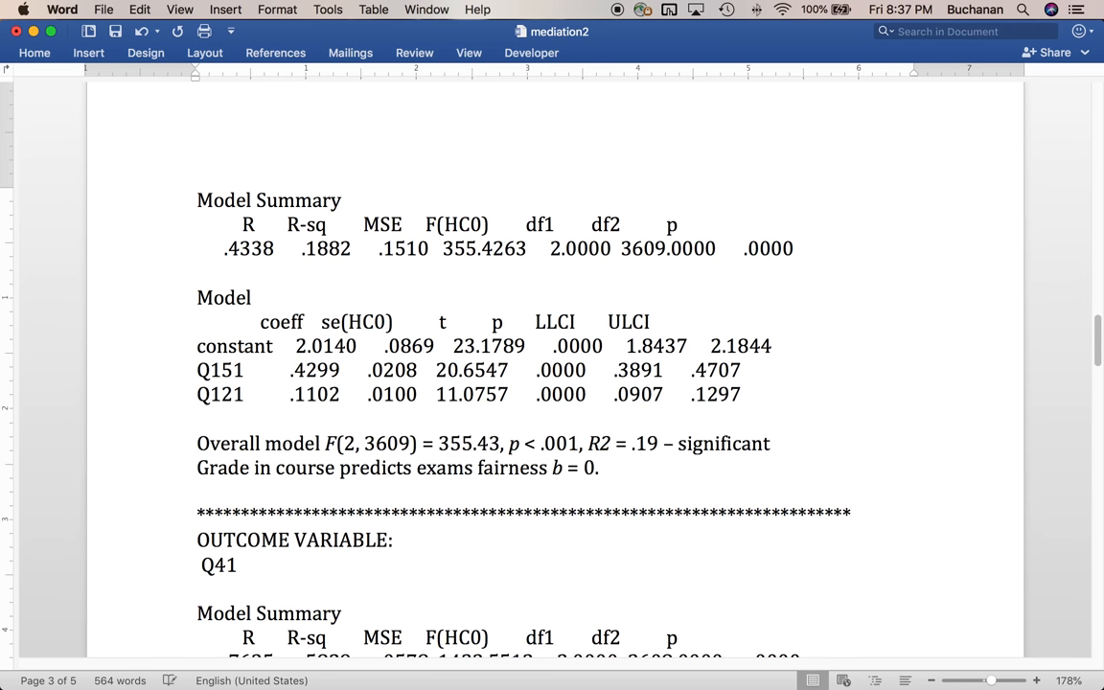
text(43)
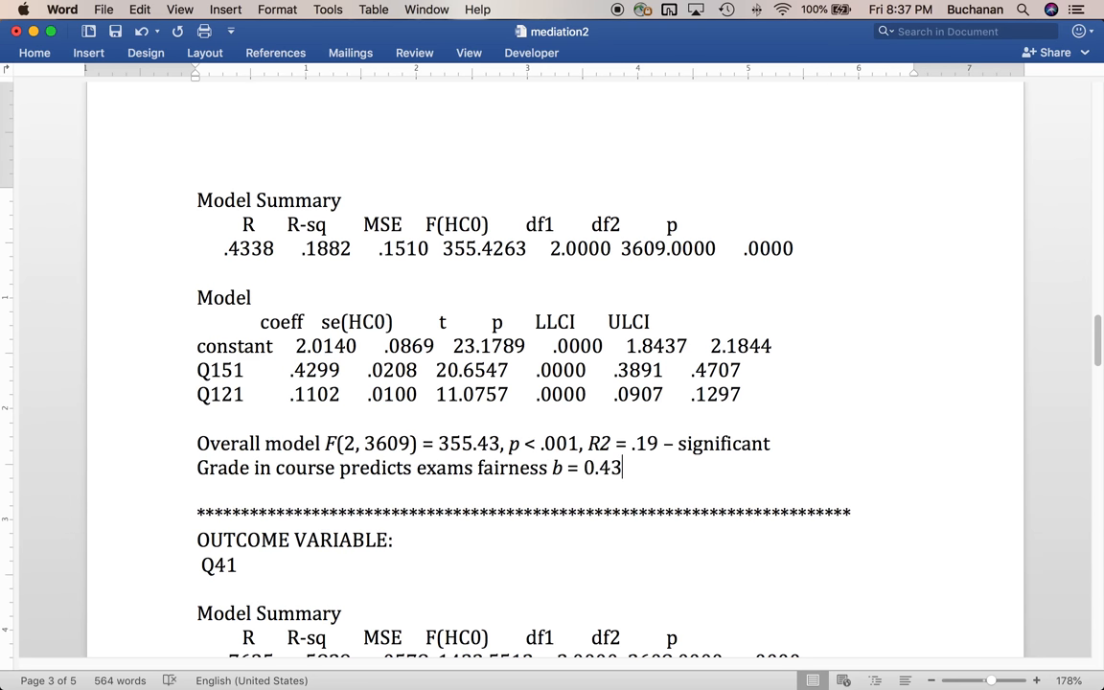
text(, t)
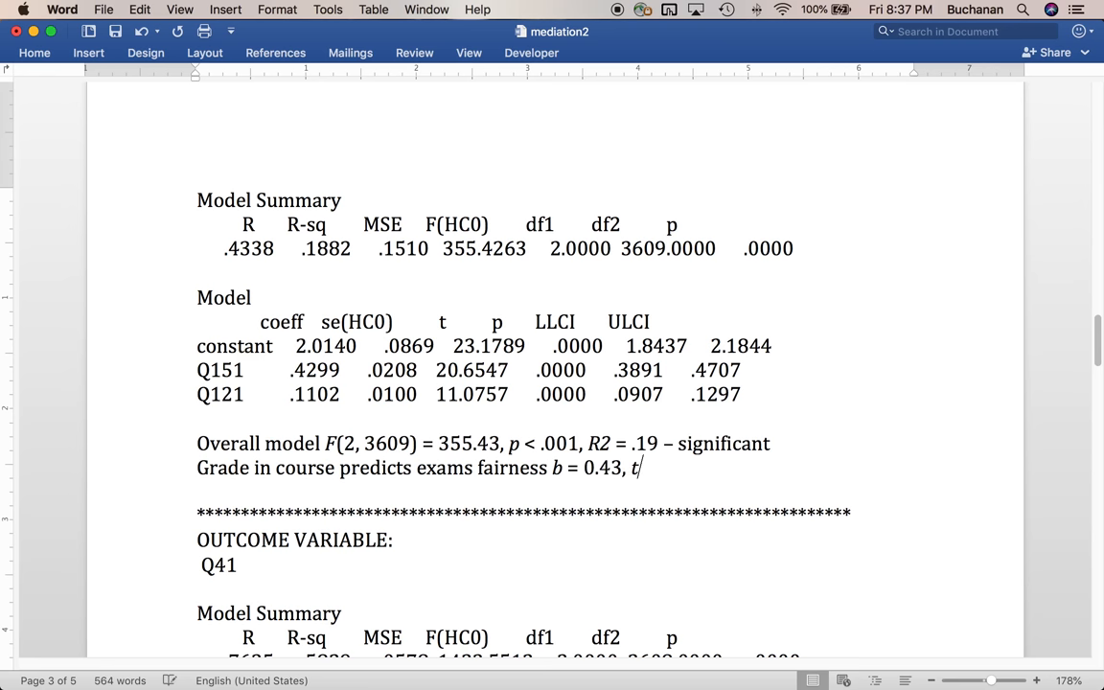
text(()
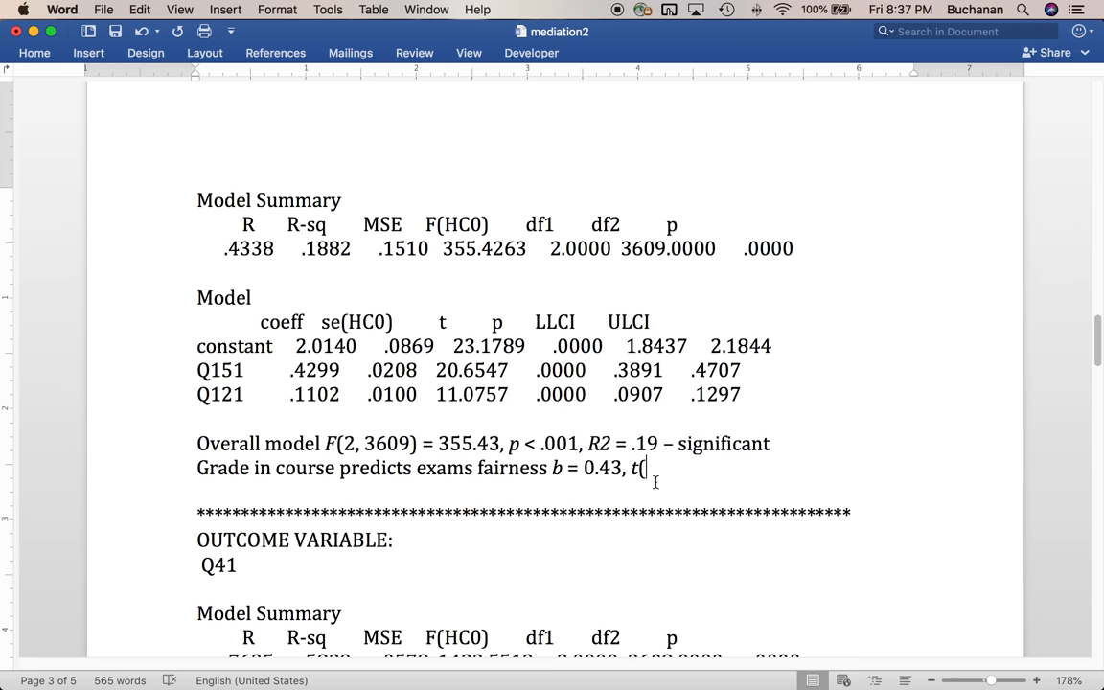
double_click(389, 443)
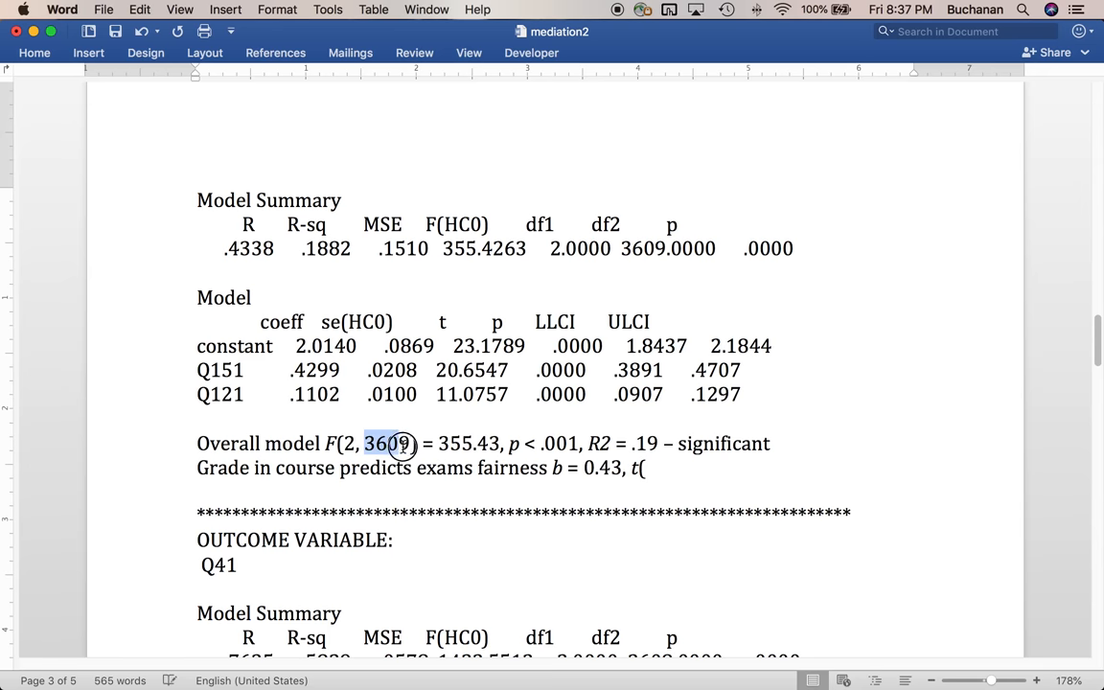
click(647, 468)
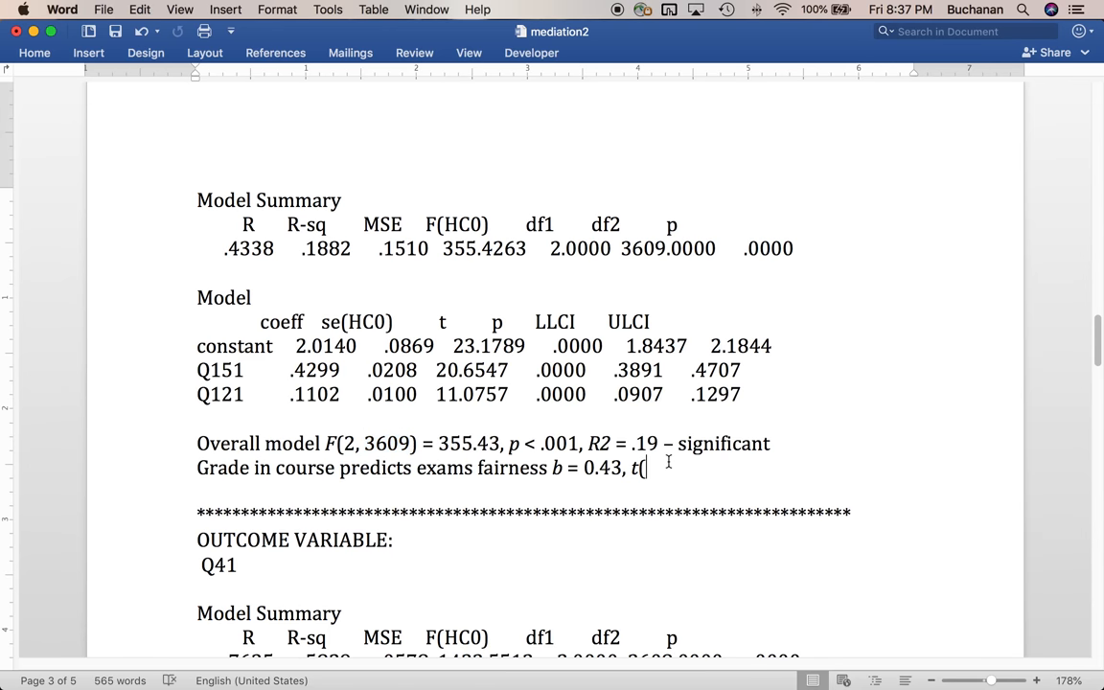
text(3609) = 20.65)
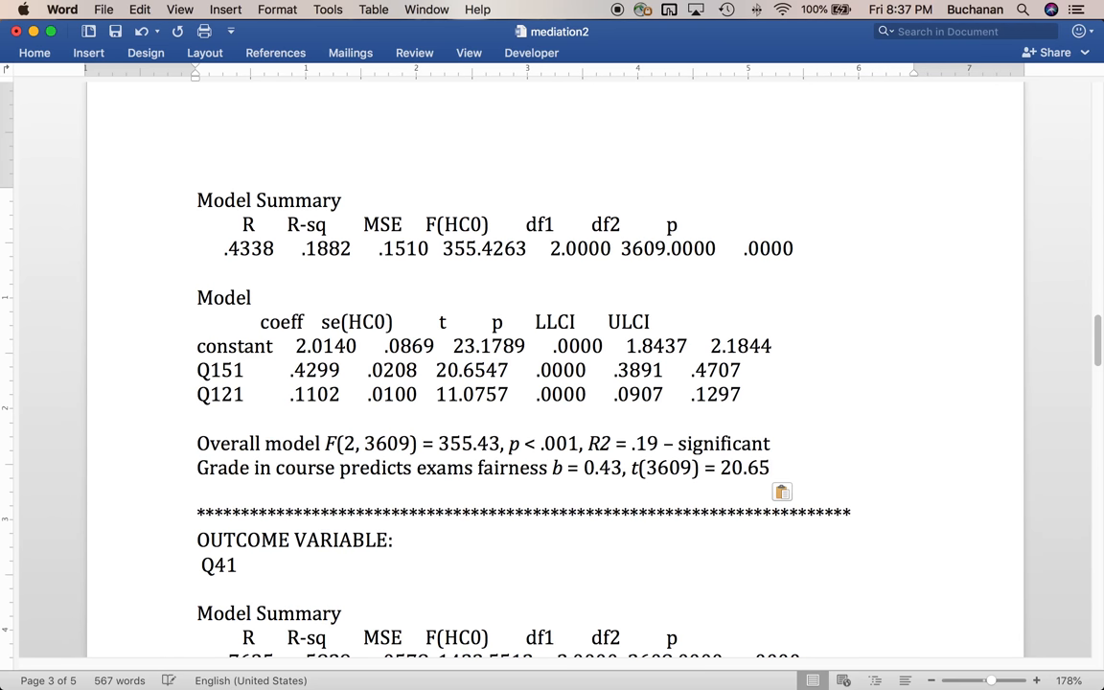
text(, p)
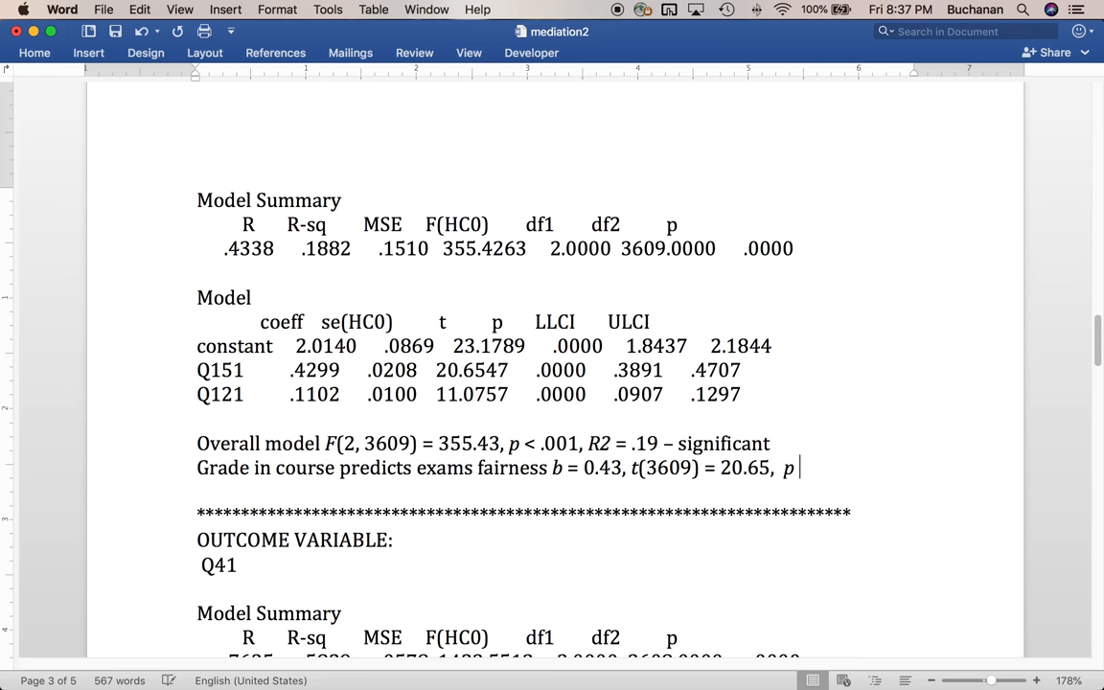
text(< .001)
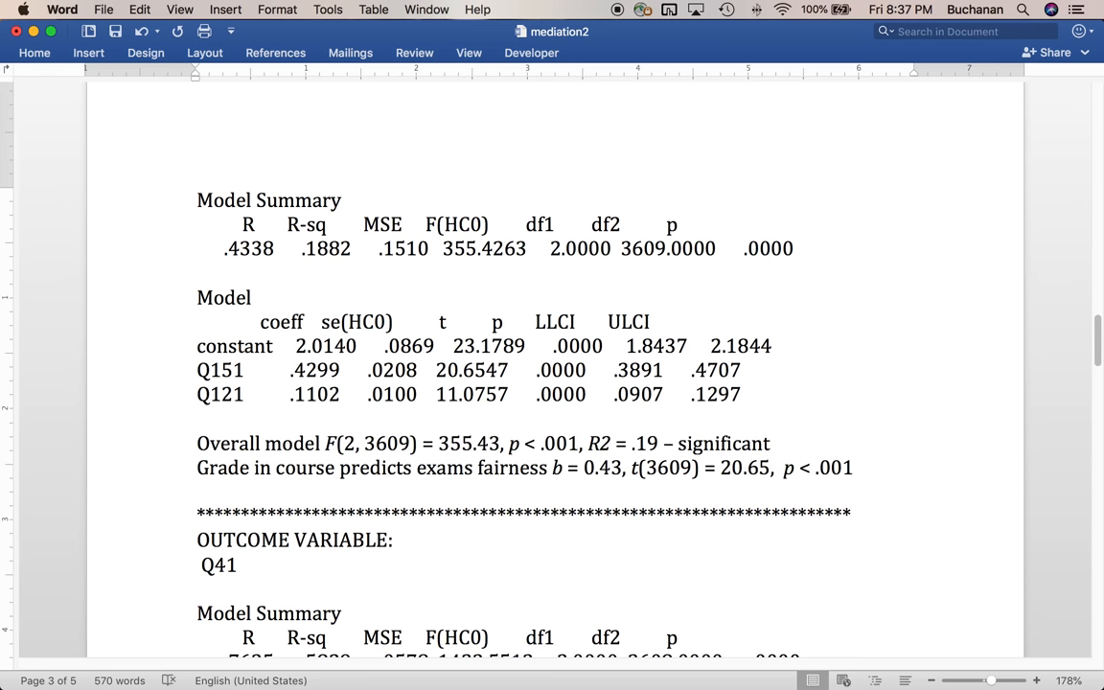
click(852, 468)
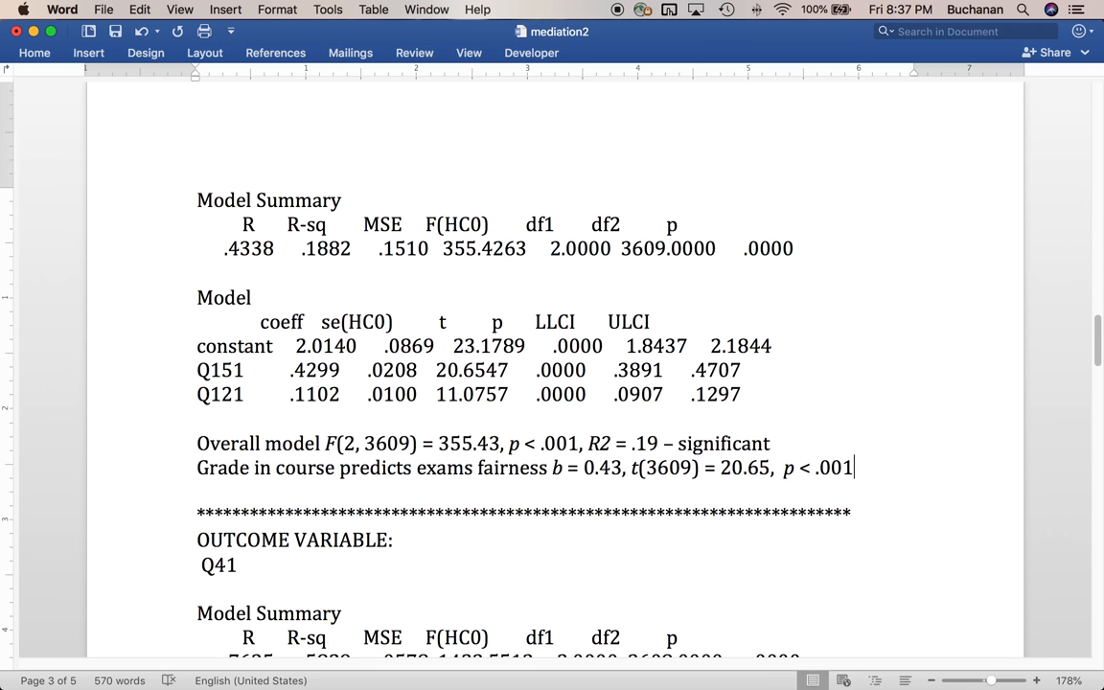
- Tag the grade line 'a1 path' and add wanted to take: b = 0.11, t(3609) = 11.08
text(– a1 path)
text(Wanted to take)
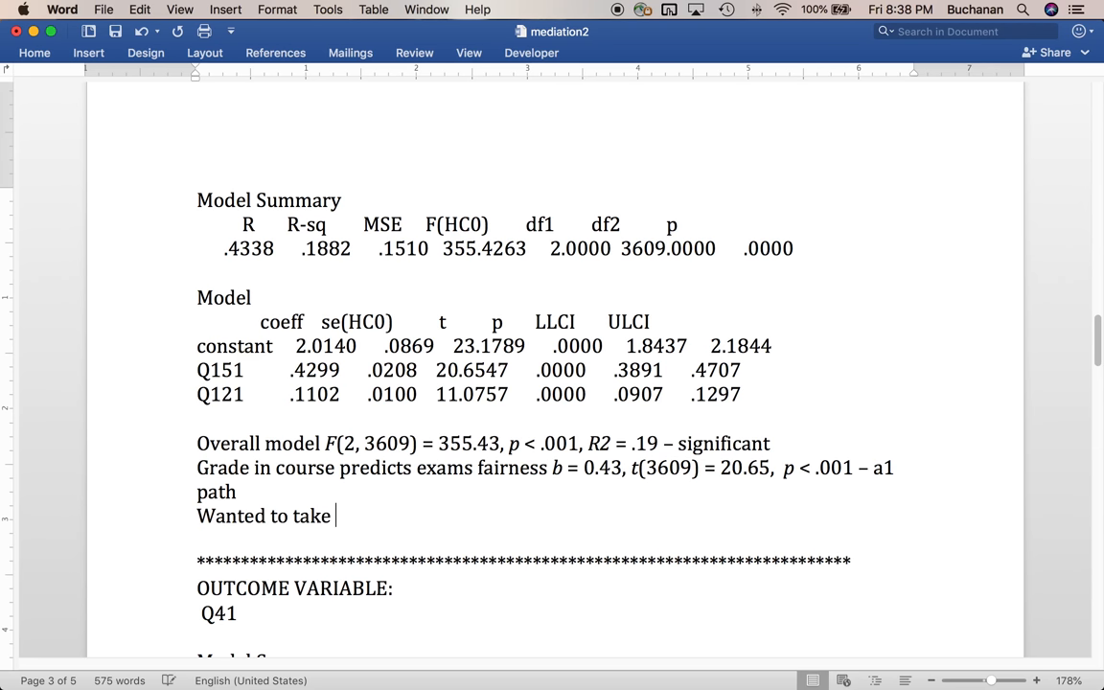
text(predicts exams fairness b =)
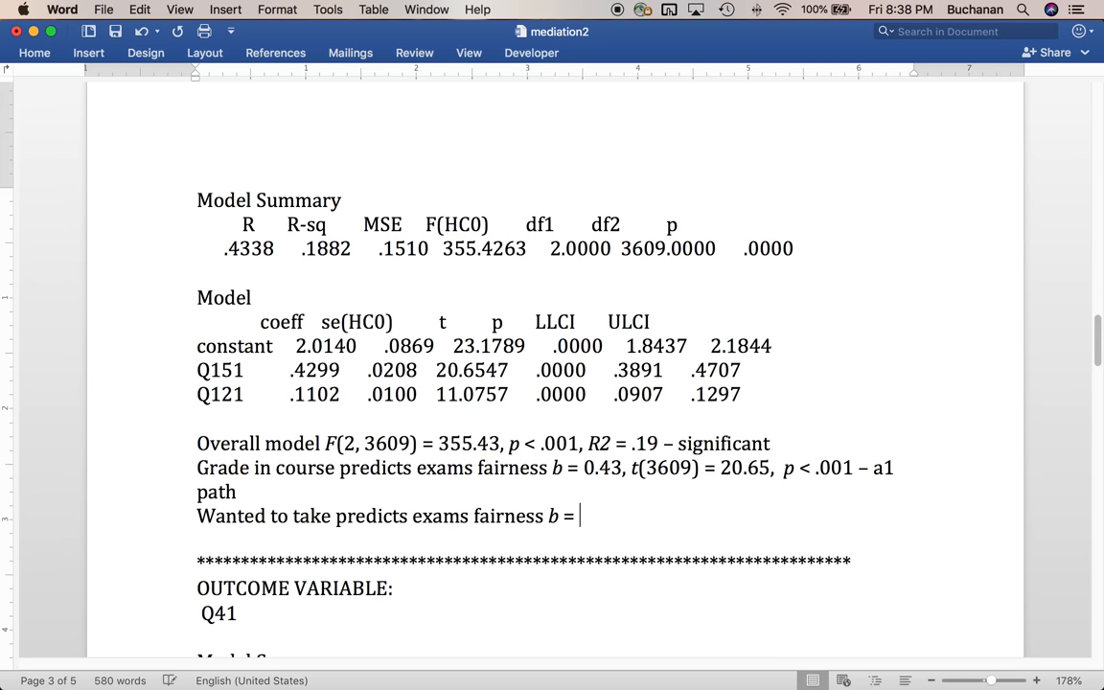
text(0.11, t()
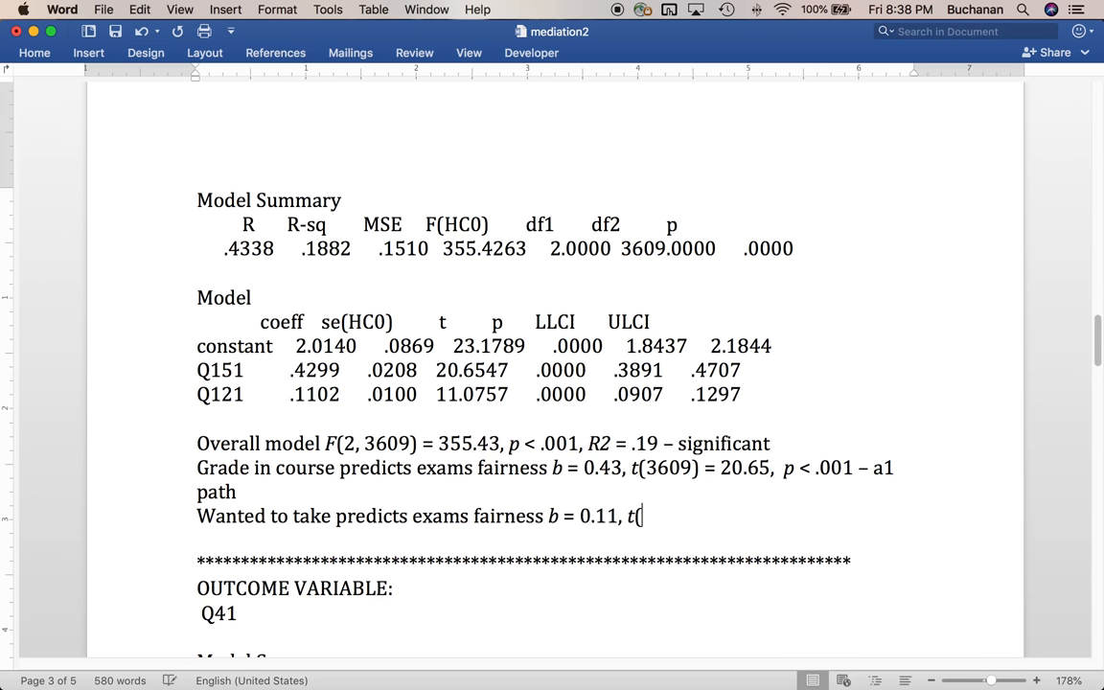
text(3609))
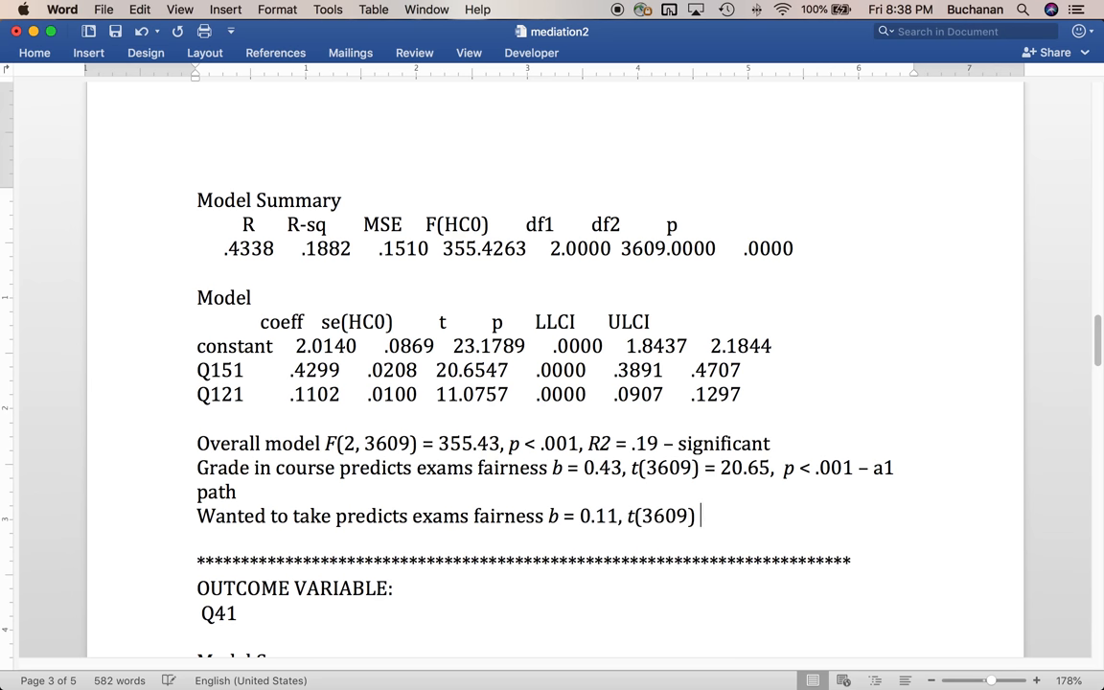
text(= 11.0)
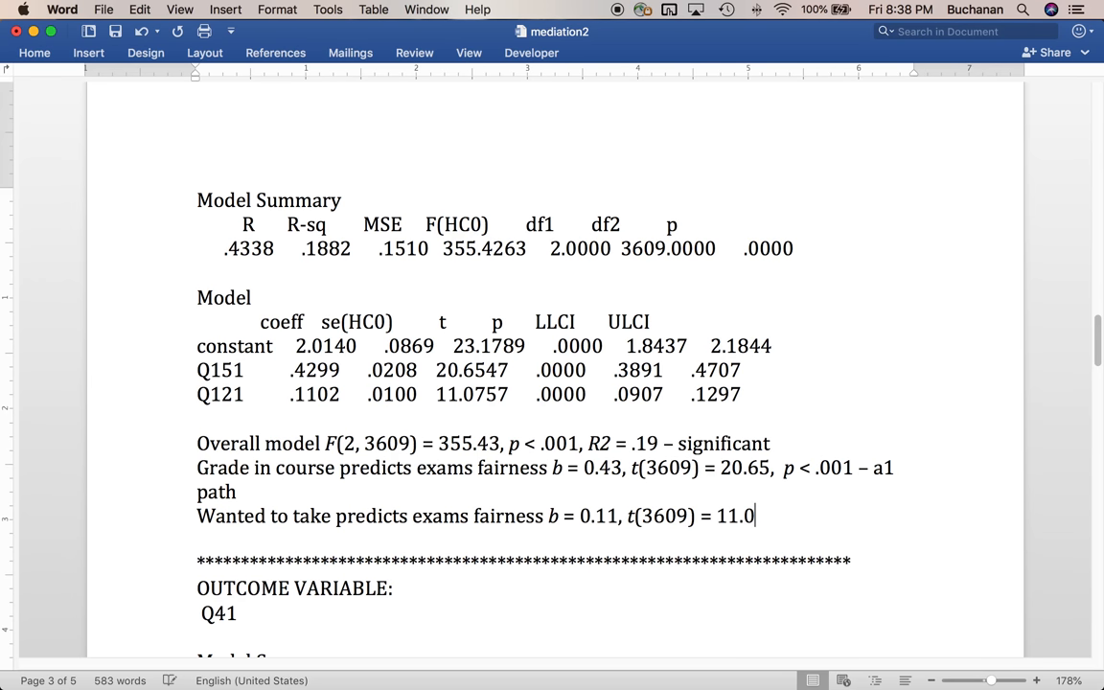
text(8, p < .)
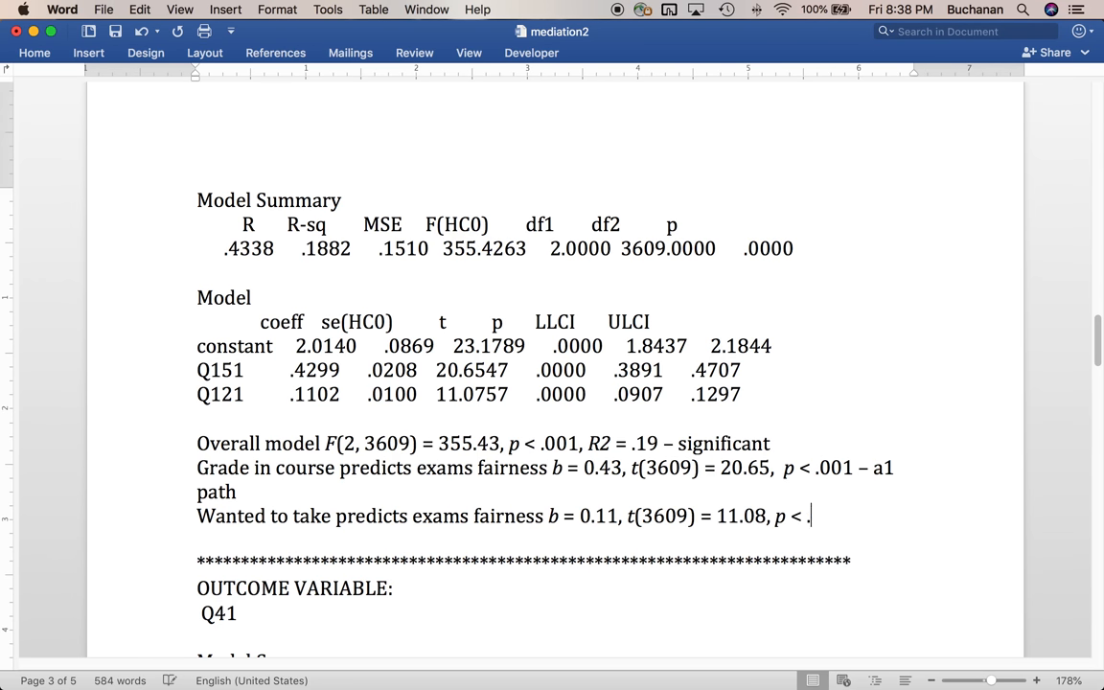
text(001)
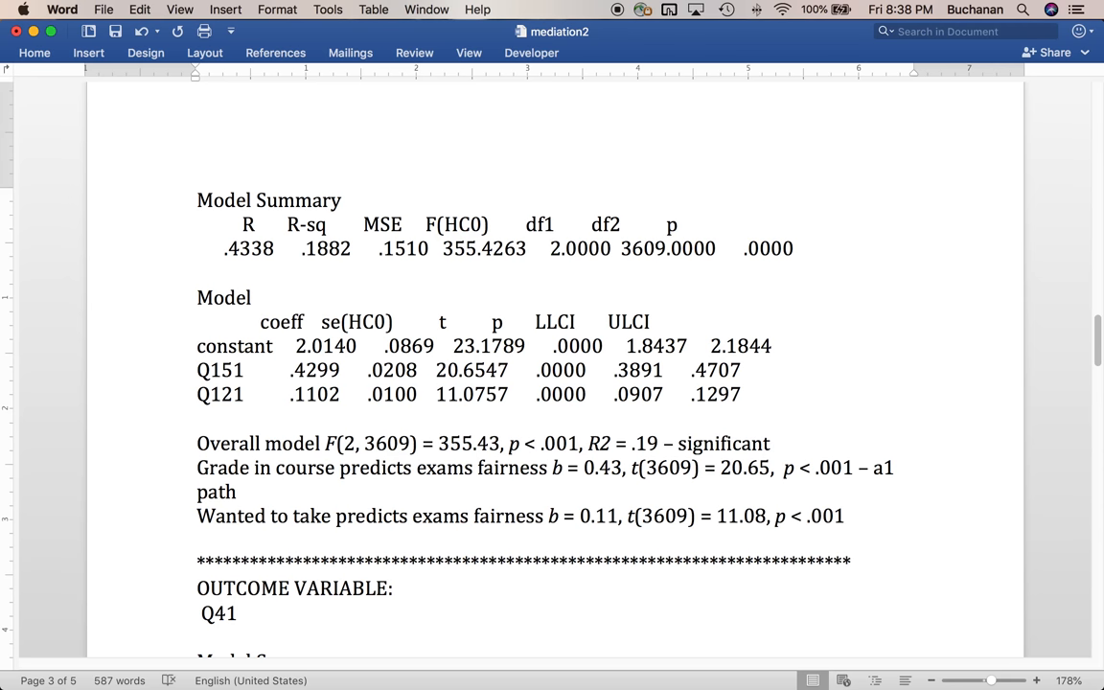
mouse_move(689, 521)
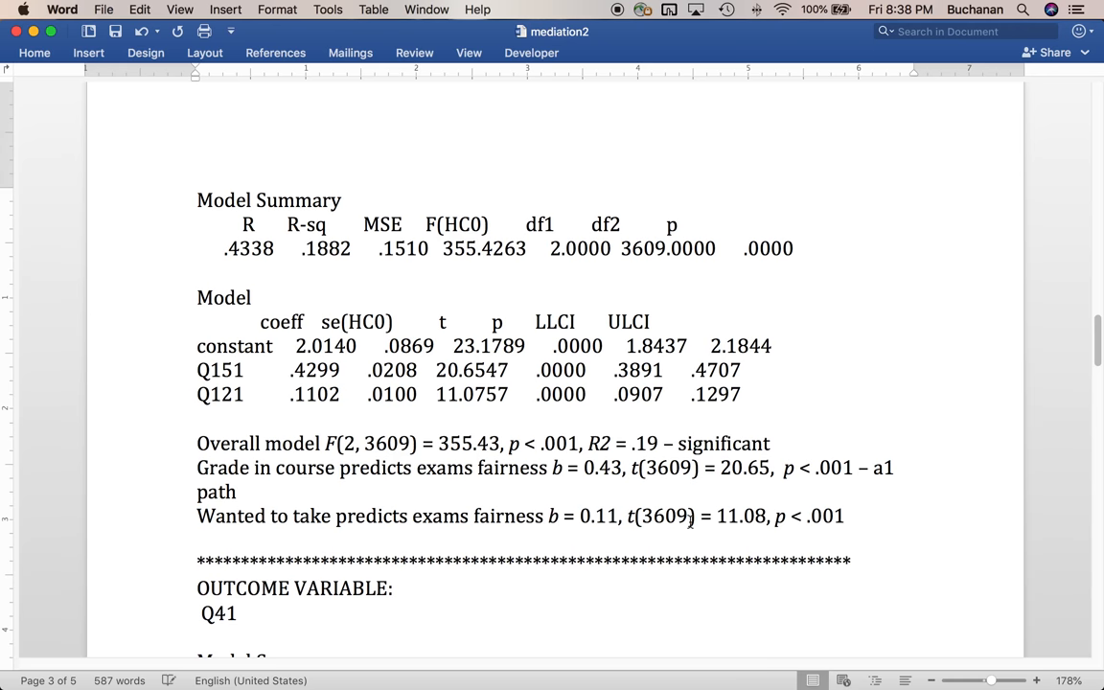
- Scroll past the model diagram to the Q41 outcome variable output
scroll(up, 3)
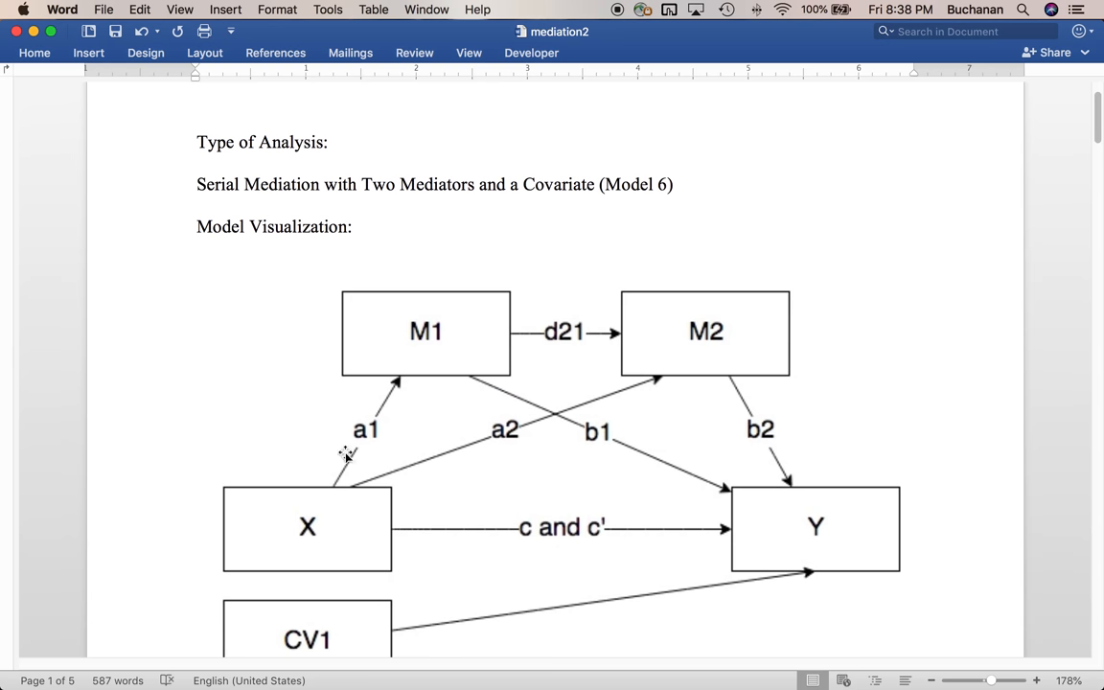
mouse_move(434, 386)
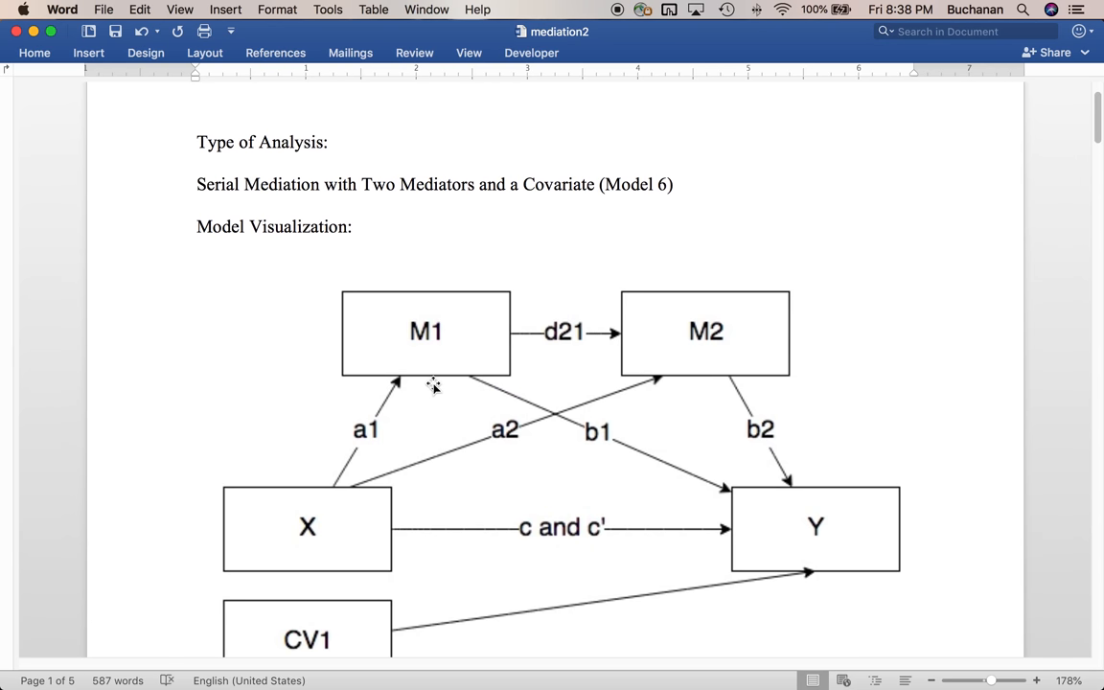
mouse_move(364, 487)
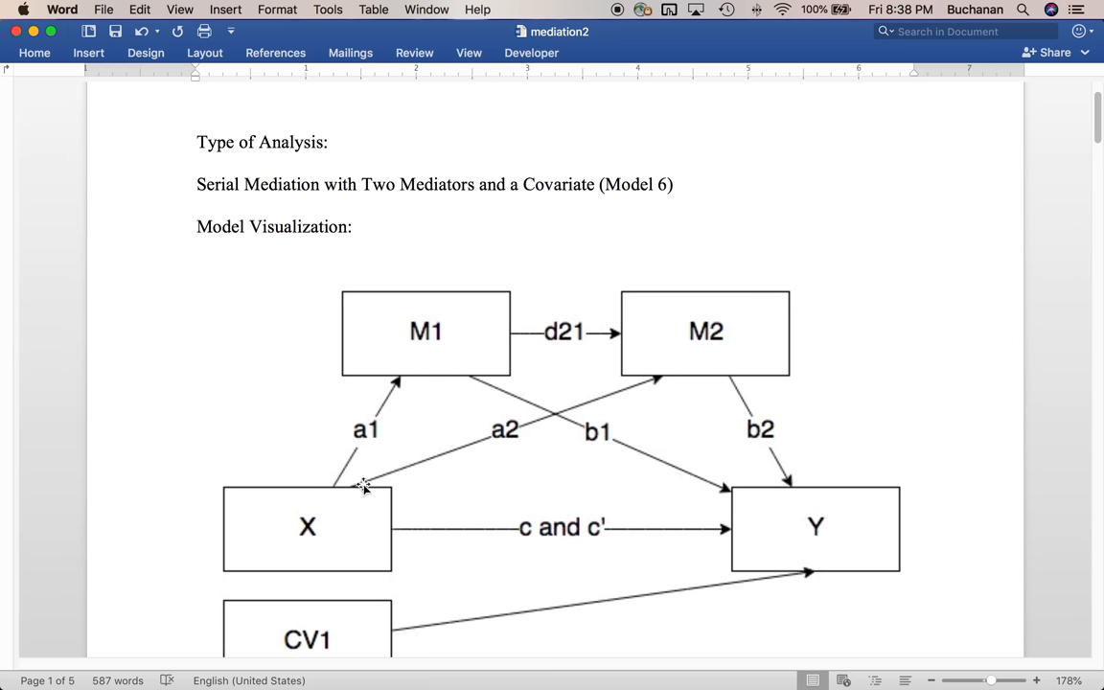
mouse_move(680, 344)
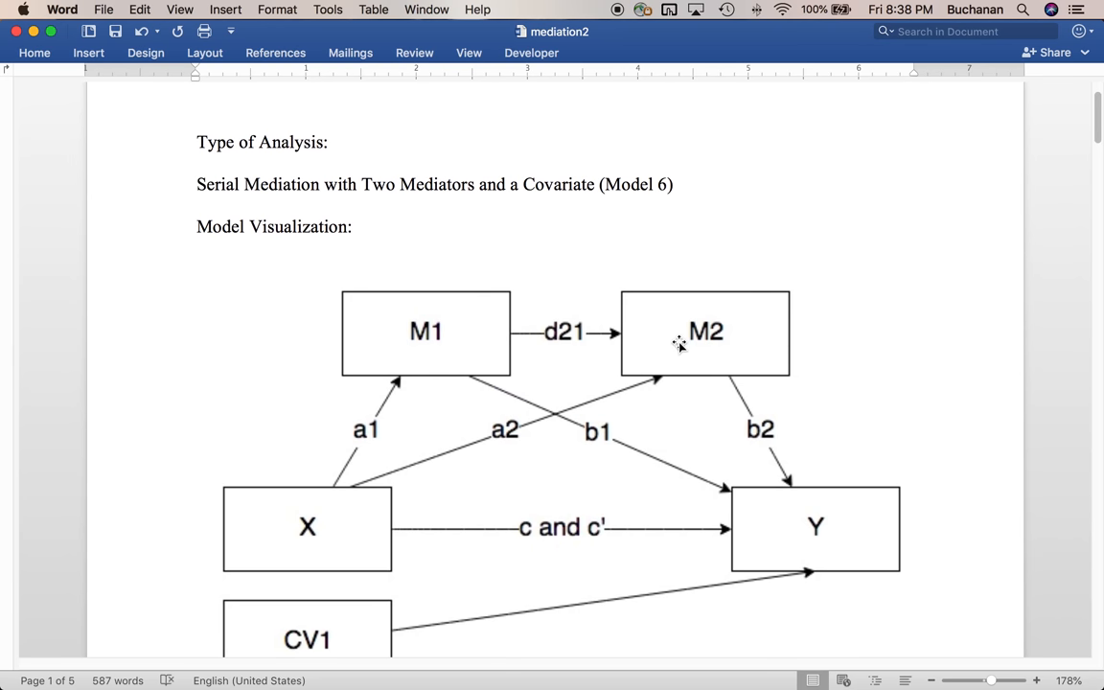
mouse_move(540, 221)
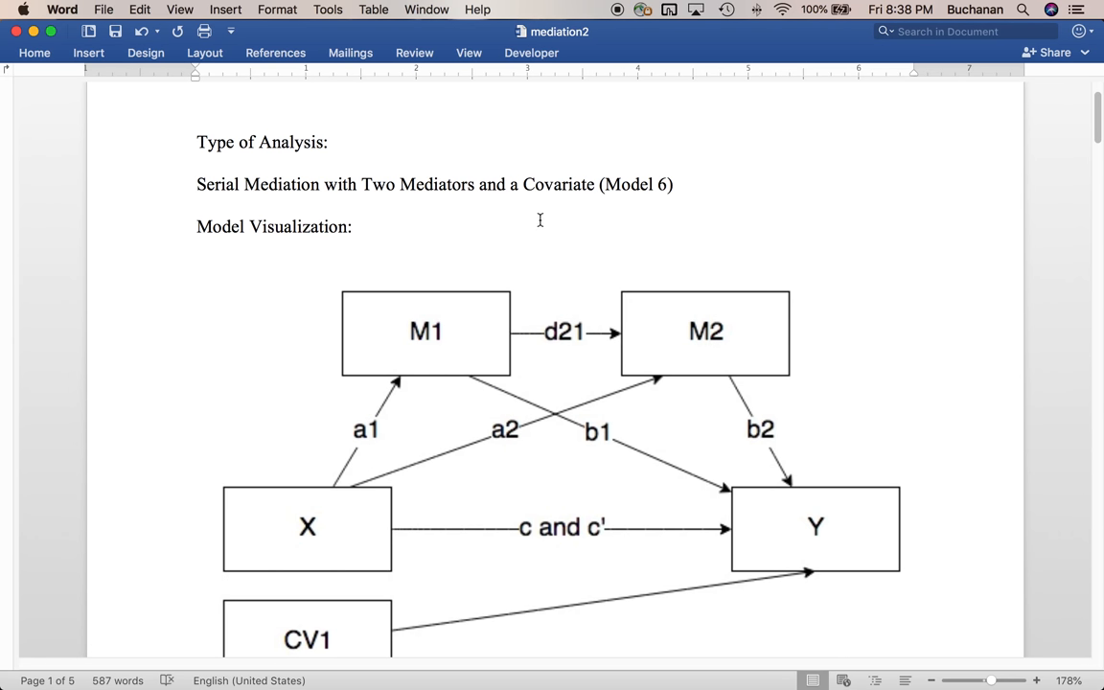
mouse_move(490, 343)
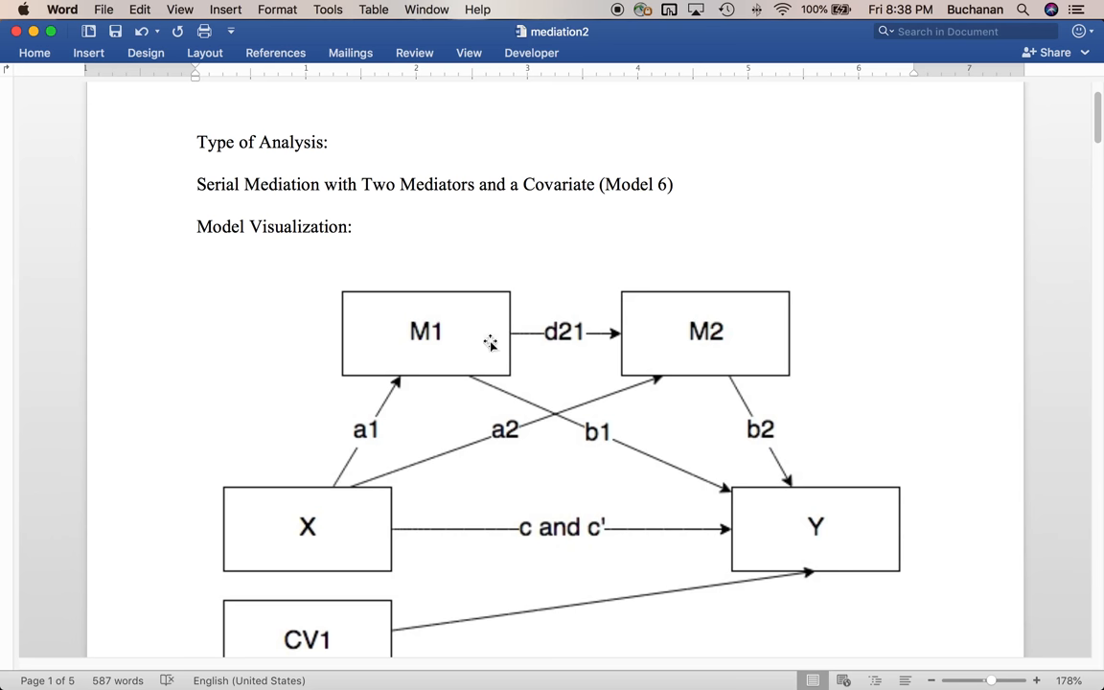
mouse_move(426, 331)
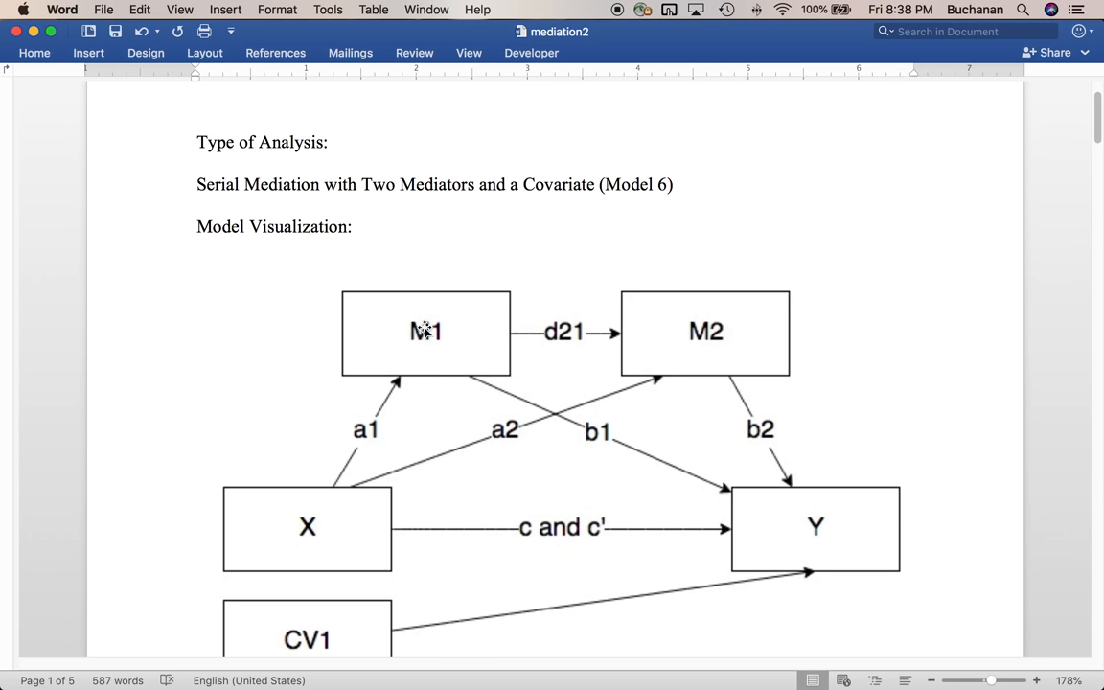
mouse_move(860, 506)
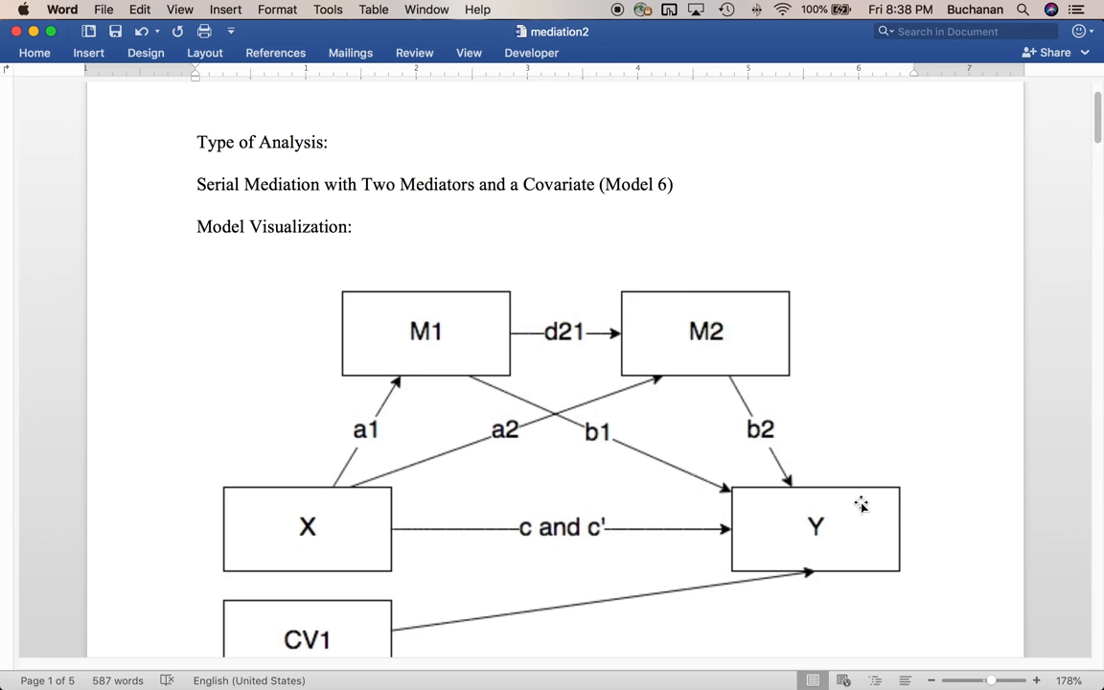
mouse_move(523, 381)
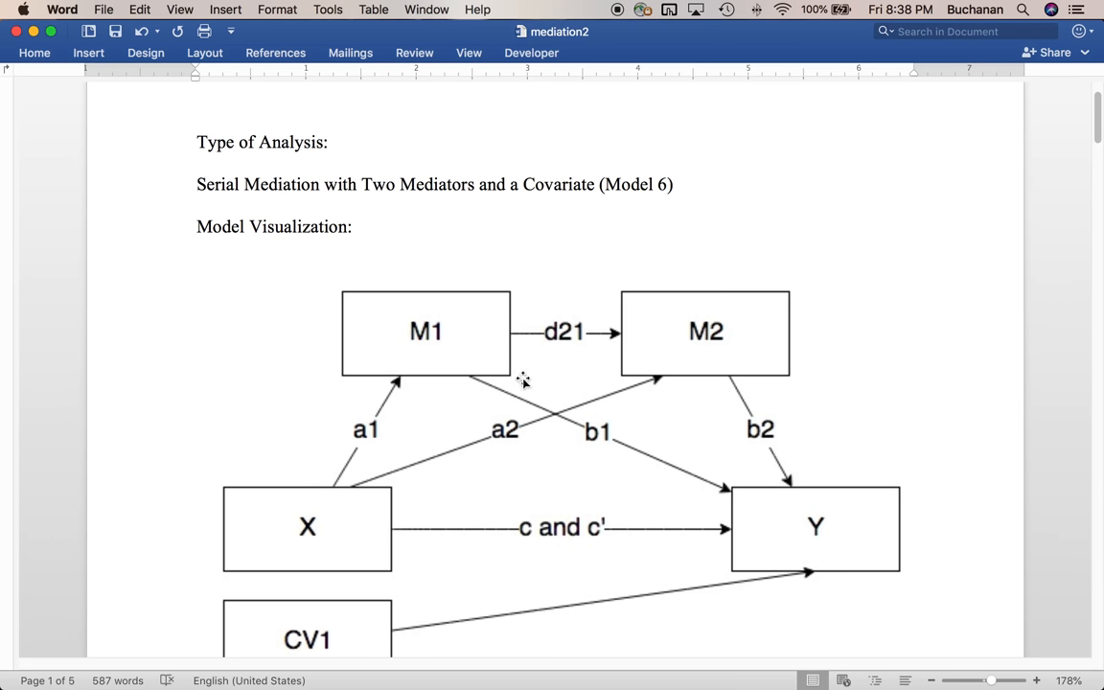
mouse_move(785, 510)
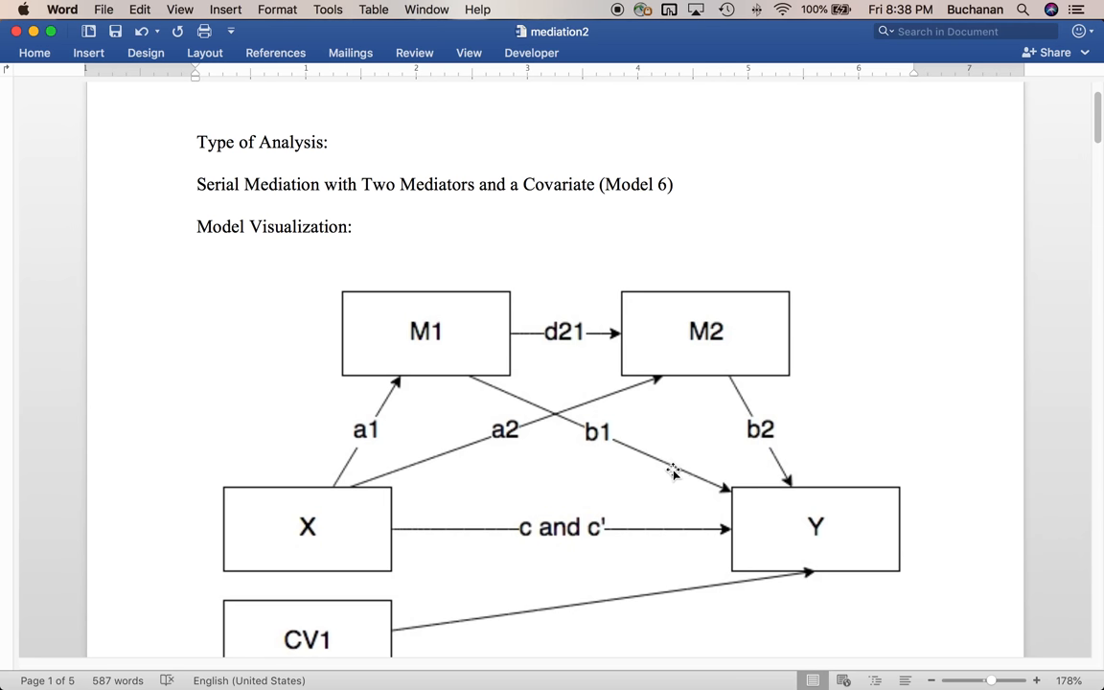
mouse_move(404, 328)
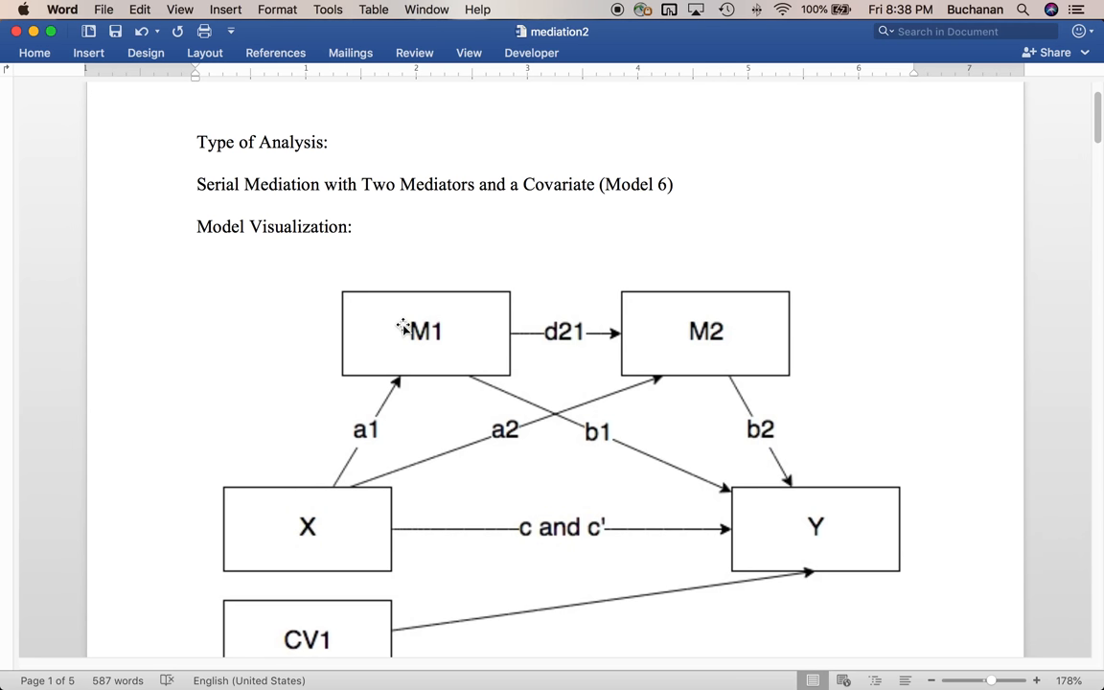
mouse_move(862, 487)
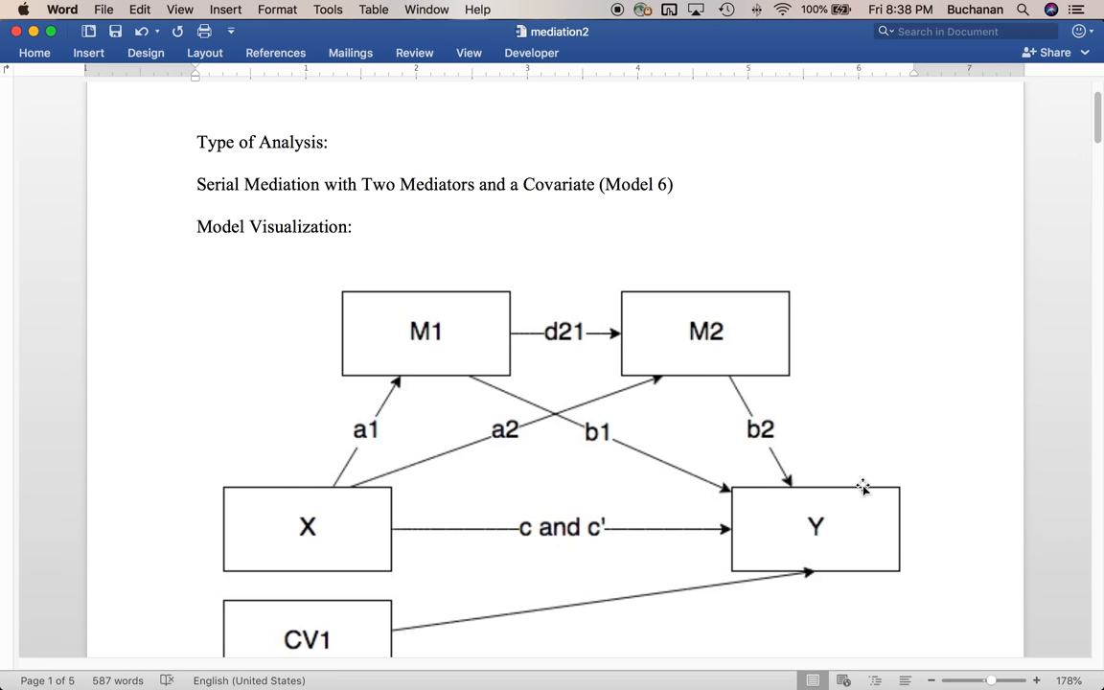
mouse_move(375, 377)
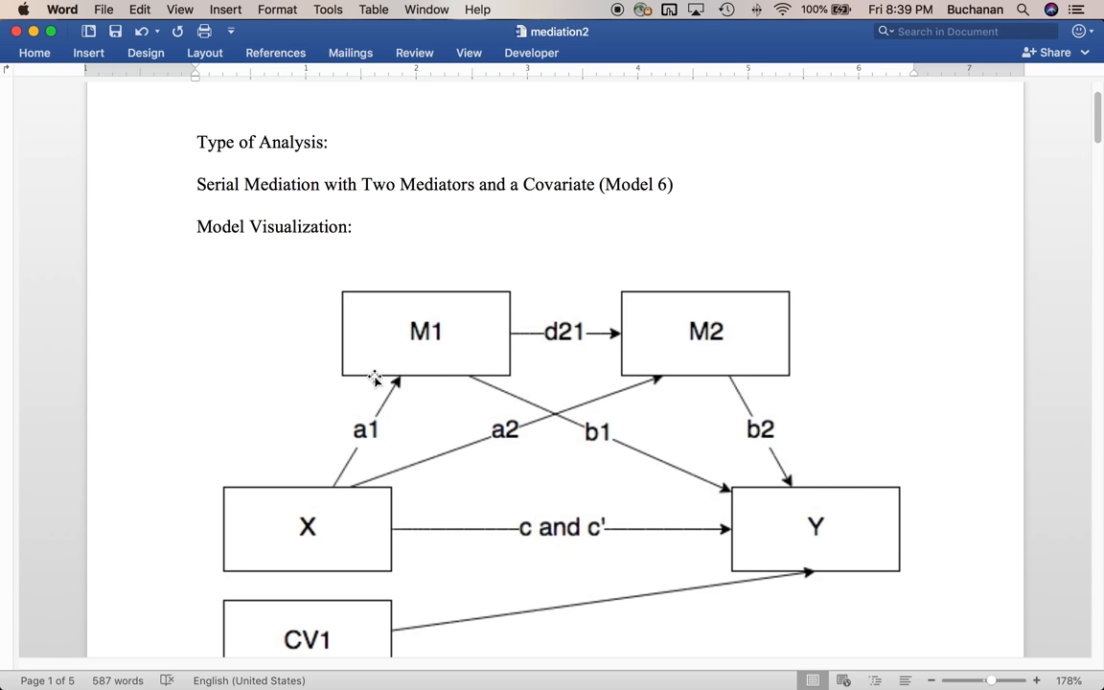
mouse_move(340, 413)
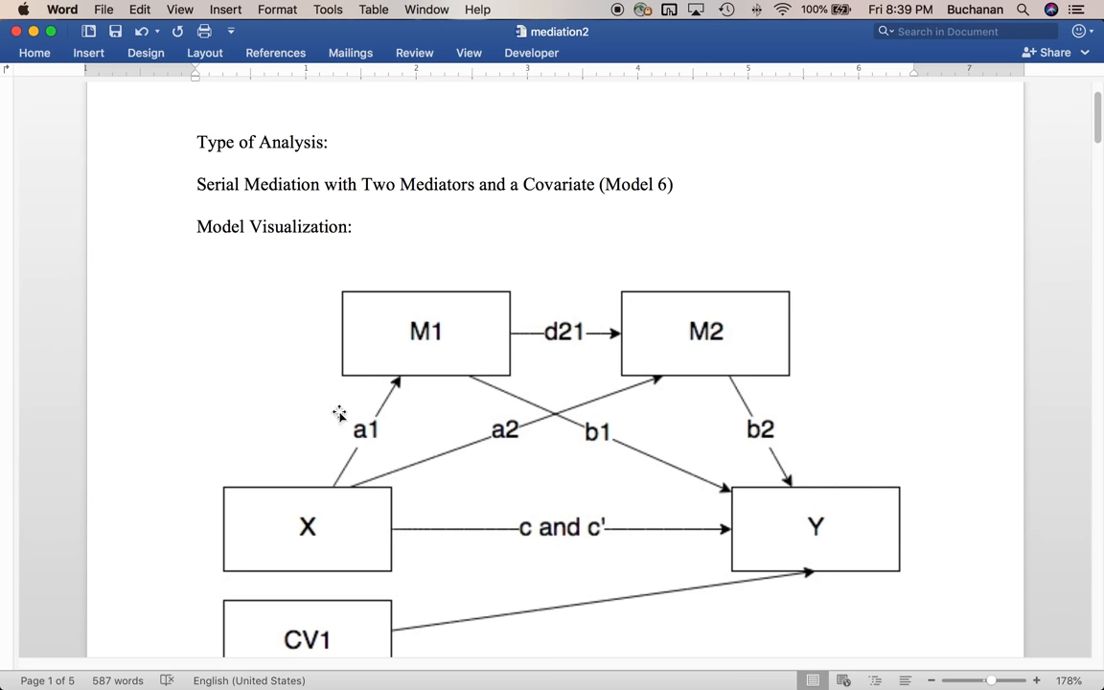
mouse_move(891, 489)
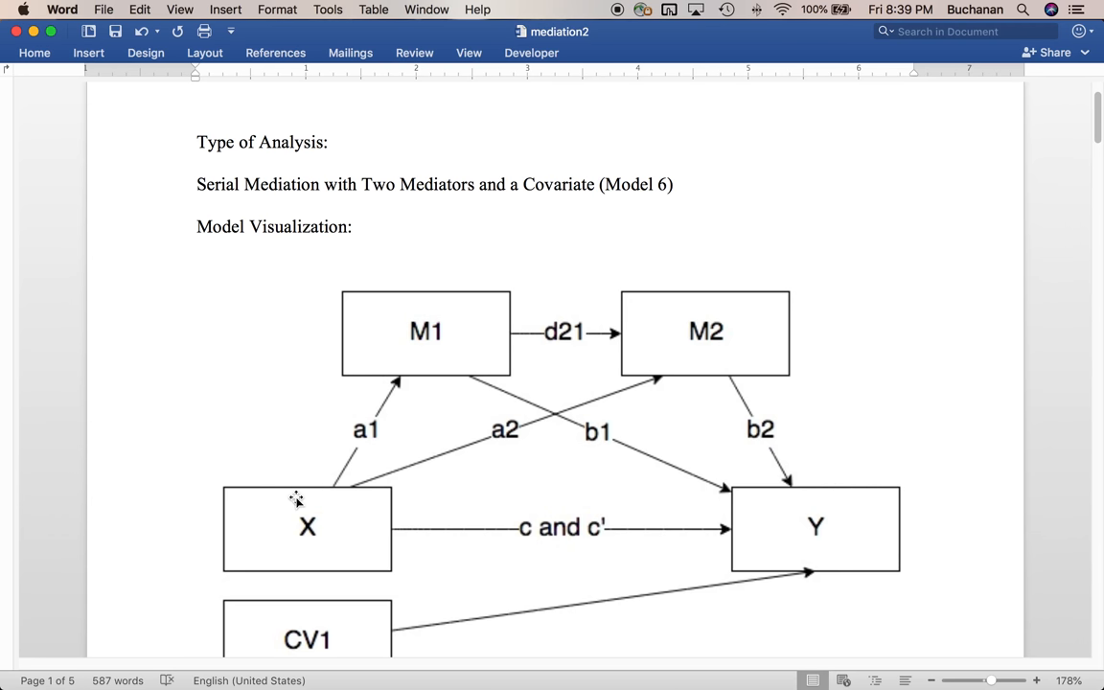
scroll(down, 3)
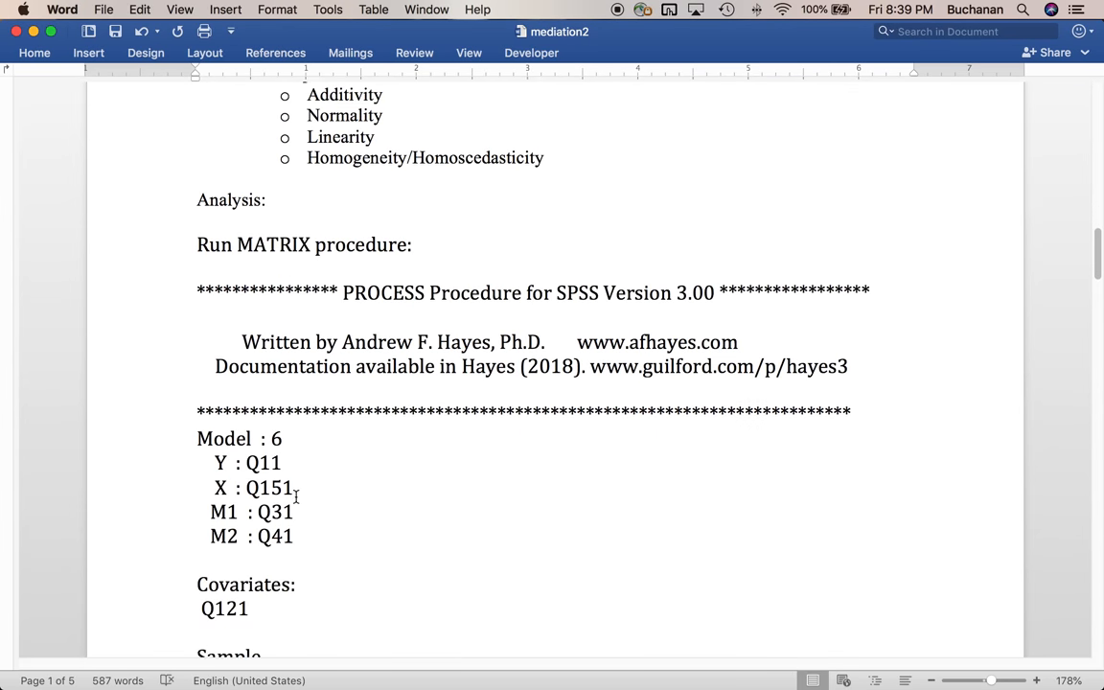
scroll(down, 3)
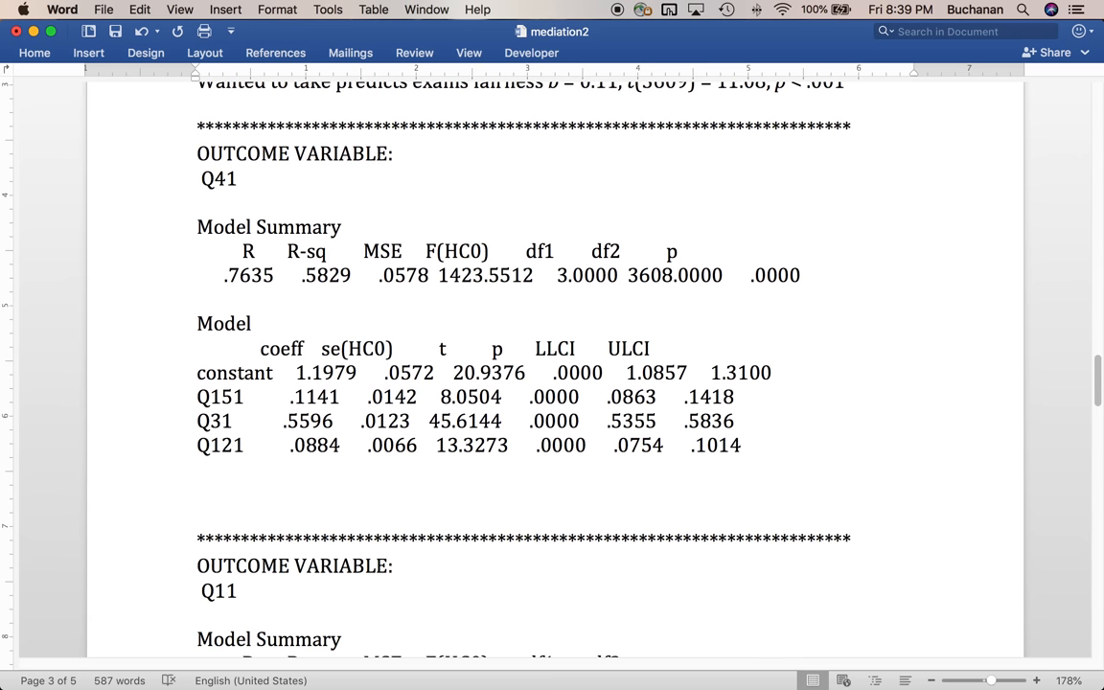
- Start a line under the Q41 coefficients reading 'Grade in course predicts fair grading'
click(196, 492)
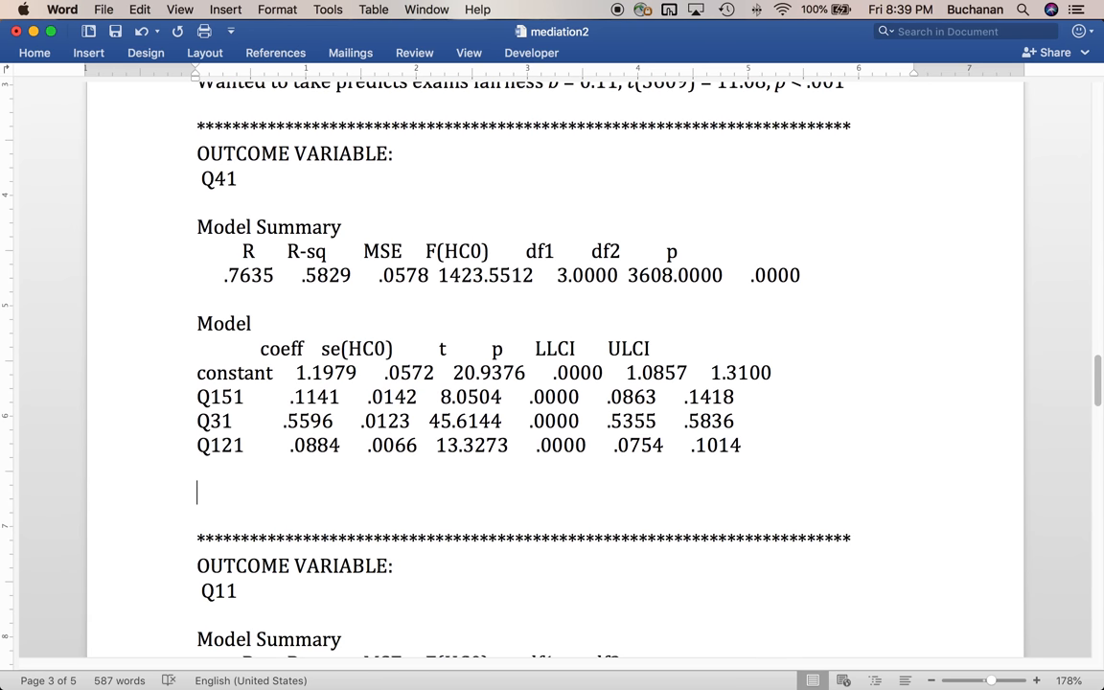
text(Grade in cour)
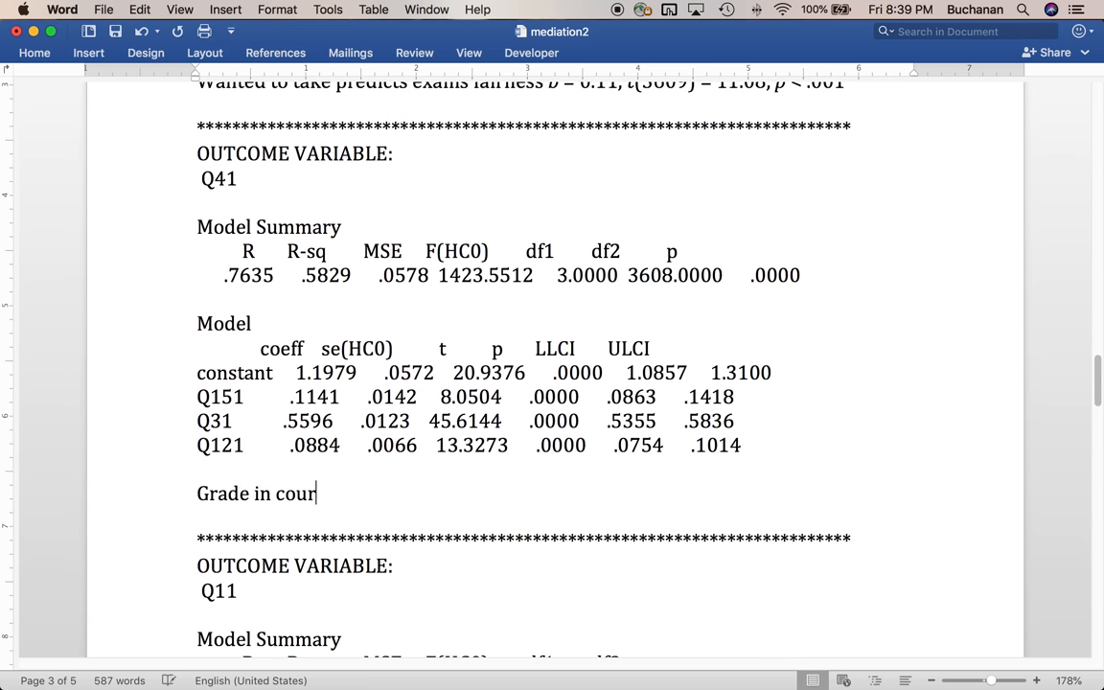
text(se)
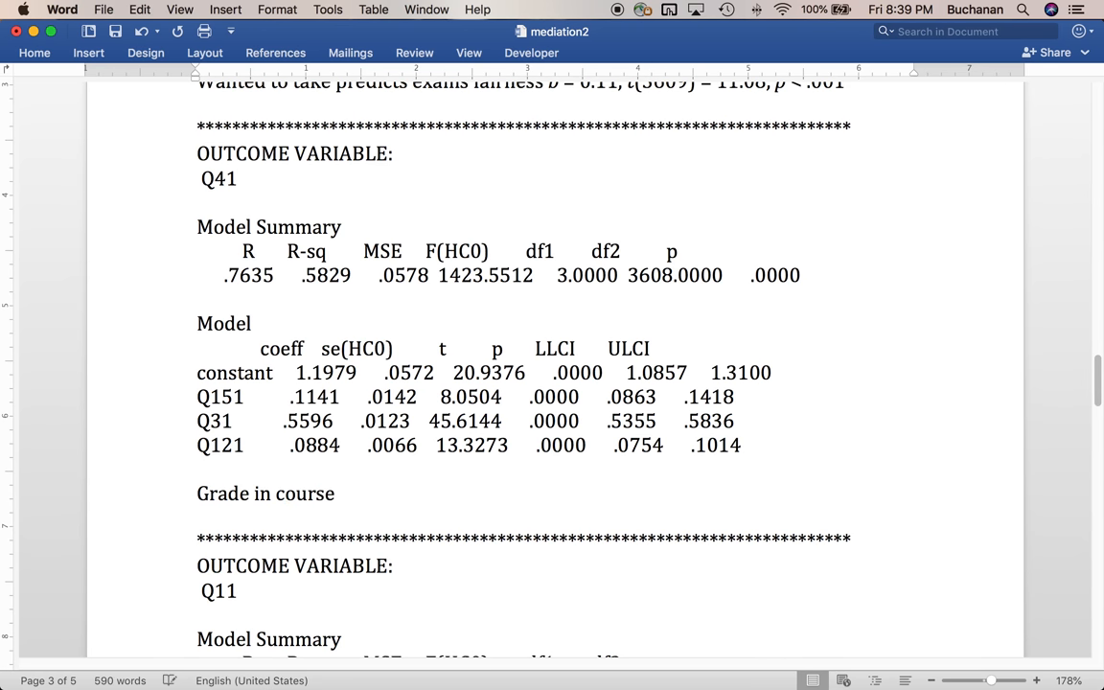
text(predicts)
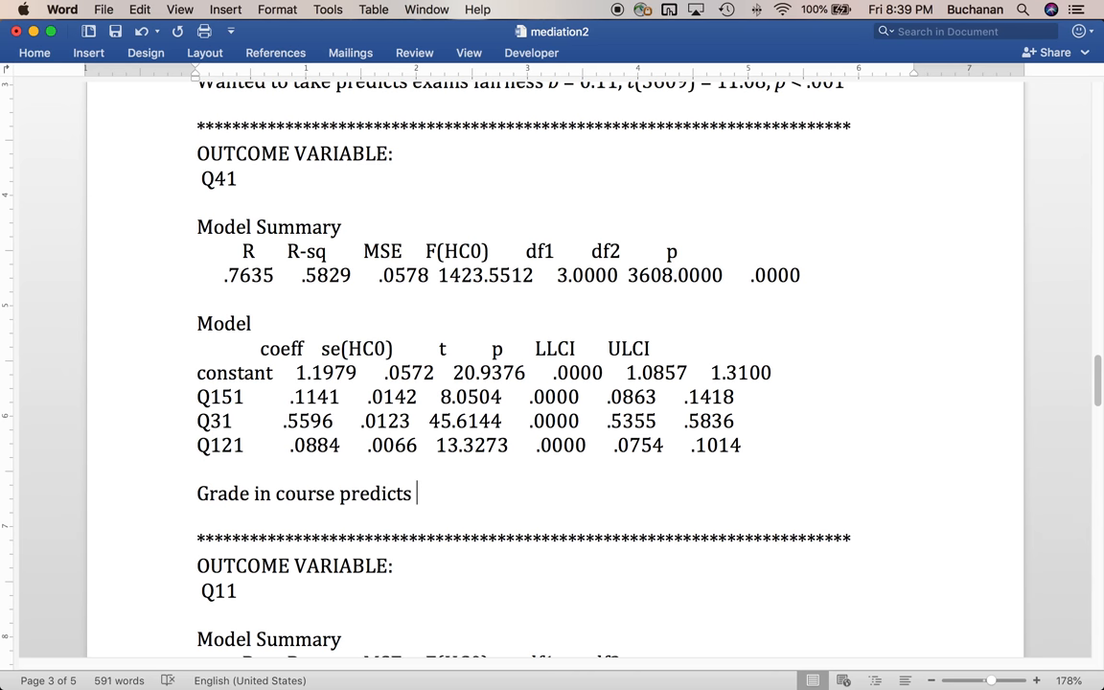
text(fair grading)
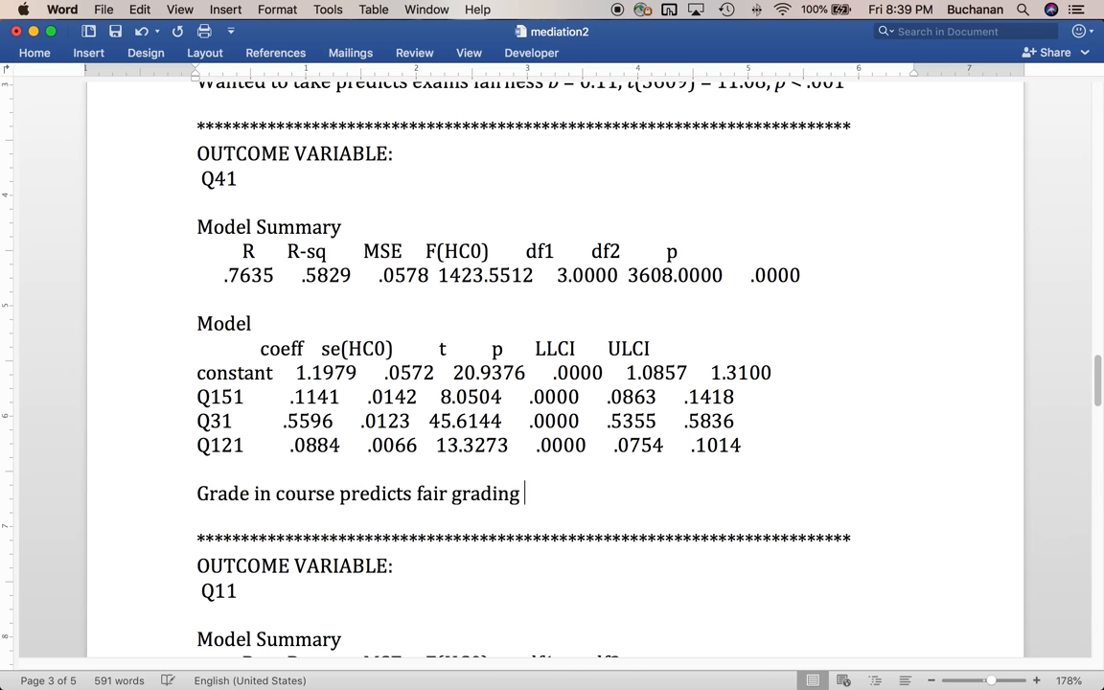
text(/)
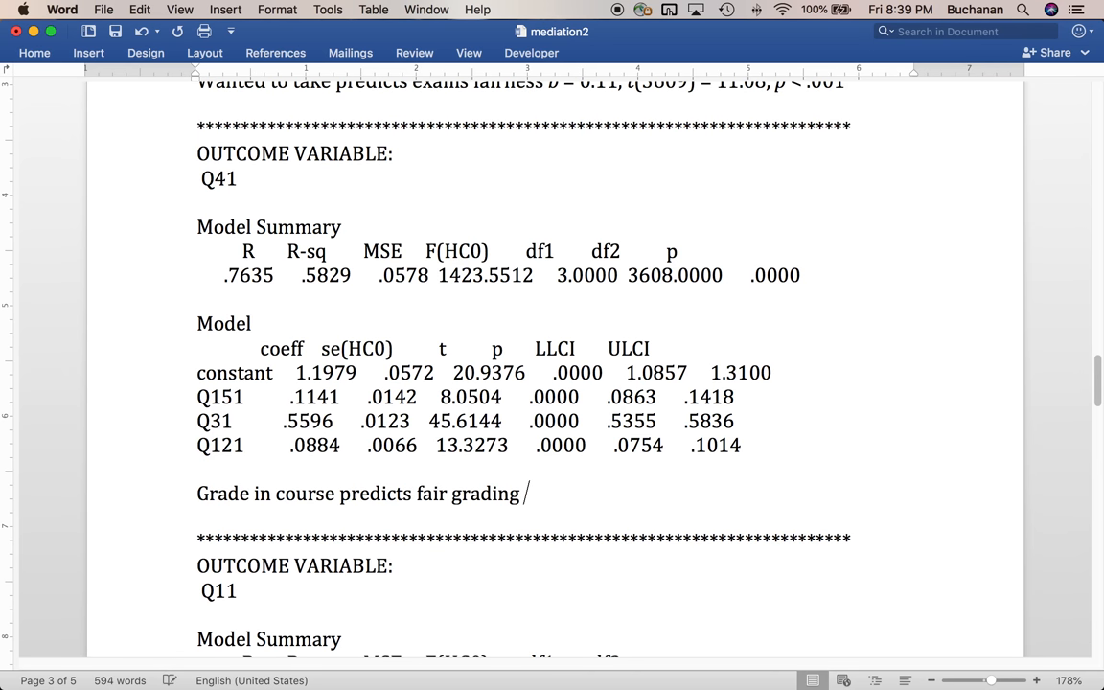
- Add b = 0.11, t(3608) = 8.05, p < .001, taking df 3608 from the output
text(b = .)
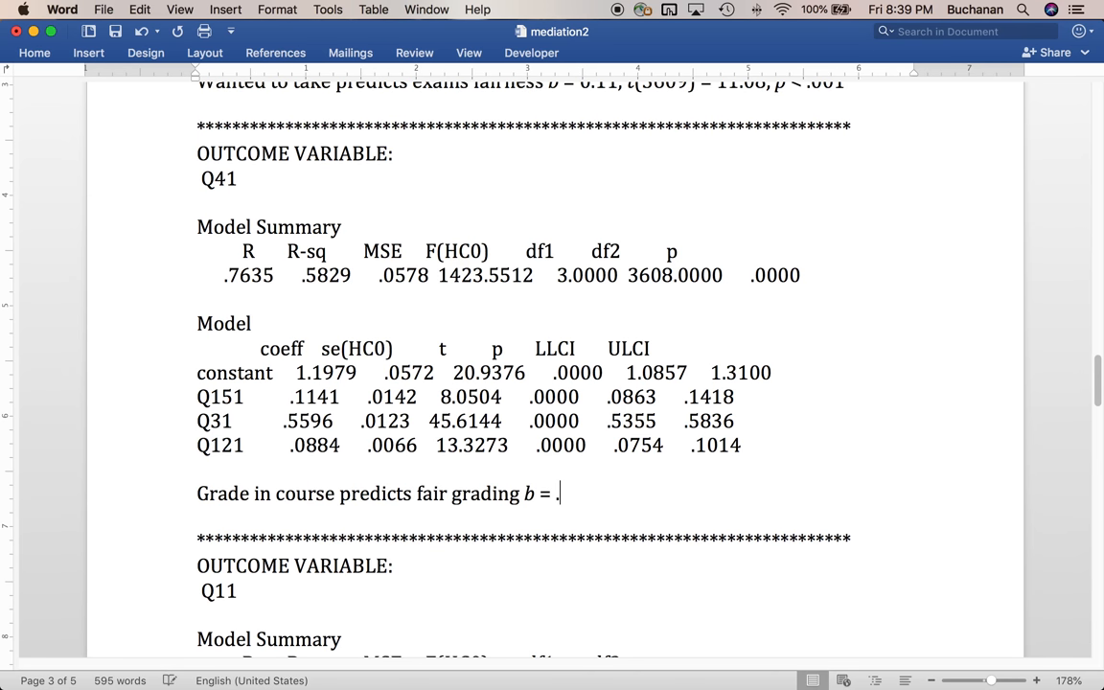
text(0)
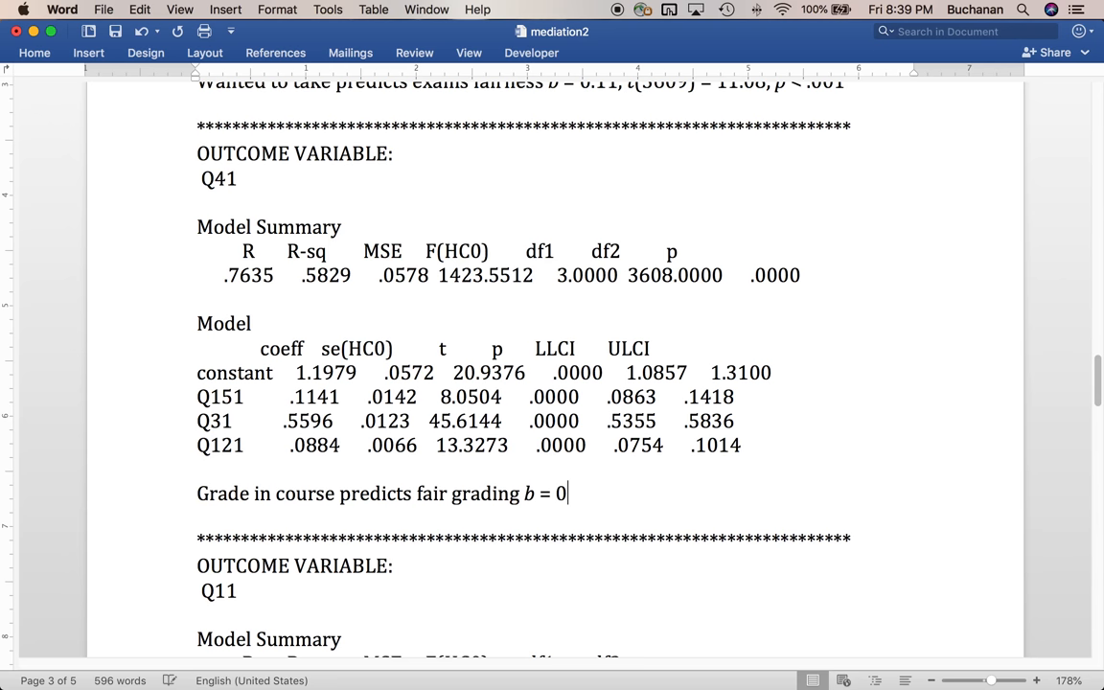
text(.11, t)
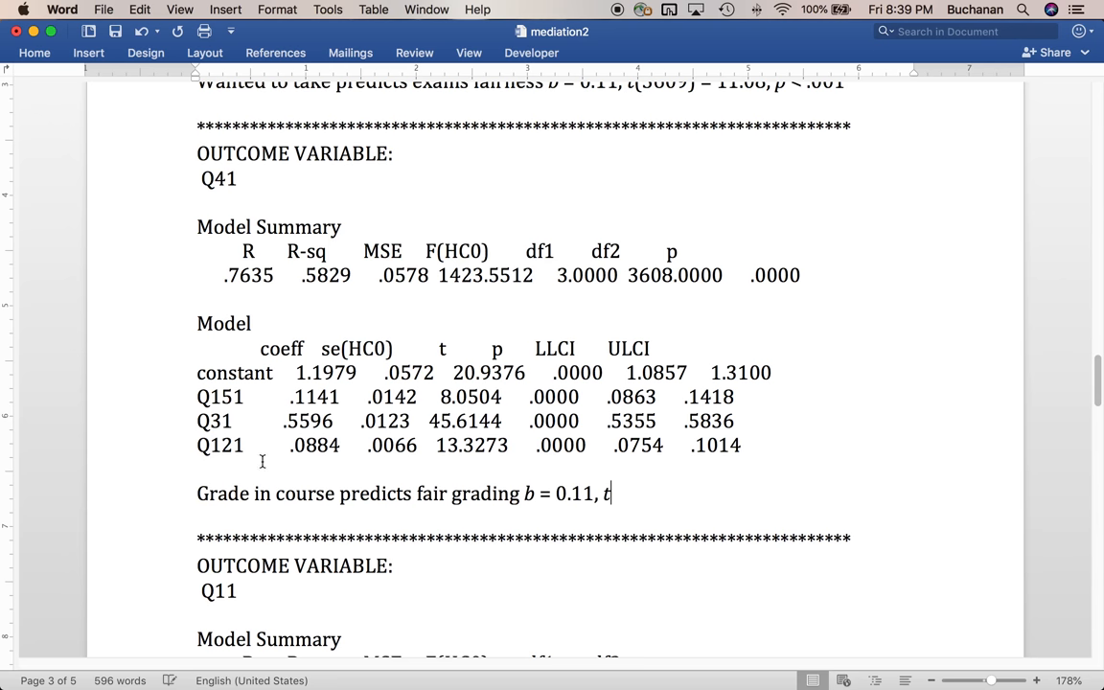
text(()
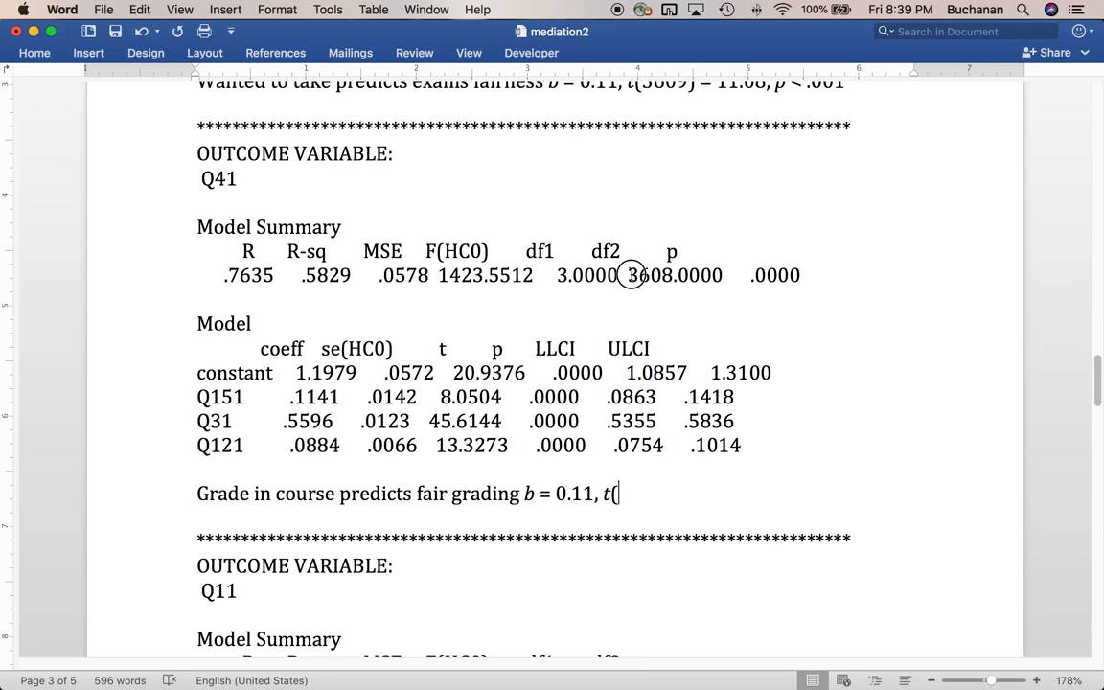
double_click(649, 275)
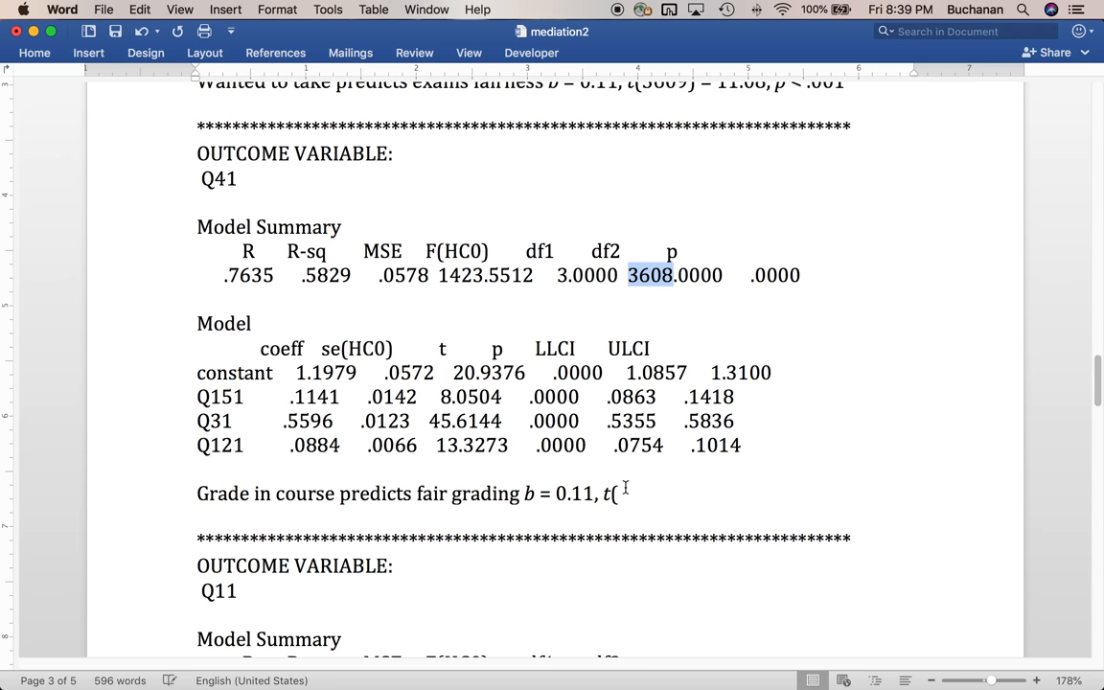
text(3608) =)
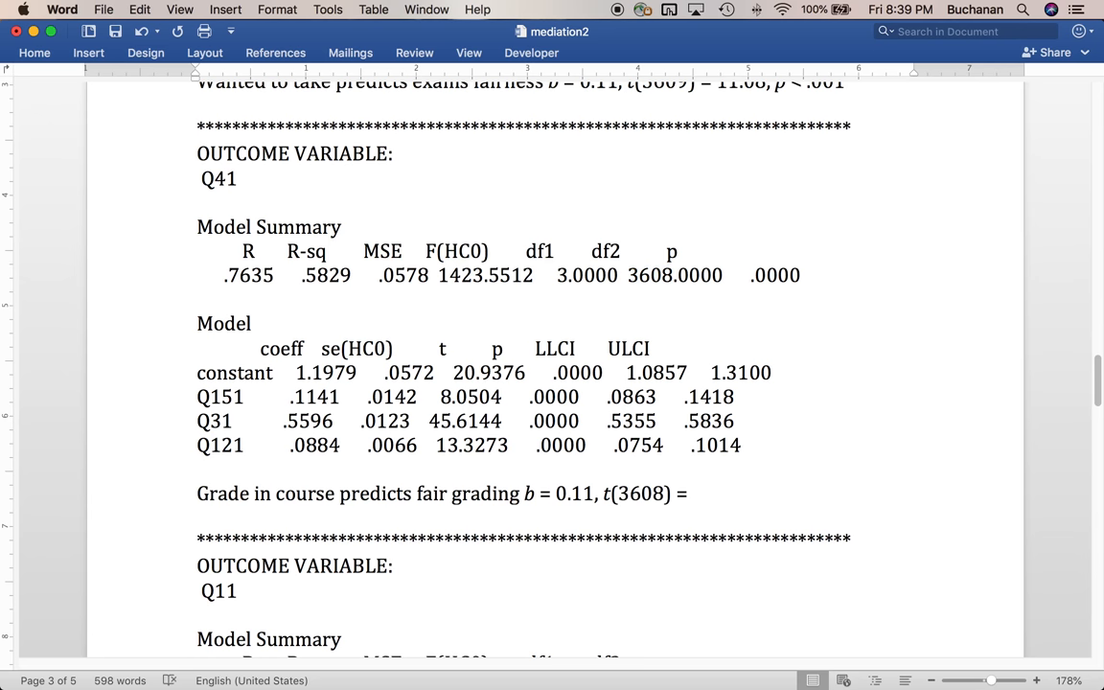
text(8.0)
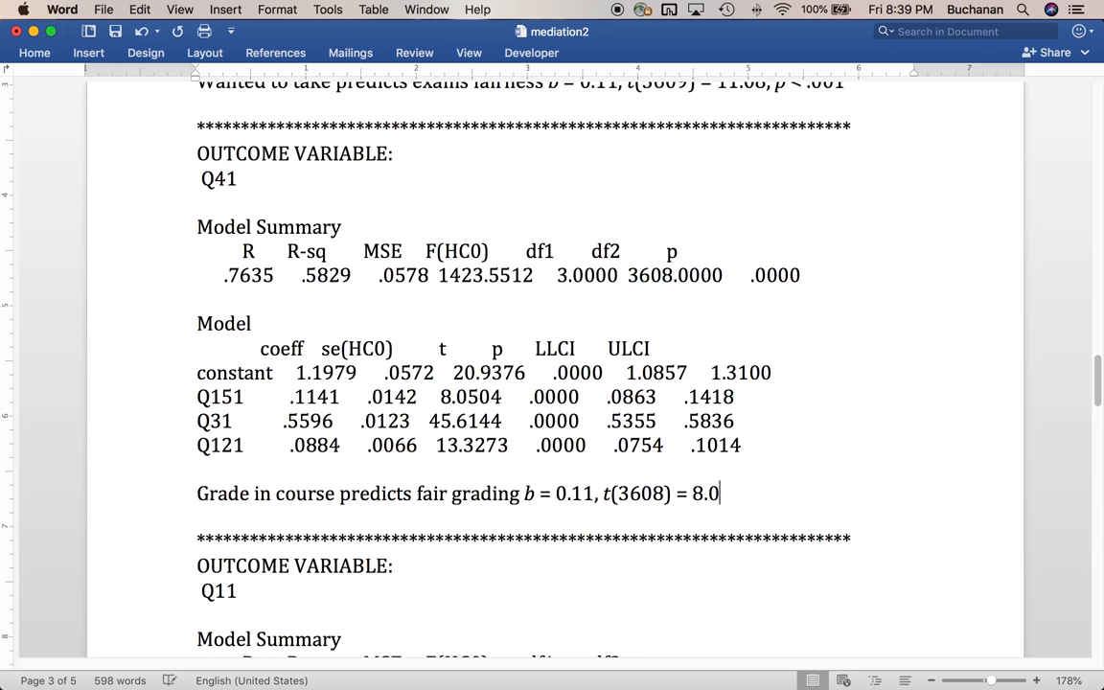
text(5, p < .001)
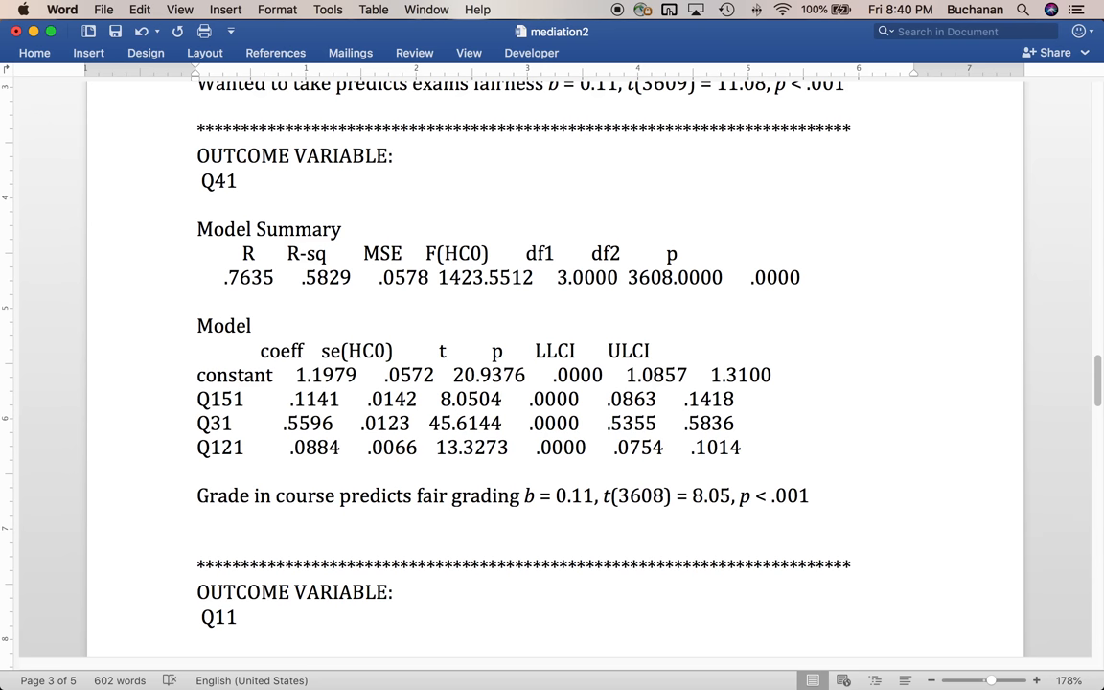
- Label the grade line 'a2 path' and add exam fairness predicting fair grading, b = 0.56, d21 path
text(Exam)
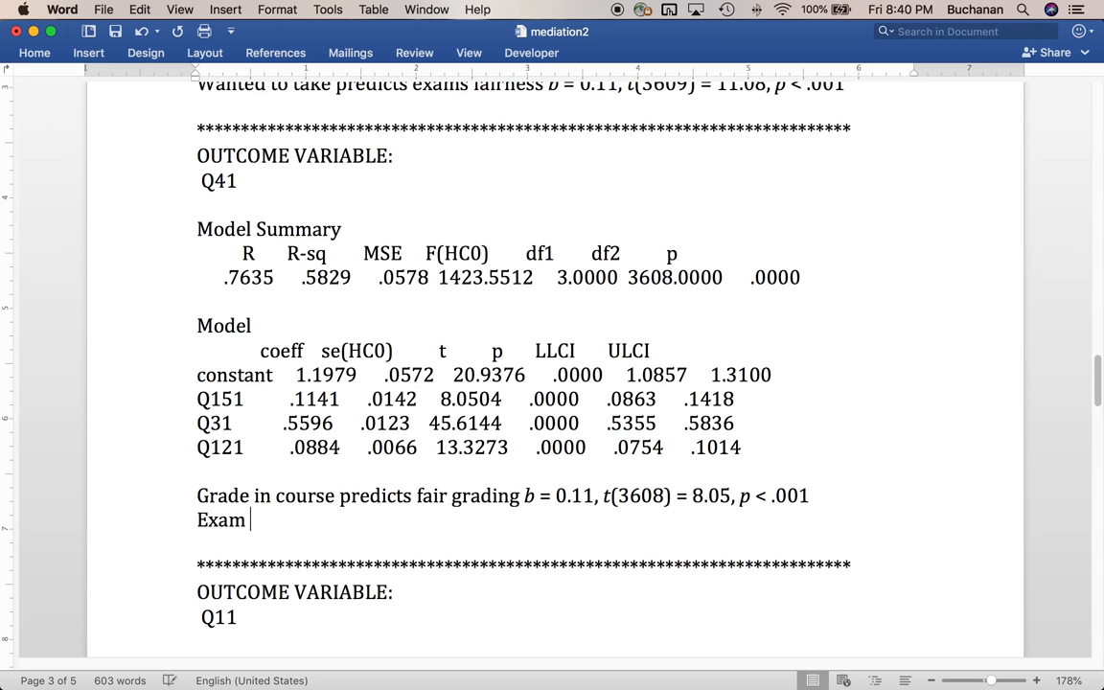
text(fairness)
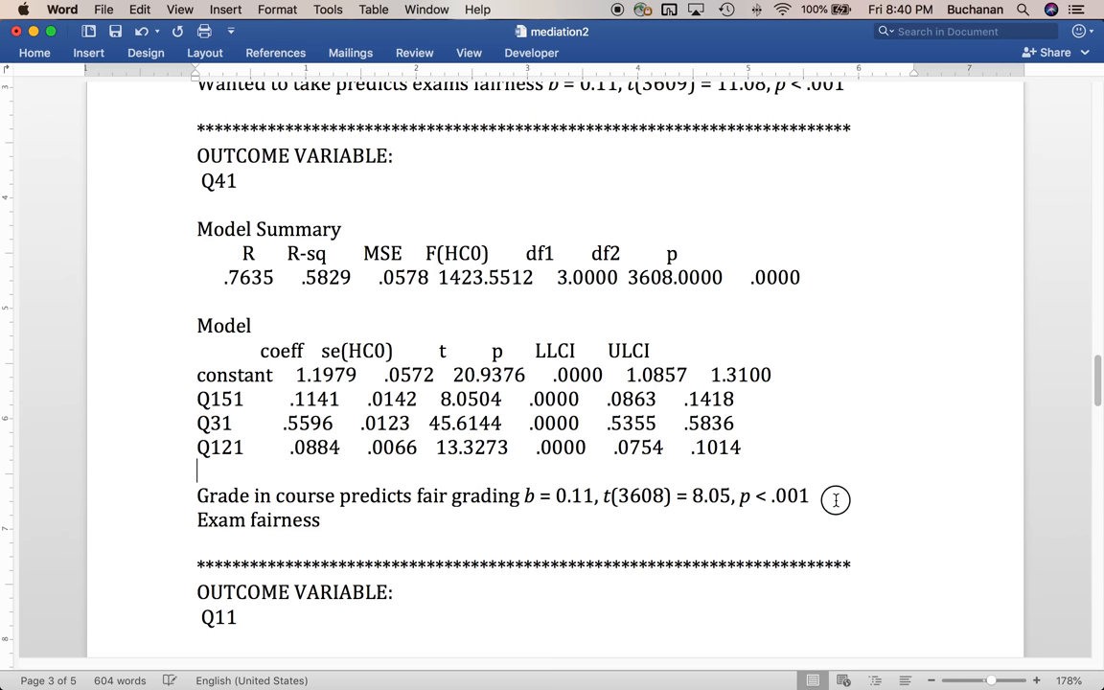
text(– a2 path)
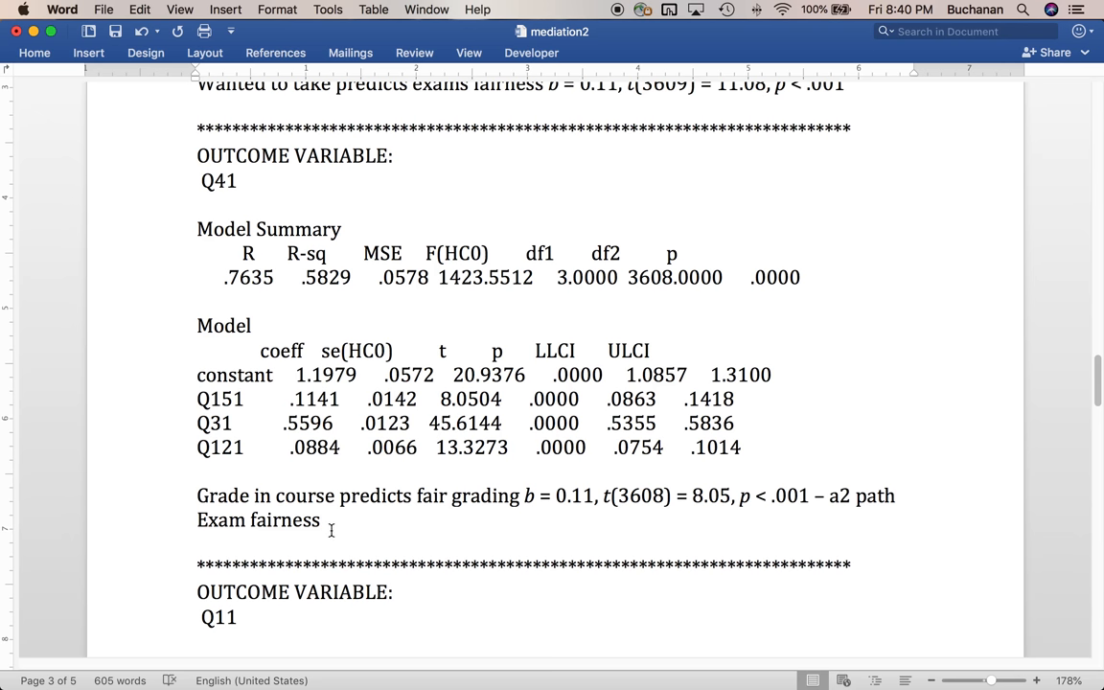
text(predicts fair)
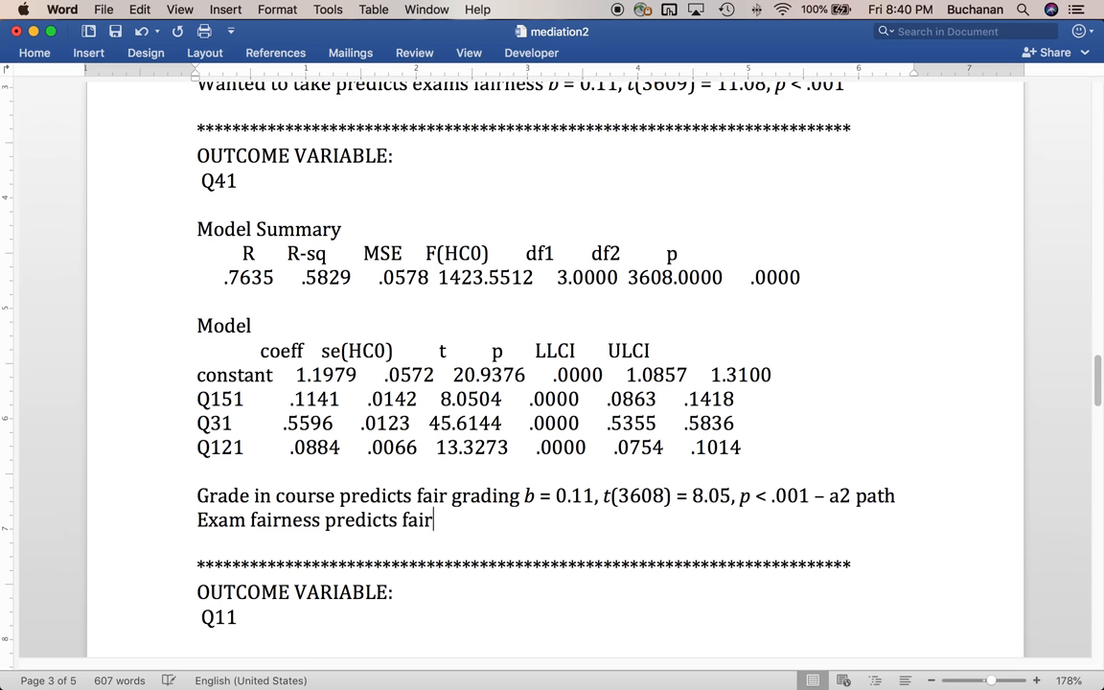
text(grading g)
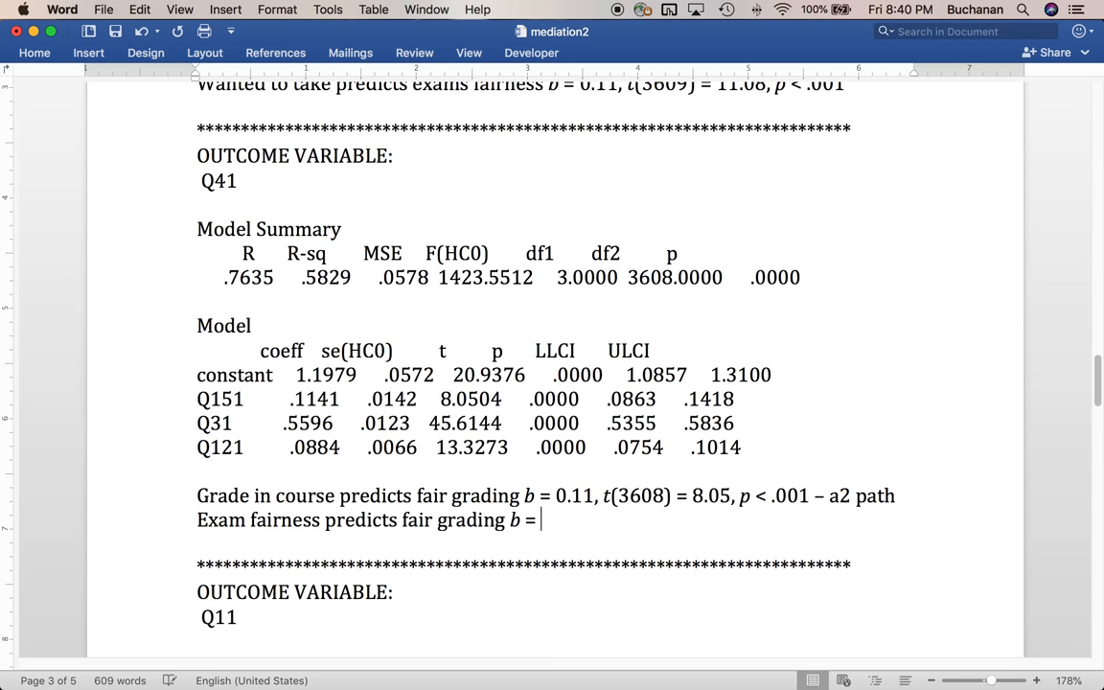
text(0.56, t()
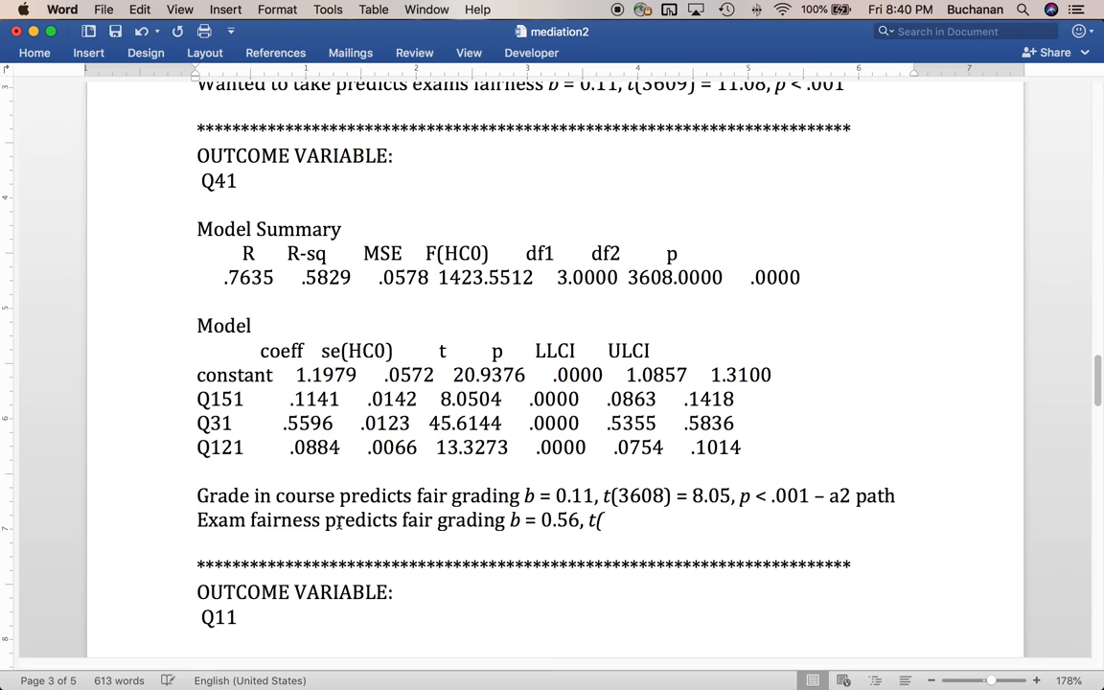
text(3608) =)
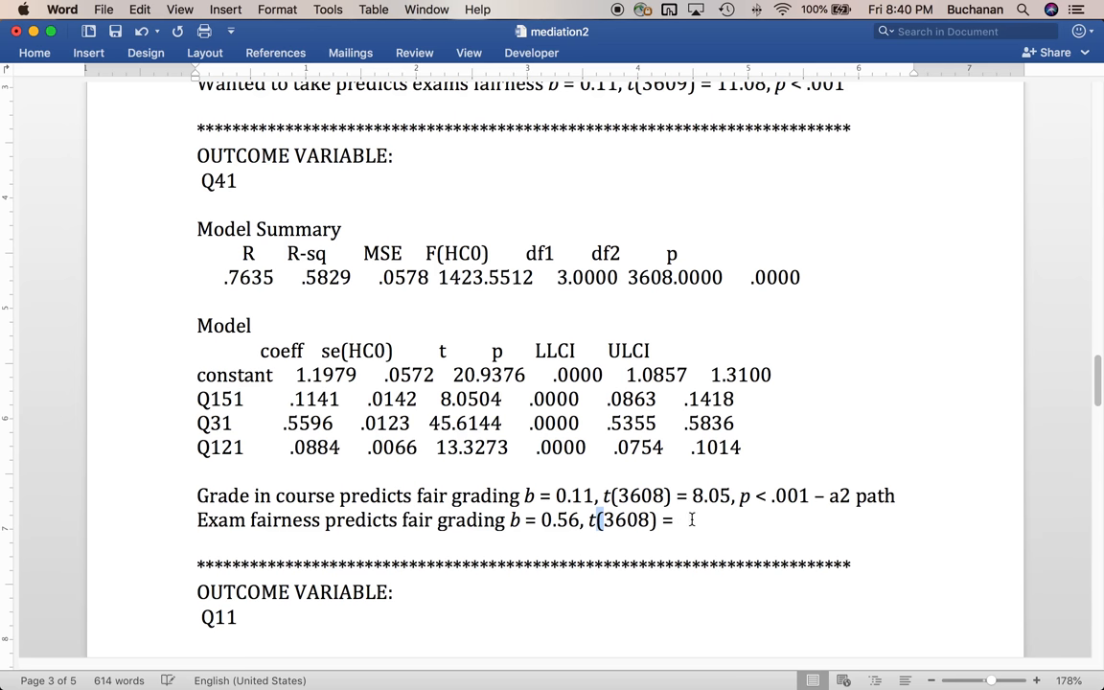
text(45.61, p < .001 – d21)
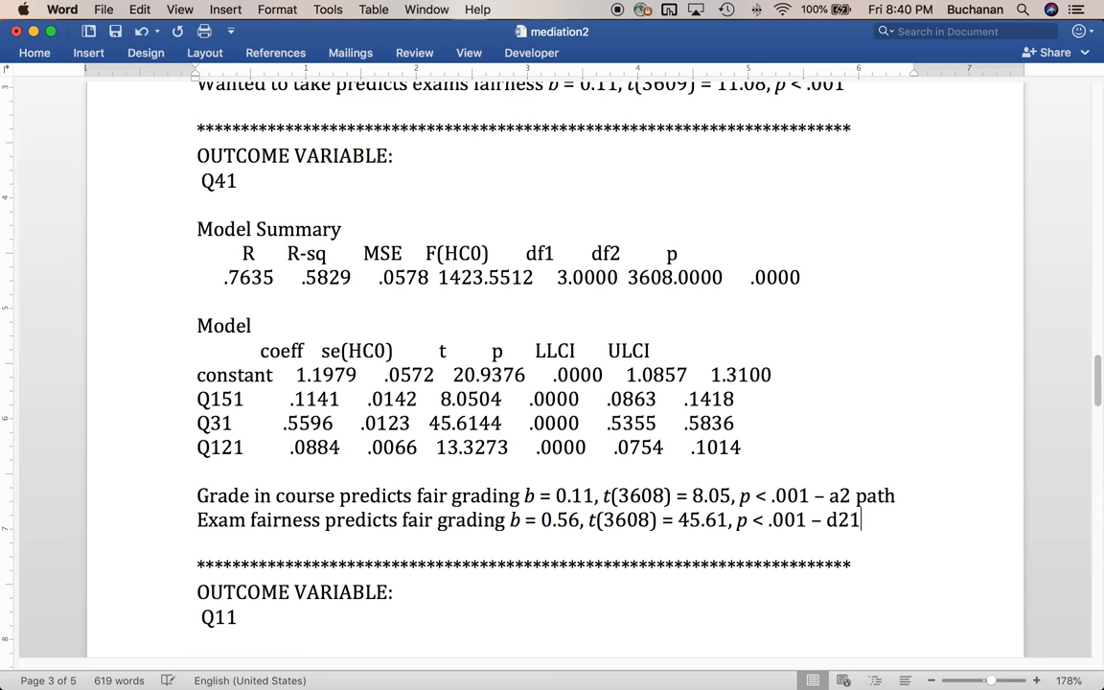
text(path)
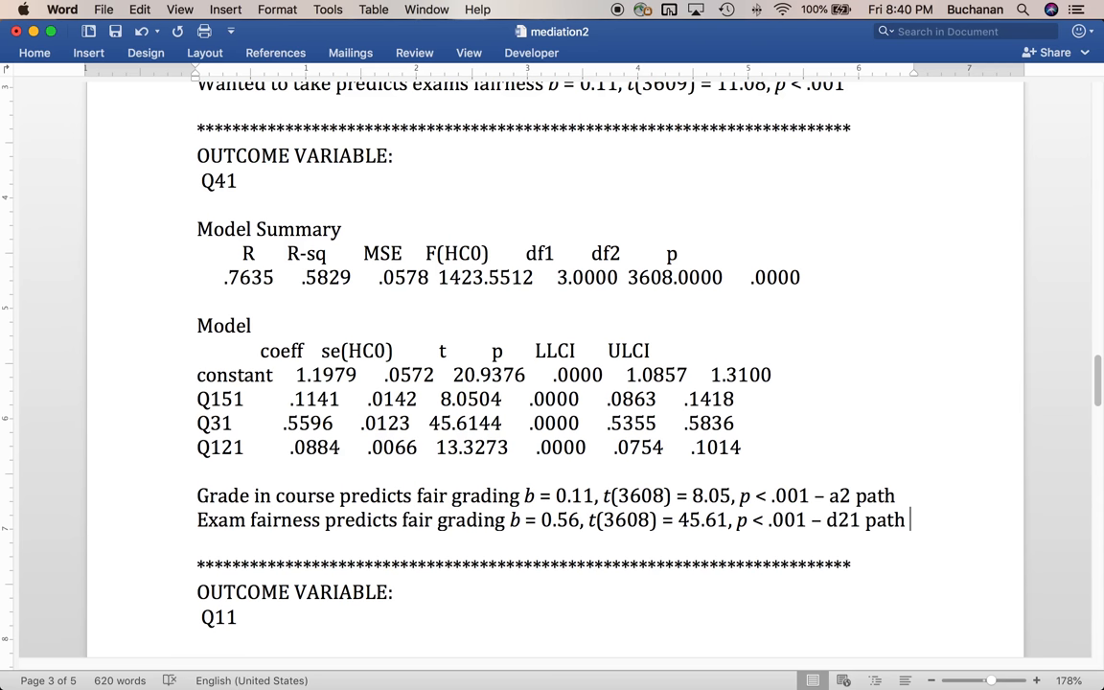
- Add 'Wanted to take predicts fair grading', t(3608) = 13.33, p < .001 on a new line
key(enter)
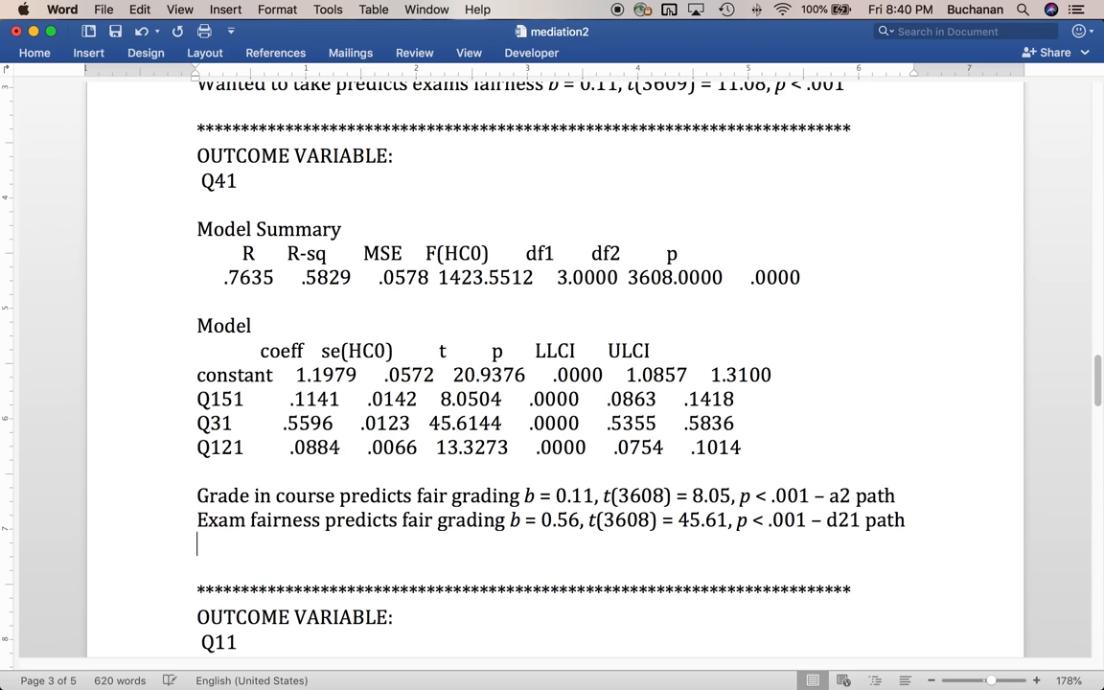
text(Wanted to take p)
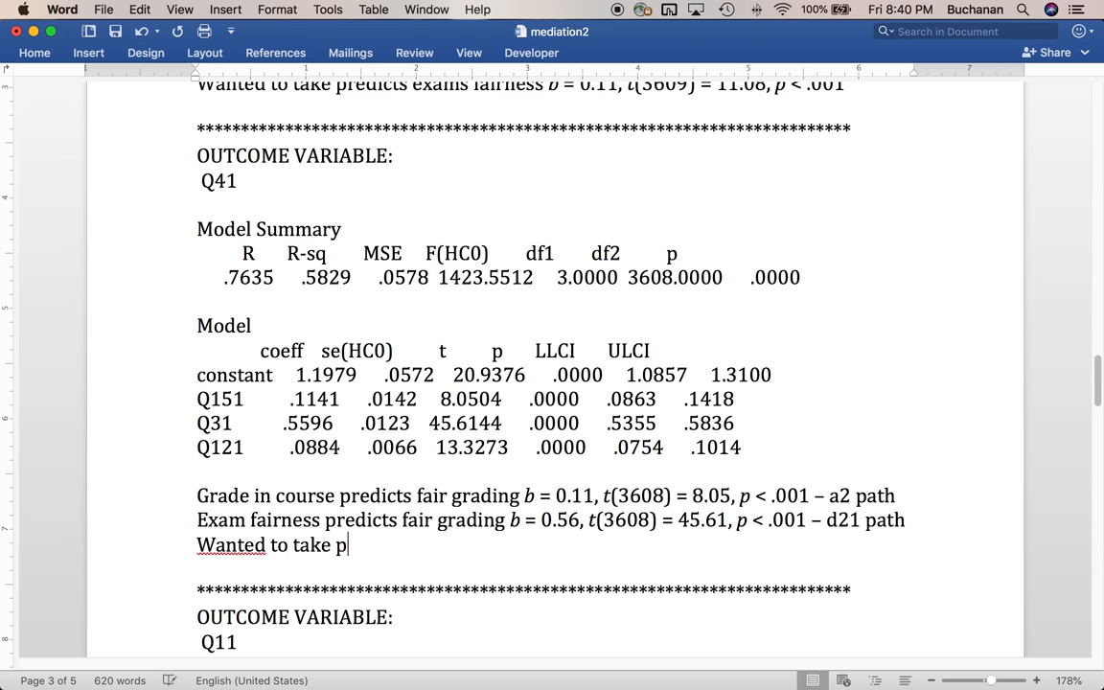
text(redicts fair grading b)
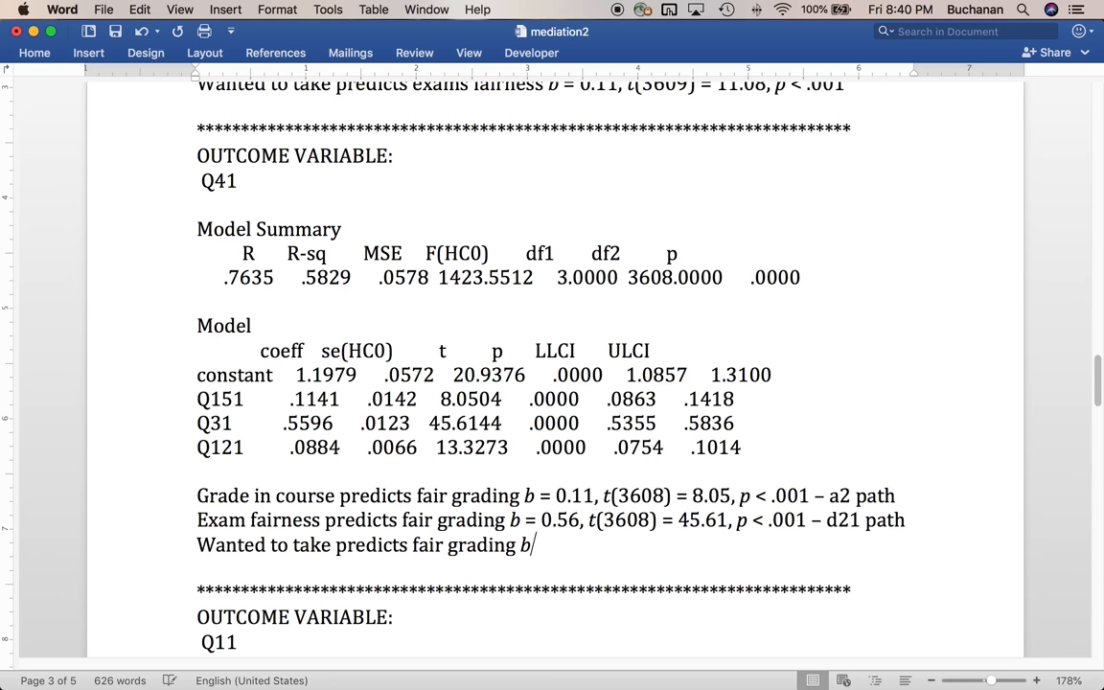
text(= .)
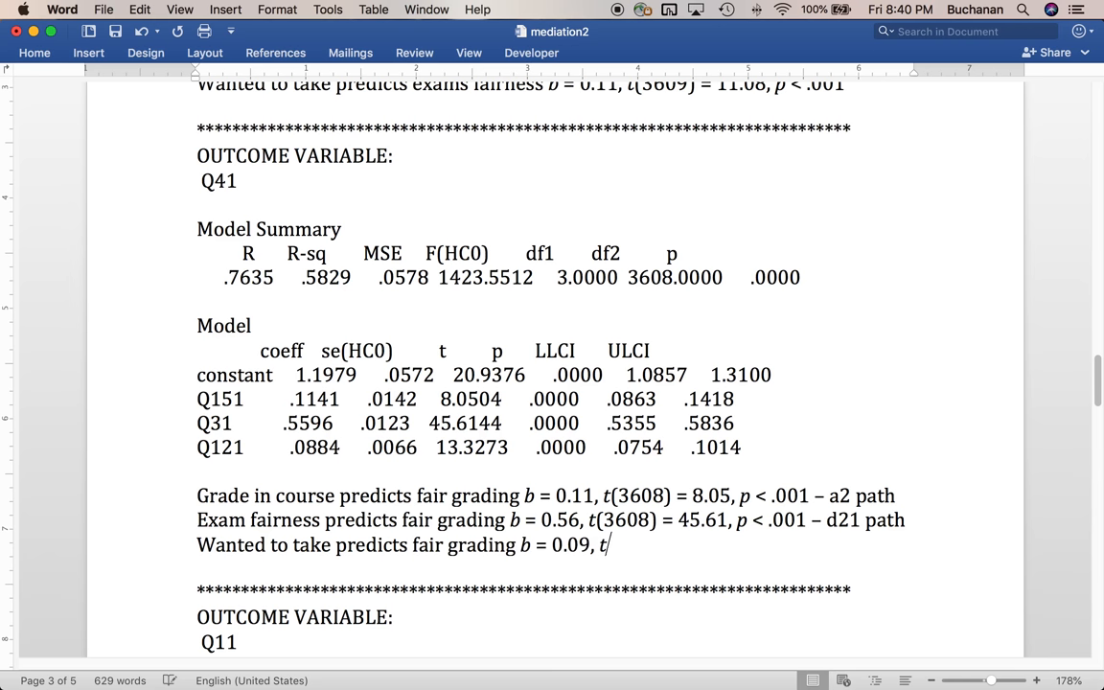
text((360)
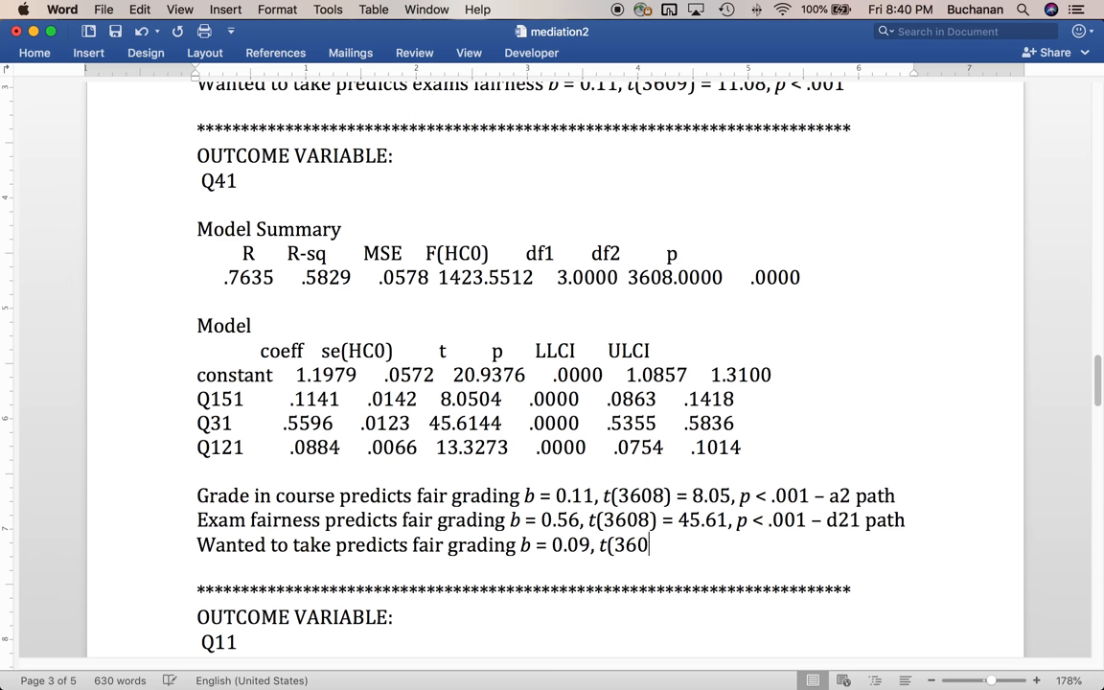
text(8) =)
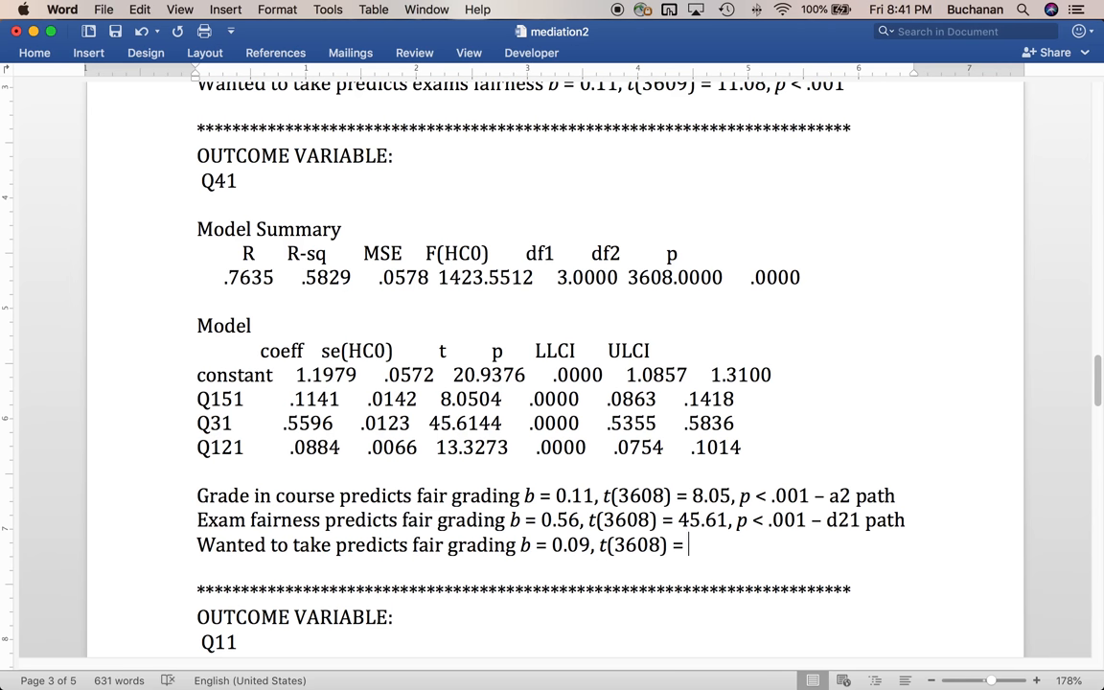
text(13.3)
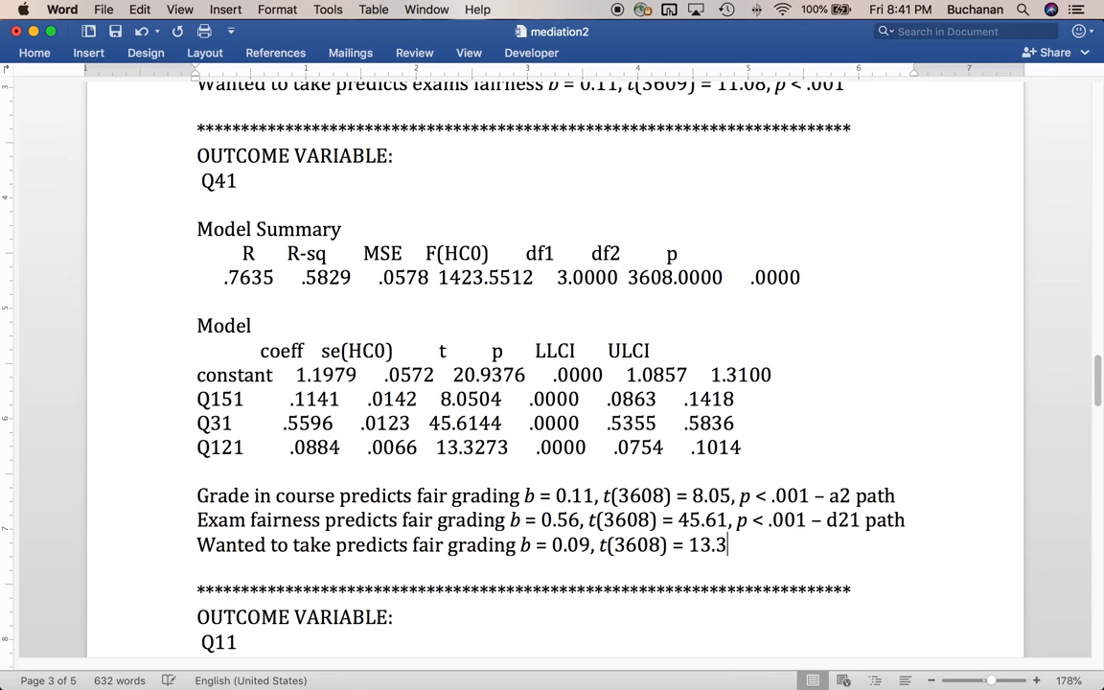
text(3, p < .001)
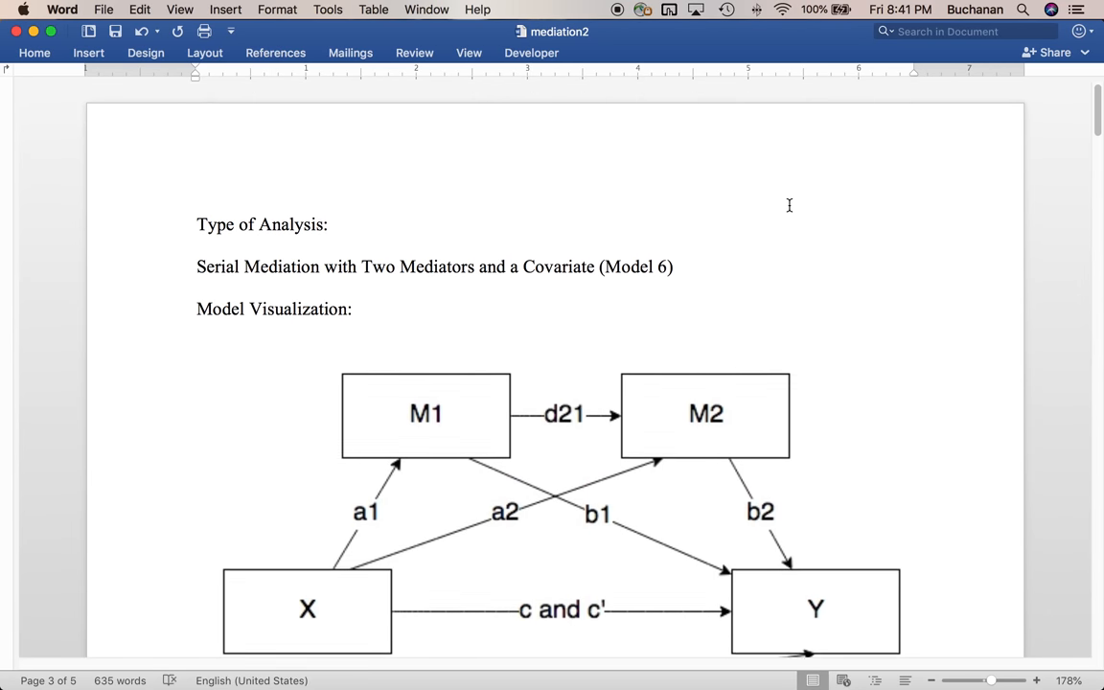
- Scroll to the Q11 outcome model output and select its R-sq value .6566
scroll(down, 3)
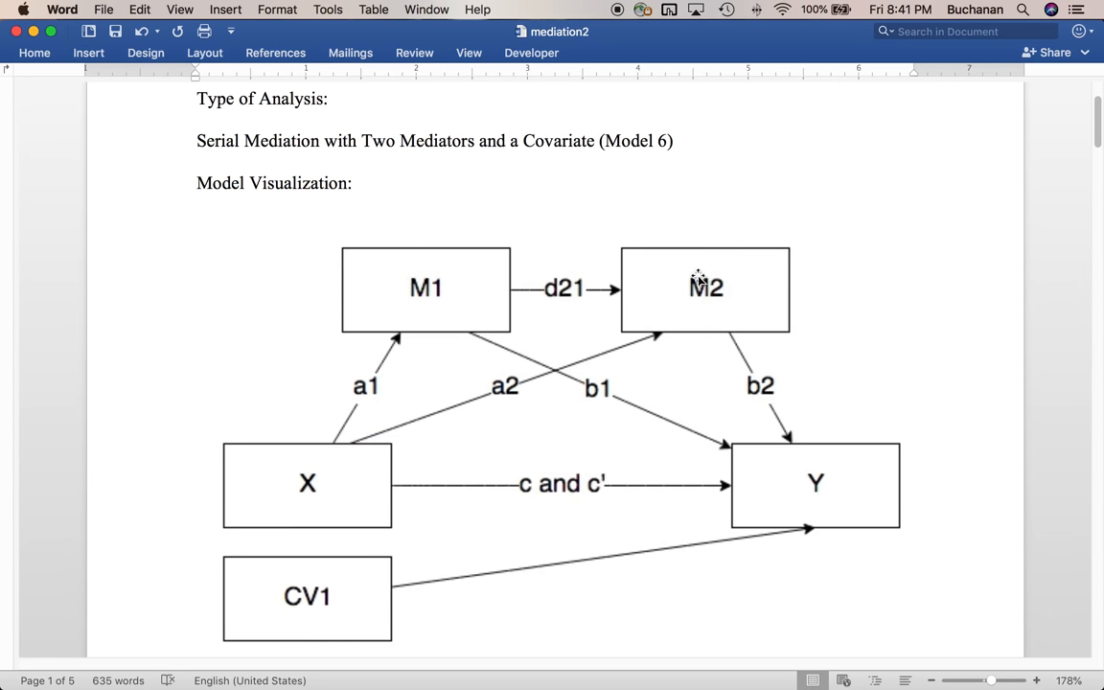
mouse_move(504, 387)
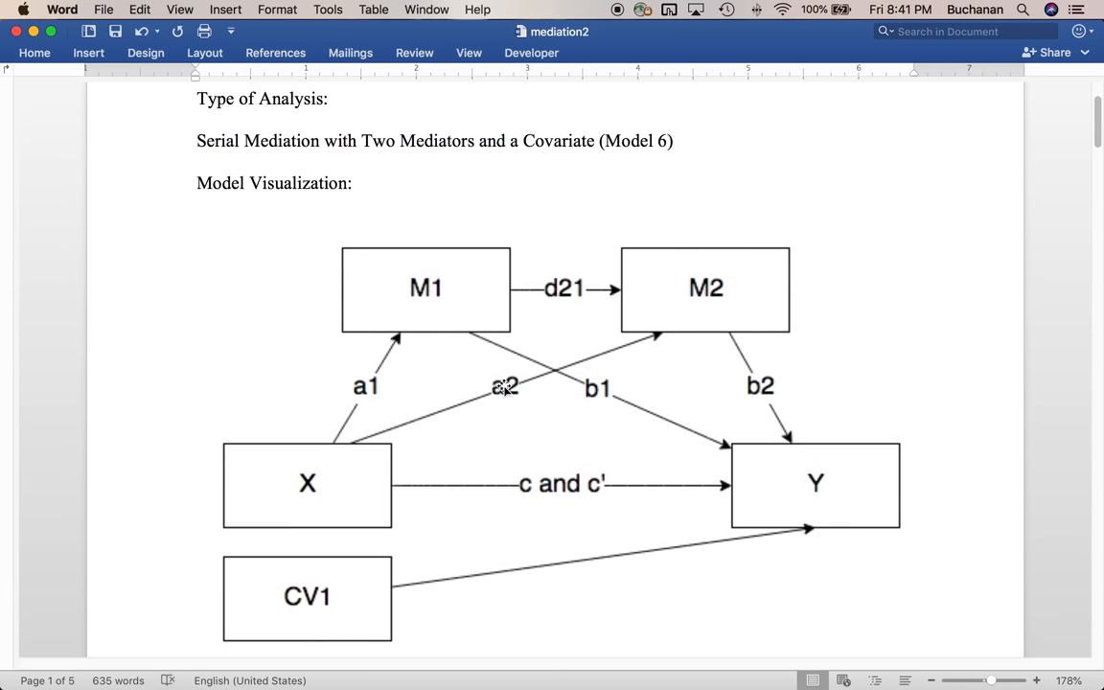
mouse_move(553, 524)
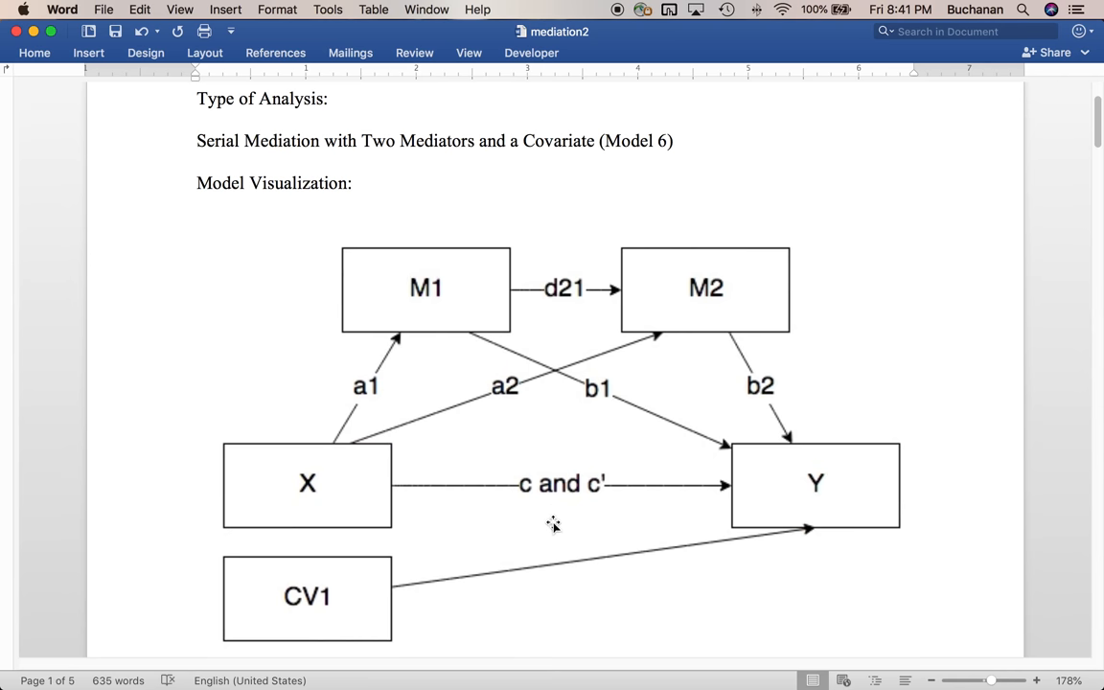
mouse_move(570, 393)
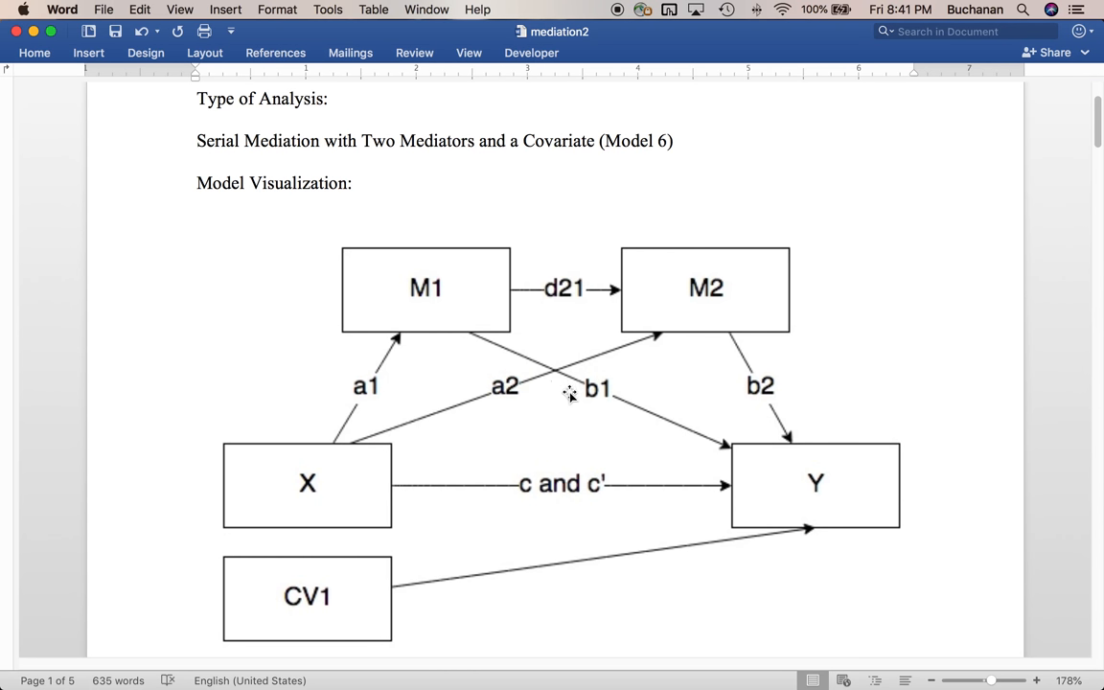
mouse_move(643, 535)
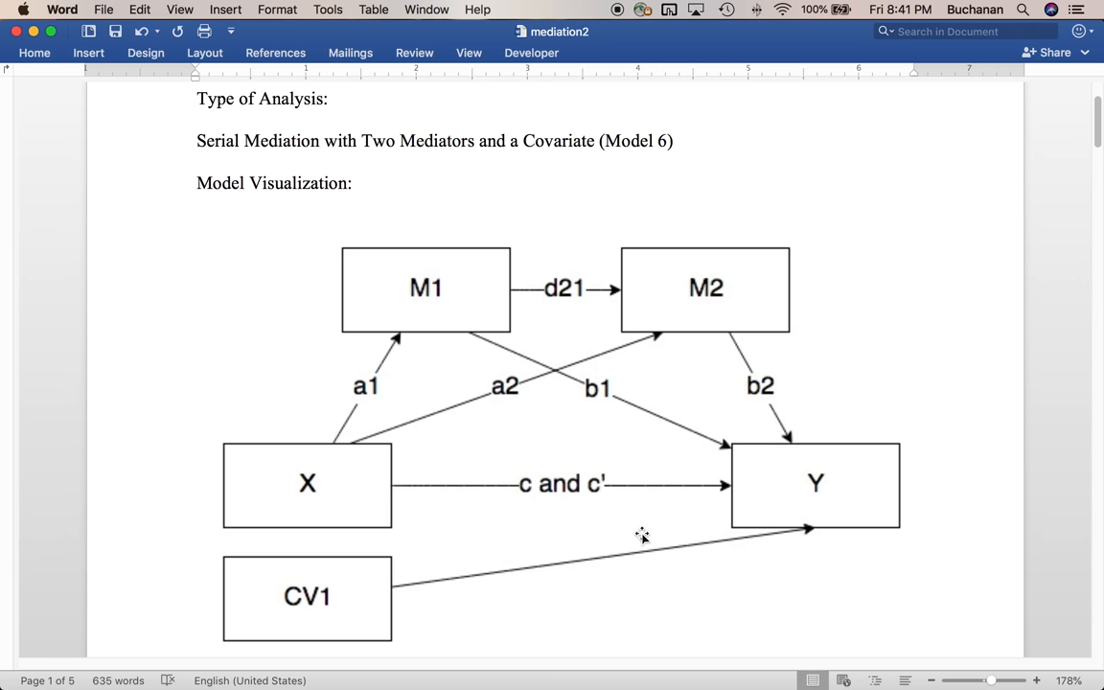
mouse_move(730, 385)
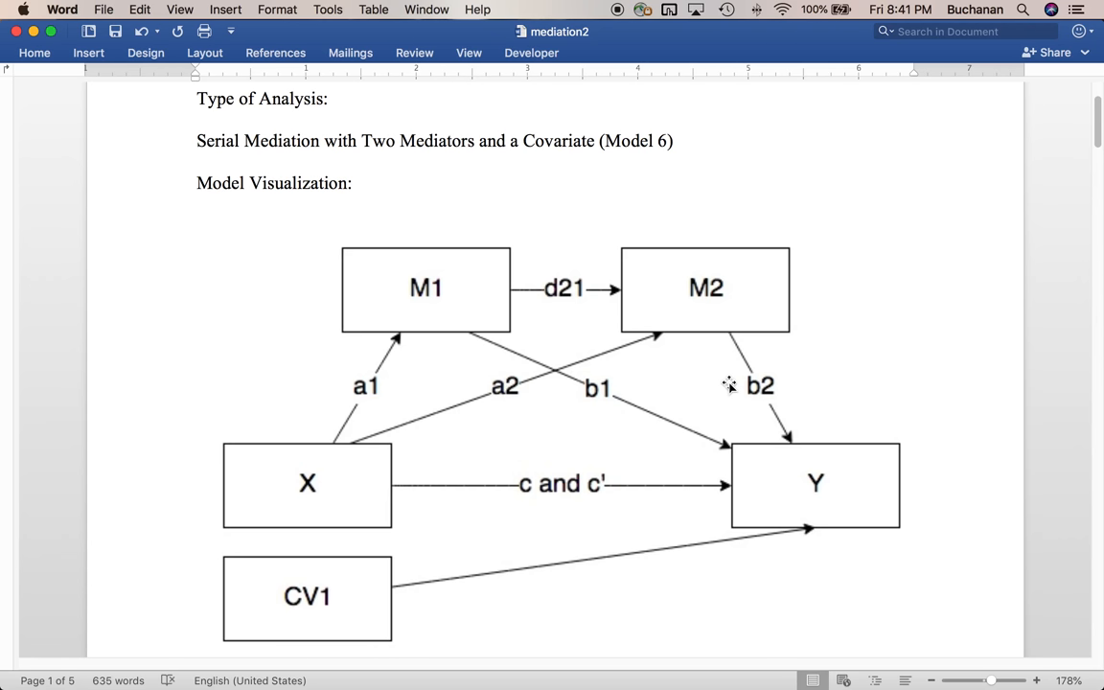
scroll(down, 3)
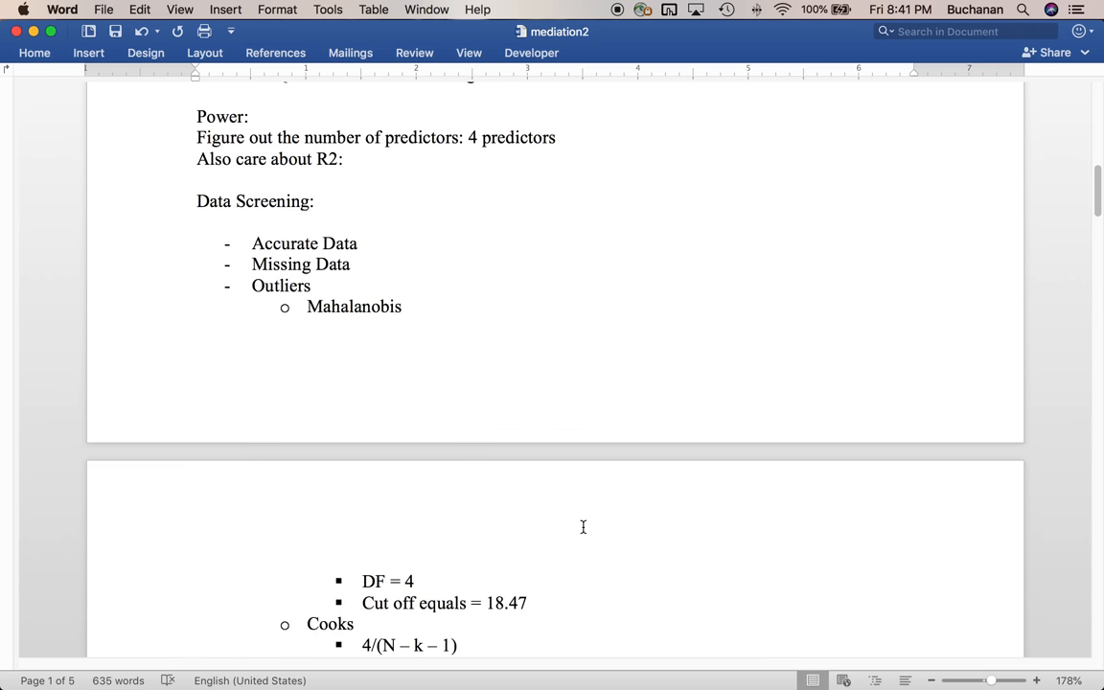
scroll(down, 3)
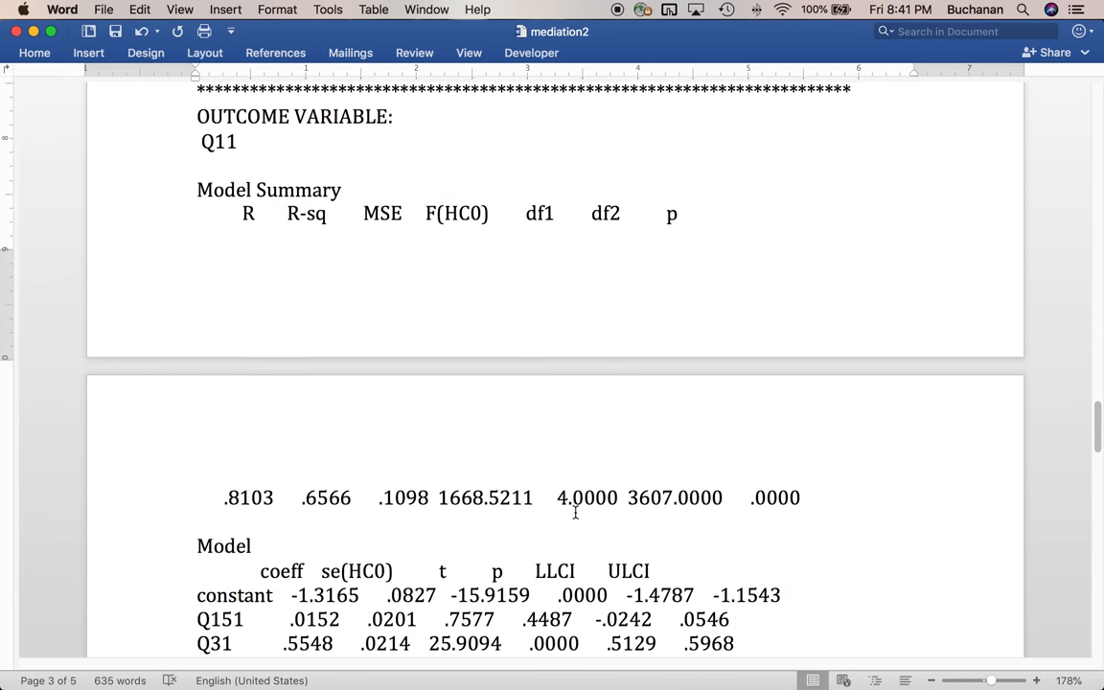
scroll(down, 3)
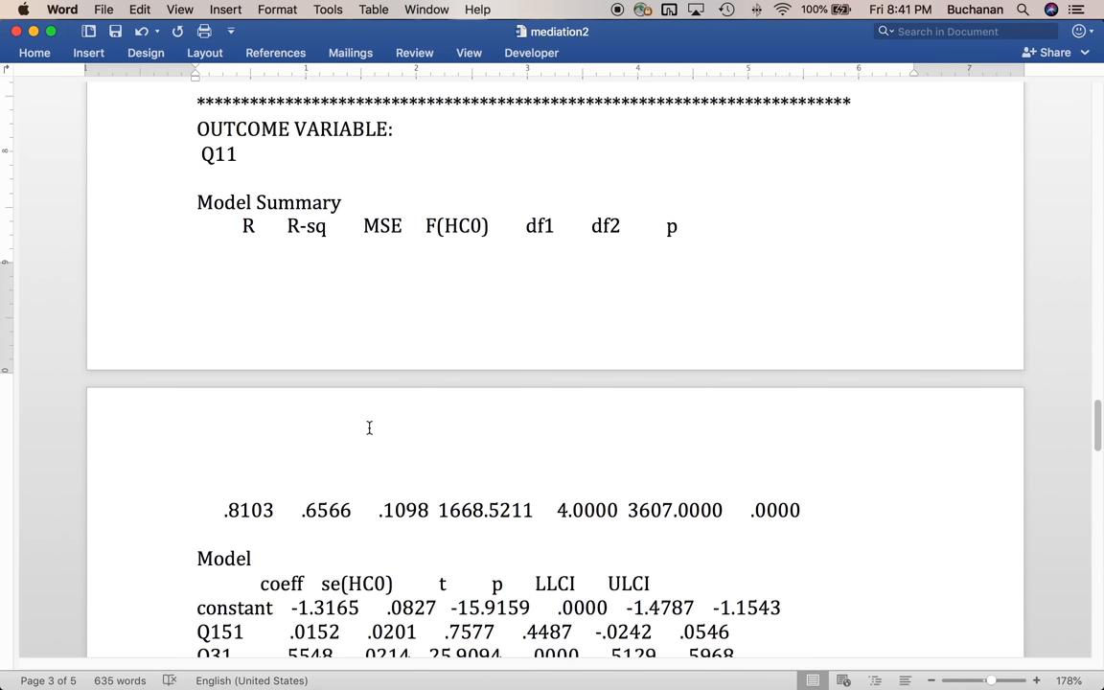
double_click(326, 510)
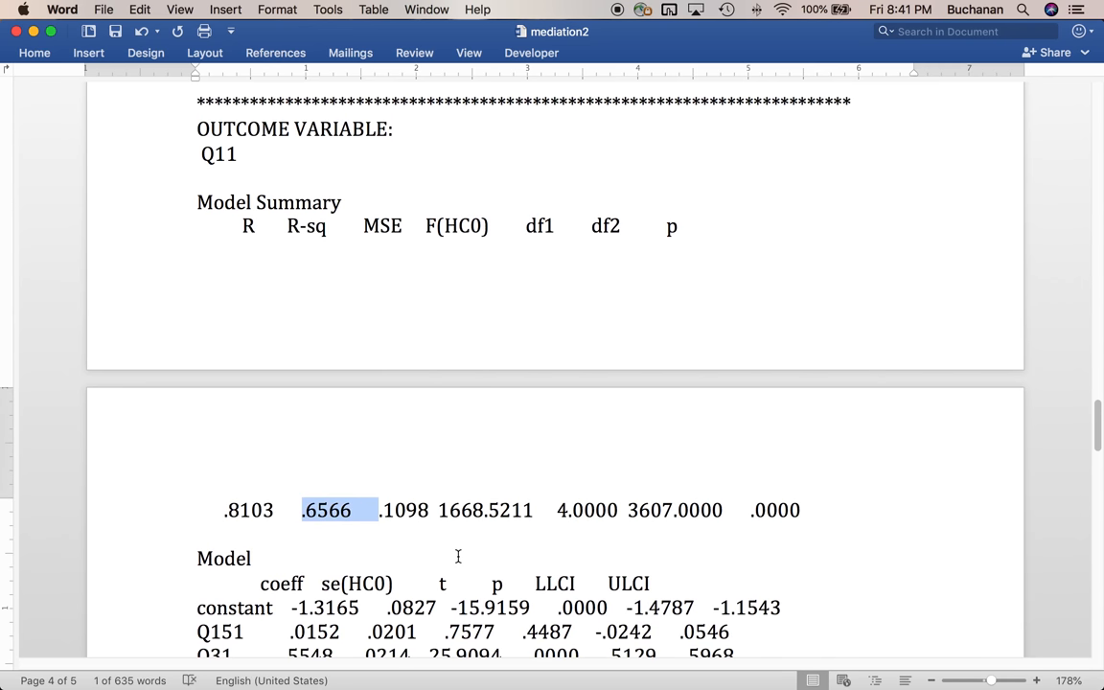
scroll(down, 3)
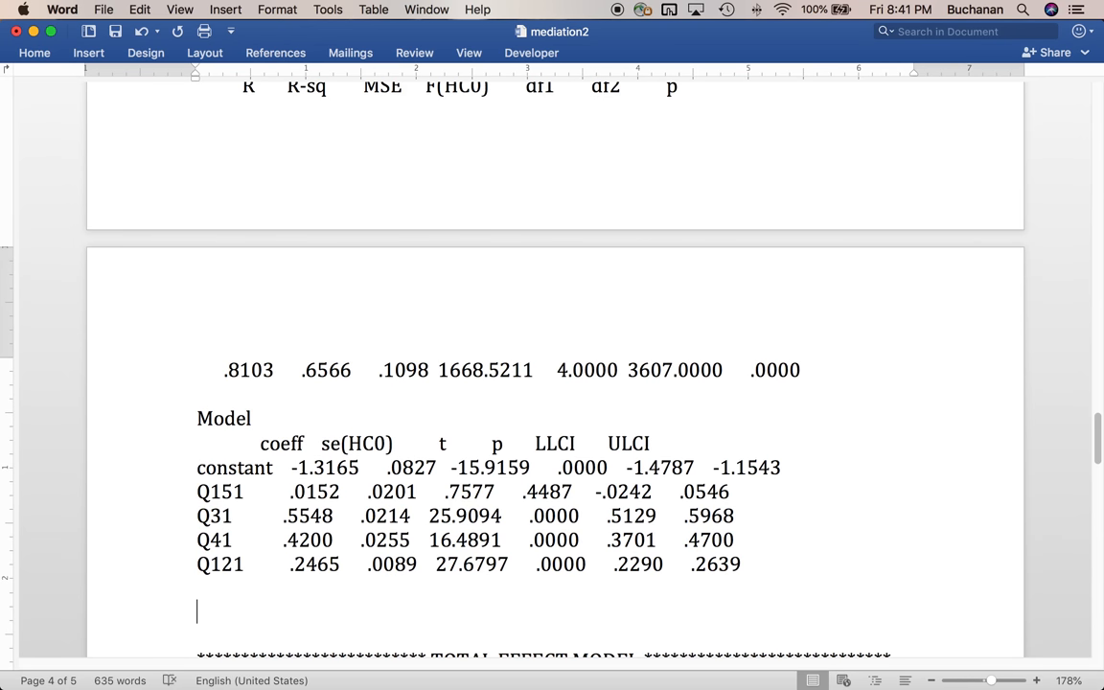
- Write 'Overall grade does not predict course rating' under the Q11 output
text(Overall grade predic)
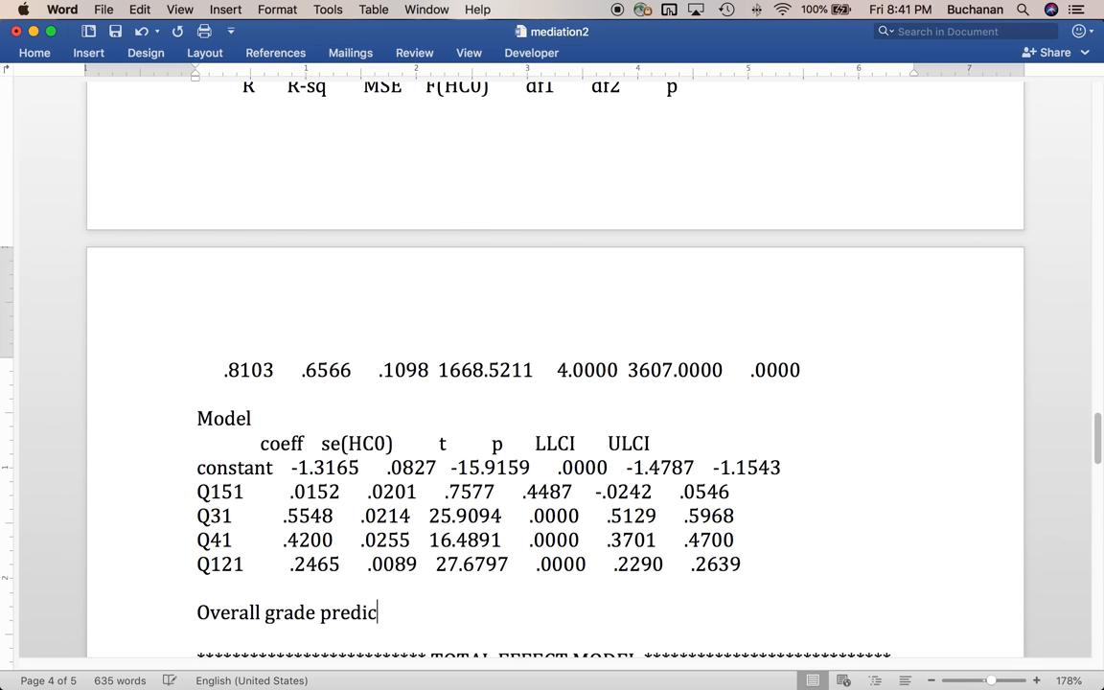
text(ts)
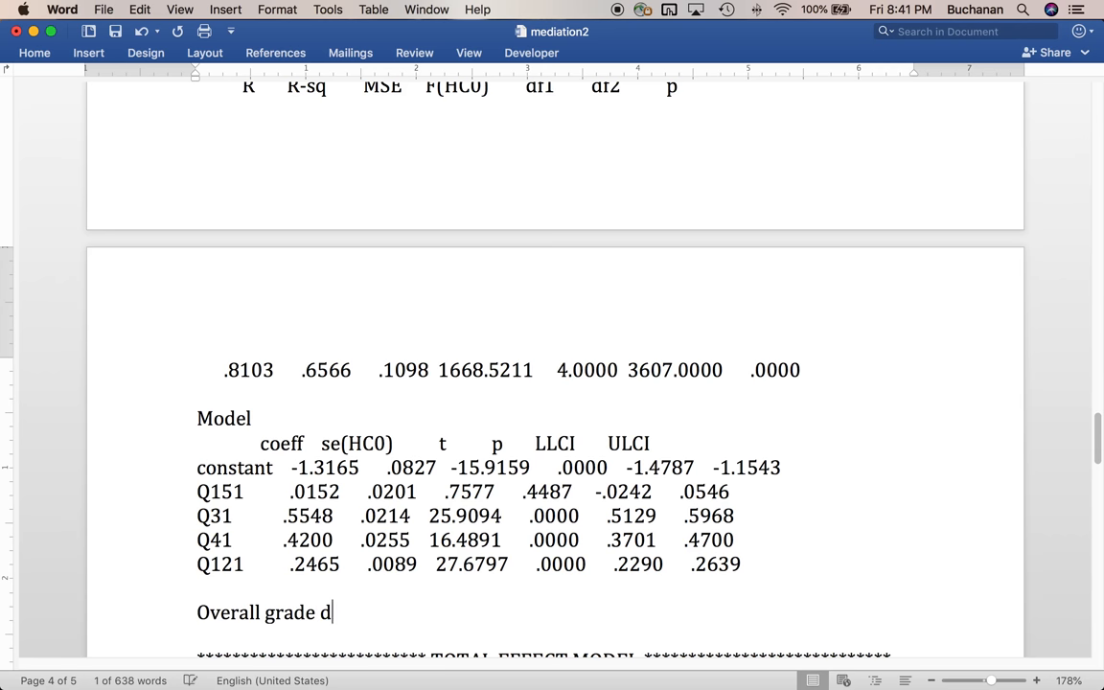
text(oes not predict)
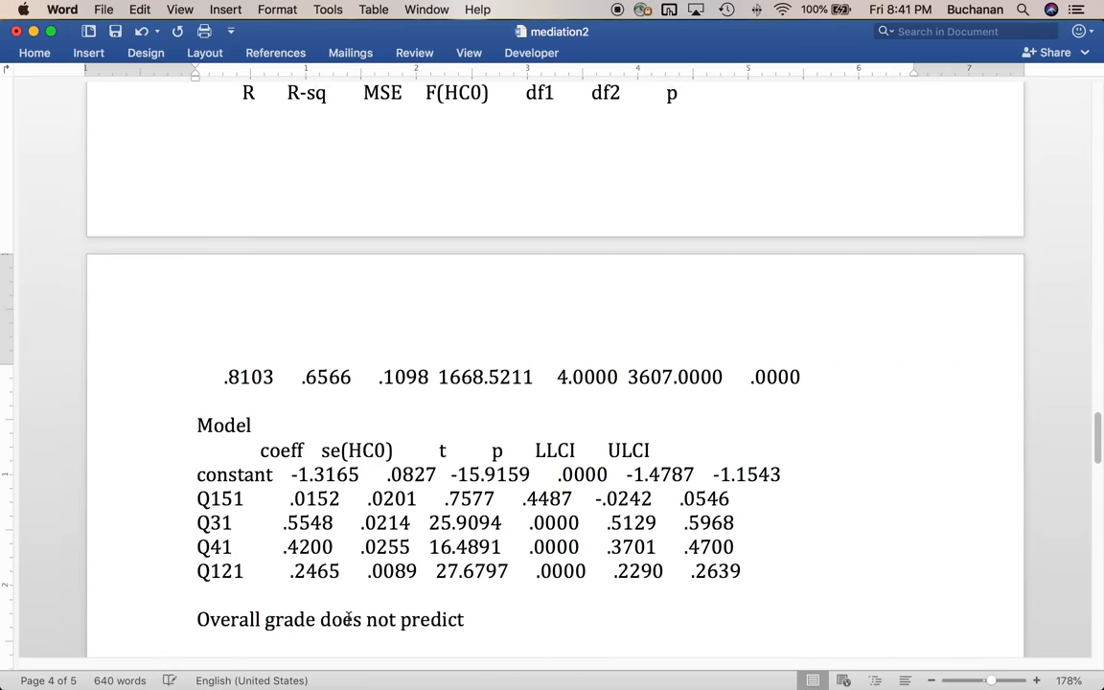
scroll(down, 3)
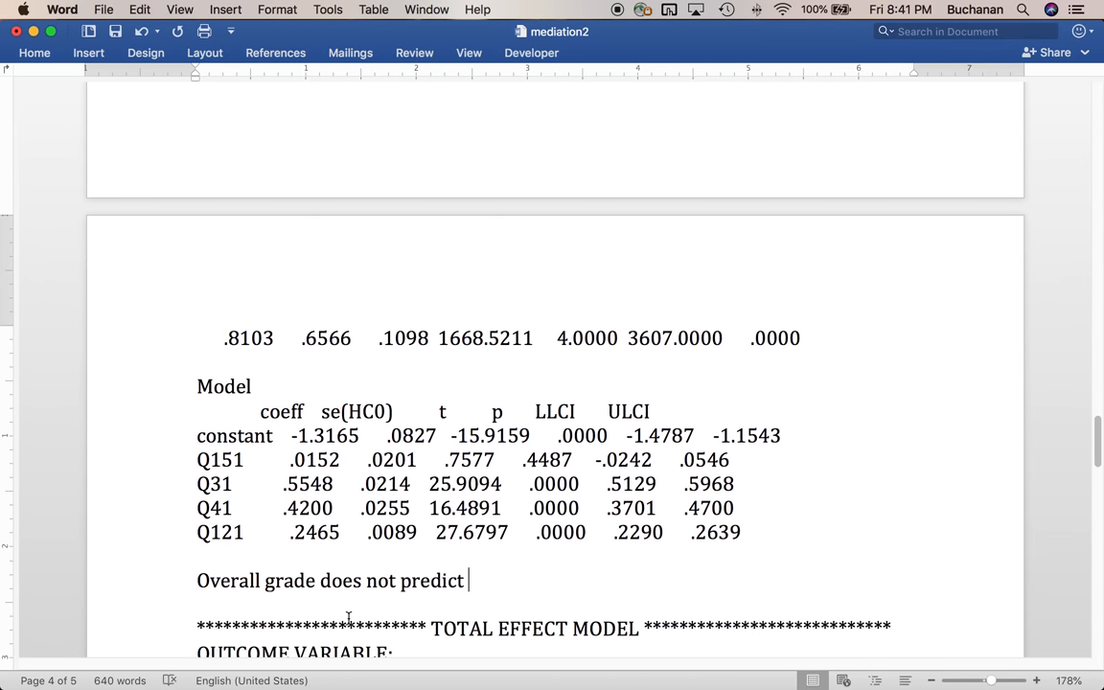
text(course rating b =)
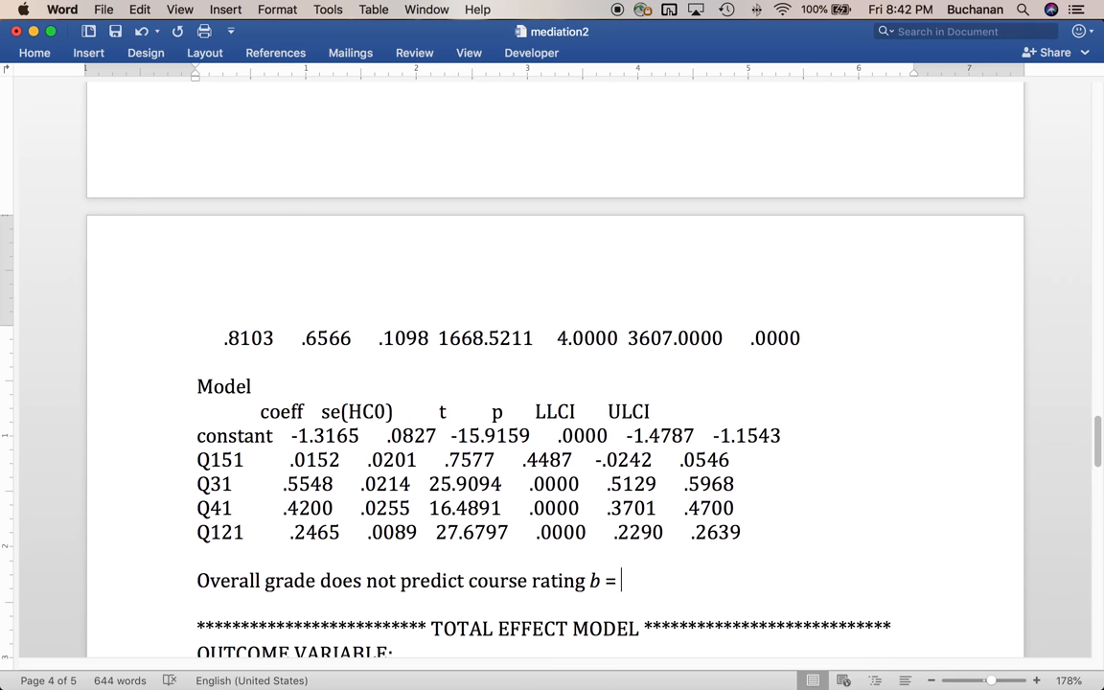
- Report b = 0.02, t(3607) = 0.76, p = .449 and label it the c' path
text(0.02, t)
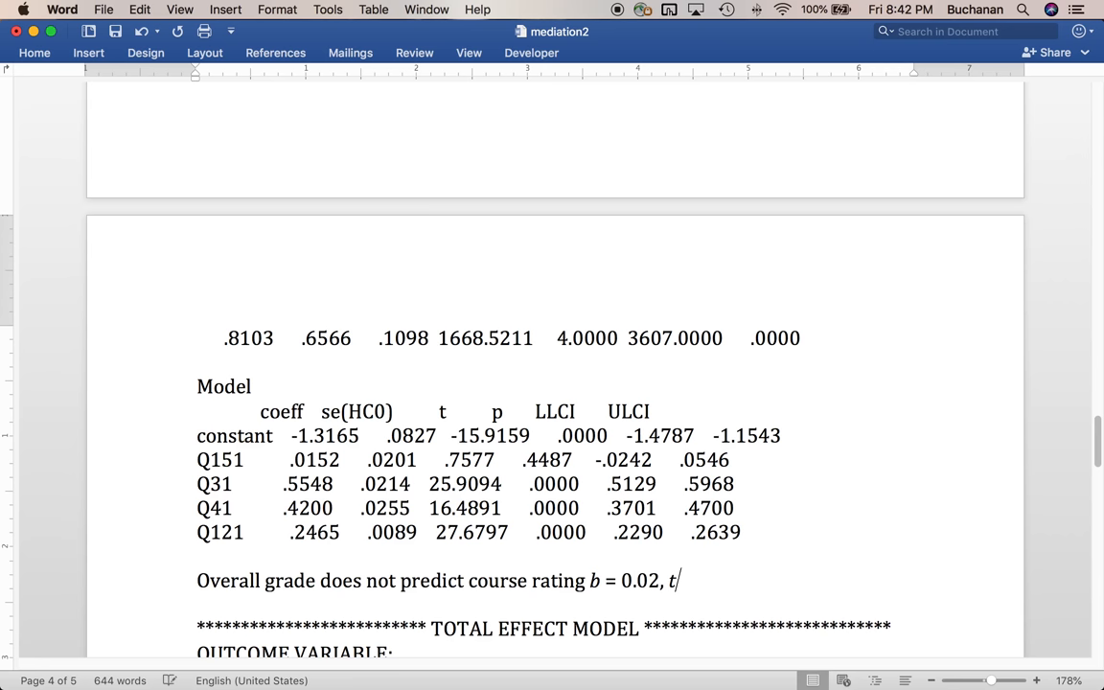
text((3)
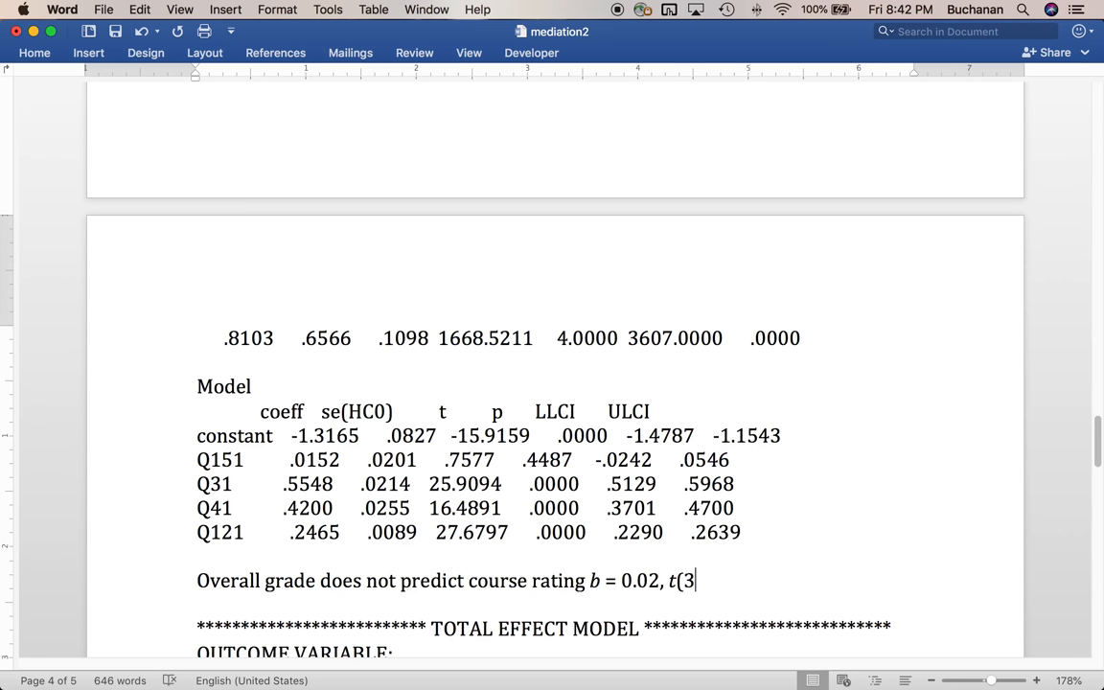
text(607) =)
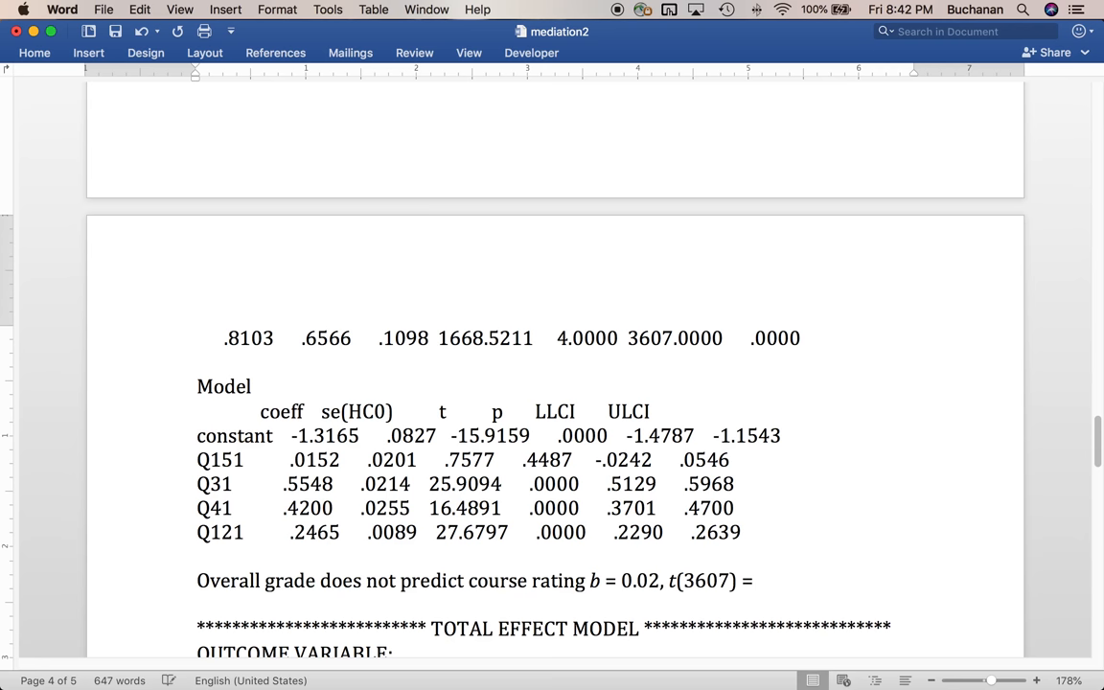
text(0.76)
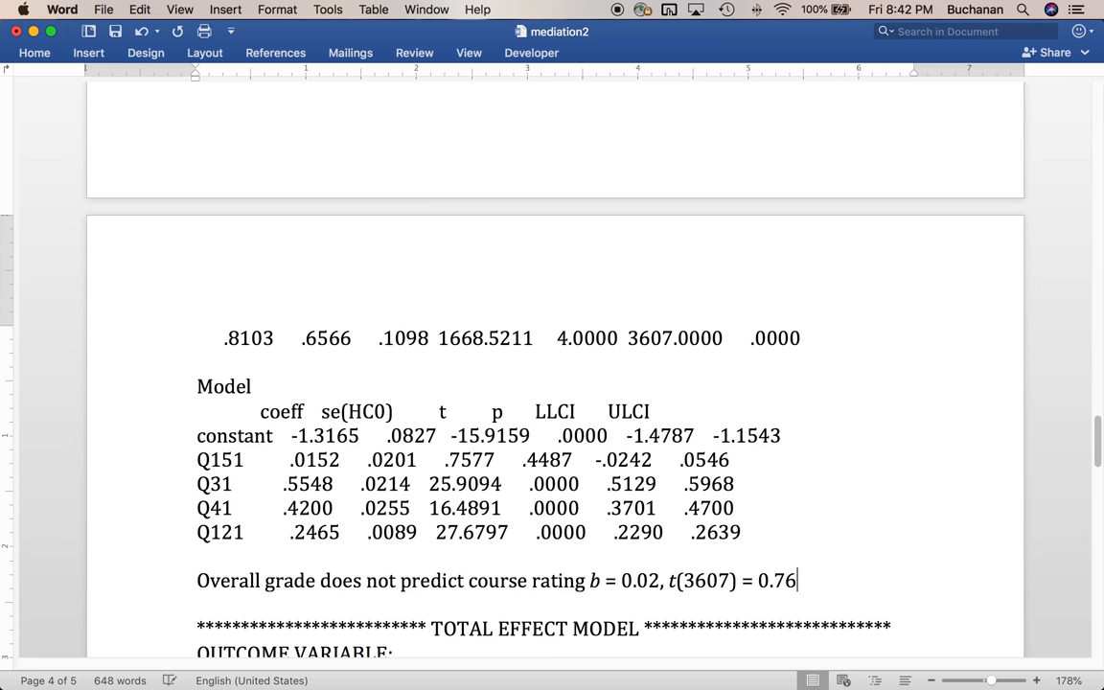
text(, p = .)
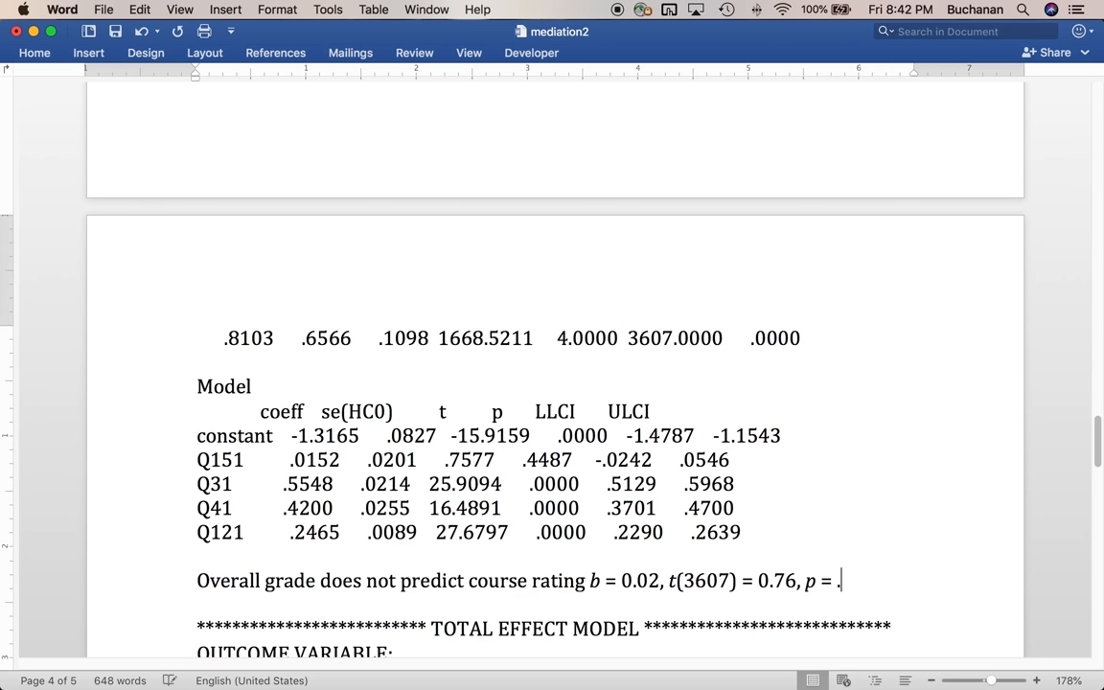
text(448)
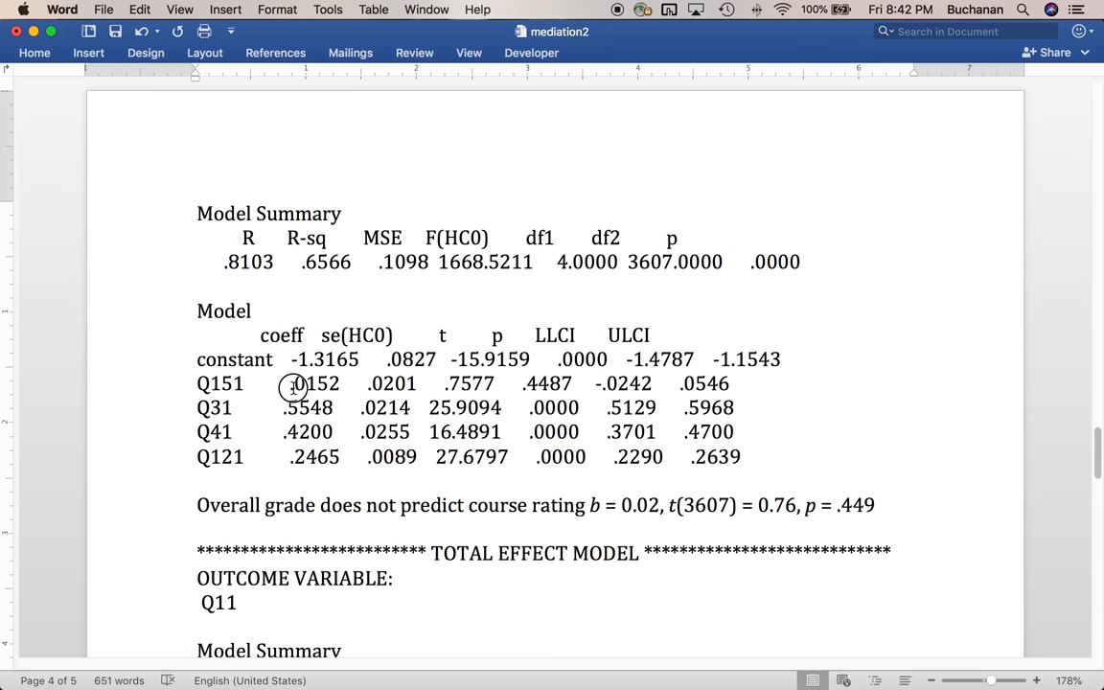
double_click(315, 383)
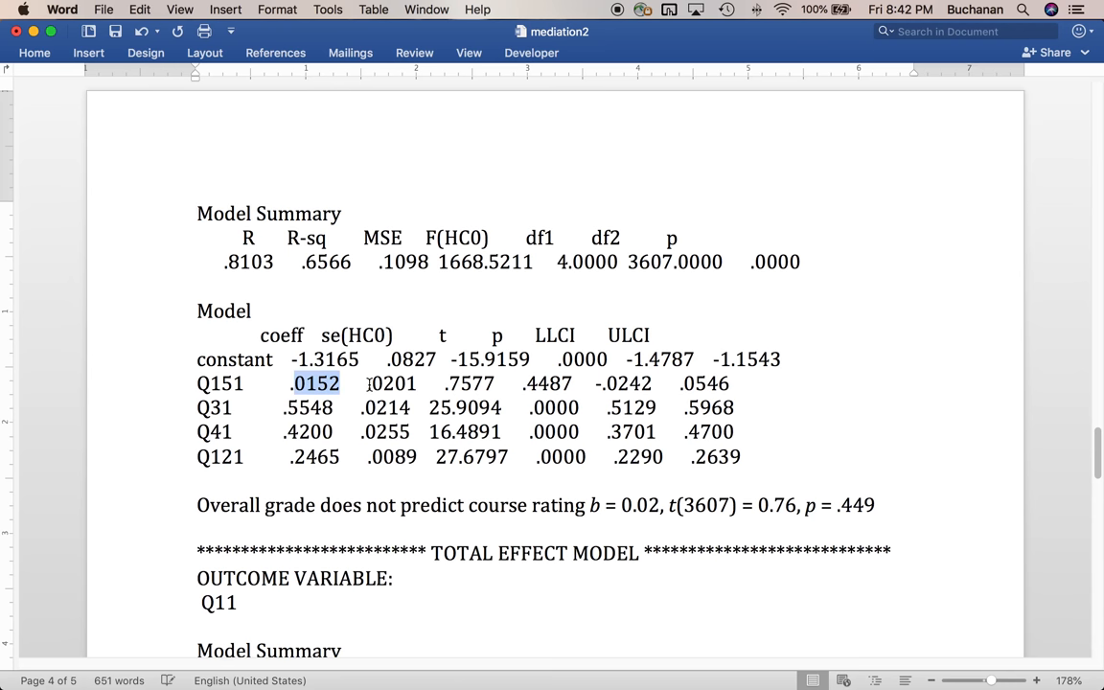
double_click(469, 383)
text( – c’ p)
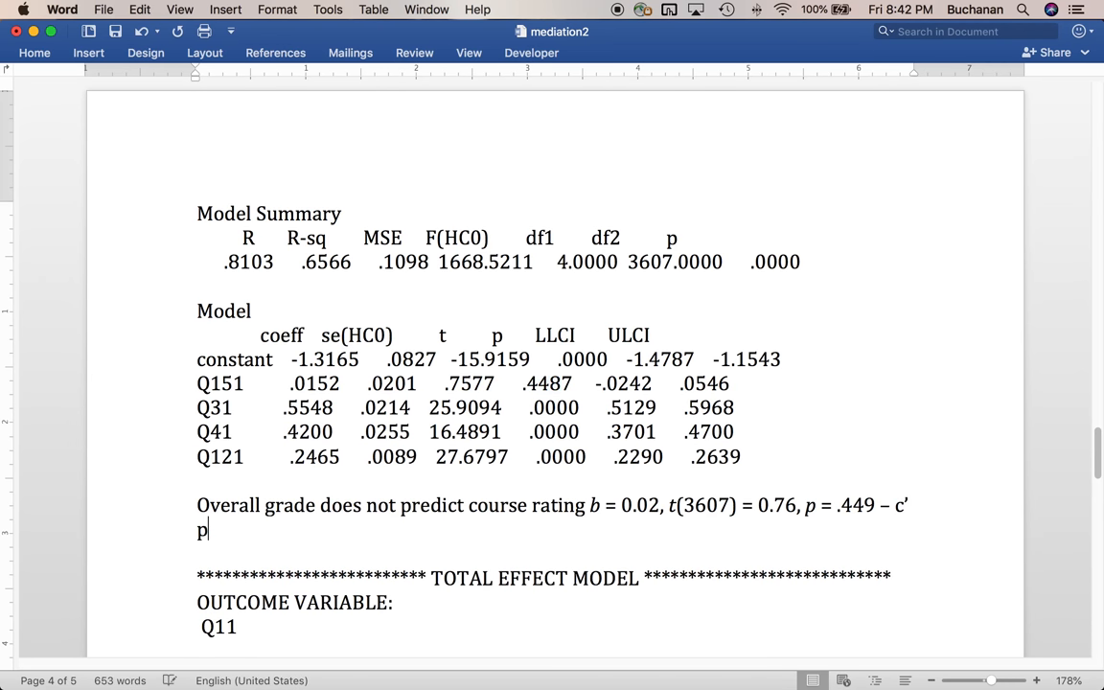
text(ath)
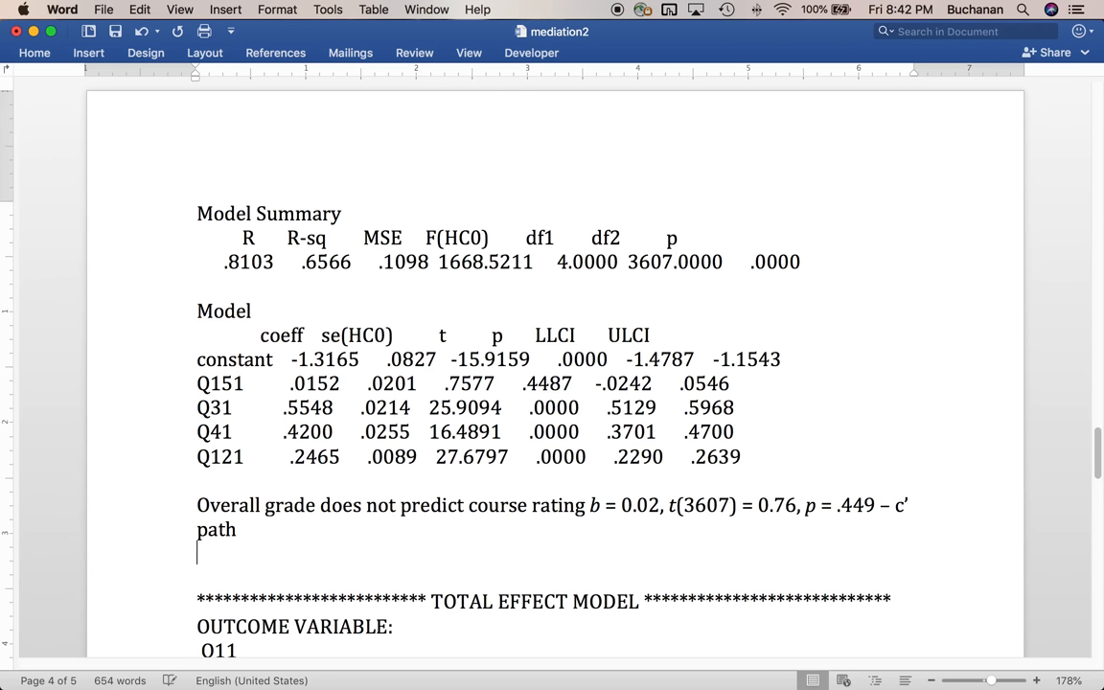
- Add 'Exam fairness predicts course rating, b = 0.55, t(3607) = 25.91, p < .001'
text(Exam fairness predicts co)
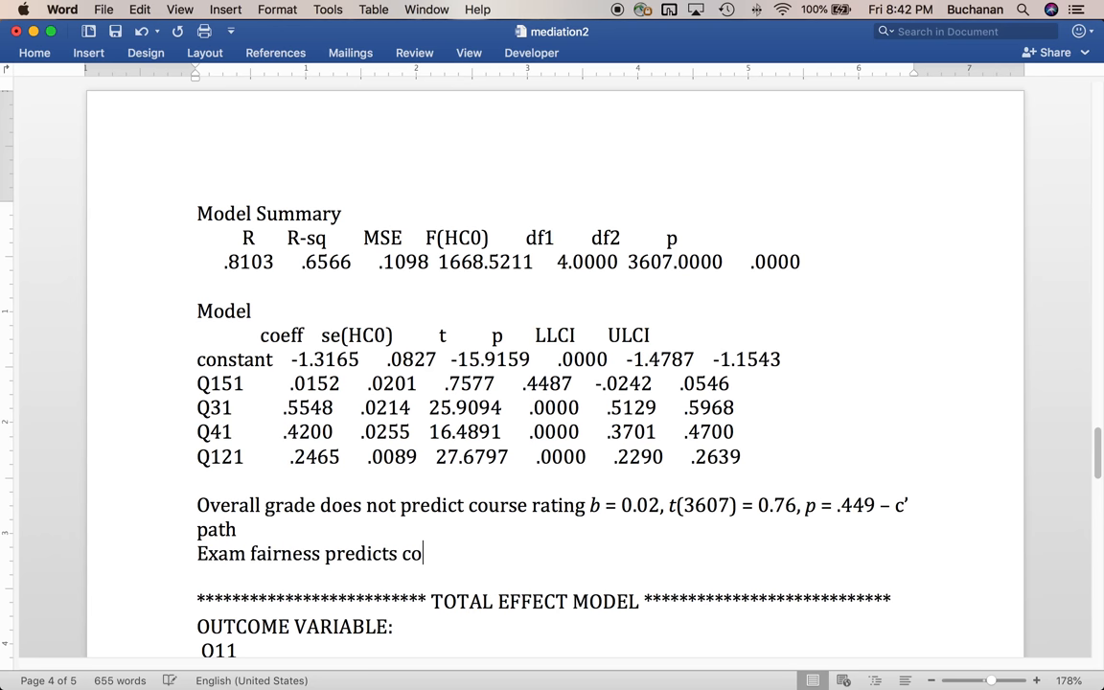
text(urse)
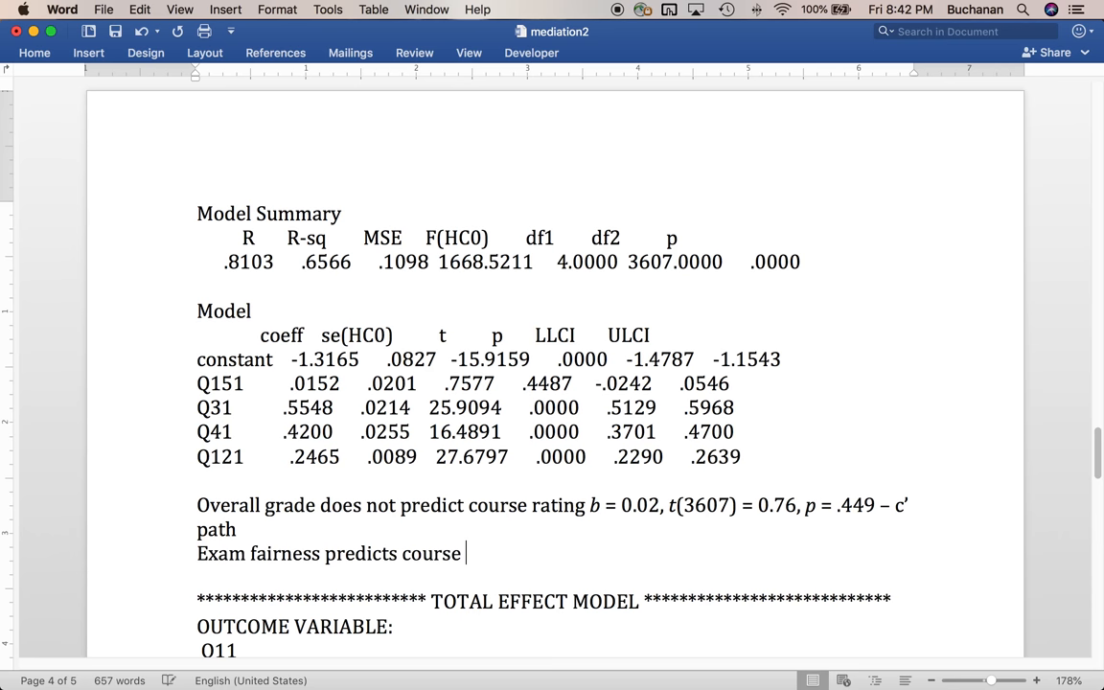
text(rating)
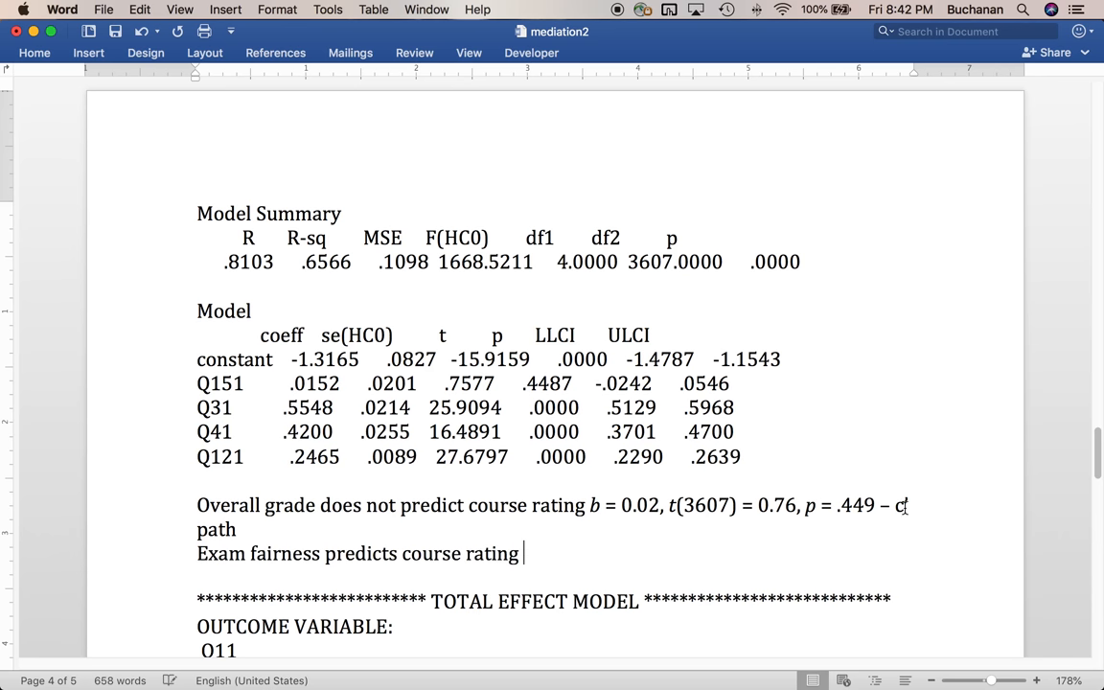
text(b =)
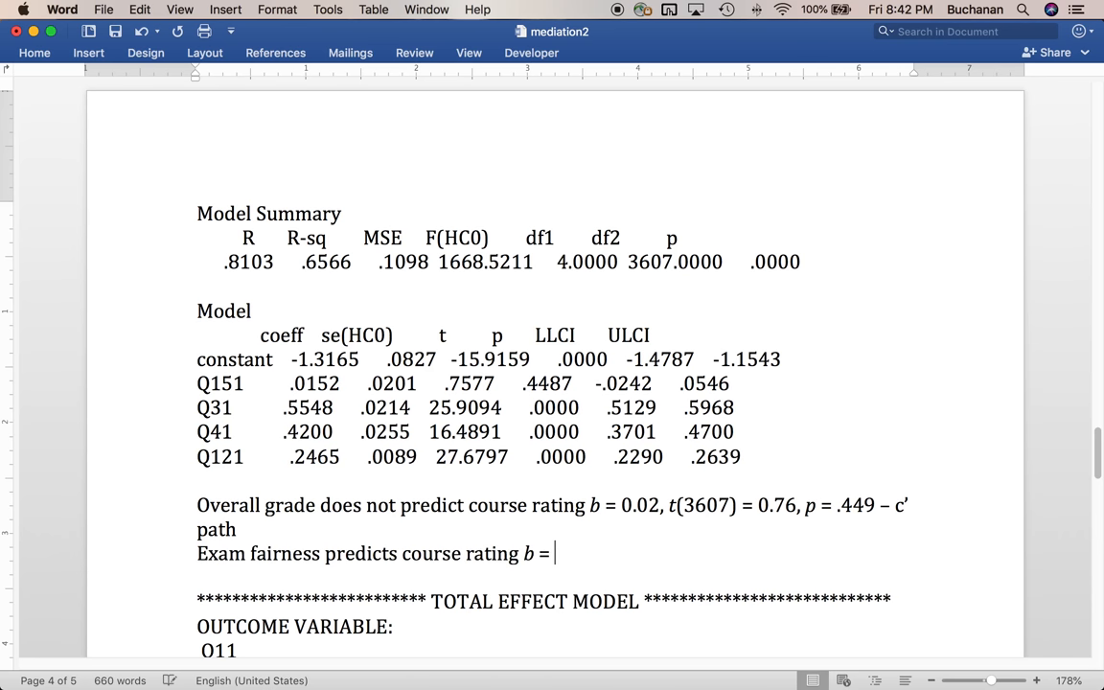
text(0.55)
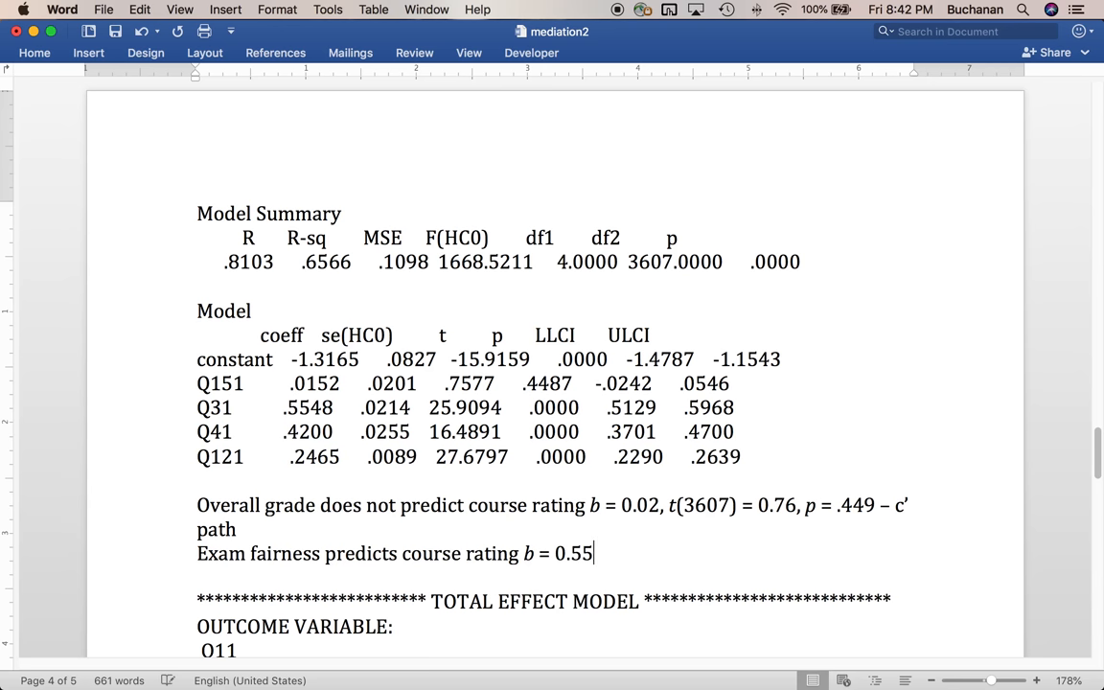
text(, t/)
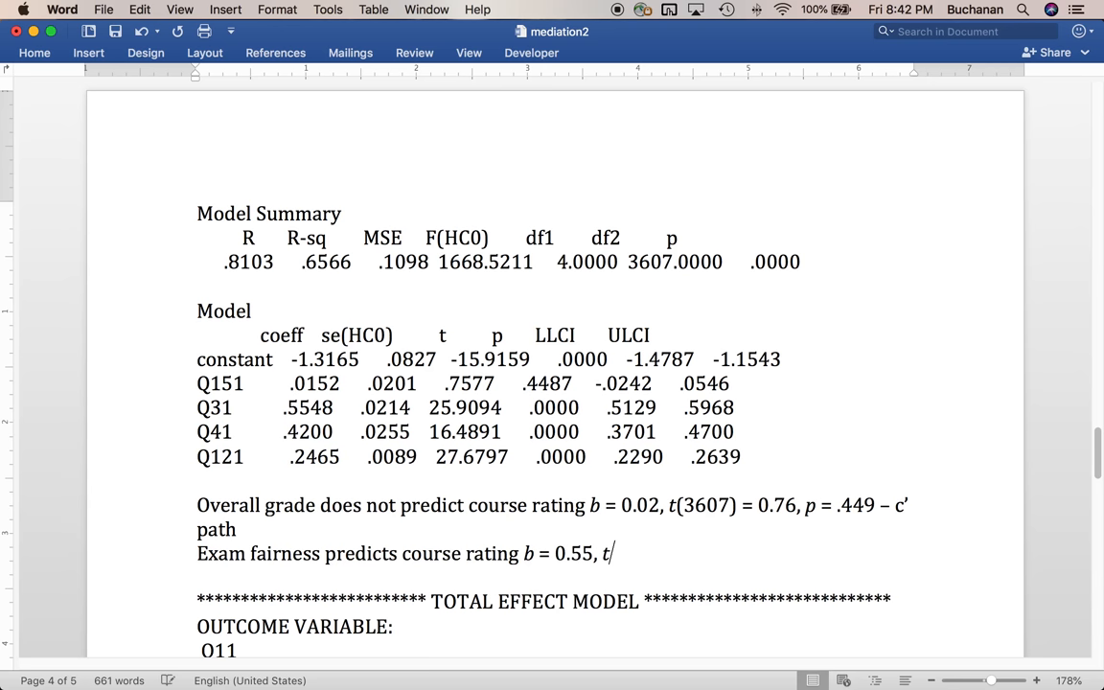
text((3607))
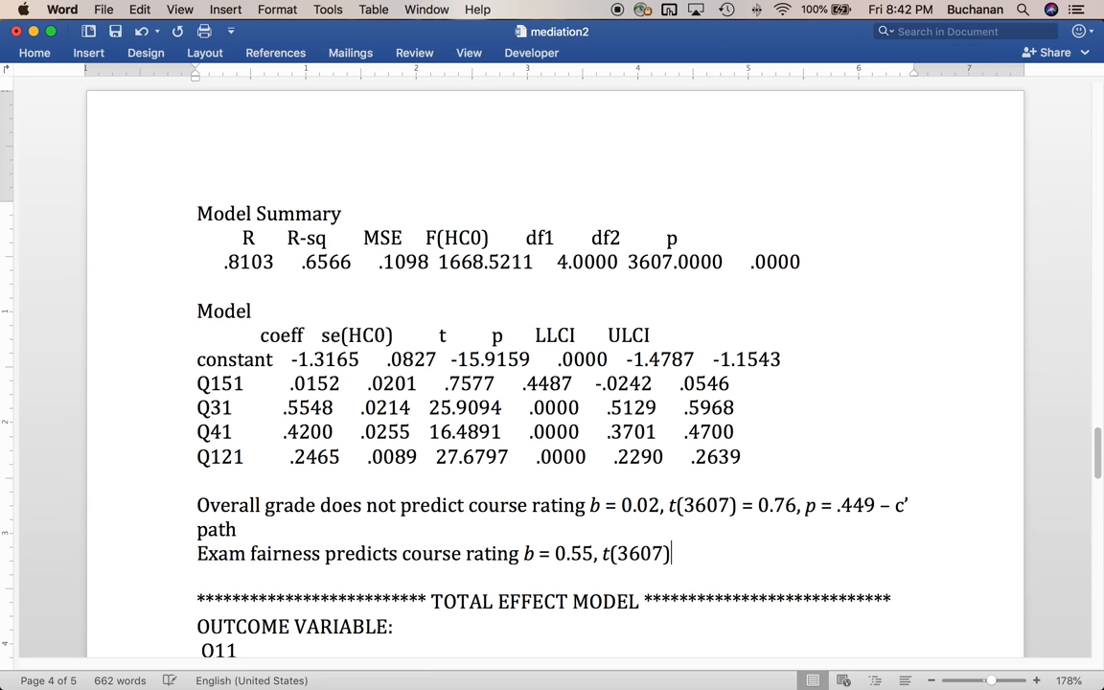
text(=)
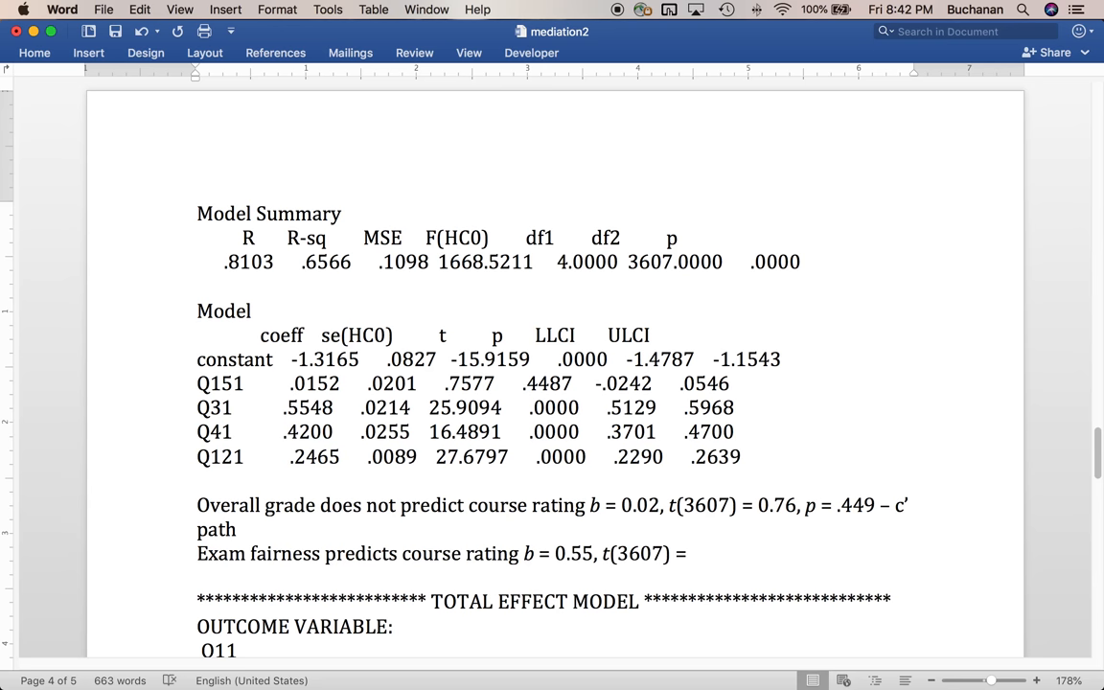
text(25.)
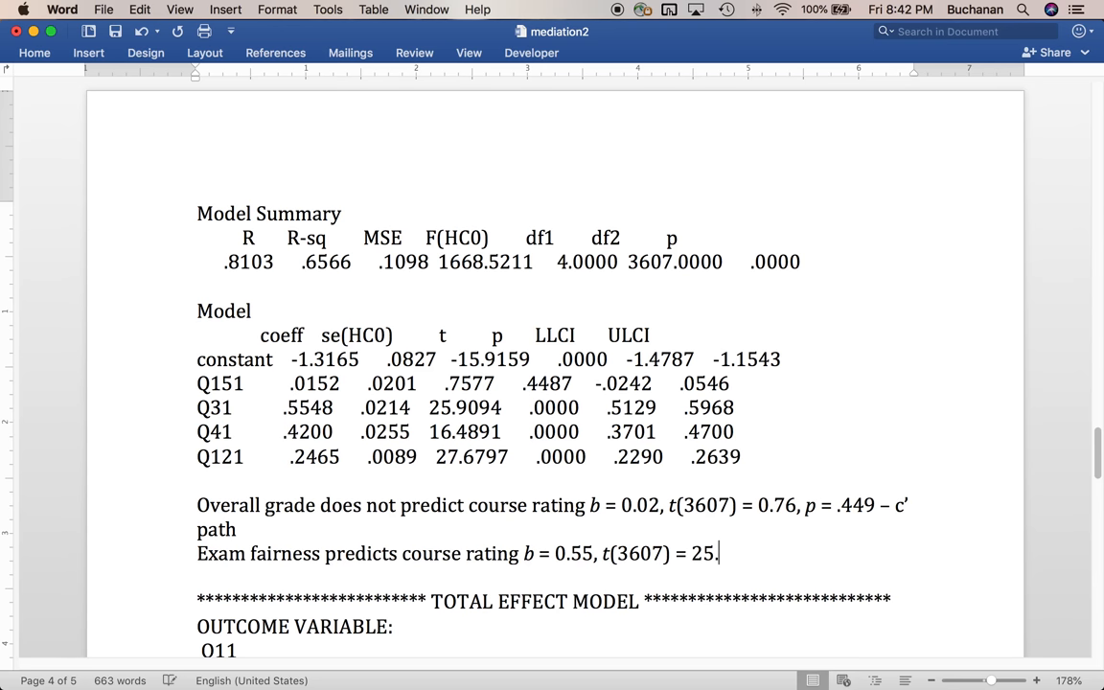
text(91, p)
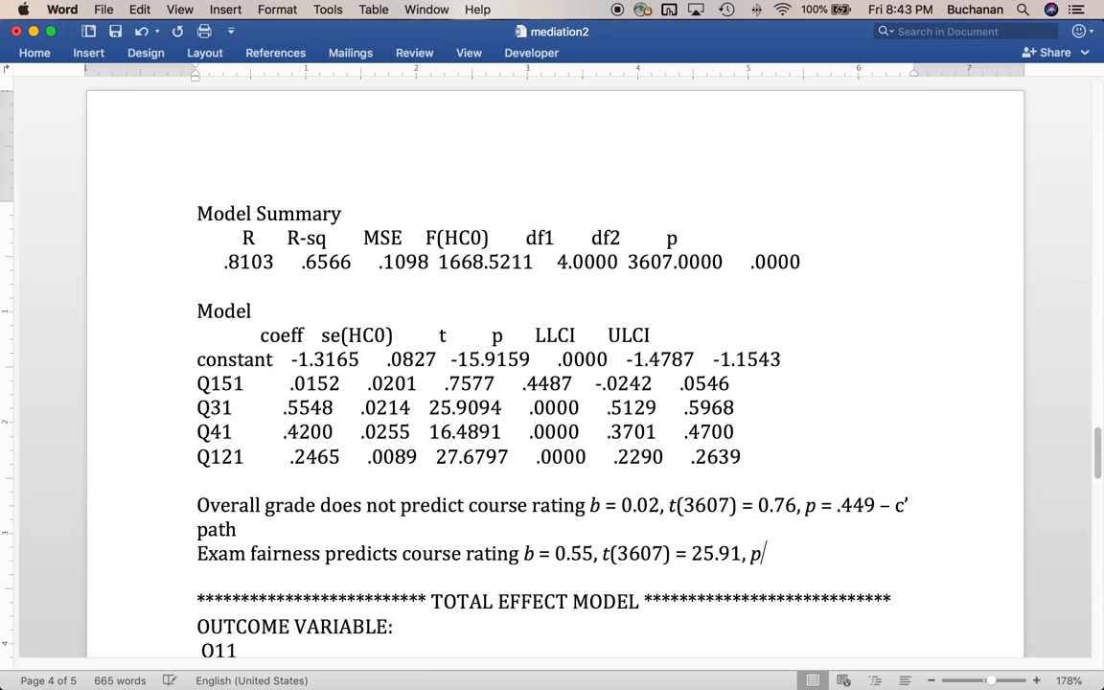
text(<)
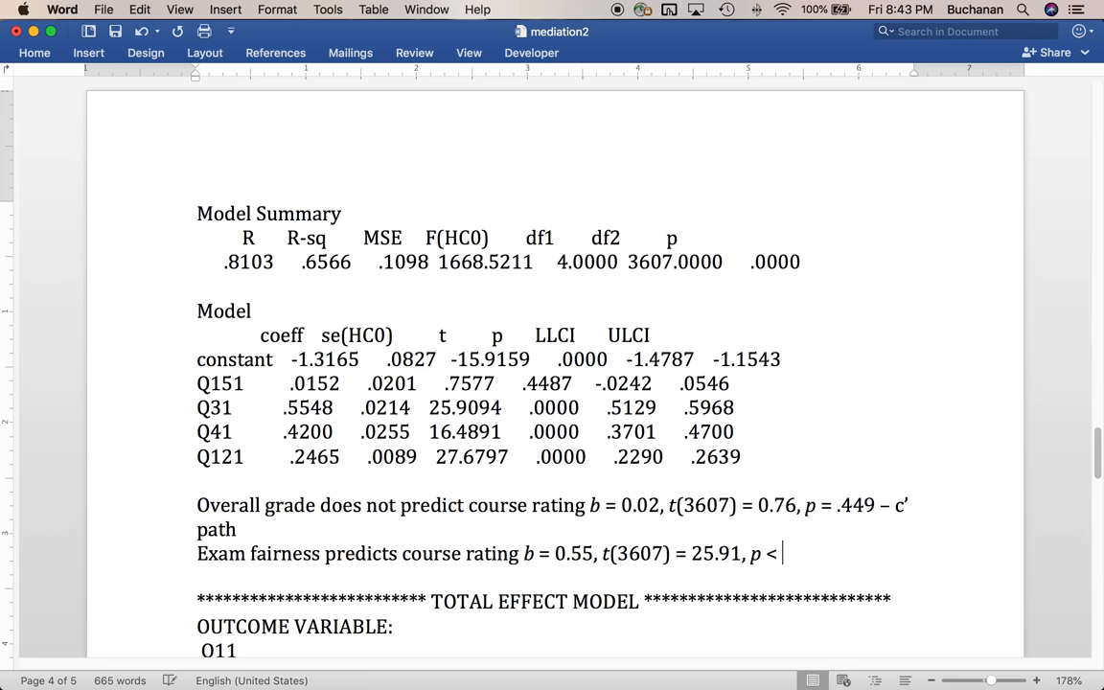
text(.001 – b1 path)
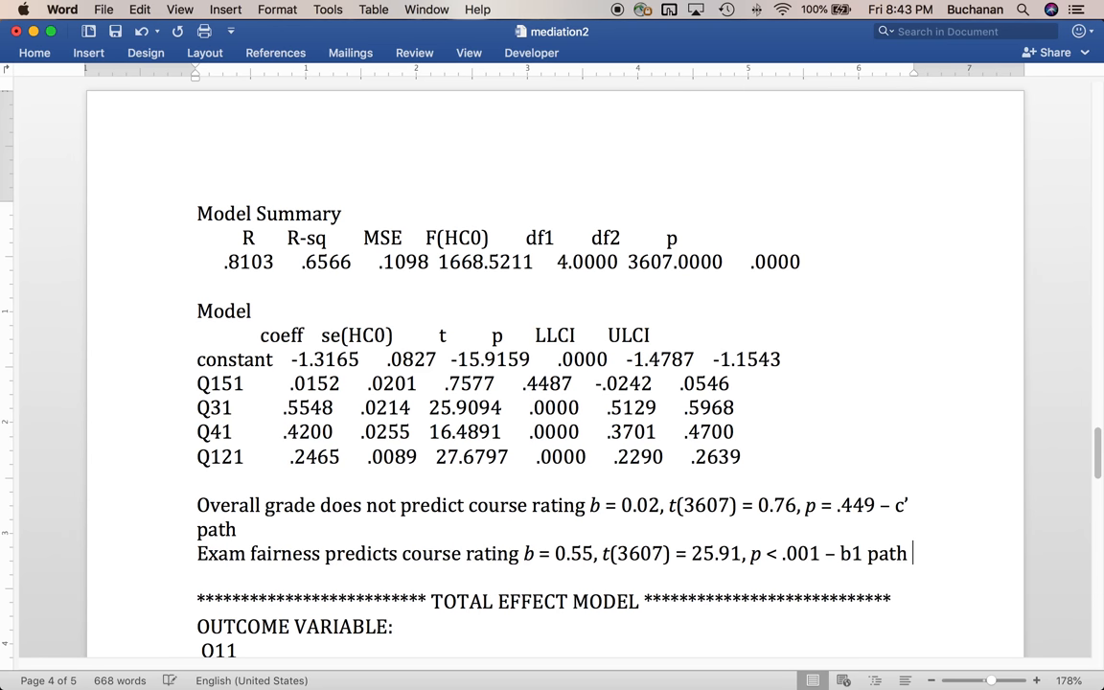
key(enter)
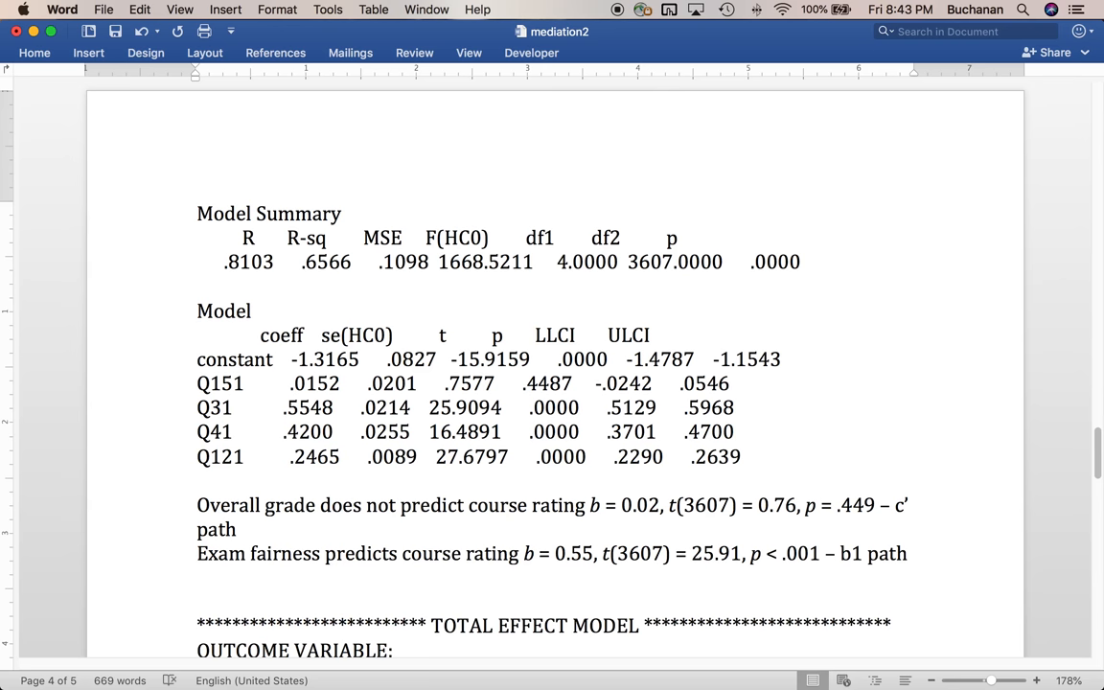
- Add grading system fairness predicts course rating, b = 0.42, t(3607) = 16.49, p < .001, b2 path
text(Gr)
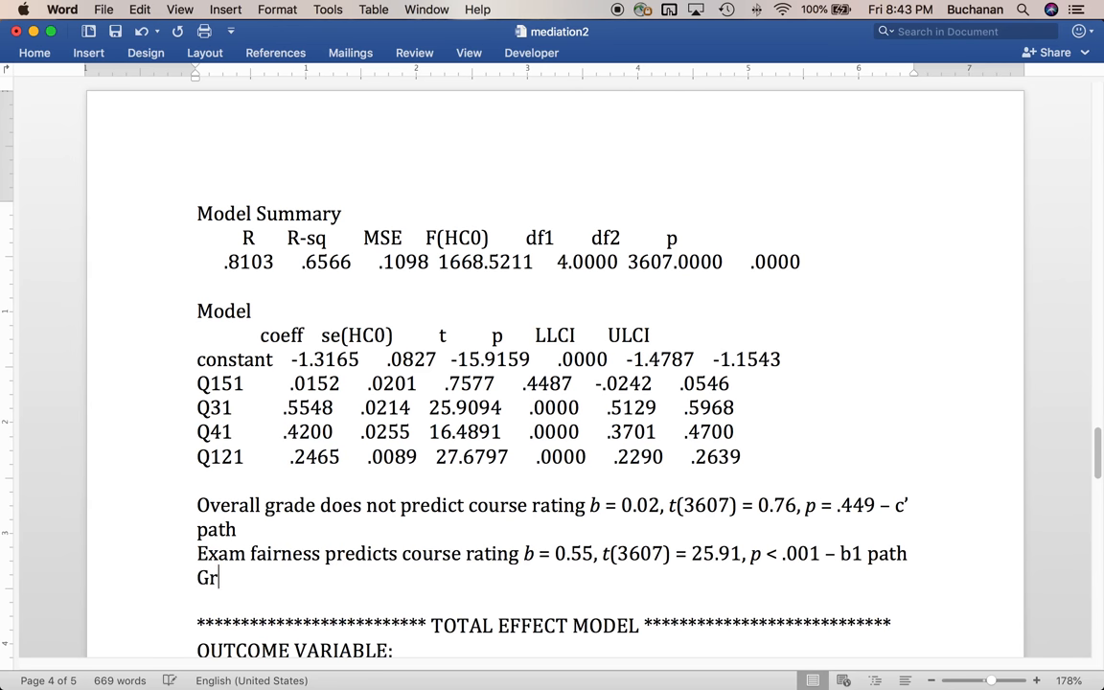
text(ading system fairi)
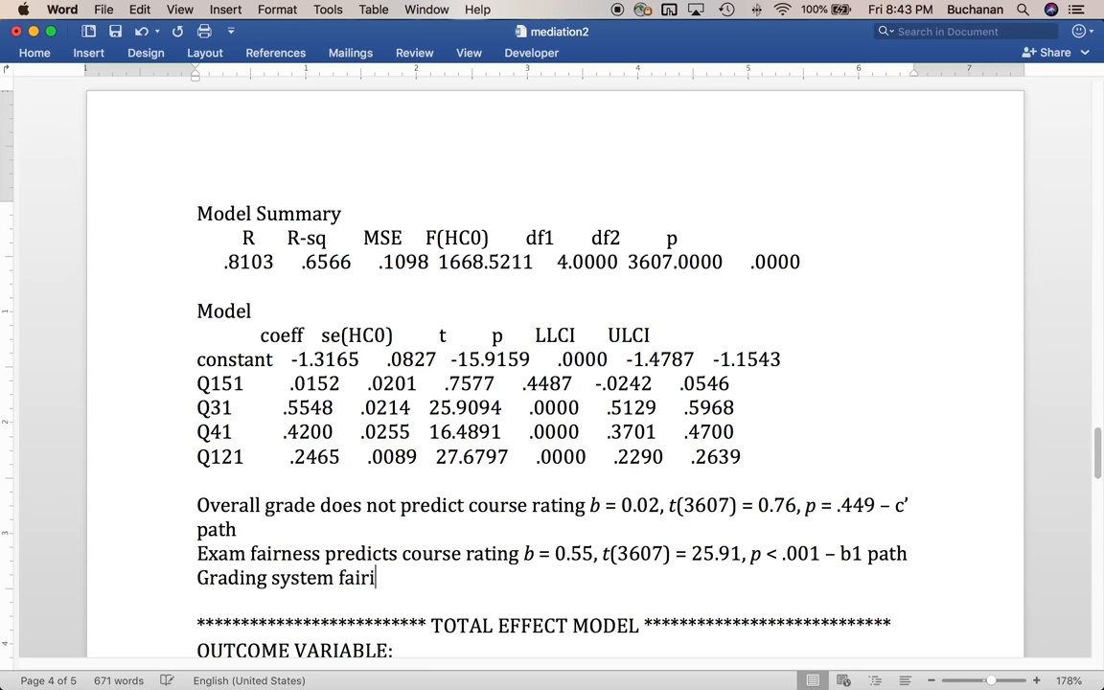
text(ness predi)
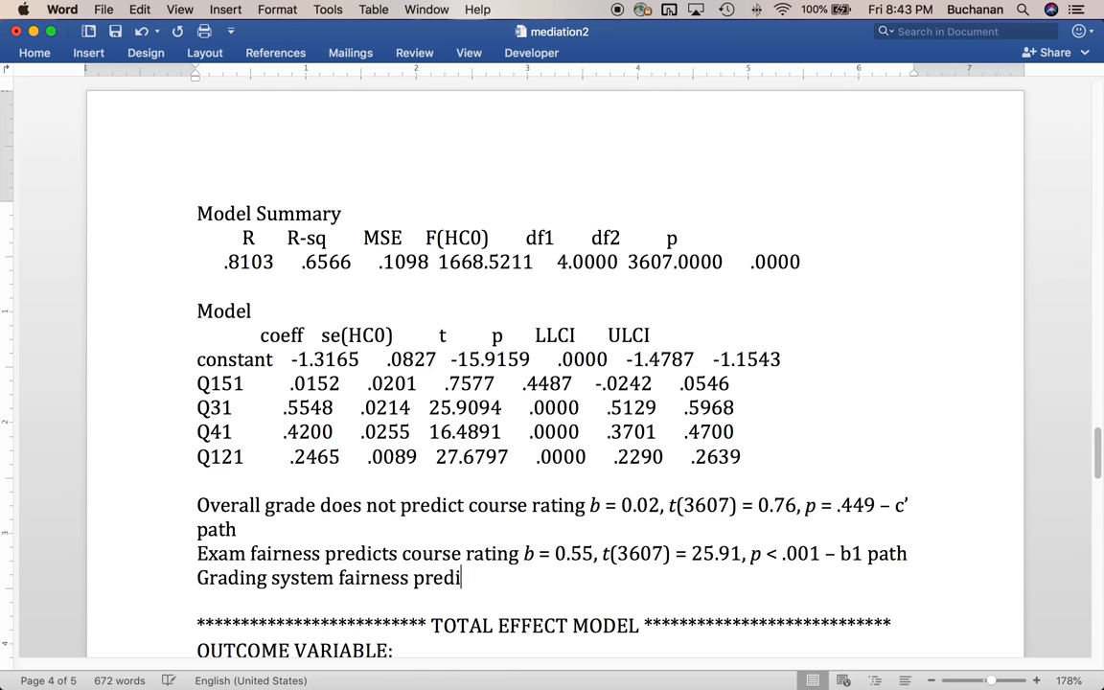
text(cts cours)
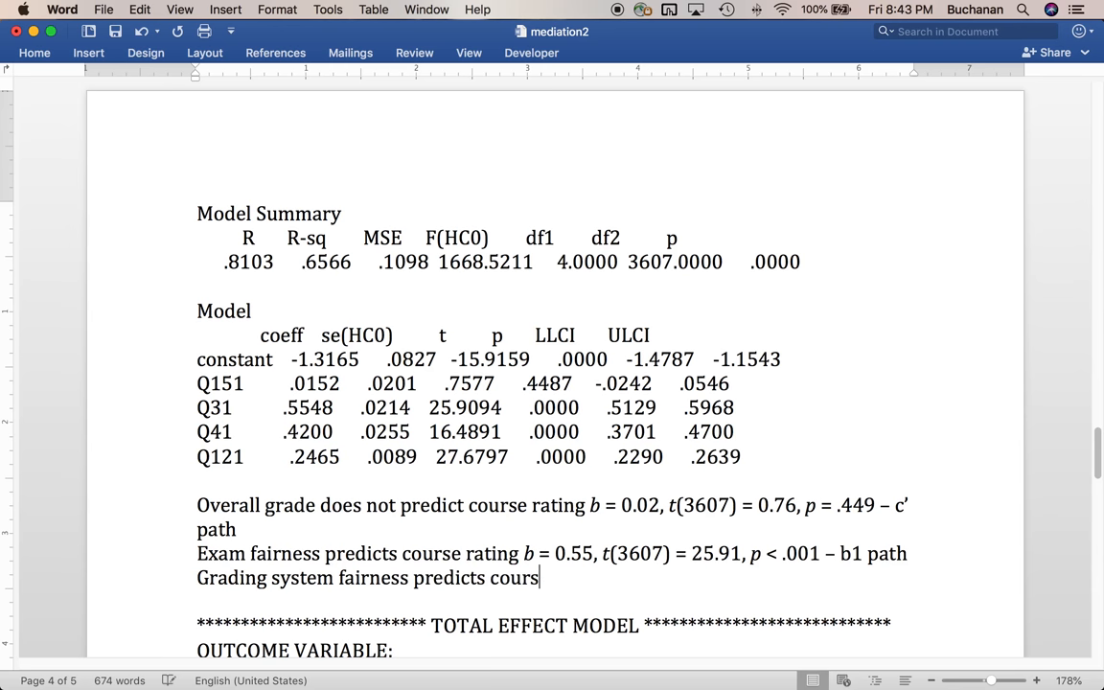
text(e rating)
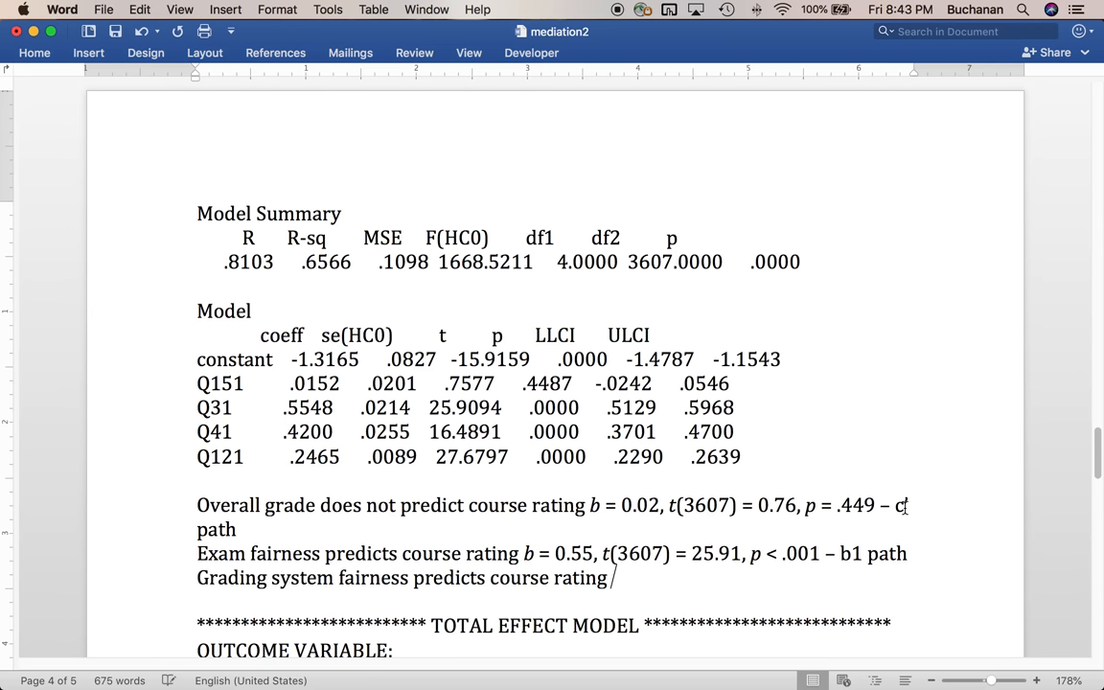
text(b =)
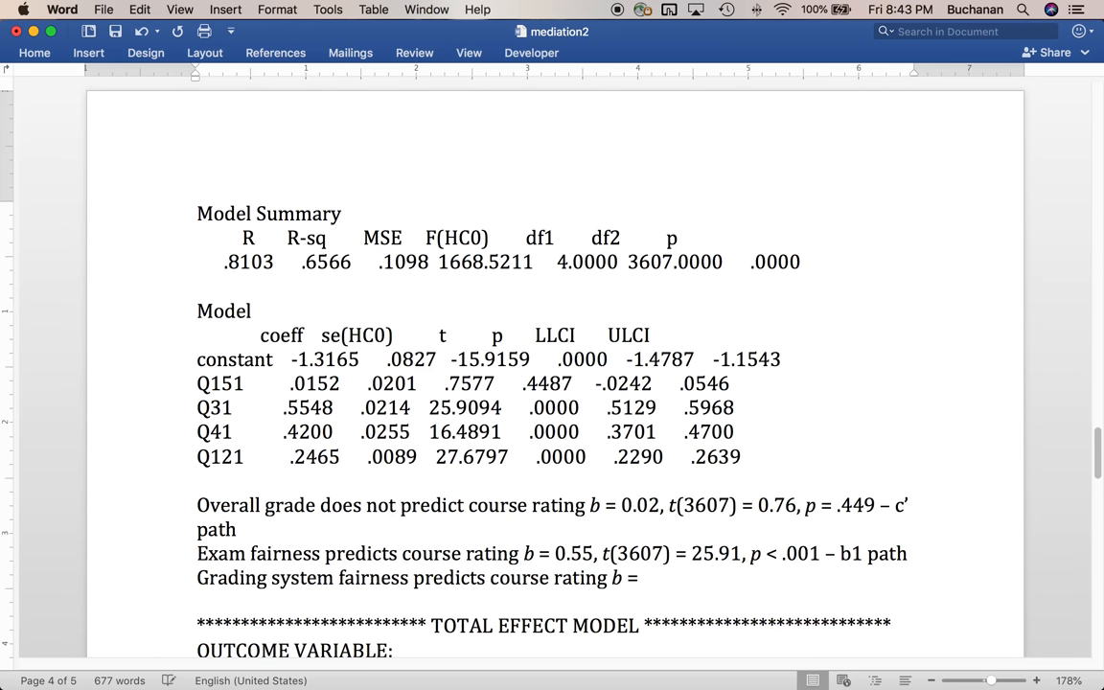
text(0.42, p)
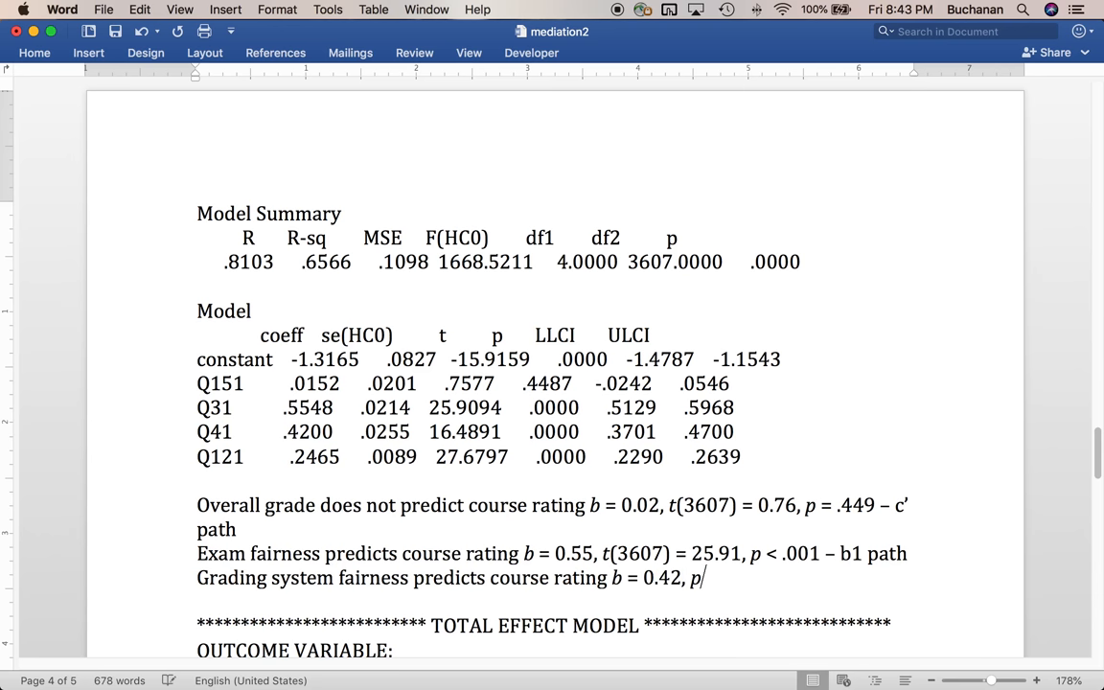
text(t()
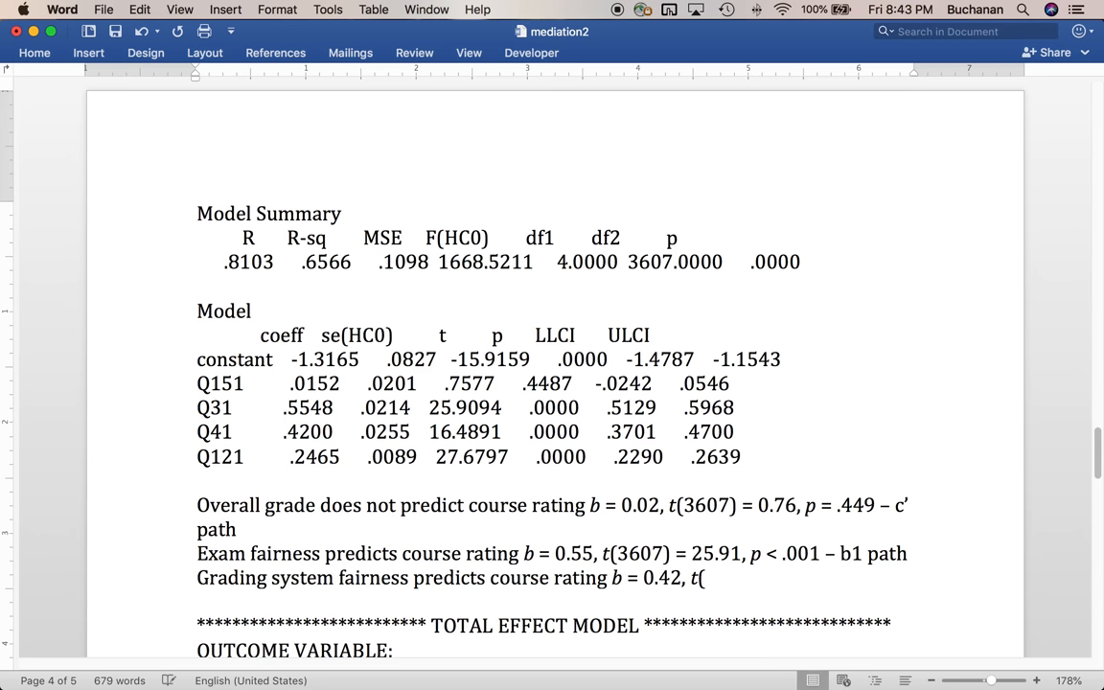
text(3607)
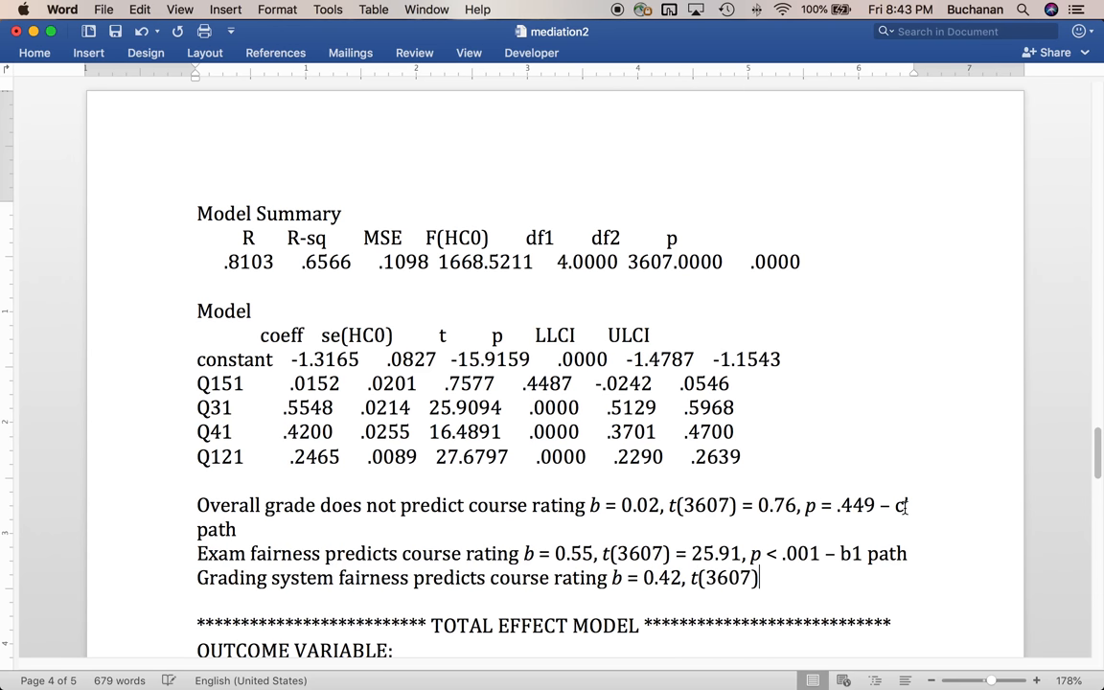
text(=)
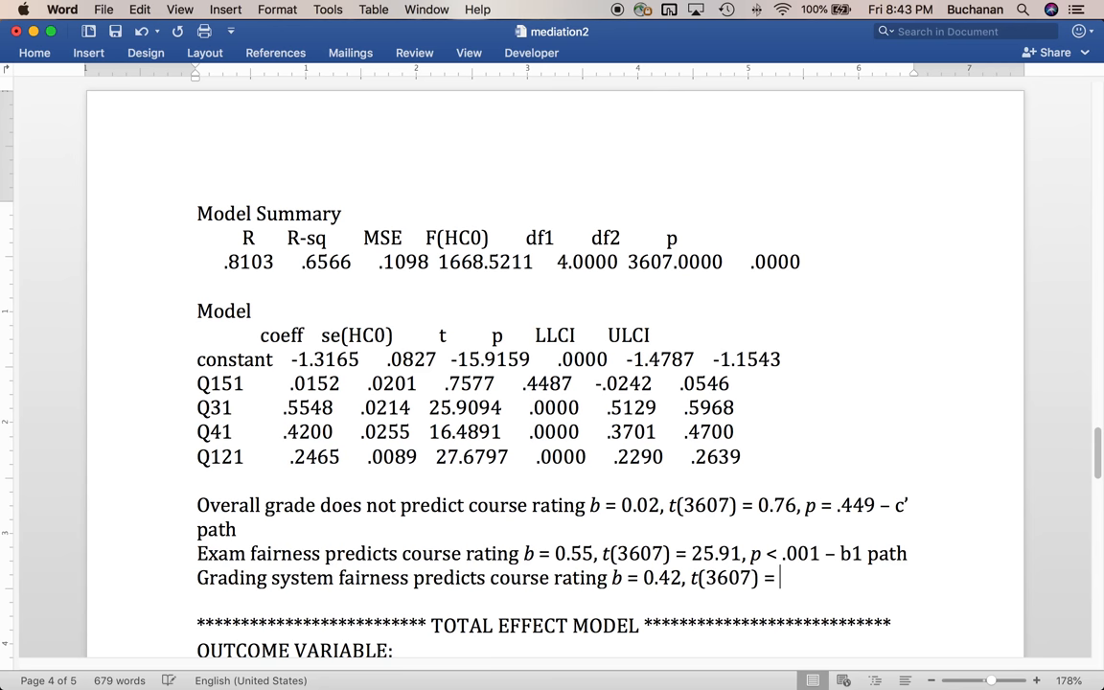
text(16.)
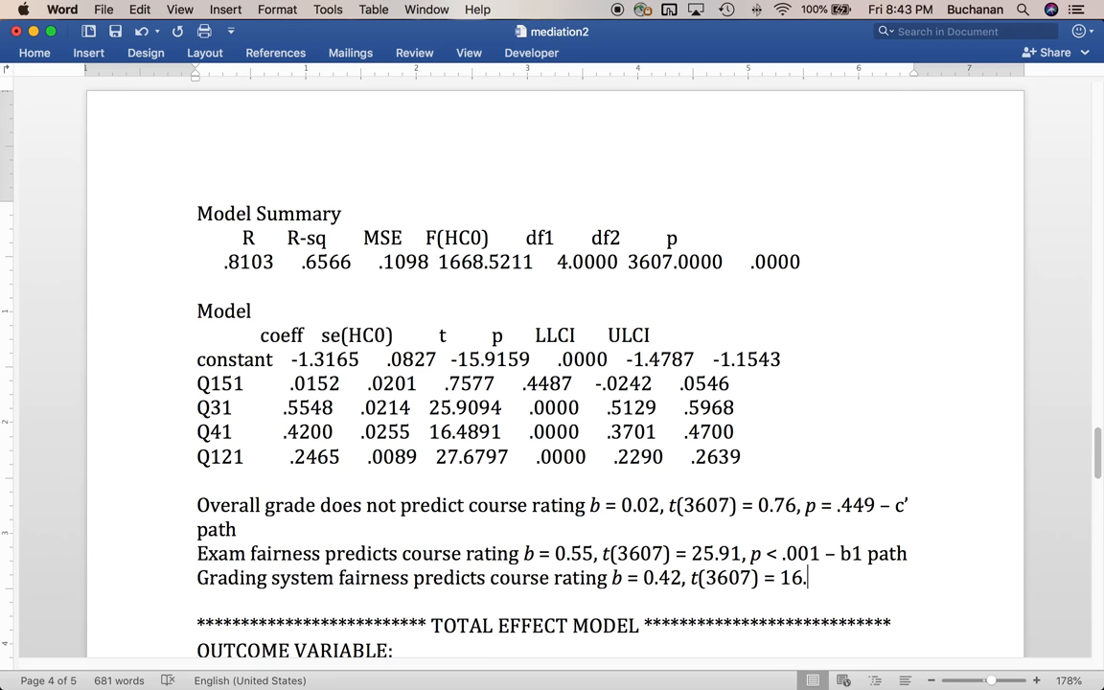
text(49, p < .001)
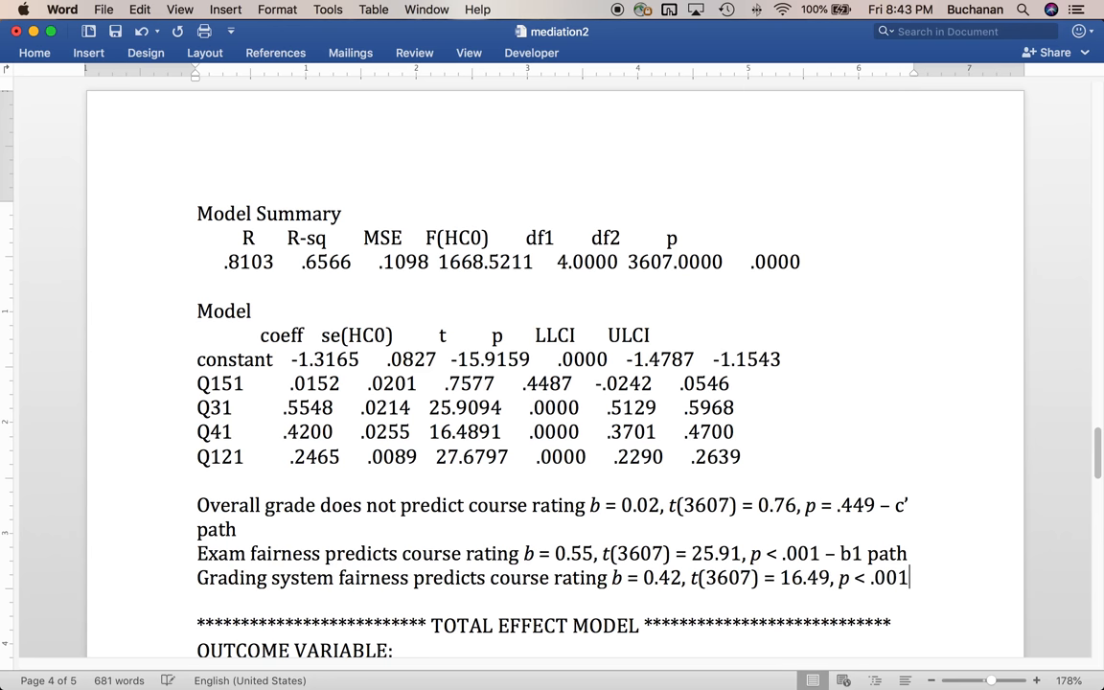
text(- p)
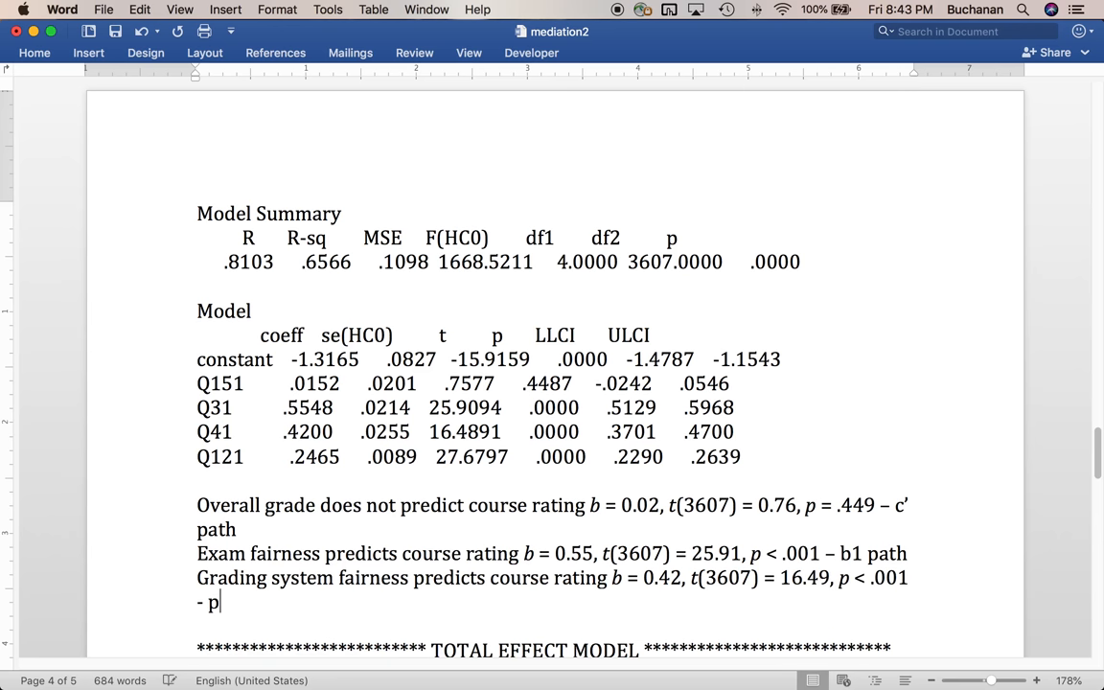
text(b2 path)
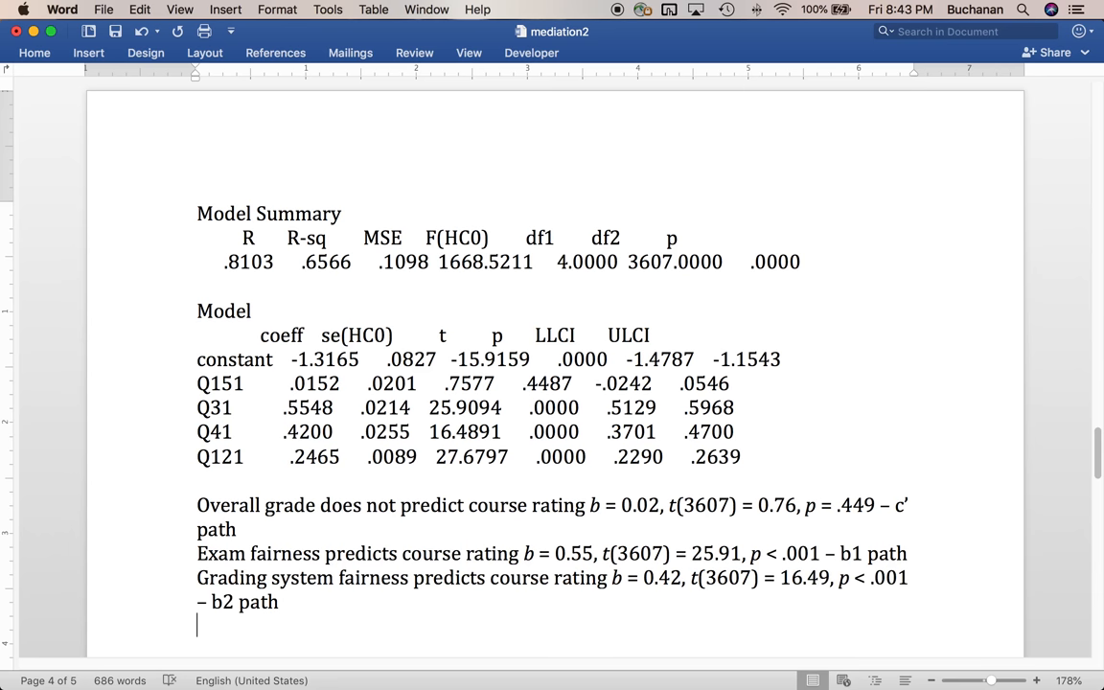
- Type the wanted-to-take course rating line with b = 0.25, t(3607) = 27.68, fixing a typo
text(W)
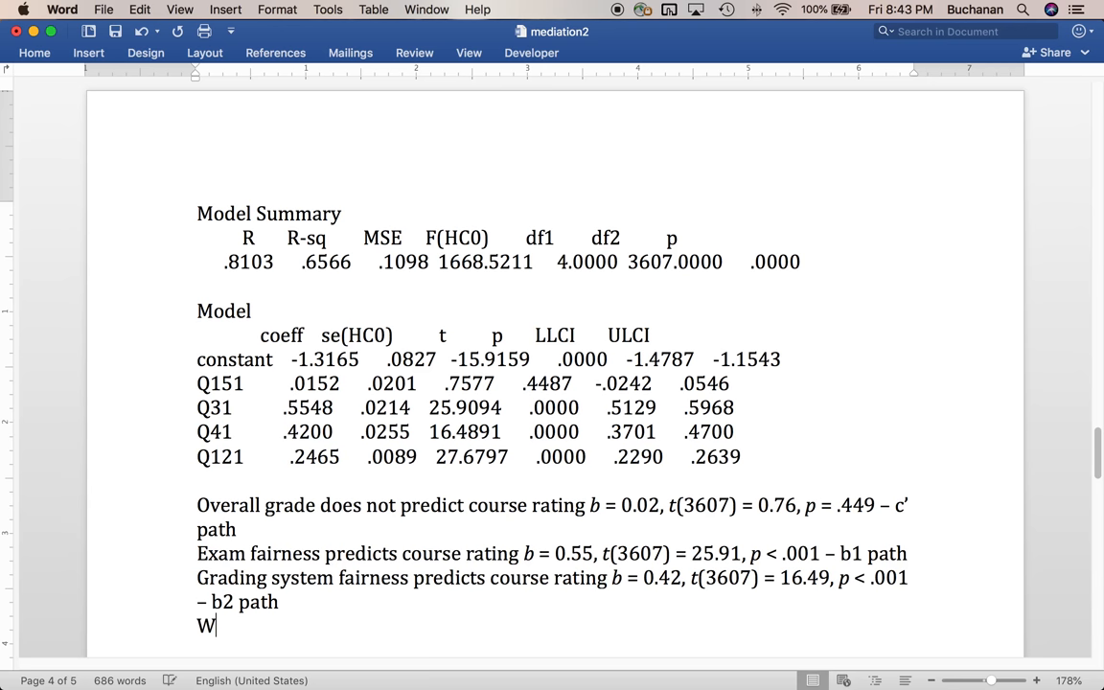
text(anted to take predict)
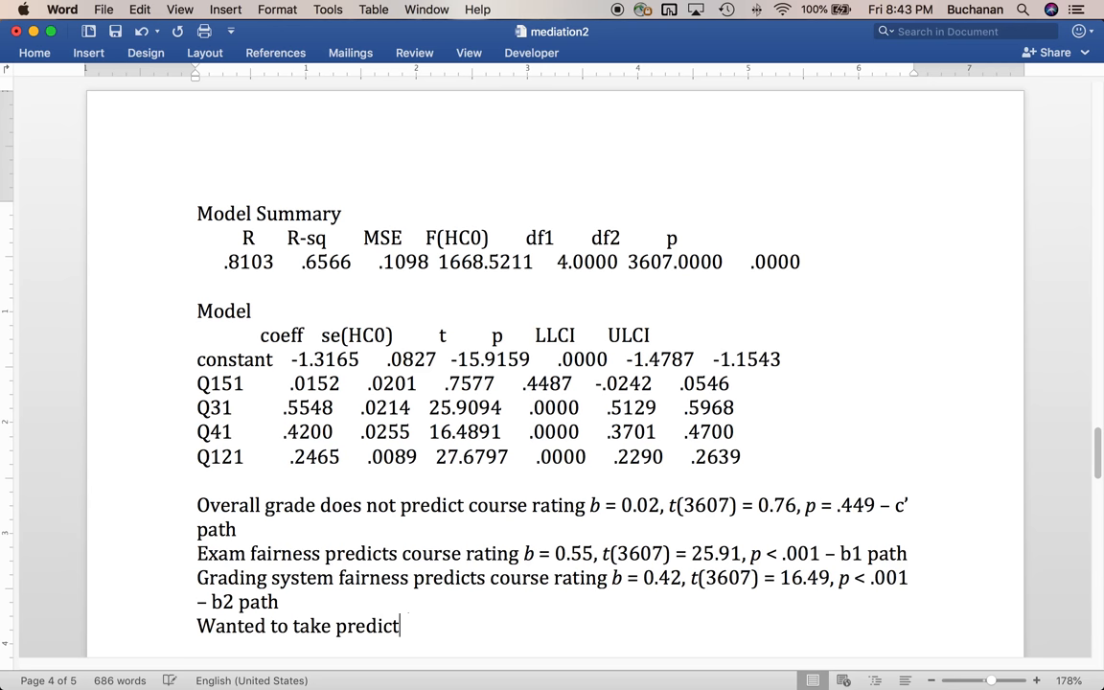
text(s over)
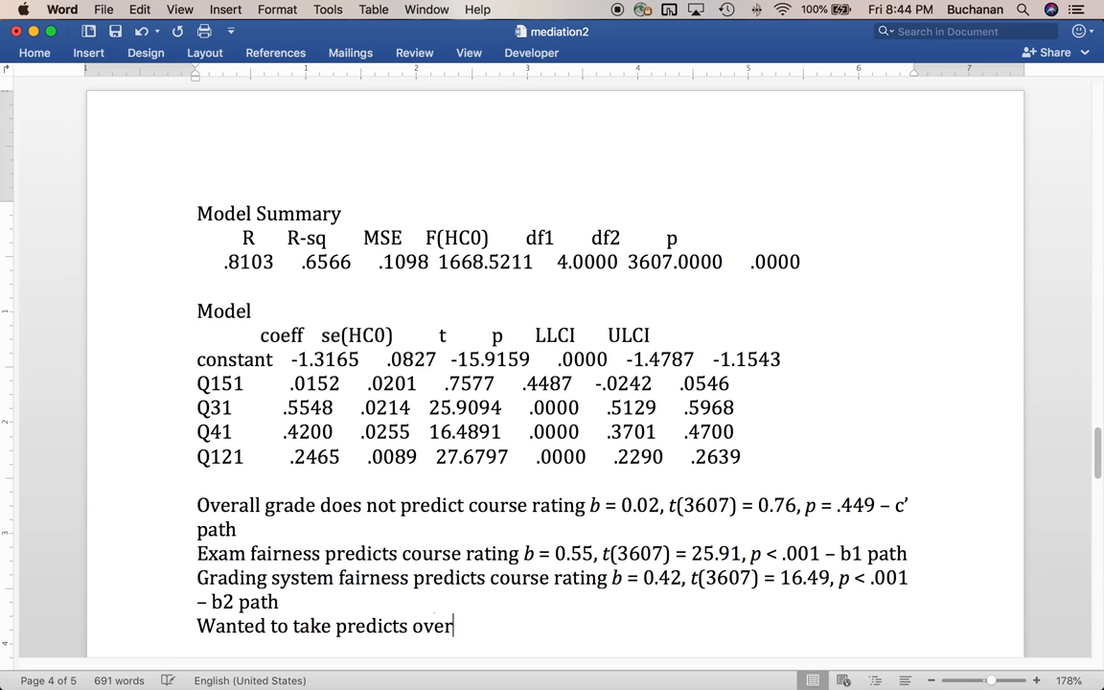
text(course rati)
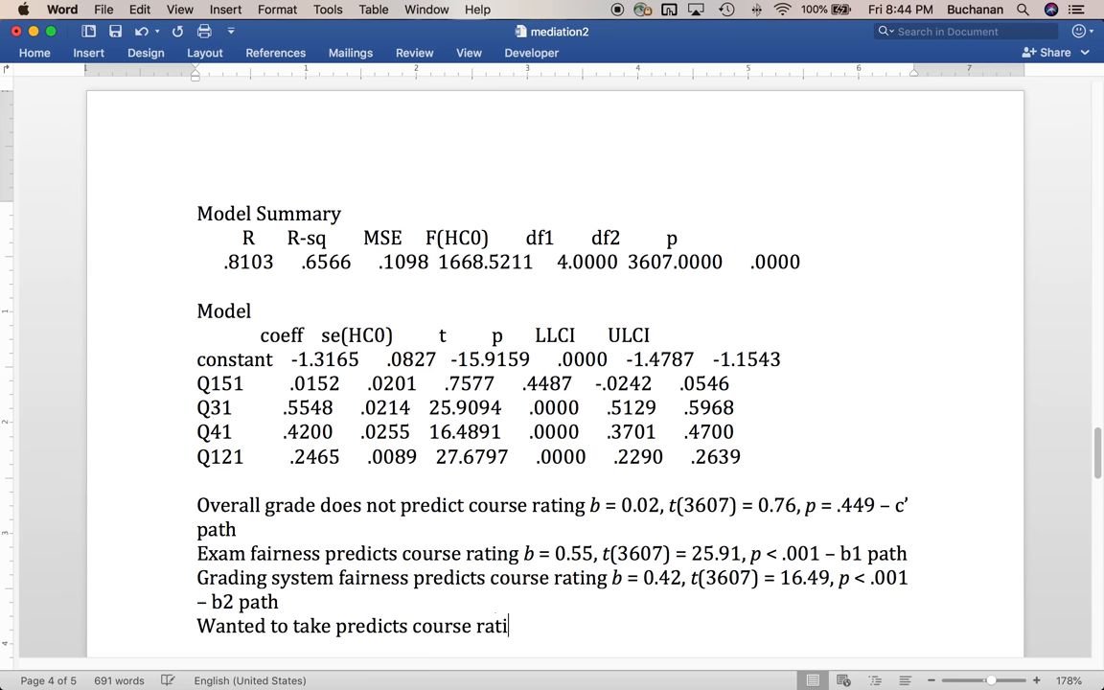
text(ng)
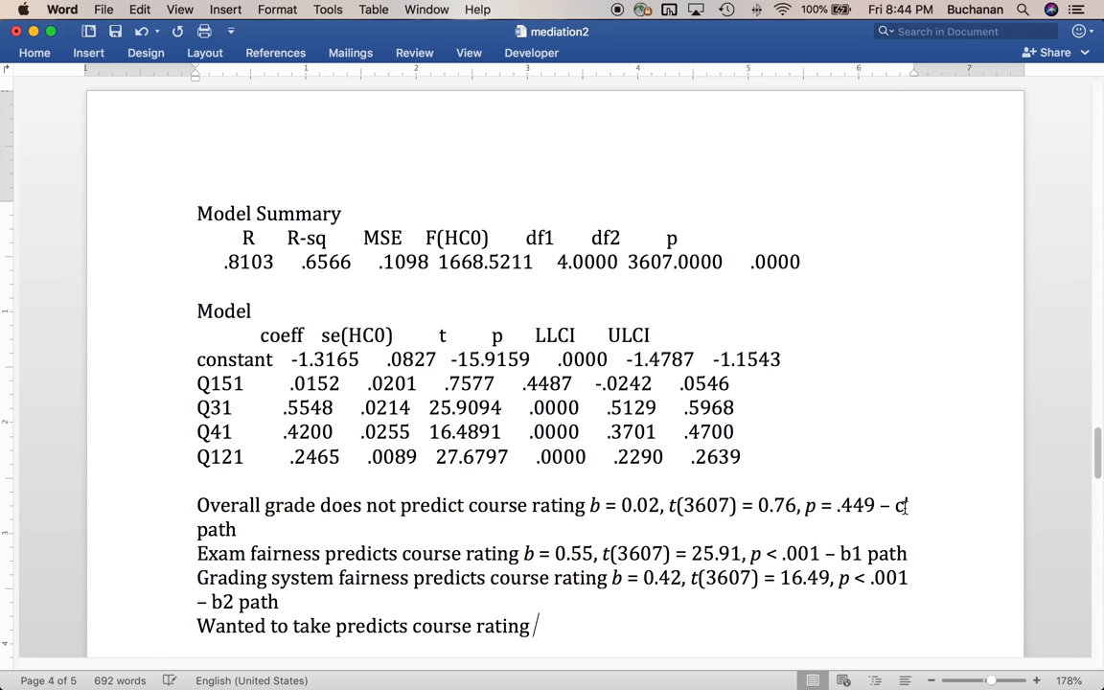
text(b =)
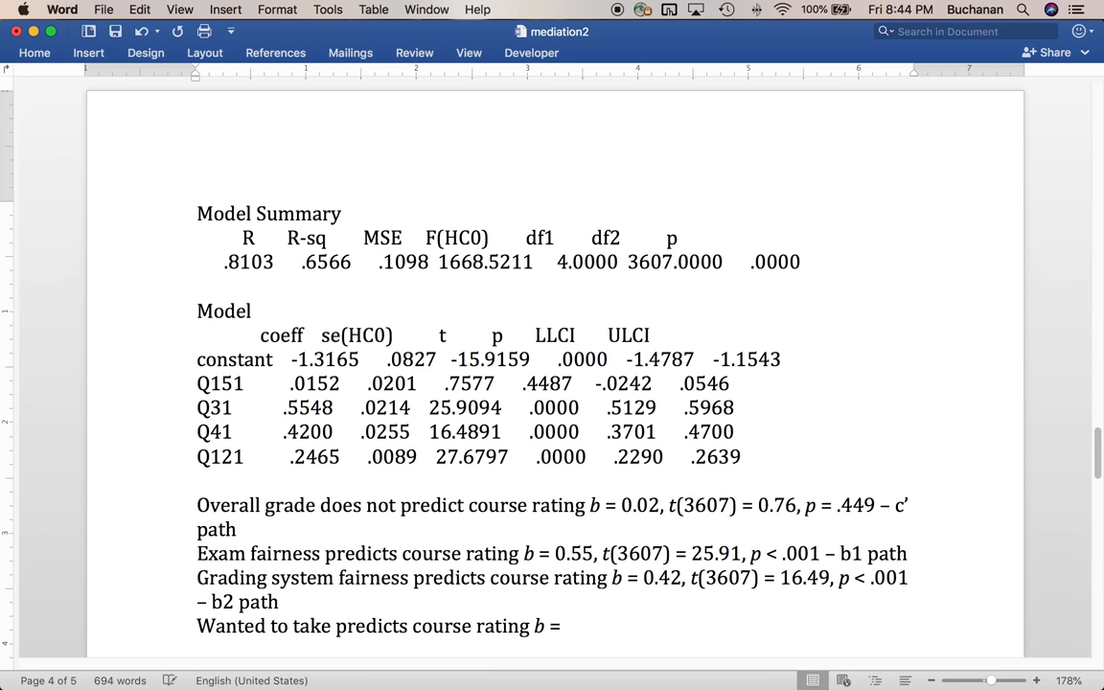
text(0.25)
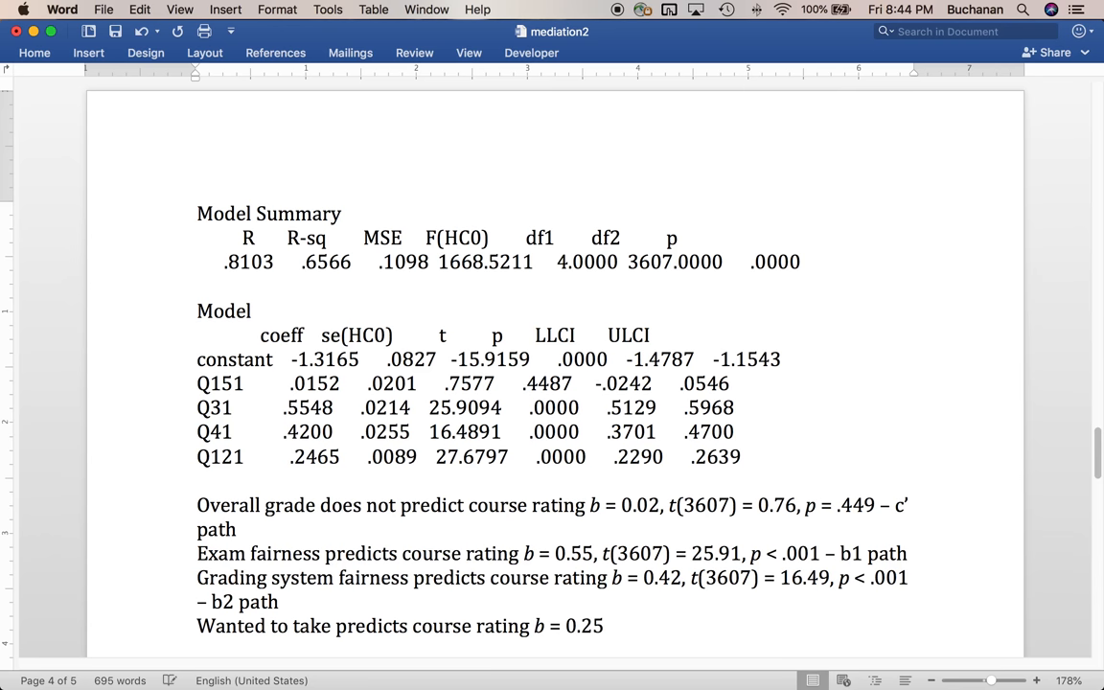
text(, t(3)
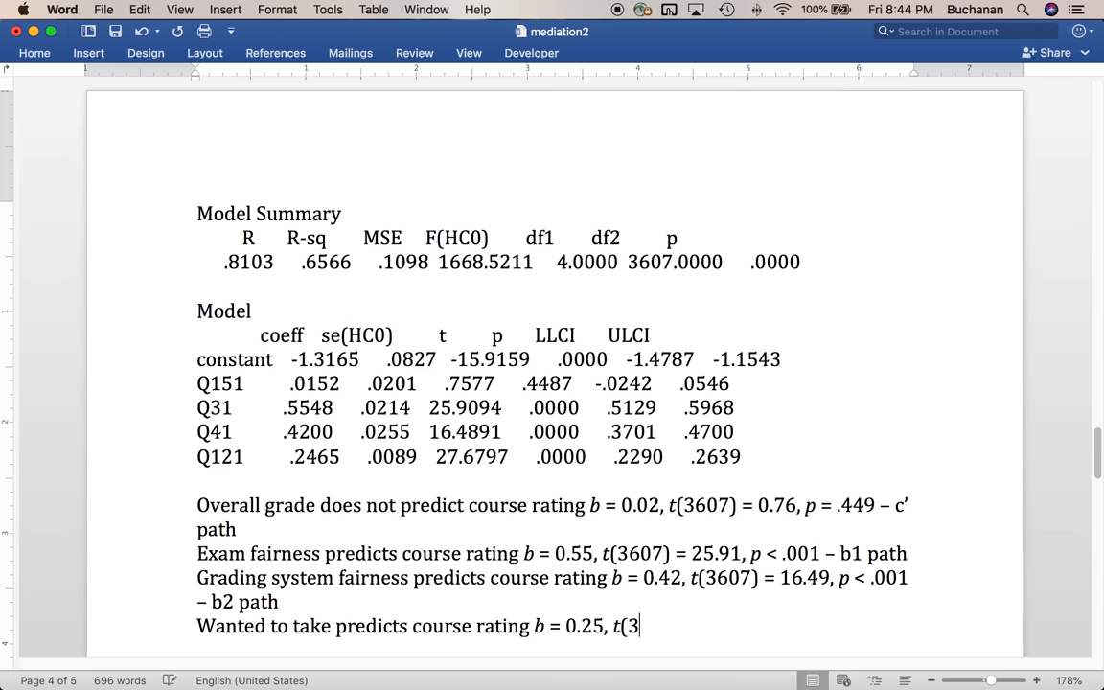
text(607) =)
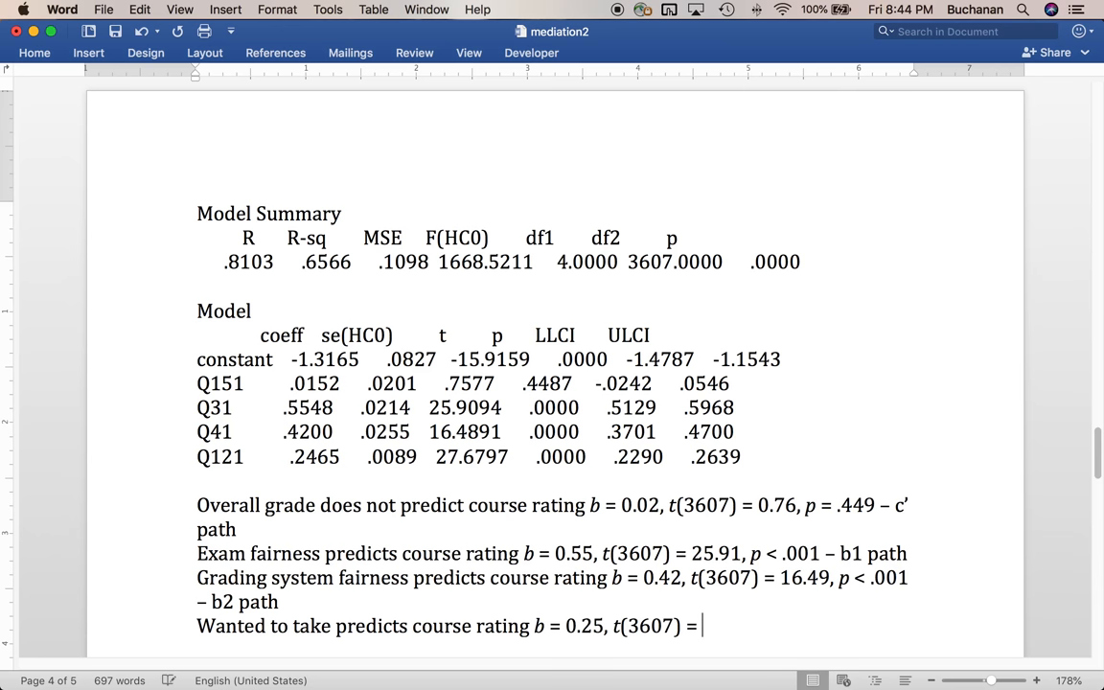
text(27.68, p i<)
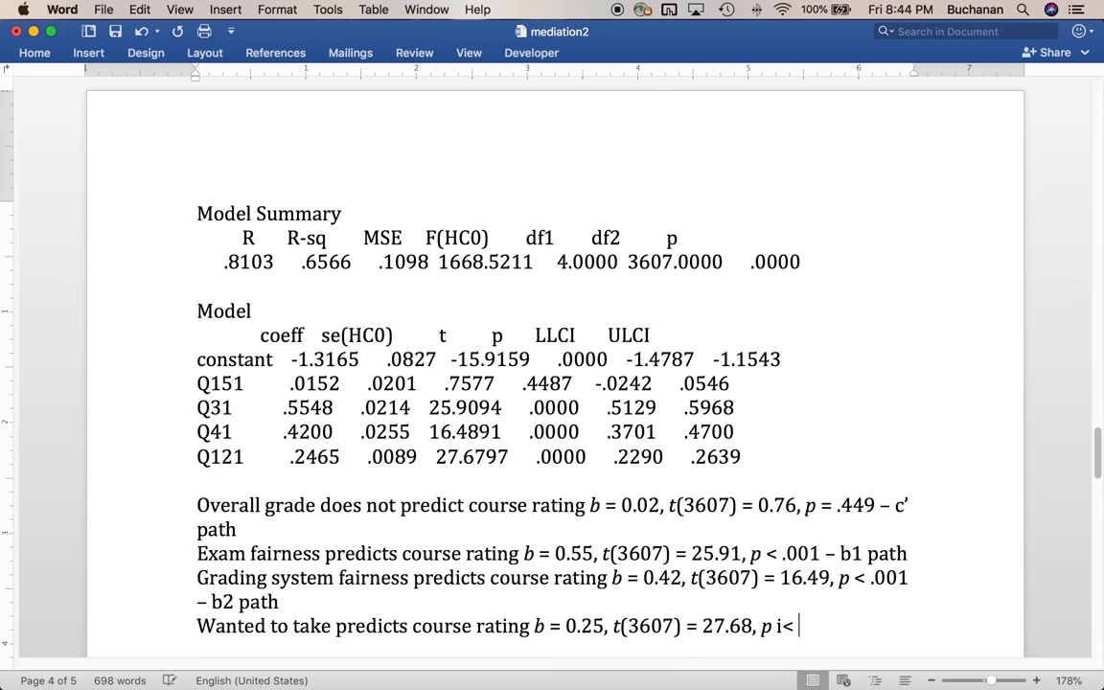
key(Backspace)
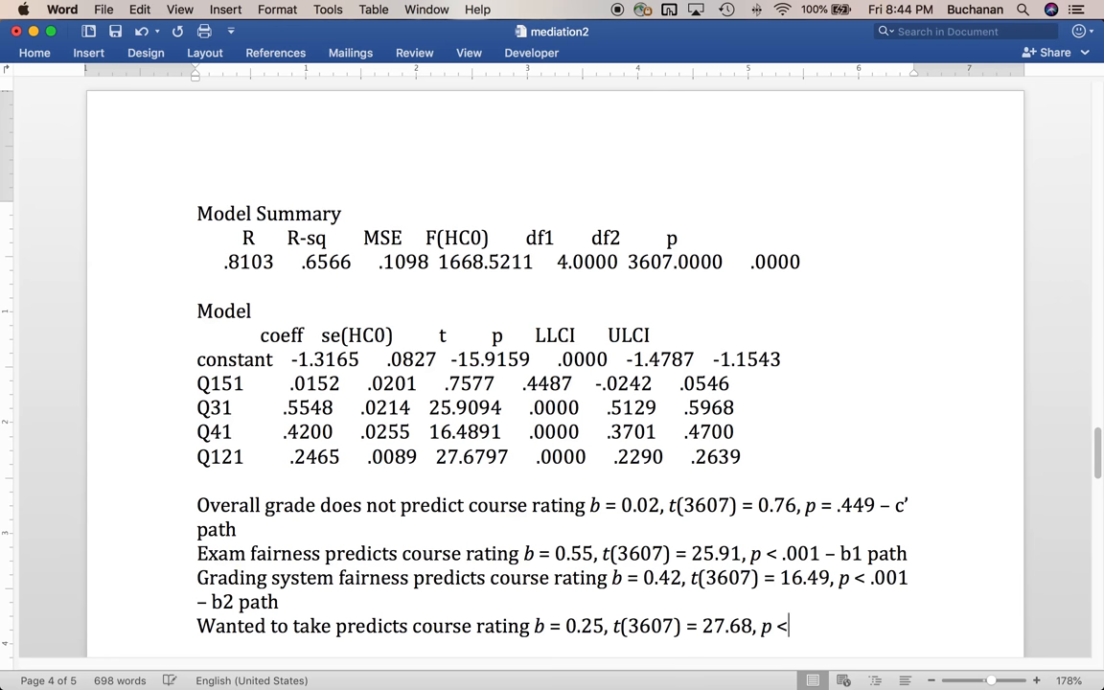
text(.001,)
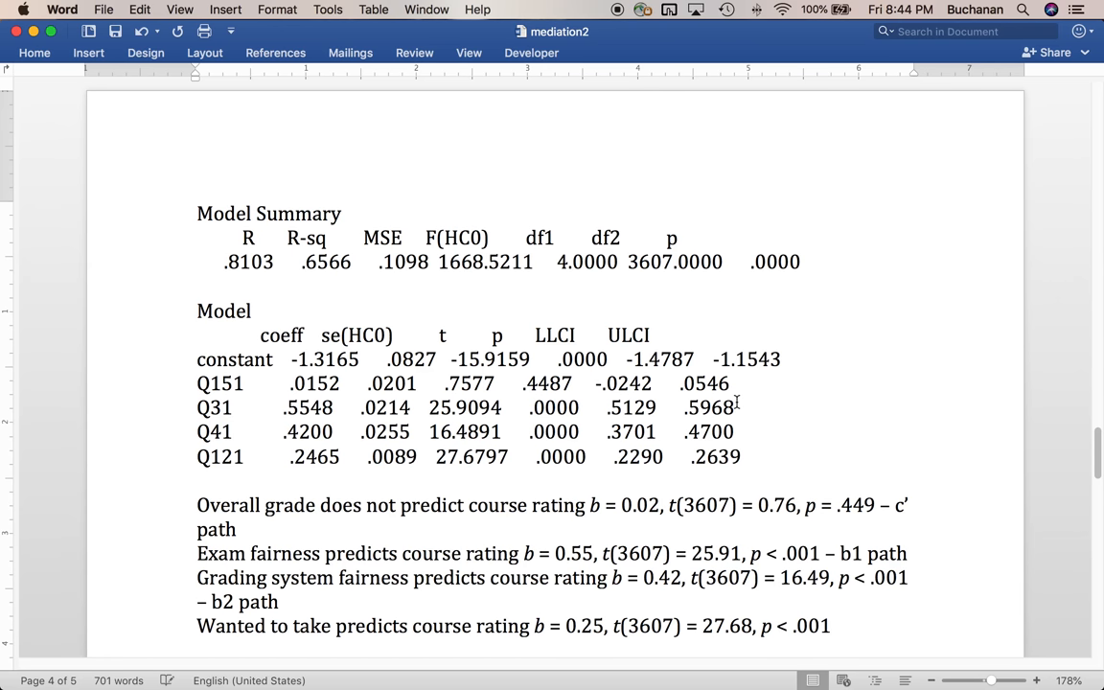
- Scroll to the total effect model and place the cursor below its Model table
scroll(down, 3)
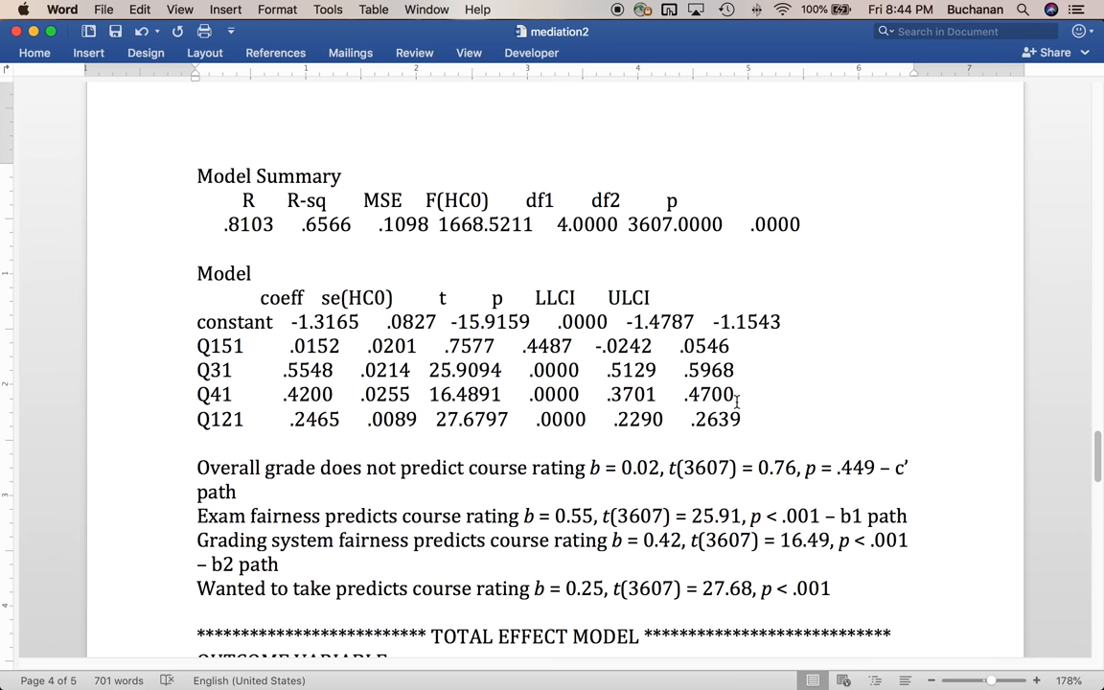
scroll(down, 3)
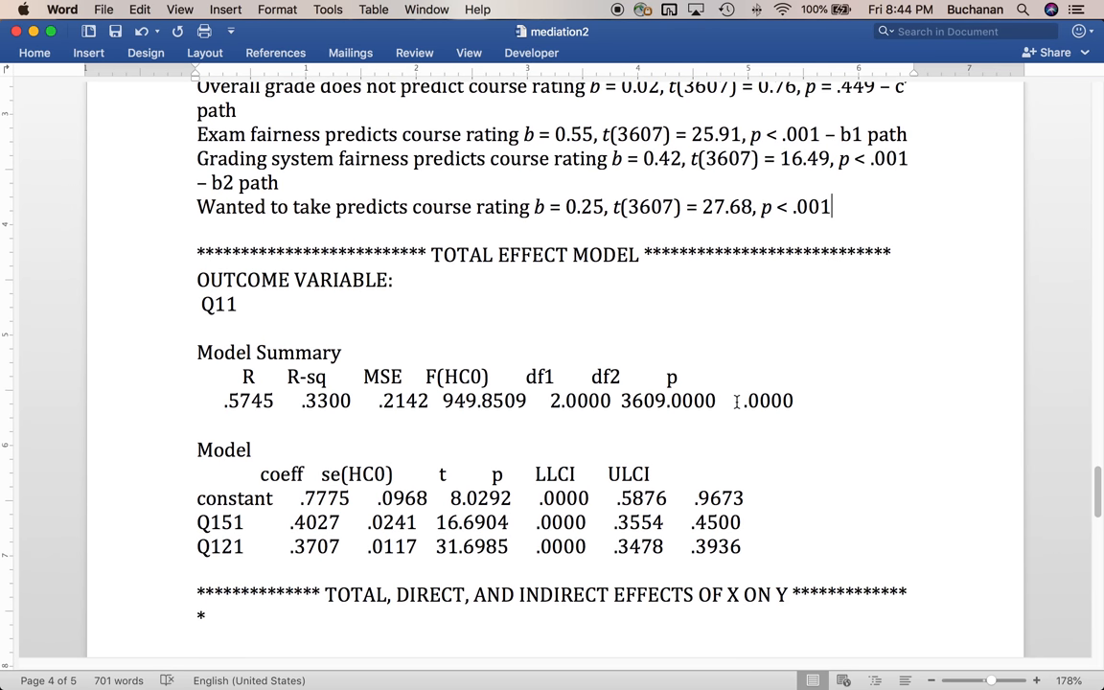
mouse_move(767, 564)
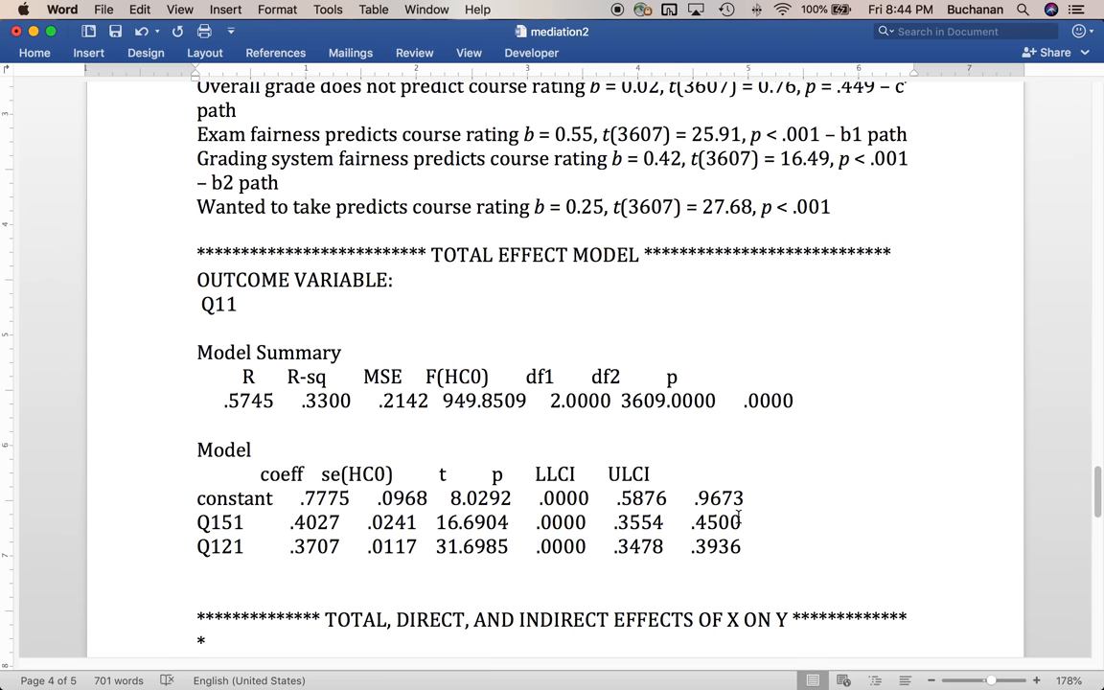
click(198, 594)
text(Overall)
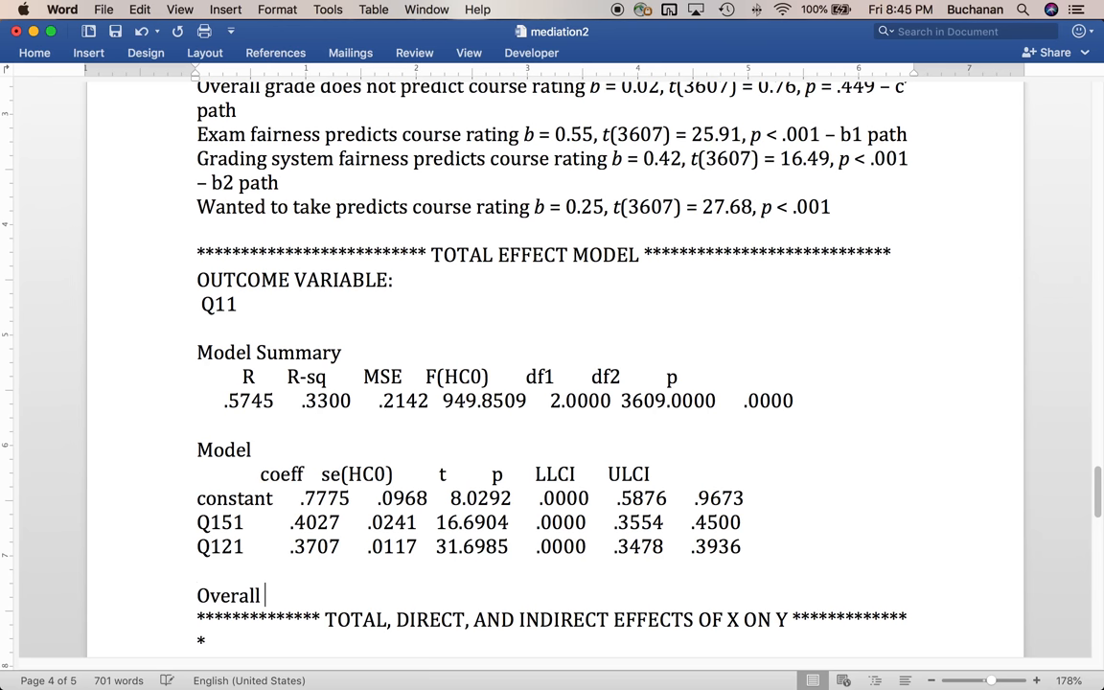
- Under the total effect table, write 'Course grade predicts overall course rating b = 0.40, t(3609) = 16.69, p < .001'
text(Course grade predicts o)
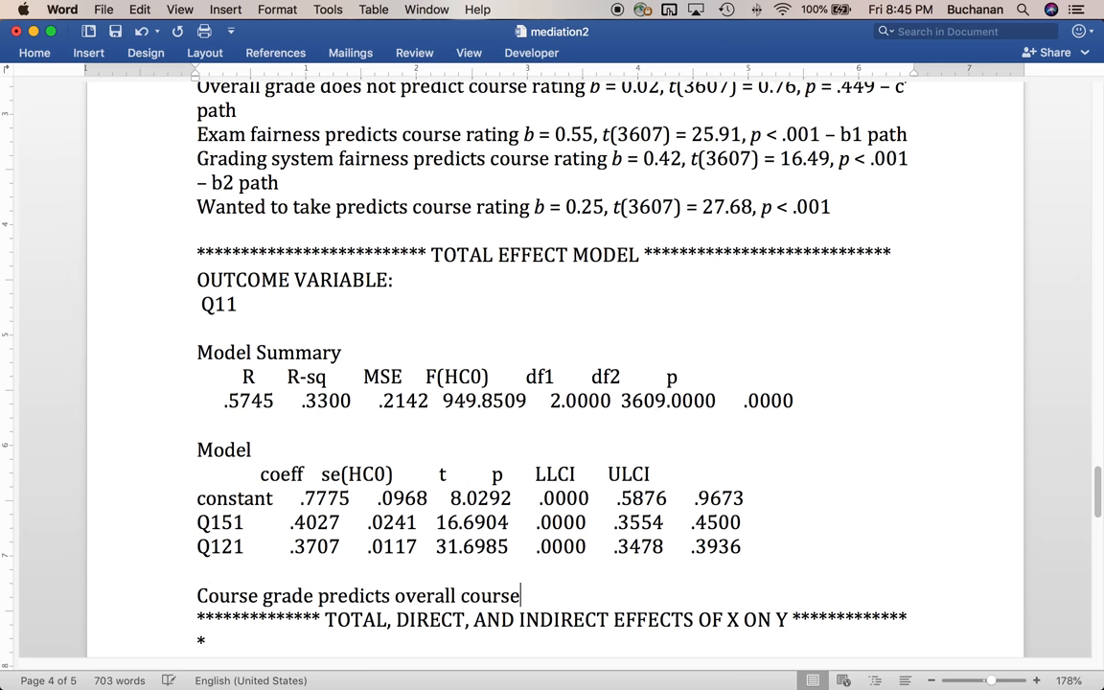
text(rating)
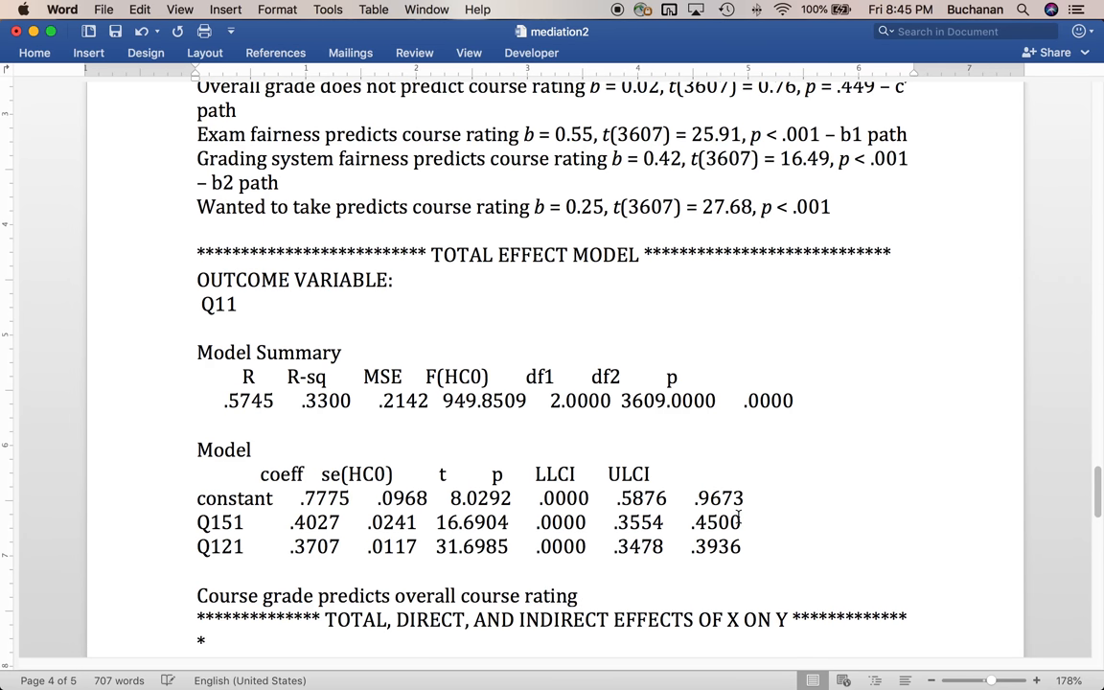
text(b = 0)
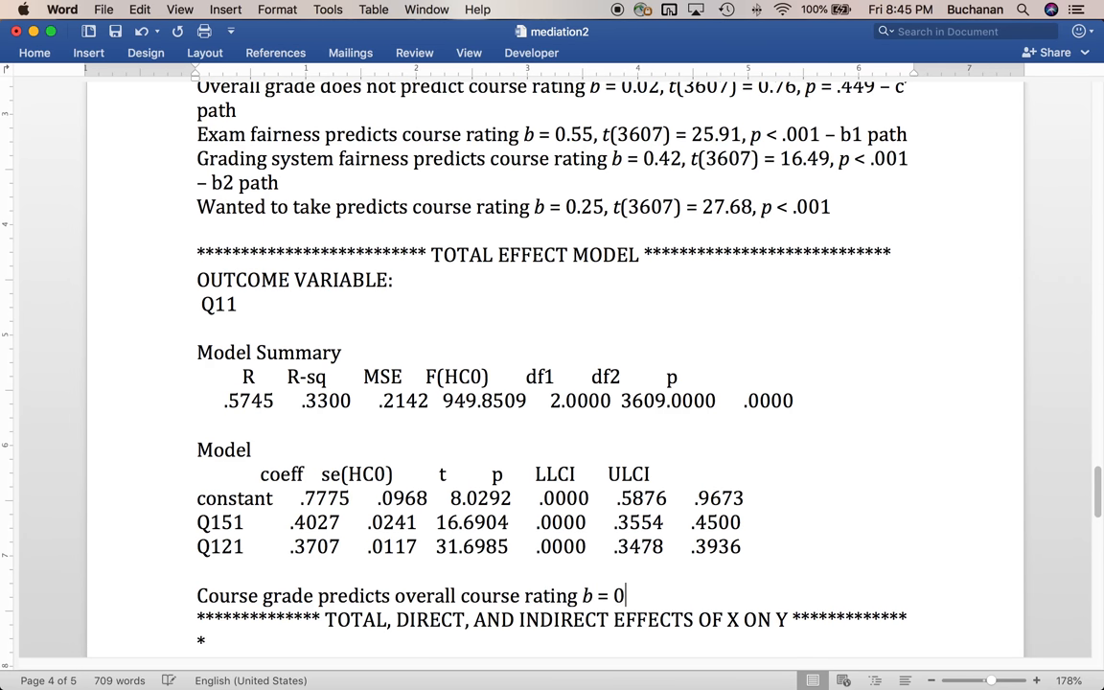
text(.40, t)
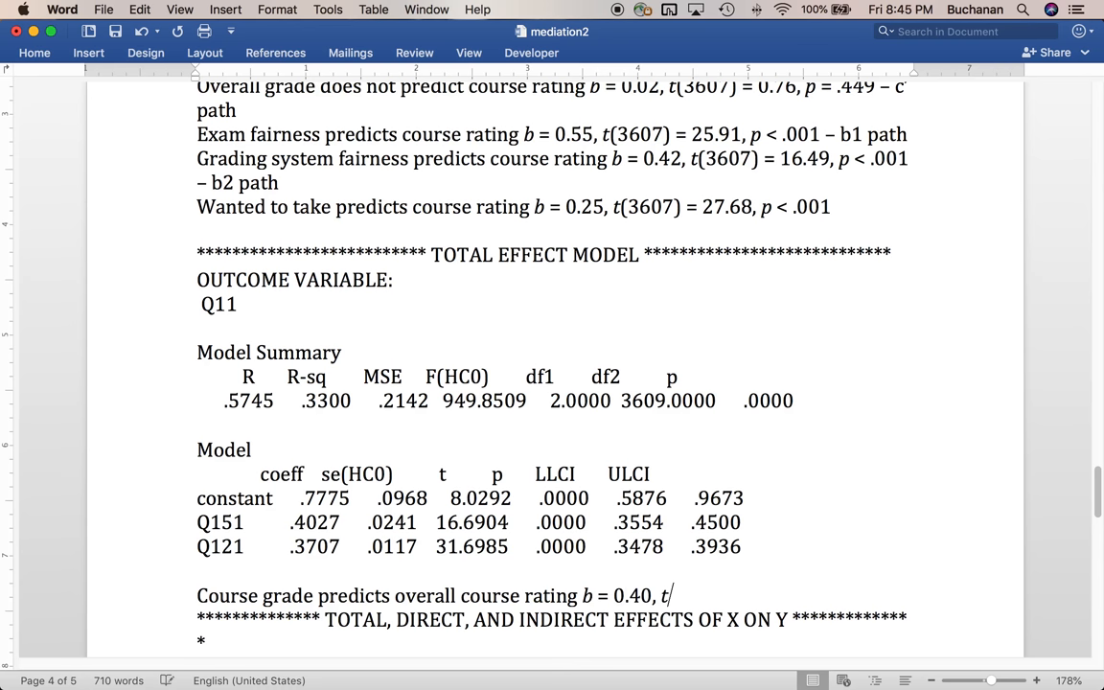
text(()
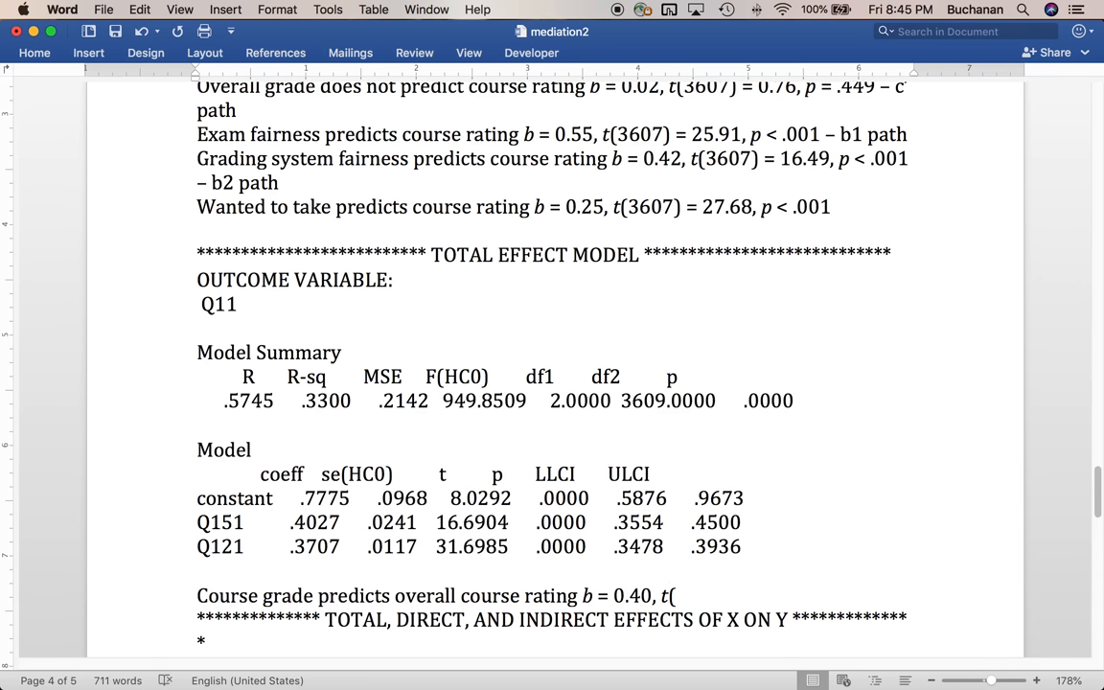
text(3609))
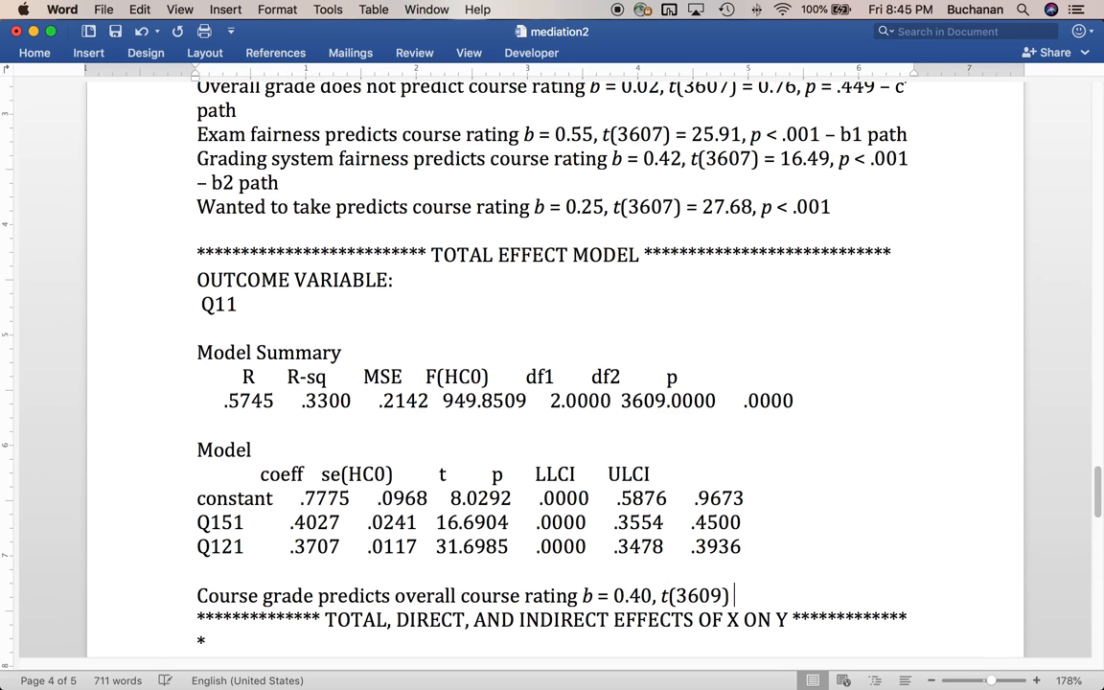
text(=)
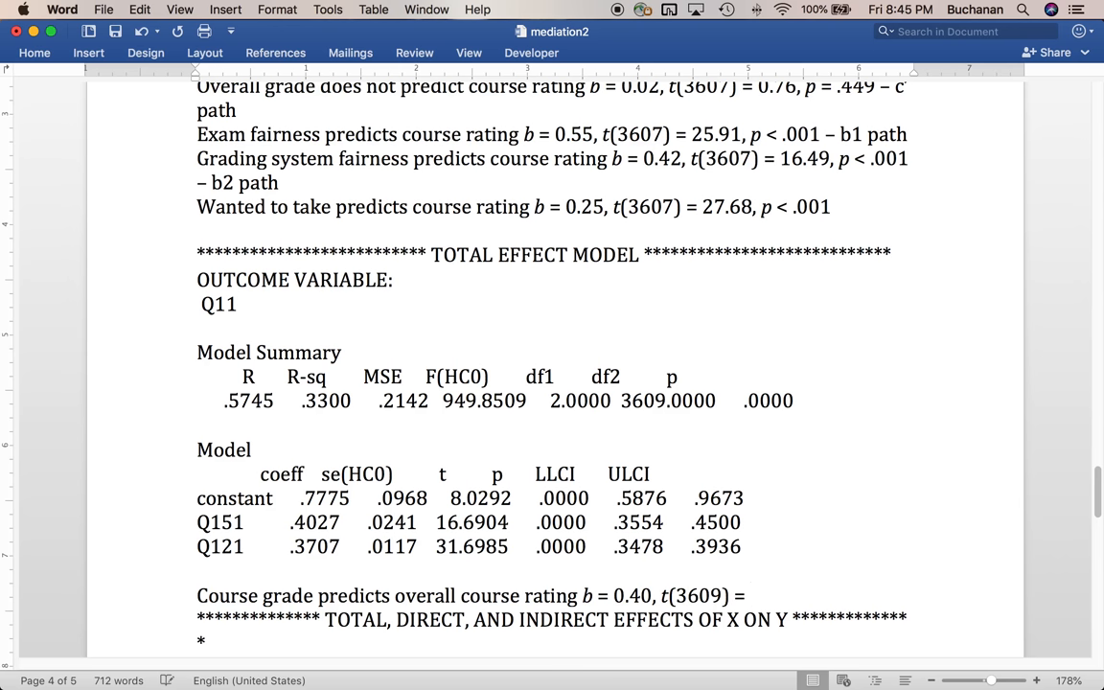
text(16.69, p < .001)
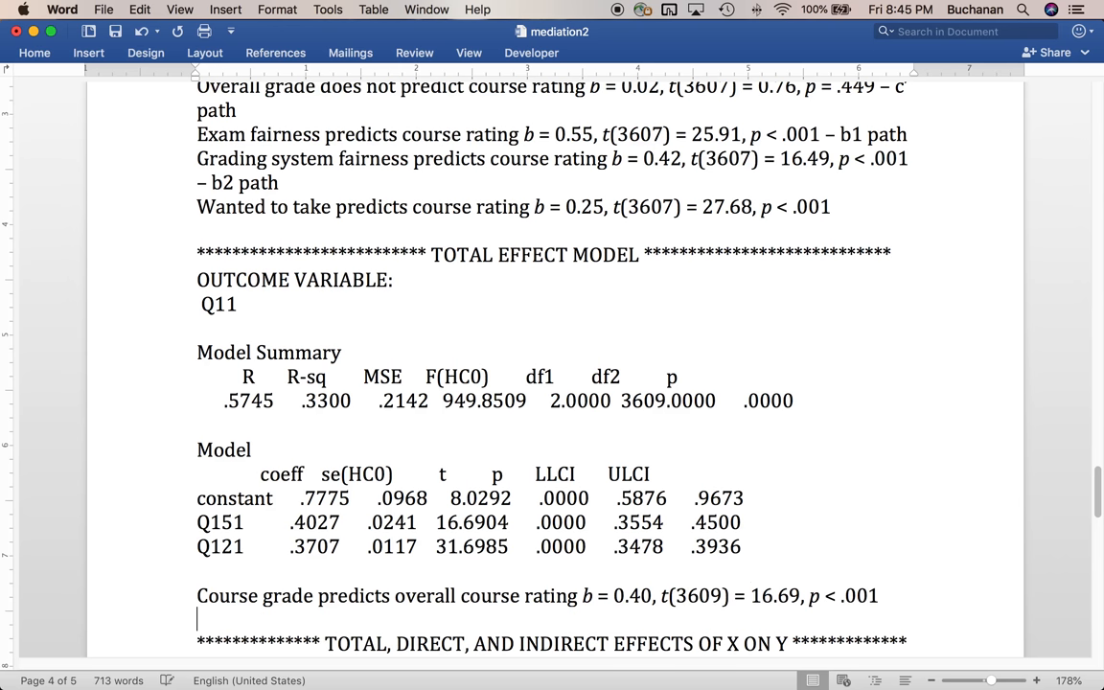
double_click(644, 401)
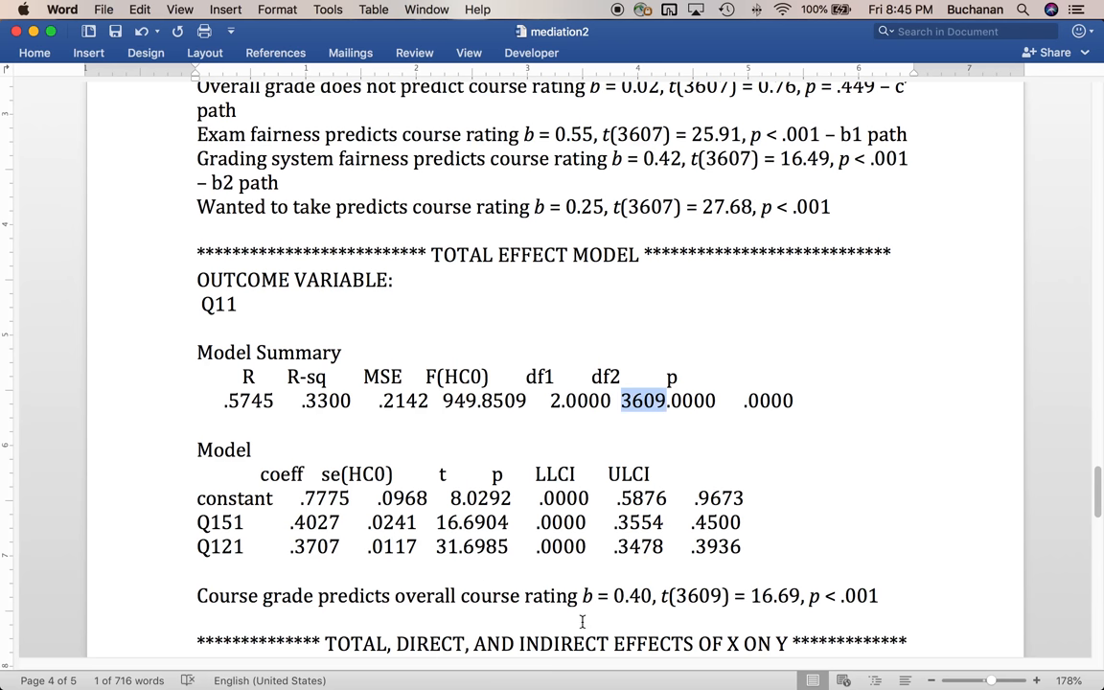
- Report wanted to take predicting rating, b = 0.37, t(3609) = 31.70, p < .001, and label grade 'c path'
text(W)
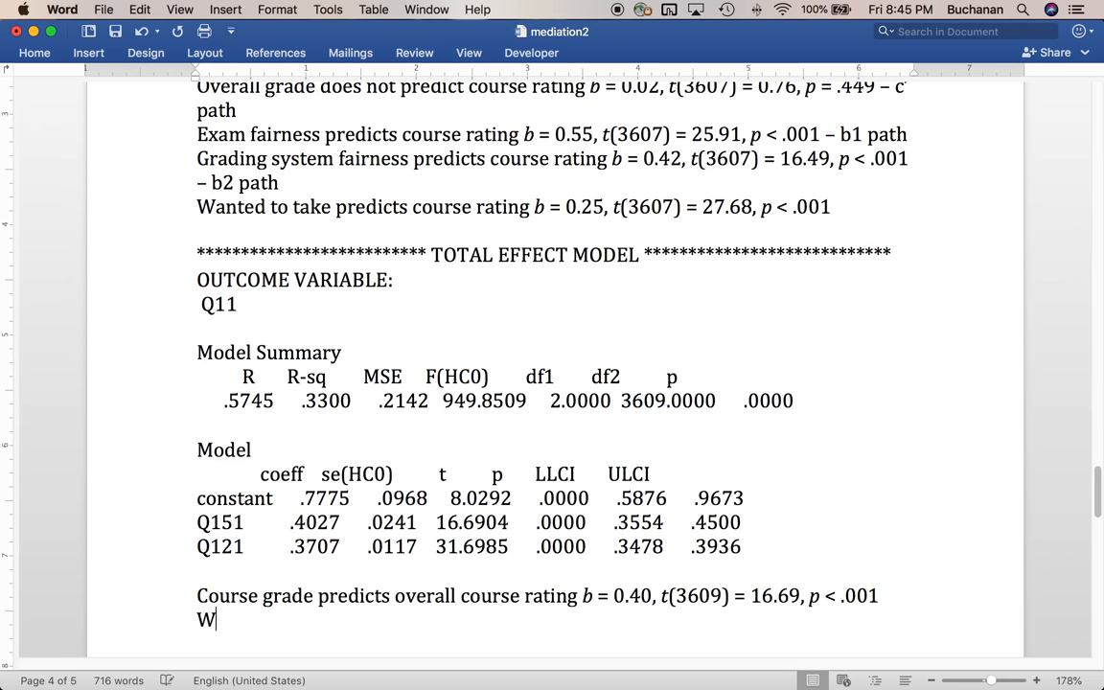
text(anted to take)
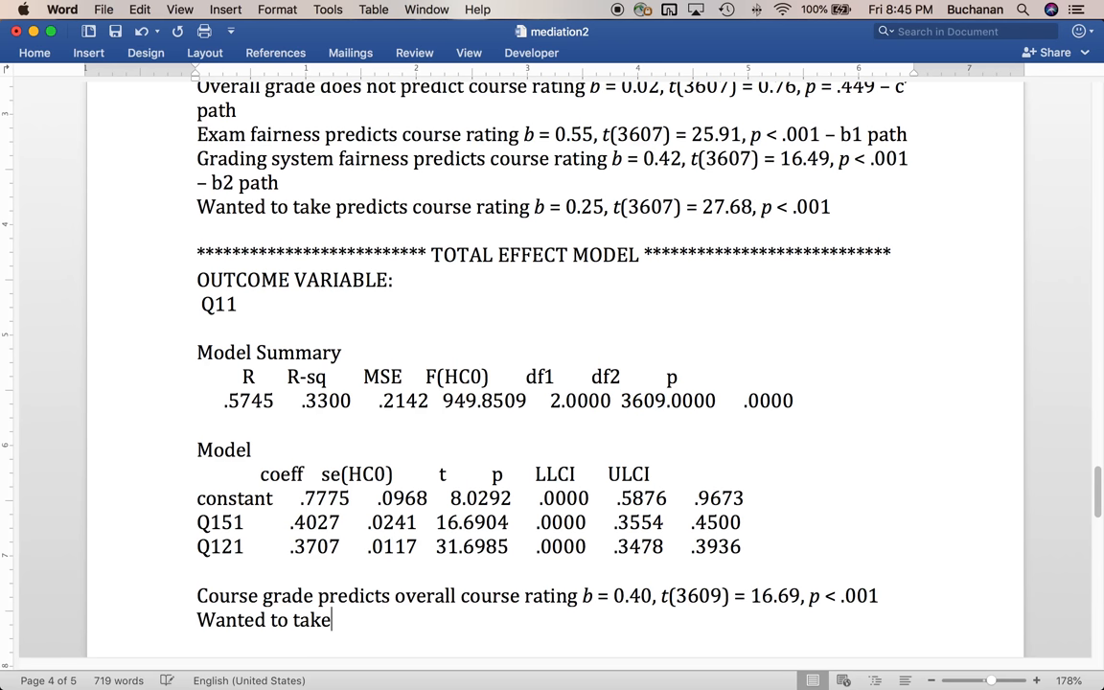
text(predicts overall rating)
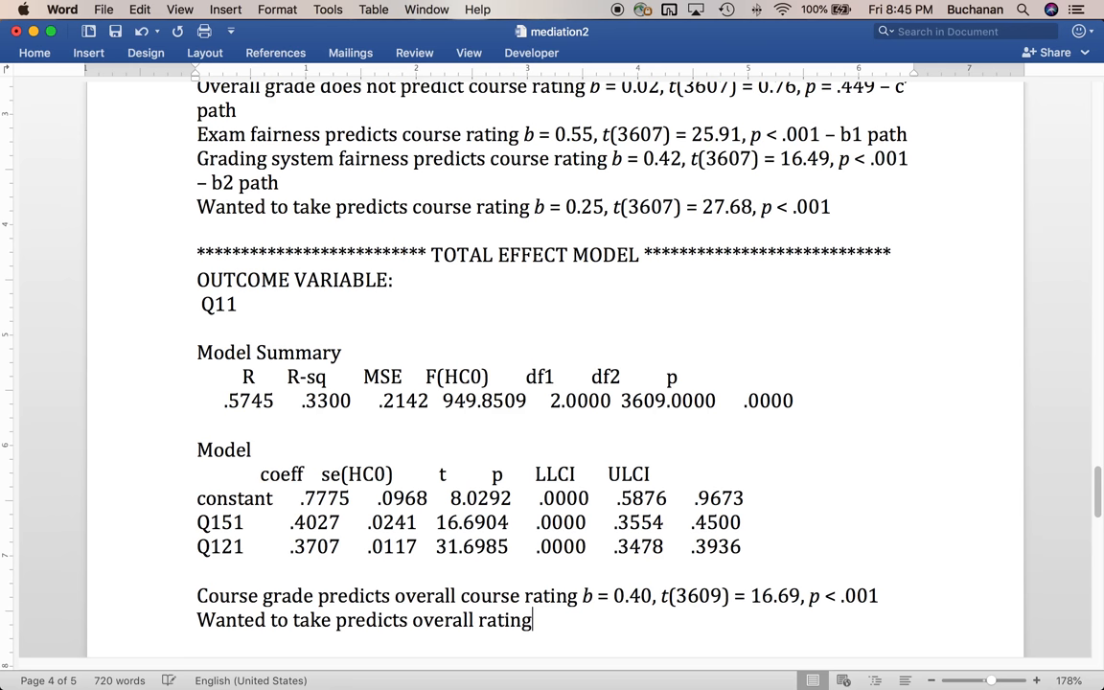
text(, b =)
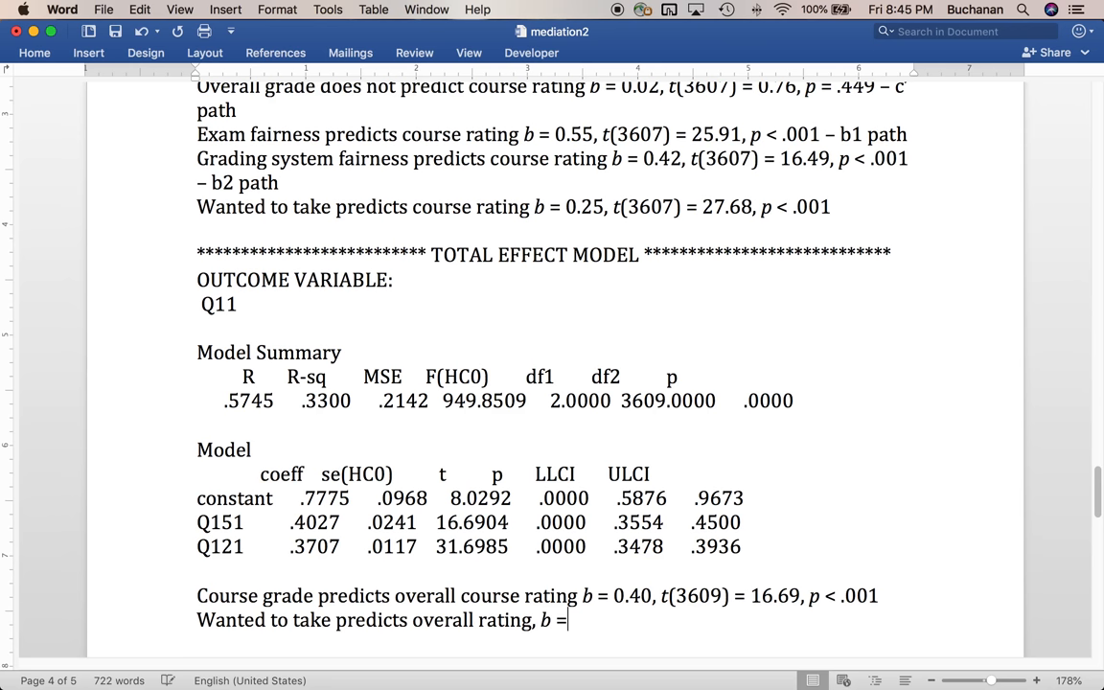
text(0.)
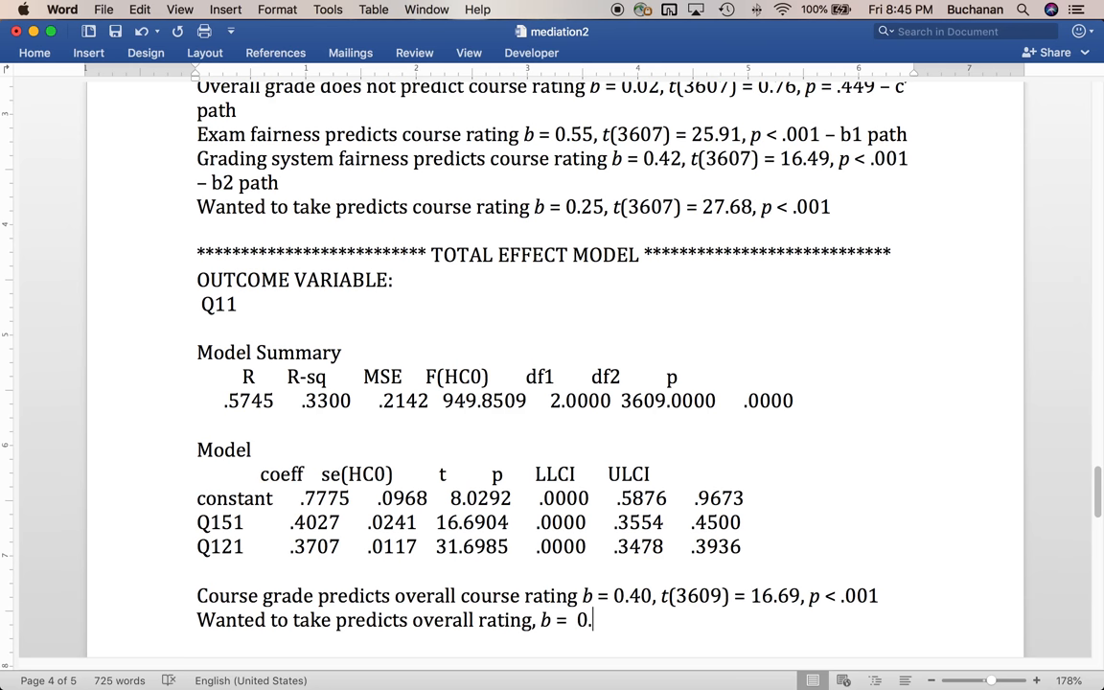
text(37, t)
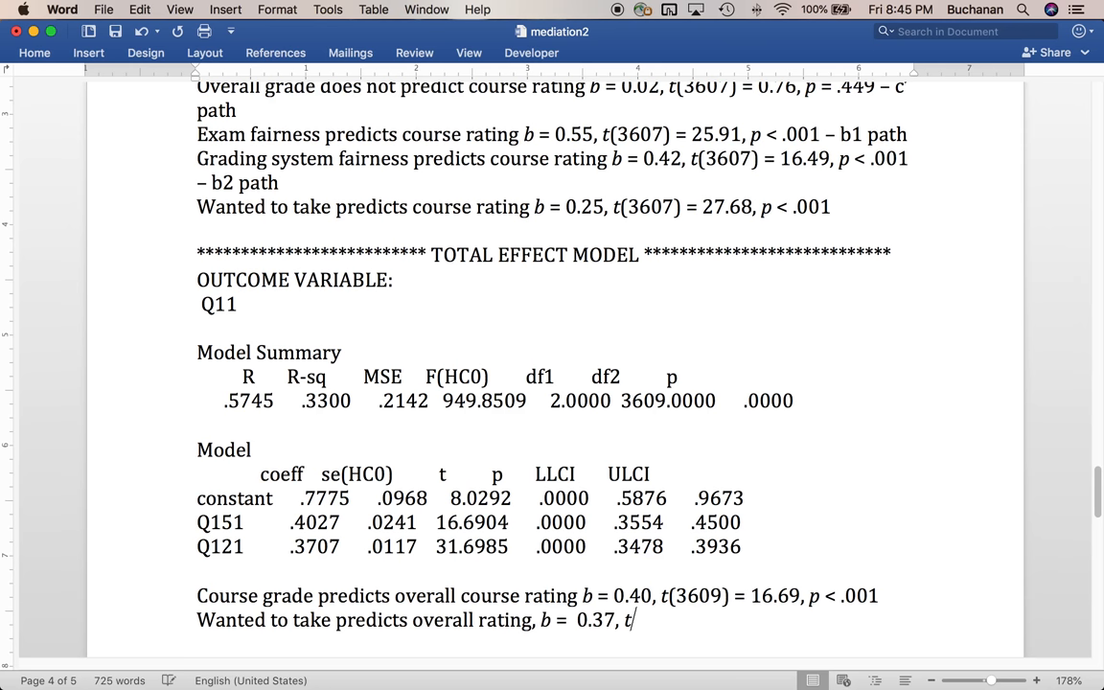
text((36)
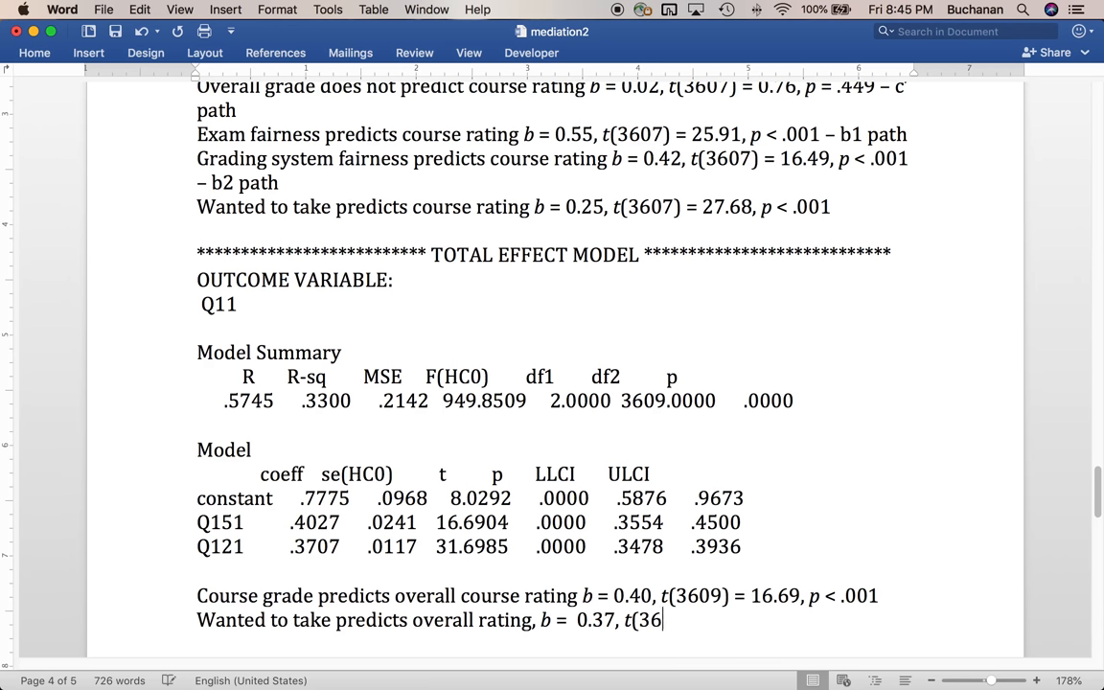
text(09) =)
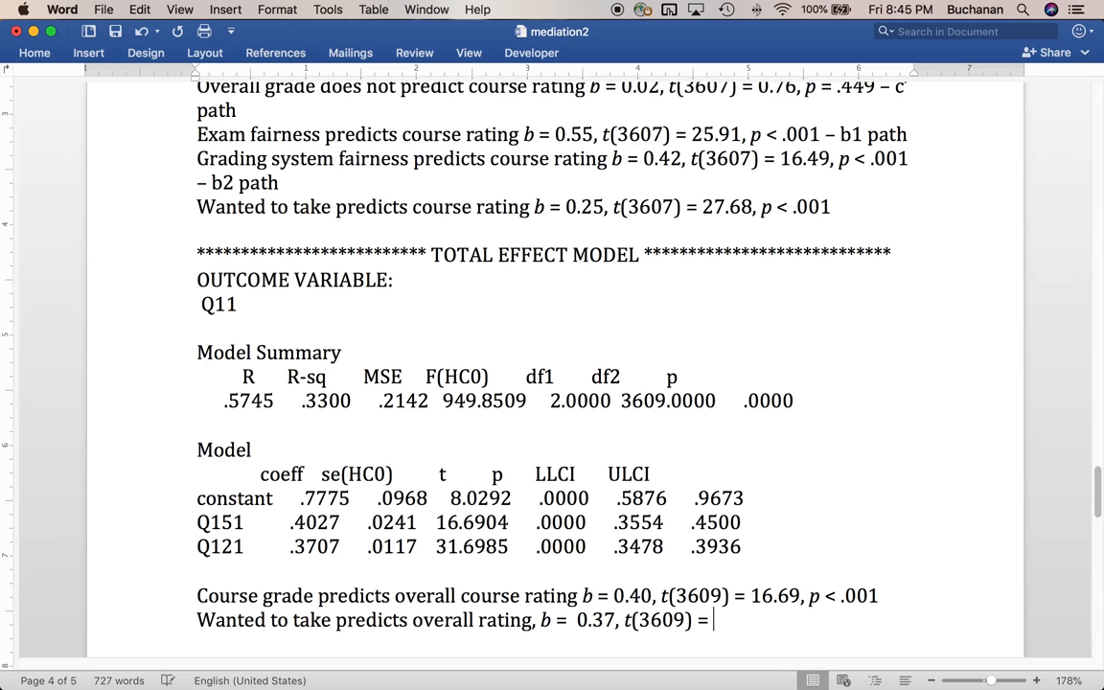
text(31.)
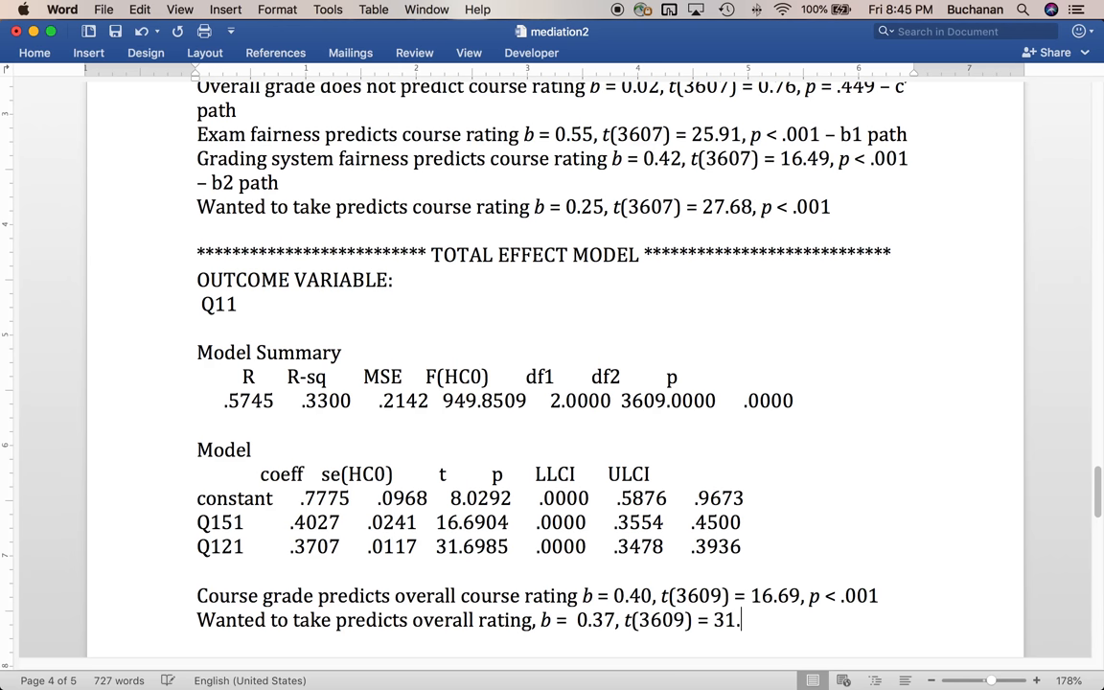
text(70, p)
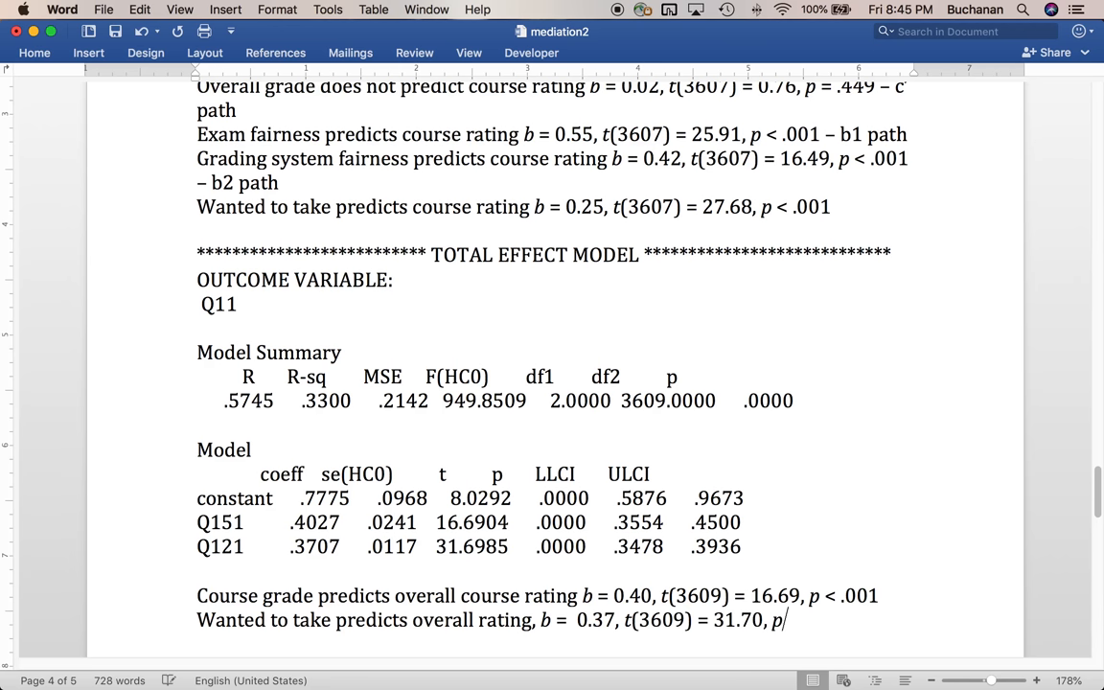
text(< .001)
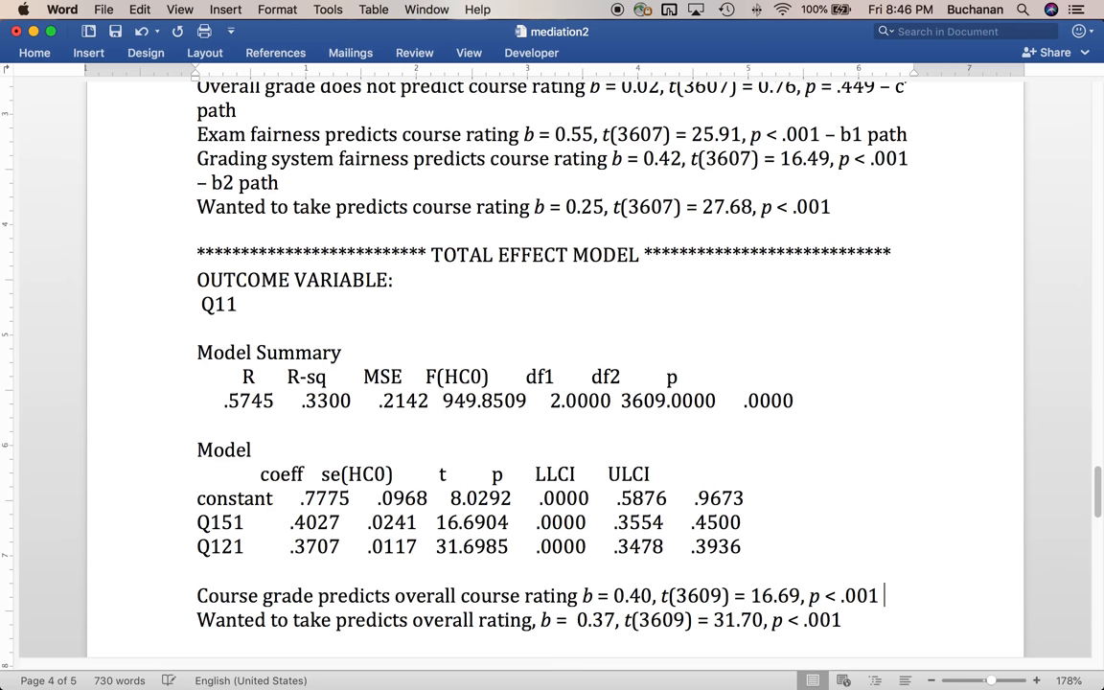
text(– c path)
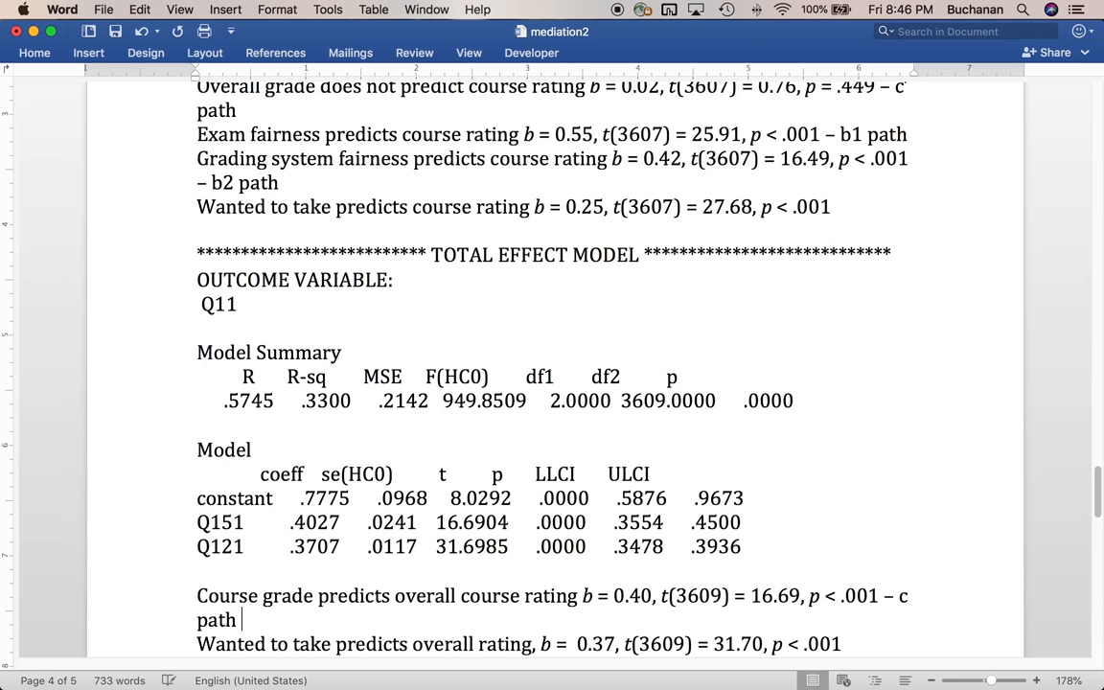
- Scroll down to the Indirect effect(s) of X on Y table showing Ind1–Ind3
scroll(down, 3)
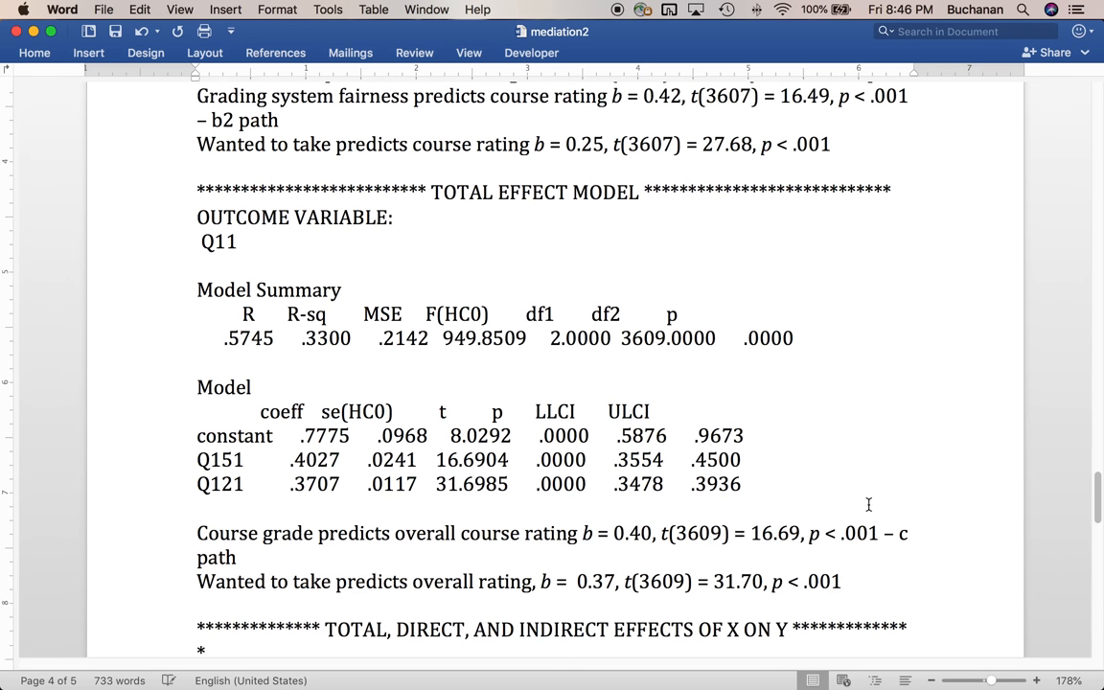
scroll(down, 3)
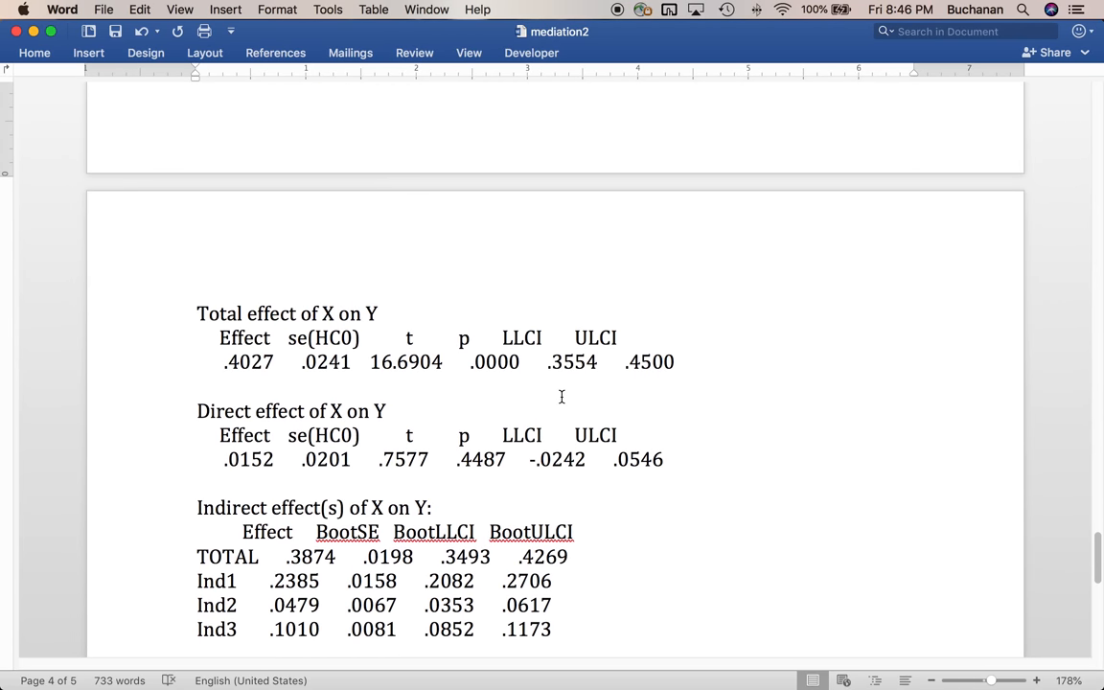
scroll(up, 3)
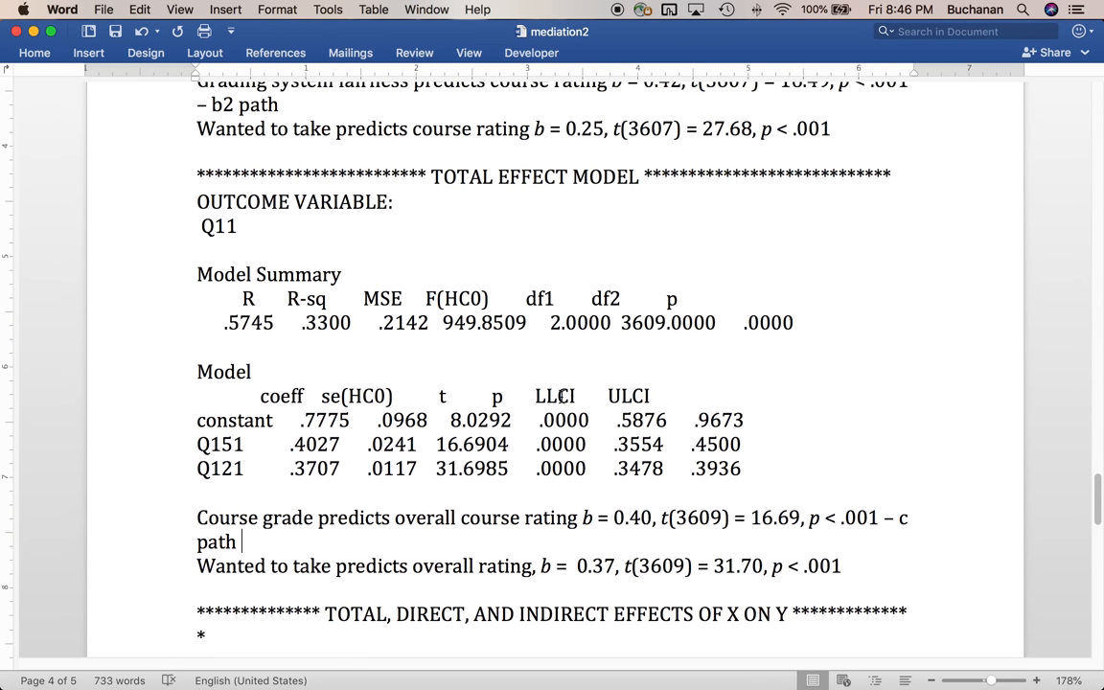
scroll(down, 3)
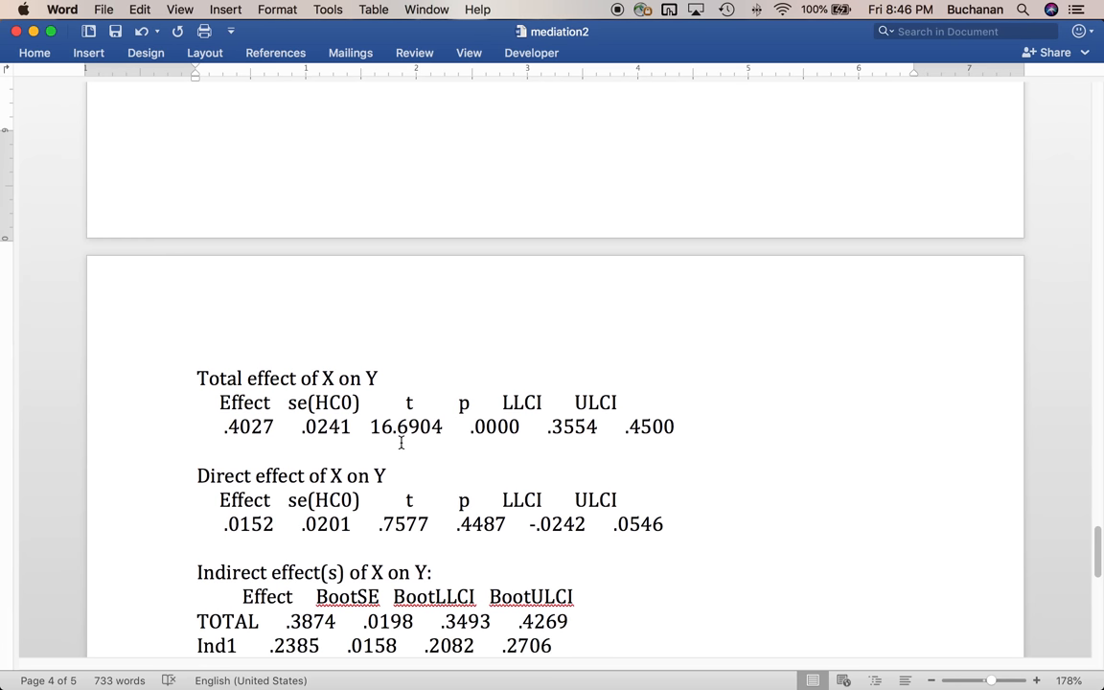
scroll(down, 3)
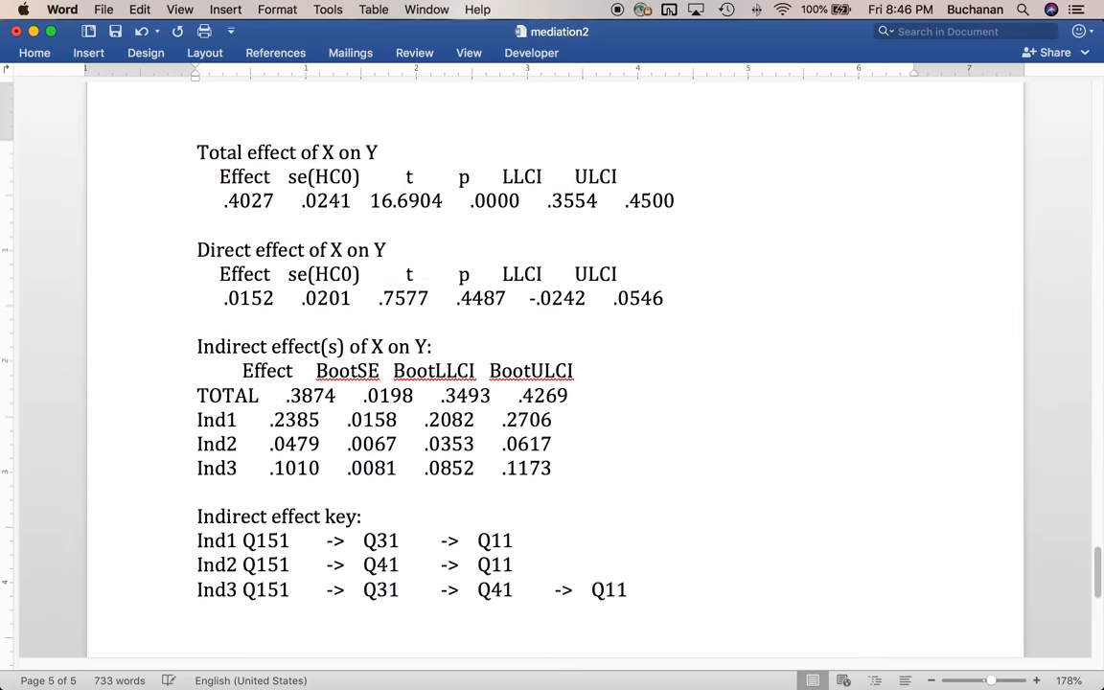
scroll(down, 3)
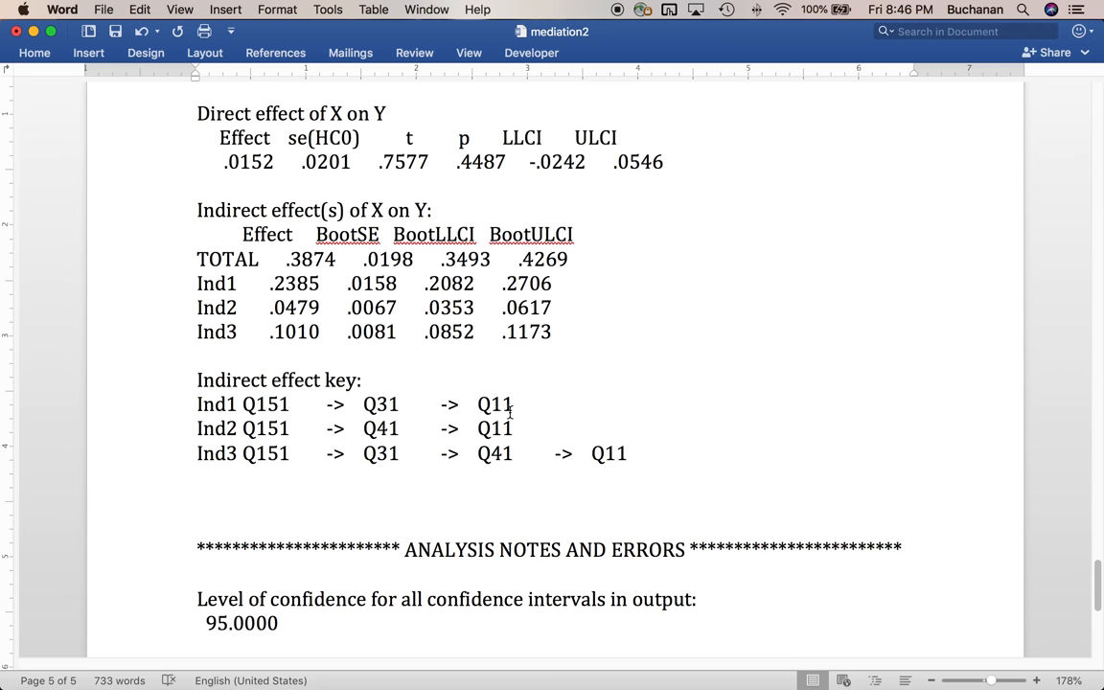
mouse_move(213, 494)
text( -)
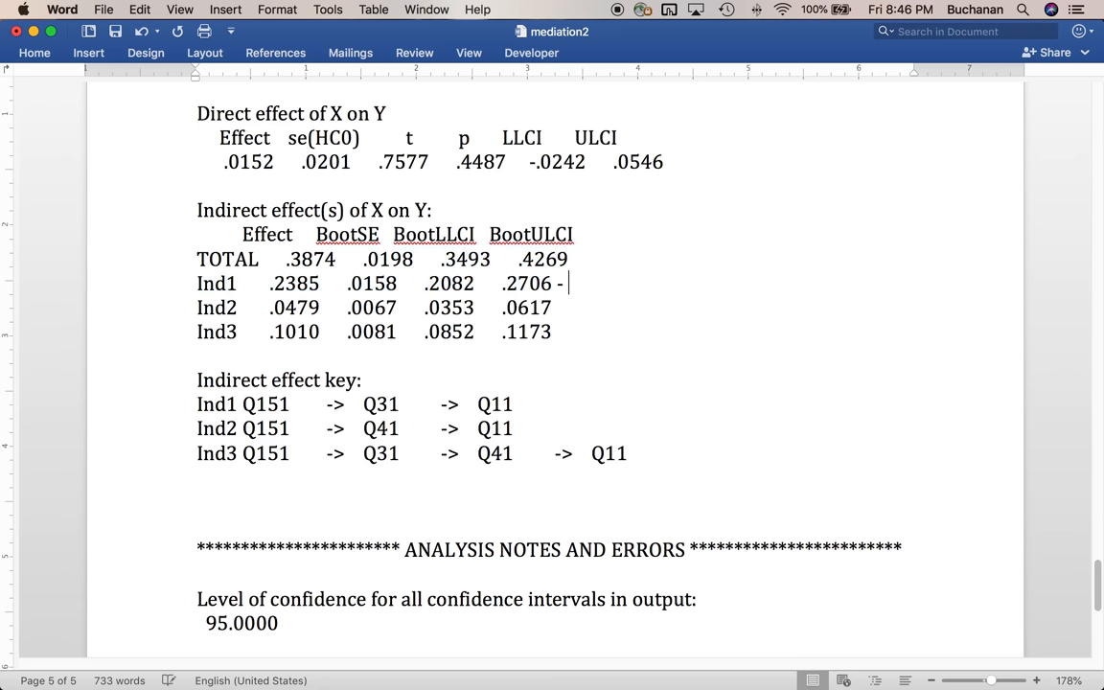
- Mark Ind1, Ind2, Ind3 as 'x through m1', 'x through m2', 'x through m1 through m2'
text(x through m1)
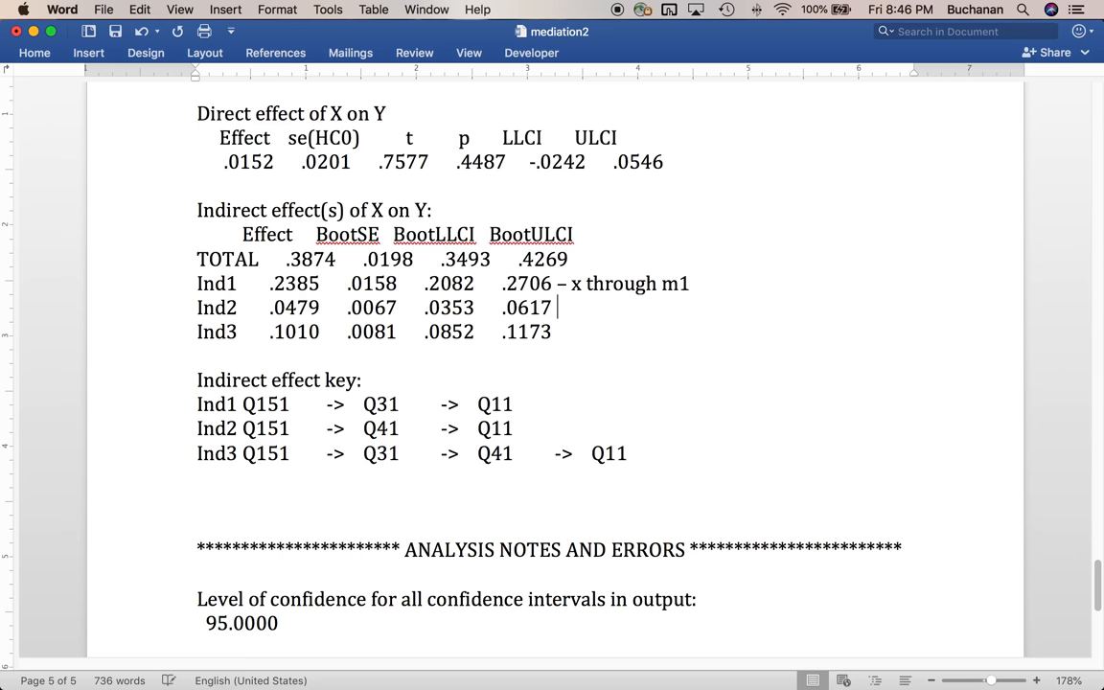
text(– x through m2)
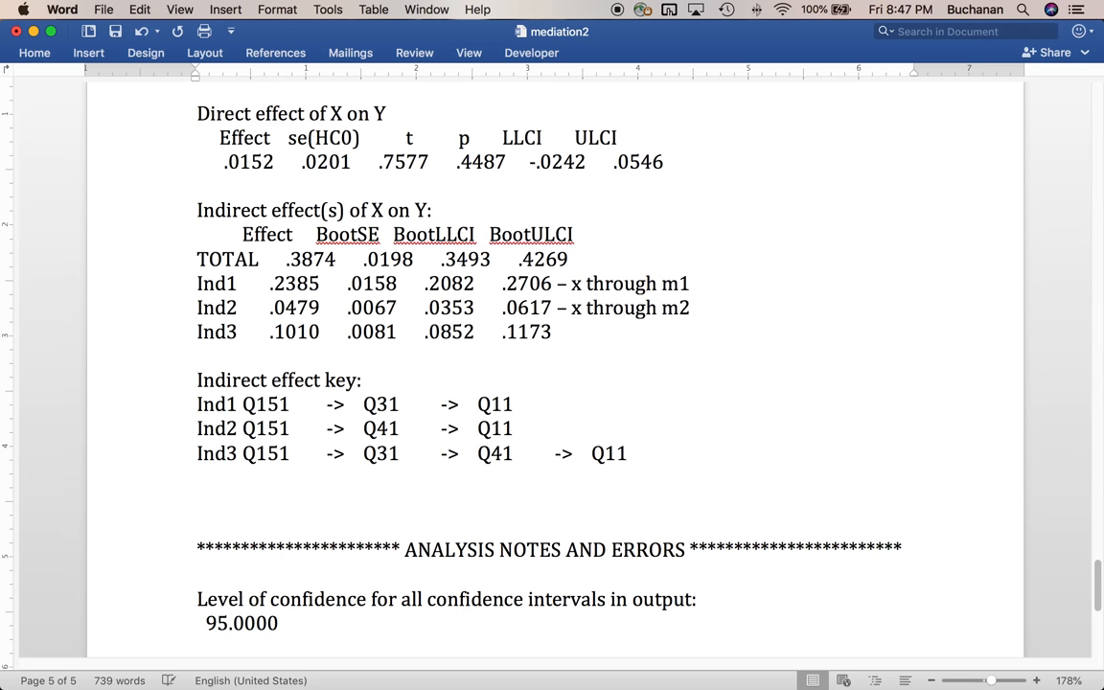
text(- x)
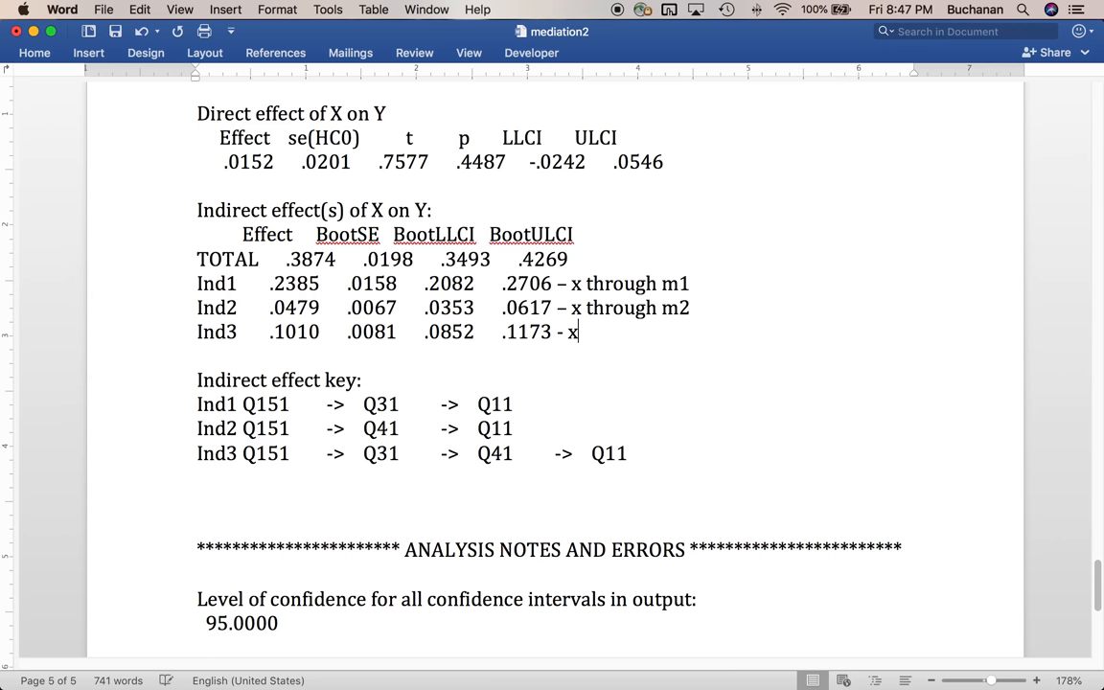
text(thr)
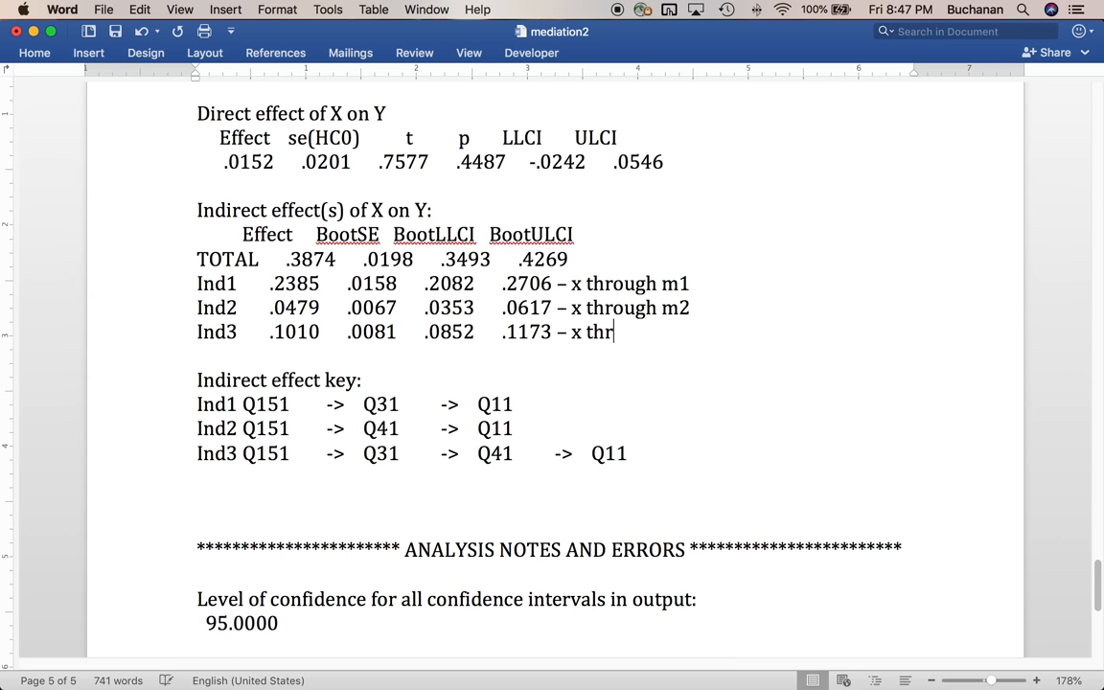
text(ough m1 through)
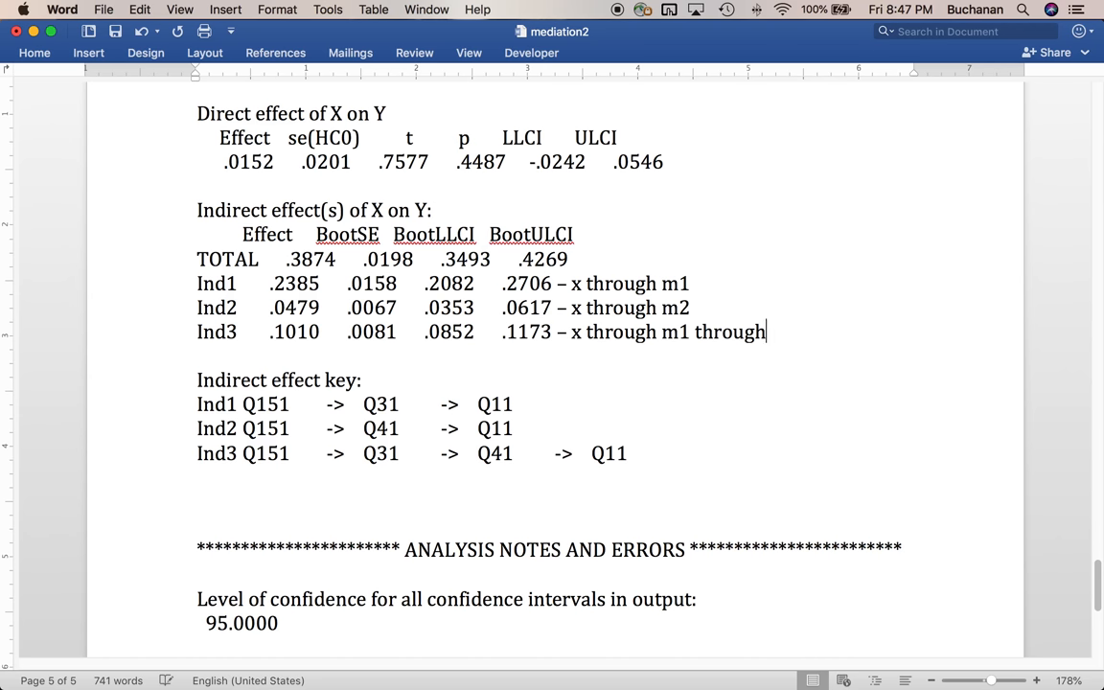
text(m2)
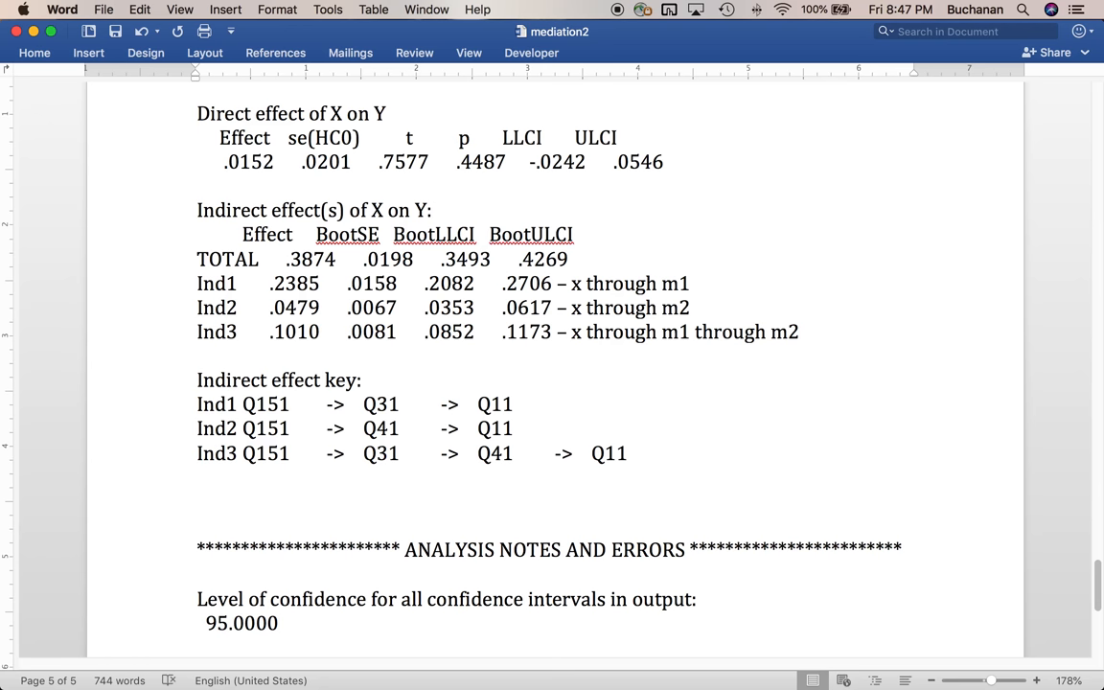
click(801, 332)
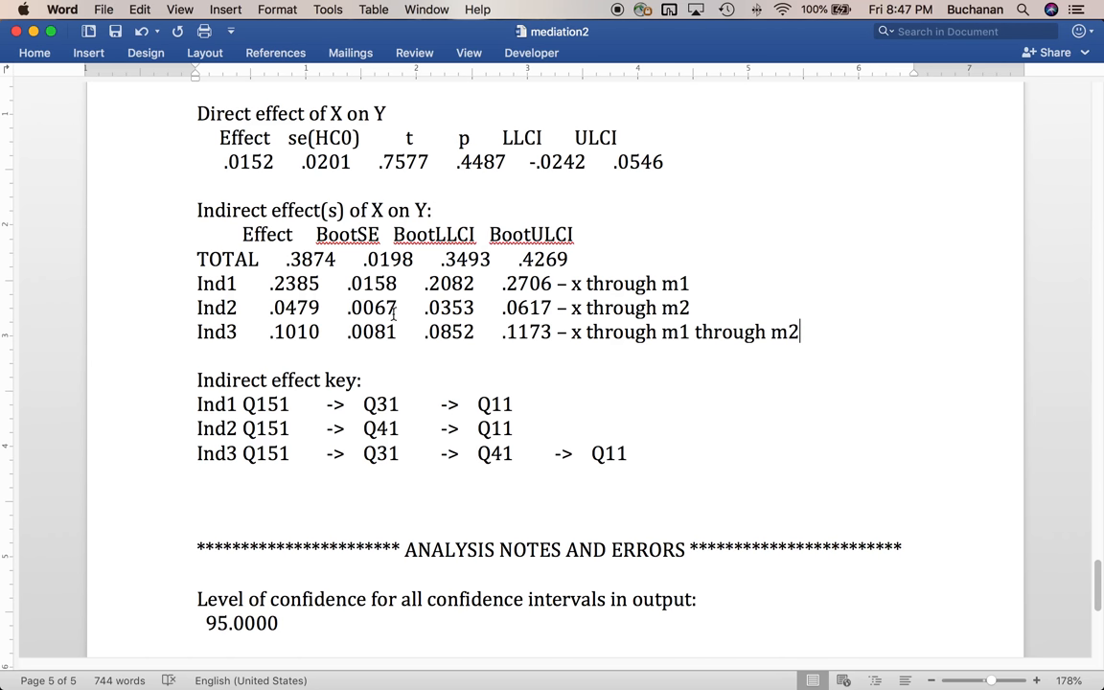
mouse_move(215, 503)
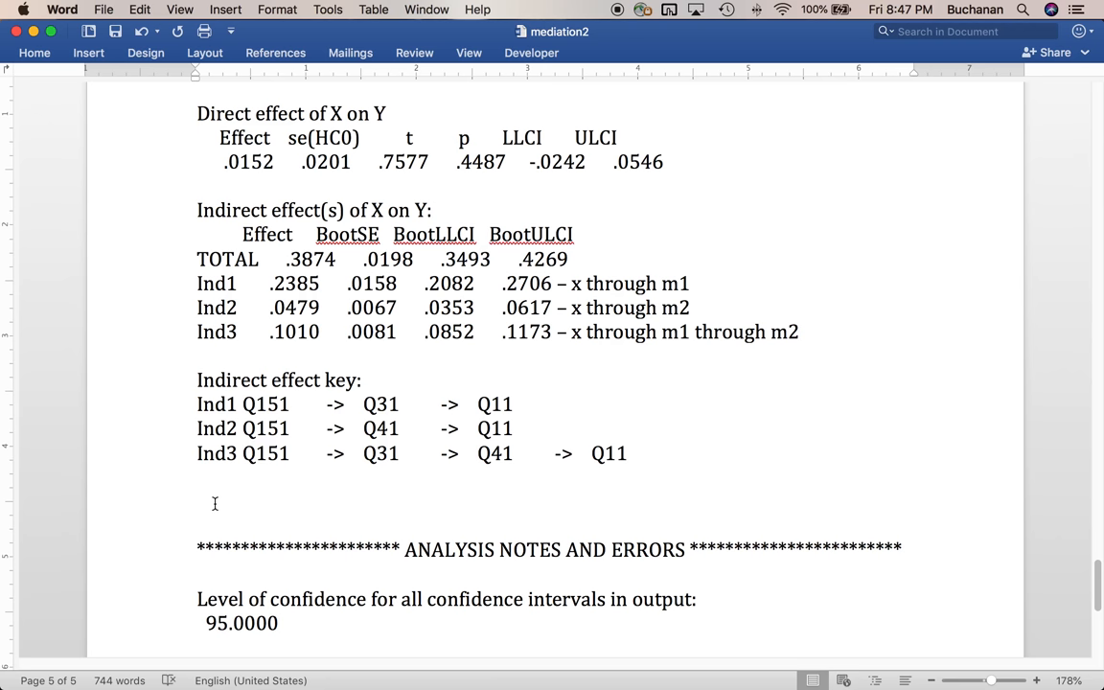
- Start the Indirect 1 note: exam fairness mediates the relationship between course grade and overall rating
text(Indirect 1 (explai)
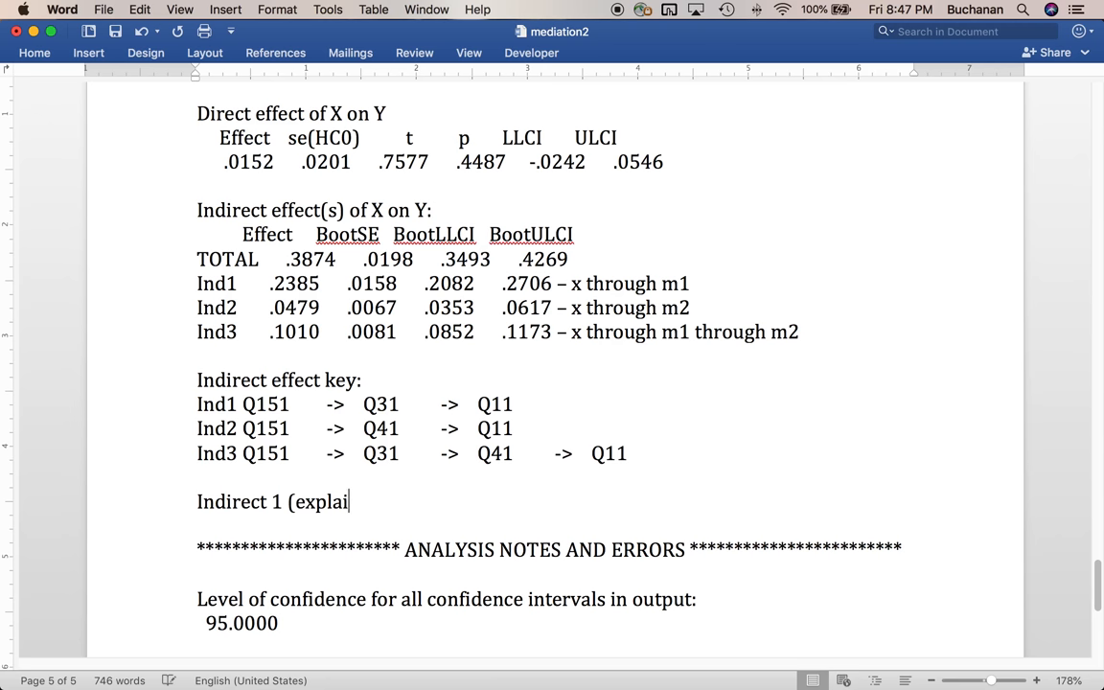
text(n))
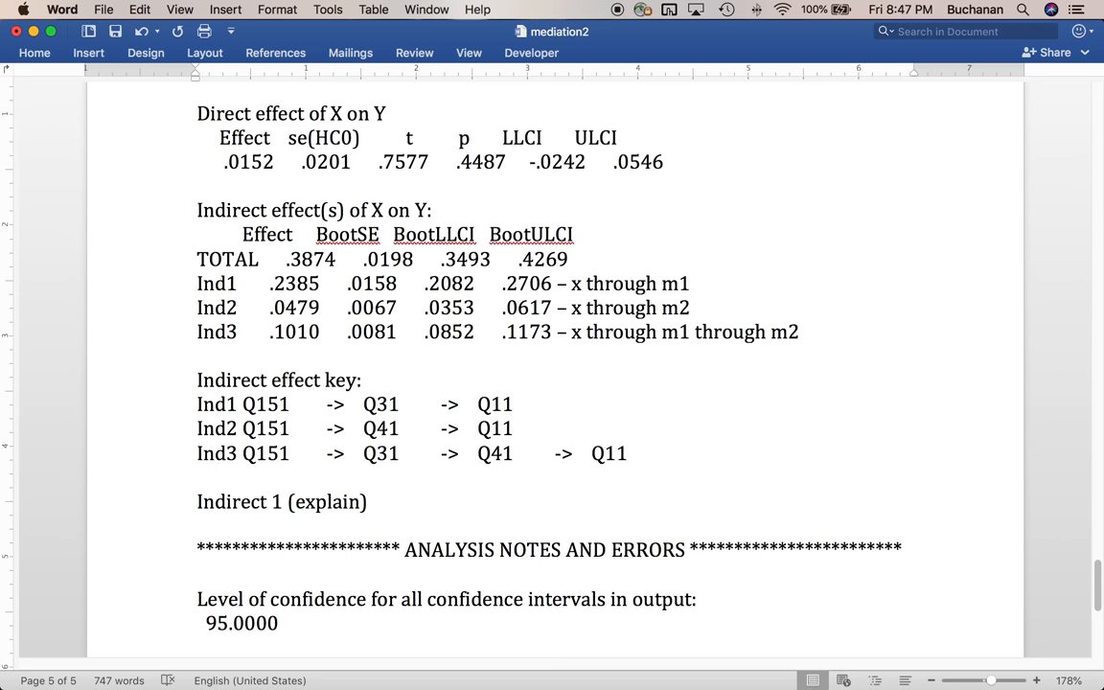
click(372, 501)
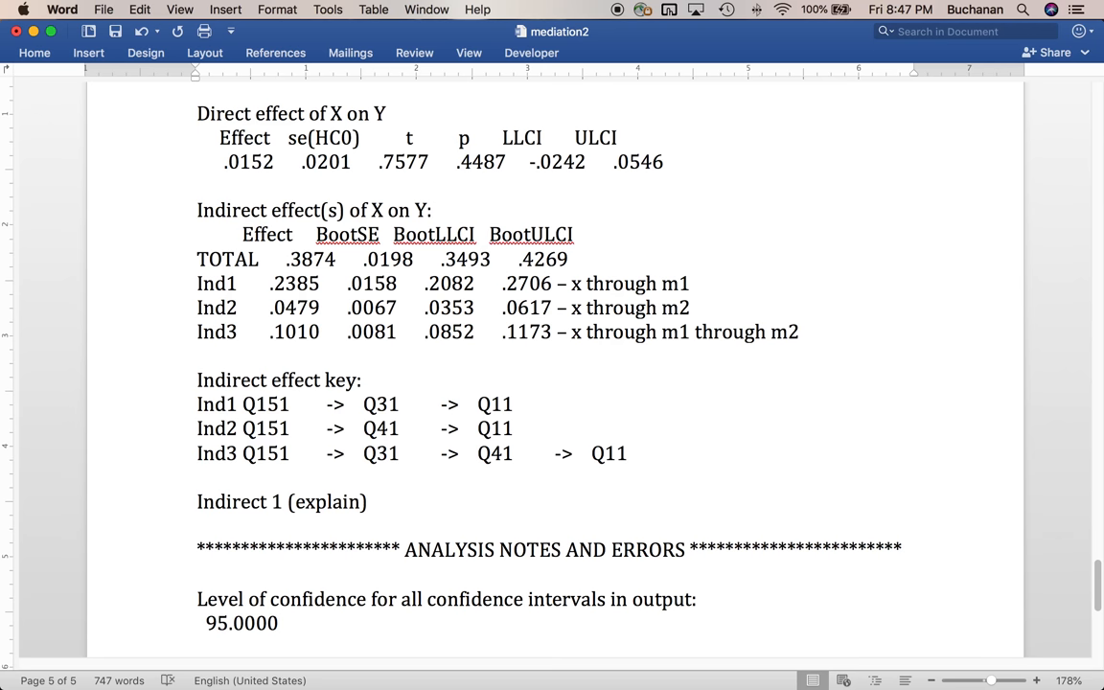
click(372, 501)
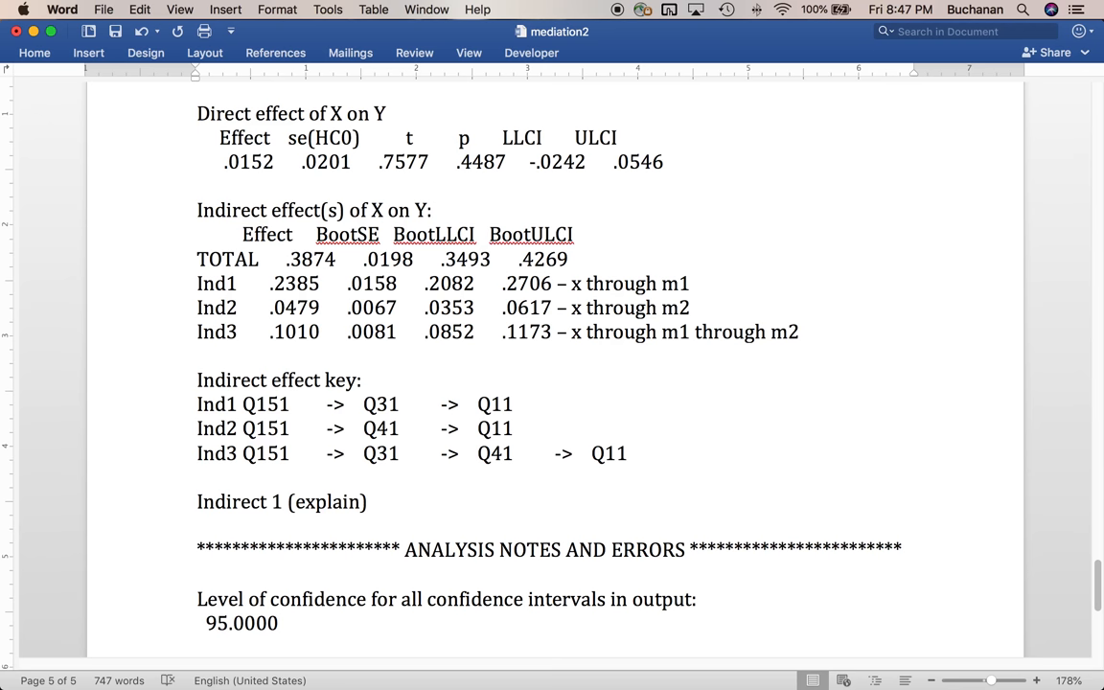
text(e)
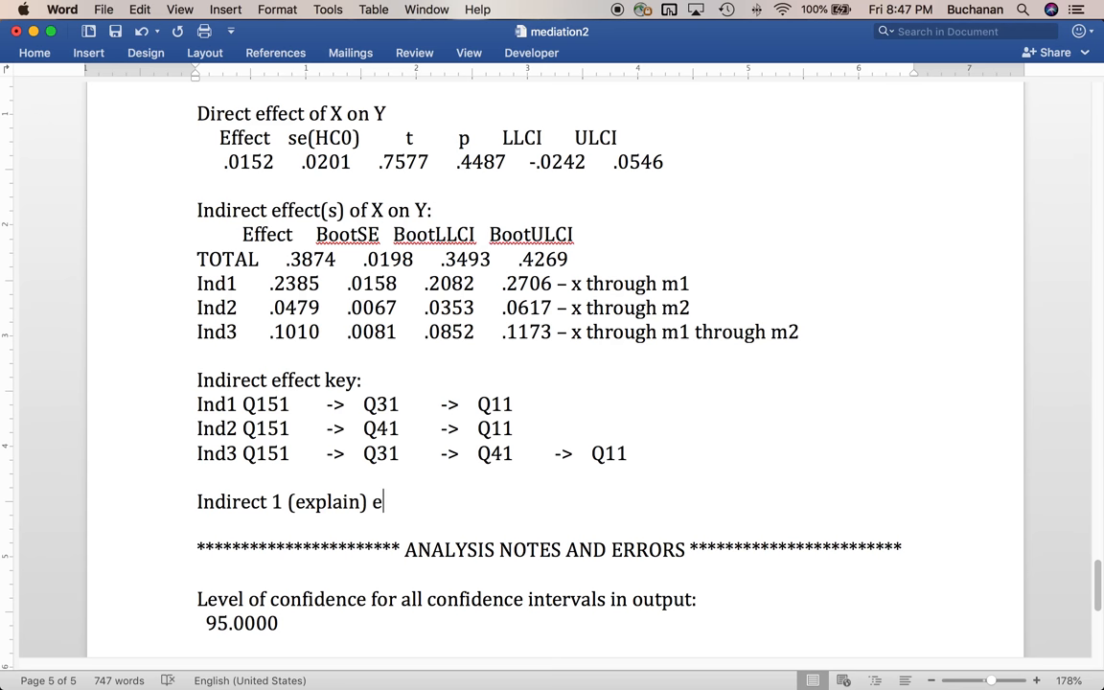
text(xam fairness med)
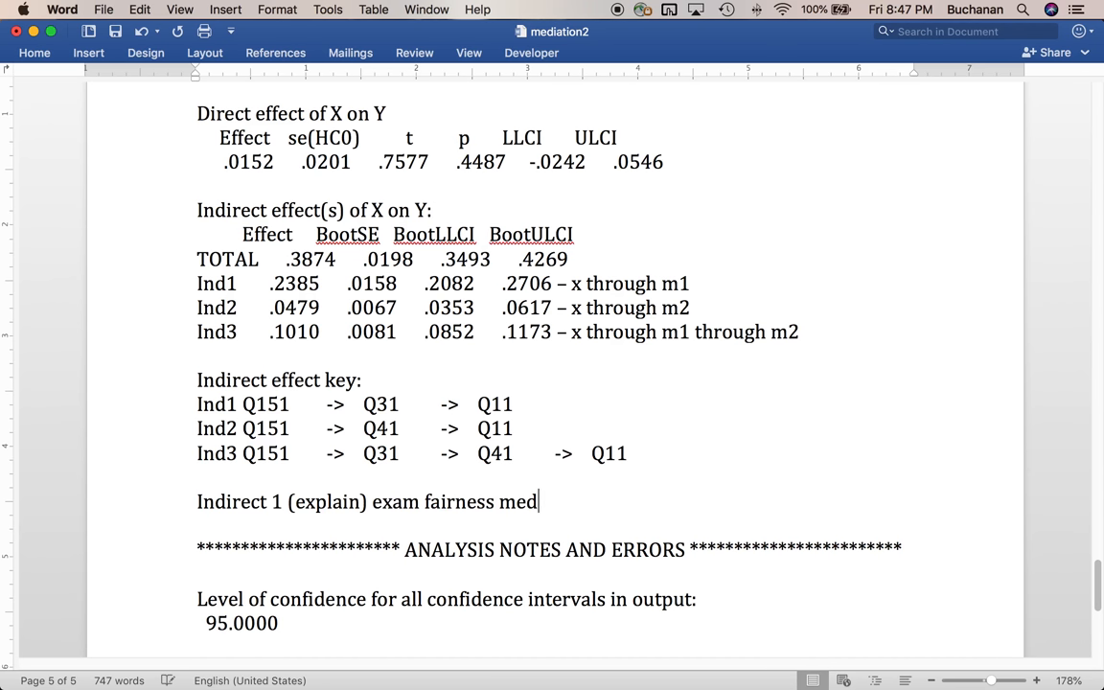
text(iates the relati)
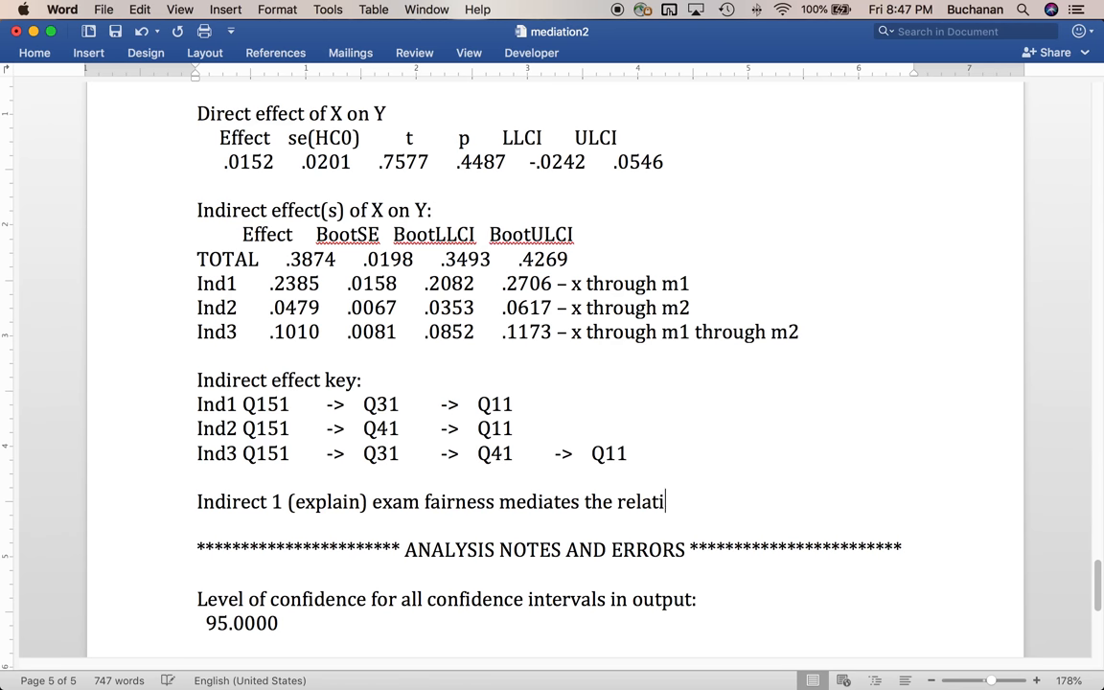
text(onship between)
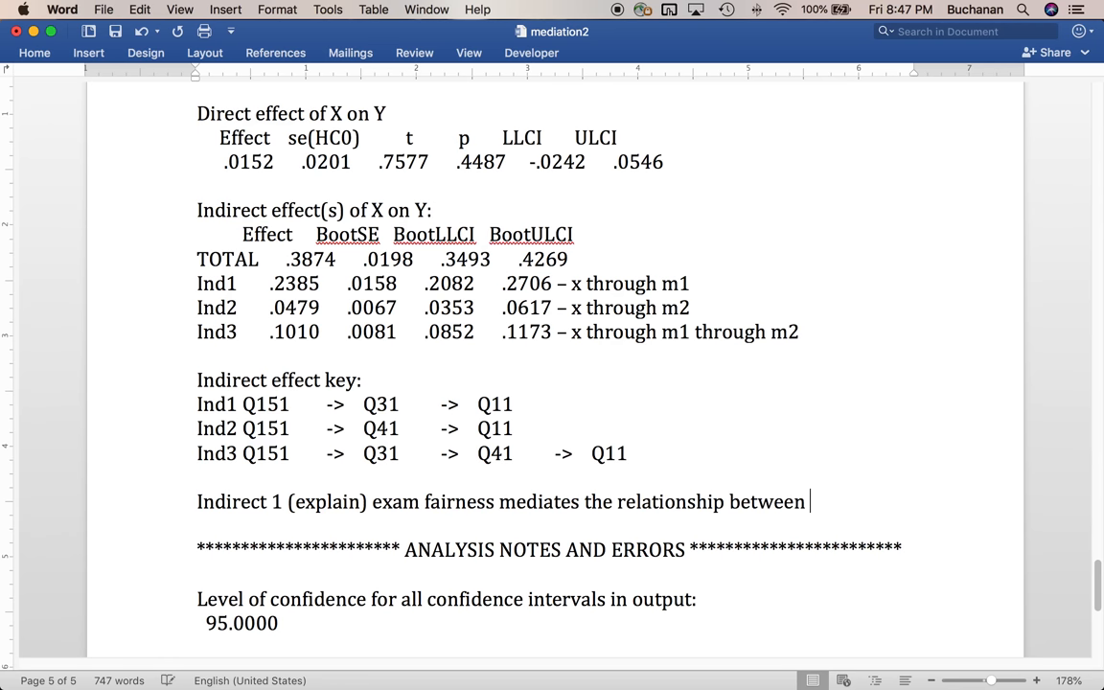
text(course grad)
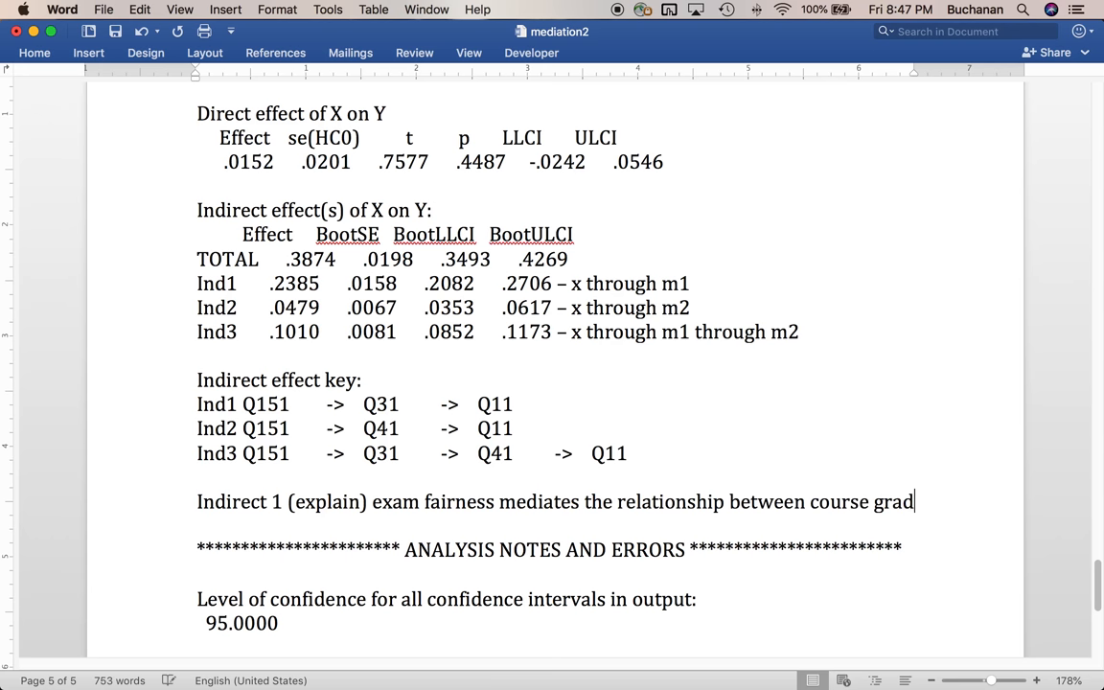
text(e and overall rating)
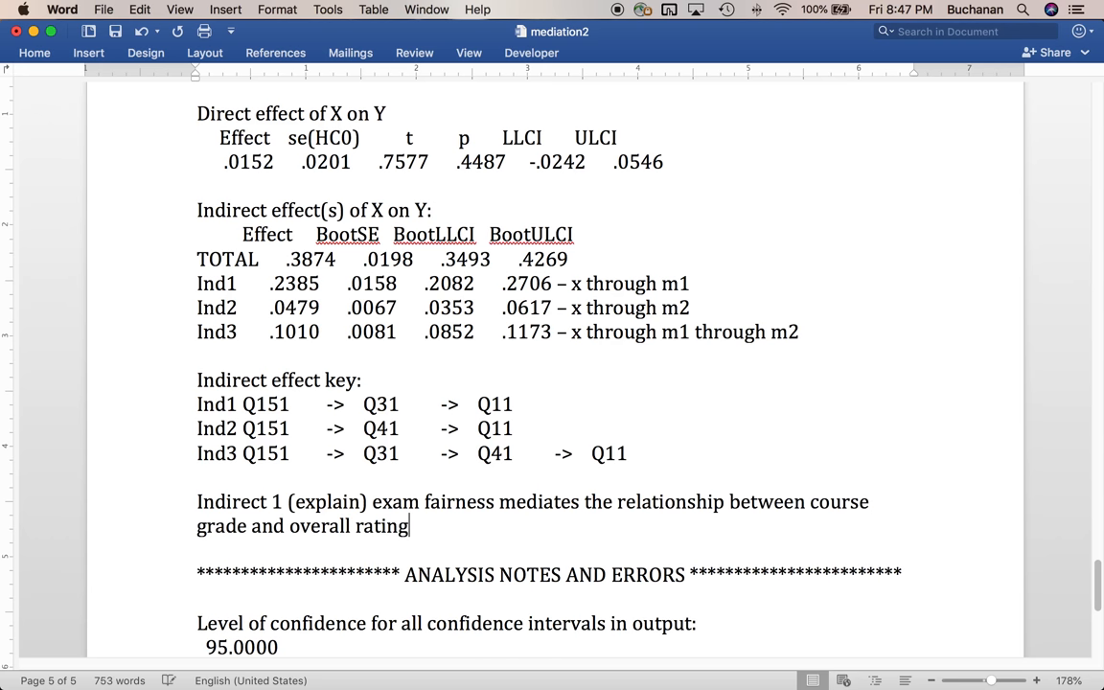
- Add indirect = 0.24, SE = 0.02, 95% CI [0.21, 0.27] to the exam fairness sentence
text(, indirect)
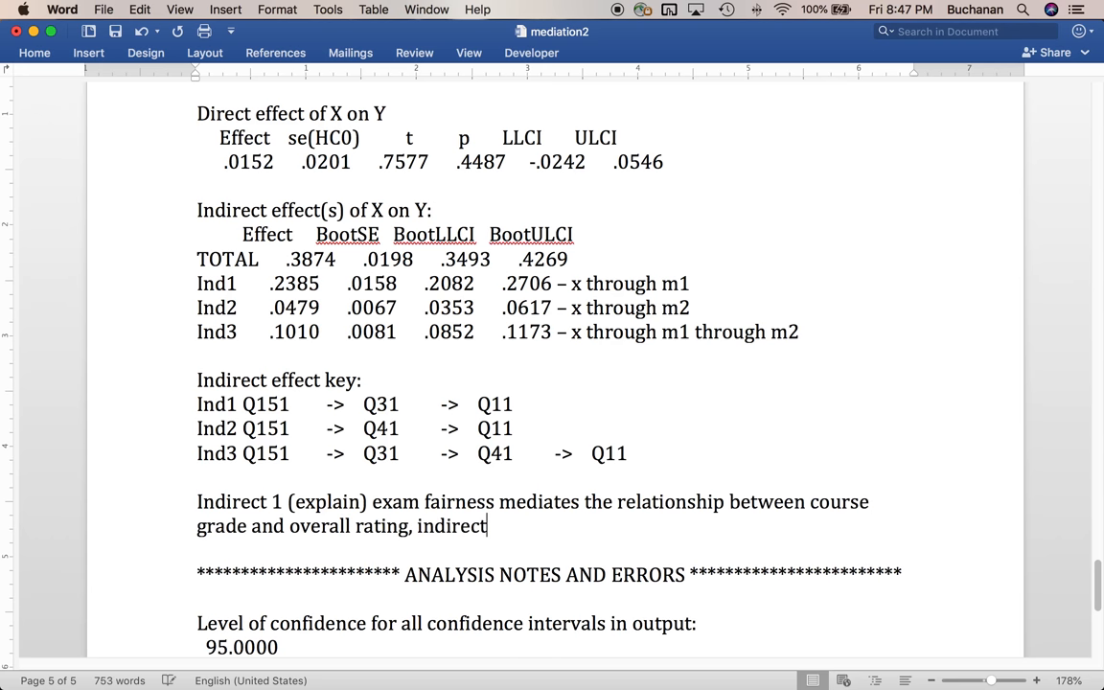
text(=)
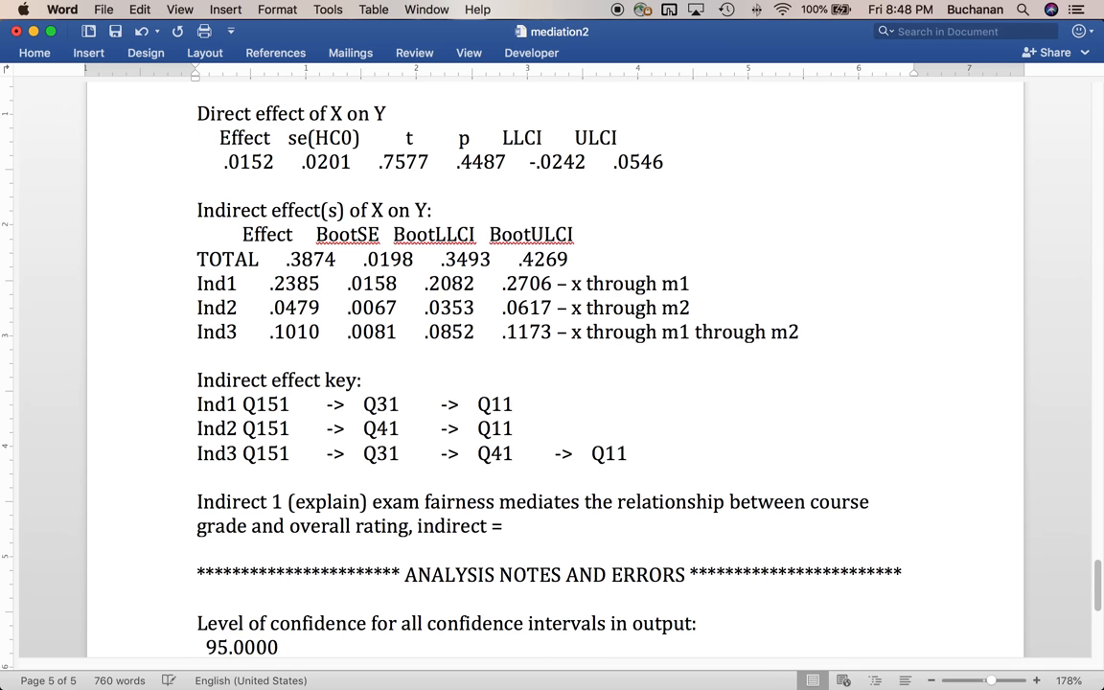
text(0.24)
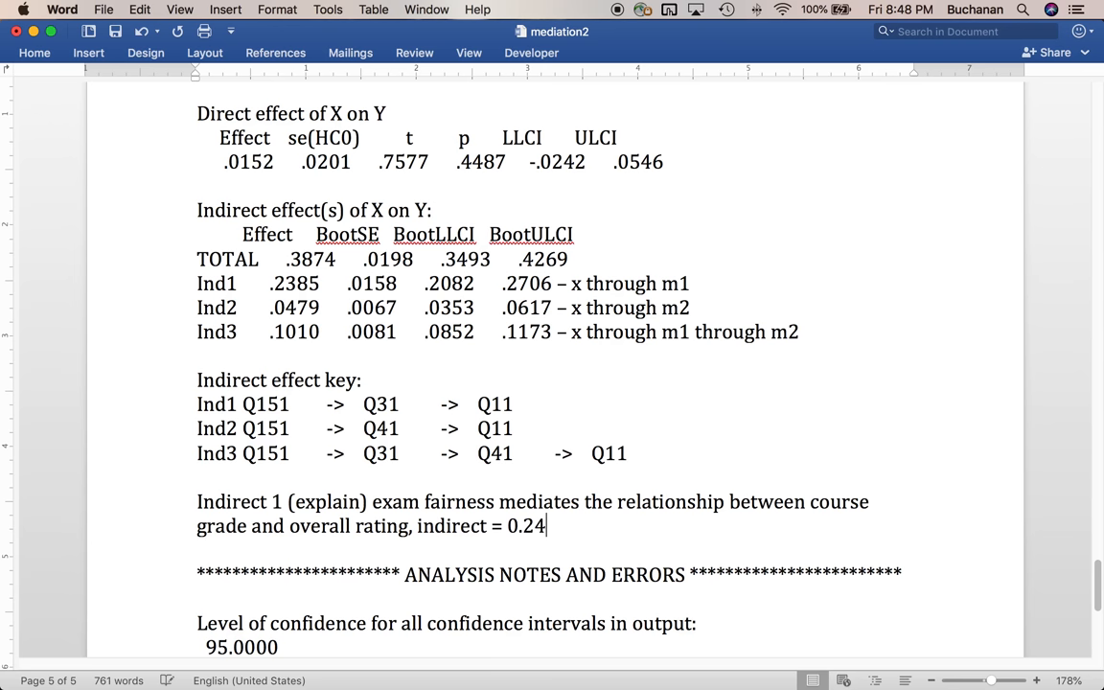
text(,)
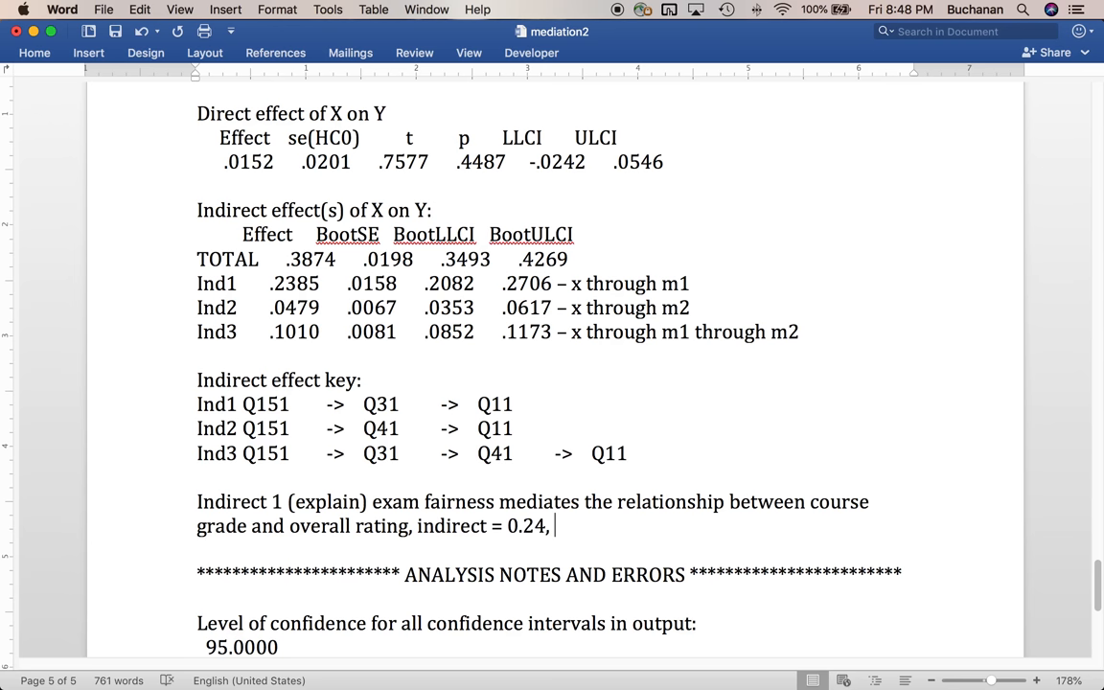
text(SE =)
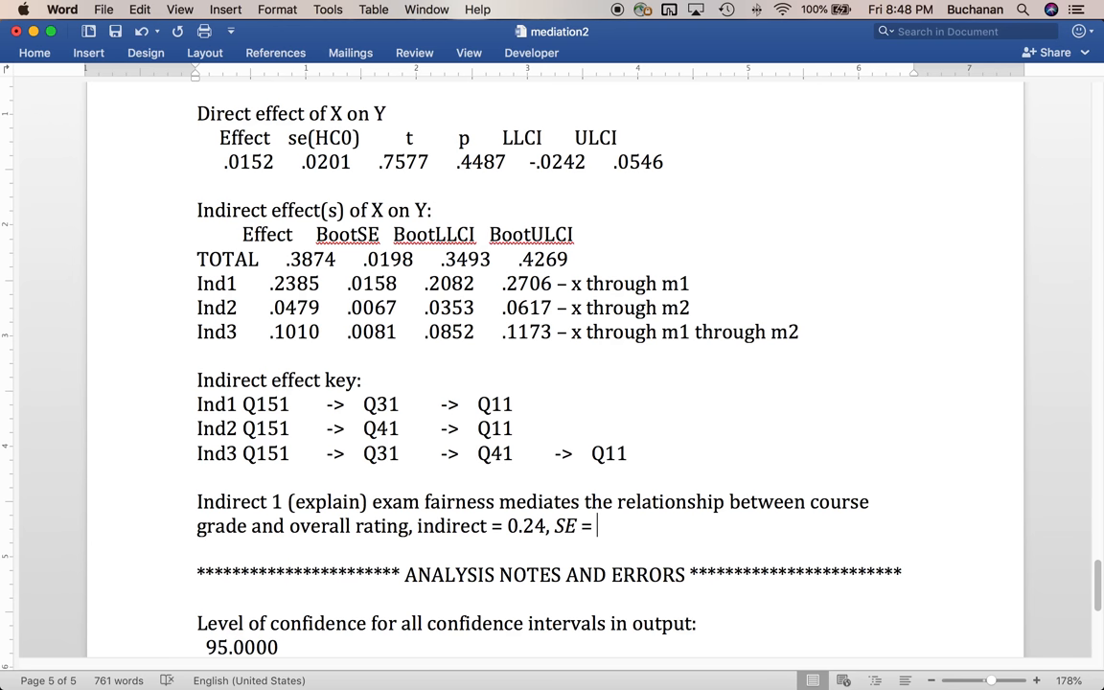
drag(268, 284, 393, 283)
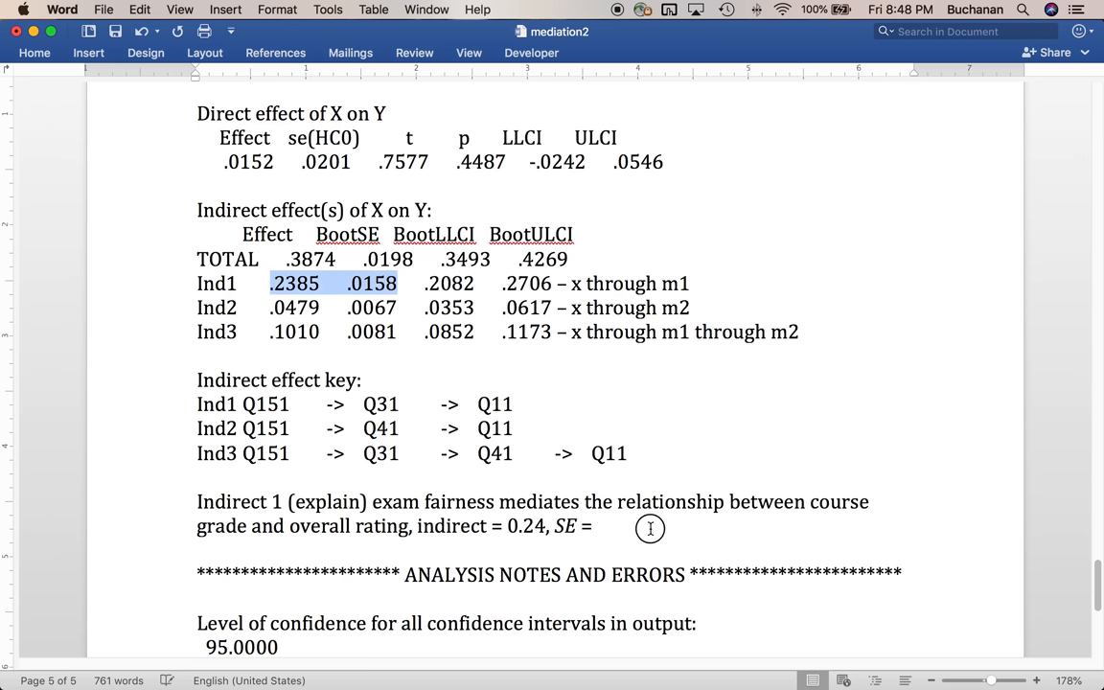
text(0)
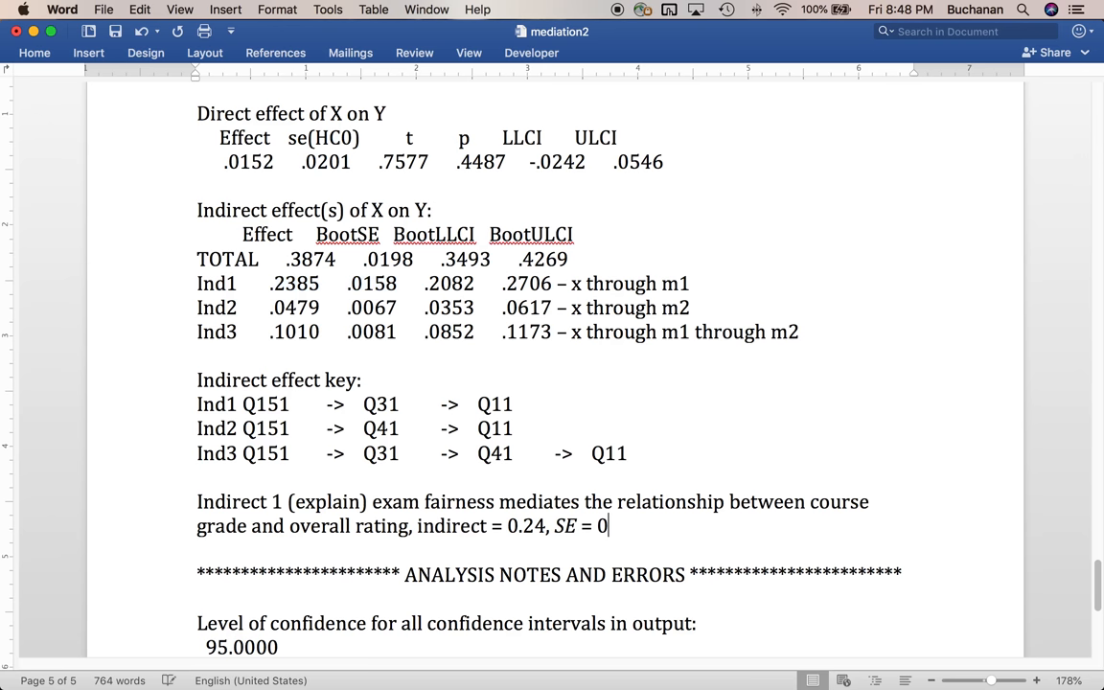
text(.02,)
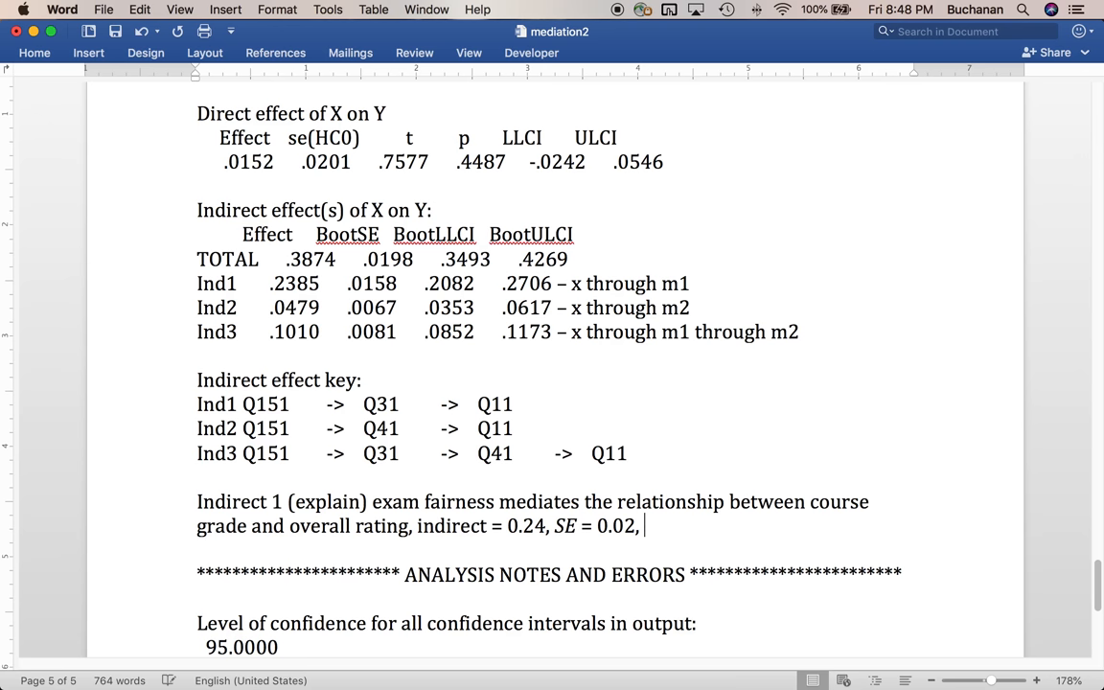
text(95)
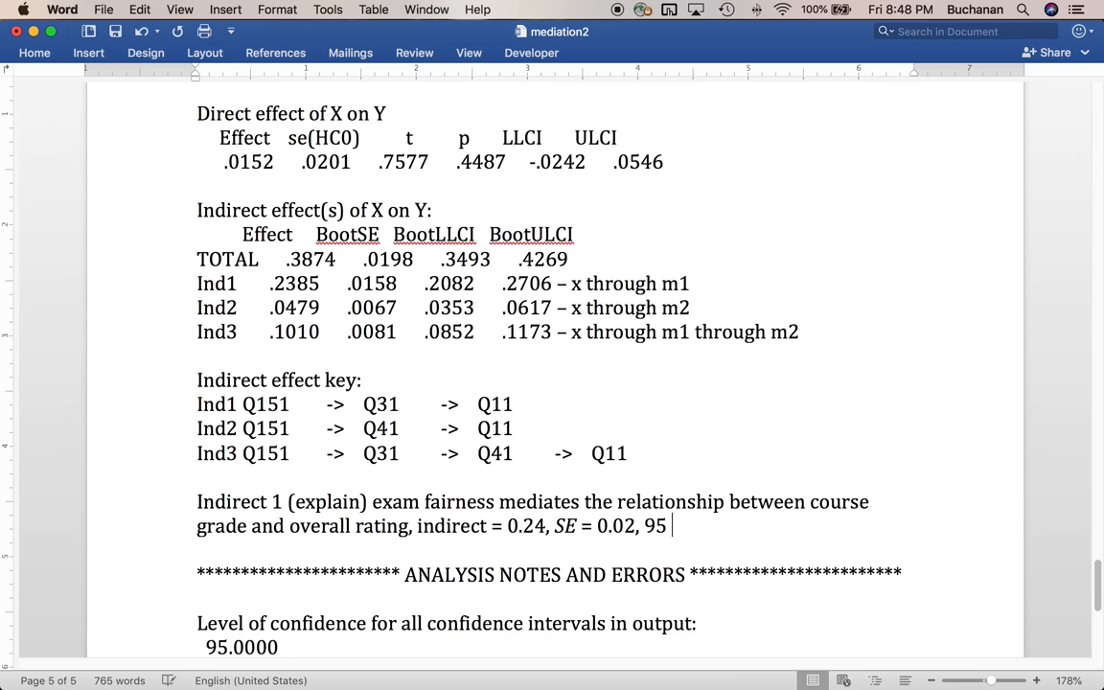
text(% CI)
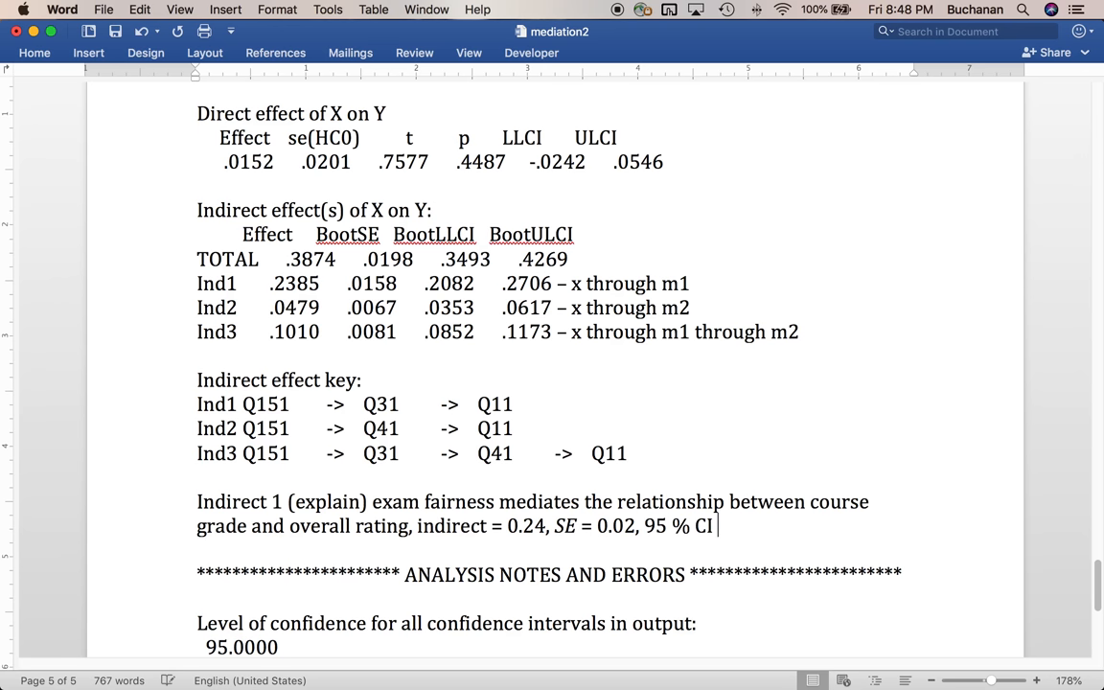
text([)
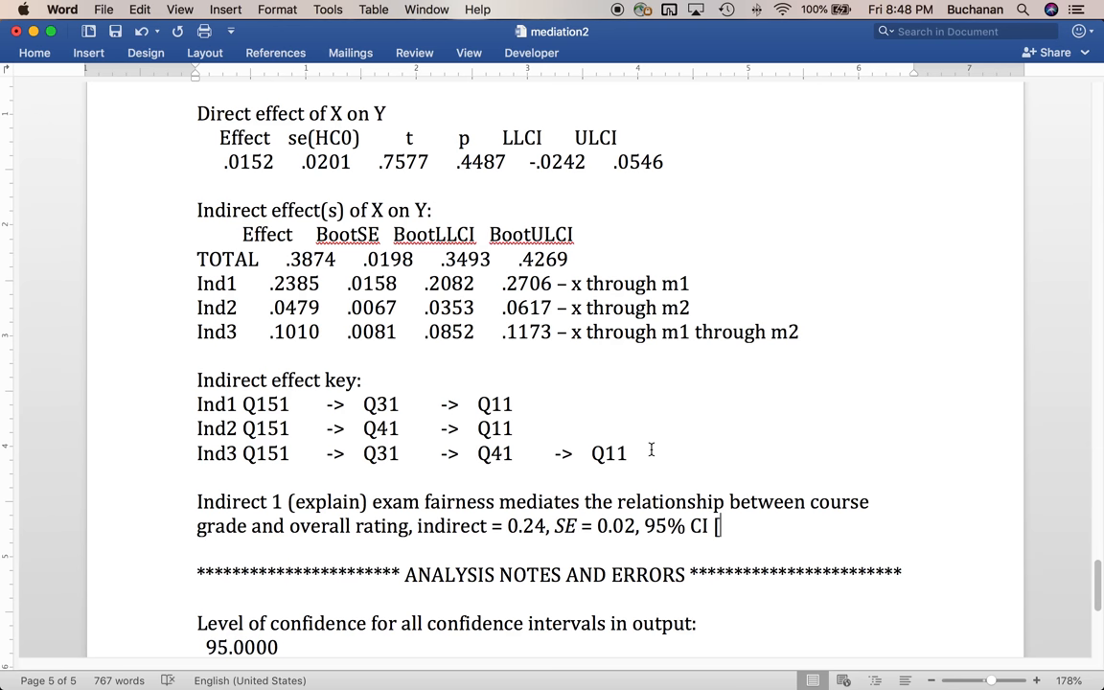
text(0.21,)
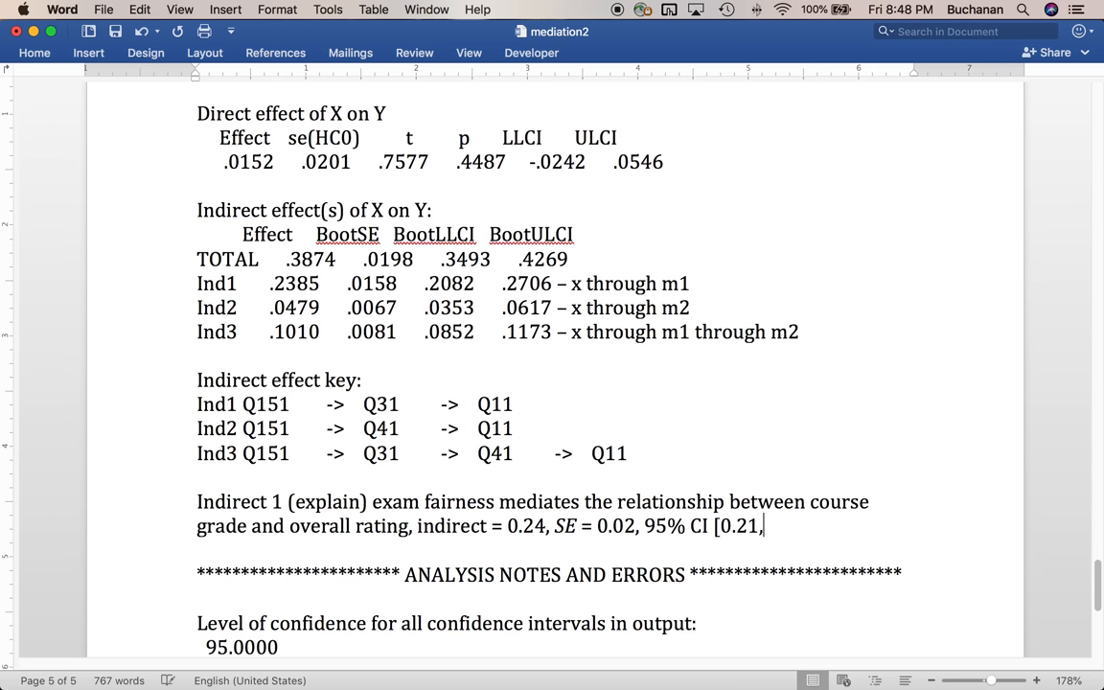
text(0.27)
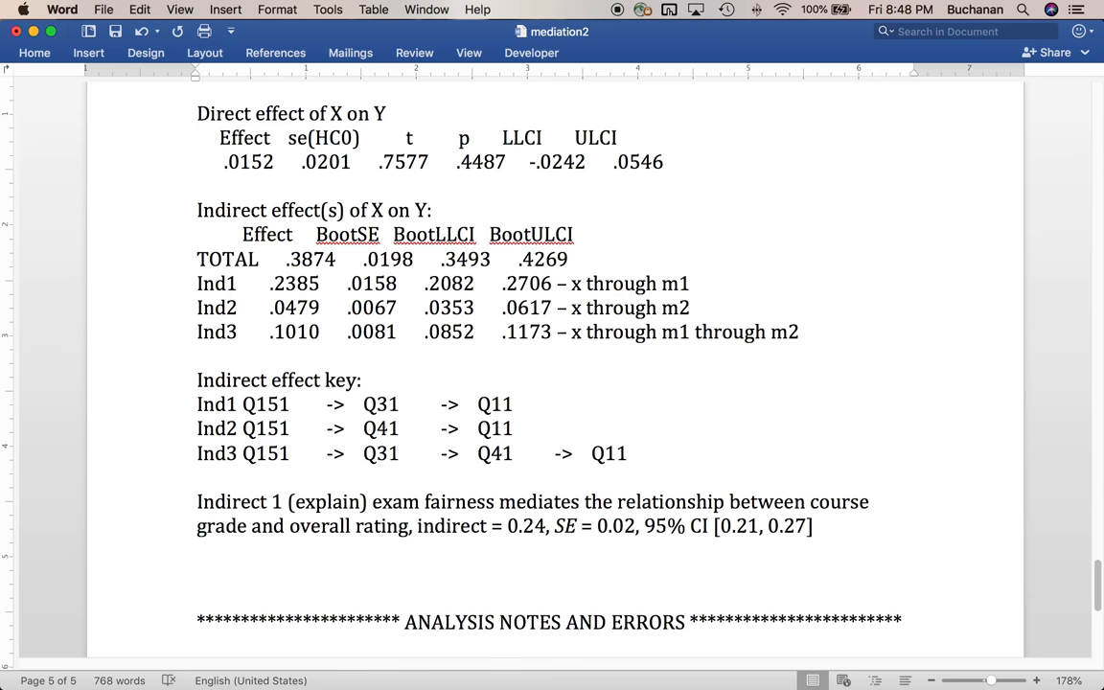
text(Grading ss)
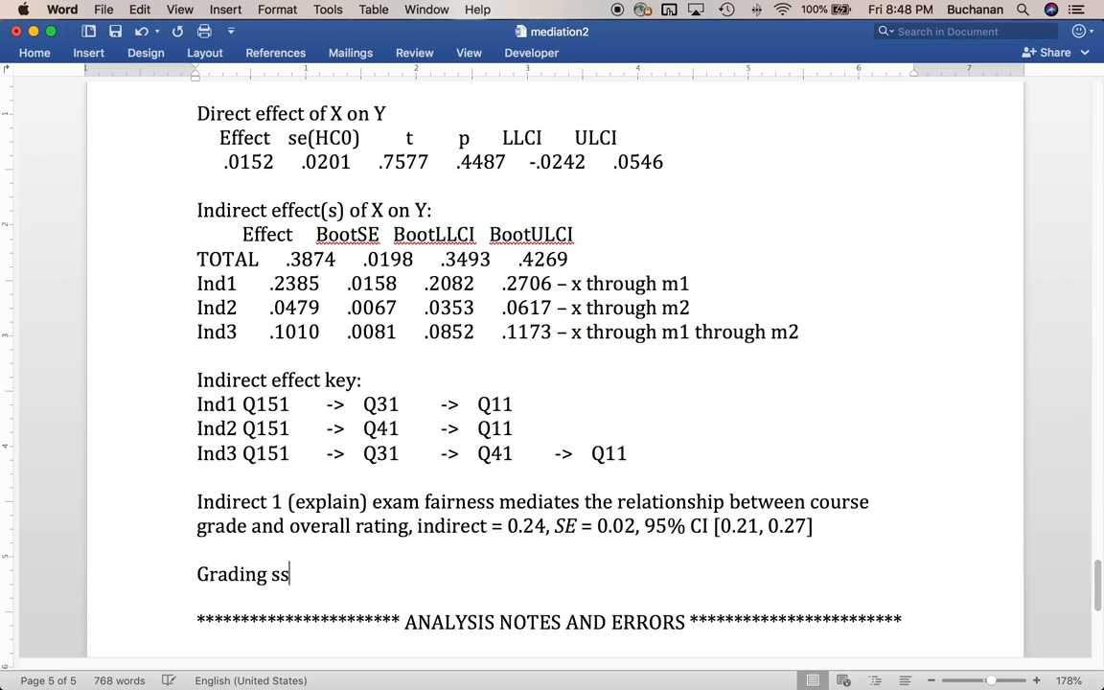
- Write that the grading system mediates the relationship between course grade and overall rating
text(ystem mediat)
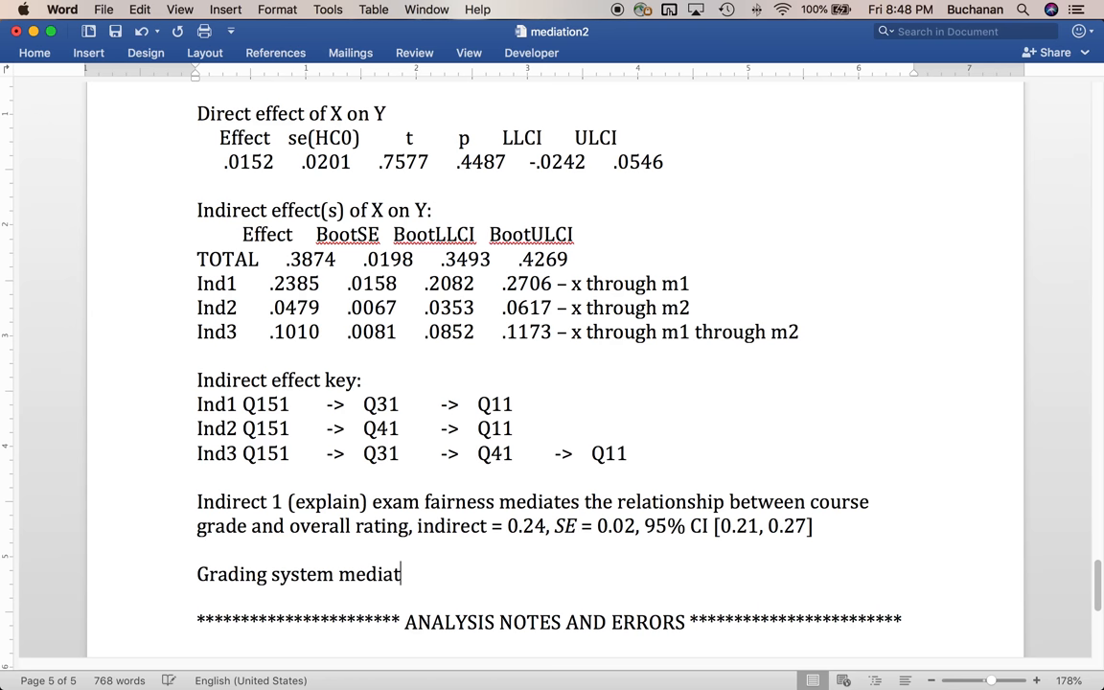
text(es the relationship)
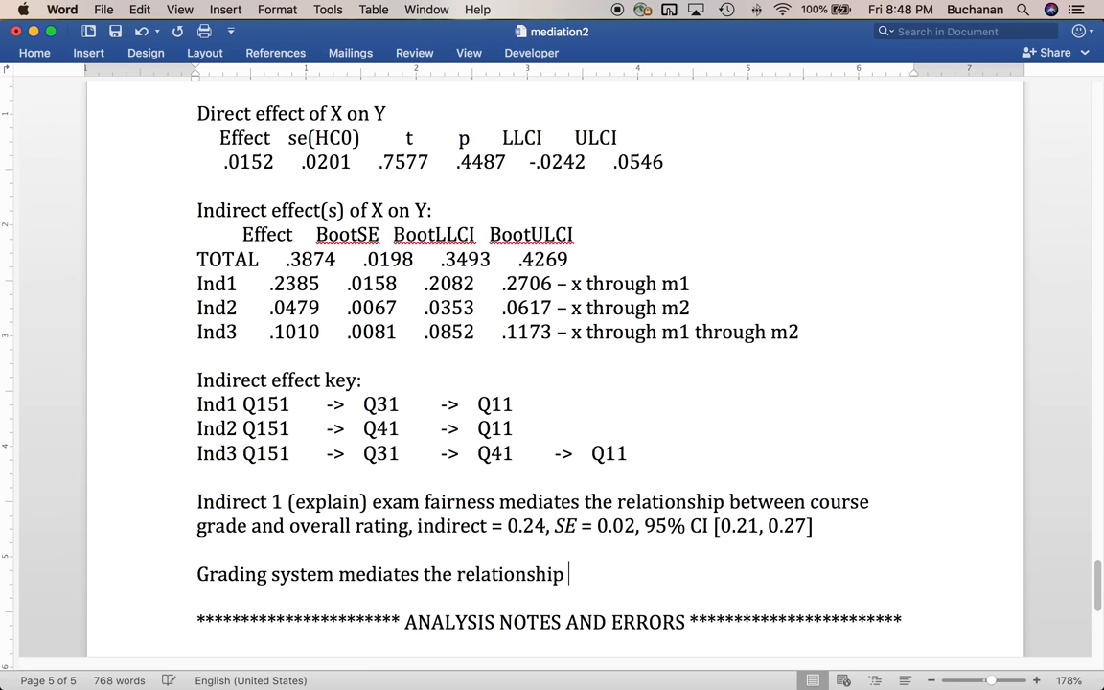
text(between)
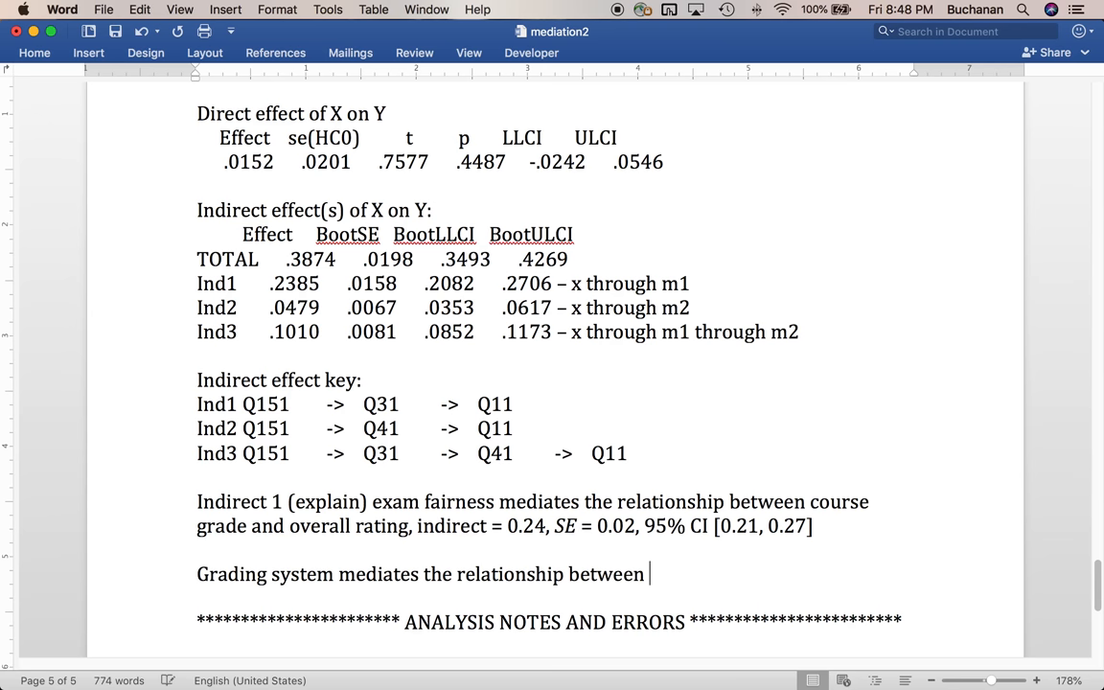
text(course grade o)
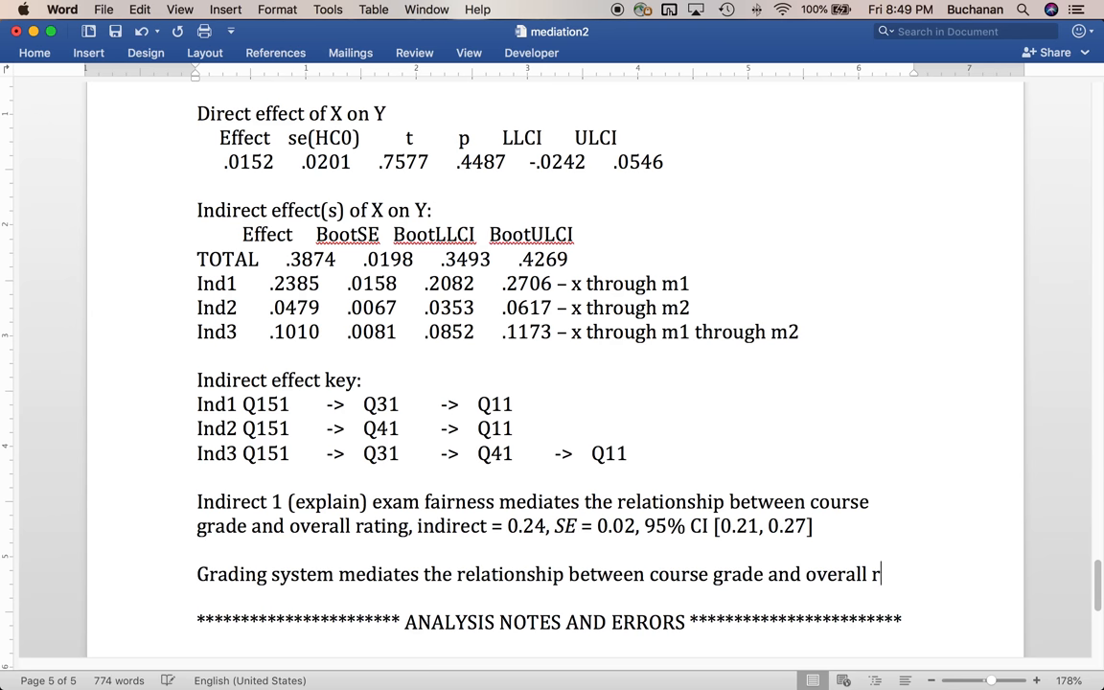
text(ating, indirect =)
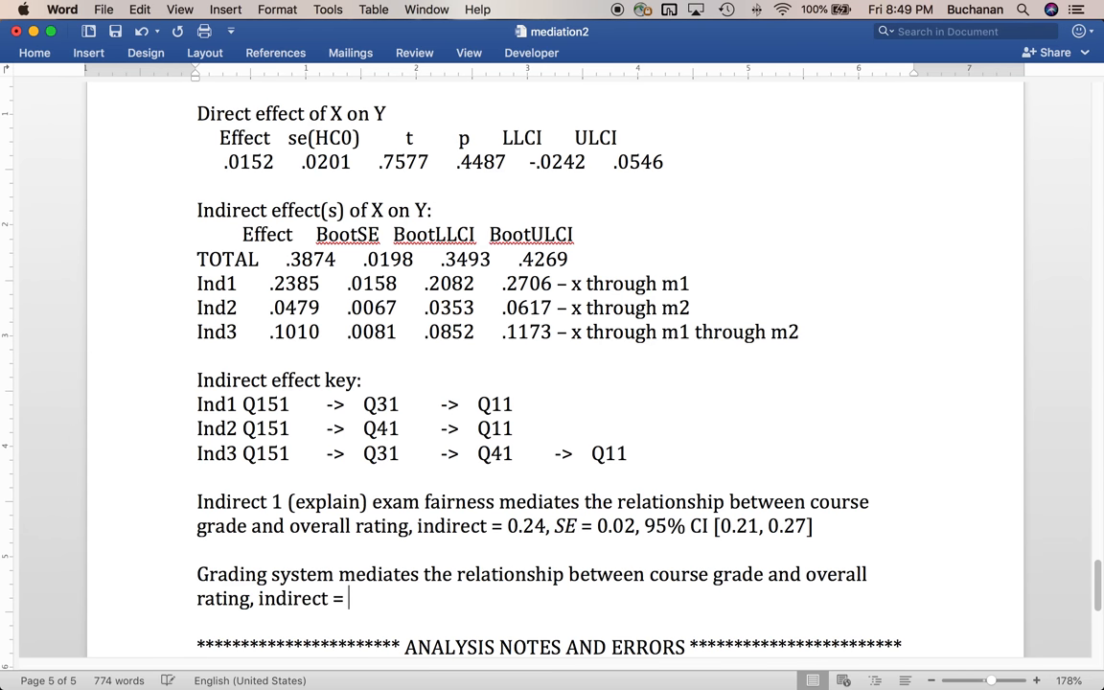
- Add indirect = 0.05, SE = 0.01, 95% CI [0.04, 0.06] to the grading system sentence
text(0.05)
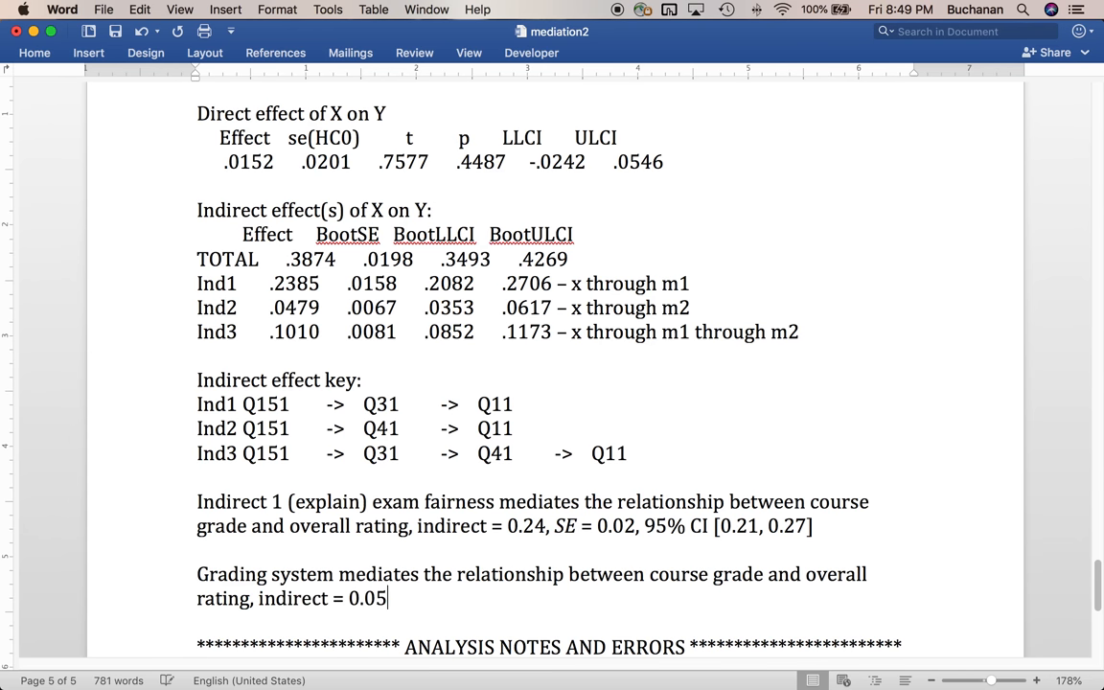
text(,)
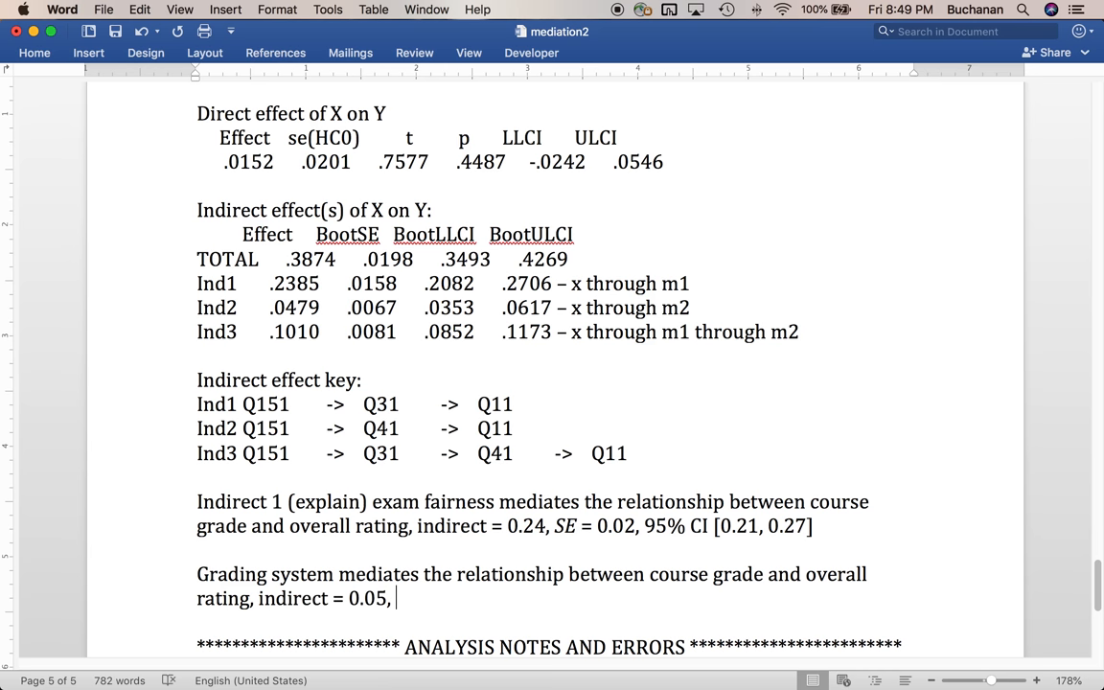
text(S)
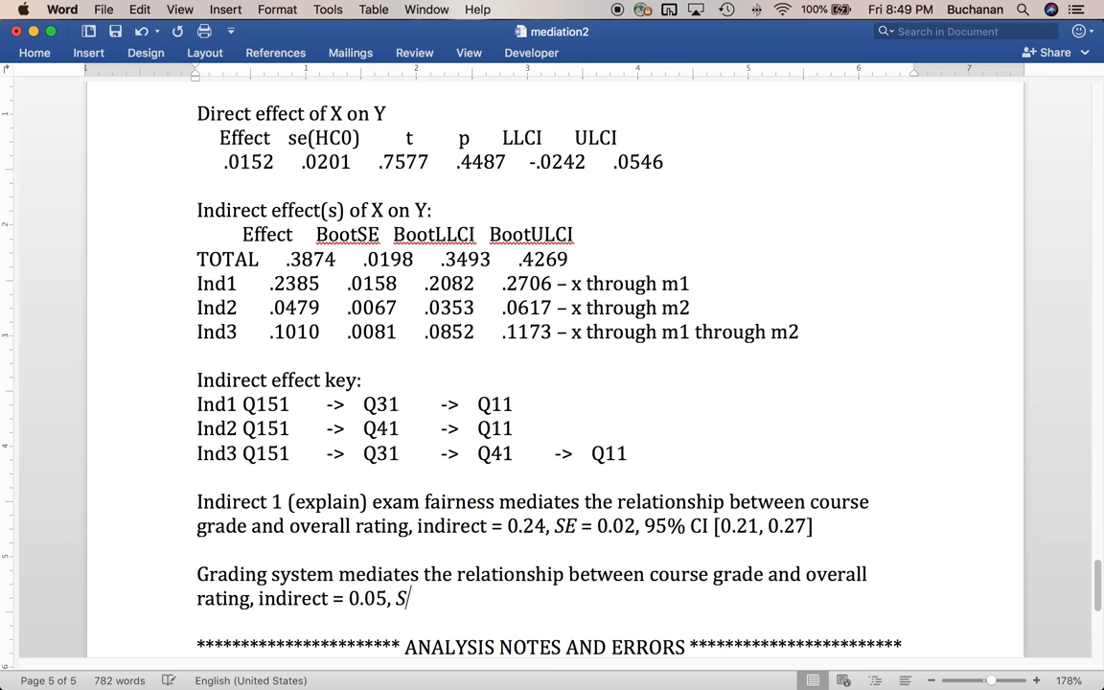
text(-)
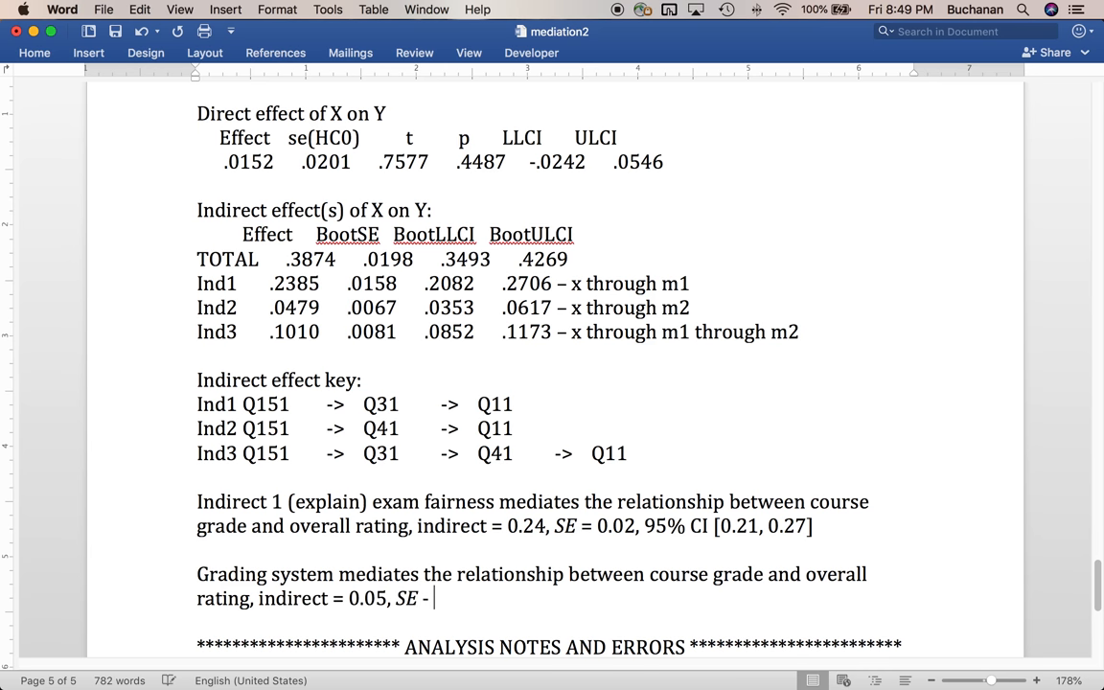
text(=)
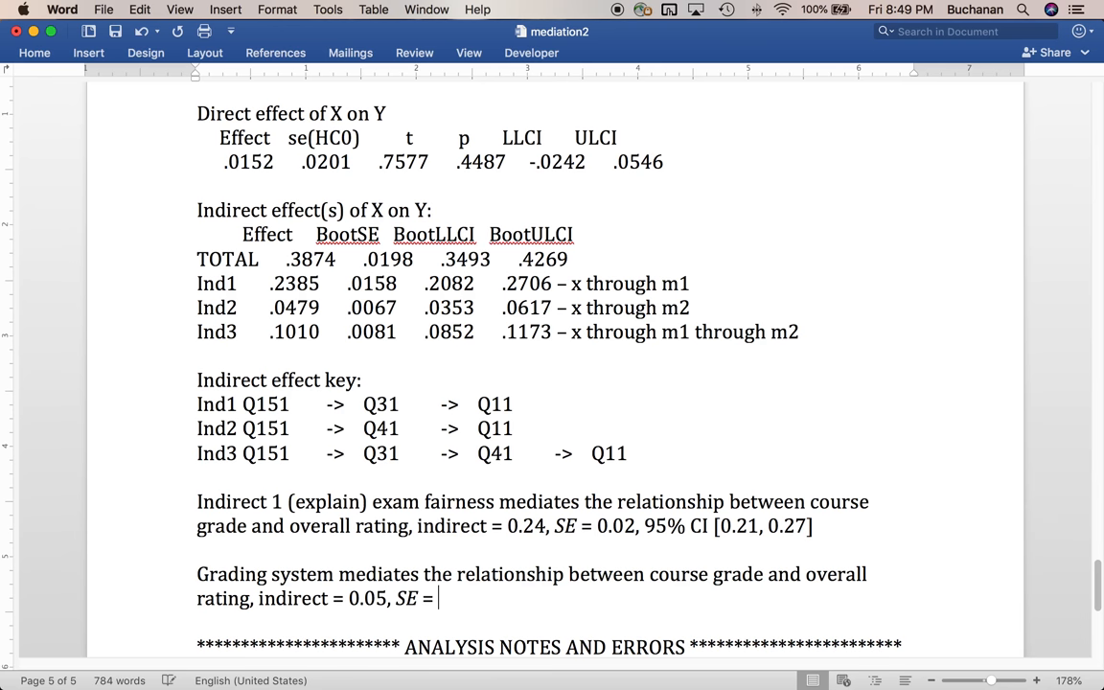
text(0.01,)
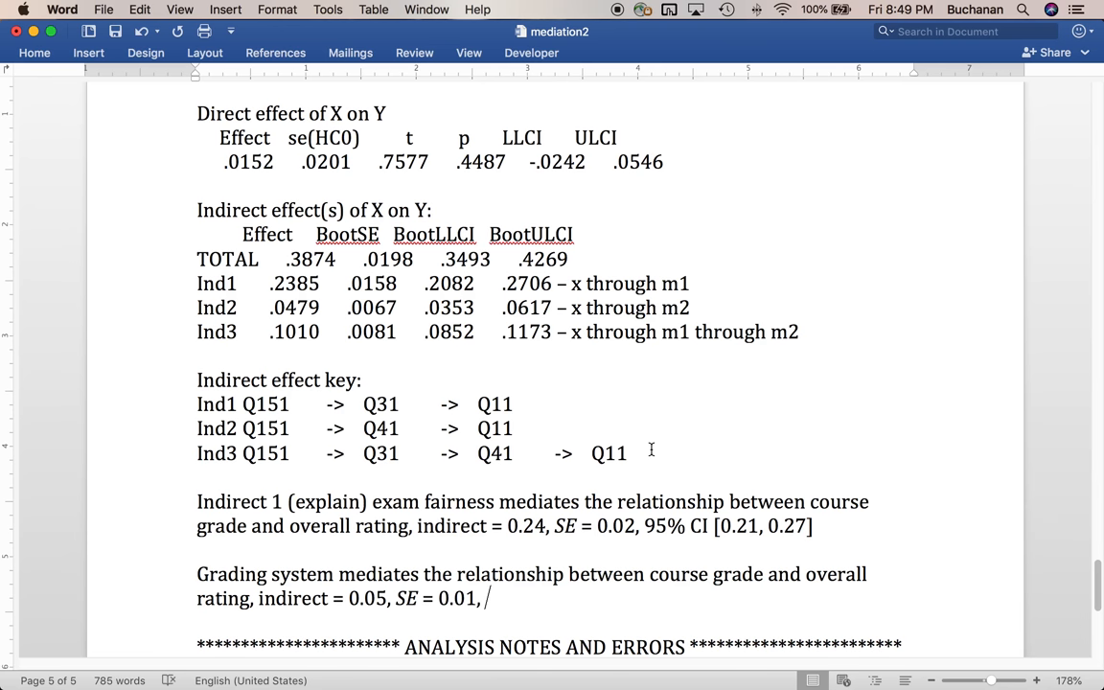
key(backspace)
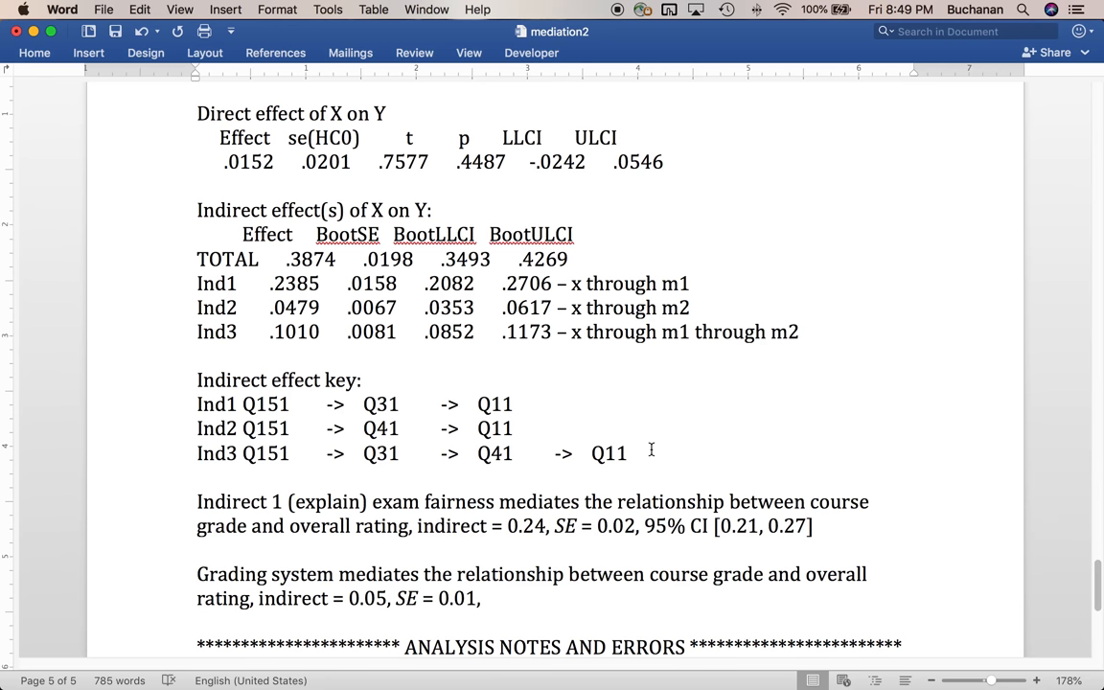
text(95)
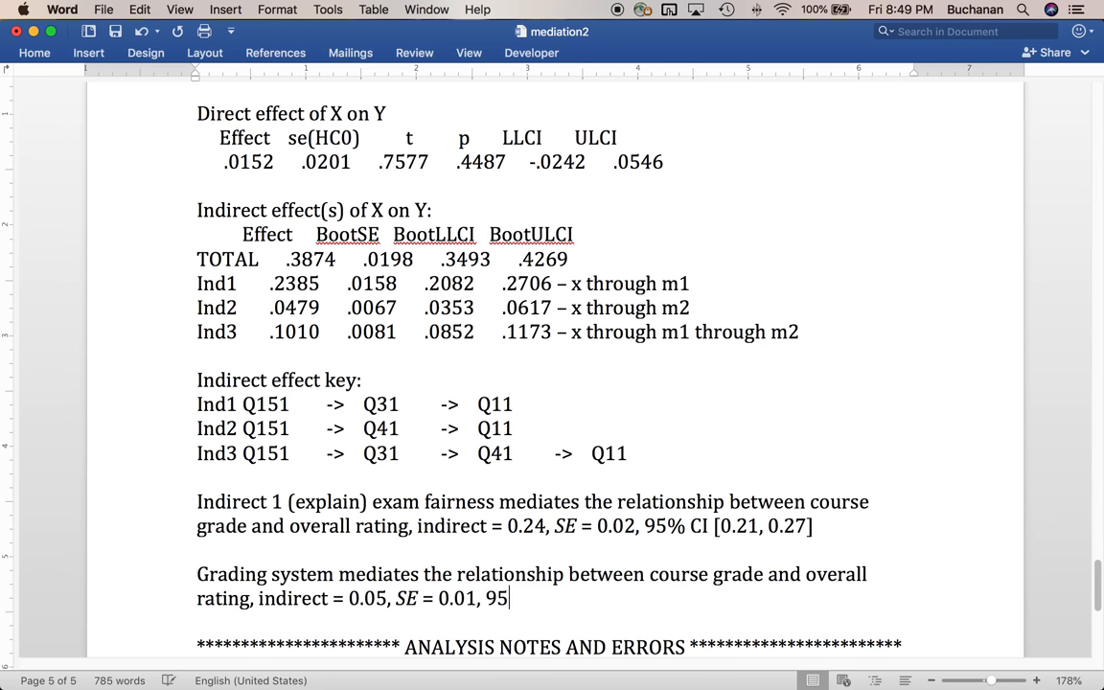
text(% CI [)
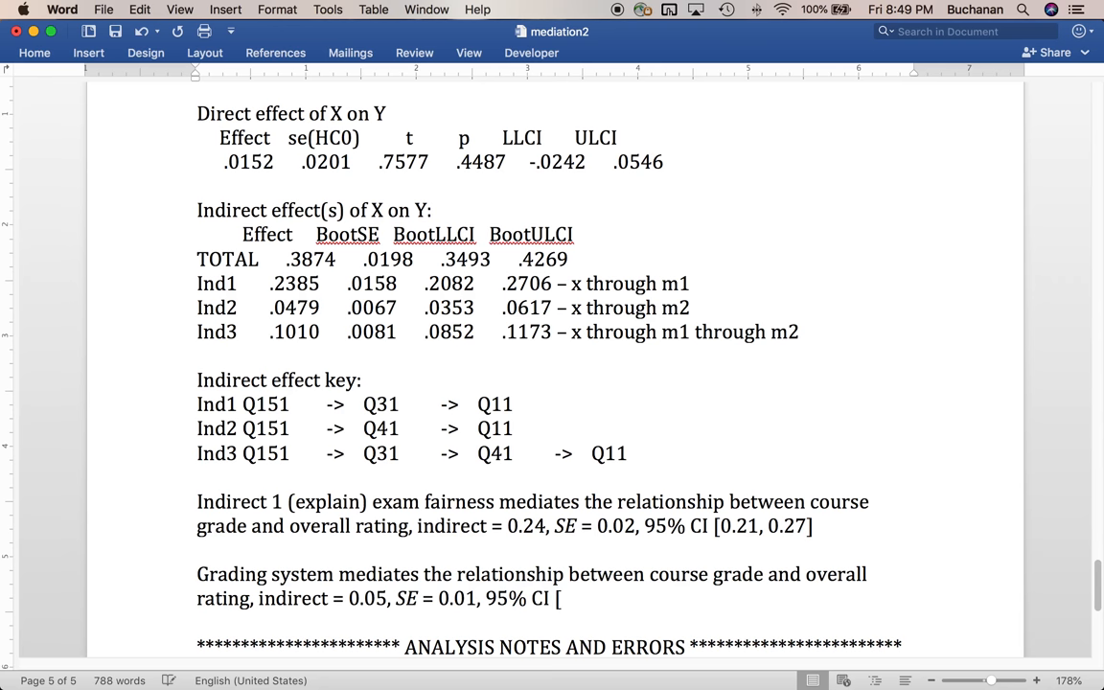
text(0.06)
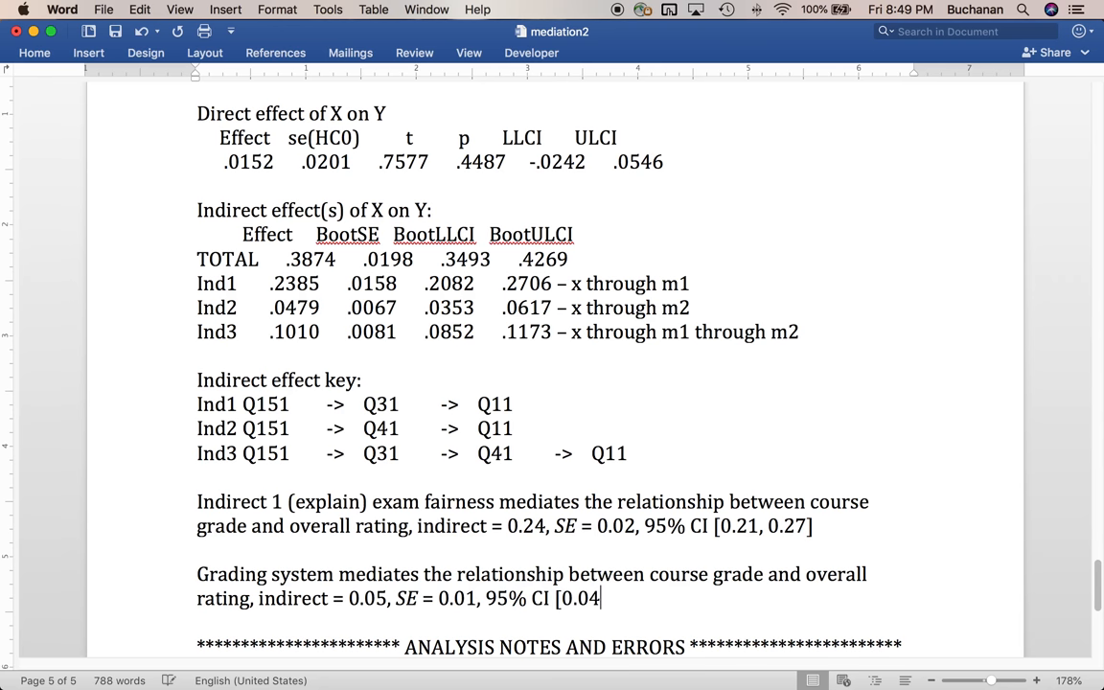
text(, 0.06)
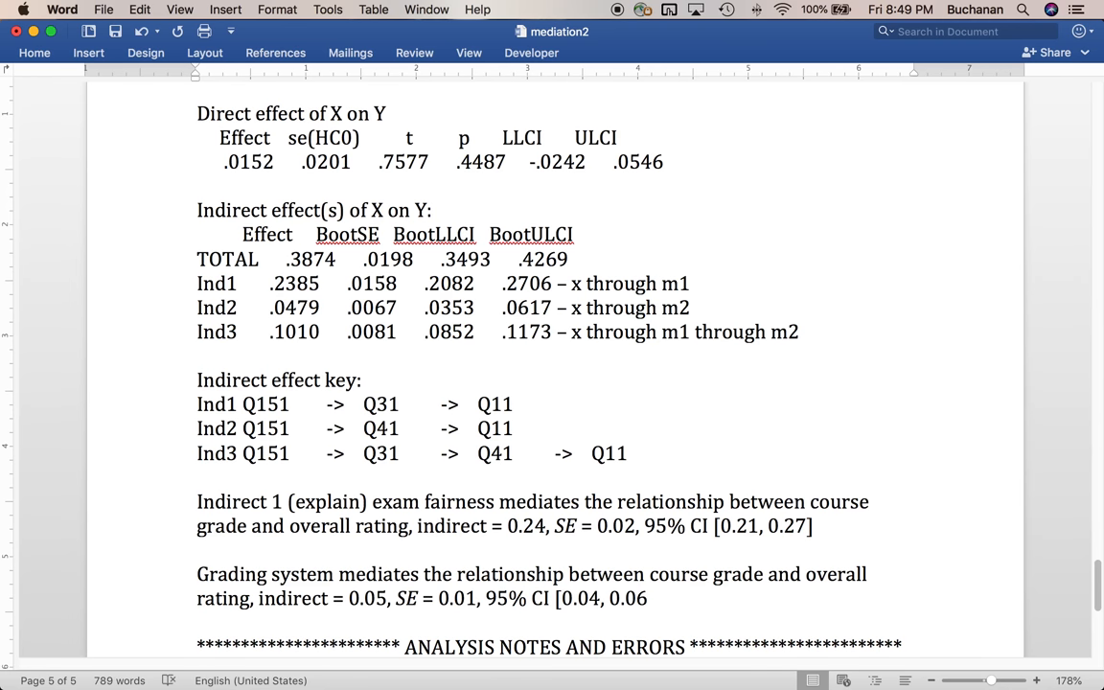
click(656, 599)
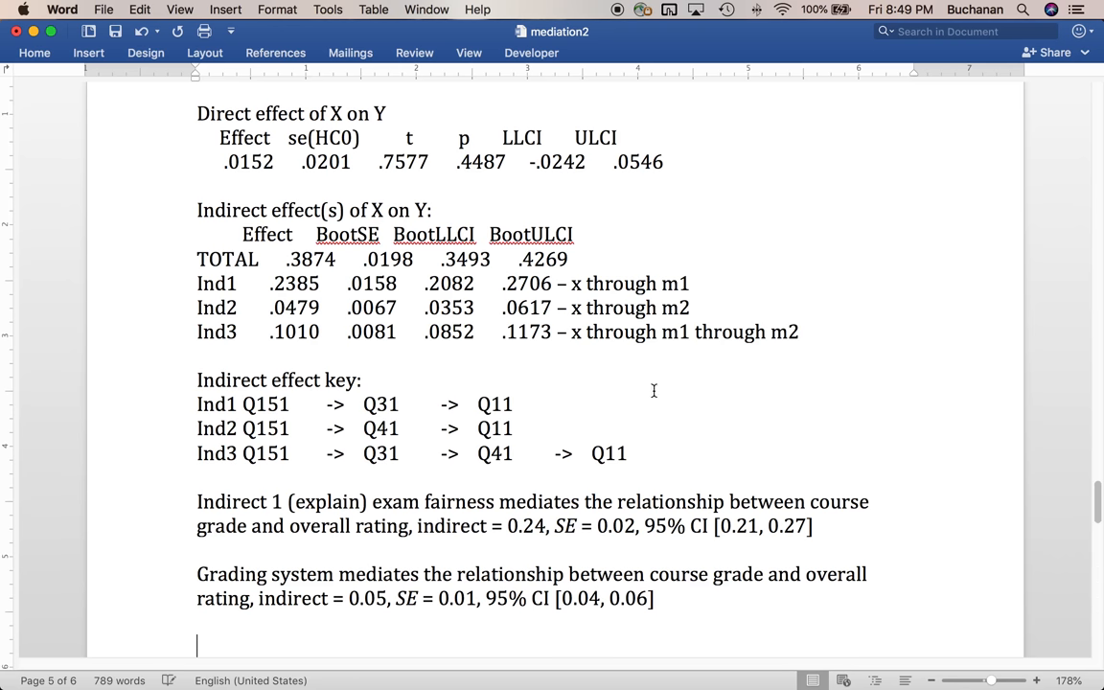
scroll(down, 3)
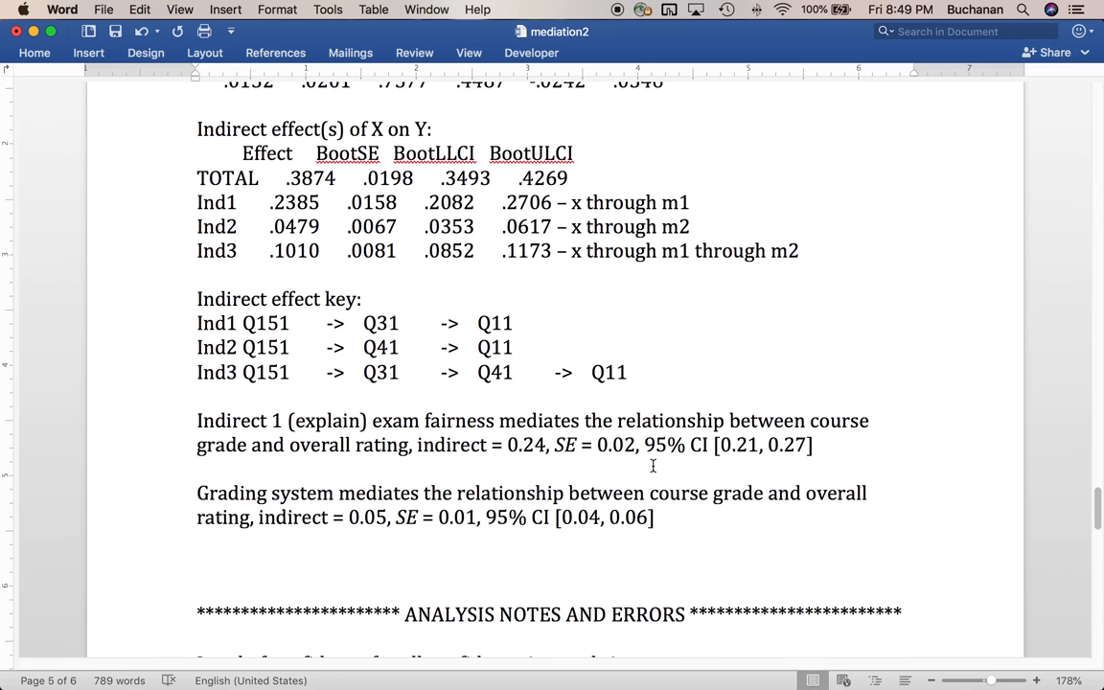
click(197, 566)
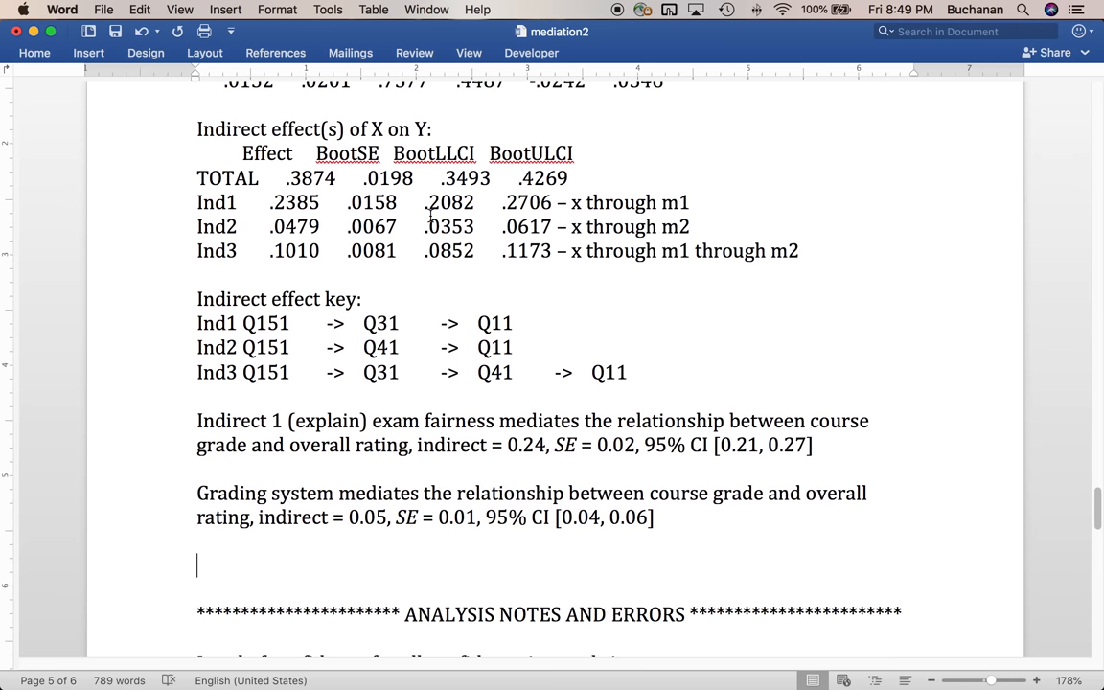
drag(426, 202, 555, 202)
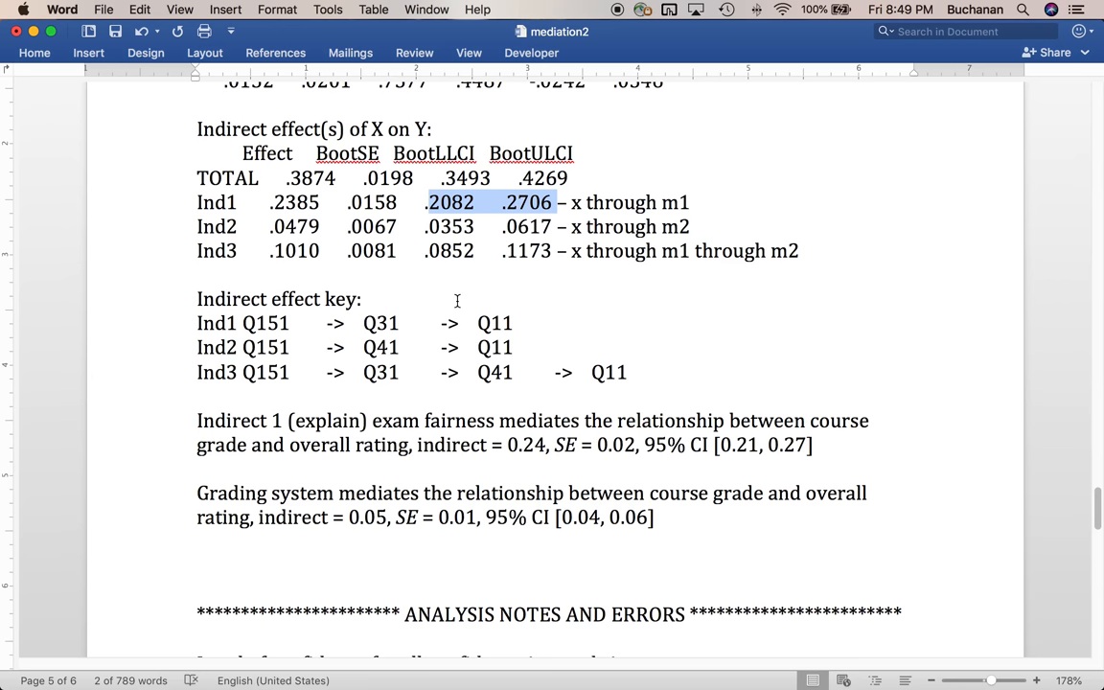
mouse_move(449, 331)
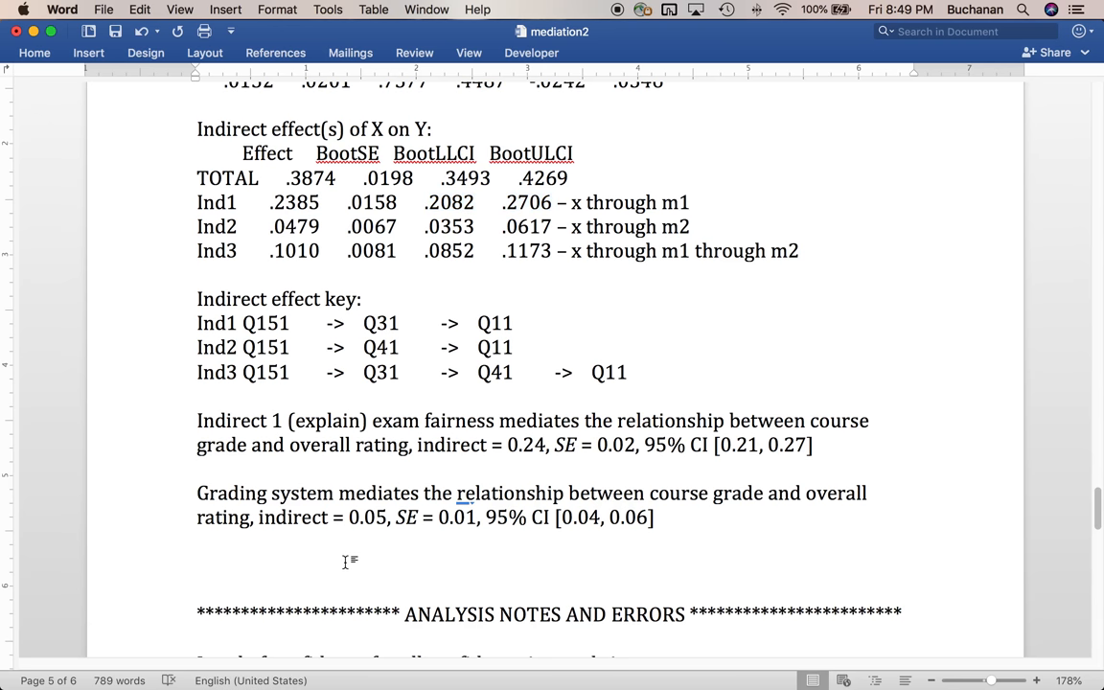
- Write that exam fairness and grading system mediated the course grade–overall rating relationship
text(Exam fairness and the g)
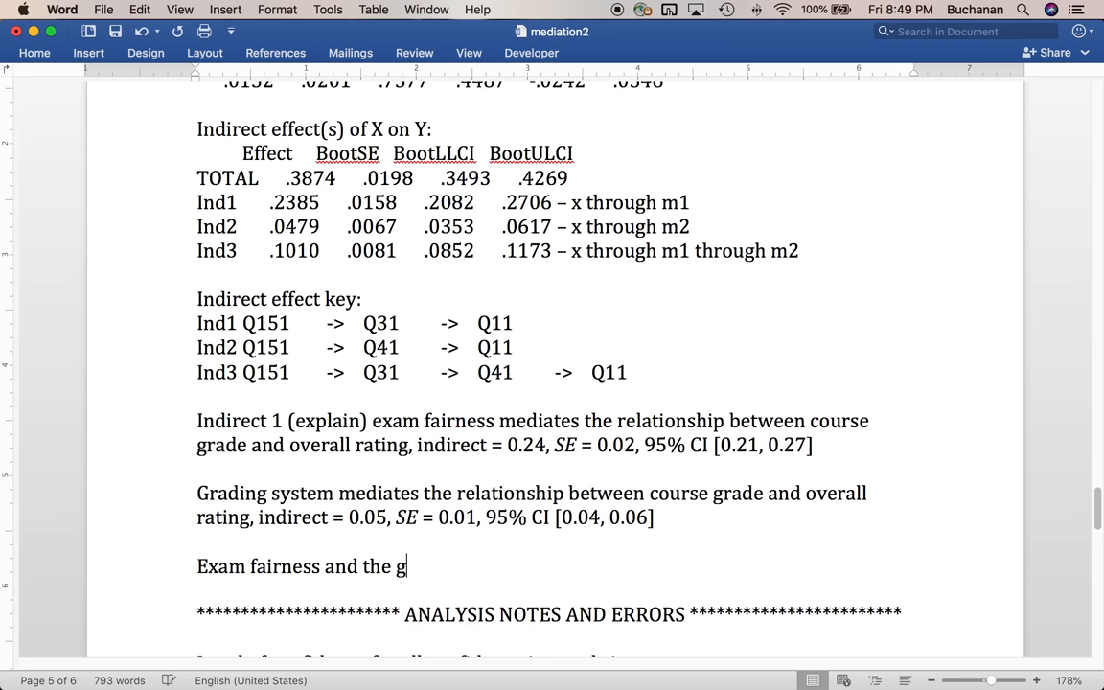
text(rading system)
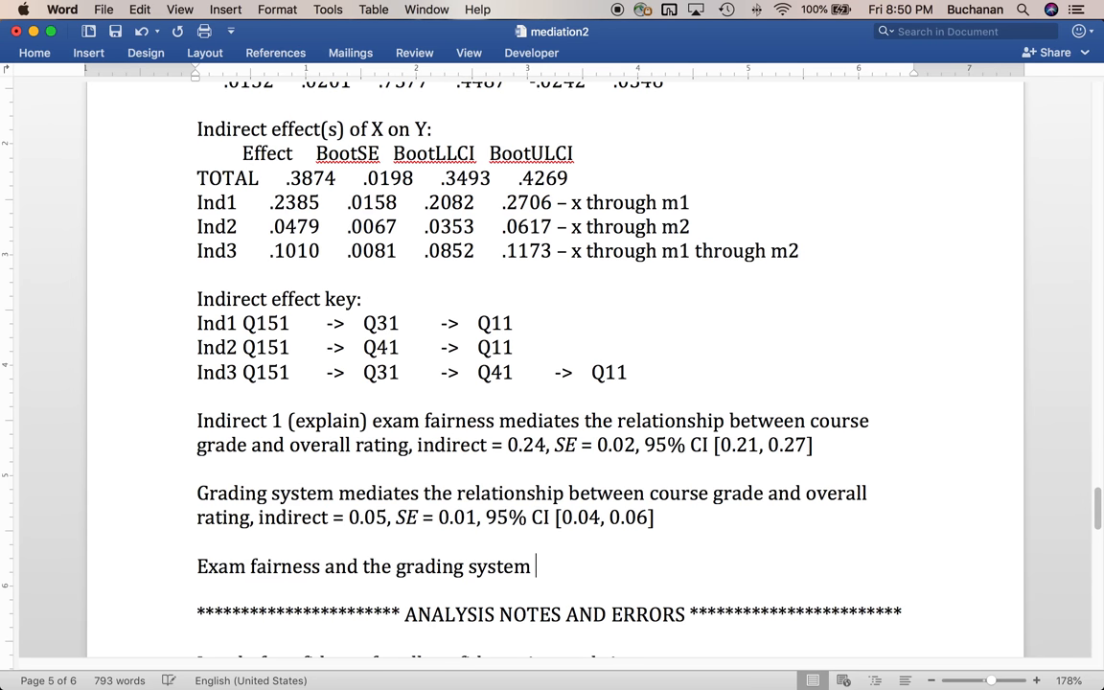
text(mediated the relat)
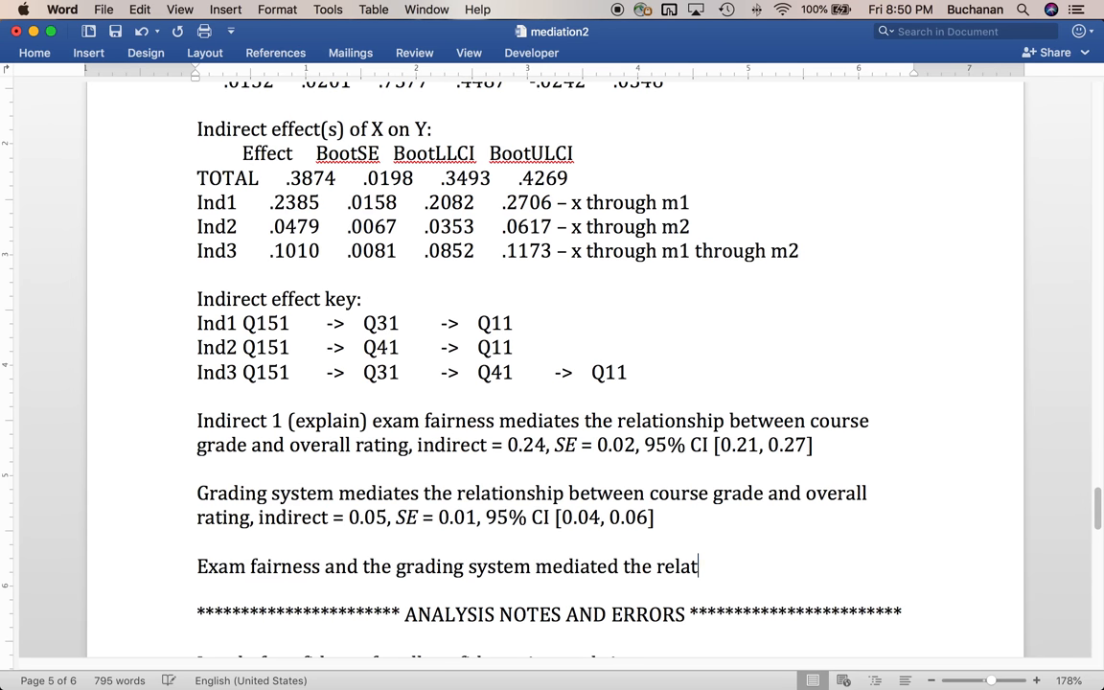
text(ionship between course)
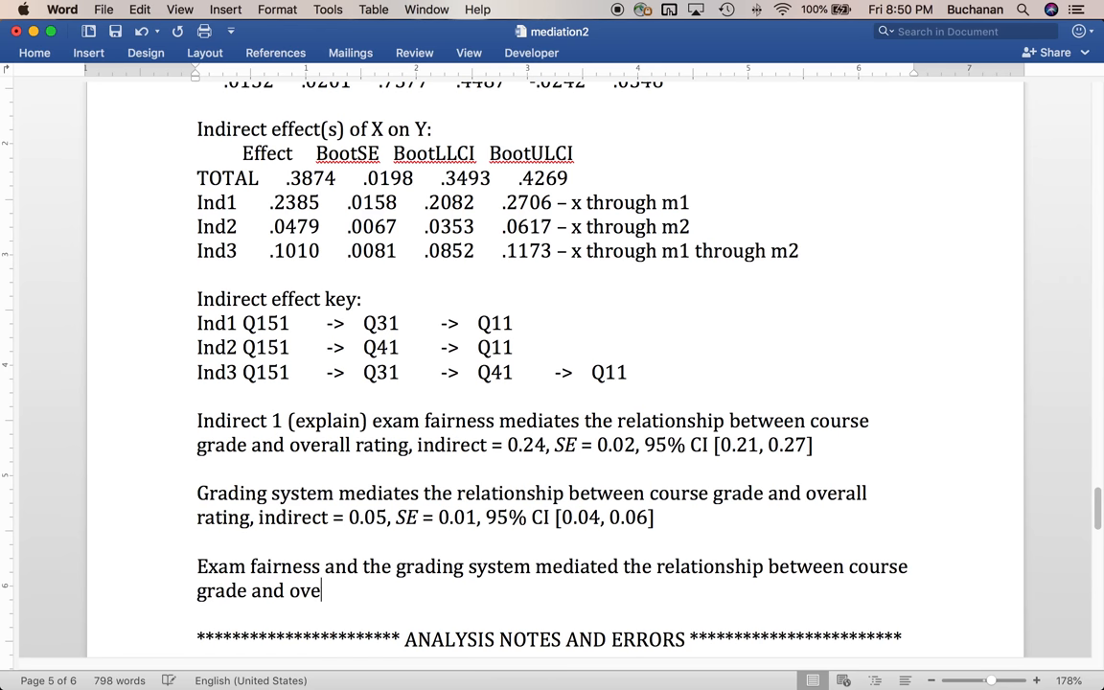
text(rall rating, indirect)
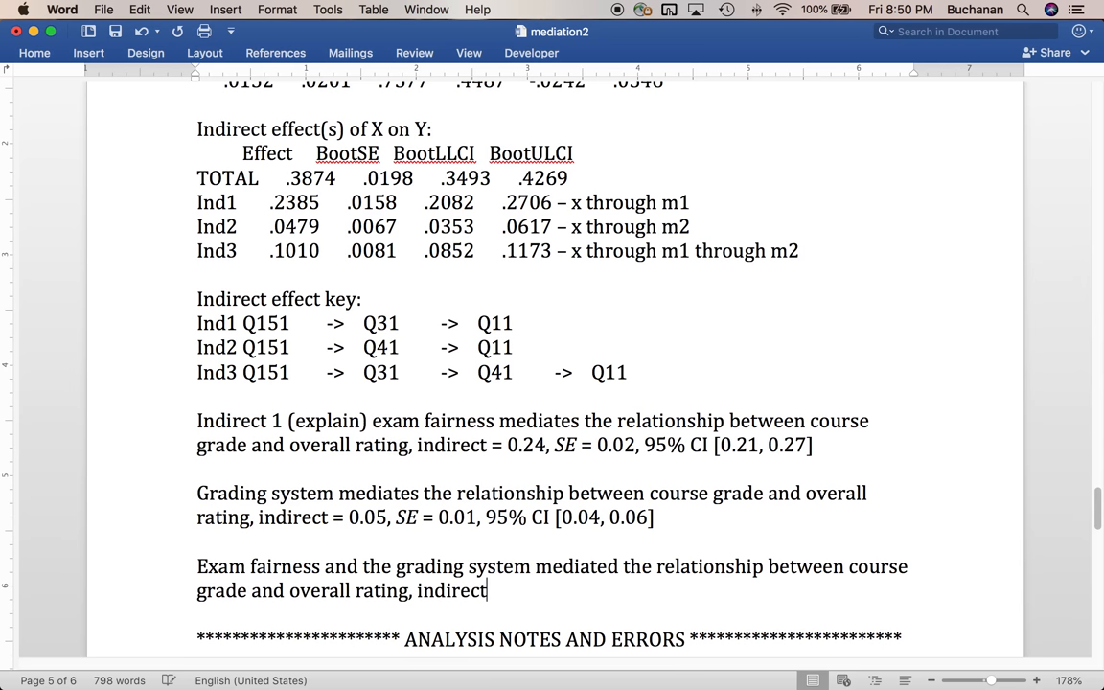
- Add indirect = 0.10, SE = 0.01, 95% CI [0.09, 0.12] to that serial mediation sentence
text(= 0.10,)
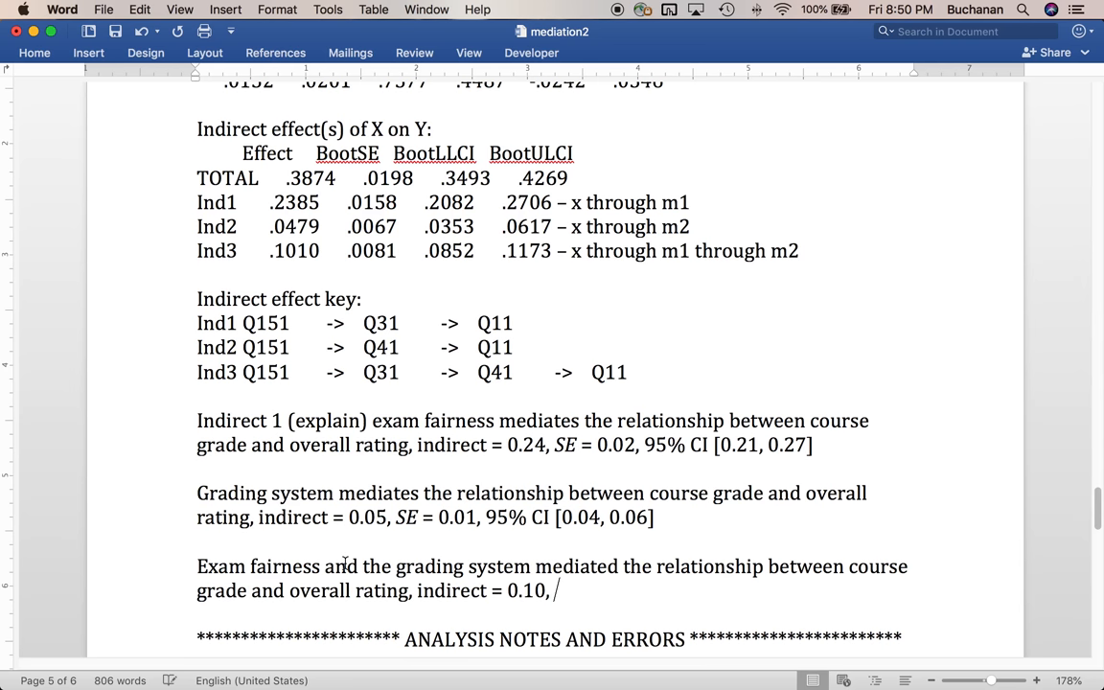
text(SE =)
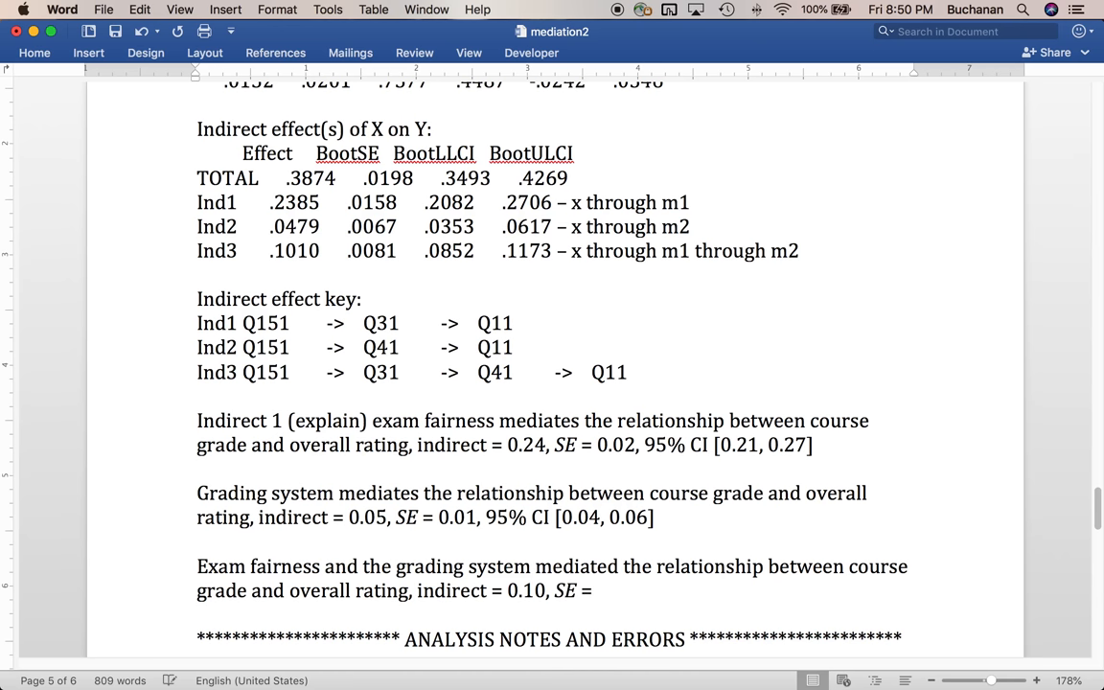
text(0.01,)
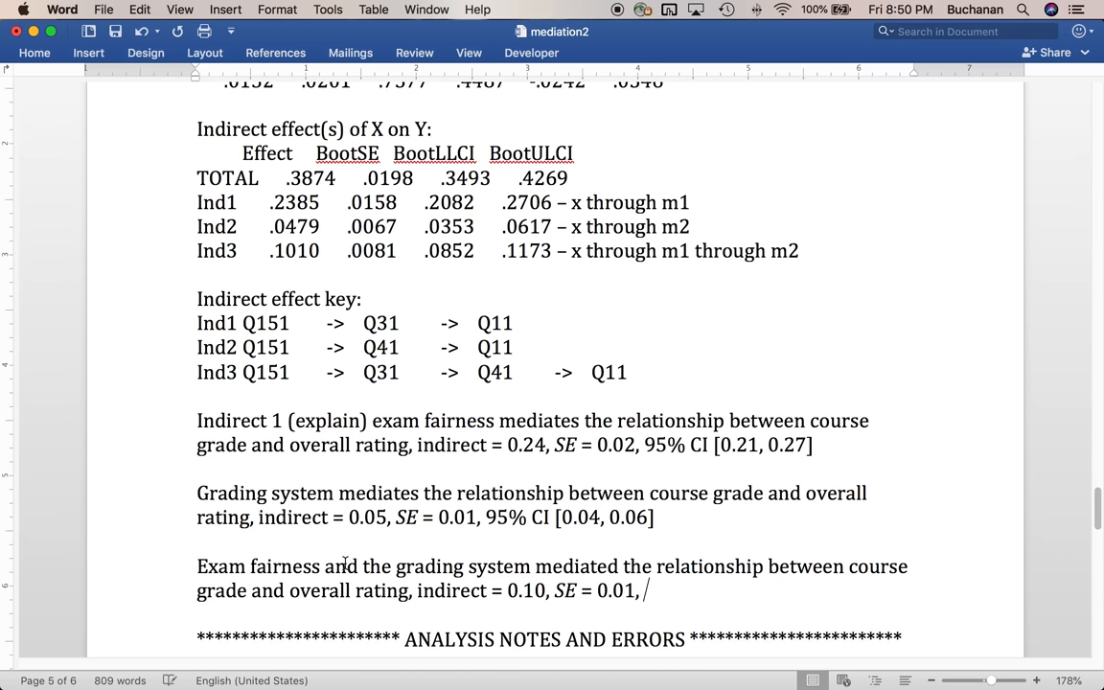
text(95% C)
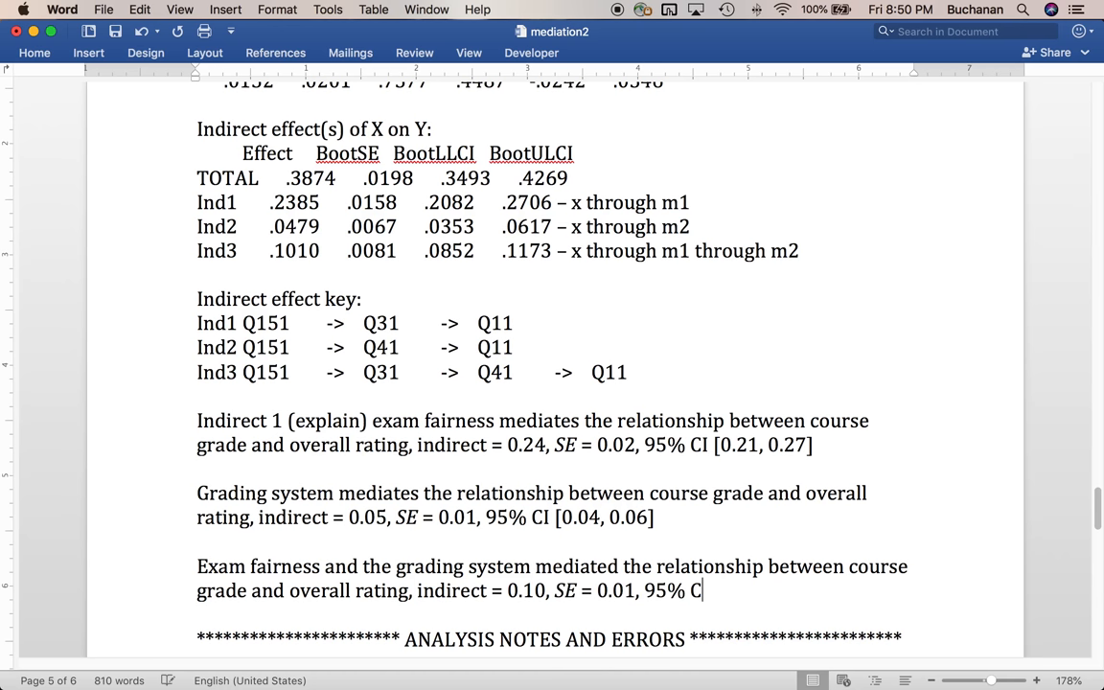
text([)
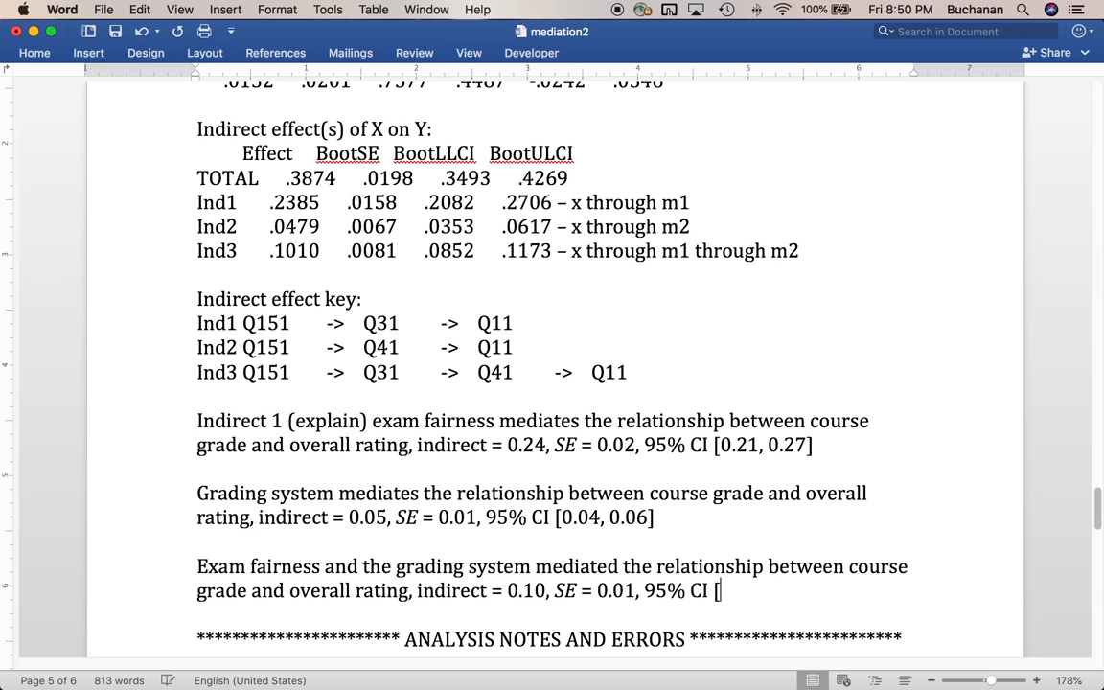
text(0.09)
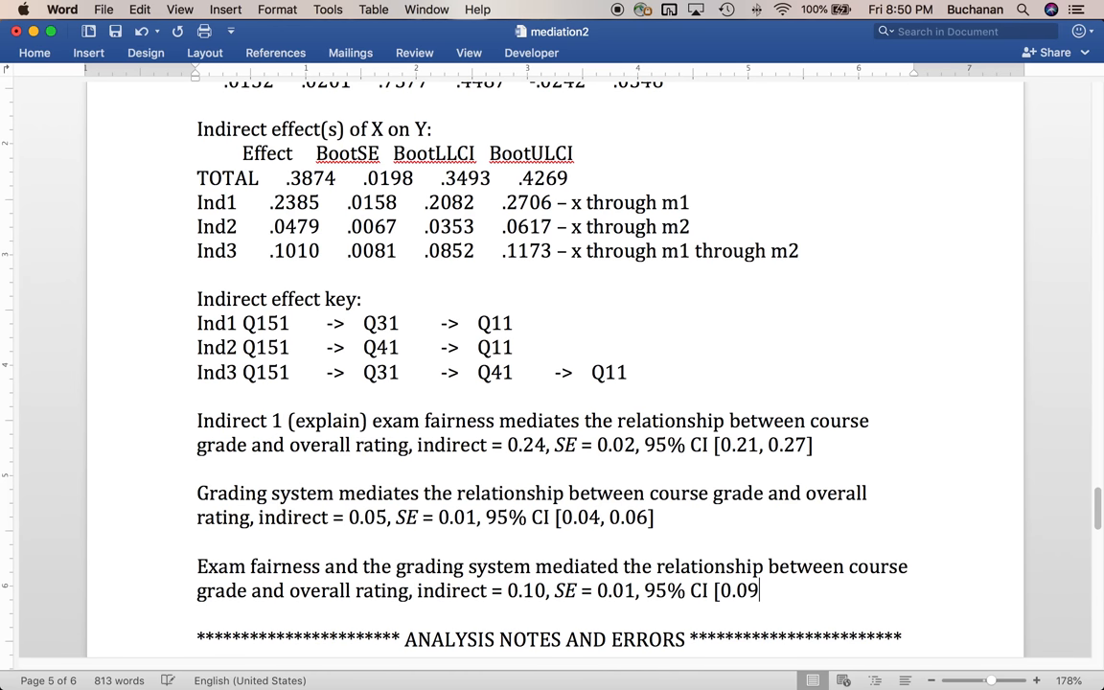
text(,)
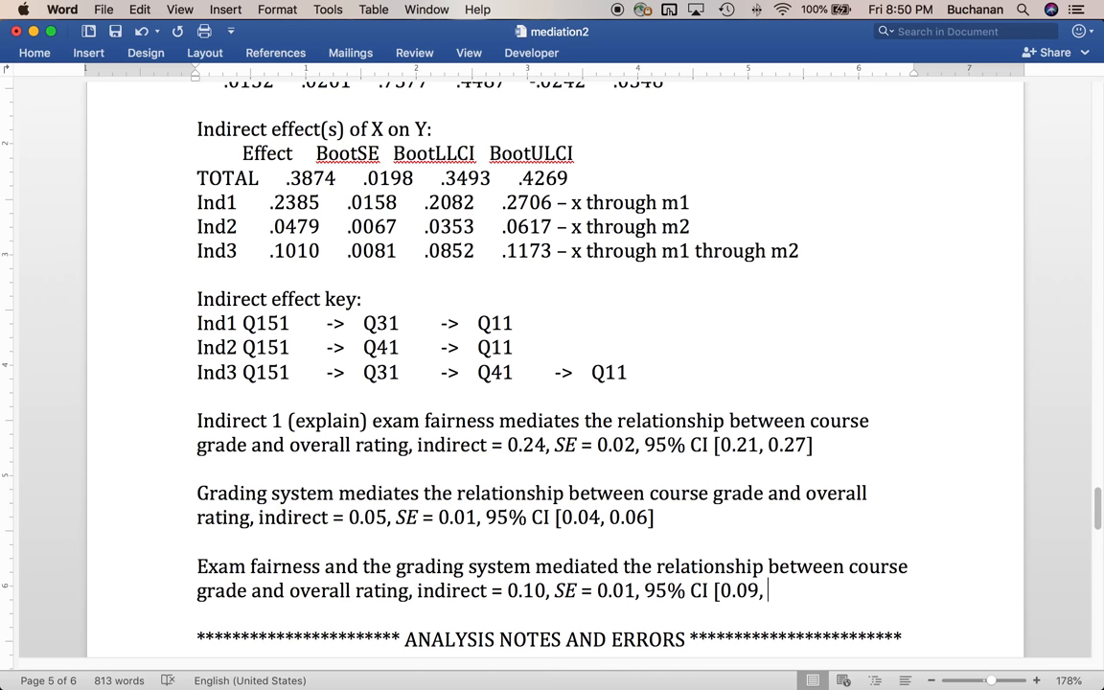
text(0.12])
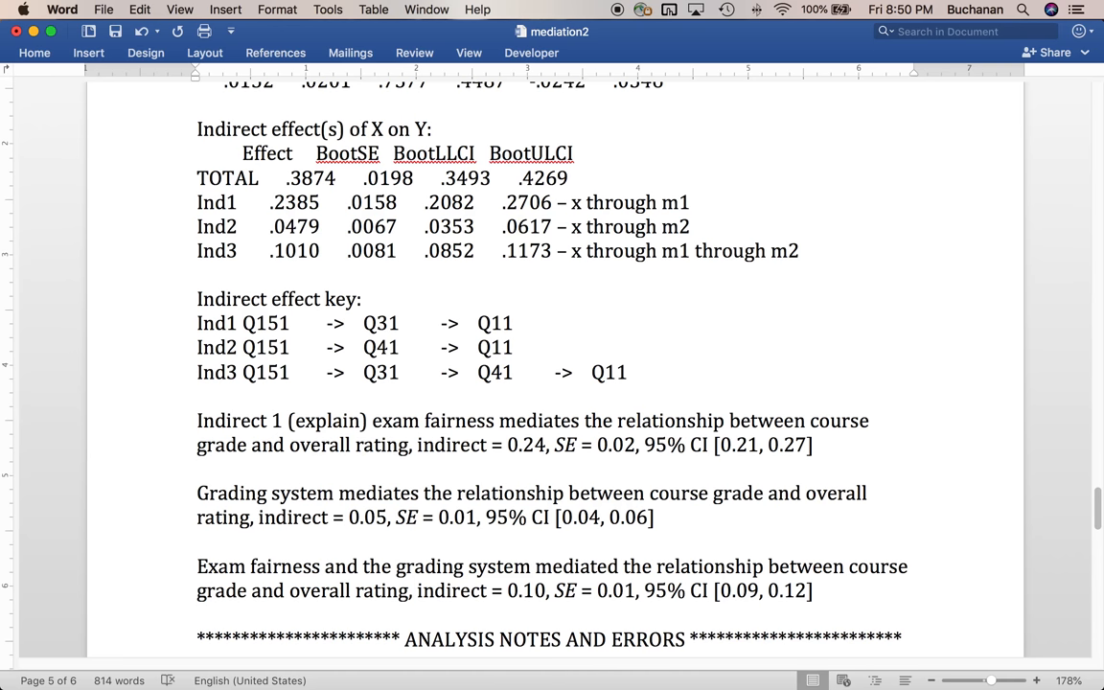
click(815, 590)
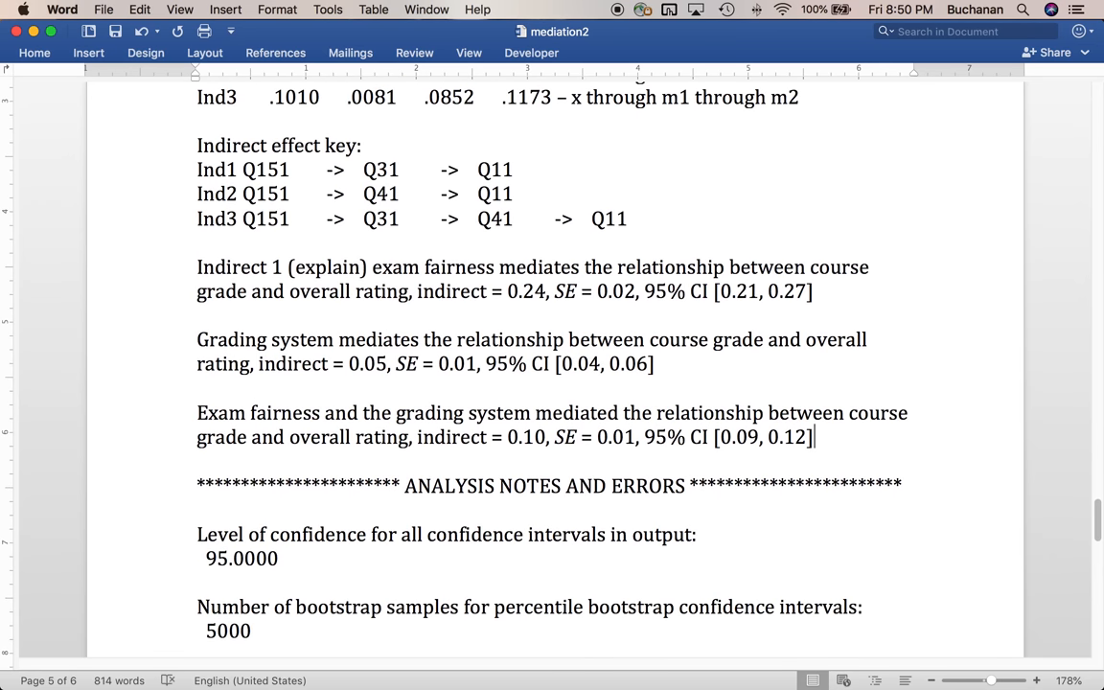
scroll(down, 3)
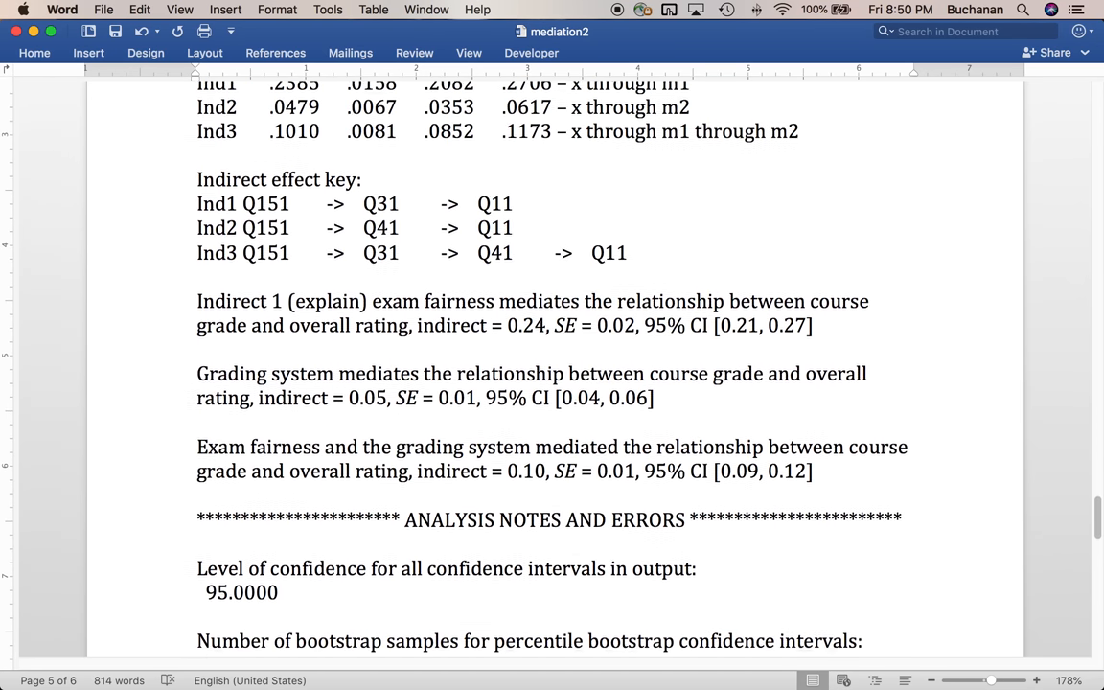